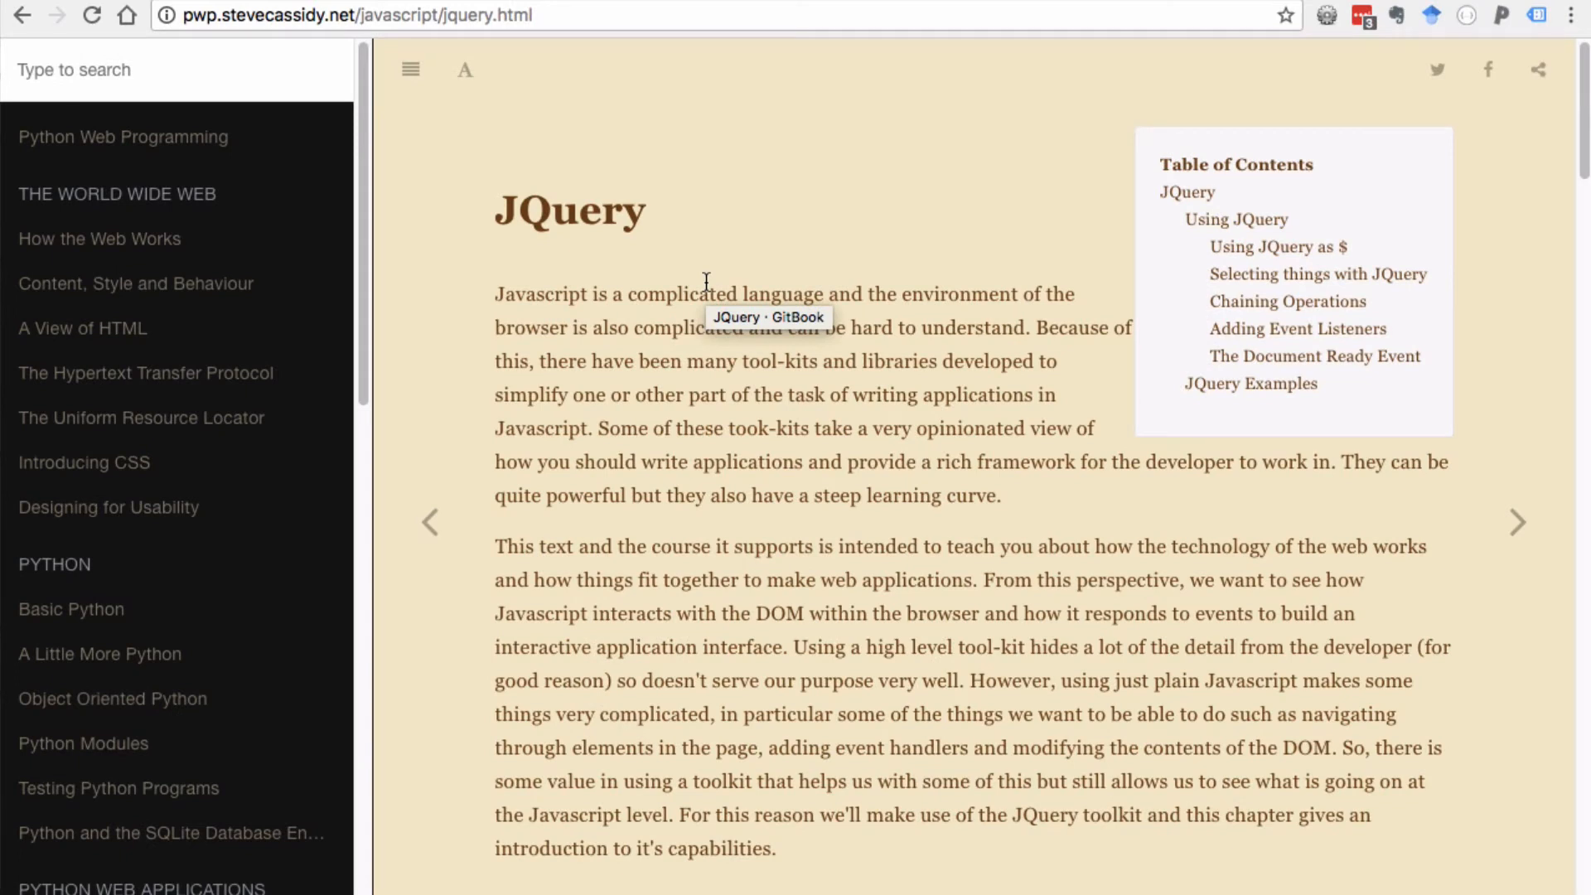
{"action": "mouse_move", "coordinate": [731, 166]}
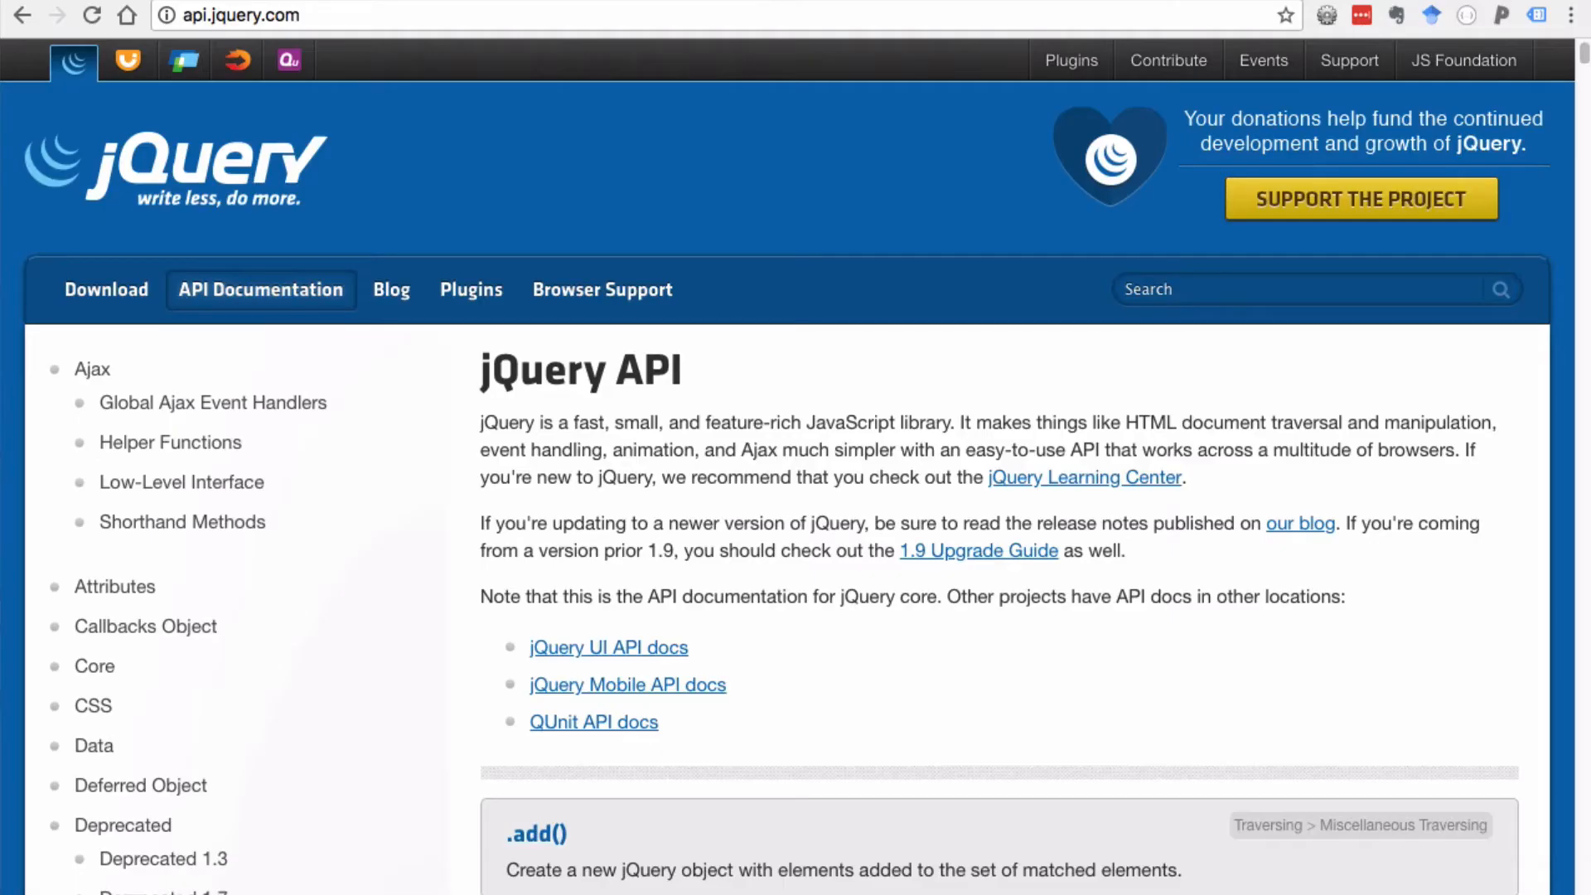
- Go to the jQuery home page via its logo and scroll down to 'A Brief Look'
{"action": "left_click", "coordinate": [147, 174]}
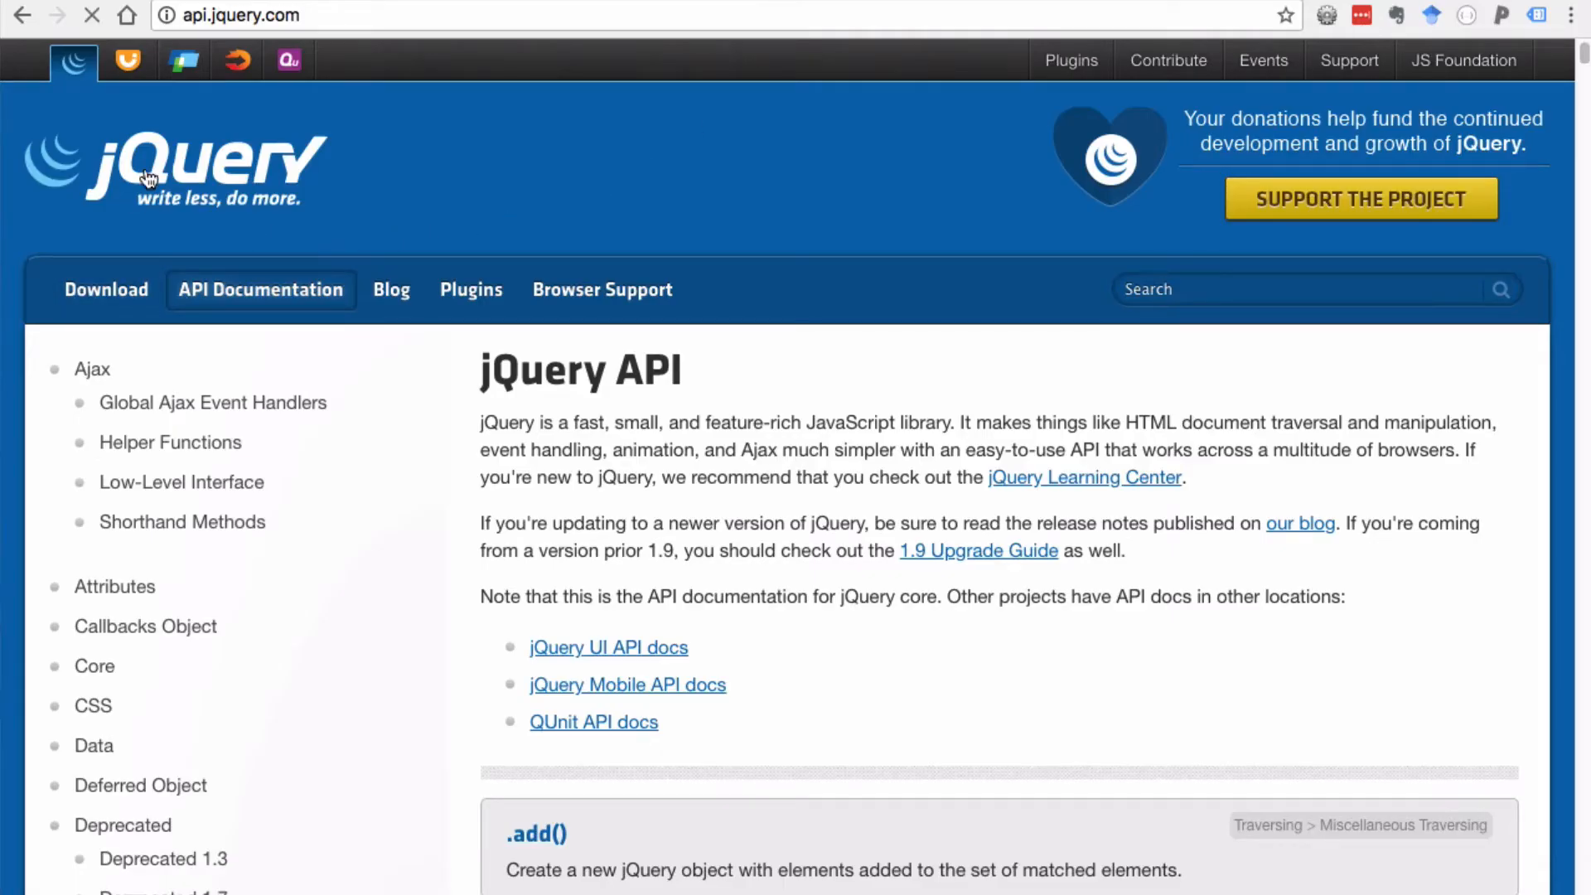
{"action": "left_click", "coordinate": [149, 174]}
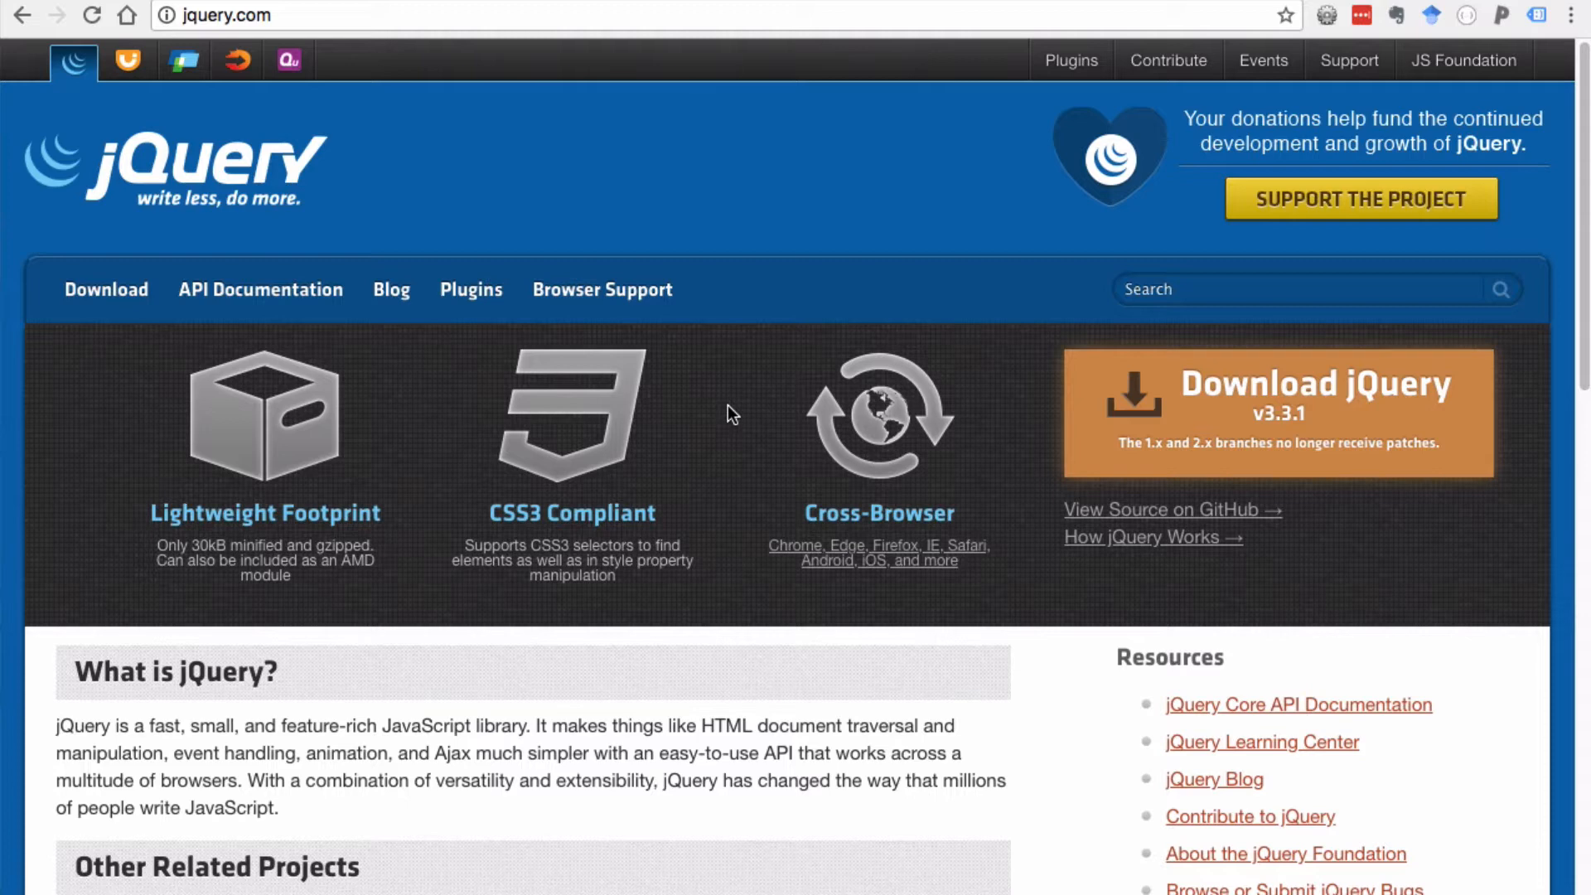
{"action": "scroll", "scroll_direction": "down", "scroll_amount": 3}
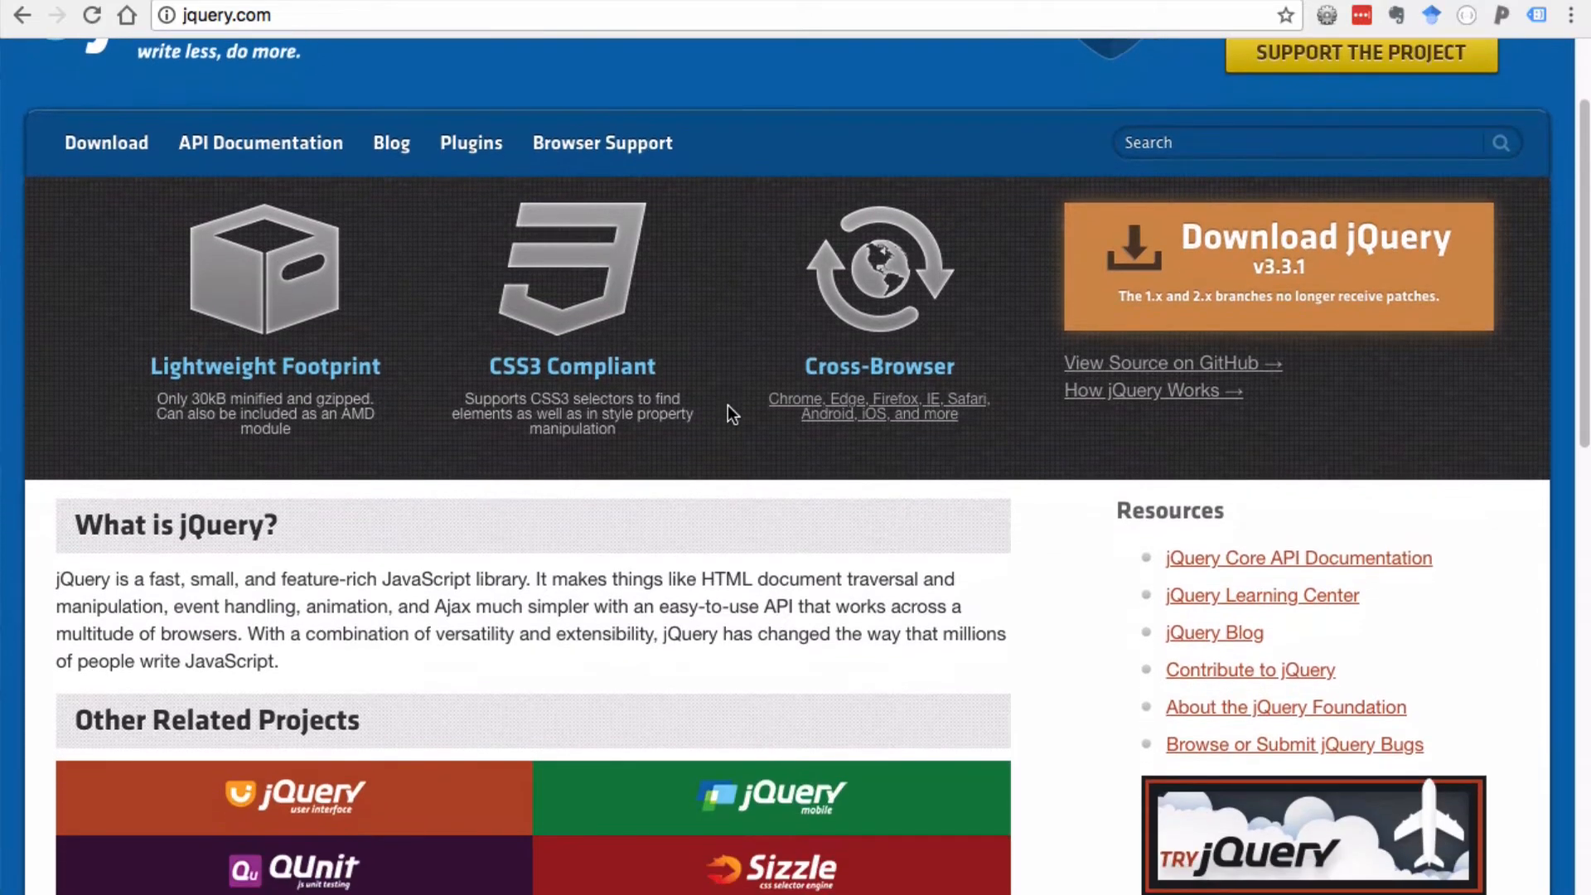
{"action": "scroll", "scroll_direction": "down", "scroll_amount": 3}
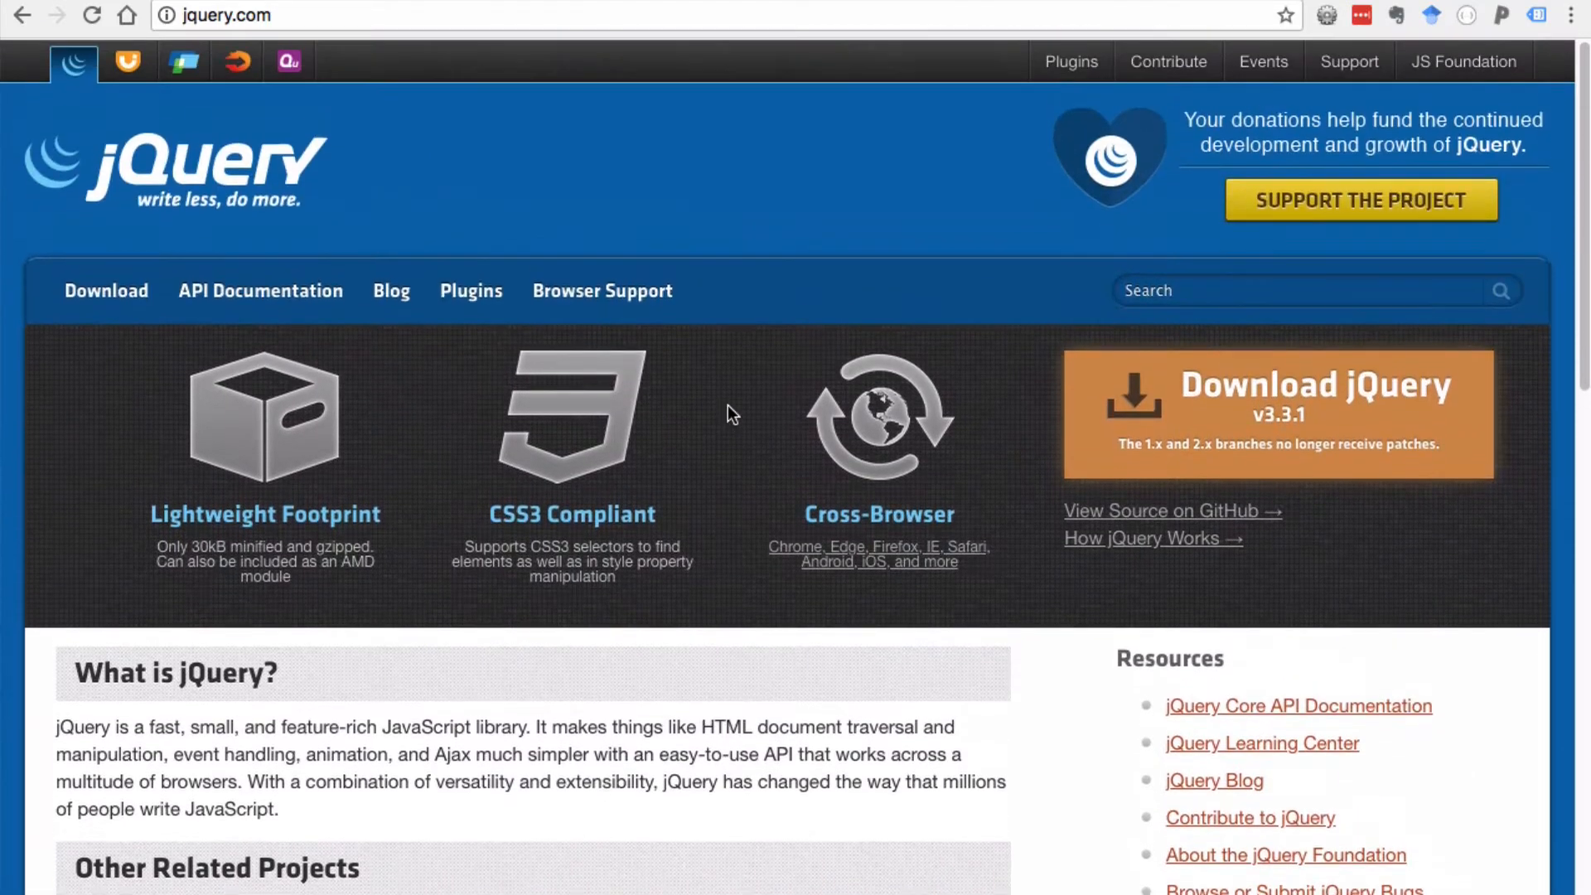
{"action": "scroll", "scroll_direction": "down", "scroll_amount": 3}
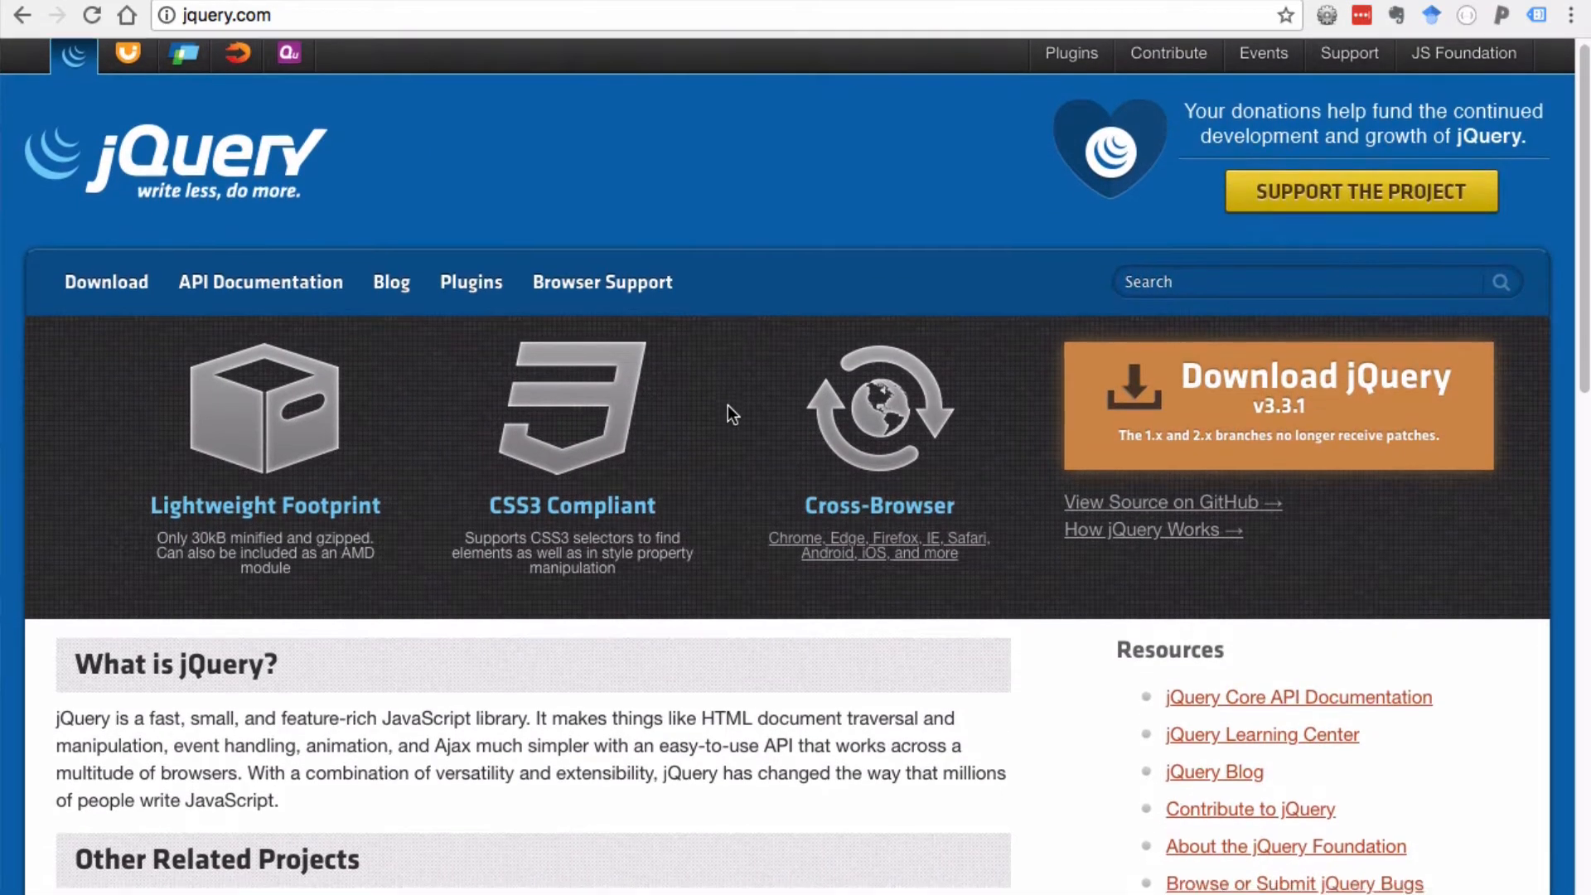
{"action": "scroll", "scroll_direction": "down", "scroll_amount": 3}
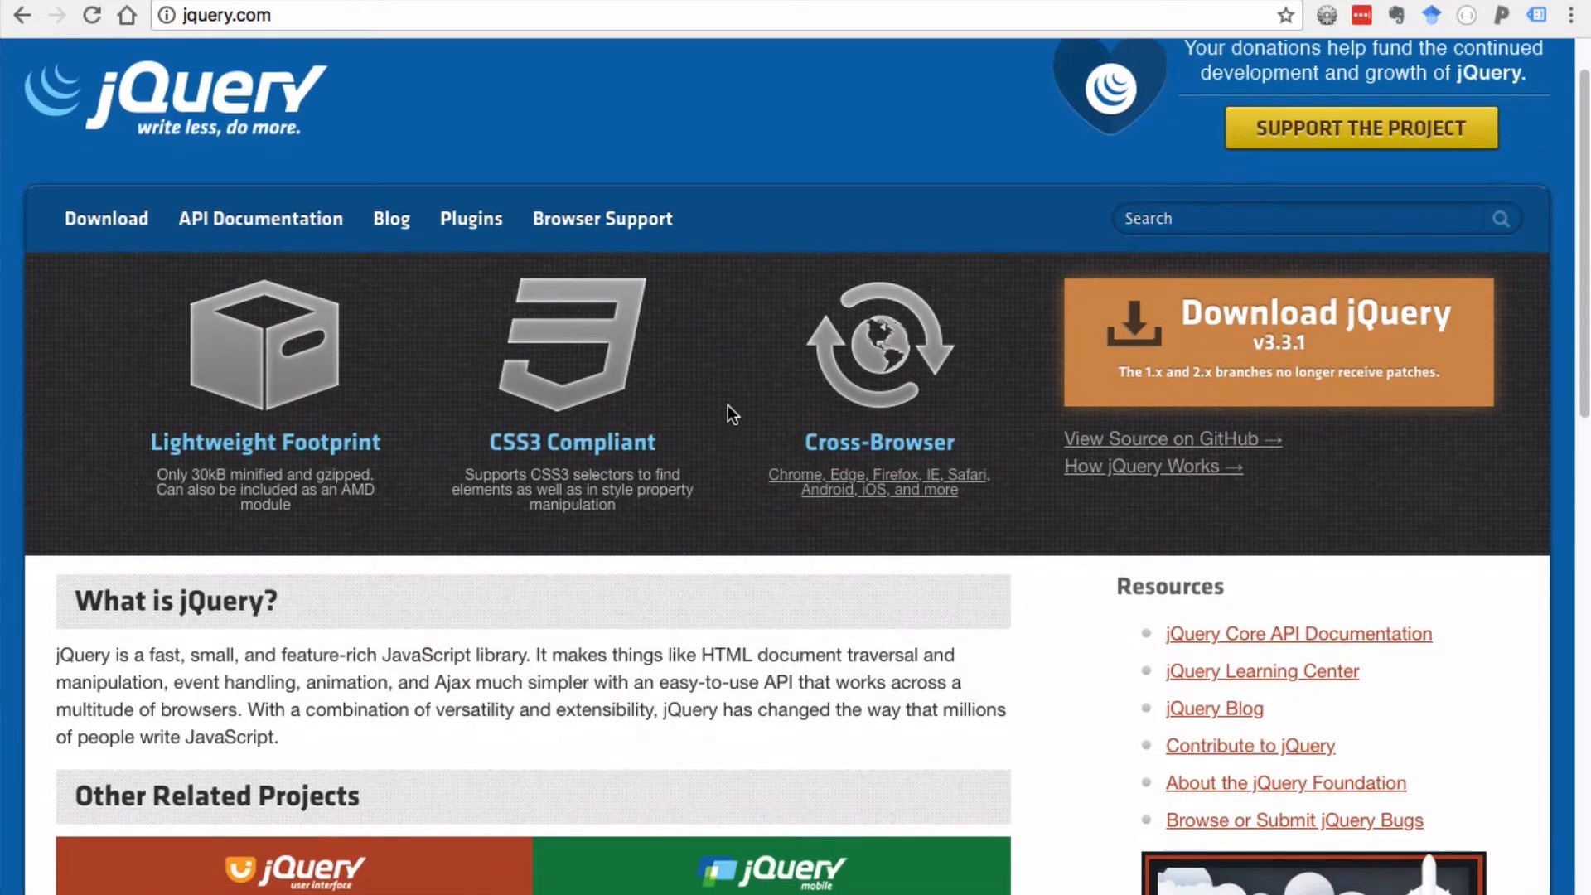
{"action": "scroll", "scroll_direction": "down", "scroll_amount": 3}
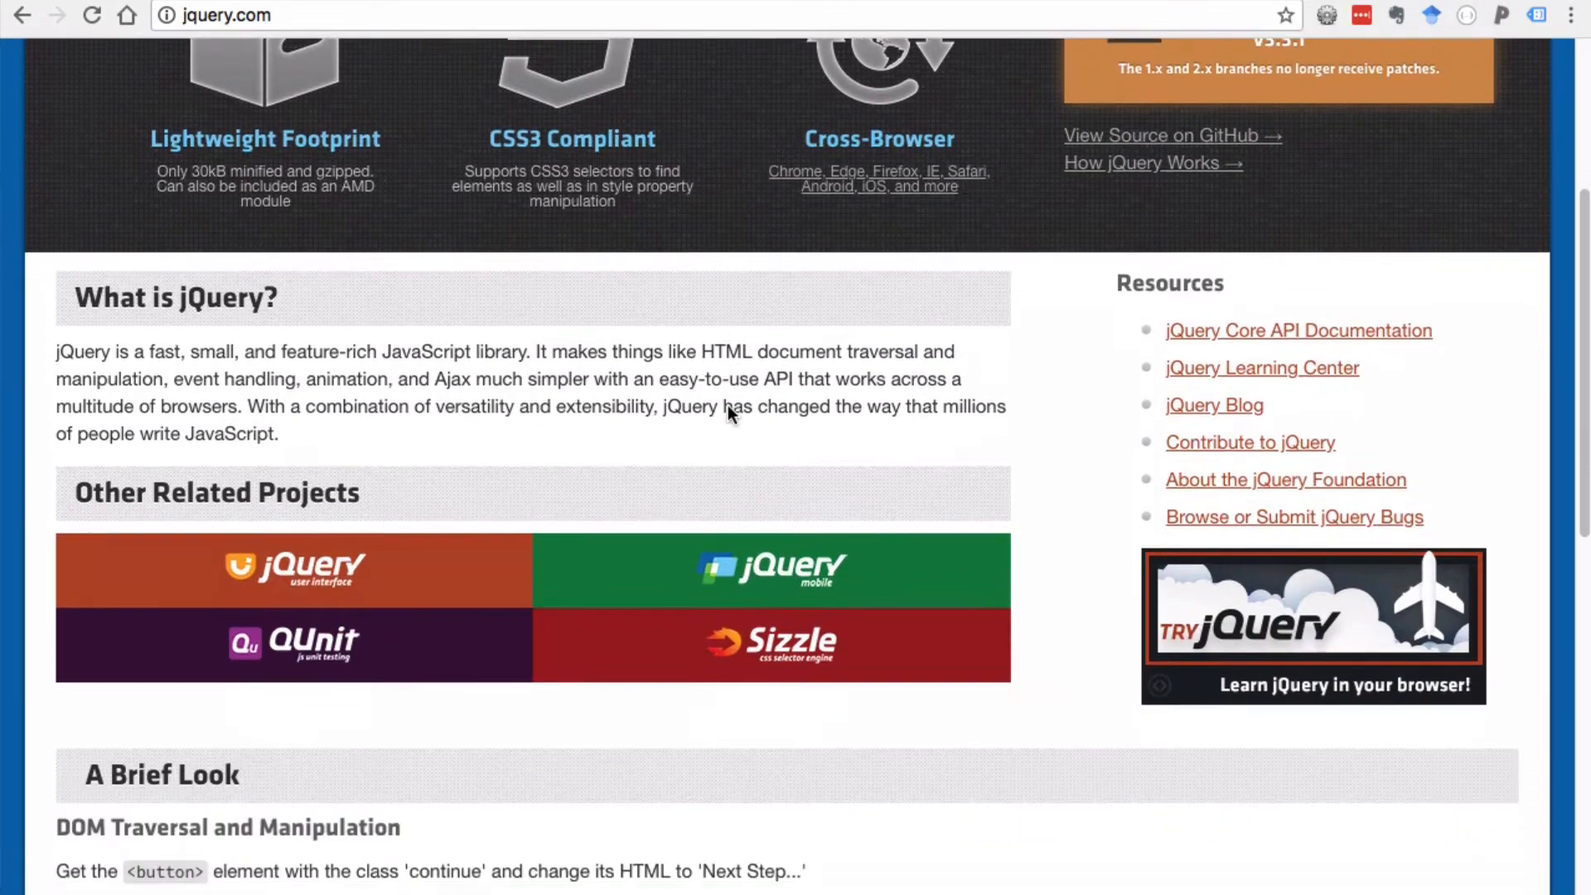
{"action": "scroll", "scroll_direction": "down", "scroll_amount": 3}
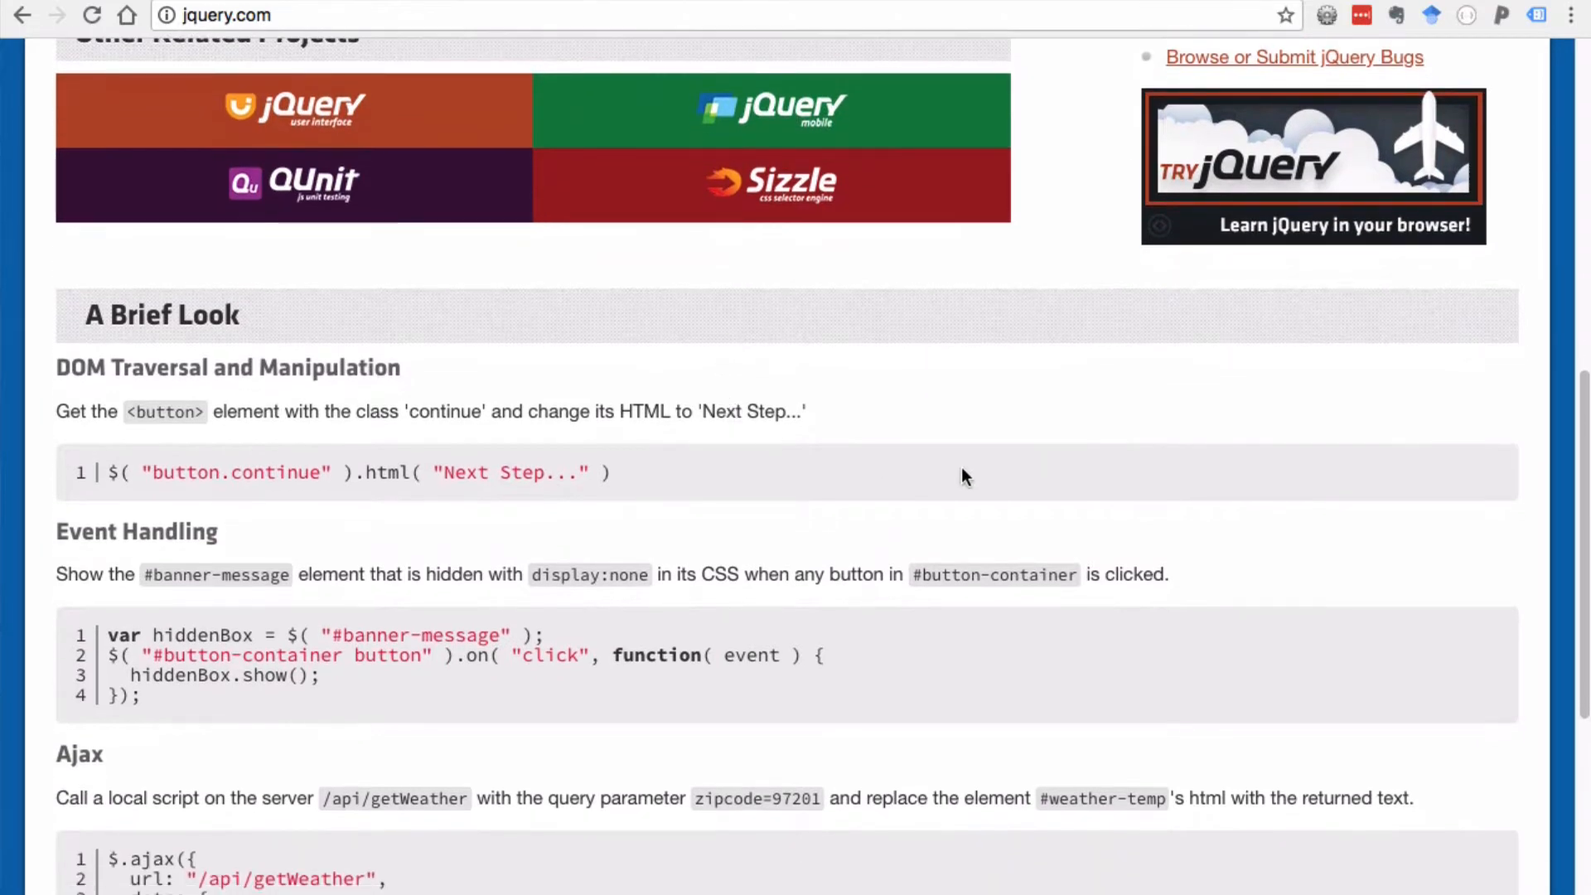
{"action": "scroll", "scroll_direction": "down", "scroll_amount": 3}
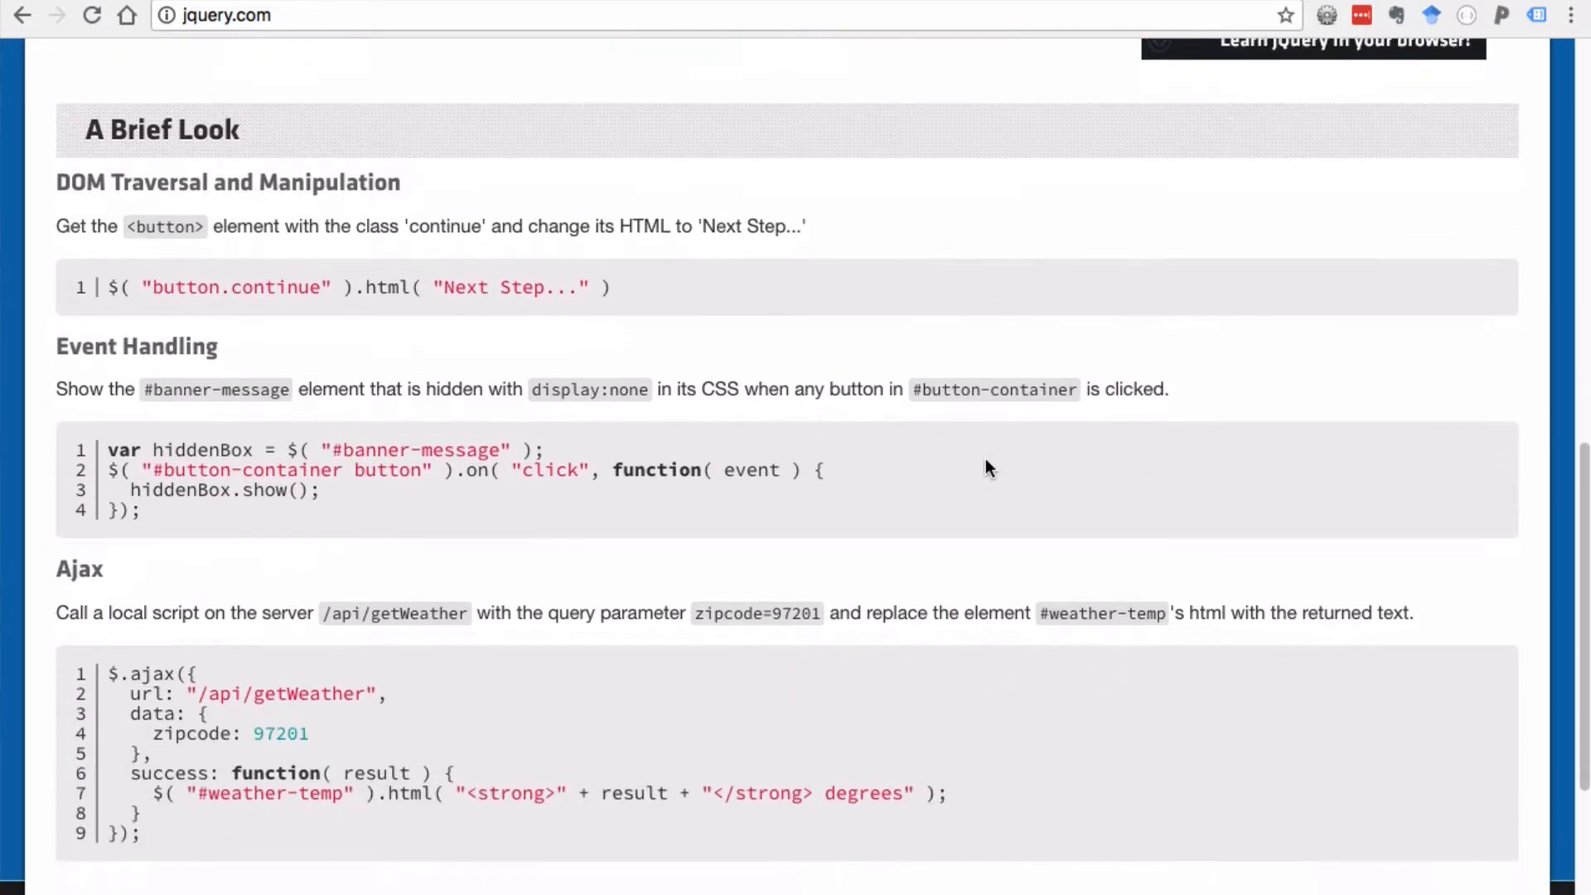
{"action": "mouse_move", "coordinate": [872, 471]}
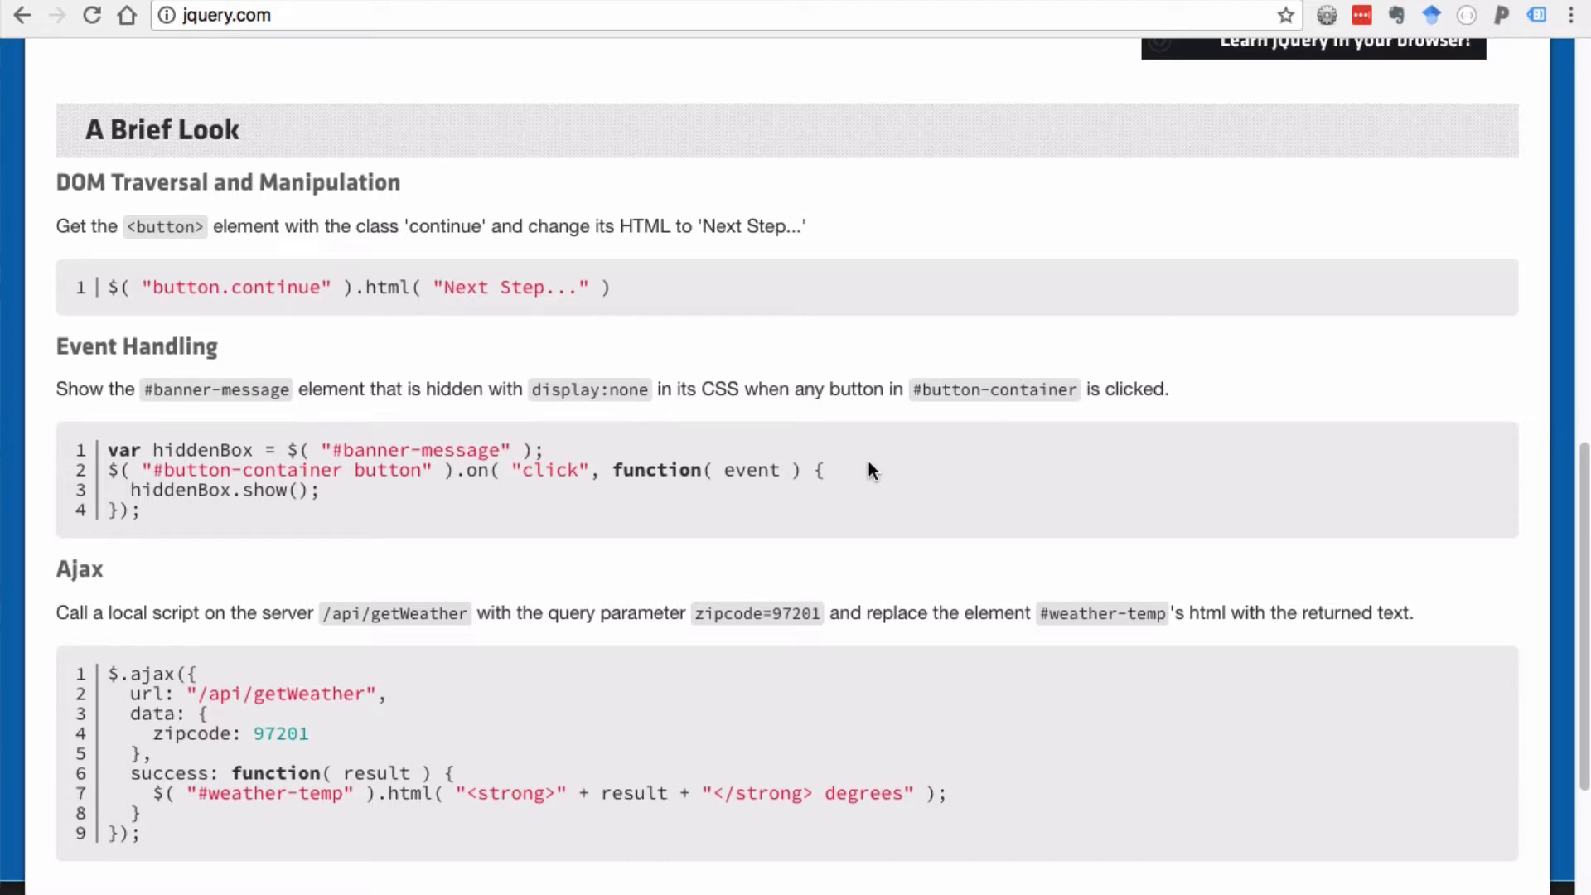
{"action": "mouse_move", "coordinate": [235, 327]}
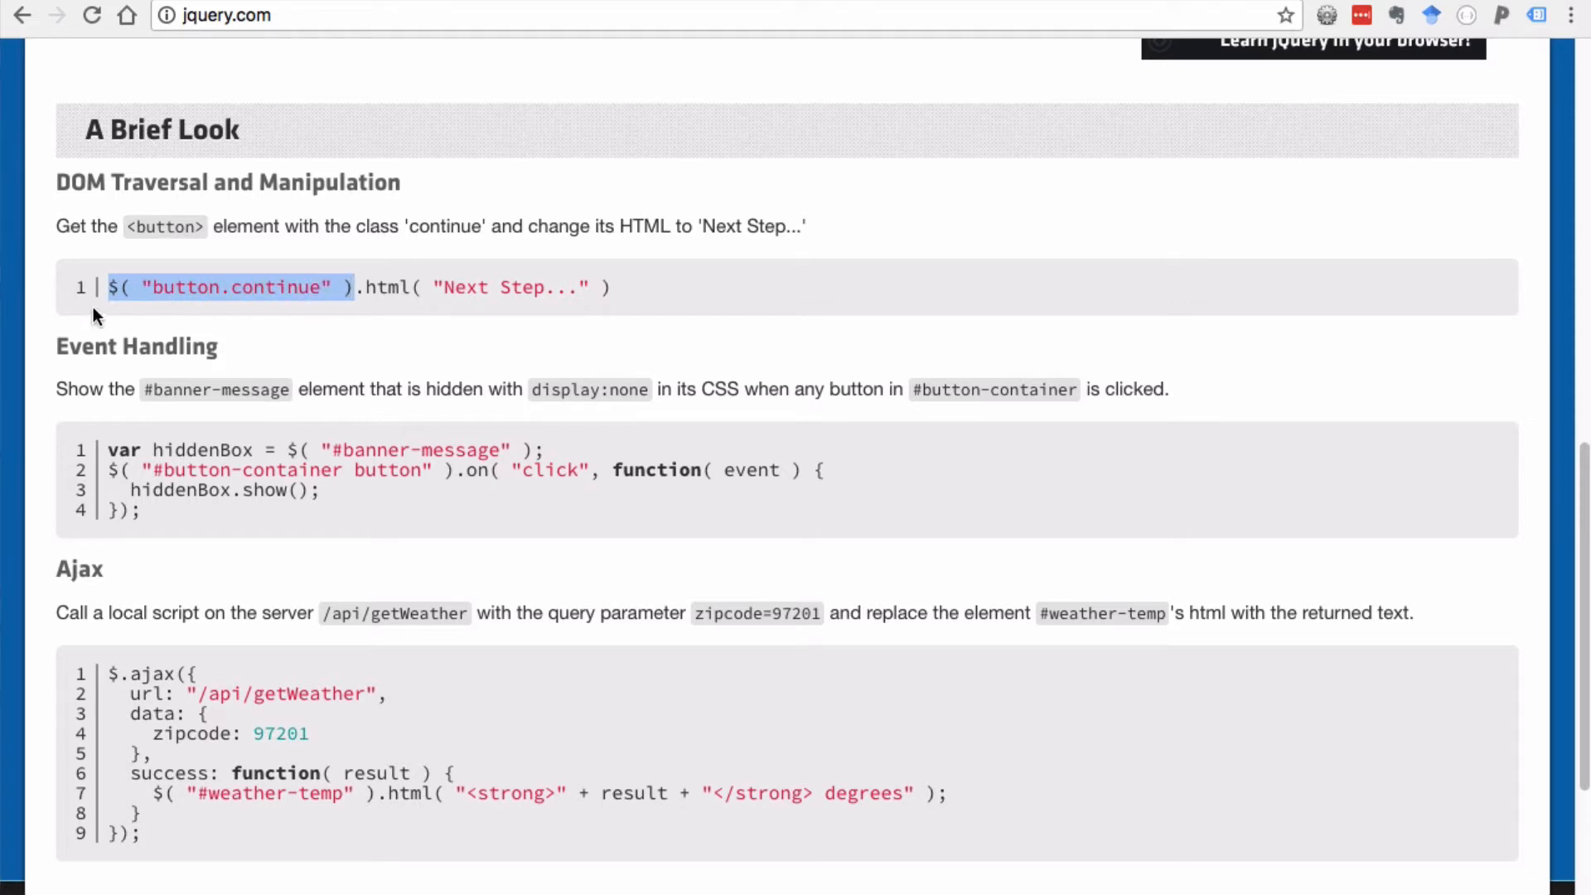
{"action": "mouse_move", "coordinate": [116, 308]}
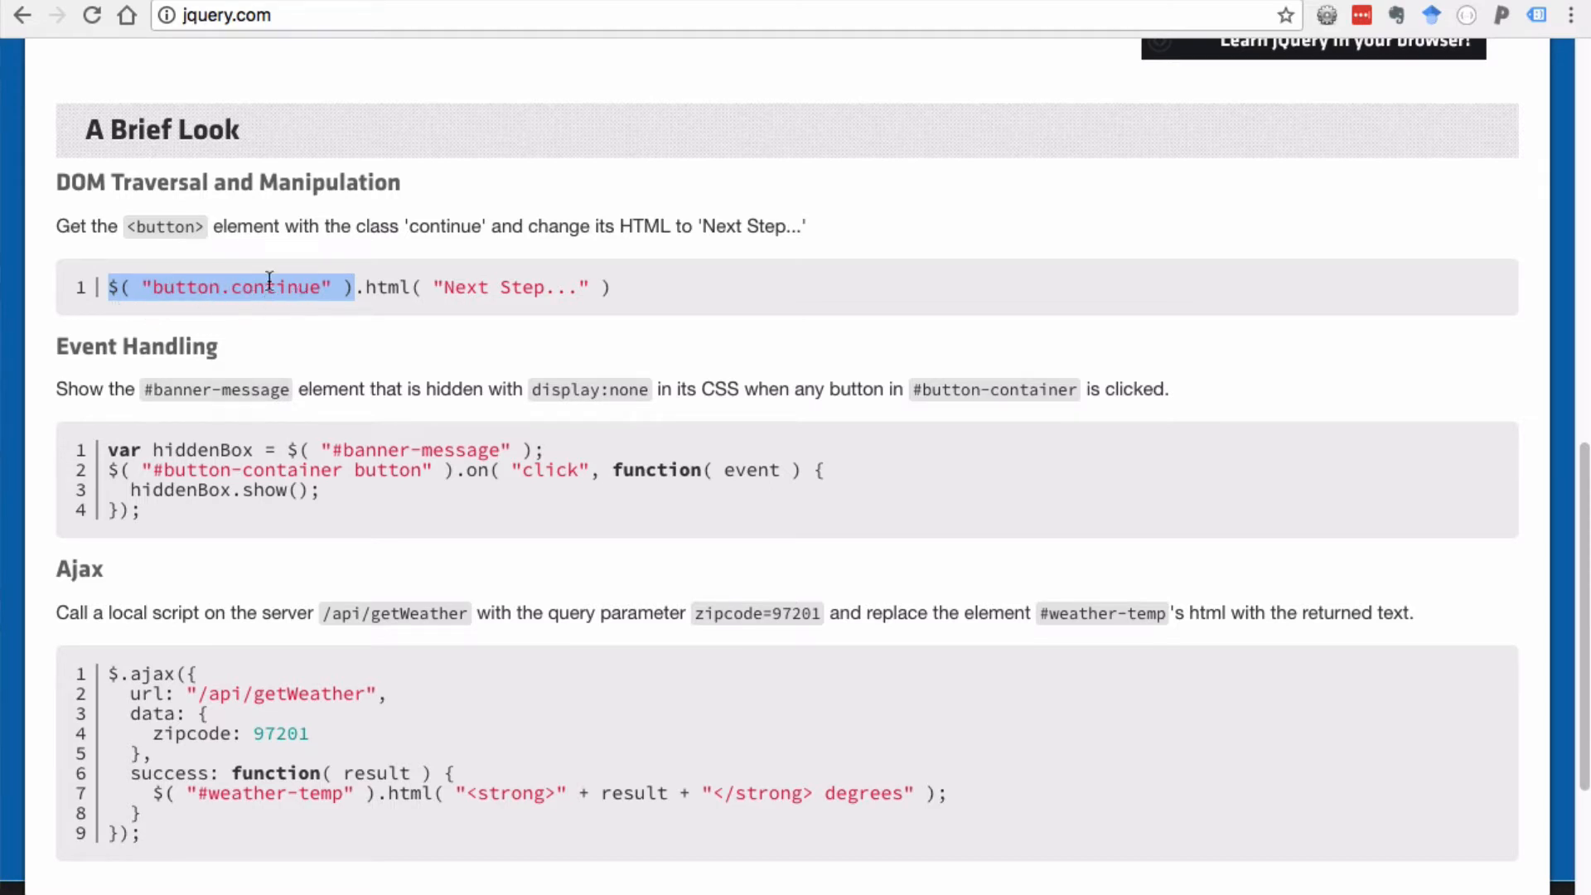
{"action": "mouse_move", "coordinate": [241, 316]}
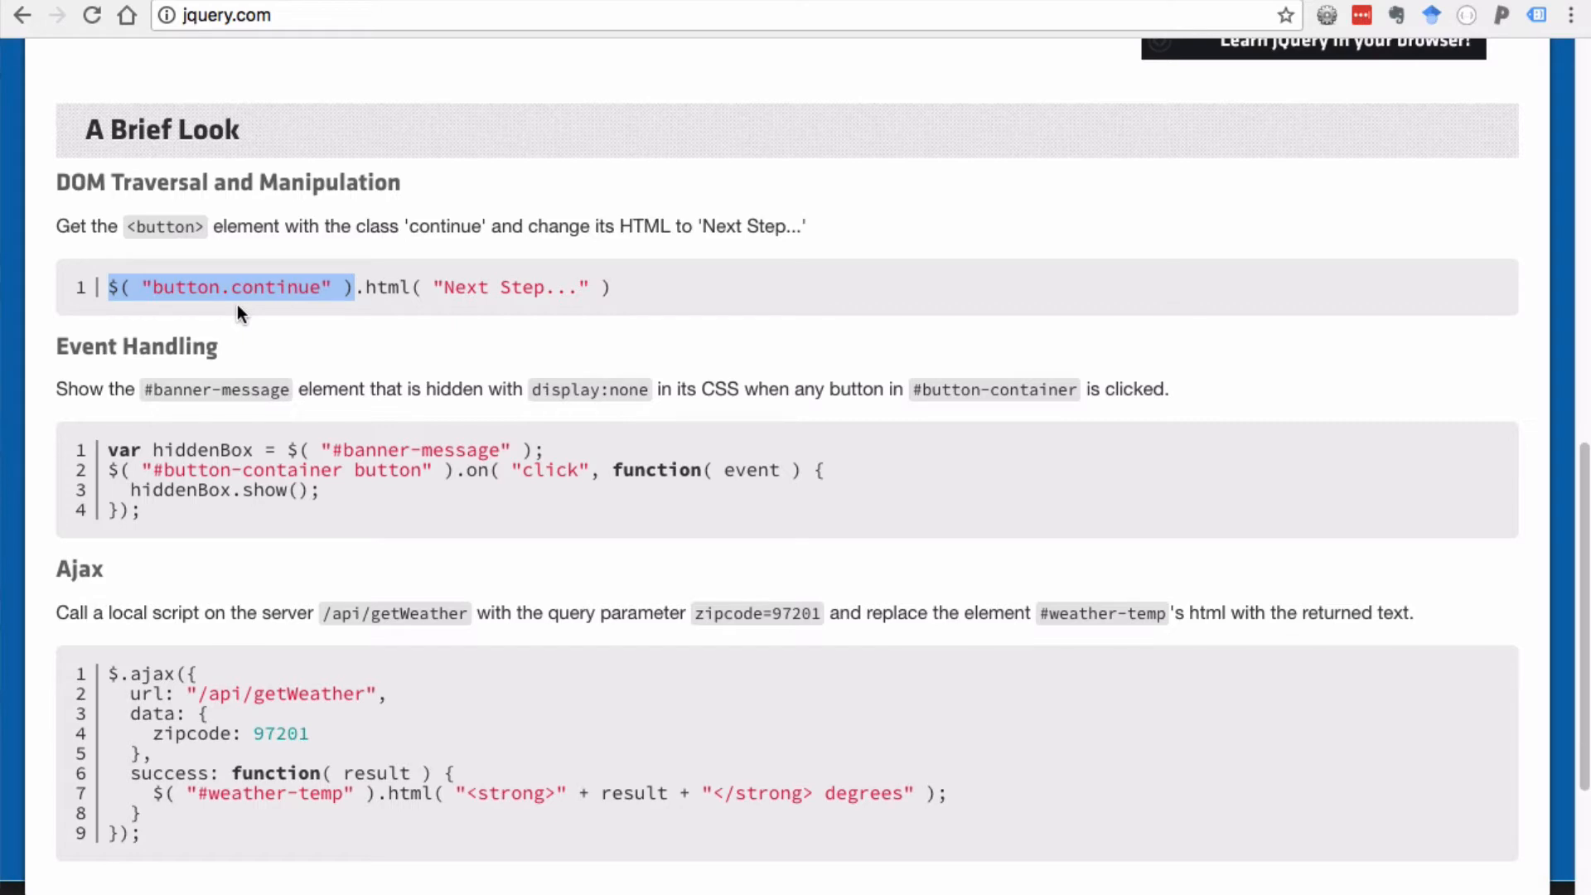
{"action": "mouse_move", "coordinate": [232, 288]}
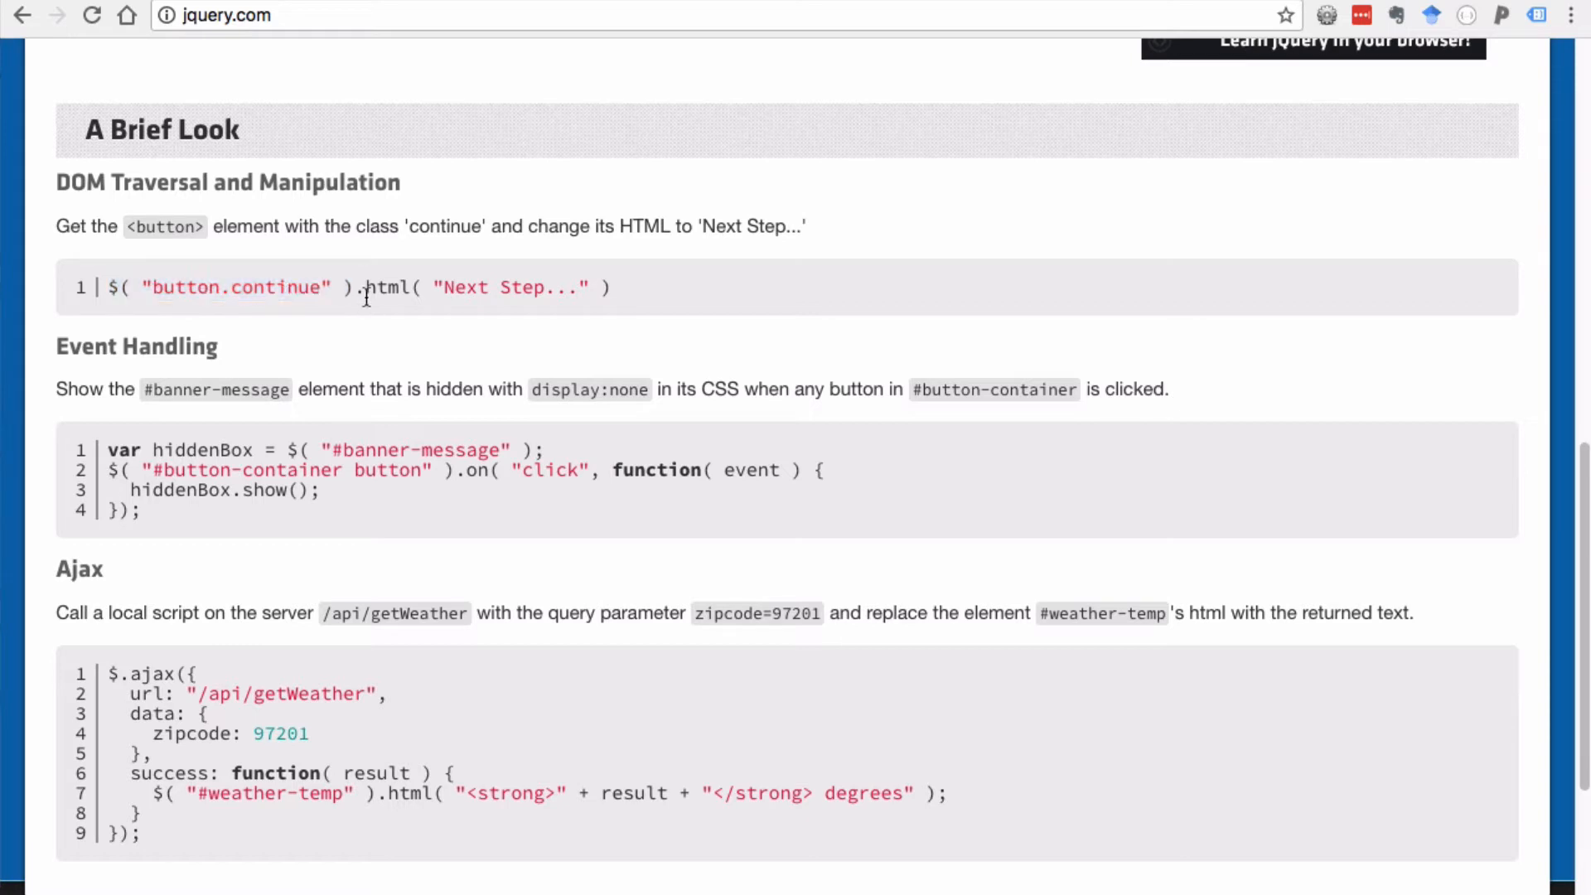
{"action": "left_click_drag", "start_coordinate": [367, 287], "coordinate": [609, 288]}
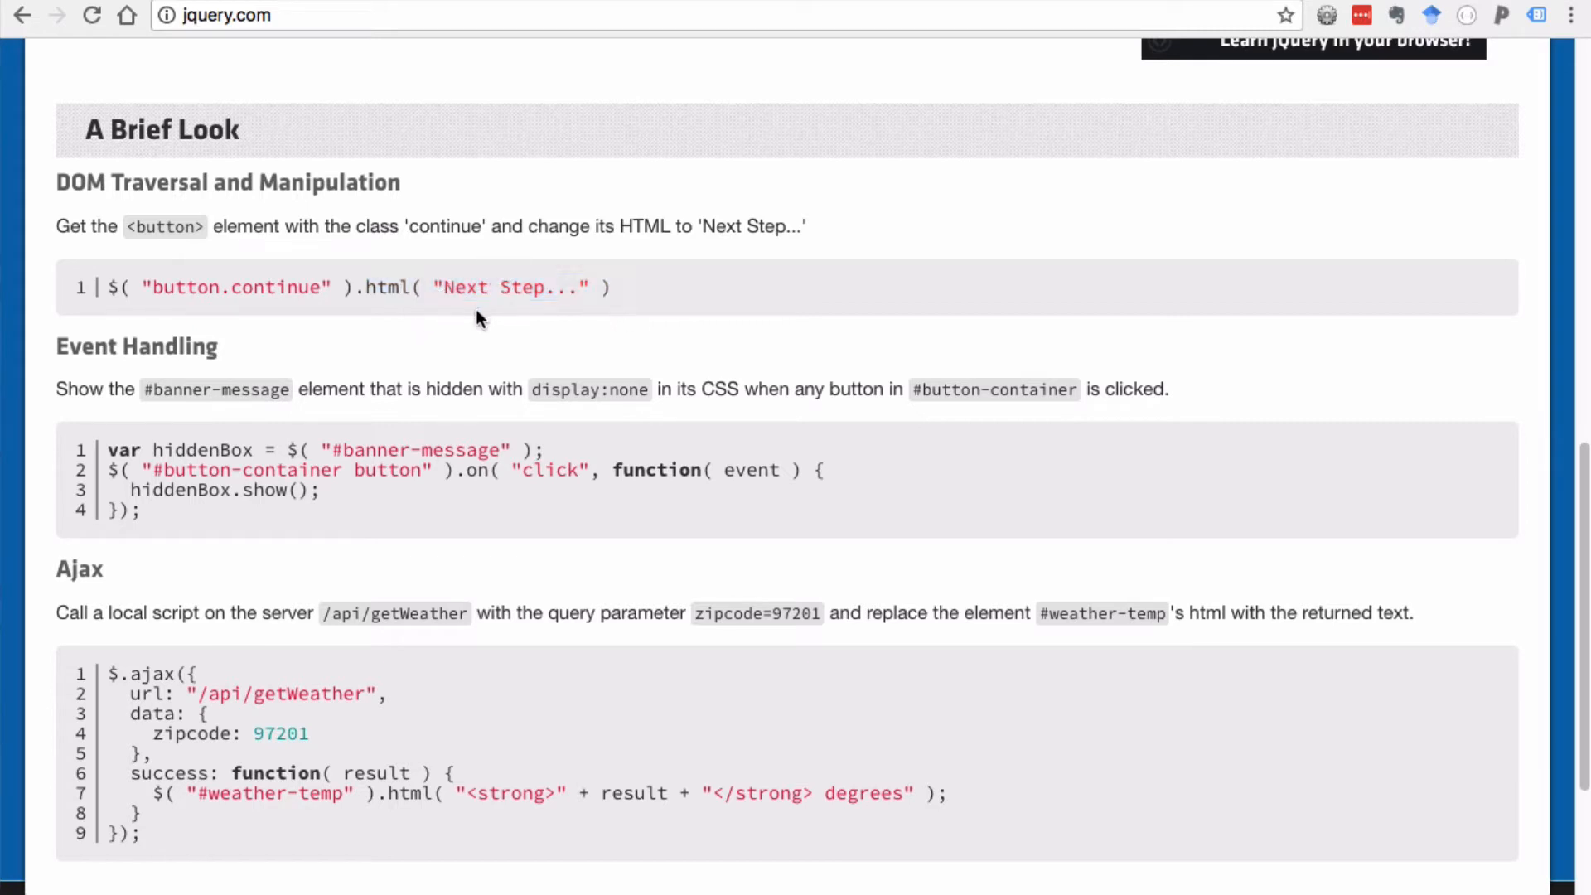
{"action": "scroll", "scroll_direction": "down", "scroll_amount": 3}
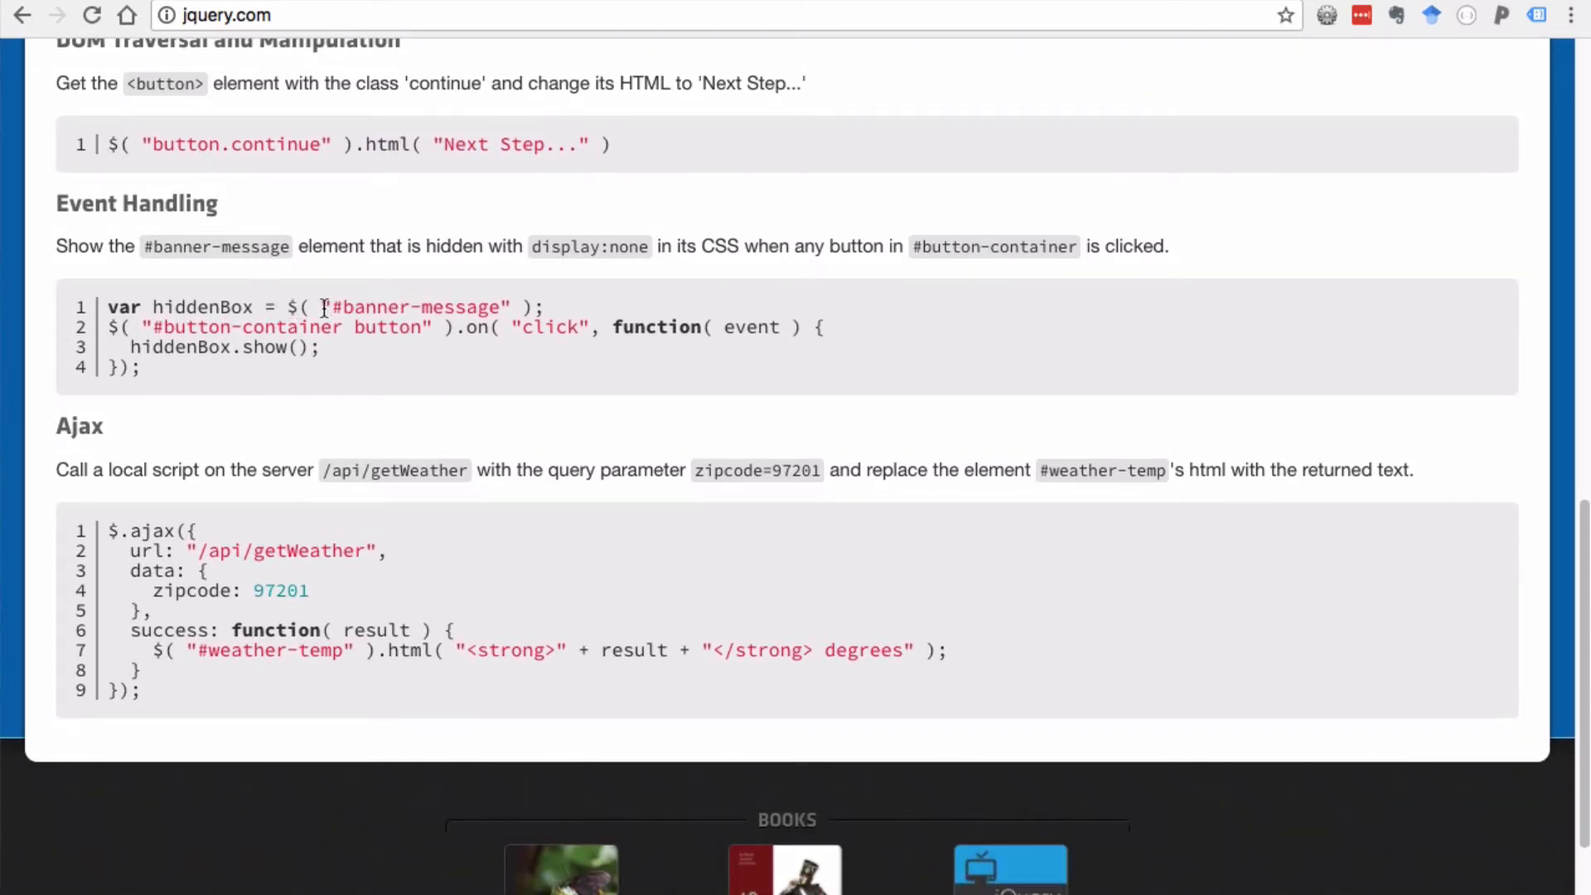
{"action": "double_click", "coordinate": [417, 307]}
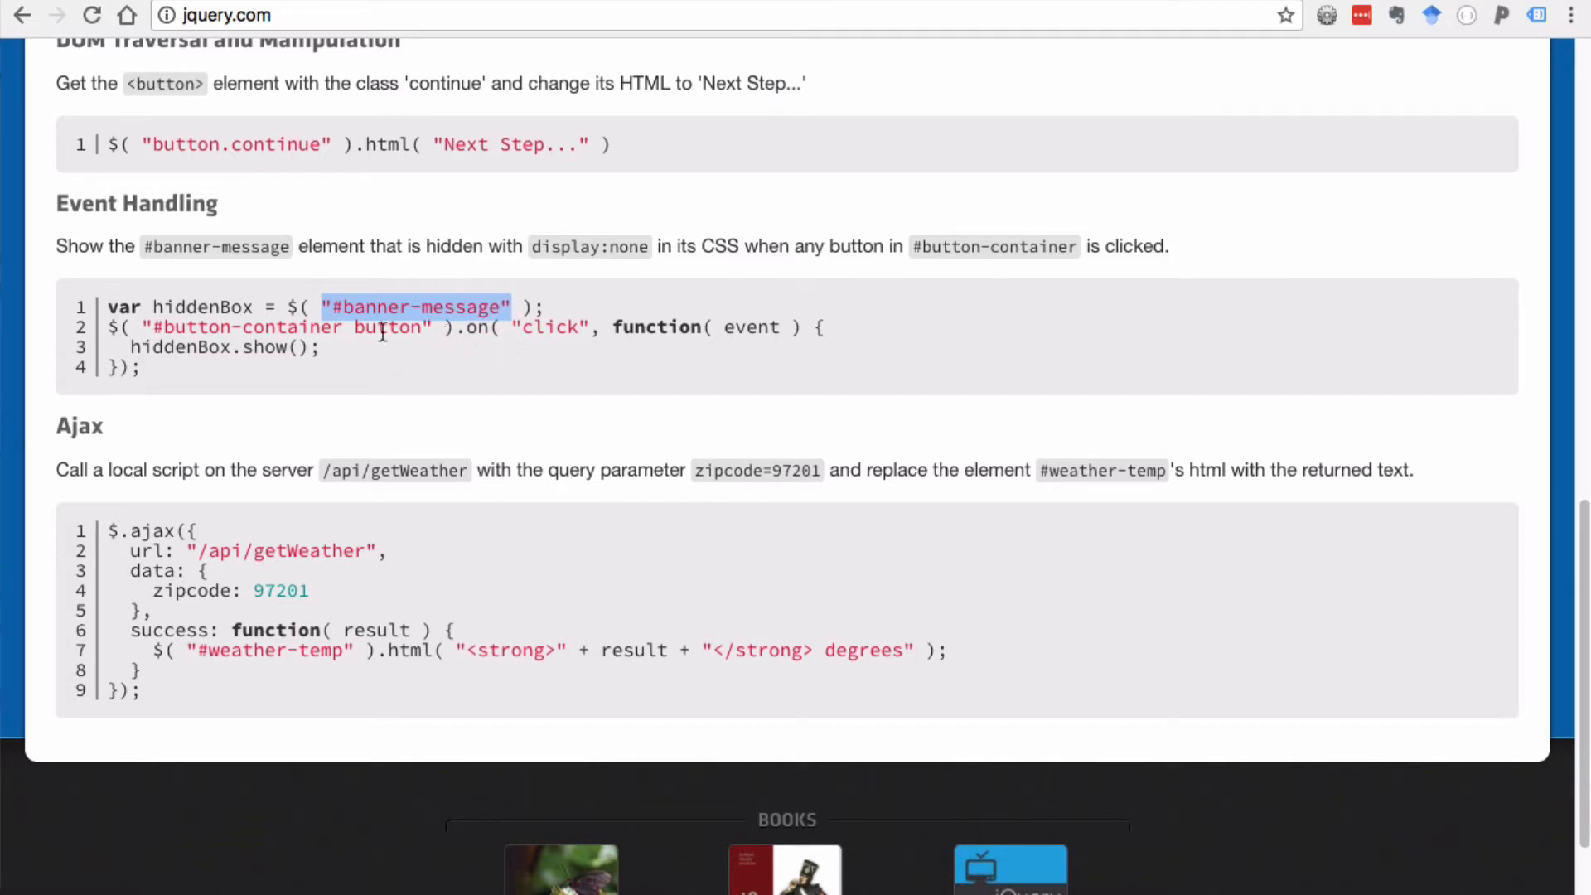
{"action": "mouse_move", "coordinate": [411, 381]}
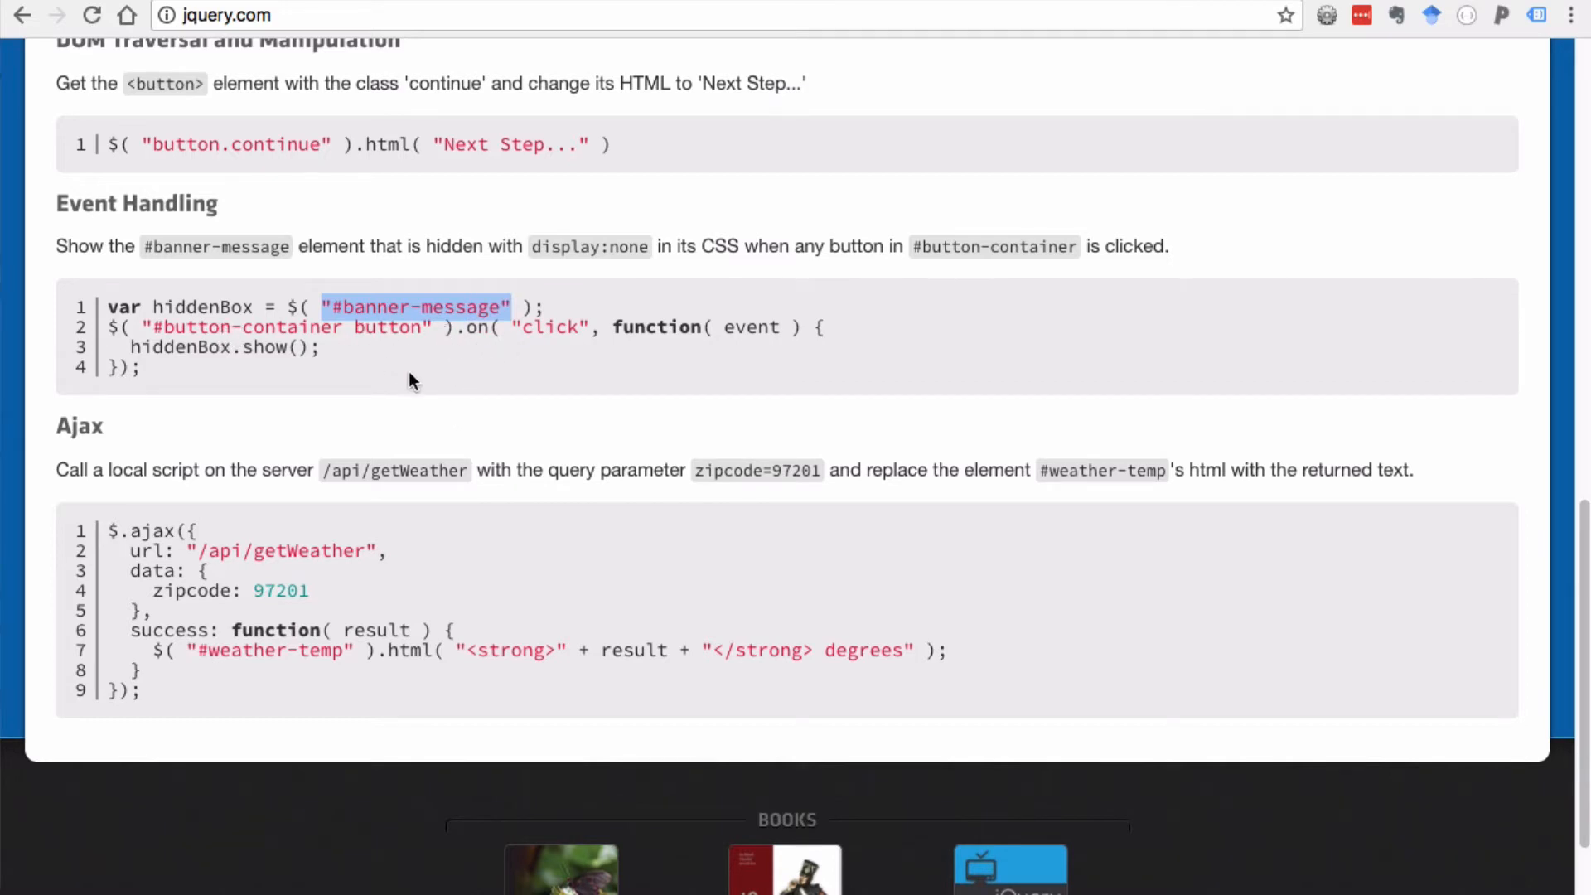
{"action": "scroll", "scroll_direction": "down", "scroll_amount": 3}
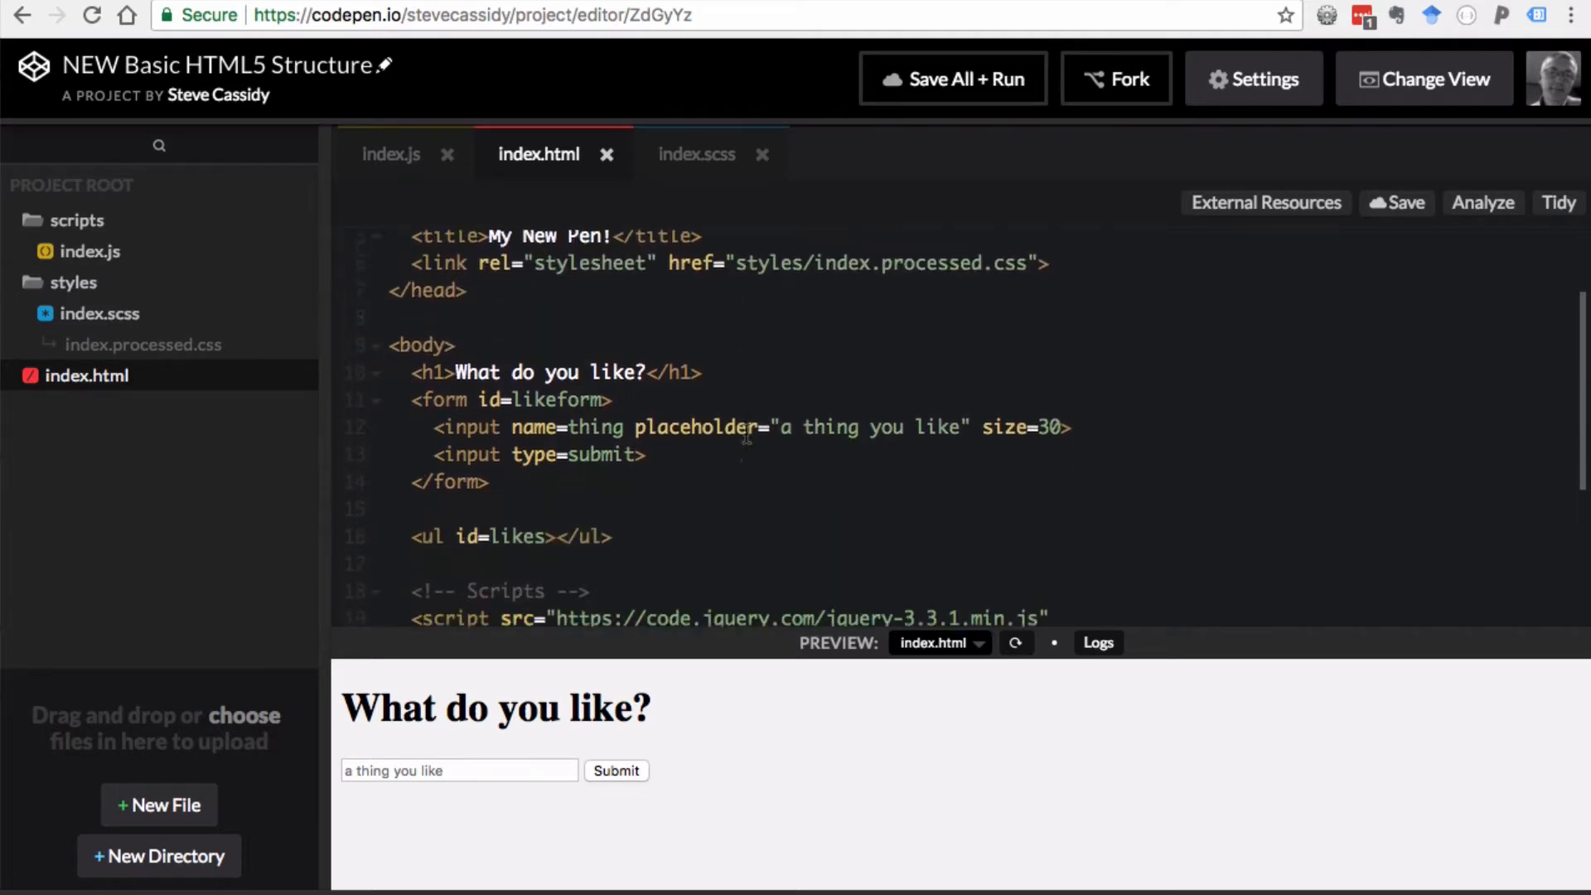
- Scroll index.html to show the jQuery 3.3.1 CDN script below the likes form and list
{"action": "scroll", "scroll_direction": "down", "scroll_amount": 3}
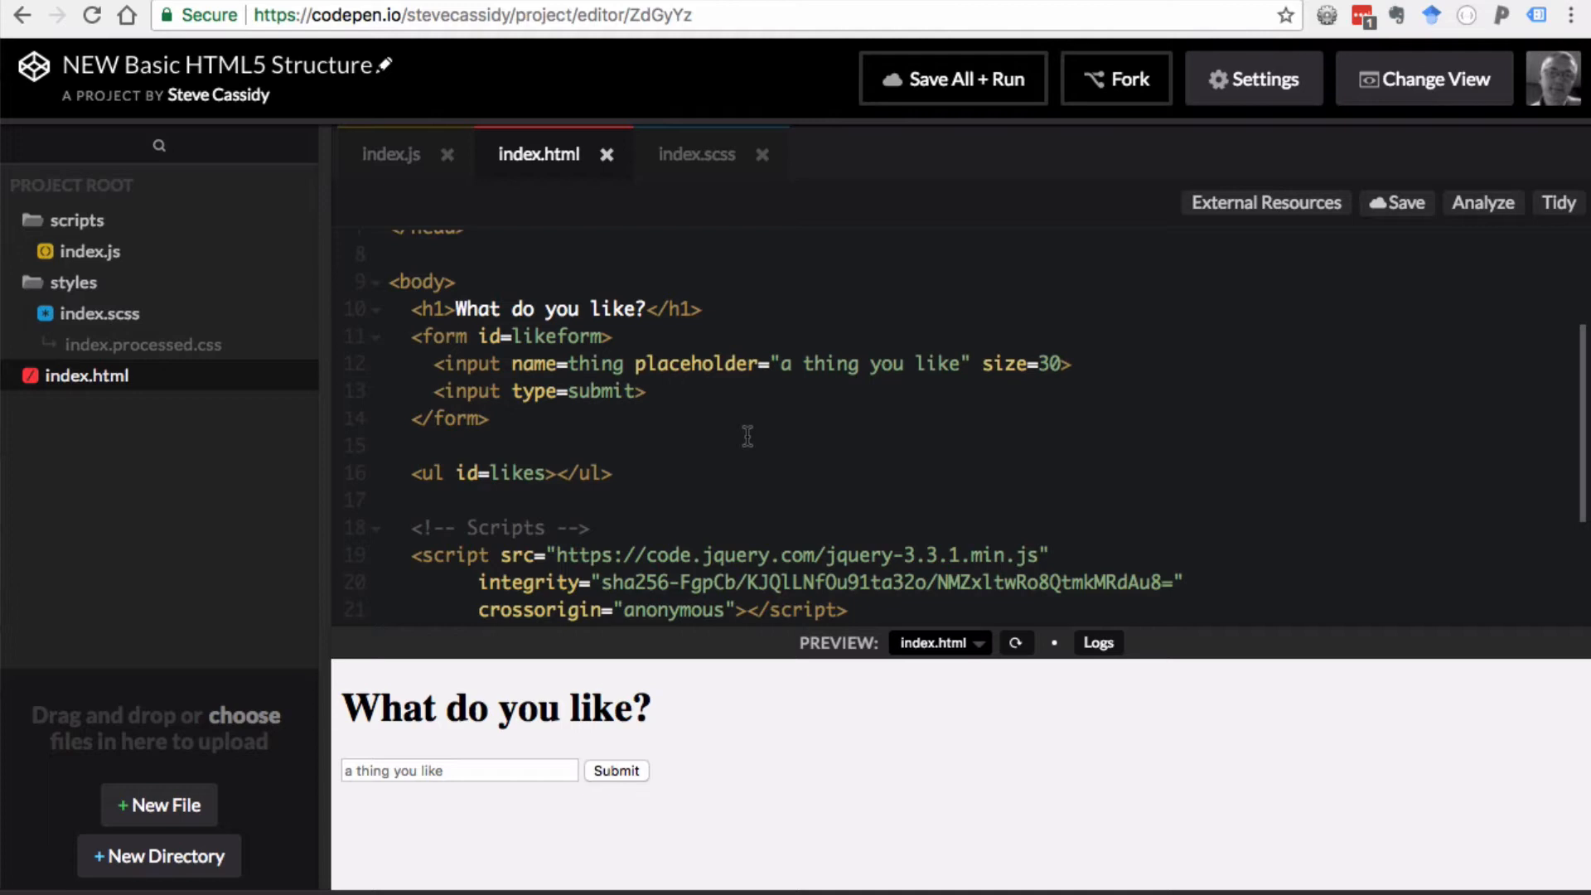
{"action": "mouse_move", "coordinate": [740, 437]}
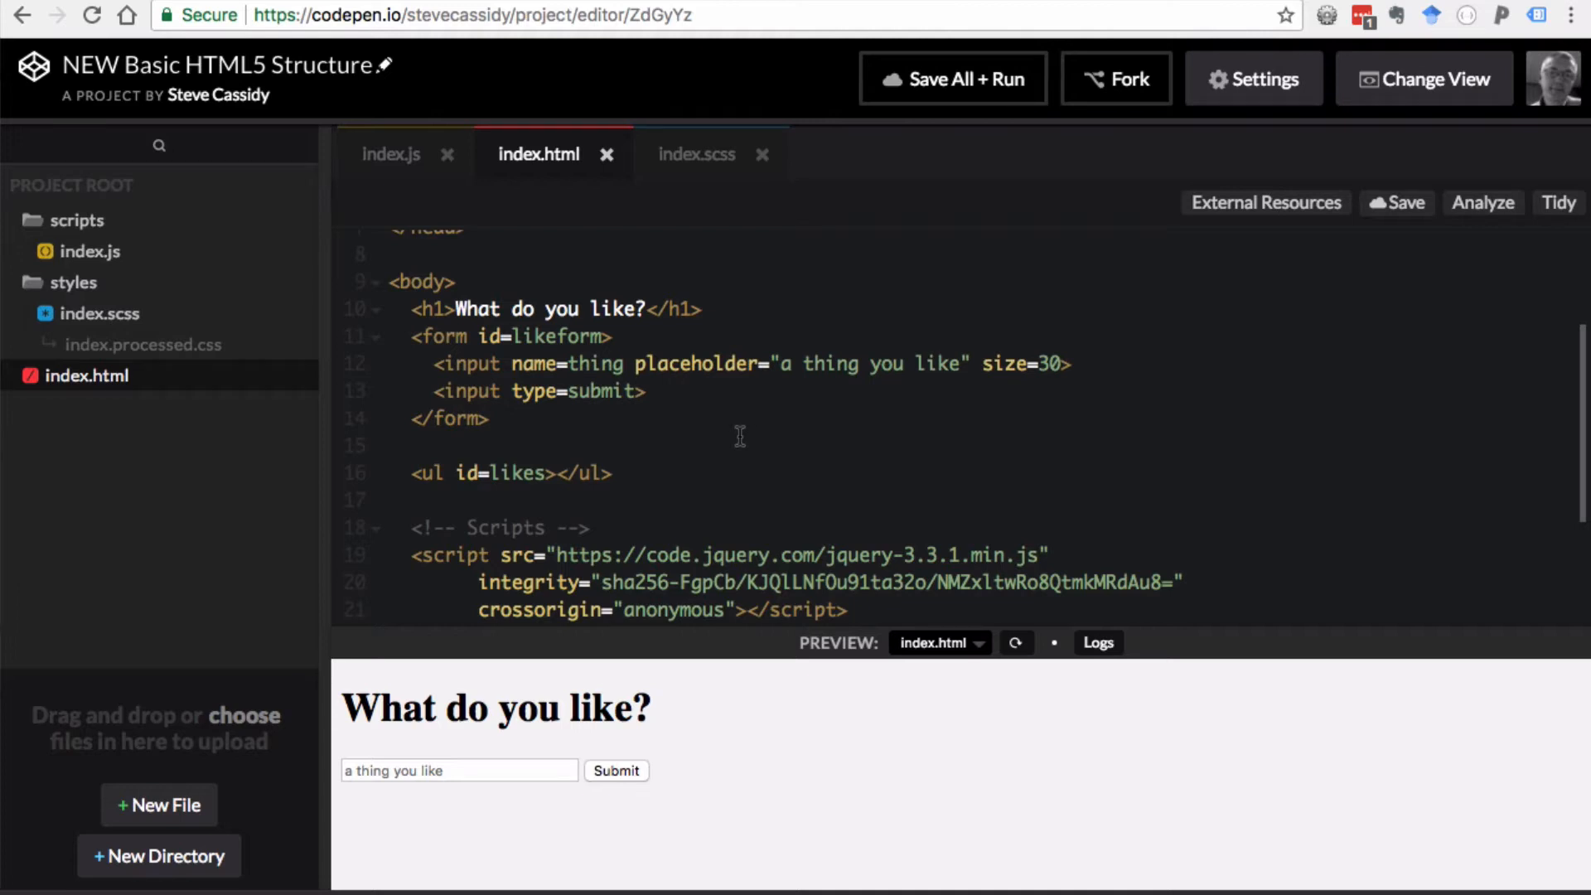
{"action": "mouse_move", "coordinate": [755, 437]}
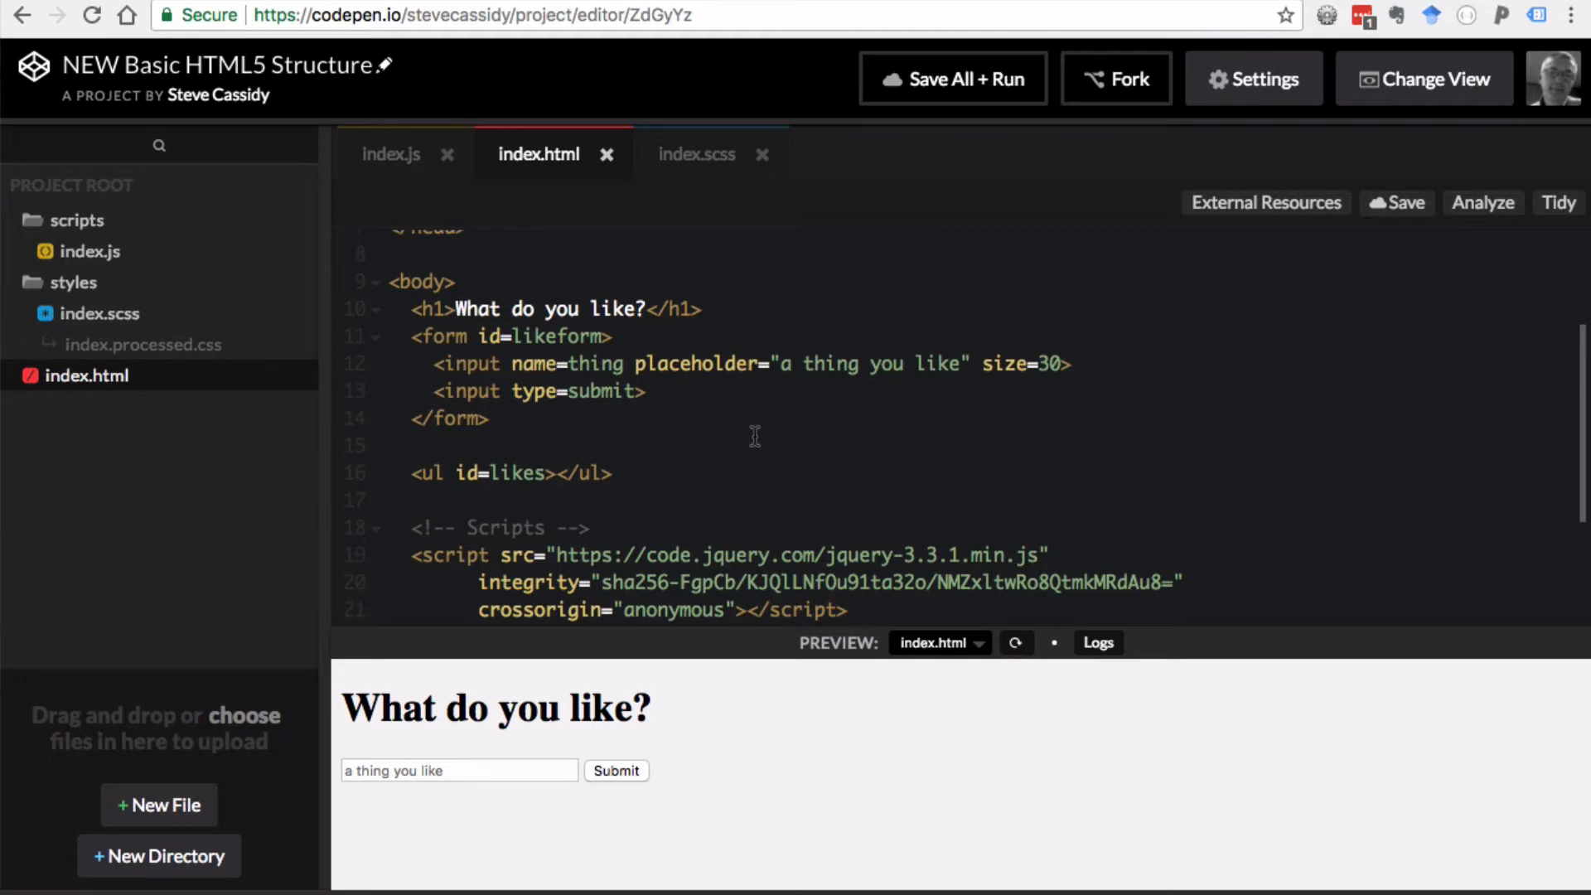
{"action": "mouse_move", "coordinate": [759, 437]}
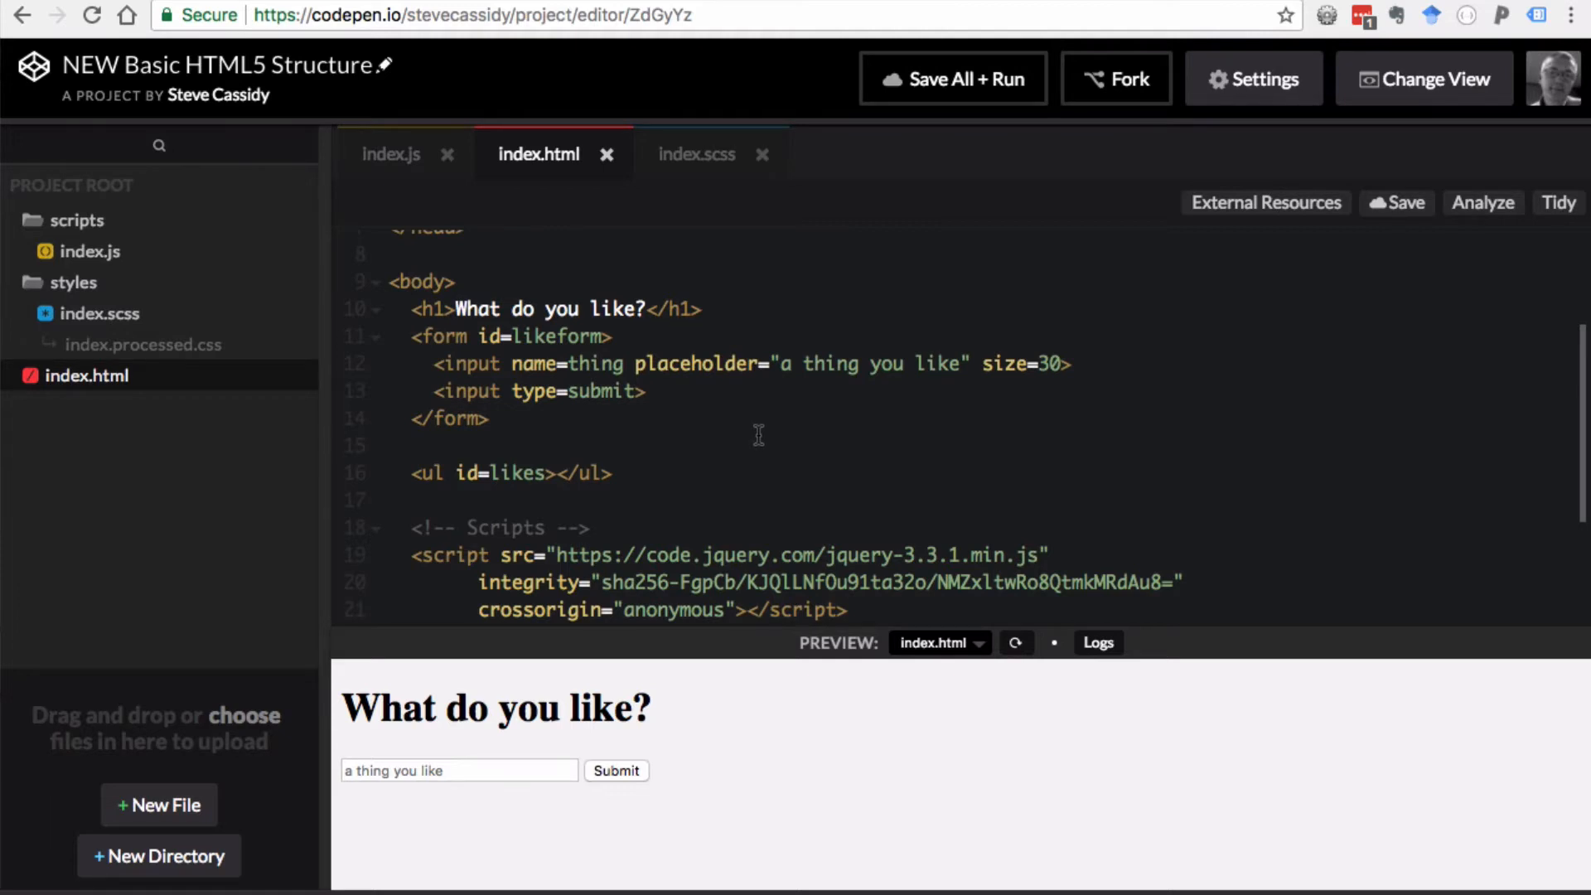
{"action": "mouse_move", "coordinate": [753, 436]}
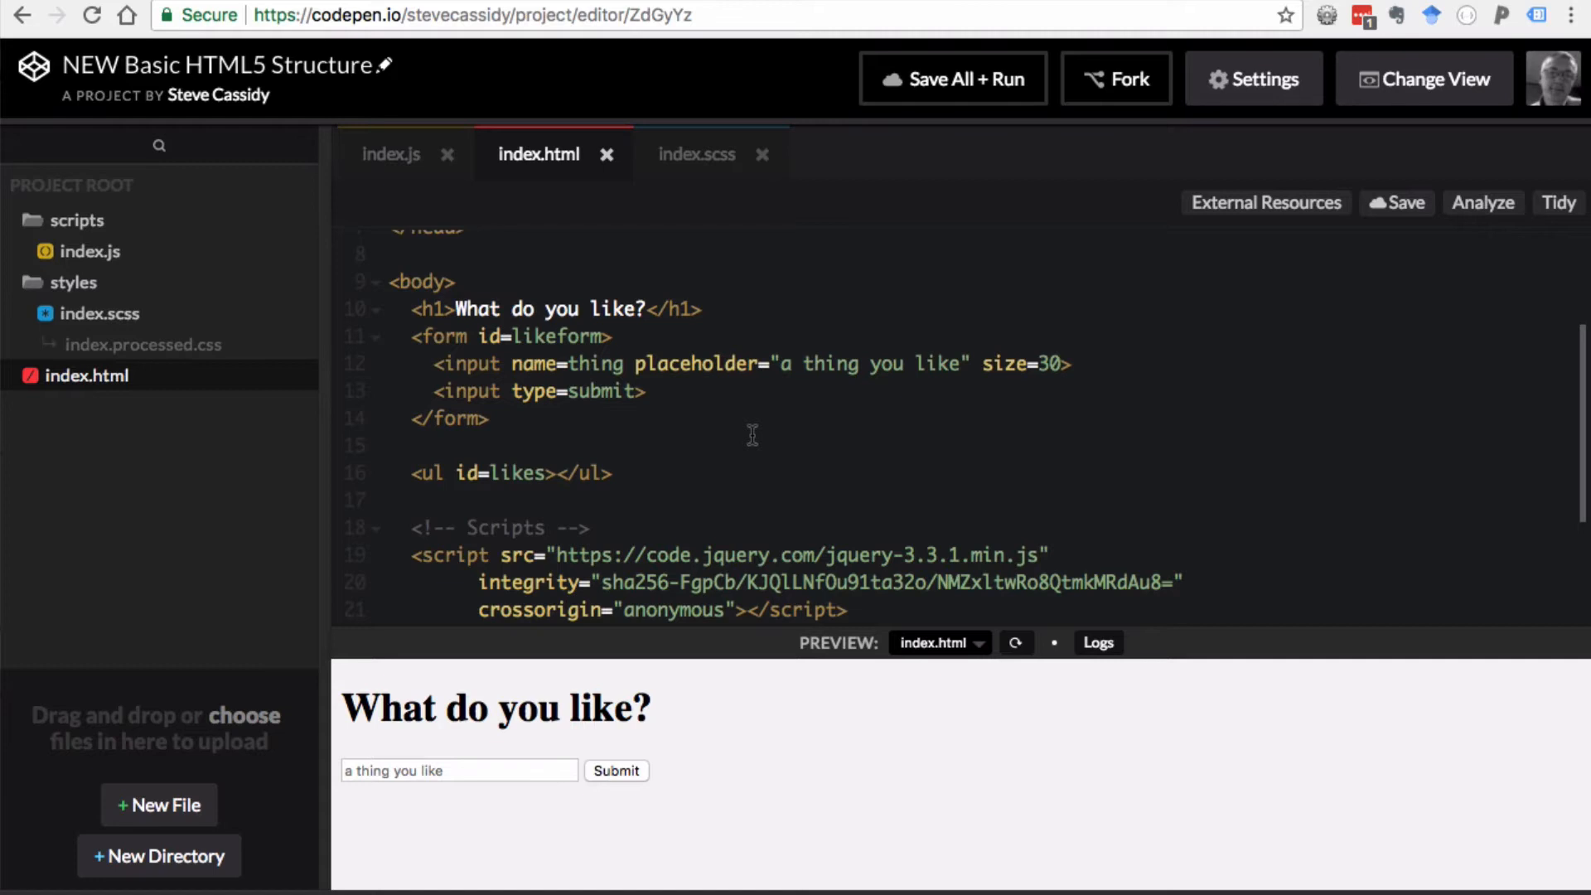
{"action": "mouse_move", "coordinate": [771, 477]}
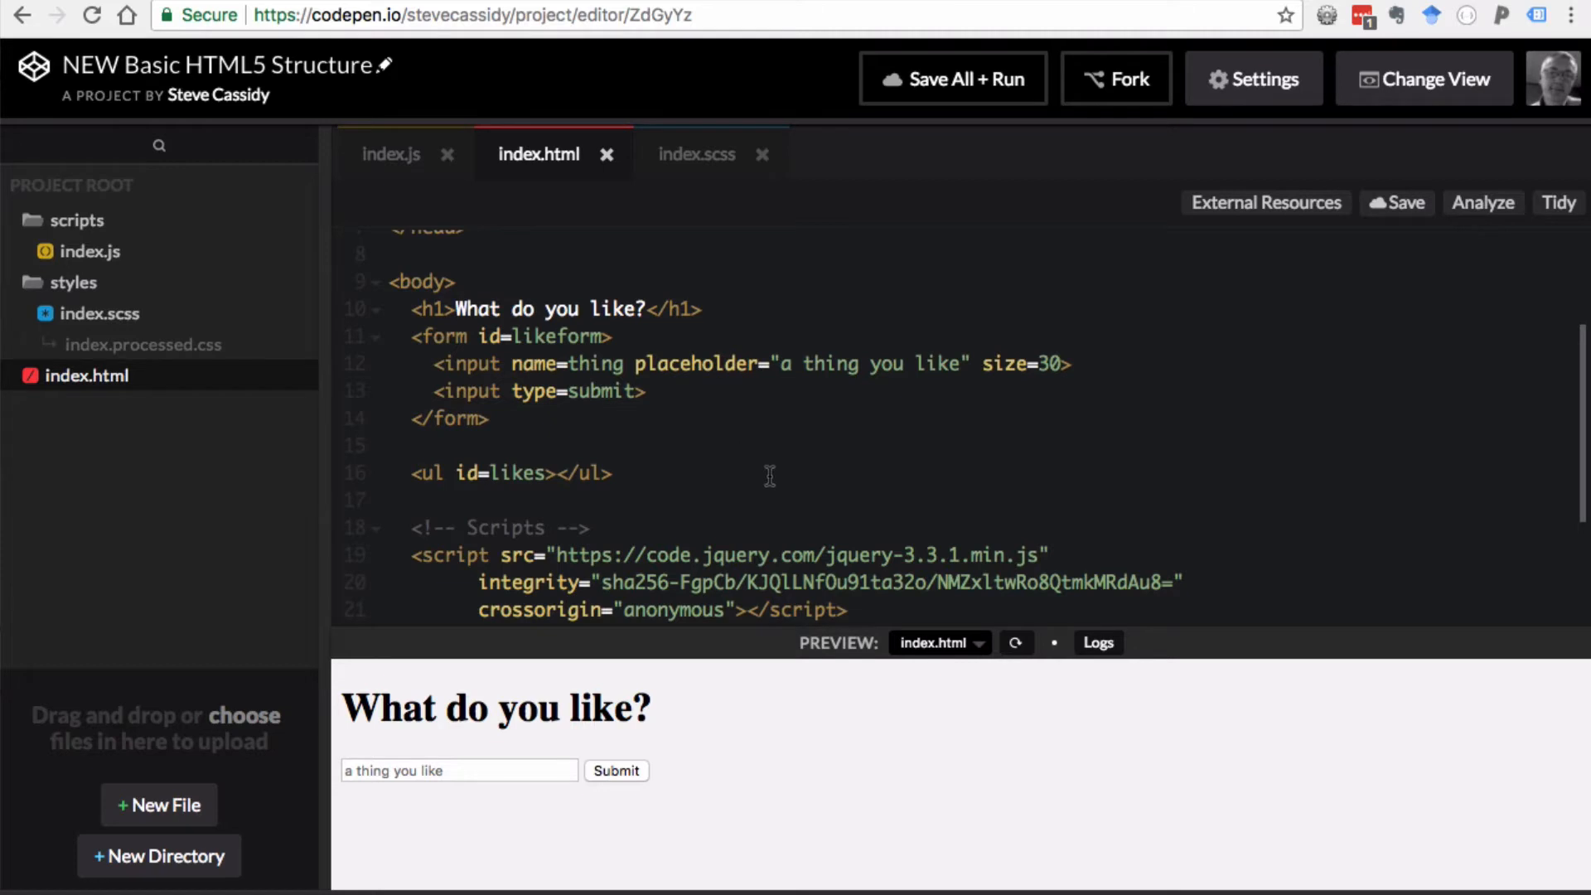
{"action": "mouse_move", "coordinate": [755, 466]}
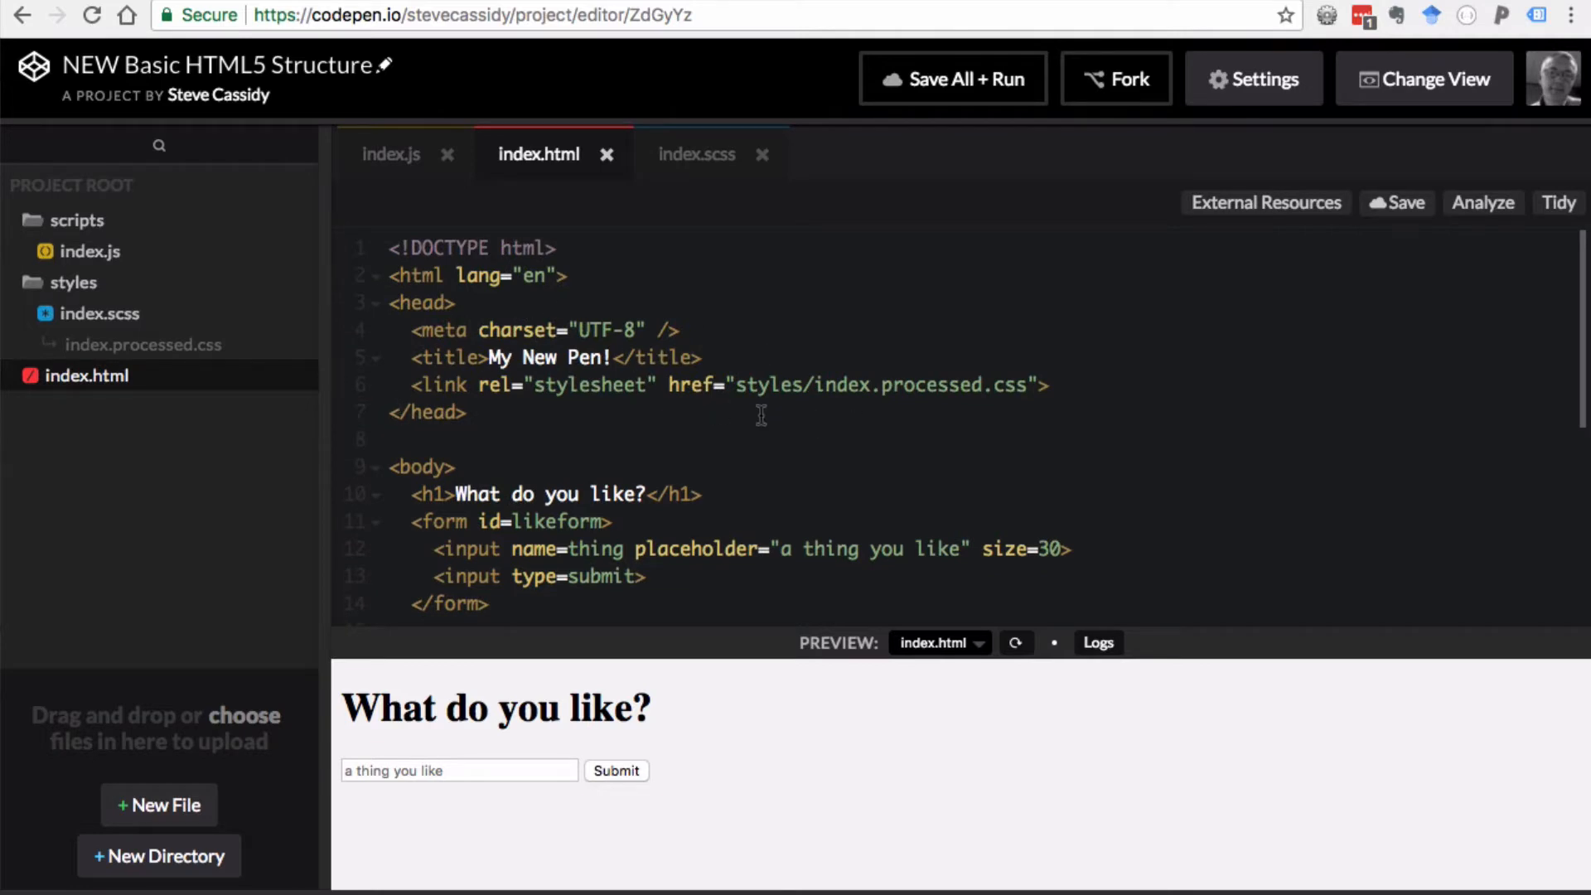
{"action": "scroll", "scroll_direction": "down", "scroll_amount": 3}
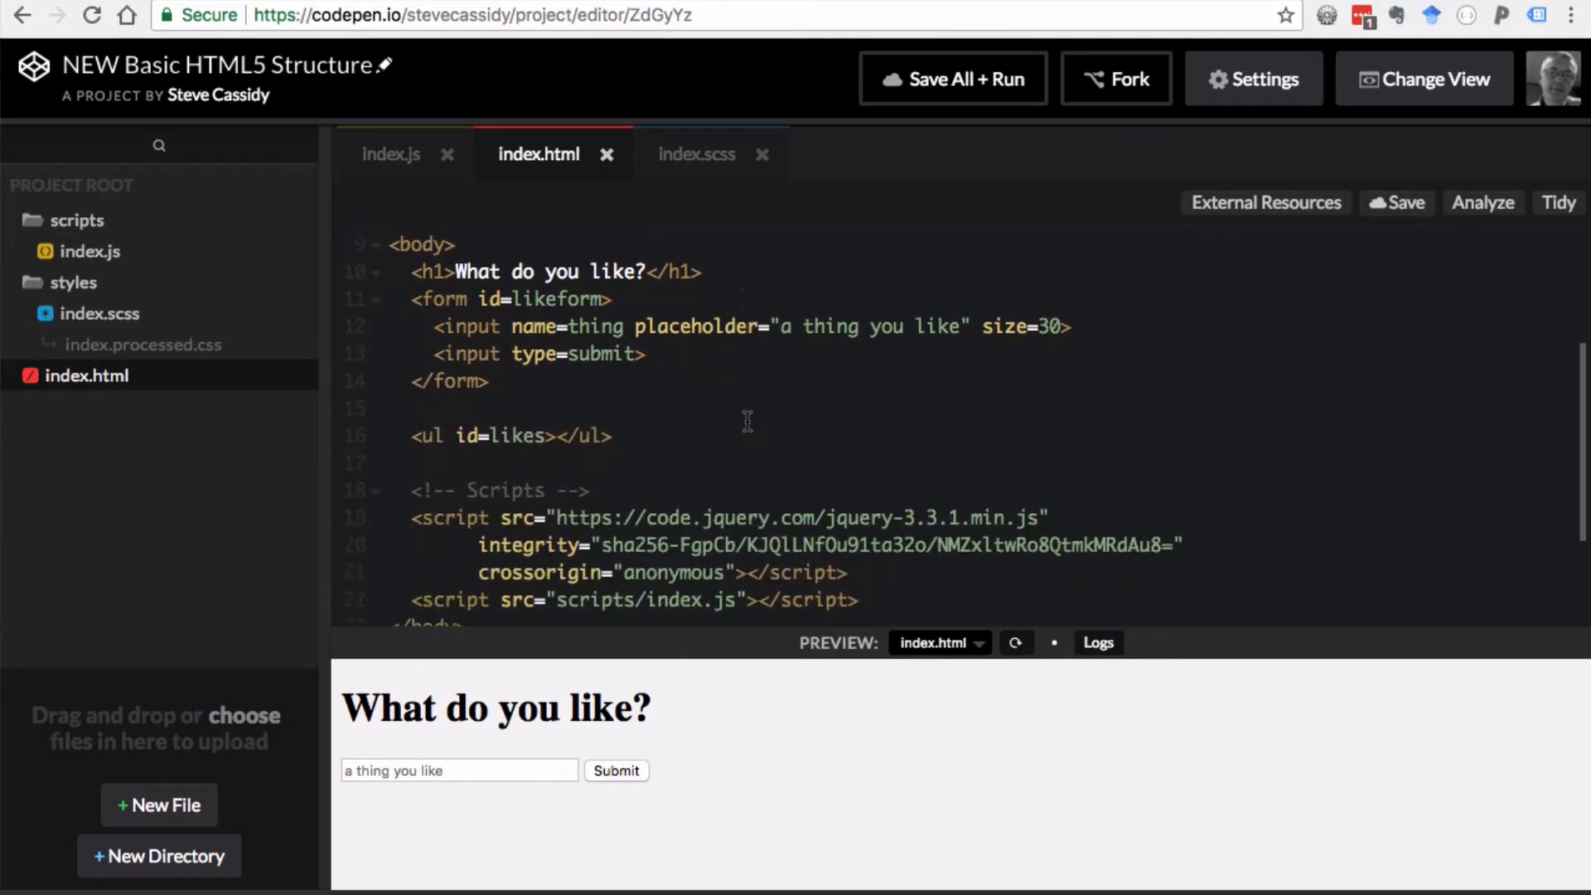
{"action": "mouse_move", "coordinate": [570, 170]}
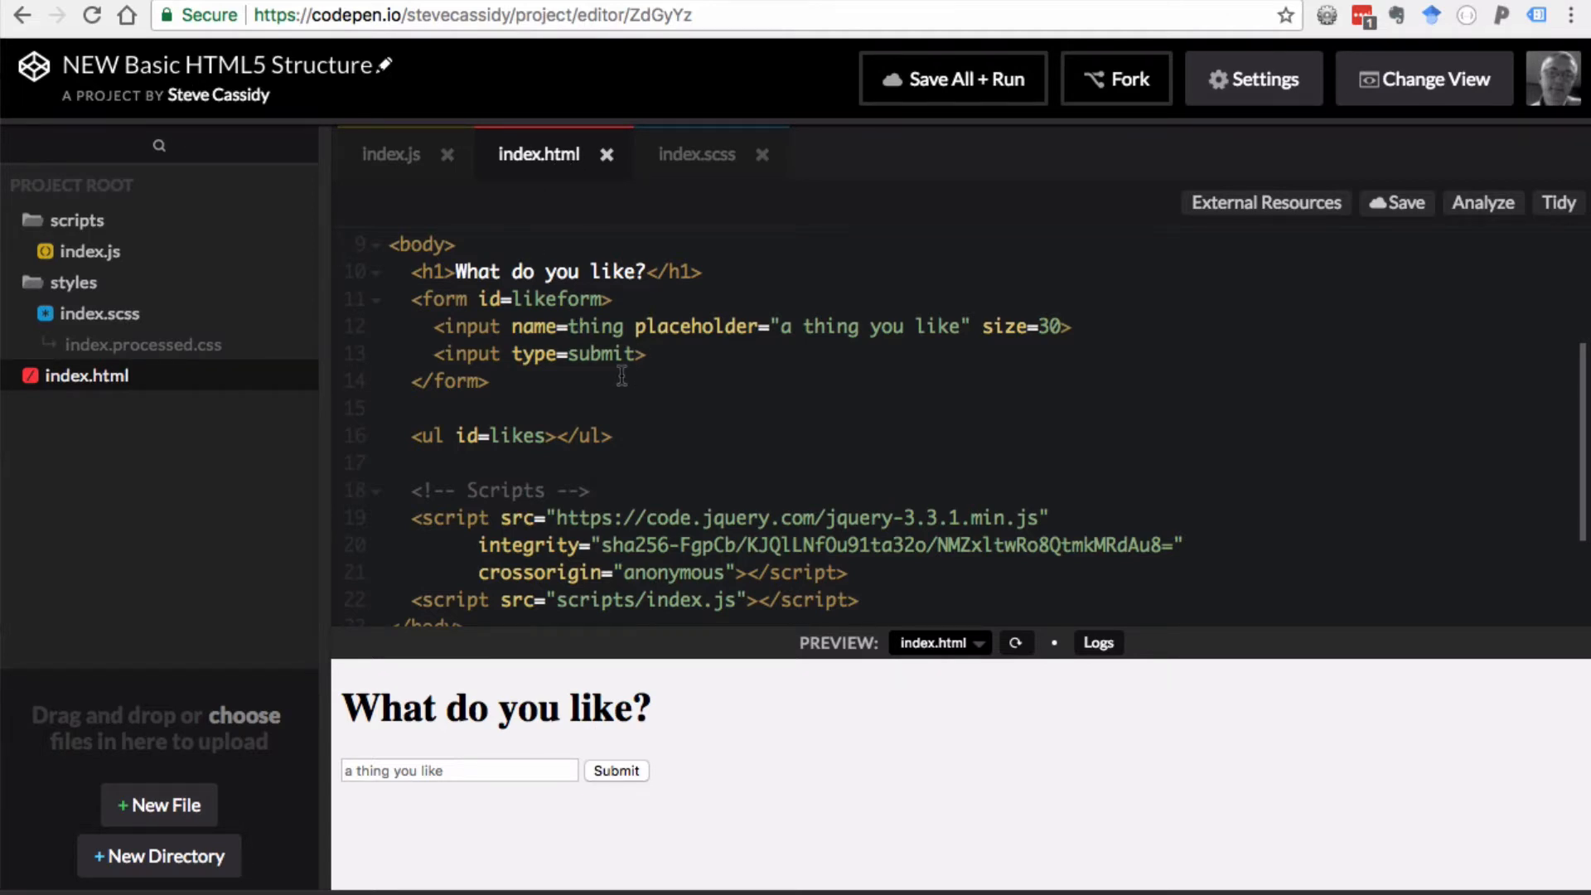
{"action": "mouse_move", "coordinate": [661, 388]}
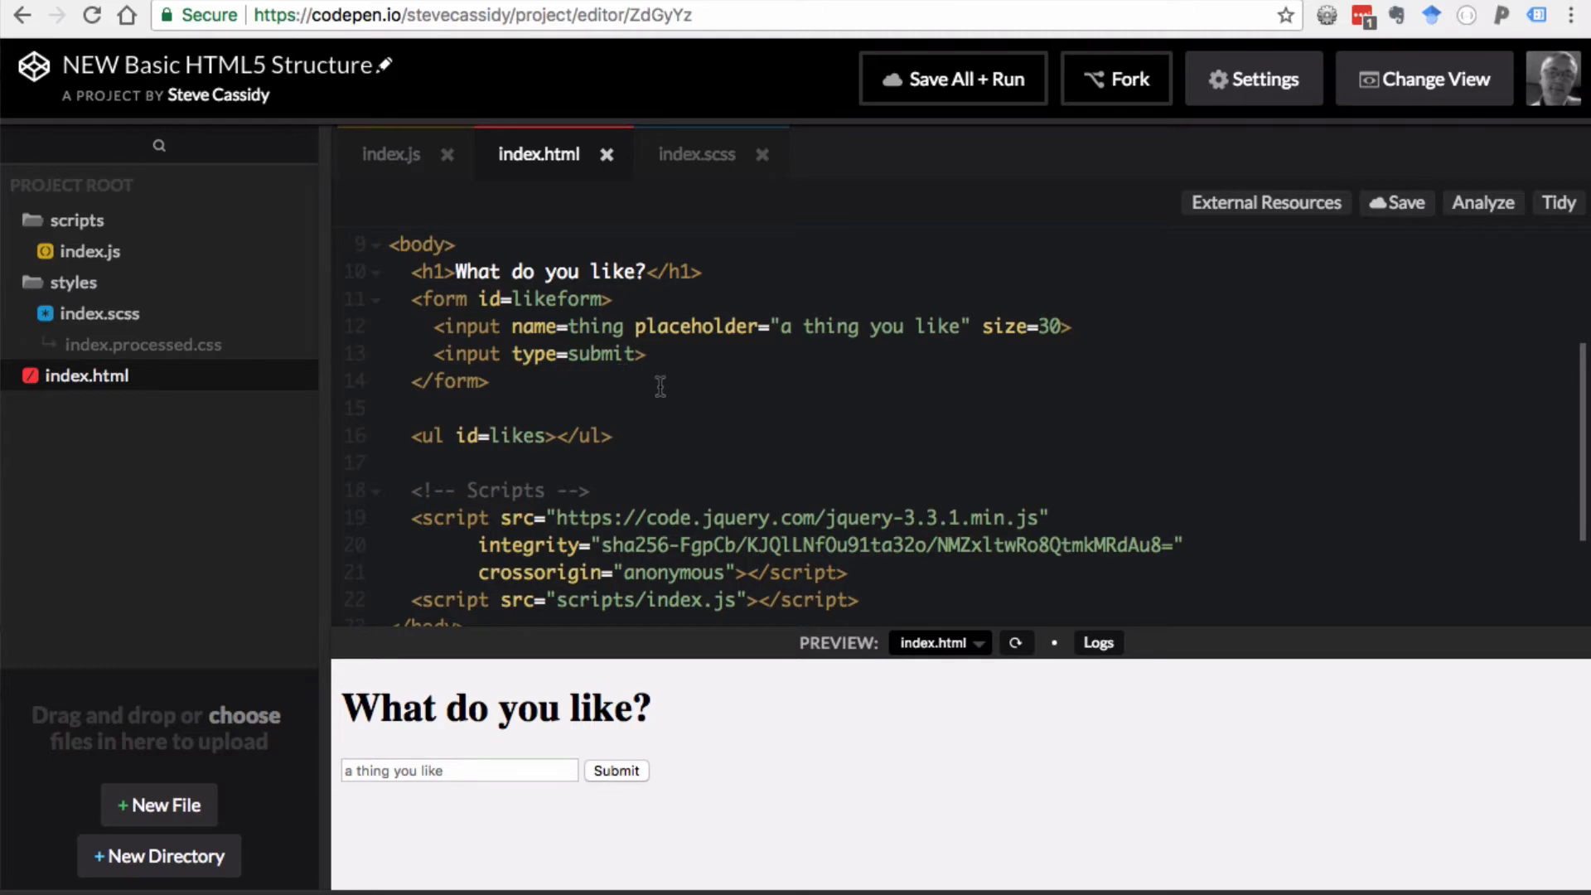
{"action": "mouse_move", "coordinate": [662, 397]}
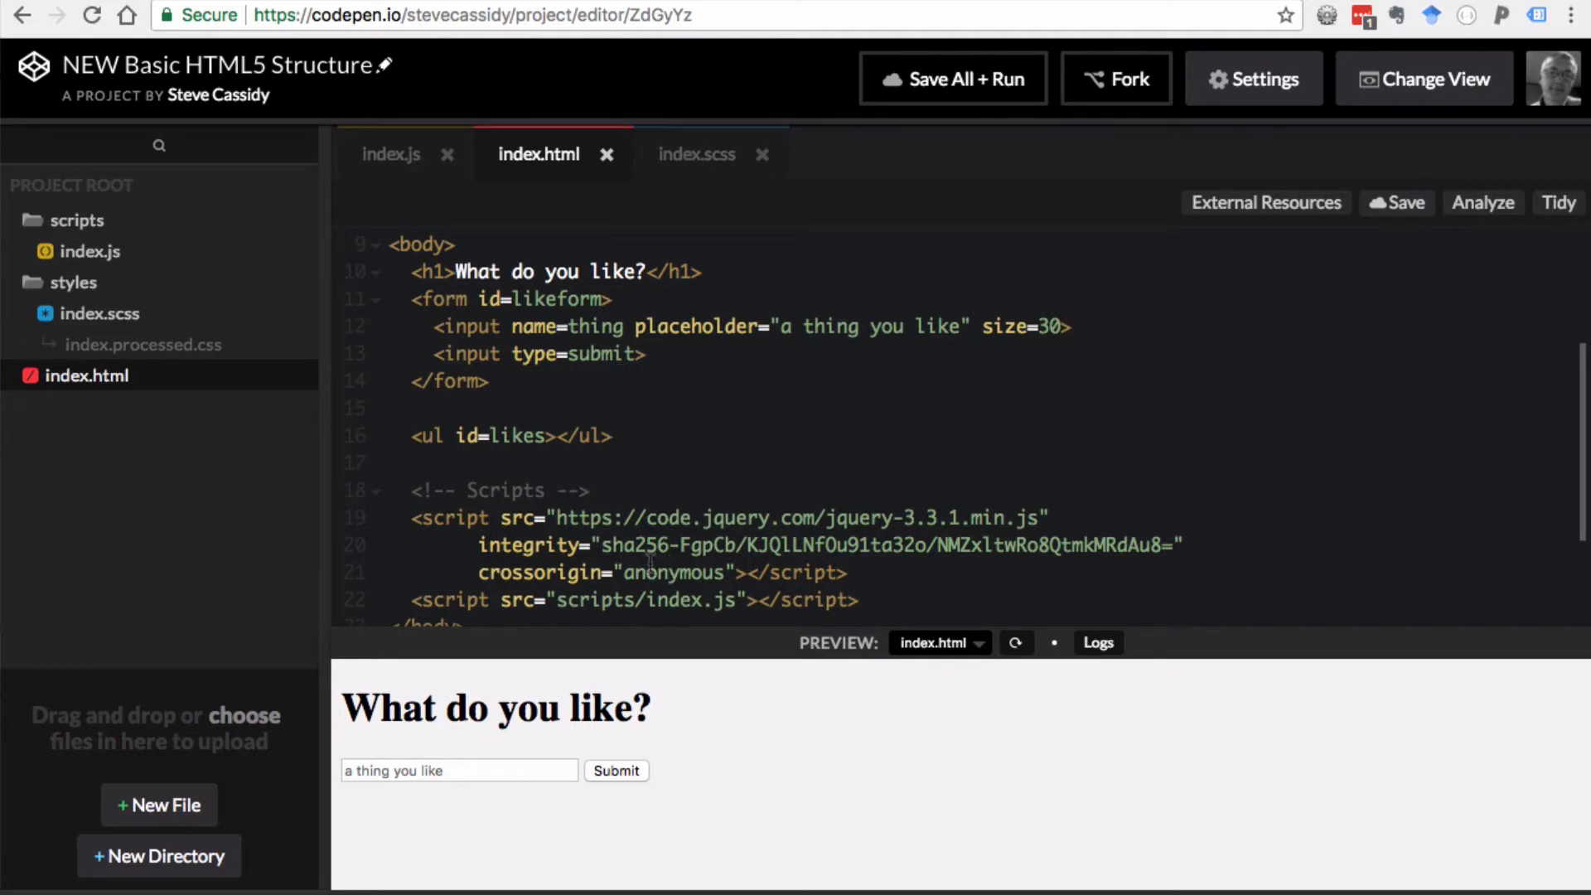
{"action": "mouse_move", "coordinate": [696, 415]}
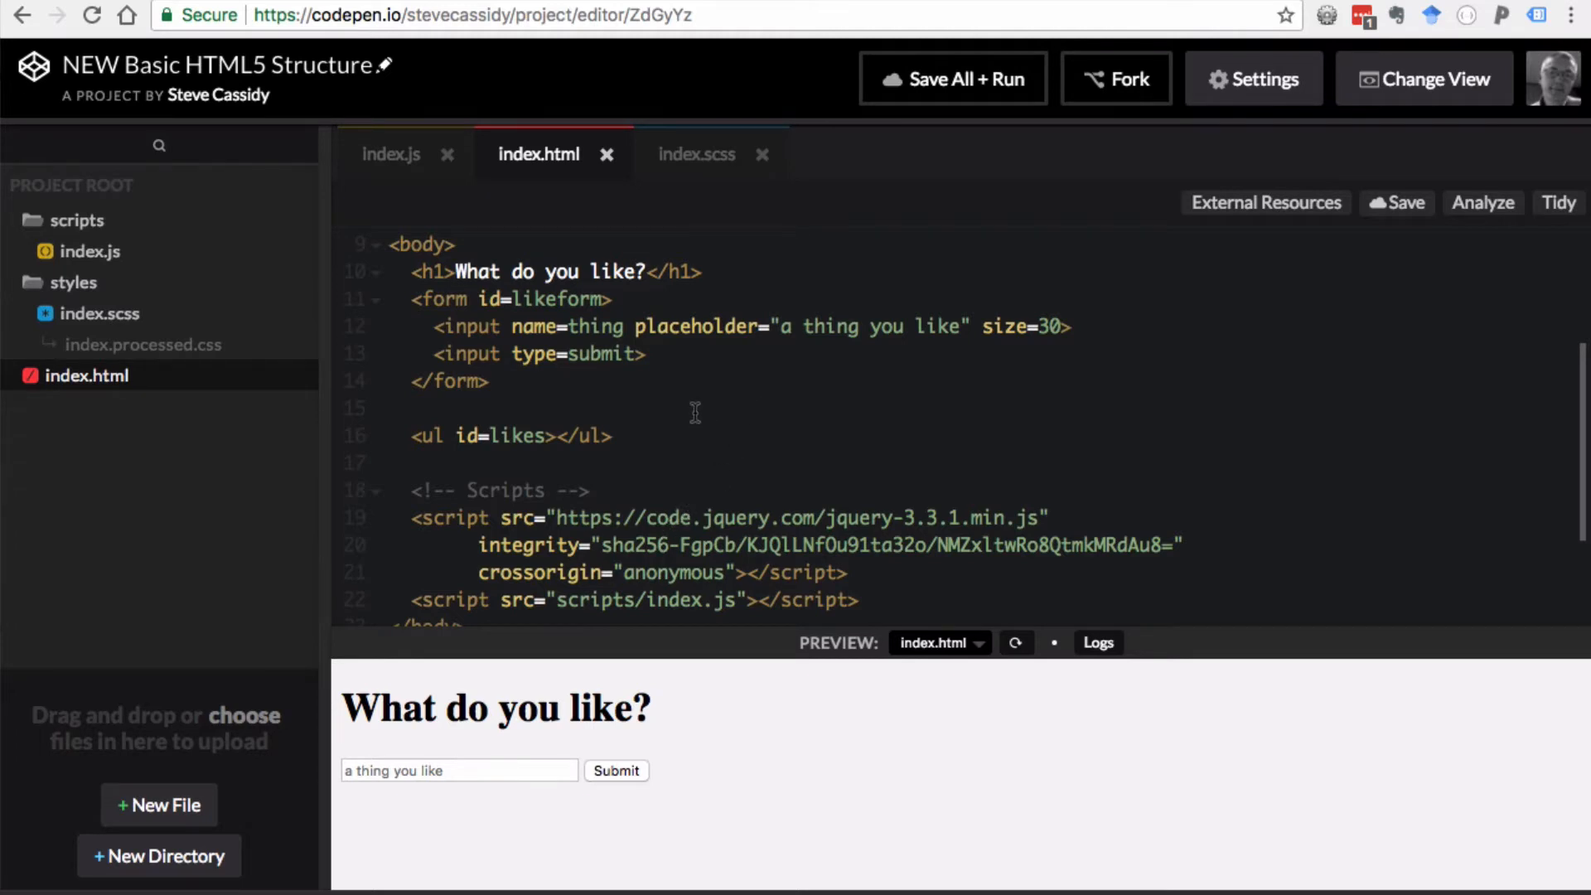
{"action": "mouse_move", "coordinate": [710, 412]}
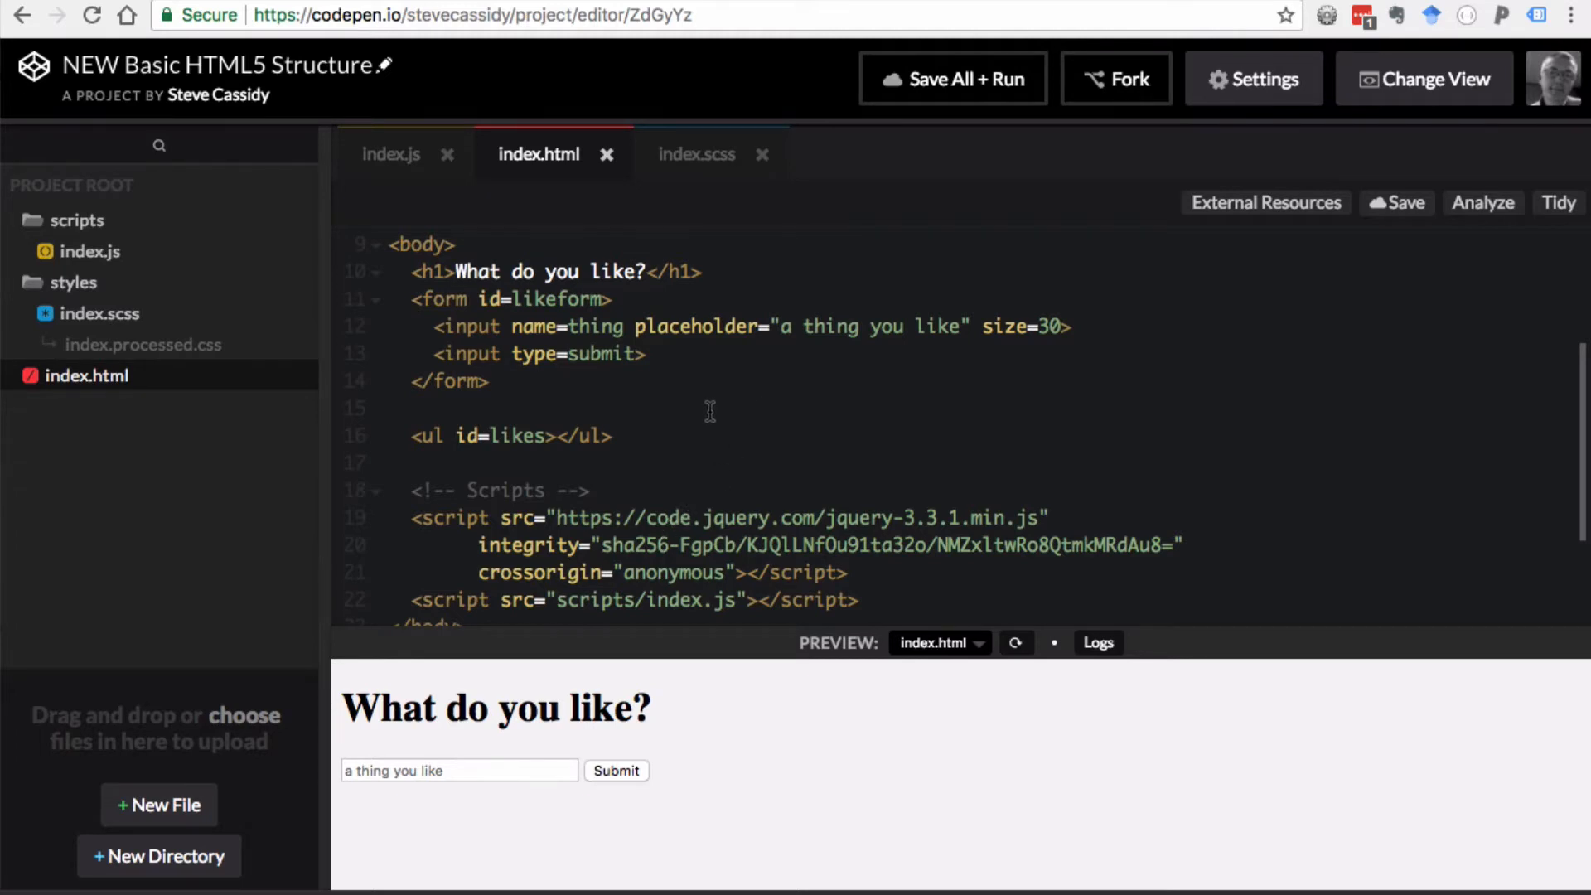
{"action": "mouse_move", "coordinate": [708, 415]}
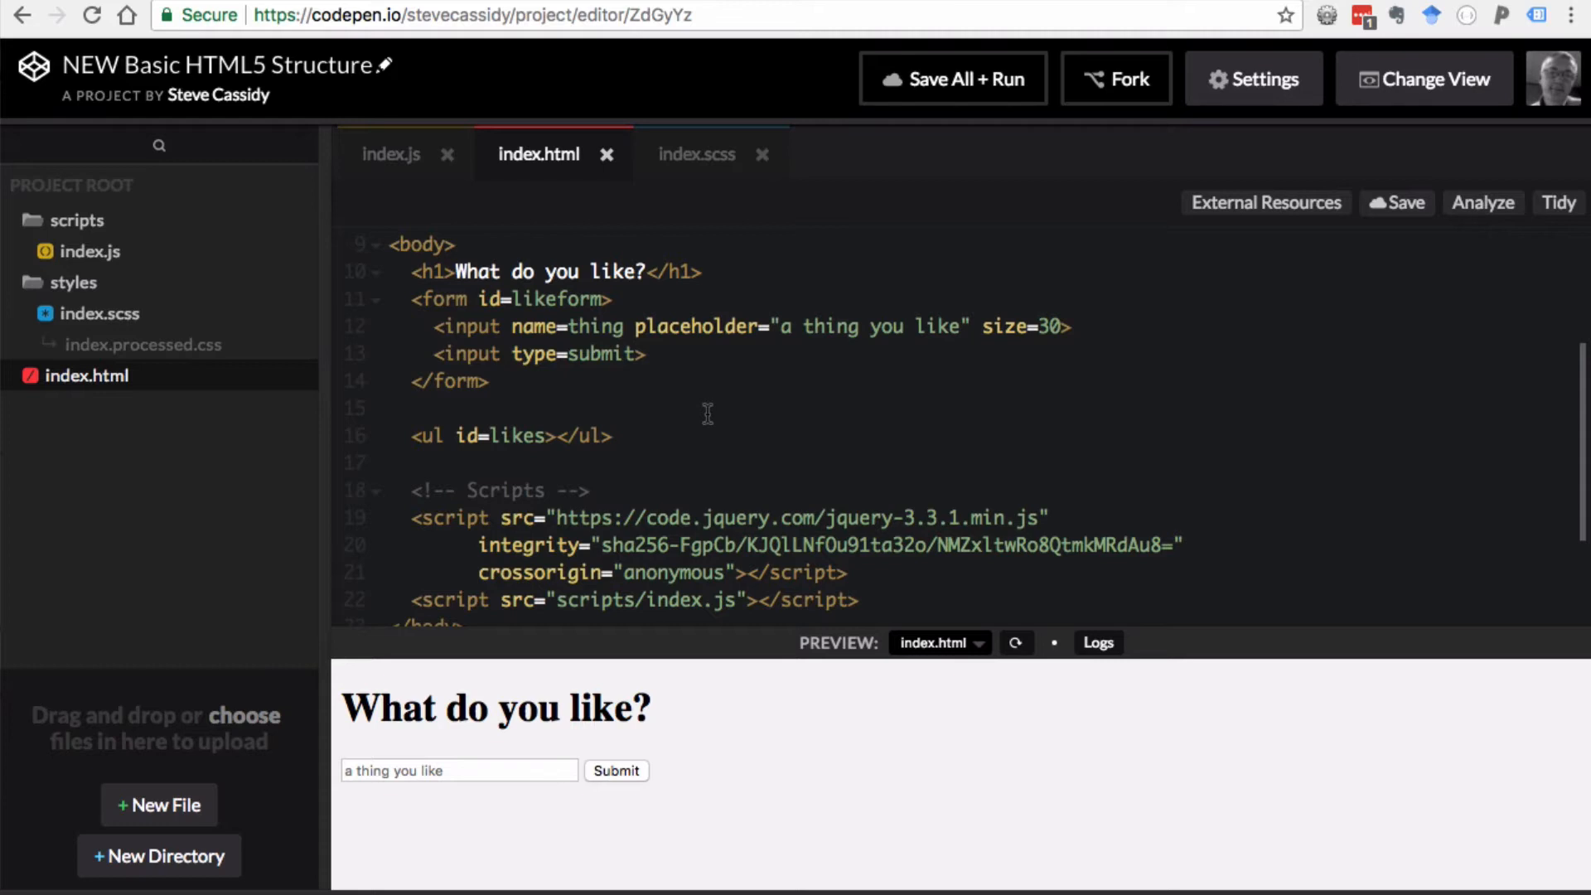
{"action": "scroll", "scroll_direction": "down", "scroll_amount": 3}
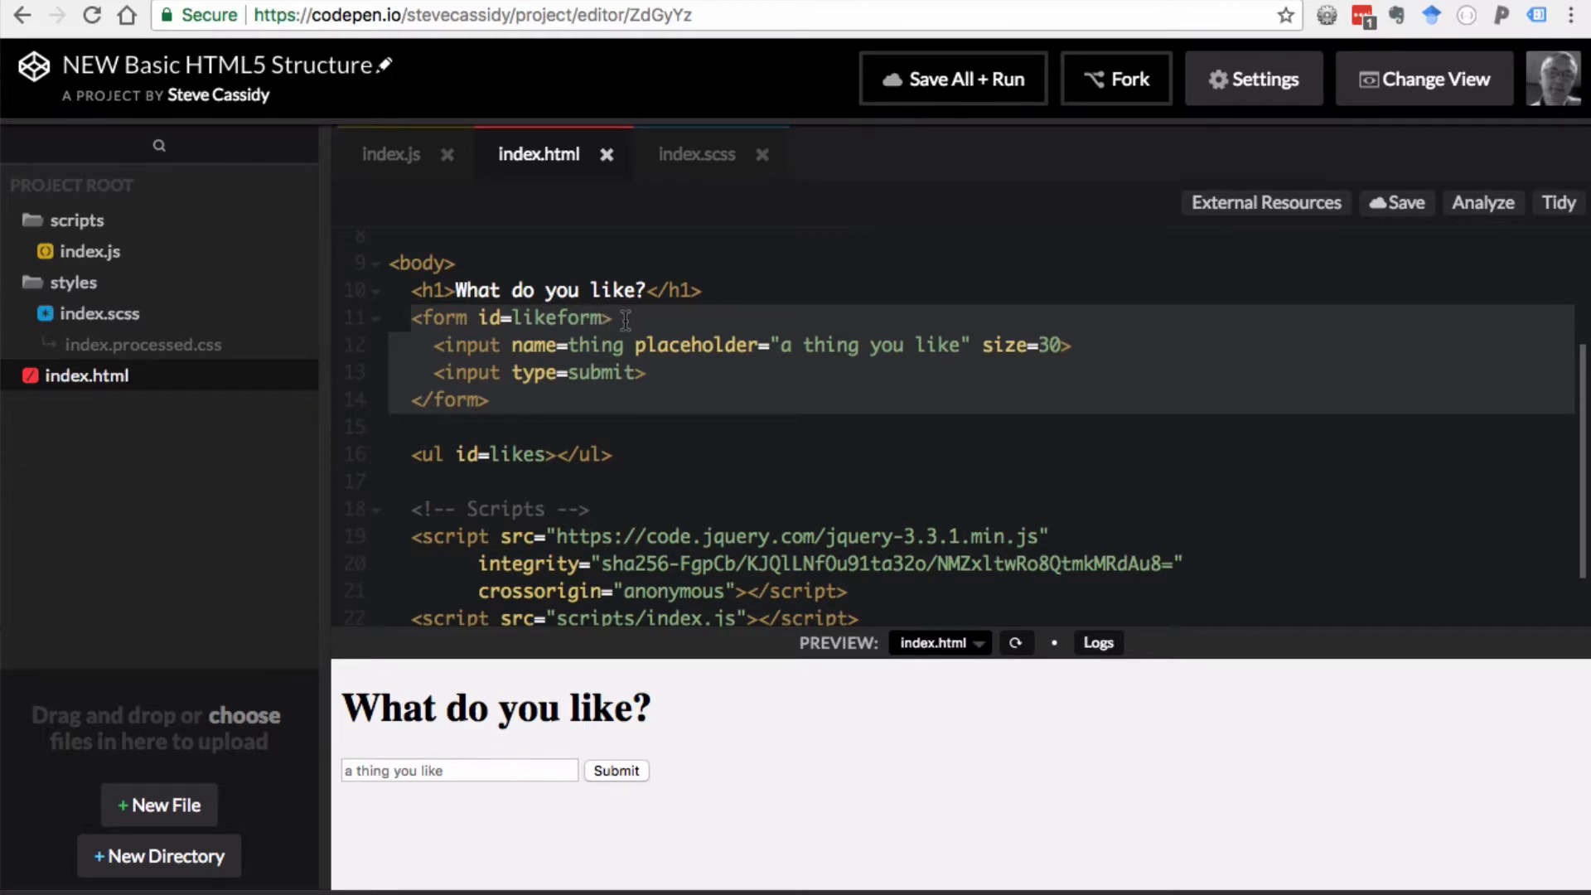
{"action": "left_click", "coordinate": [625, 318]}
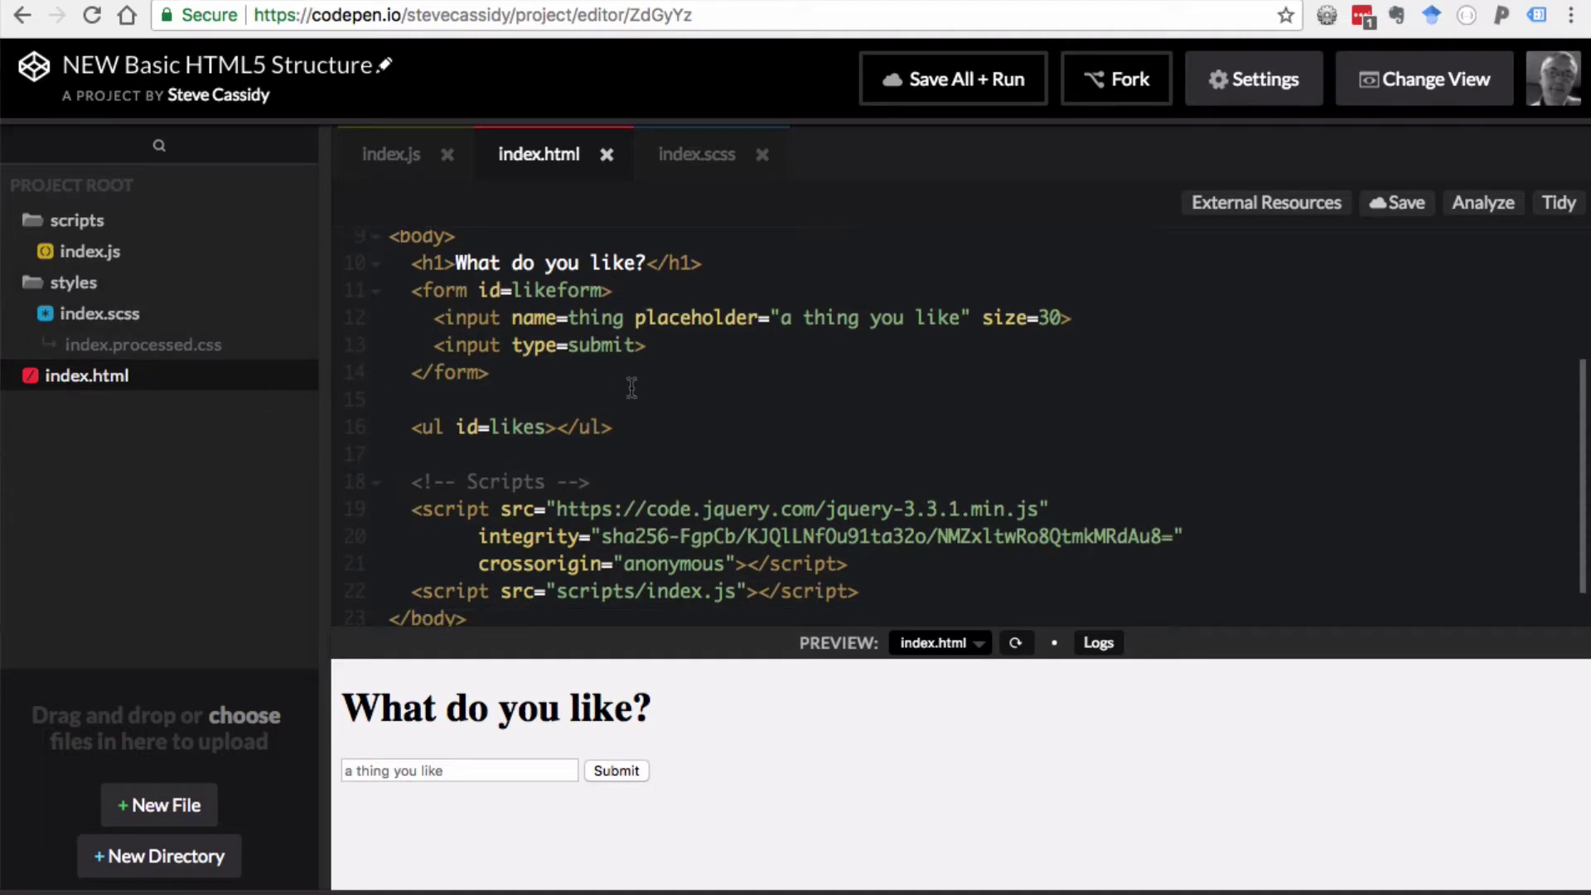
{"action": "mouse_move", "coordinate": [615, 370]}
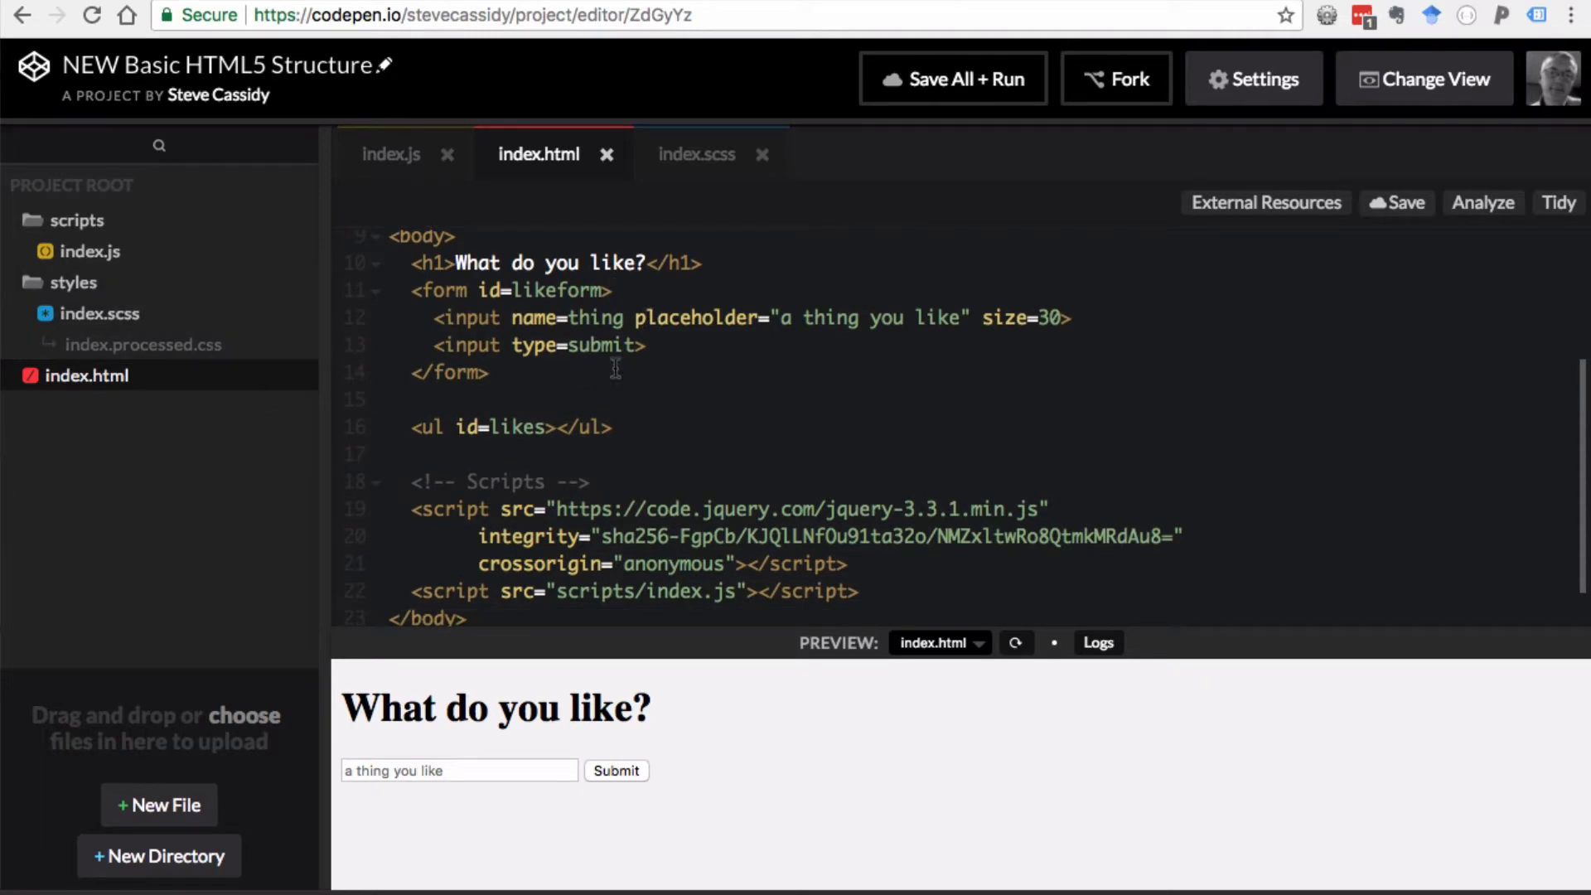
{"action": "mouse_move", "coordinate": [597, 318]}
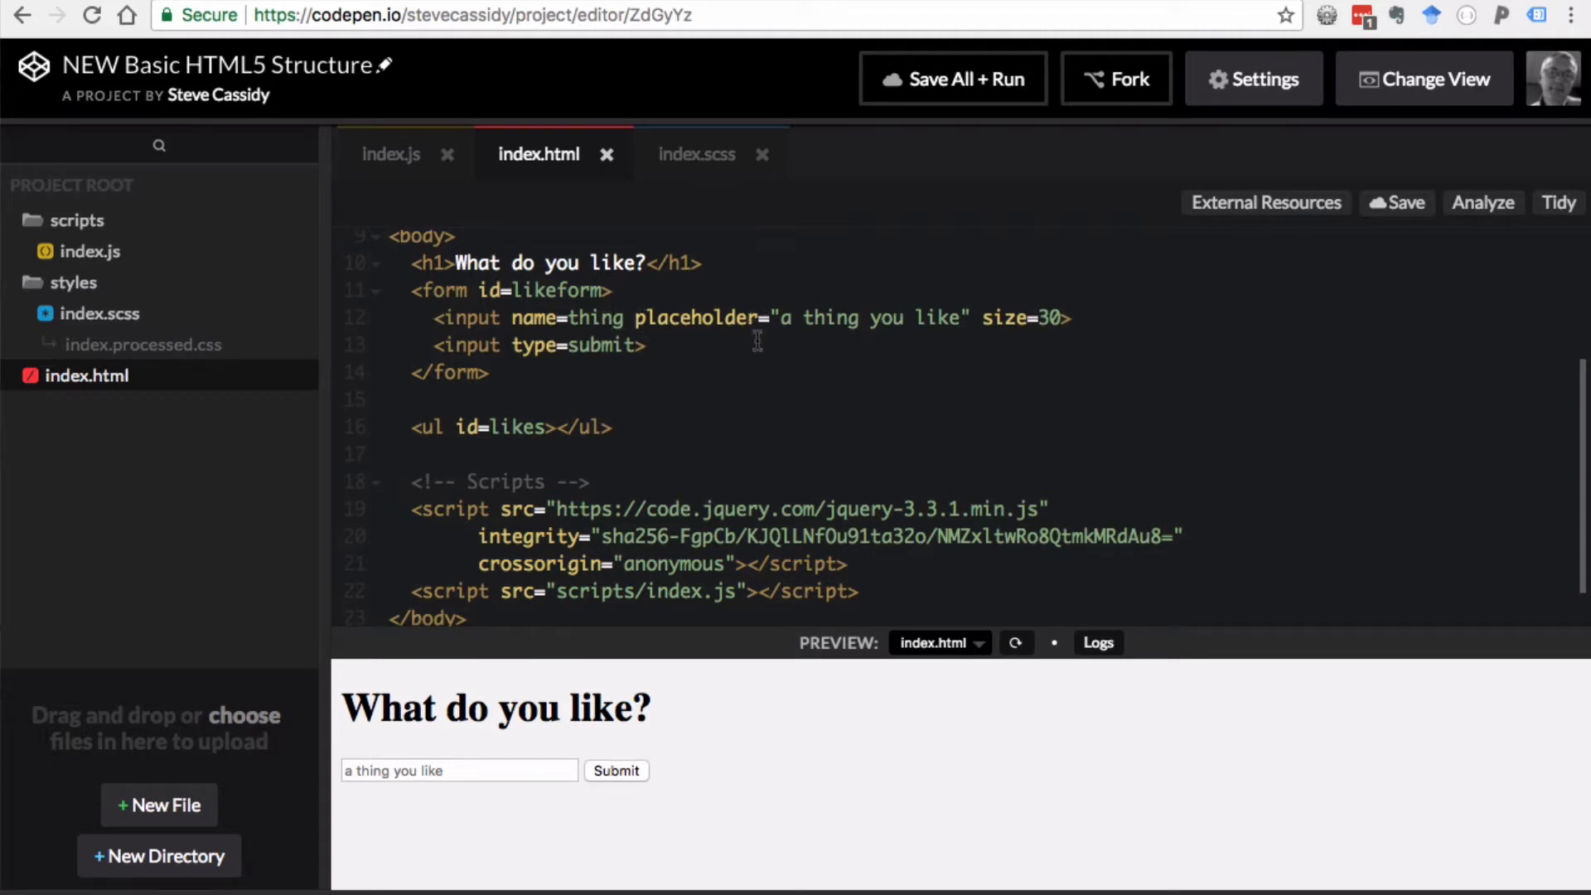
{"action": "left_click", "coordinate": [609, 290]}
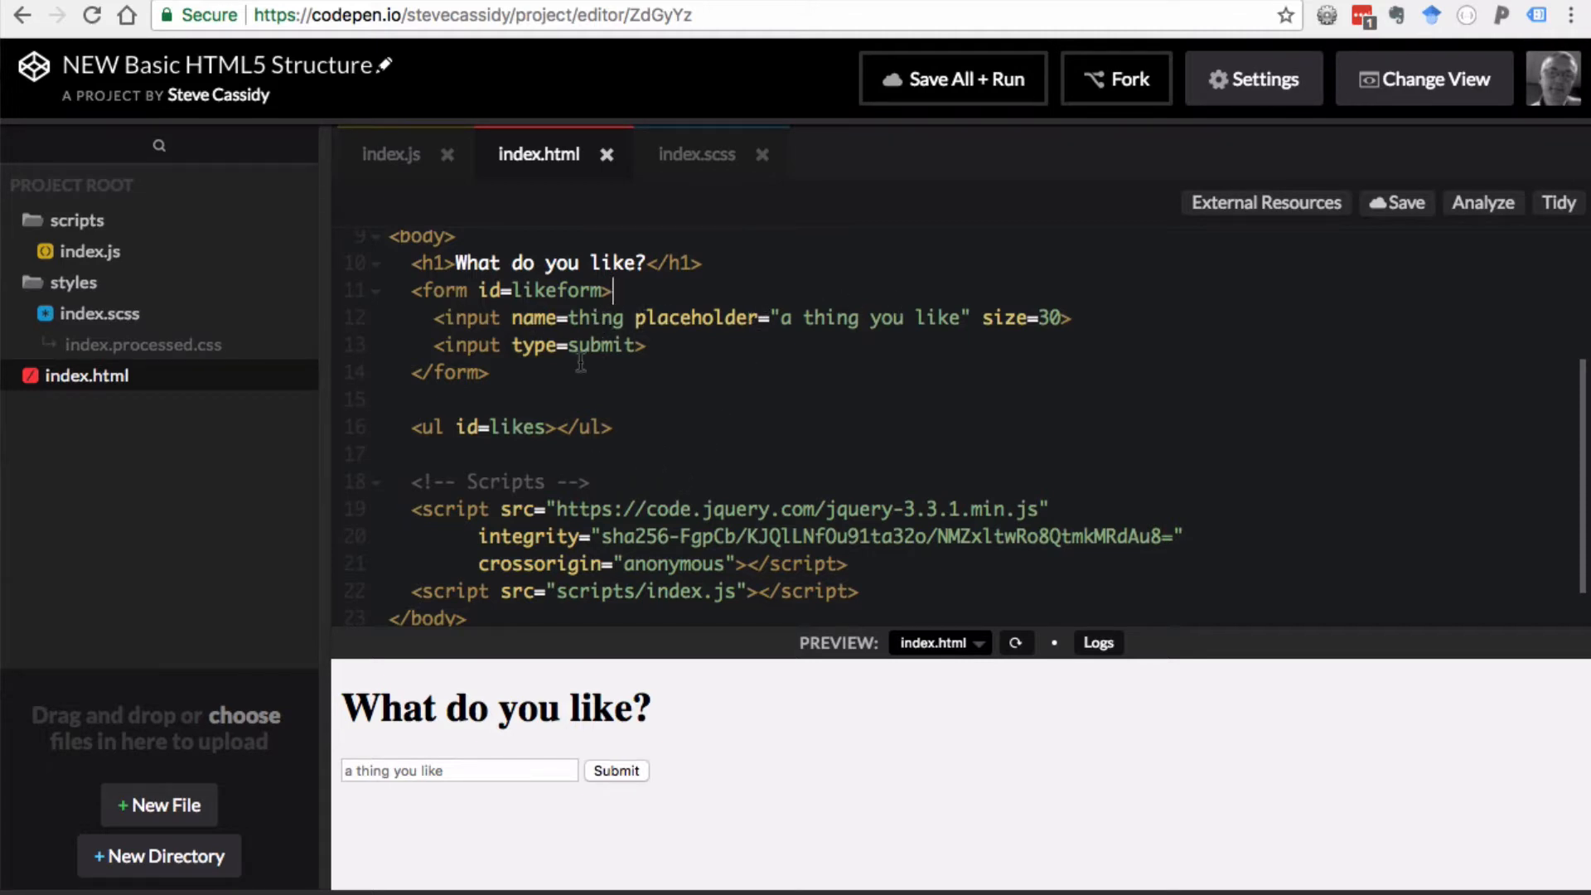
{"action": "mouse_move", "coordinate": [641, 828]}
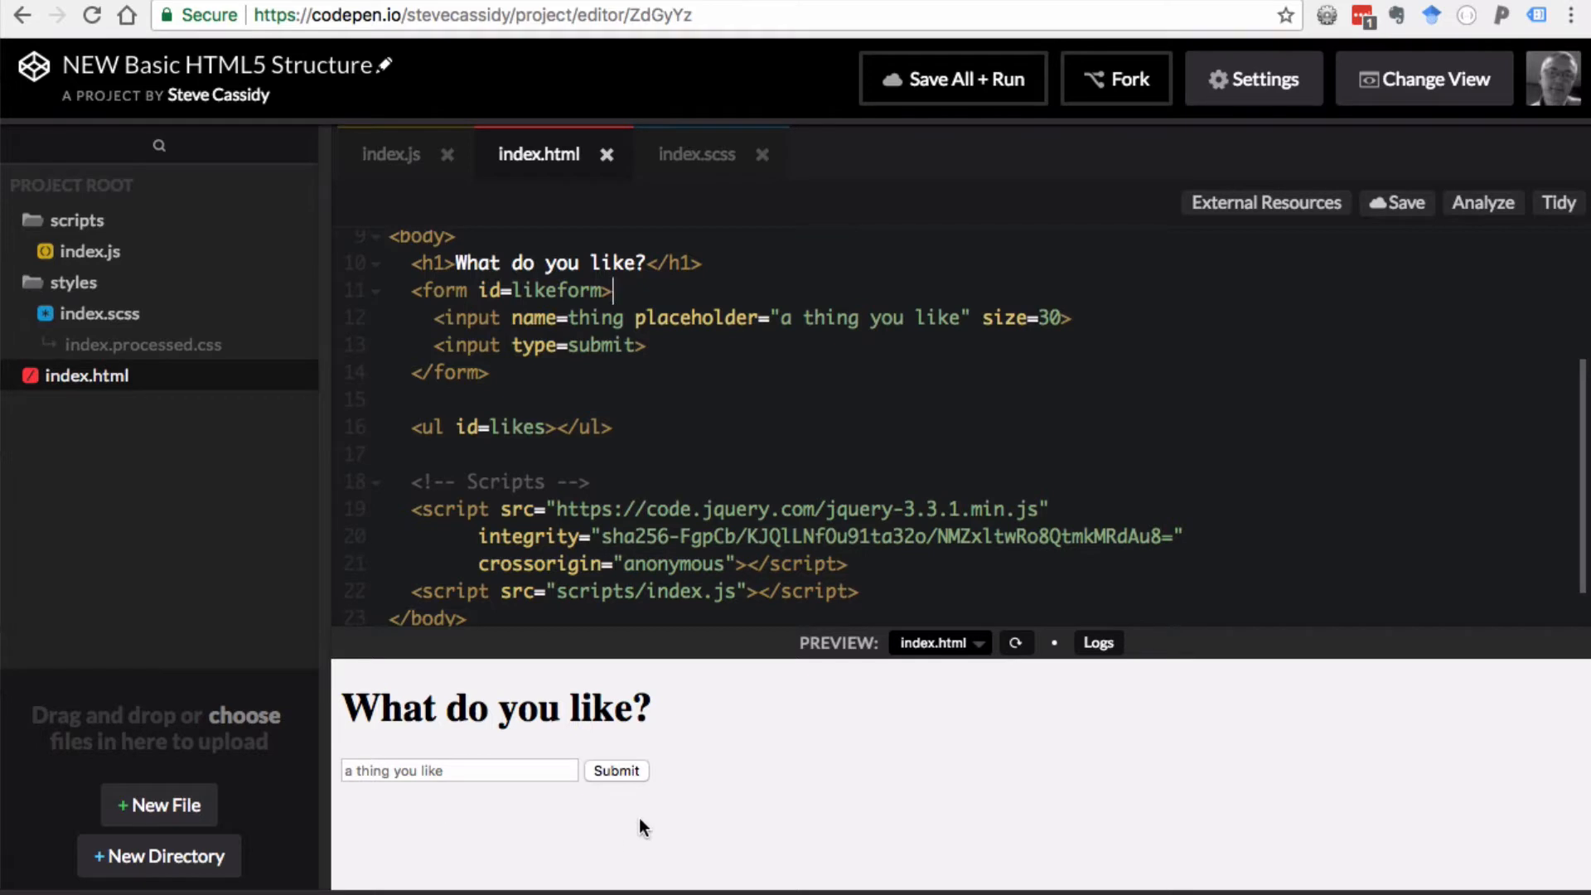
{"action": "mouse_move", "coordinate": [529, 754]}
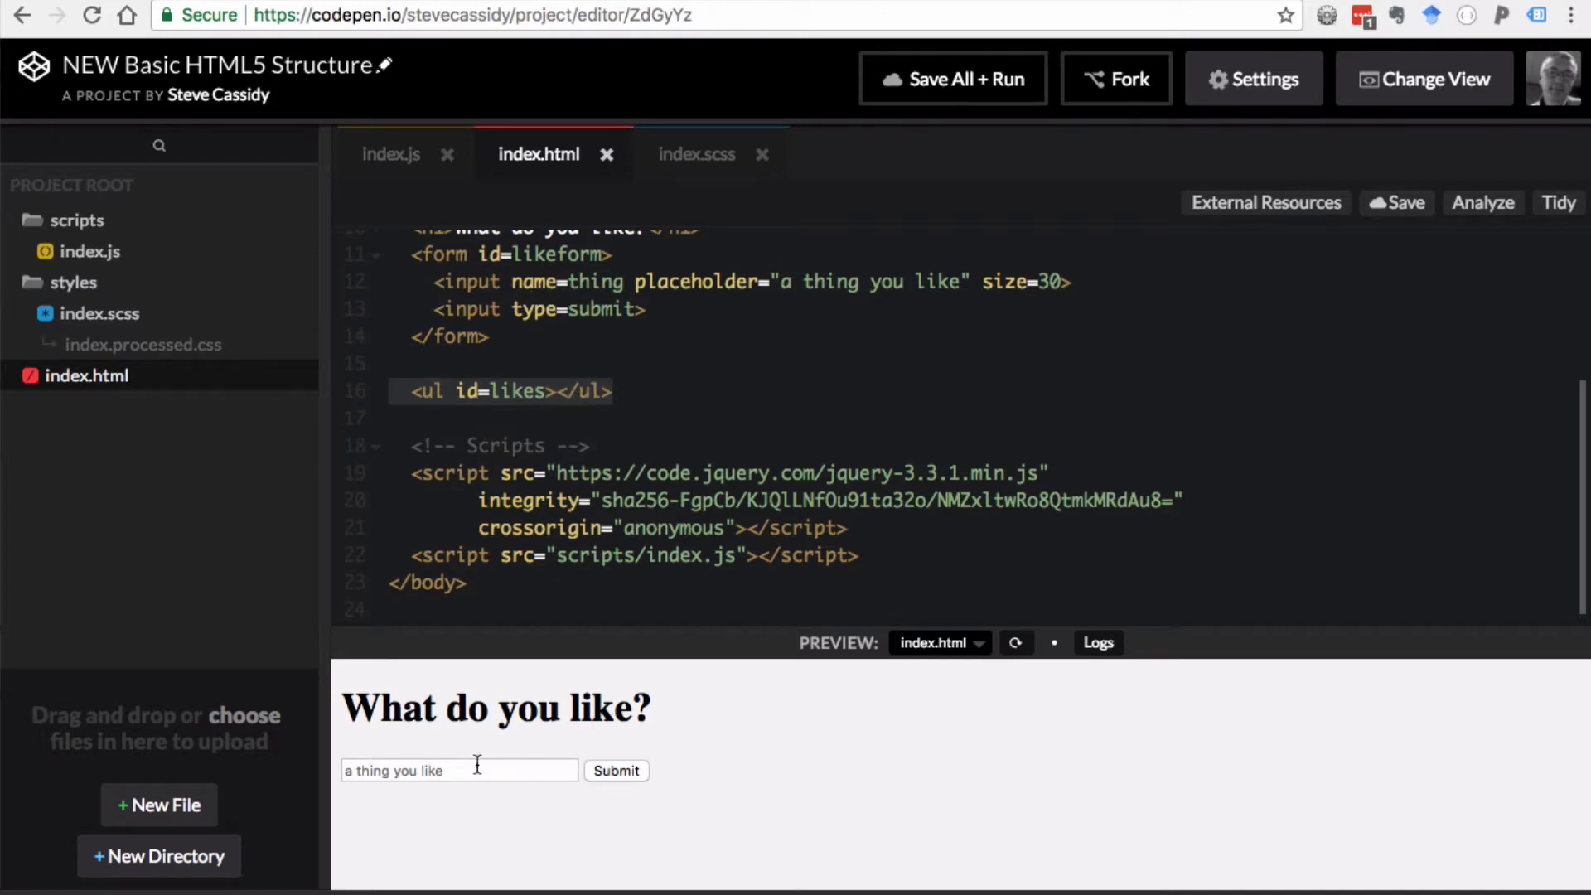
{"action": "left_click", "coordinate": [475, 770]}
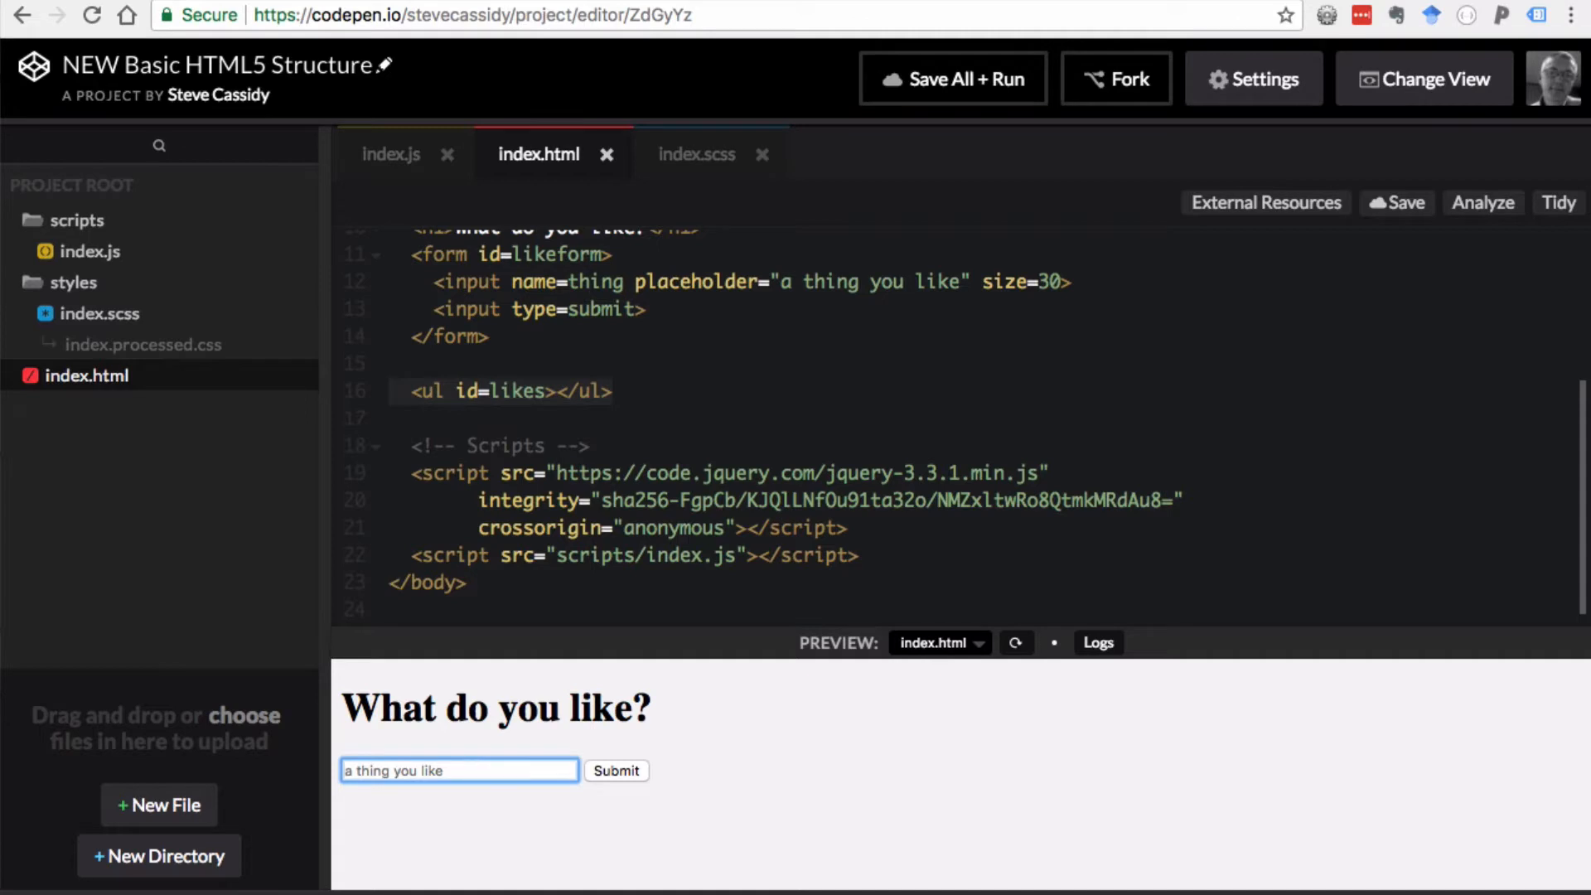
{"action": "type", "text": "cheese"}
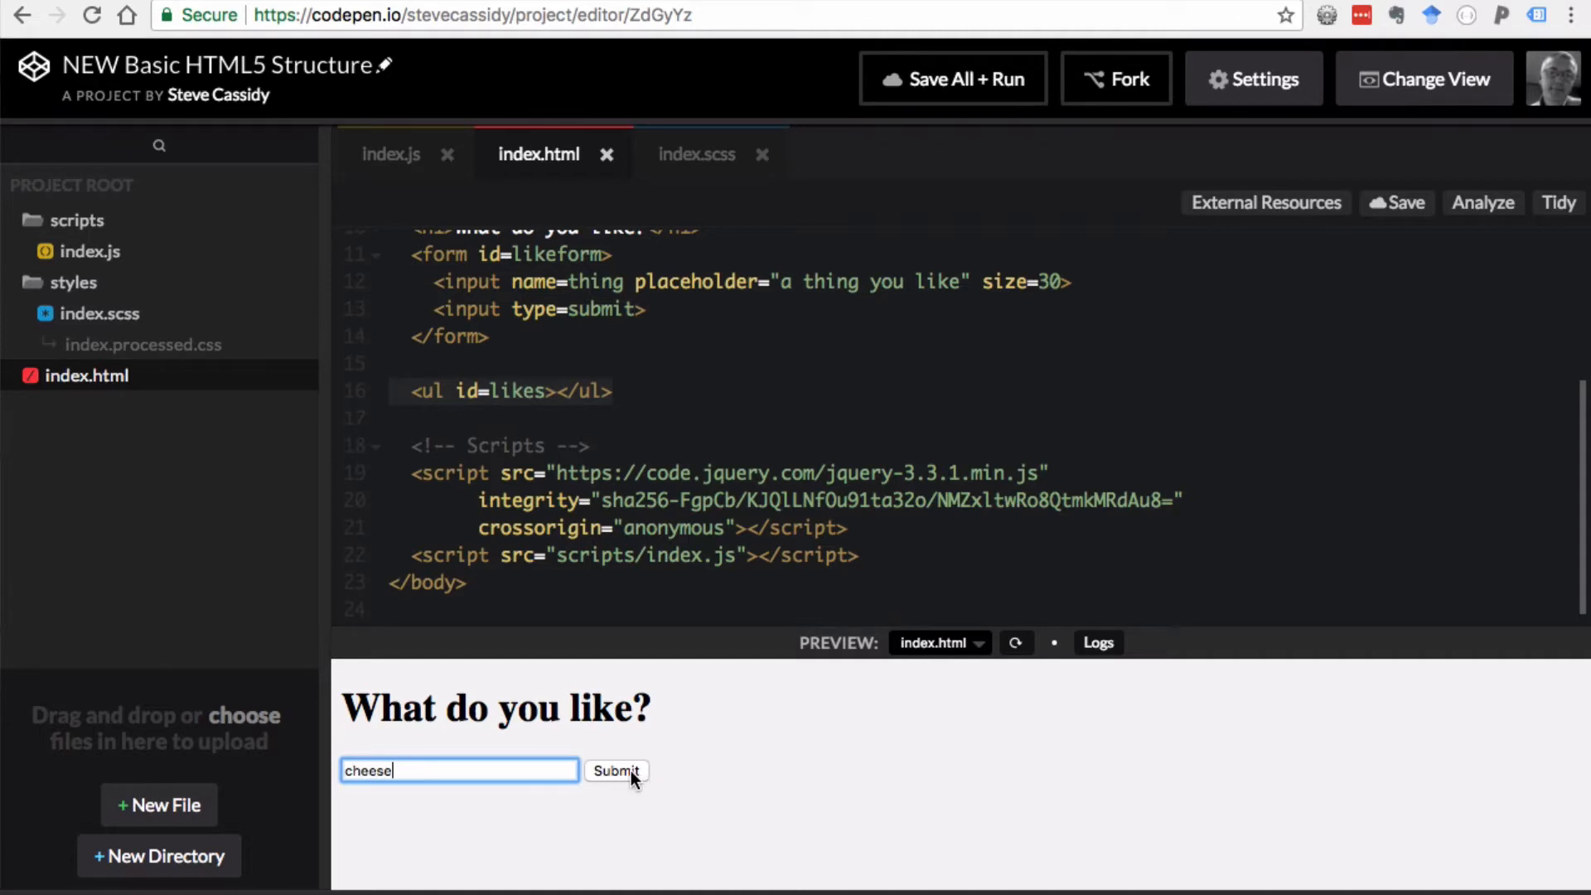
{"action": "left_click", "coordinate": [616, 771]}
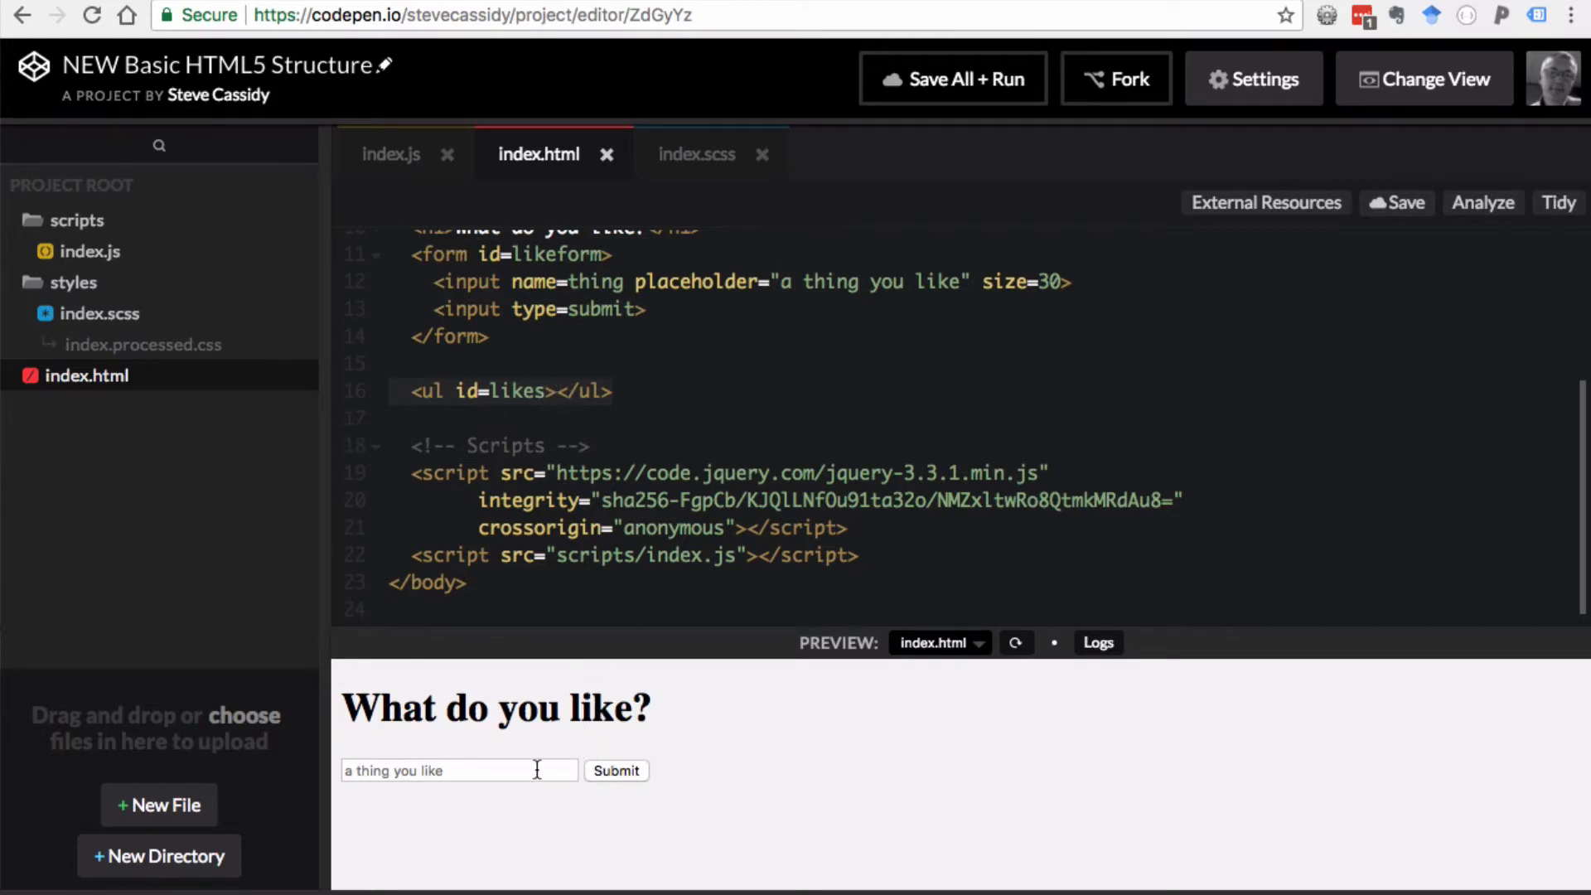
{"action": "left_click", "coordinate": [506, 771]}
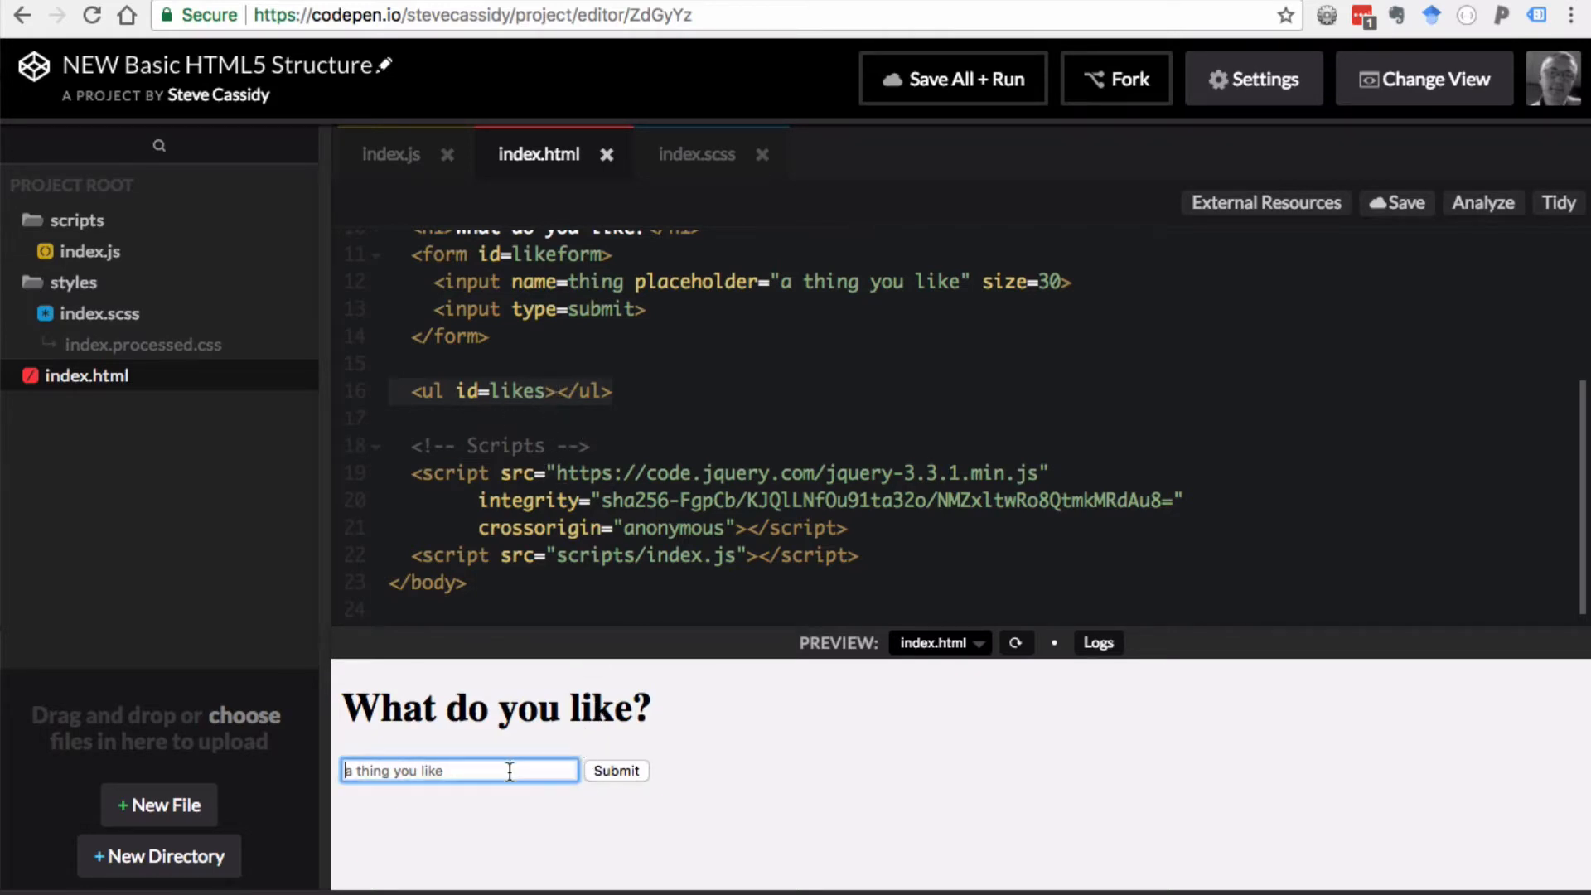
{"action": "type", "text": "cheesee"}
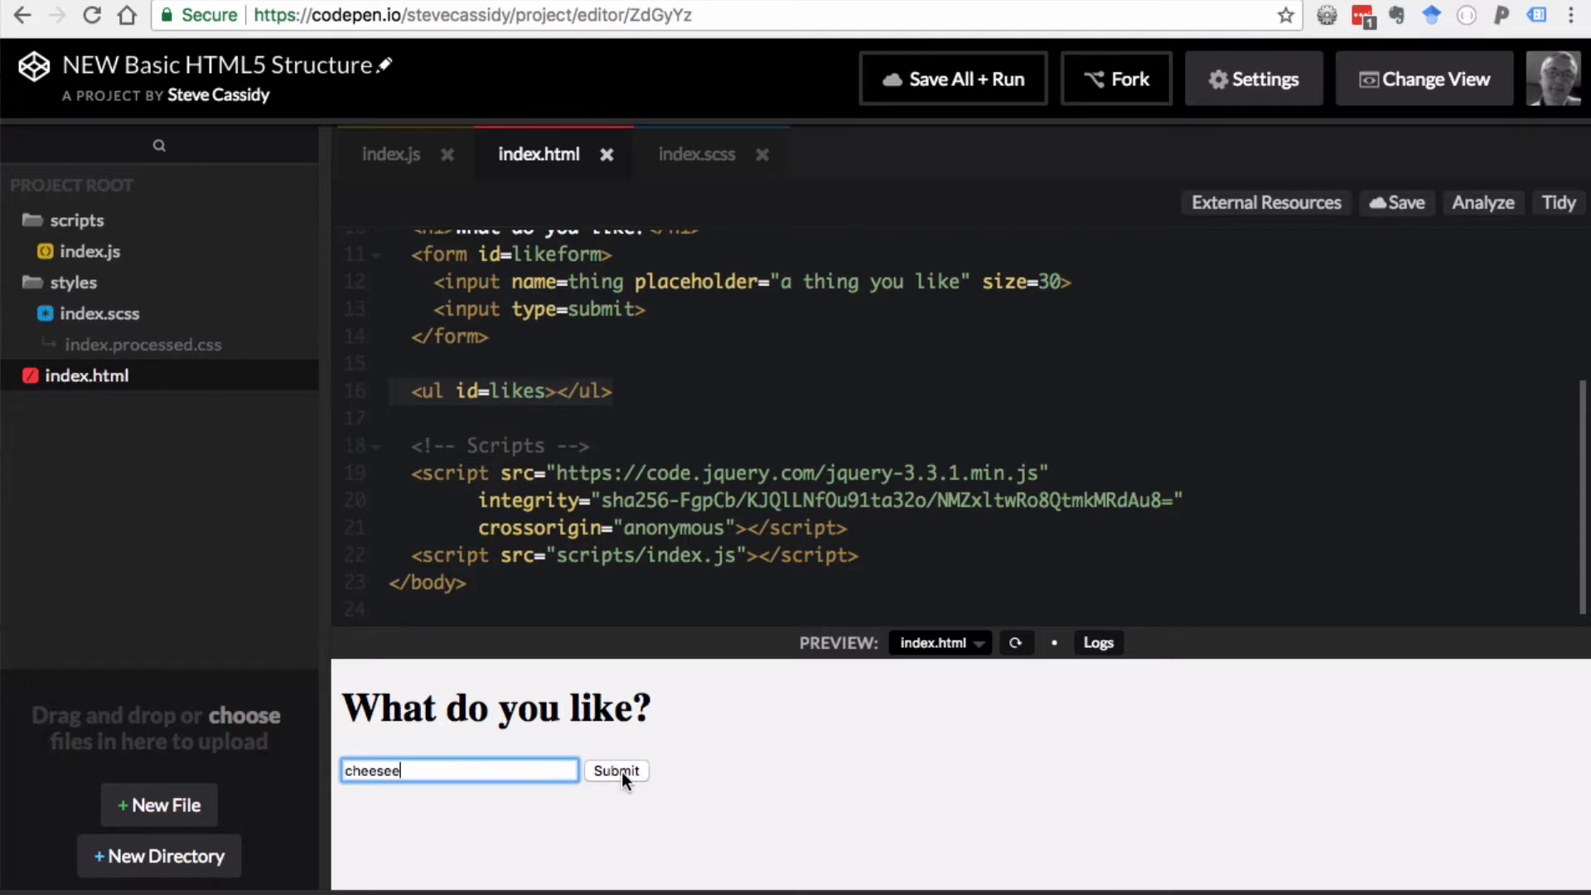
{"action": "left_click", "coordinate": [616, 771]}
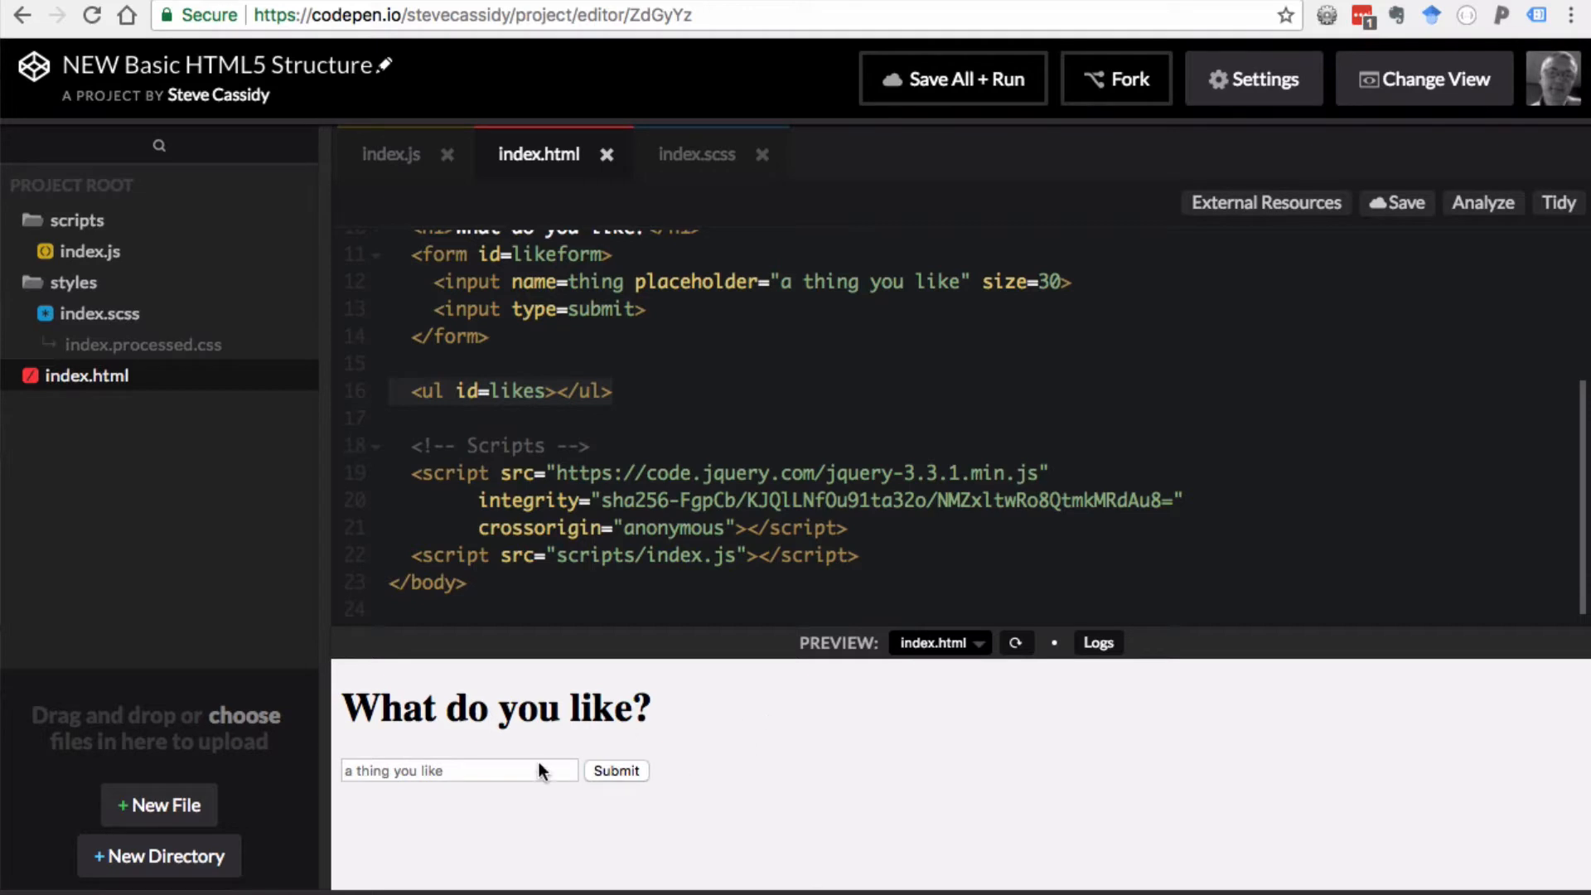
{"action": "mouse_move", "coordinate": [610, 767]}
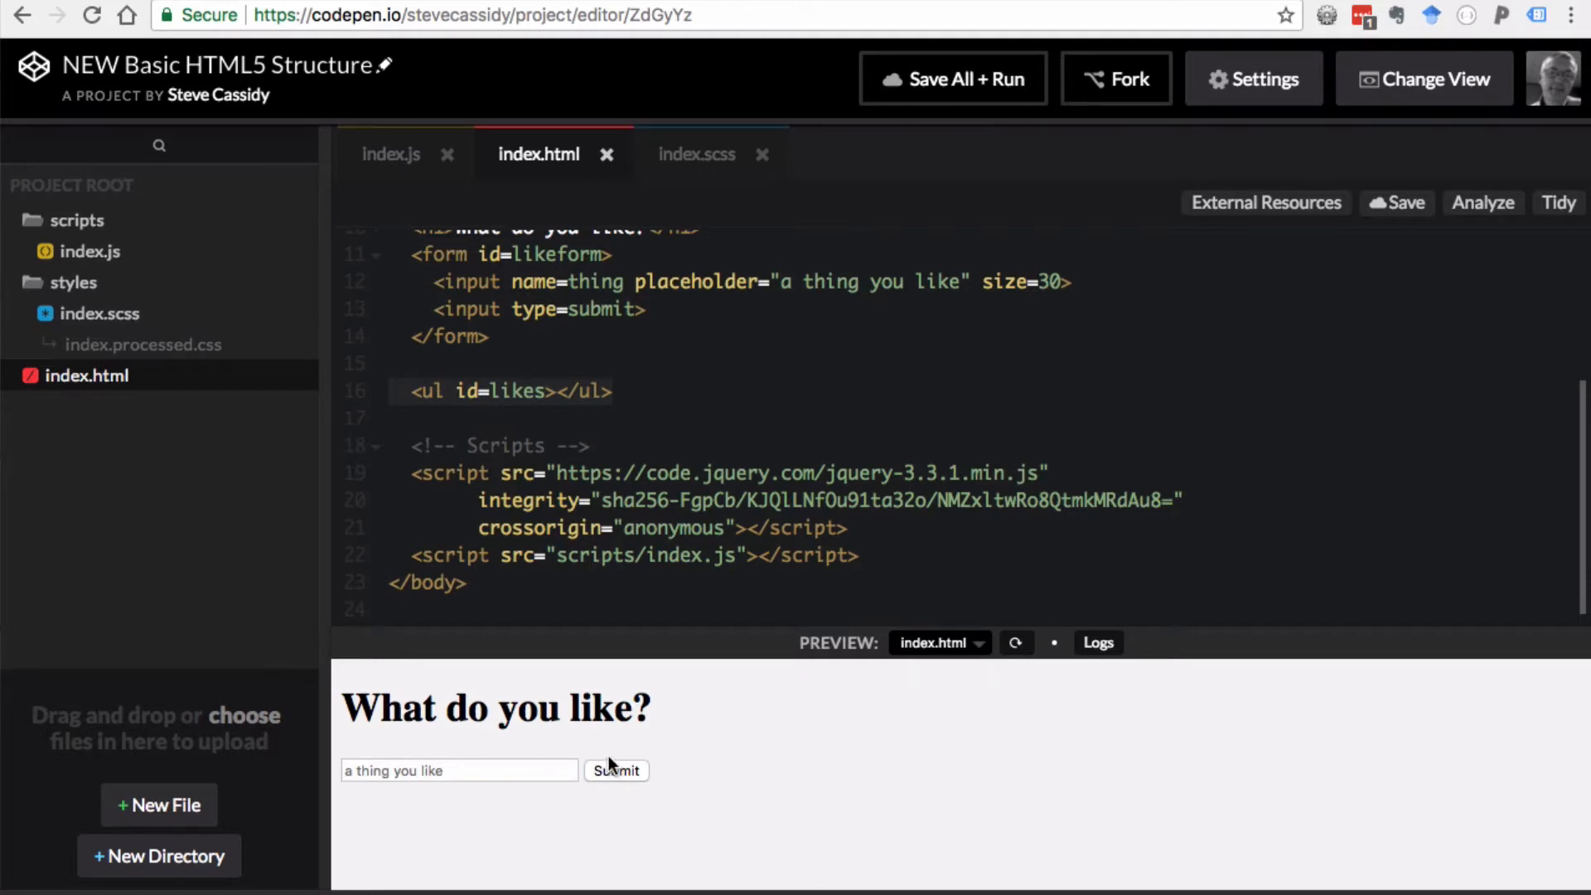
{"action": "mouse_move", "coordinate": [511, 753]}
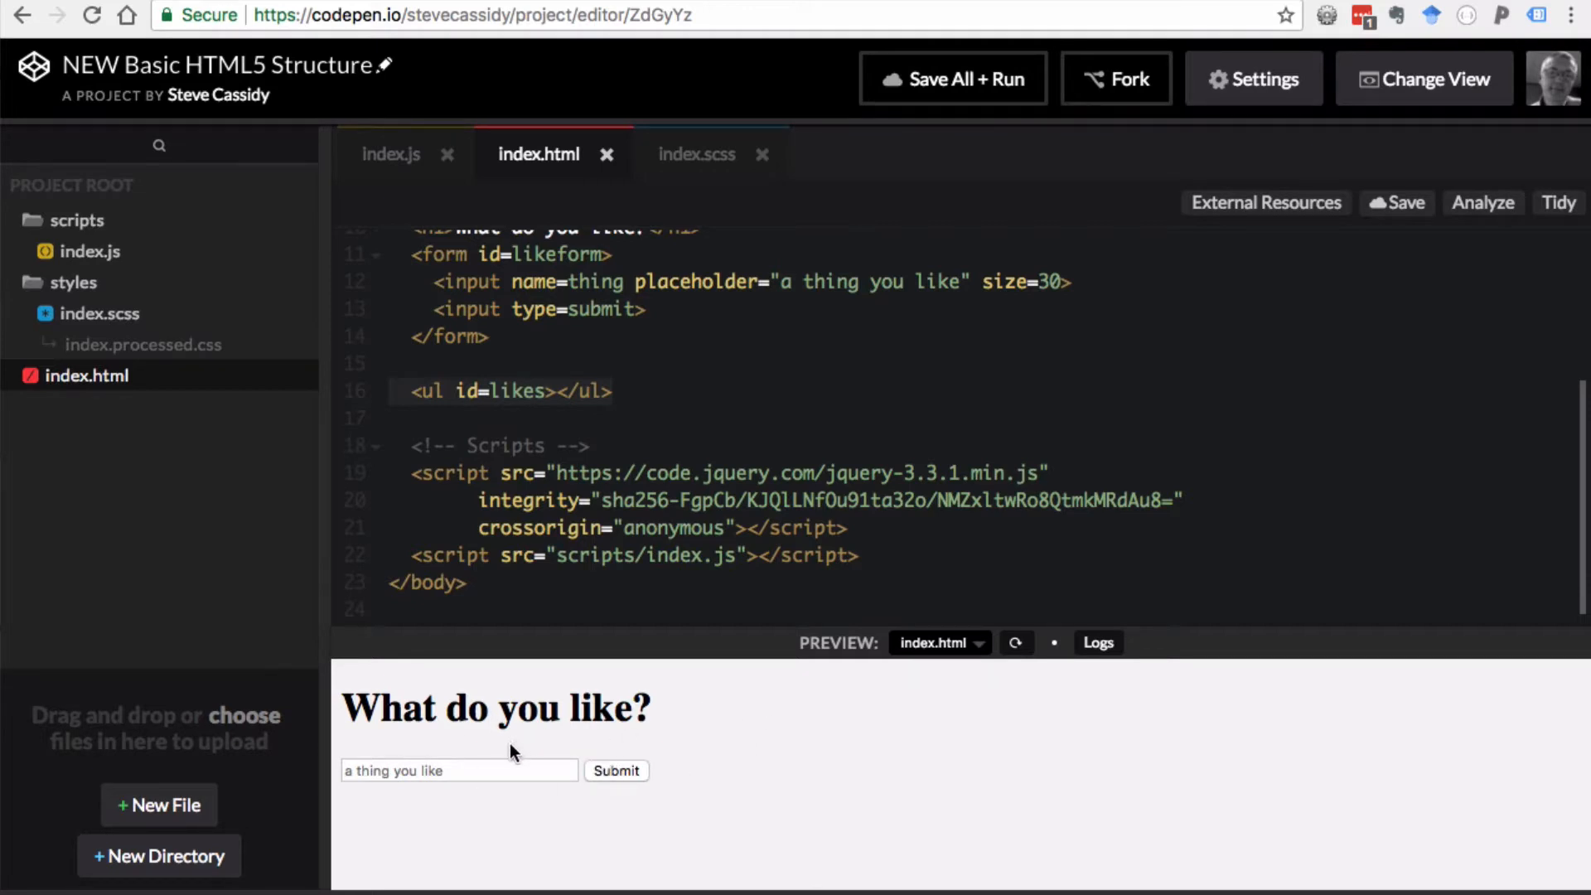
{"action": "mouse_move", "coordinate": [527, 744]}
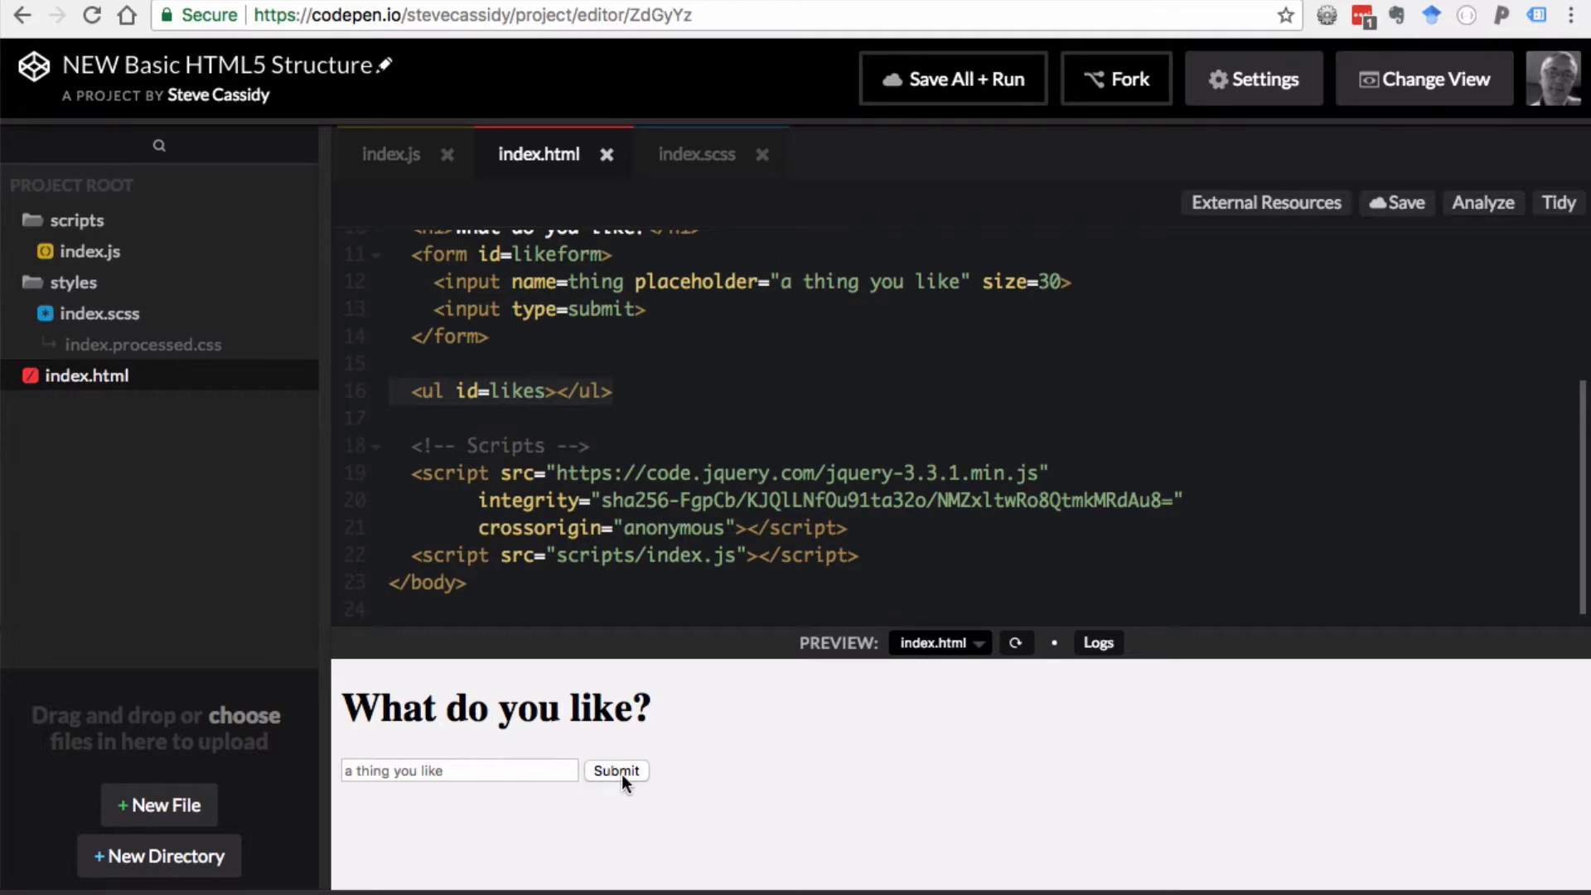
{"action": "mouse_move", "coordinate": [656, 742]}
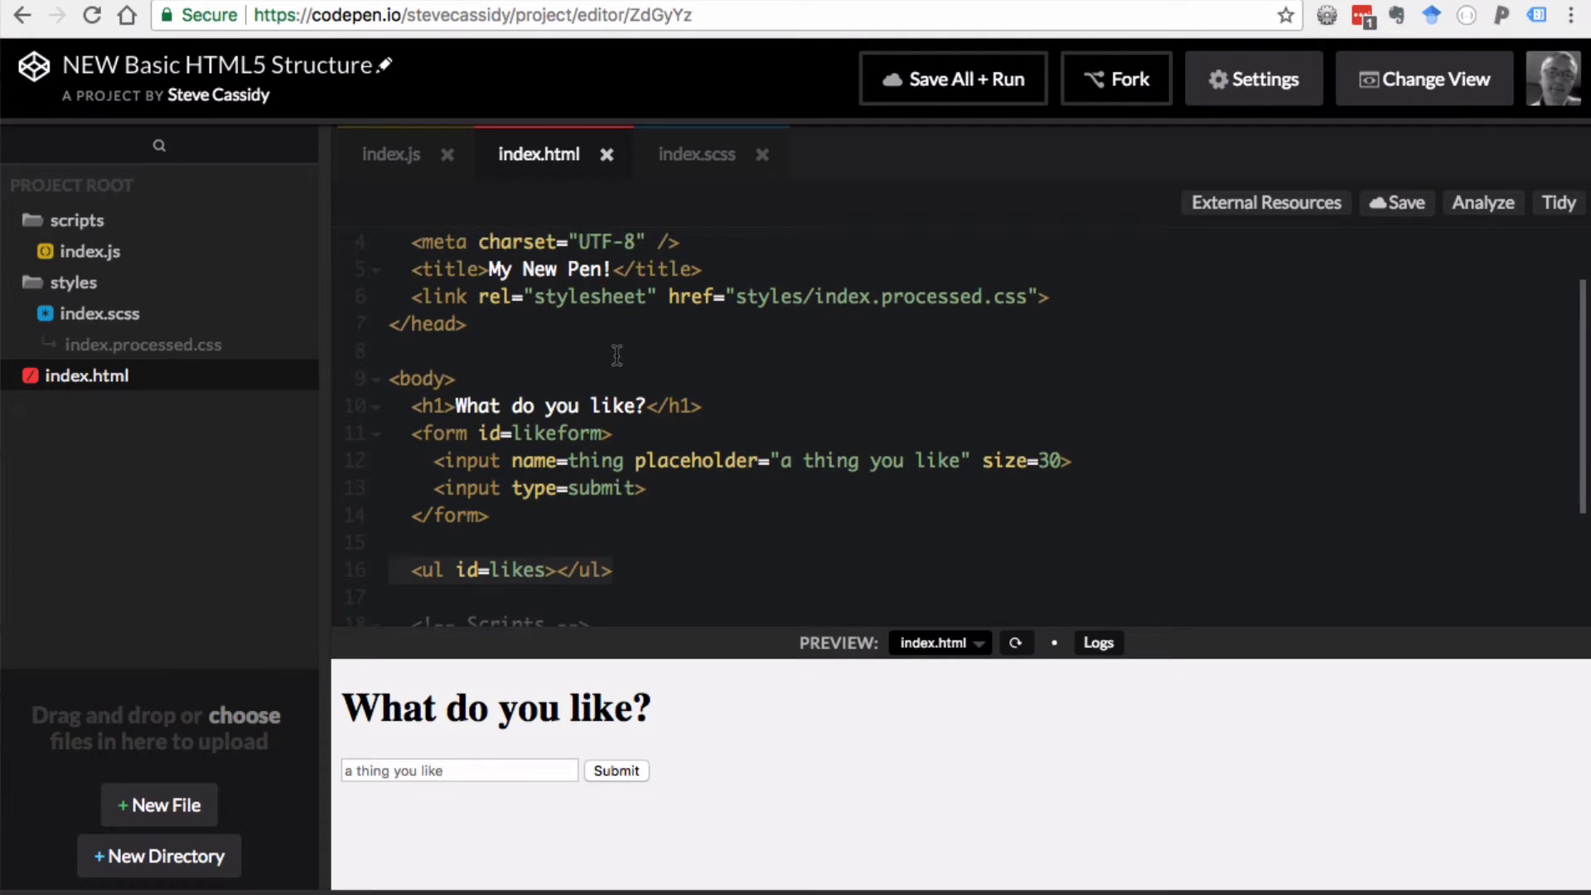
{"action": "mouse_move", "coordinate": [386, 159]}
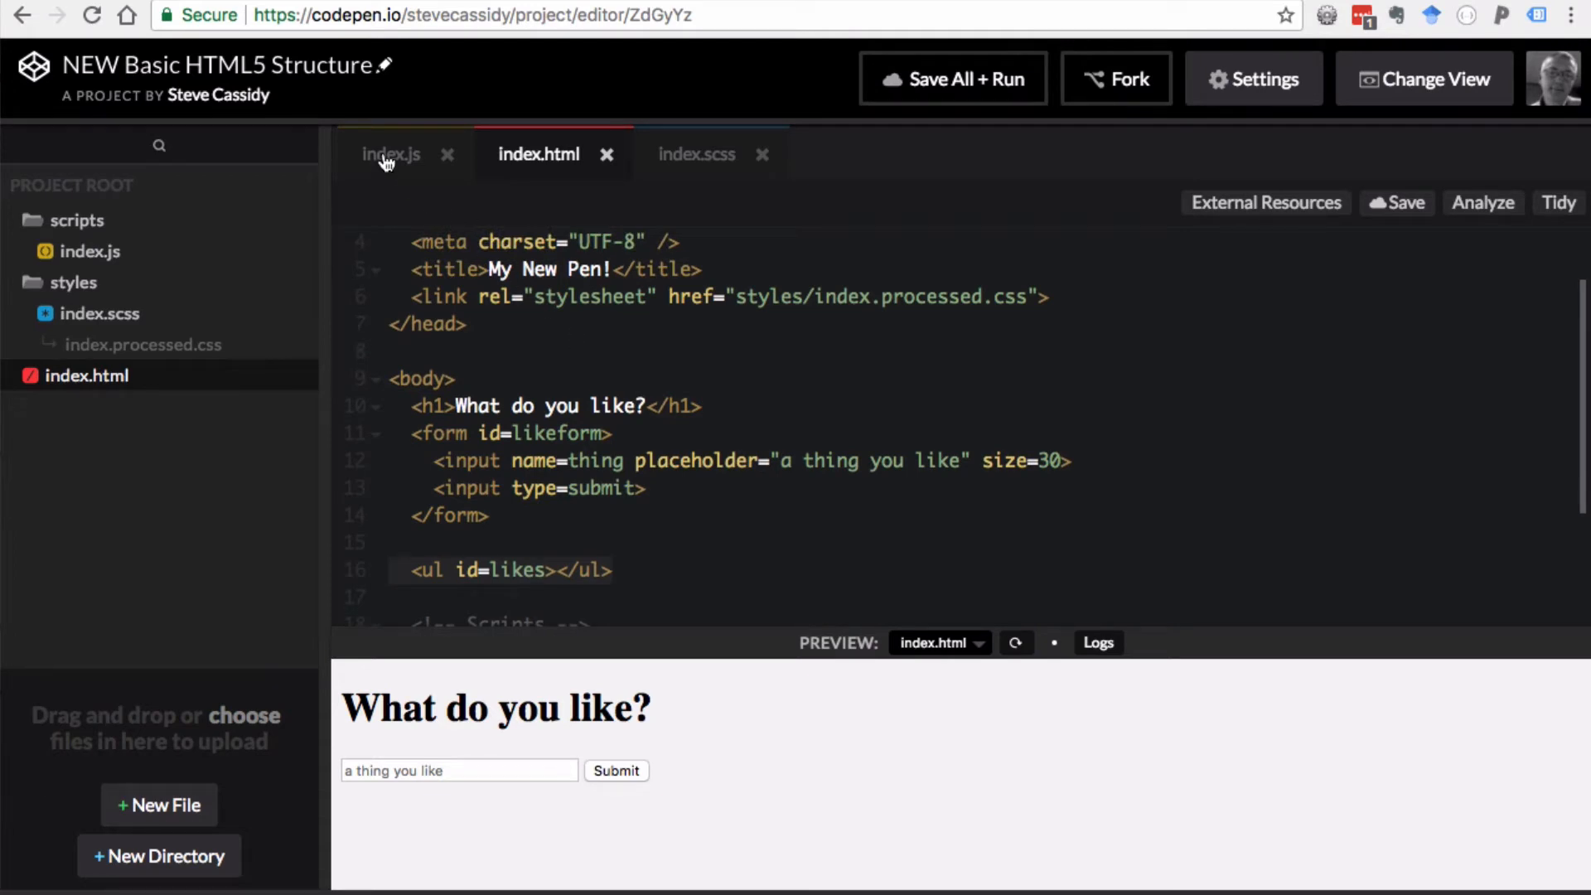
- Switch to index.js and add blank lines inside the empty wrapper function
{"action": "left_click", "coordinate": [390, 154]}
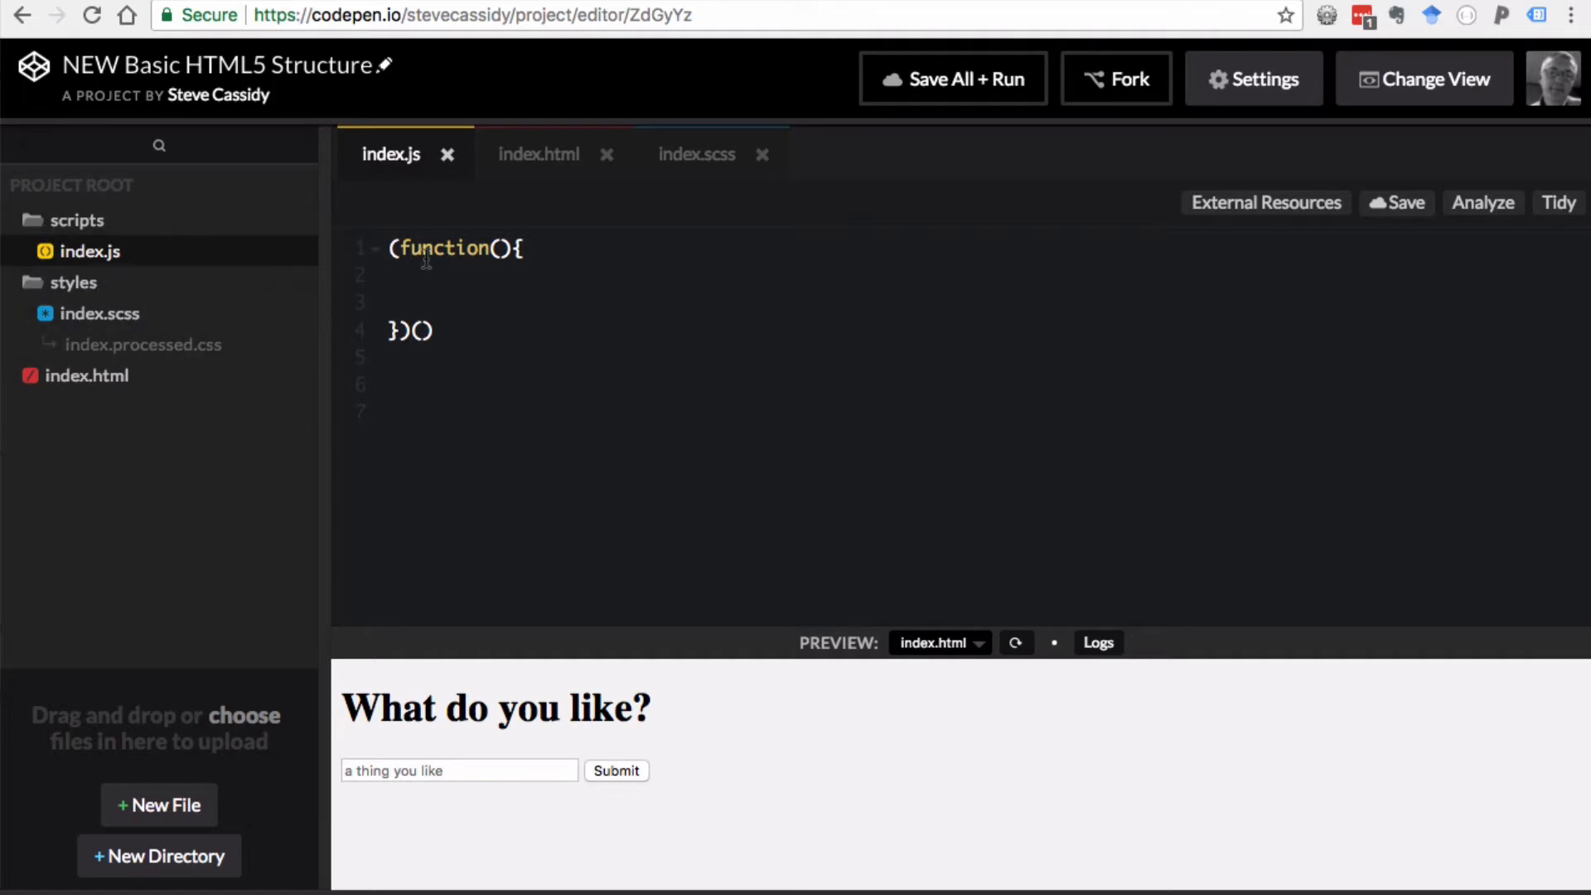
{"action": "mouse_move", "coordinate": [522, 301]}
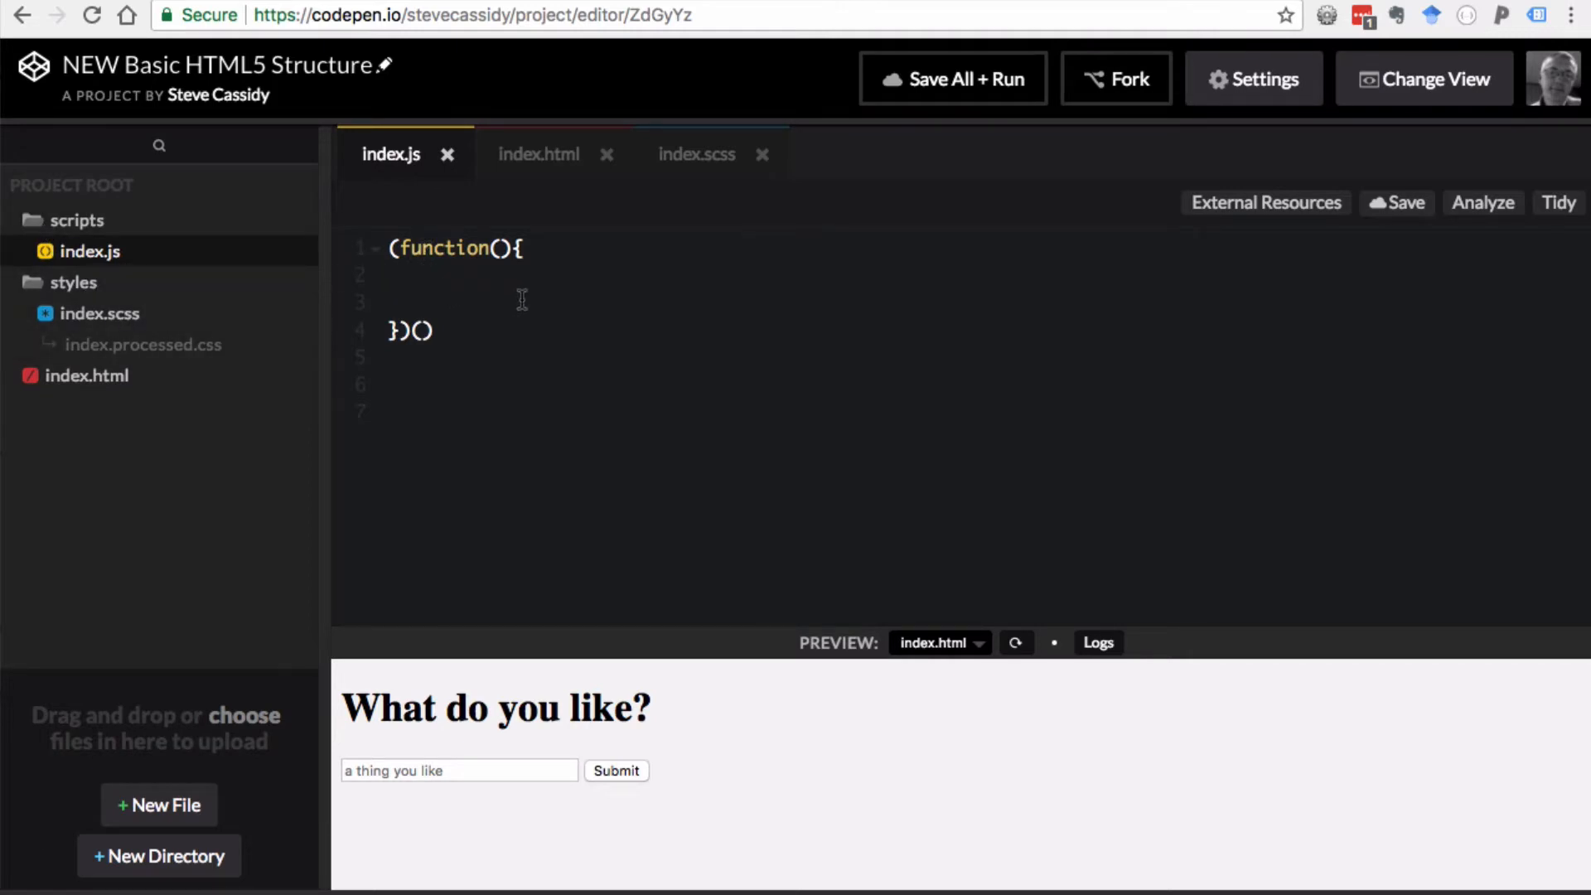
{"action": "key", "text": "Enter"}
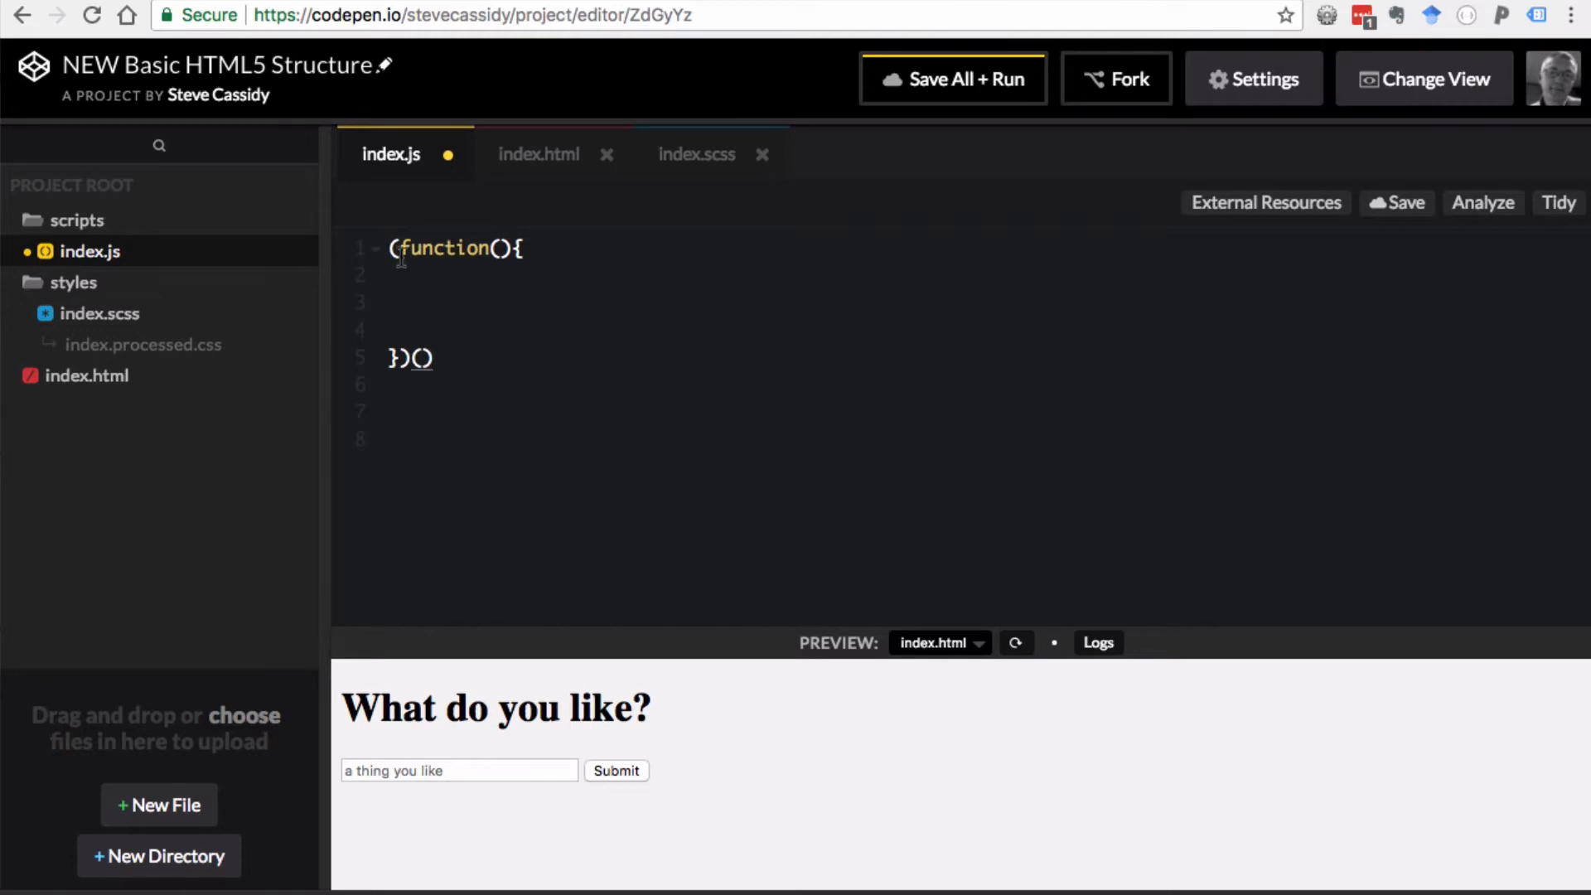
{"action": "mouse_move", "coordinate": [438, 323]}
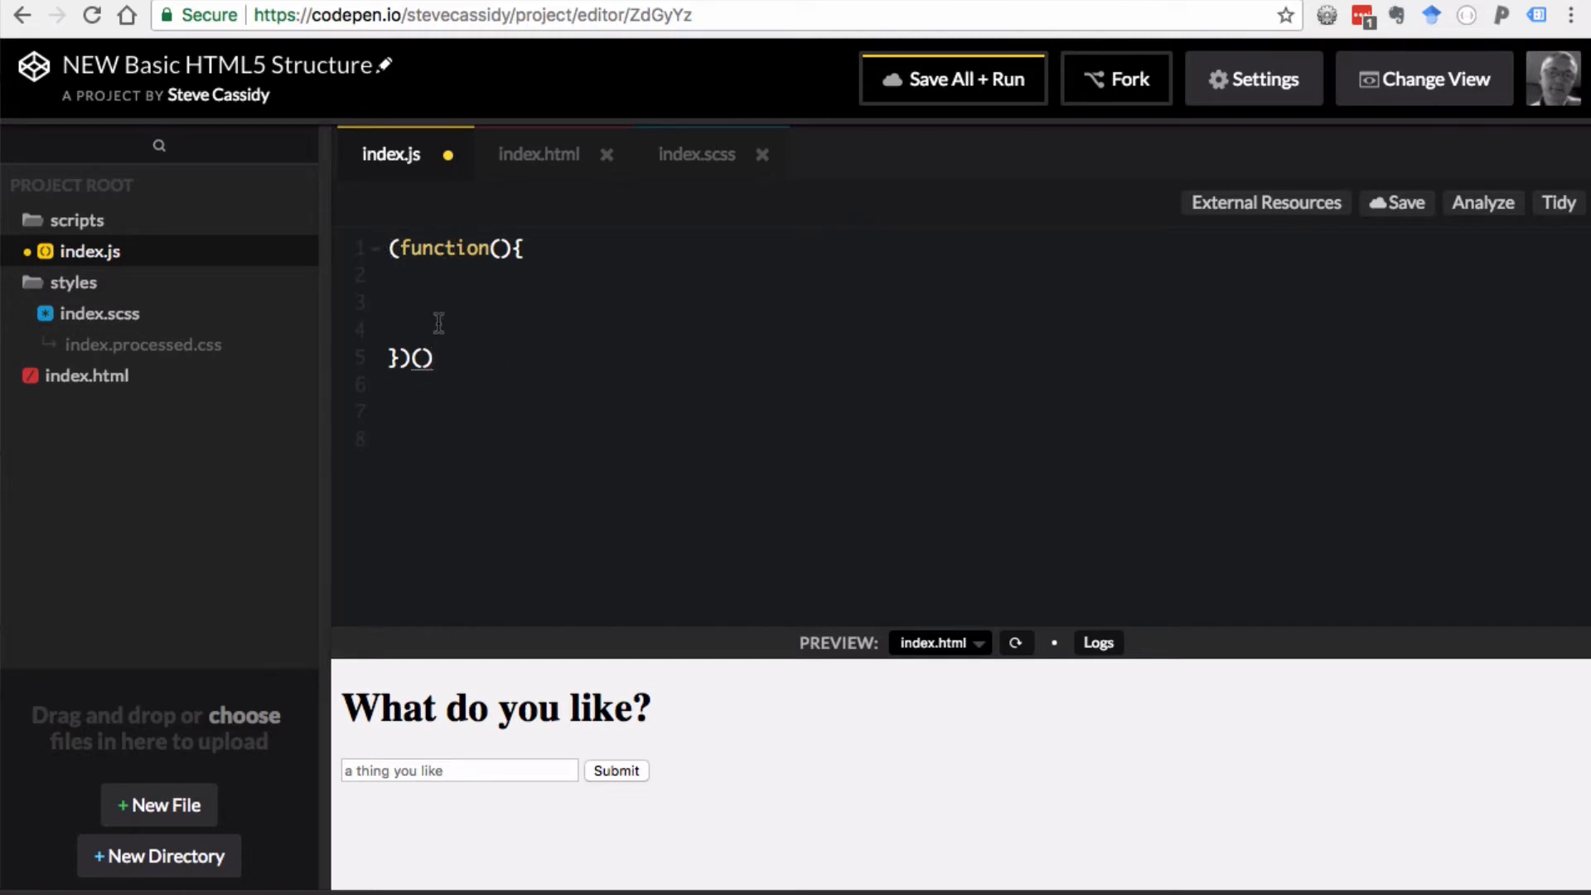
{"action": "left_click", "coordinate": [391, 275]}
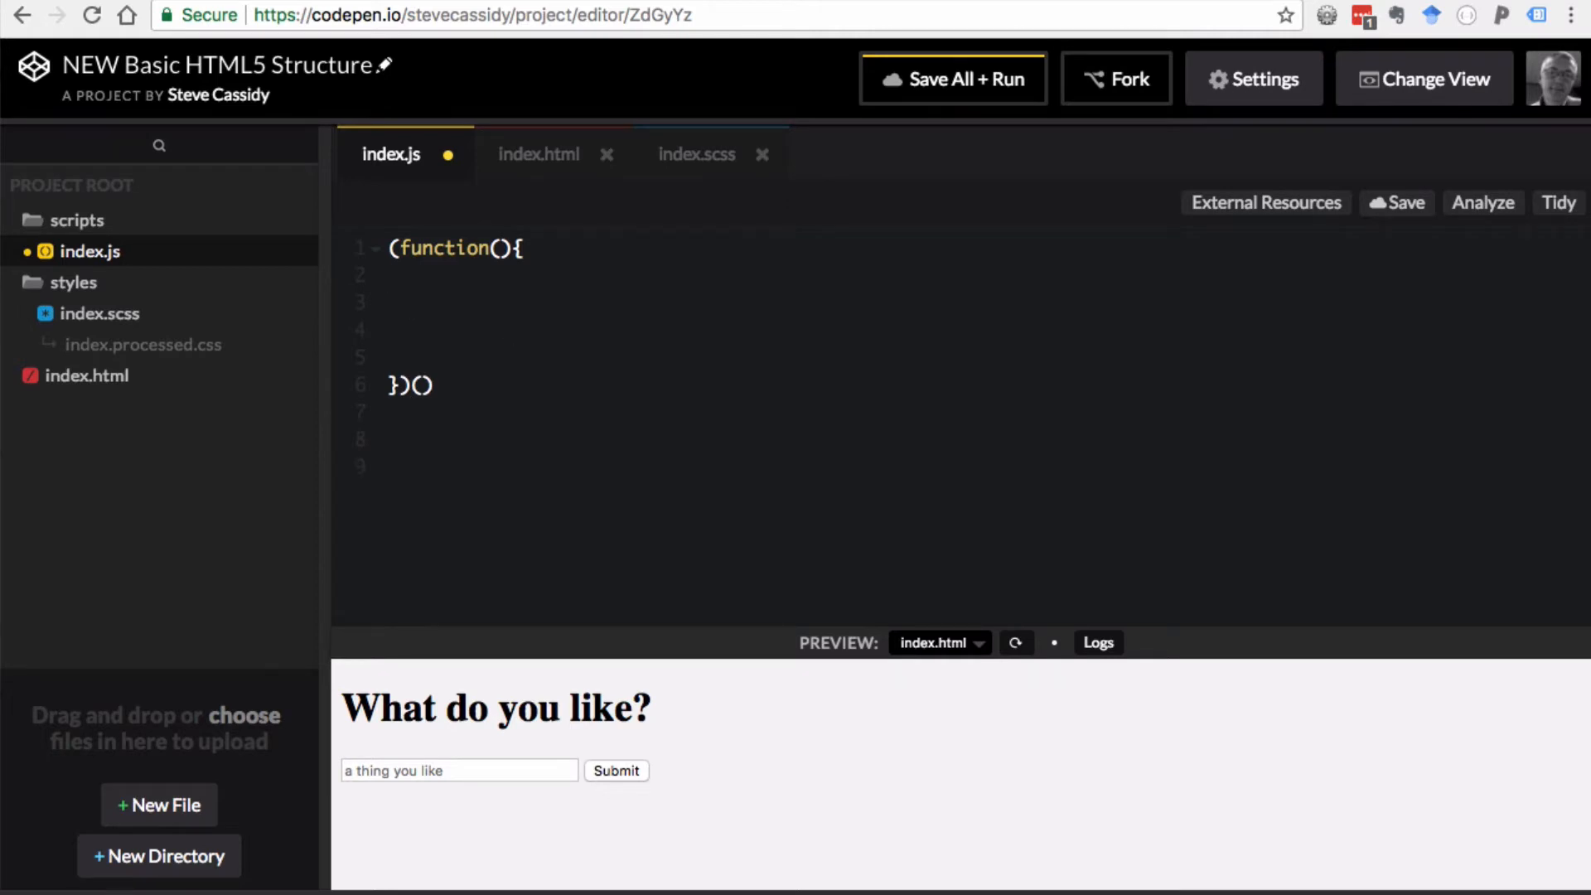
{"action": "left_click", "coordinate": [412, 302]}
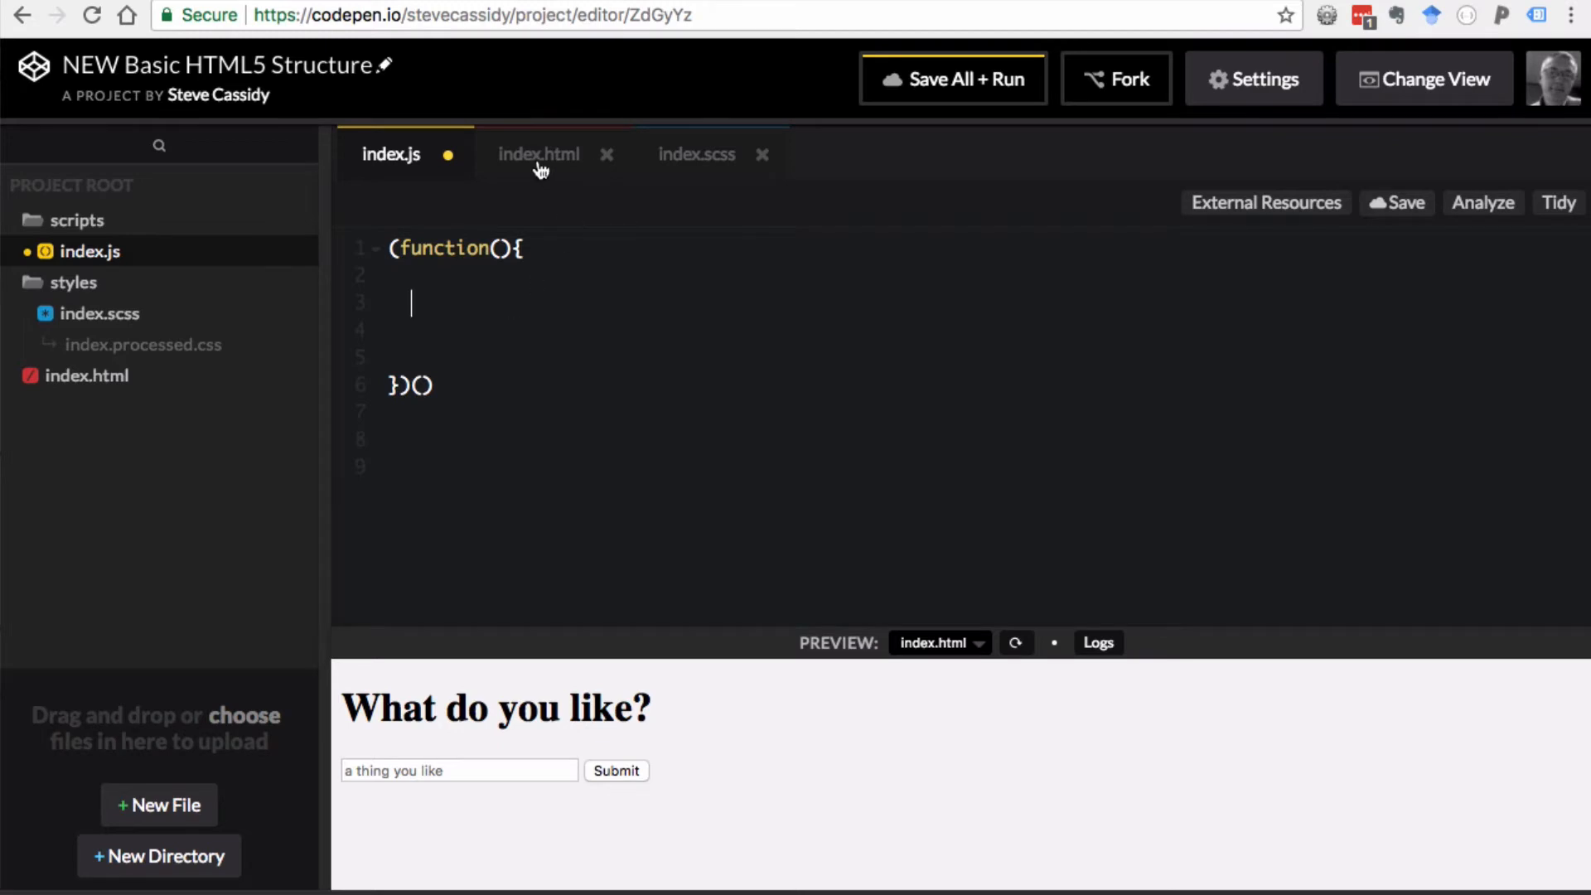
{"action": "mouse_move", "coordinate": [527, 257]}
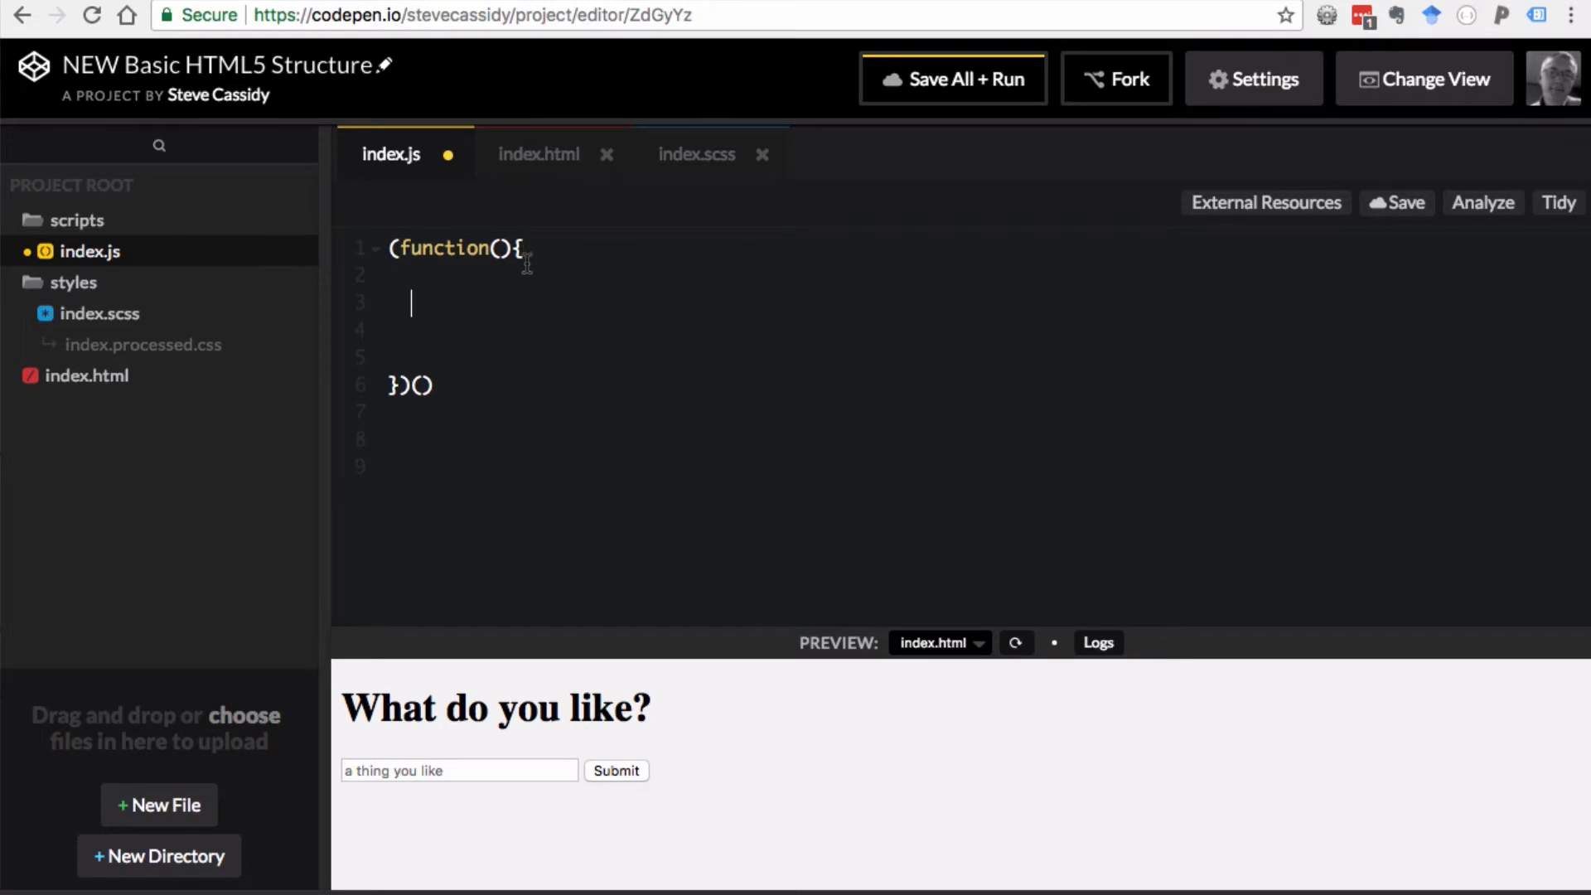
{"action": "mouse_move", "coordinate": [525, 319]}
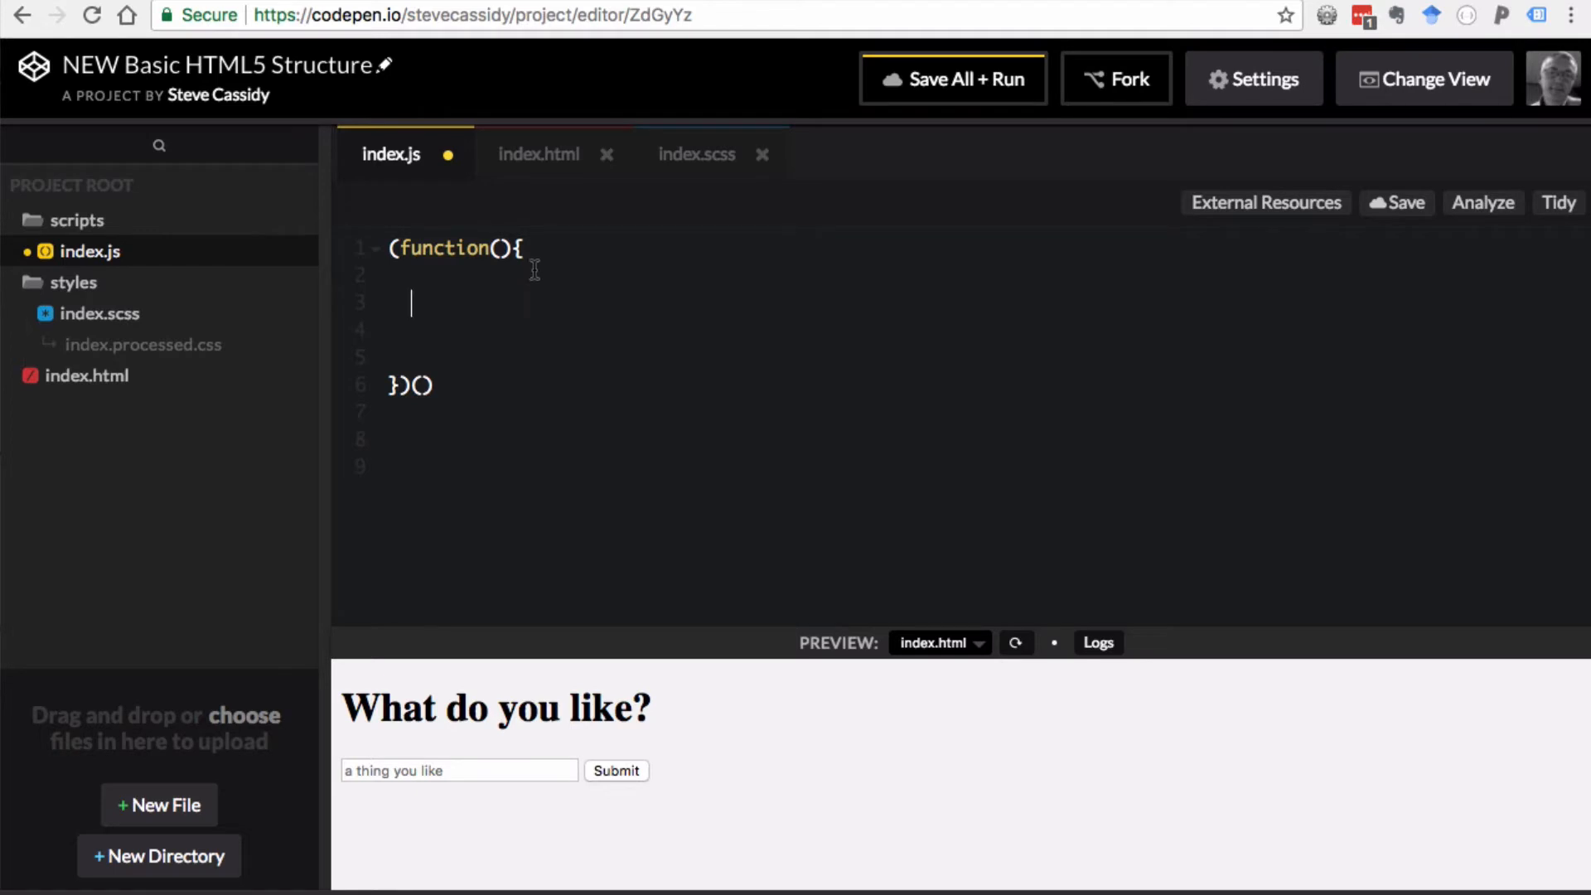
{"action": "left_click", "coordinate": [539, 154]}
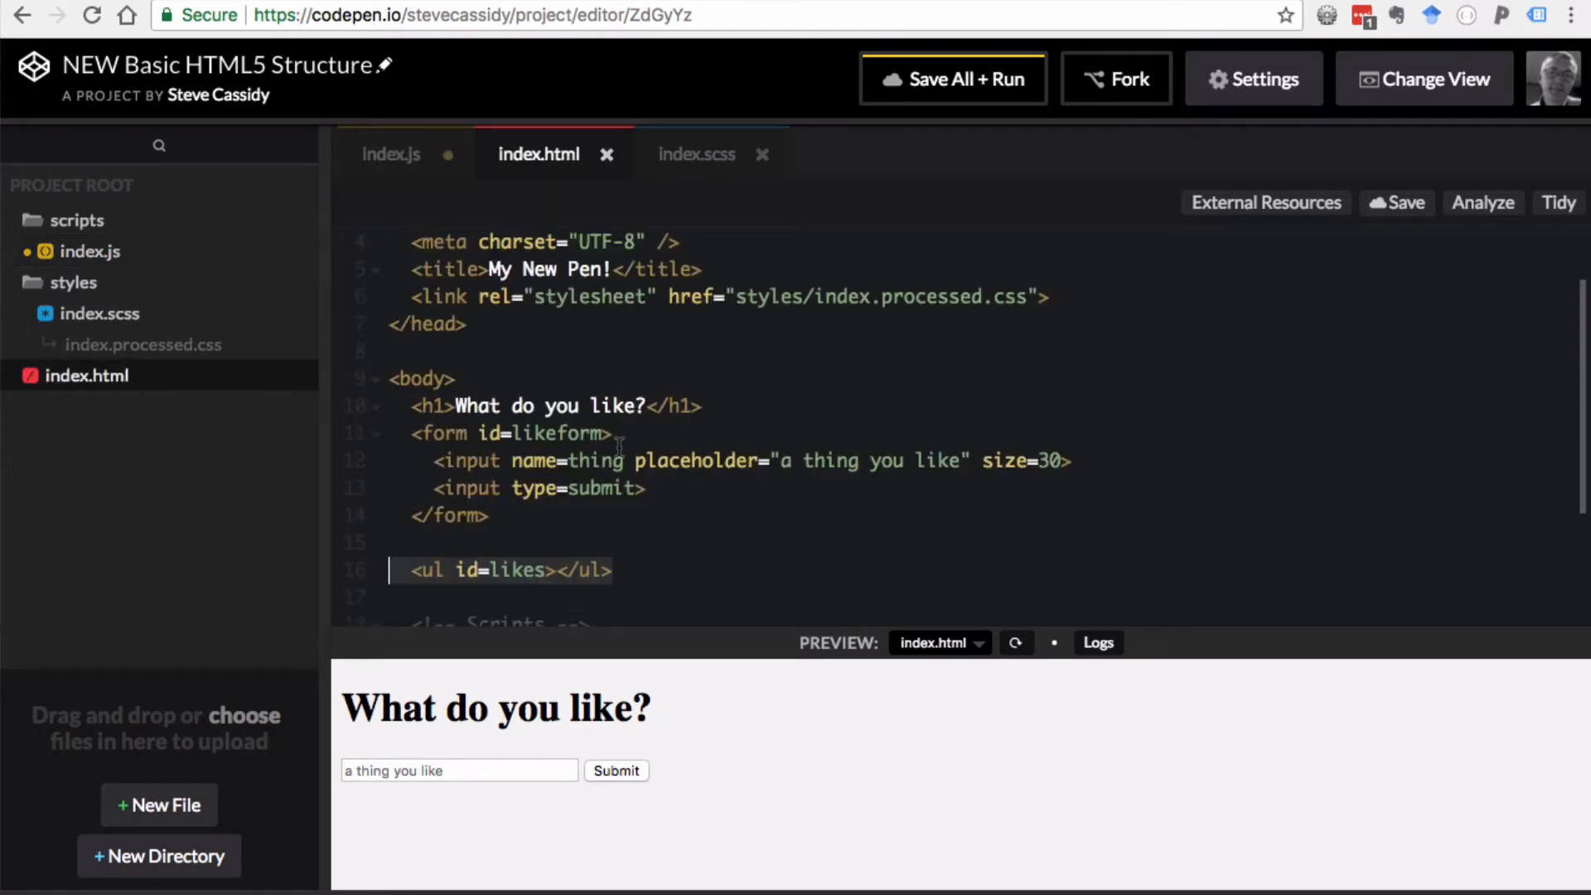
{"action": "scroll", "scroll_direction": "down", "scroll_amount": 3}
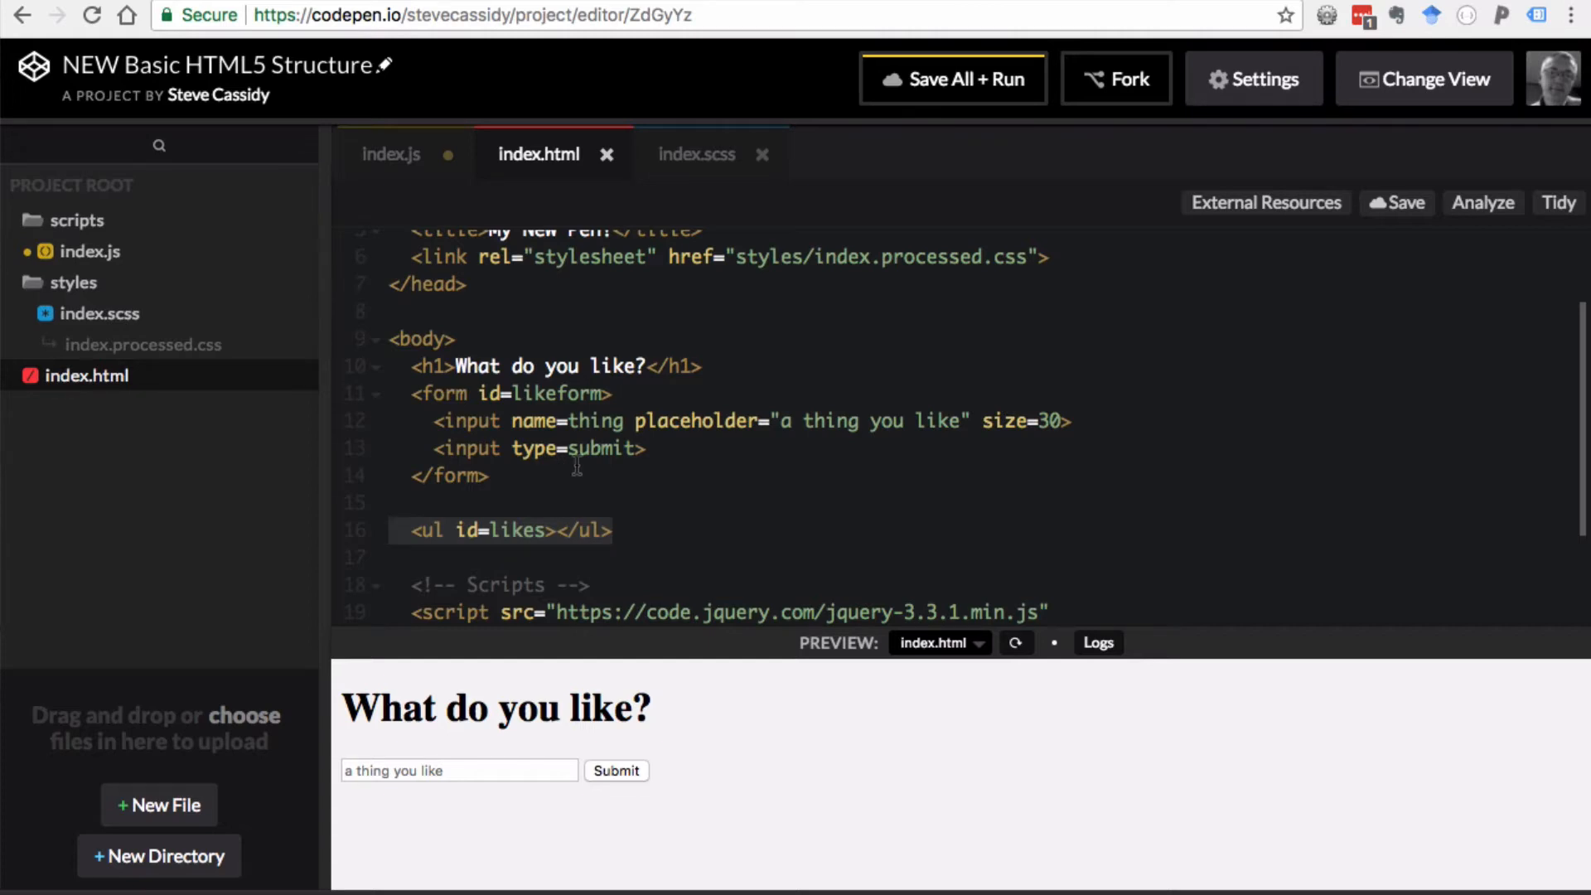
{"action": "mouse_move", "coordinate": [520, 471]}
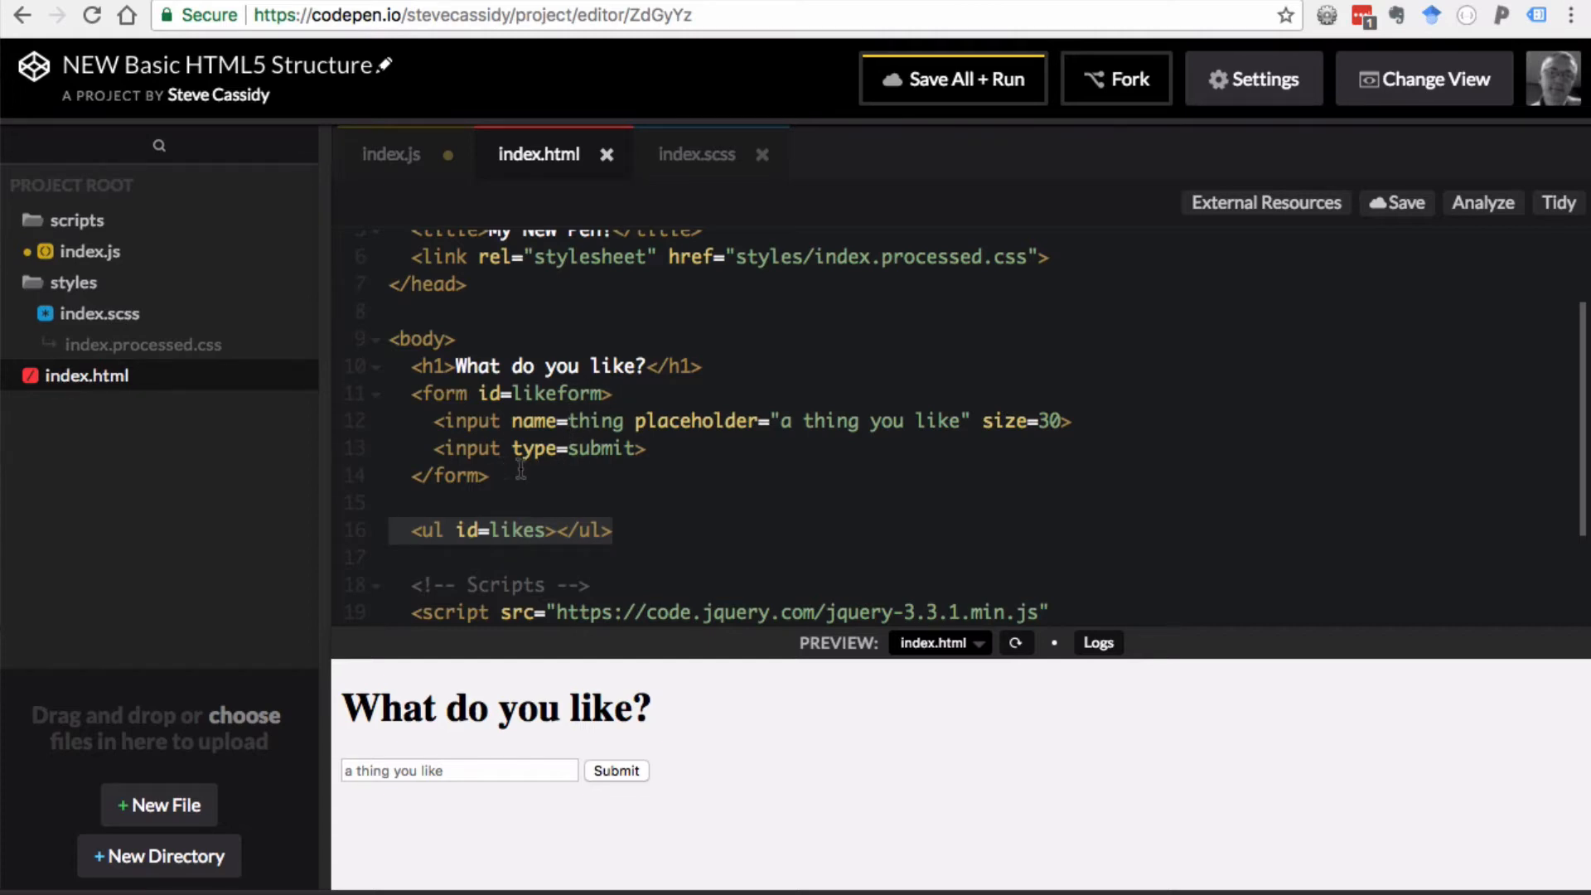
{"action": "mouse_move", "coordinate": [552, 475]}
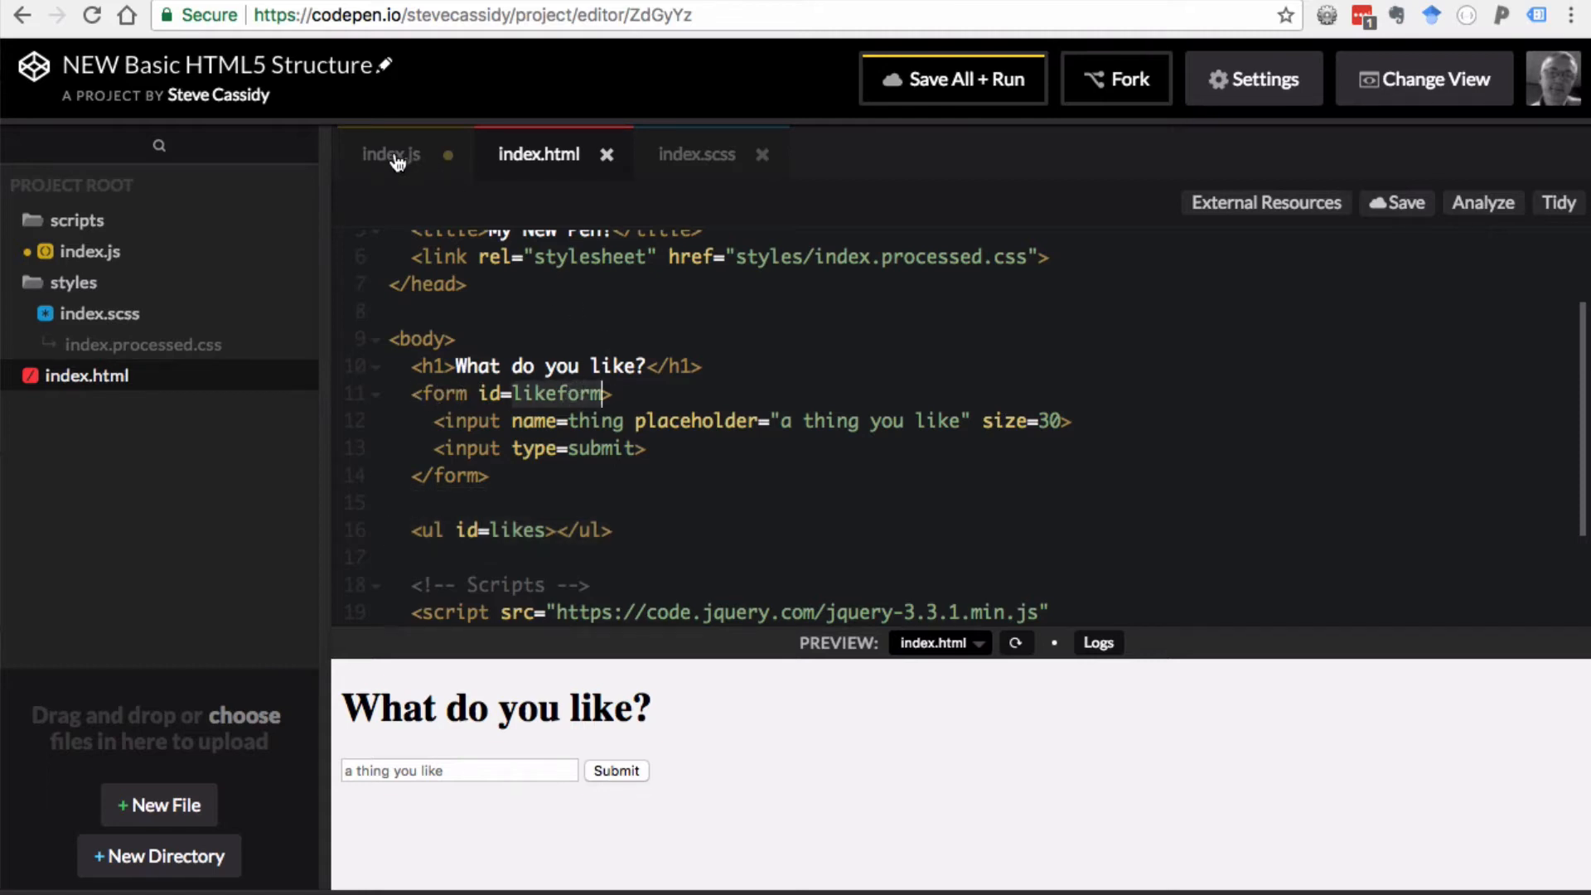
- In index.js, write $("#likeform").submit(function() { inside the wrapper
{"action": "left_click", "coordinate": [392, 155]}
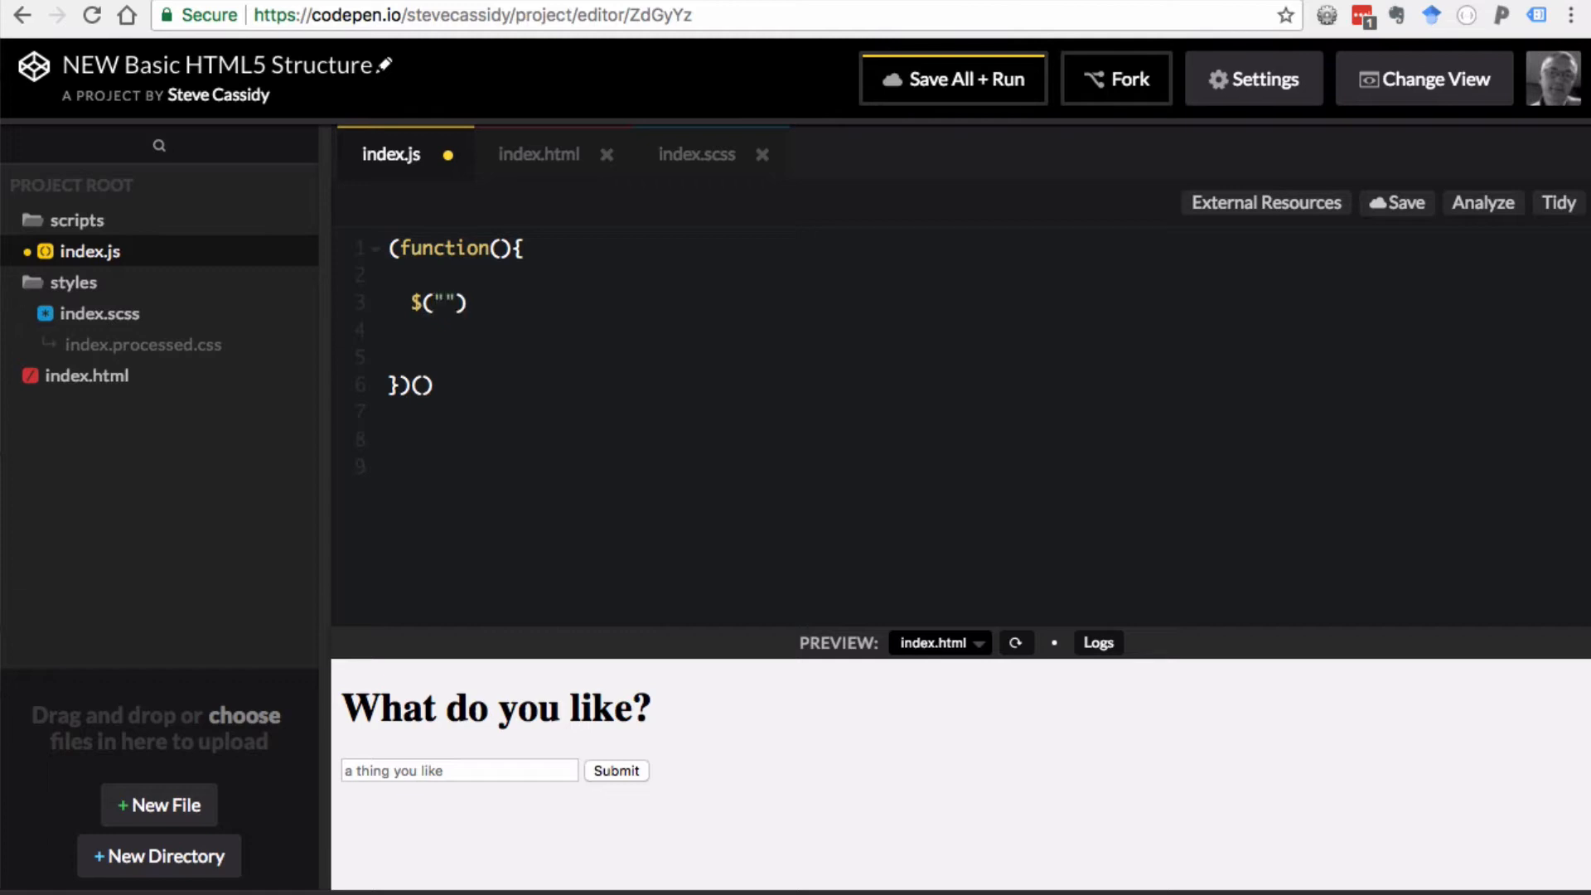
{"action": "type", "text": "#like"}
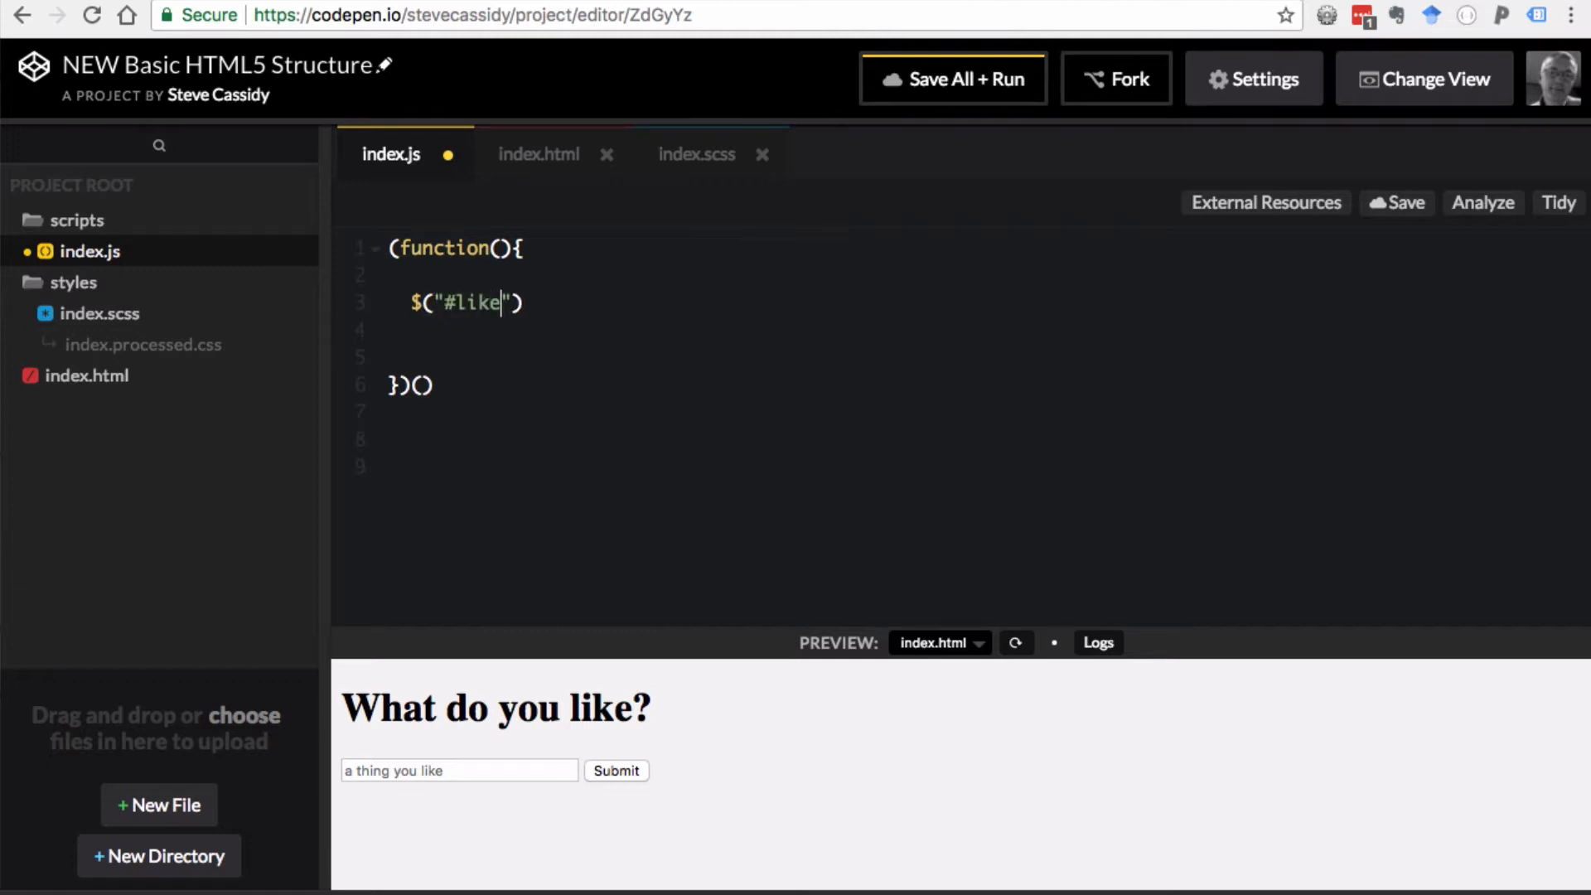
{"action": "type", "text": "form"}
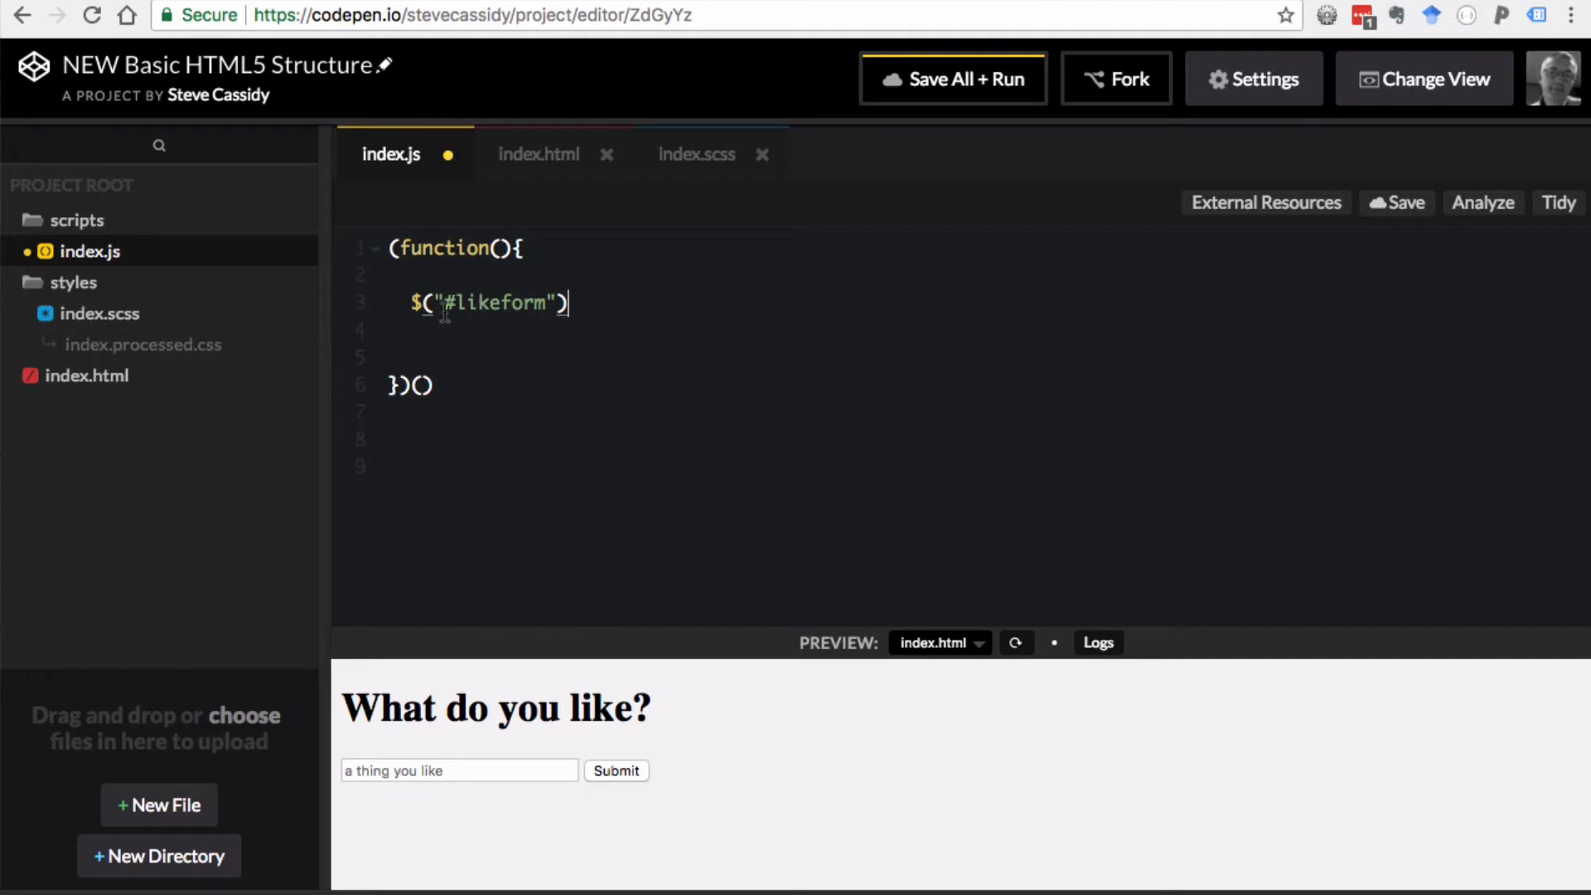
{"action": "mouse_move", "coordinate": [514, 334]}
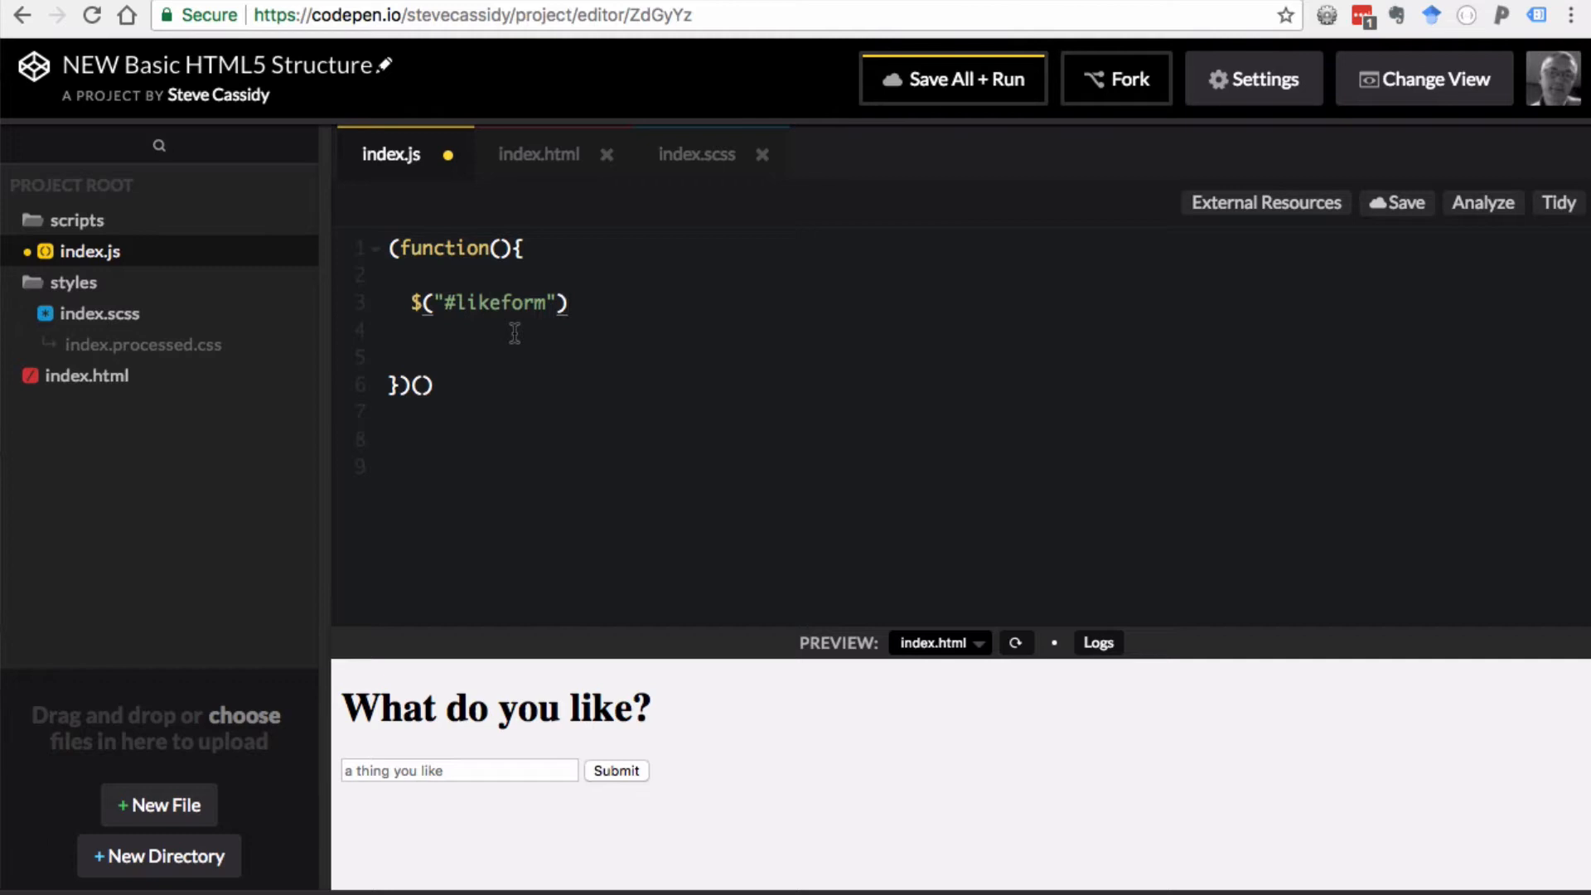
{"action": "type", "text": "."}
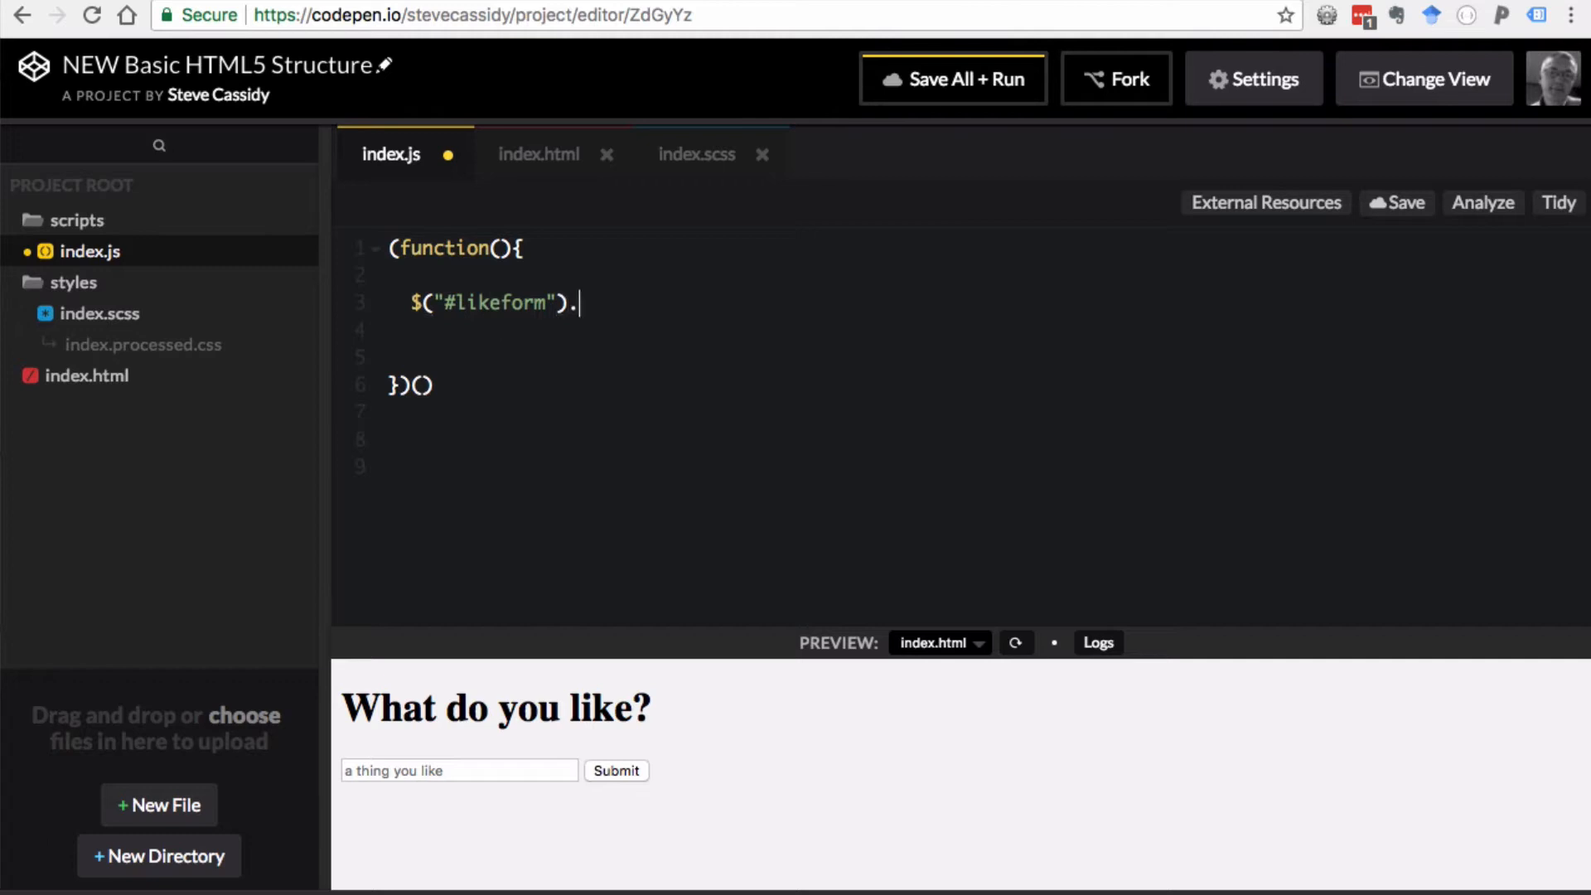
{"action": "type", "text": "submi"}
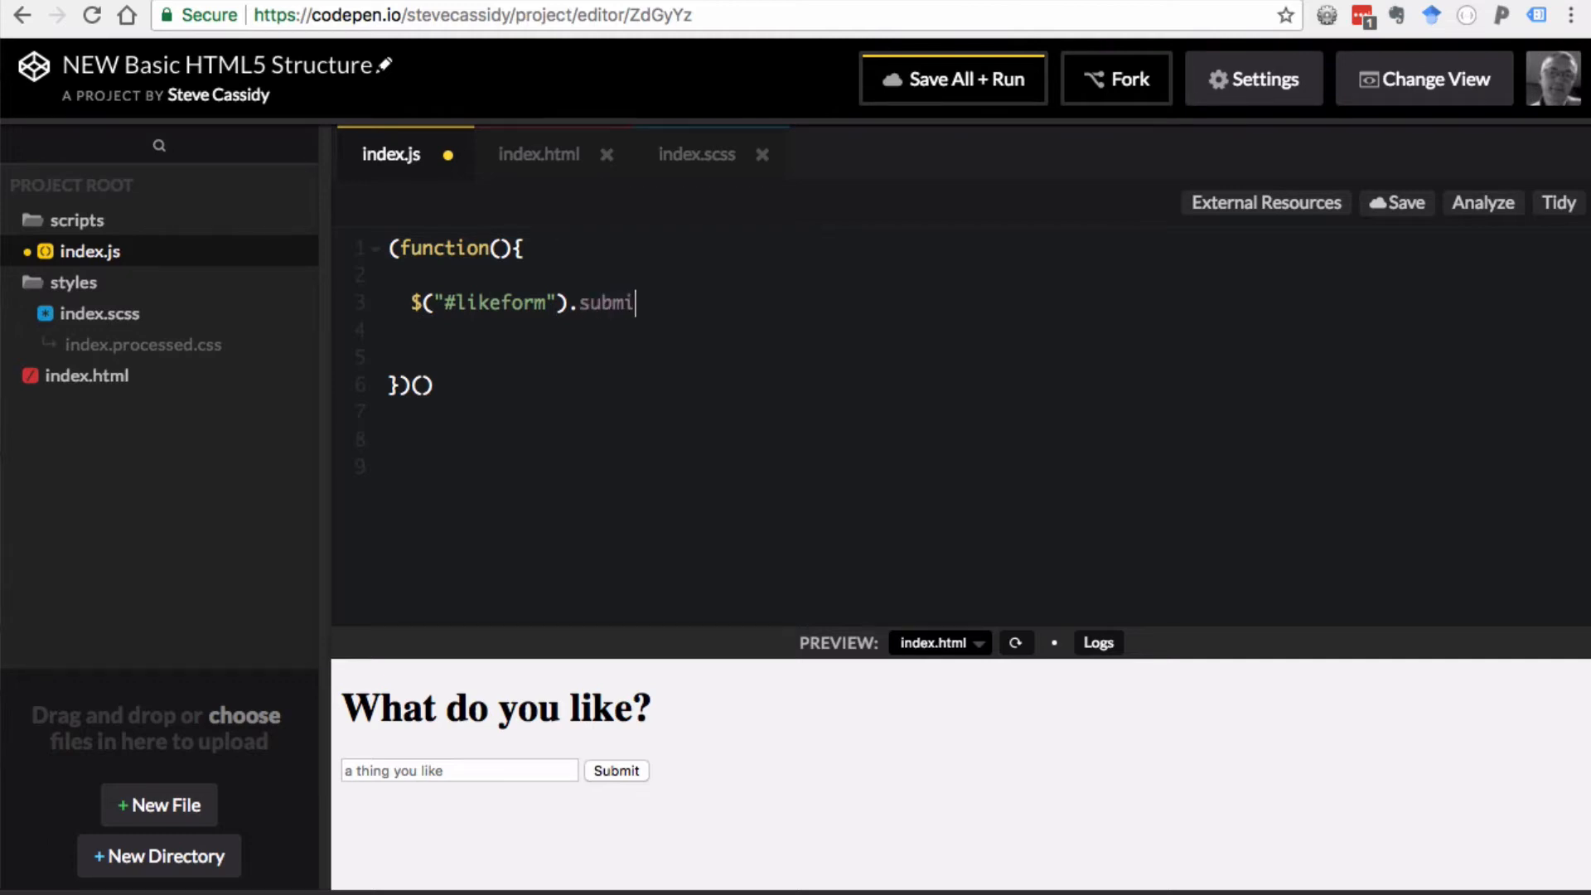
{"action": "type", "text": "()"}
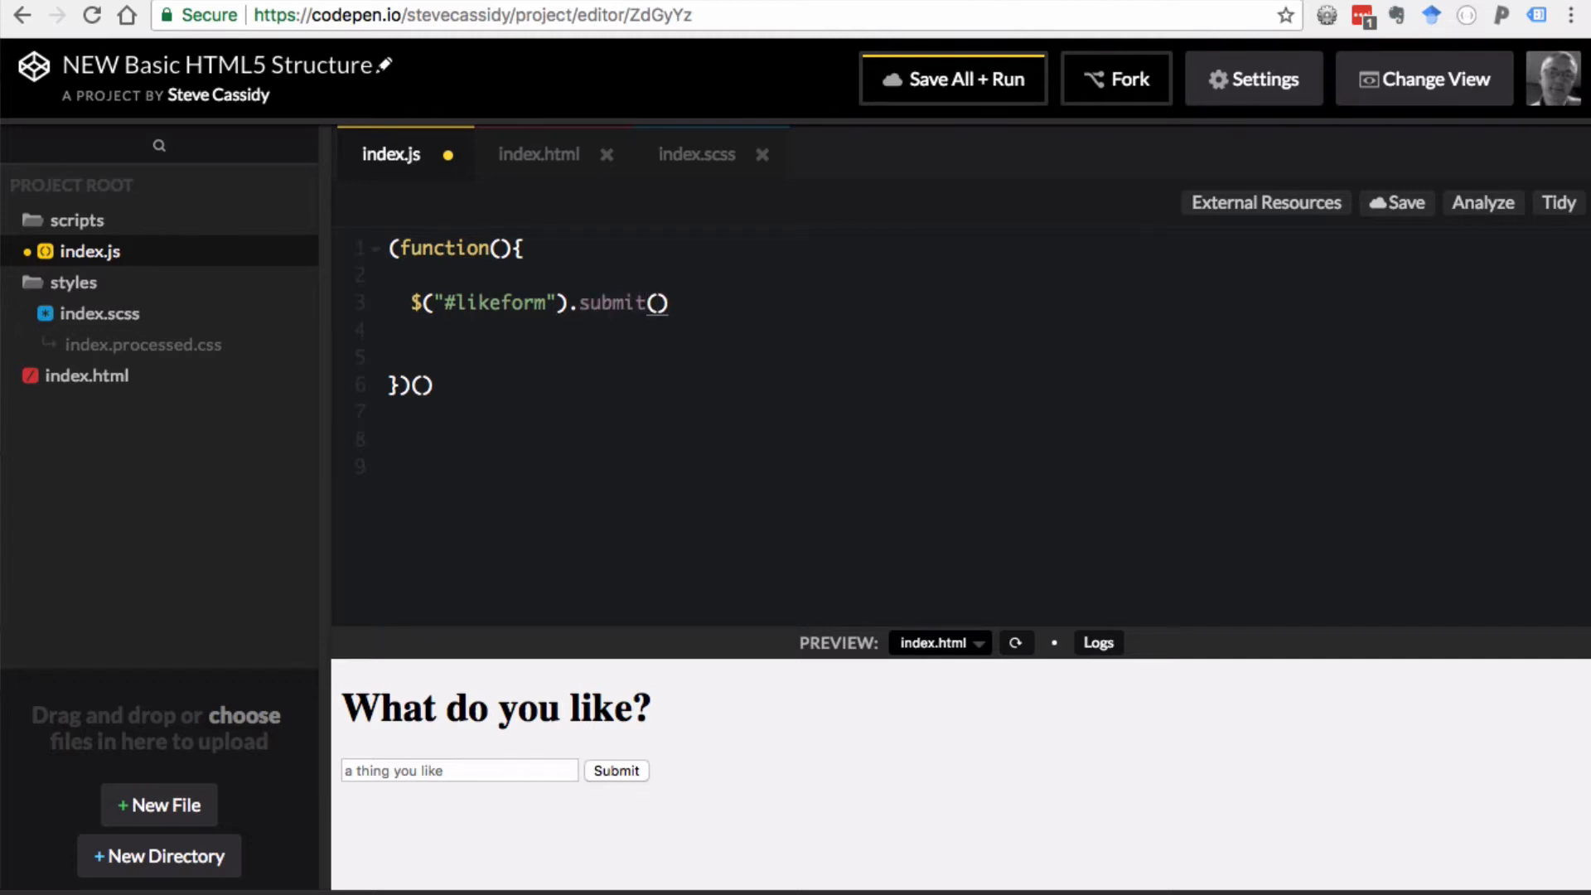
{"action": "type", "text": "function"}
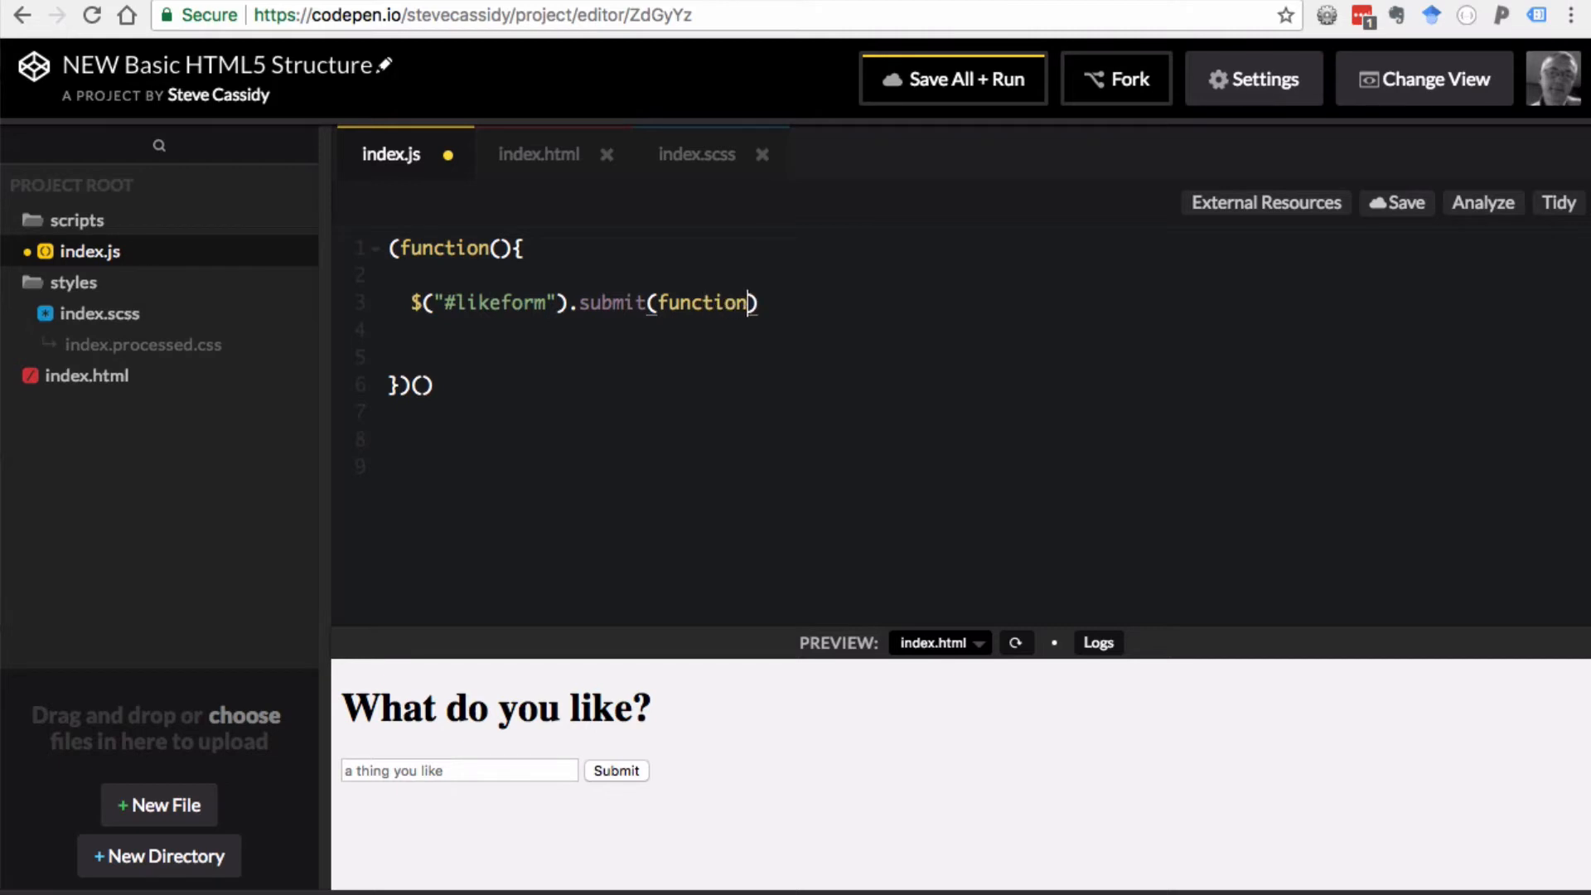
{"action": "type", "text": "() {"}
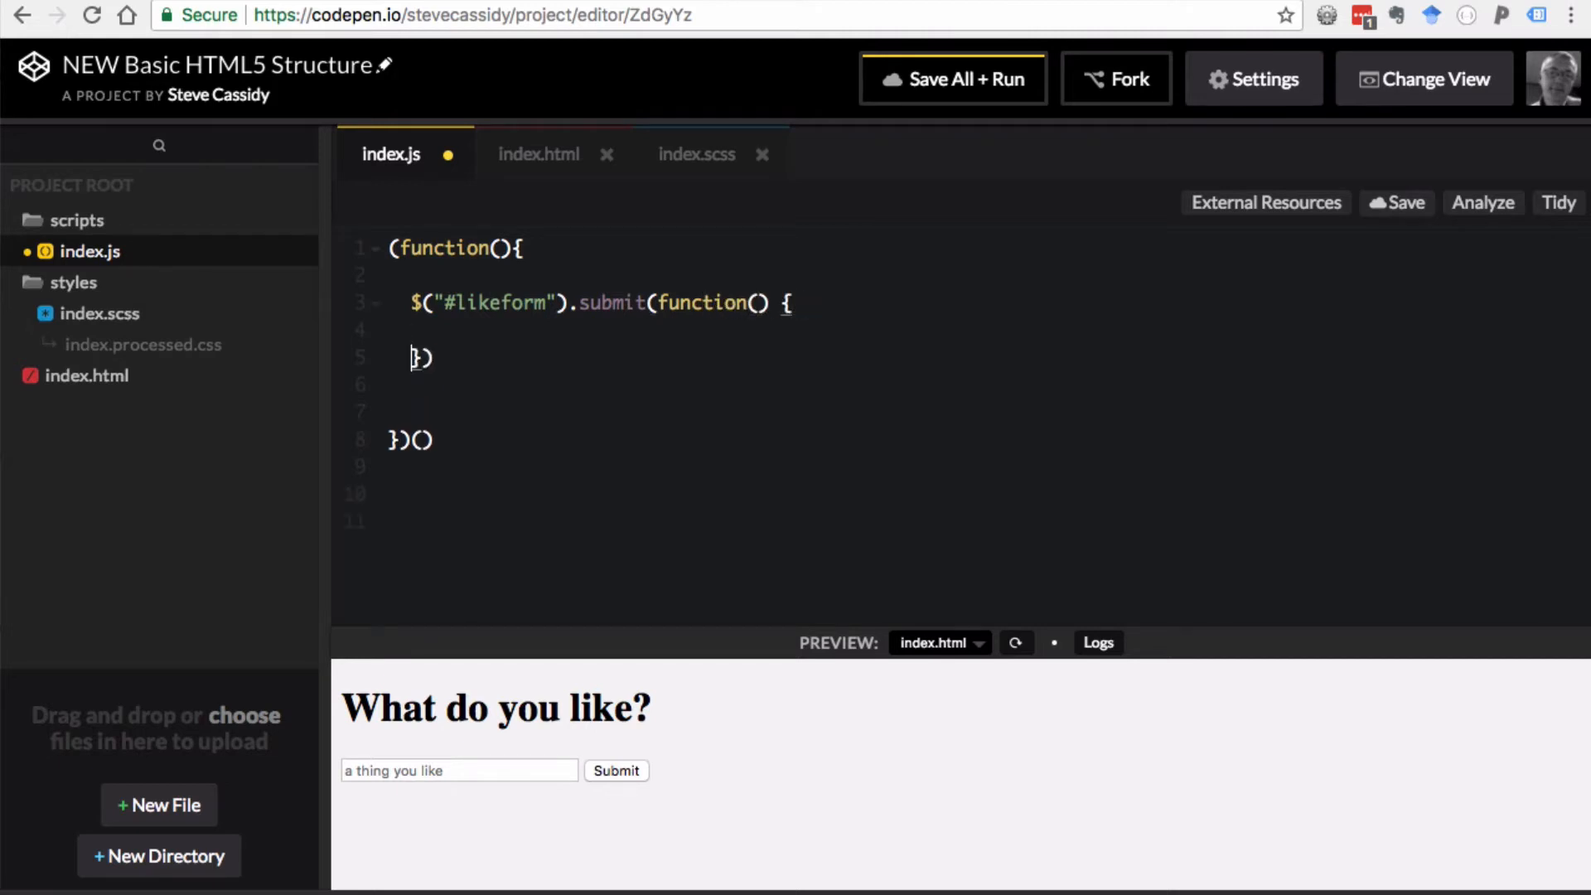
- Give the handler an event parameter and make it call alert("Hello")
{"action": "left_click", "coordinate": [758, 303]}
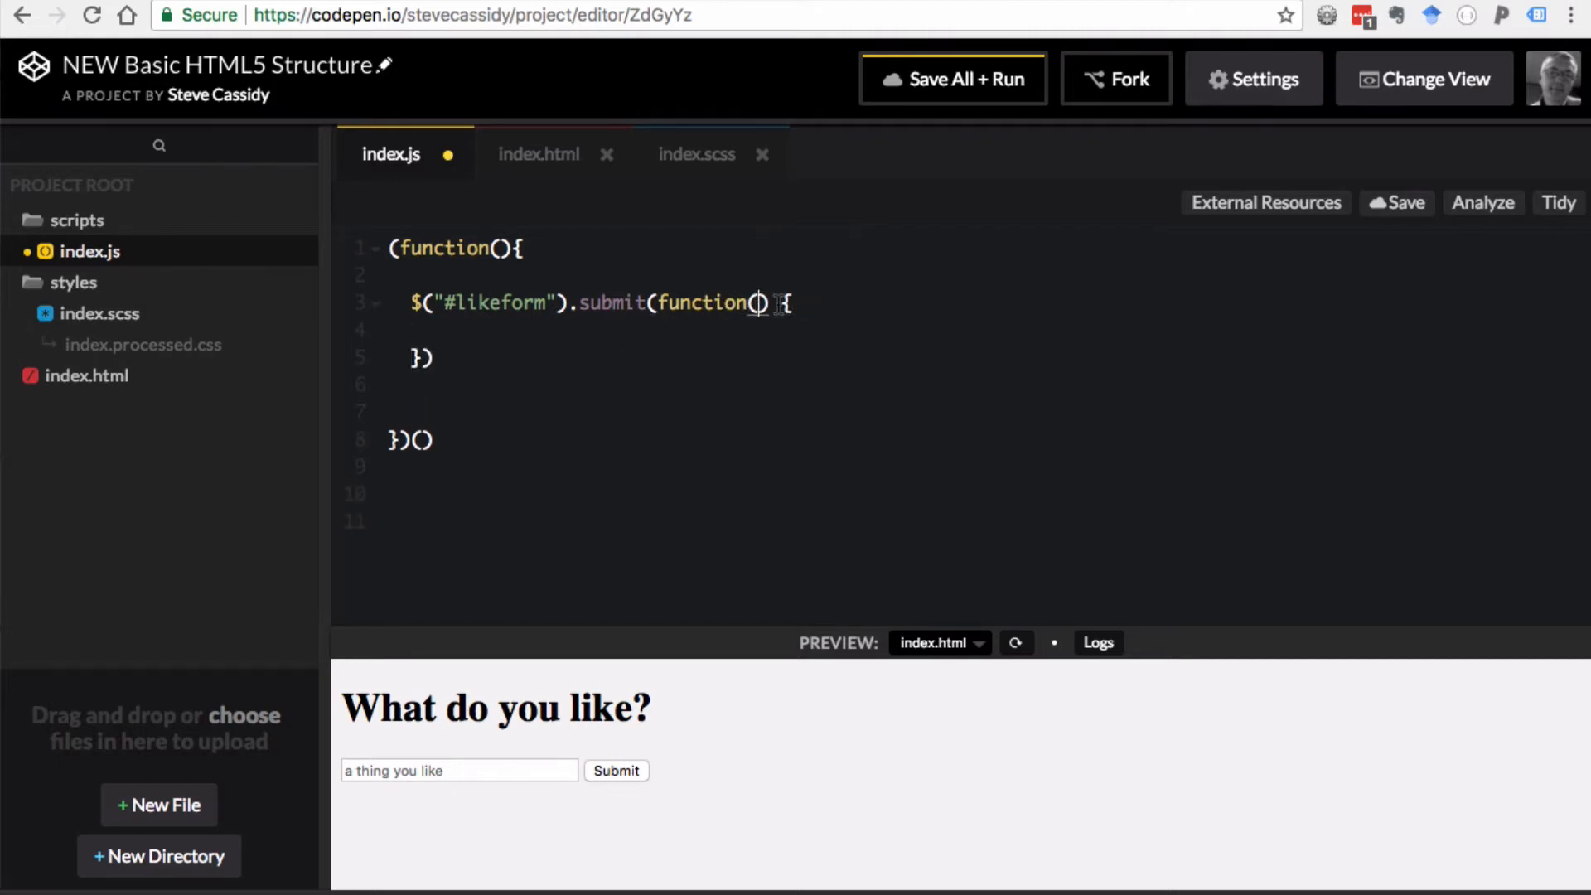
{"action": "type", "text": "event"}
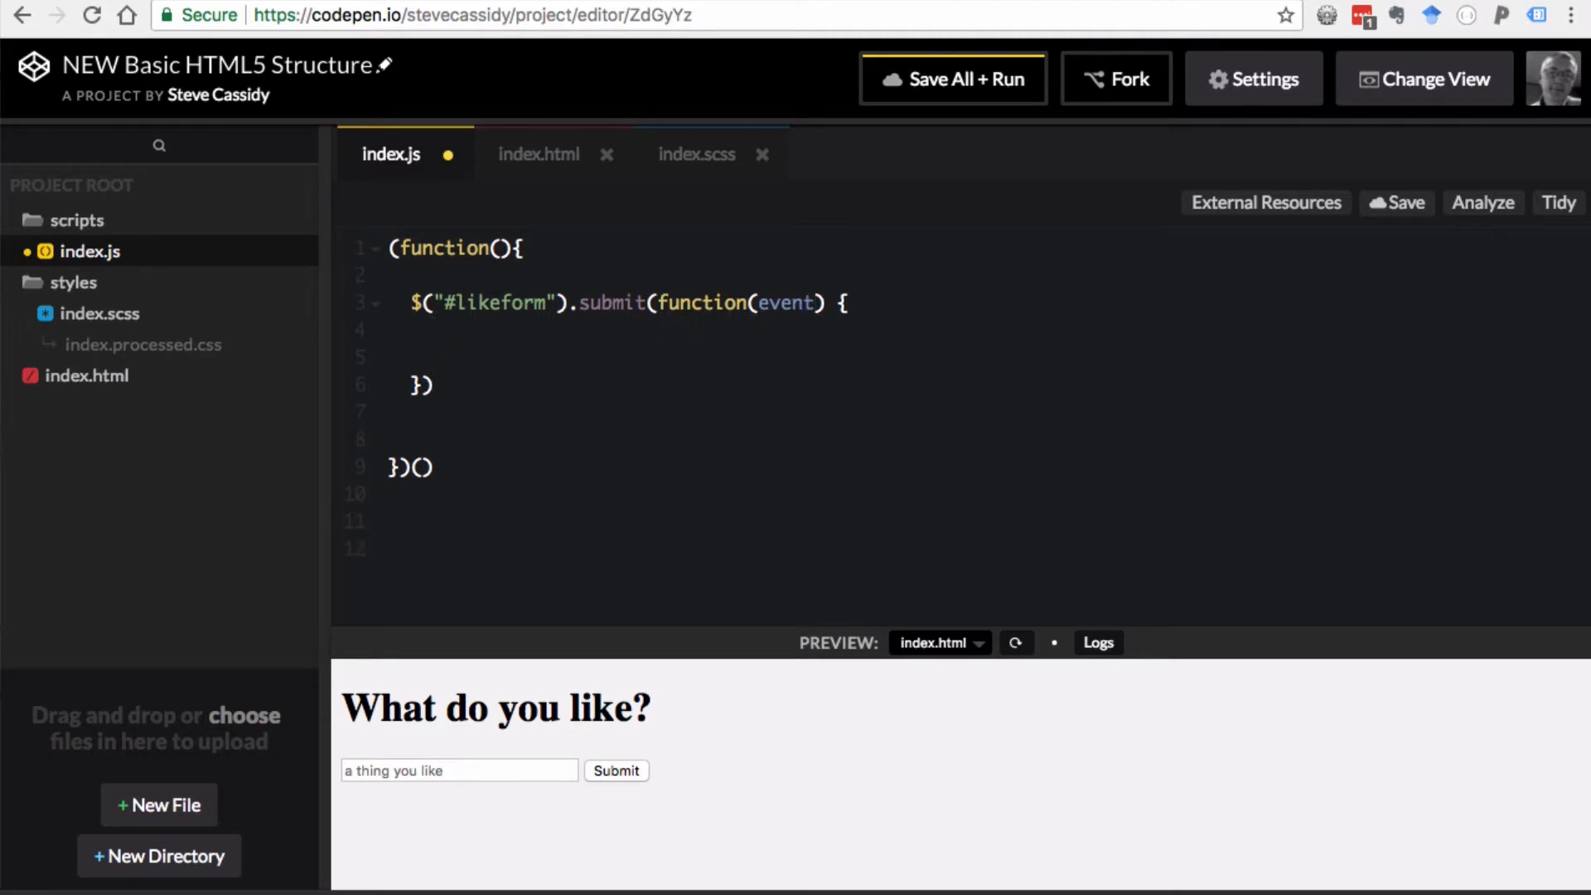
{"action": "type", "text": "aler"}
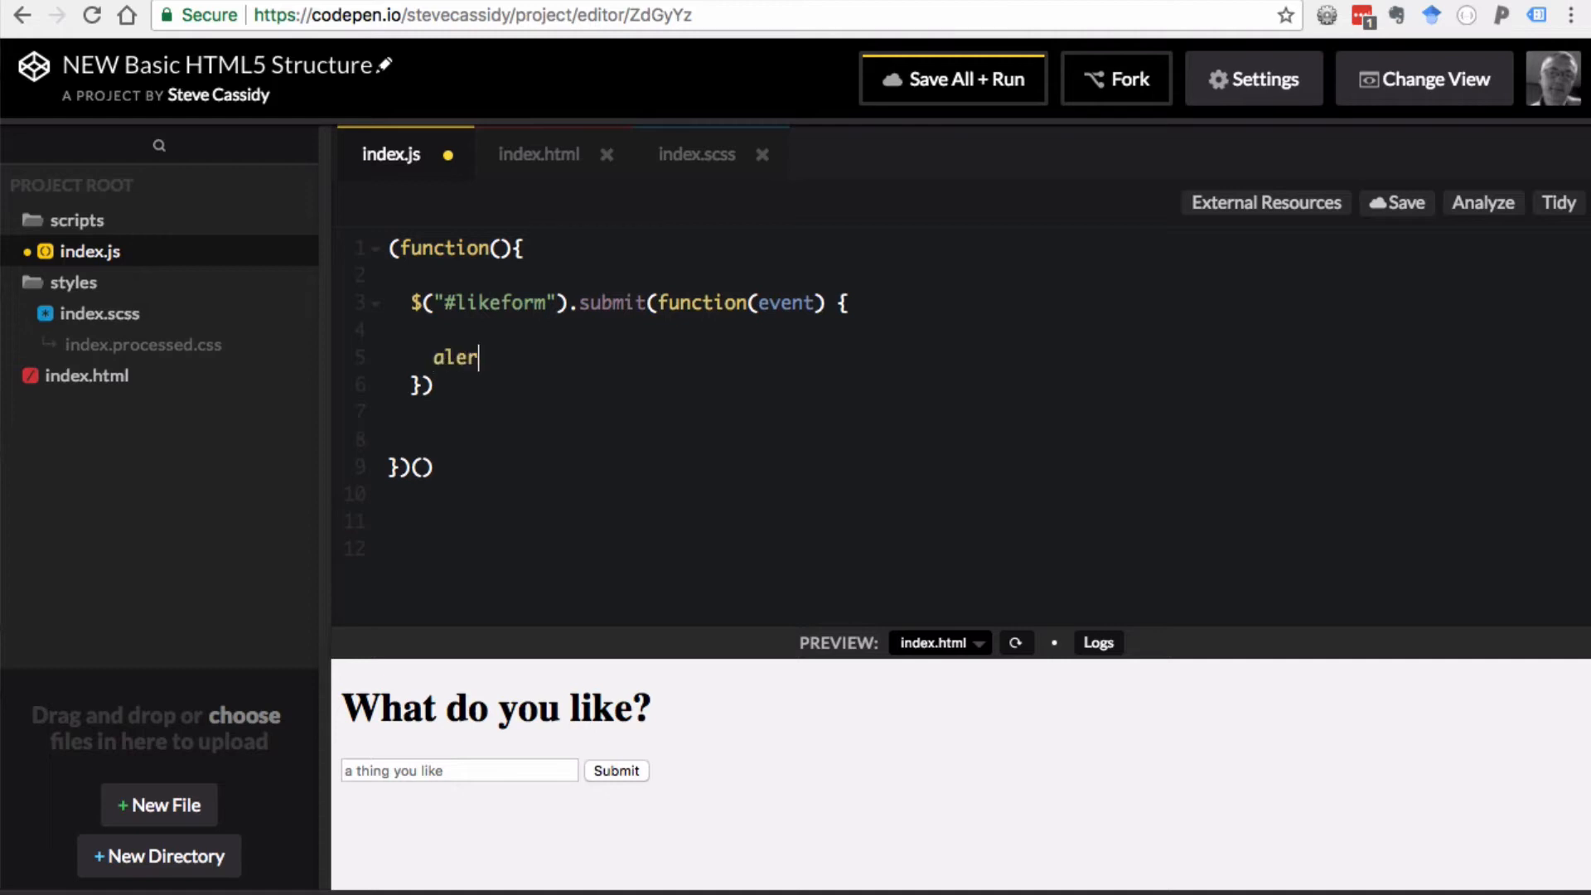
{"action": "type", "text": "t(\"\")"}
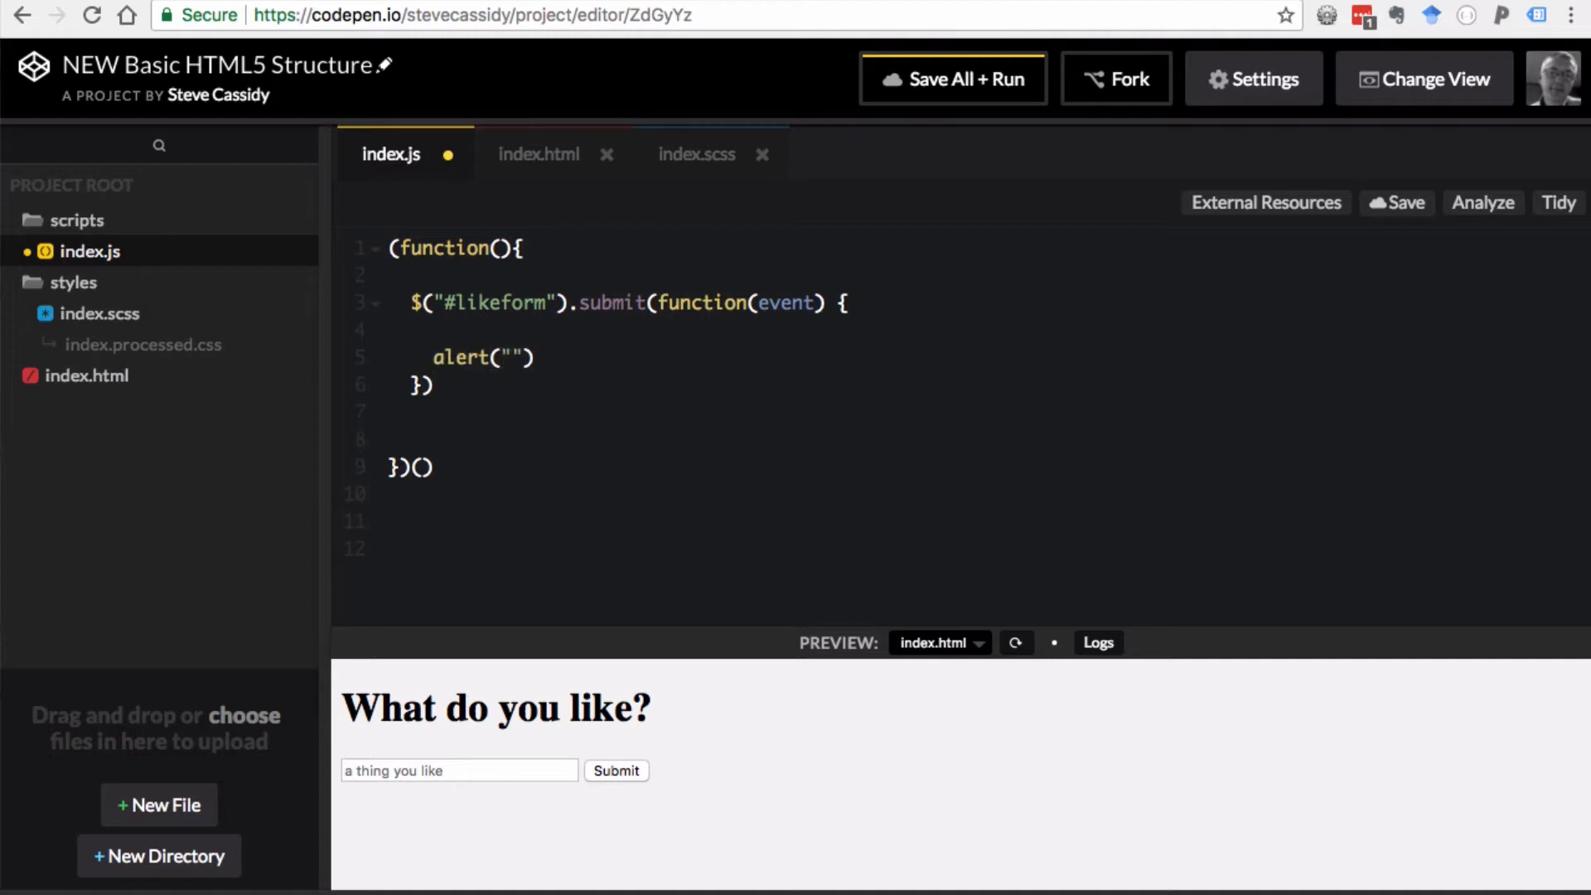
{"action": "type", "text": "Hello"}
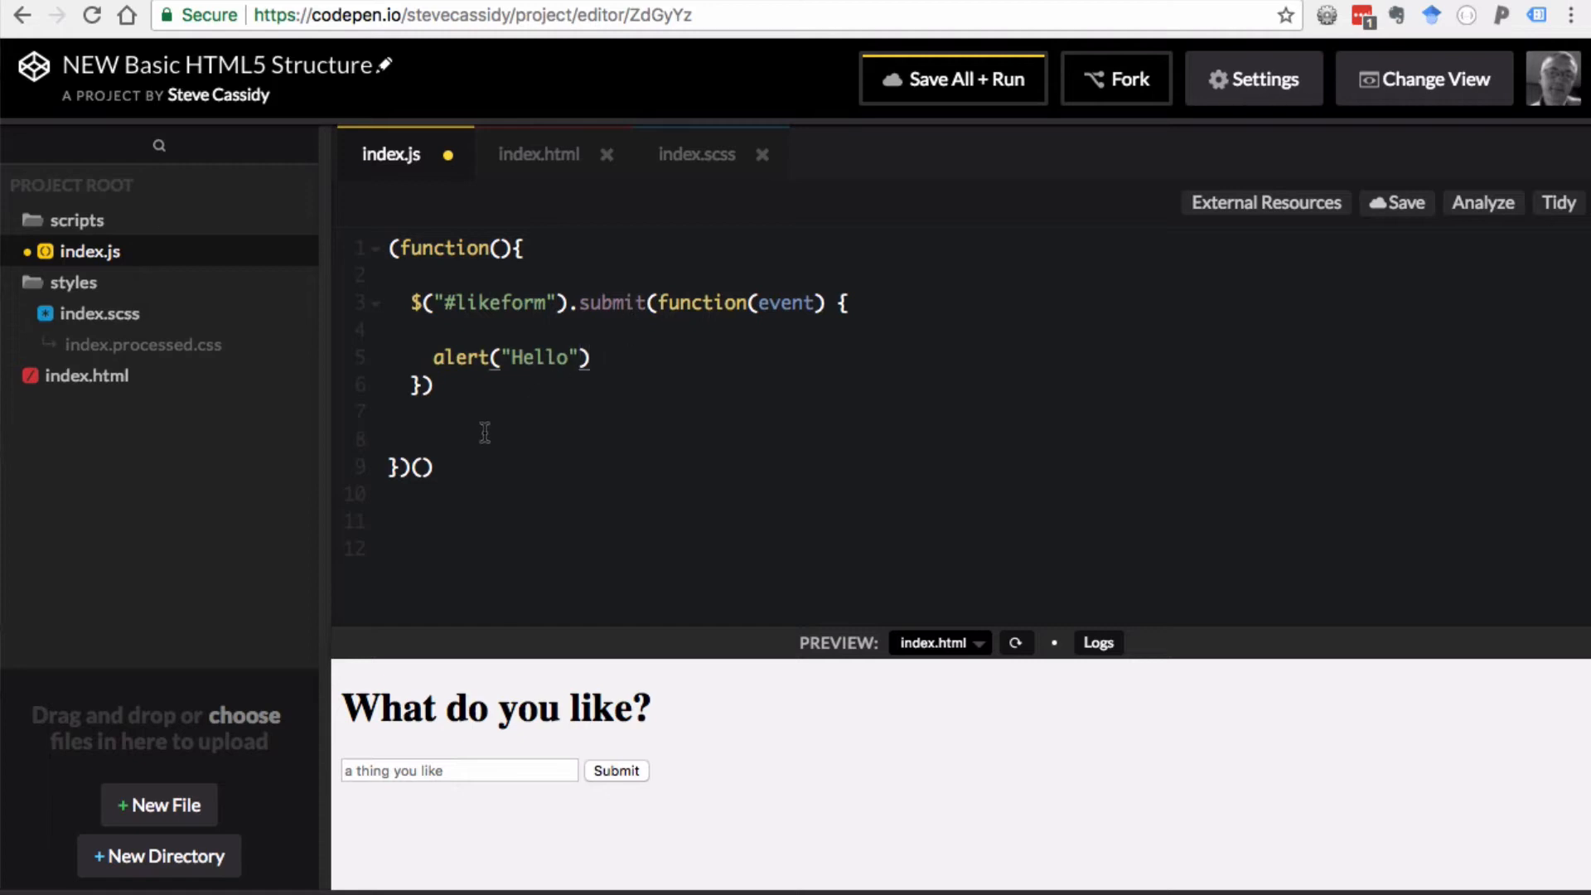
{"action": "mouse_move", "coordinate": [694, 466]}
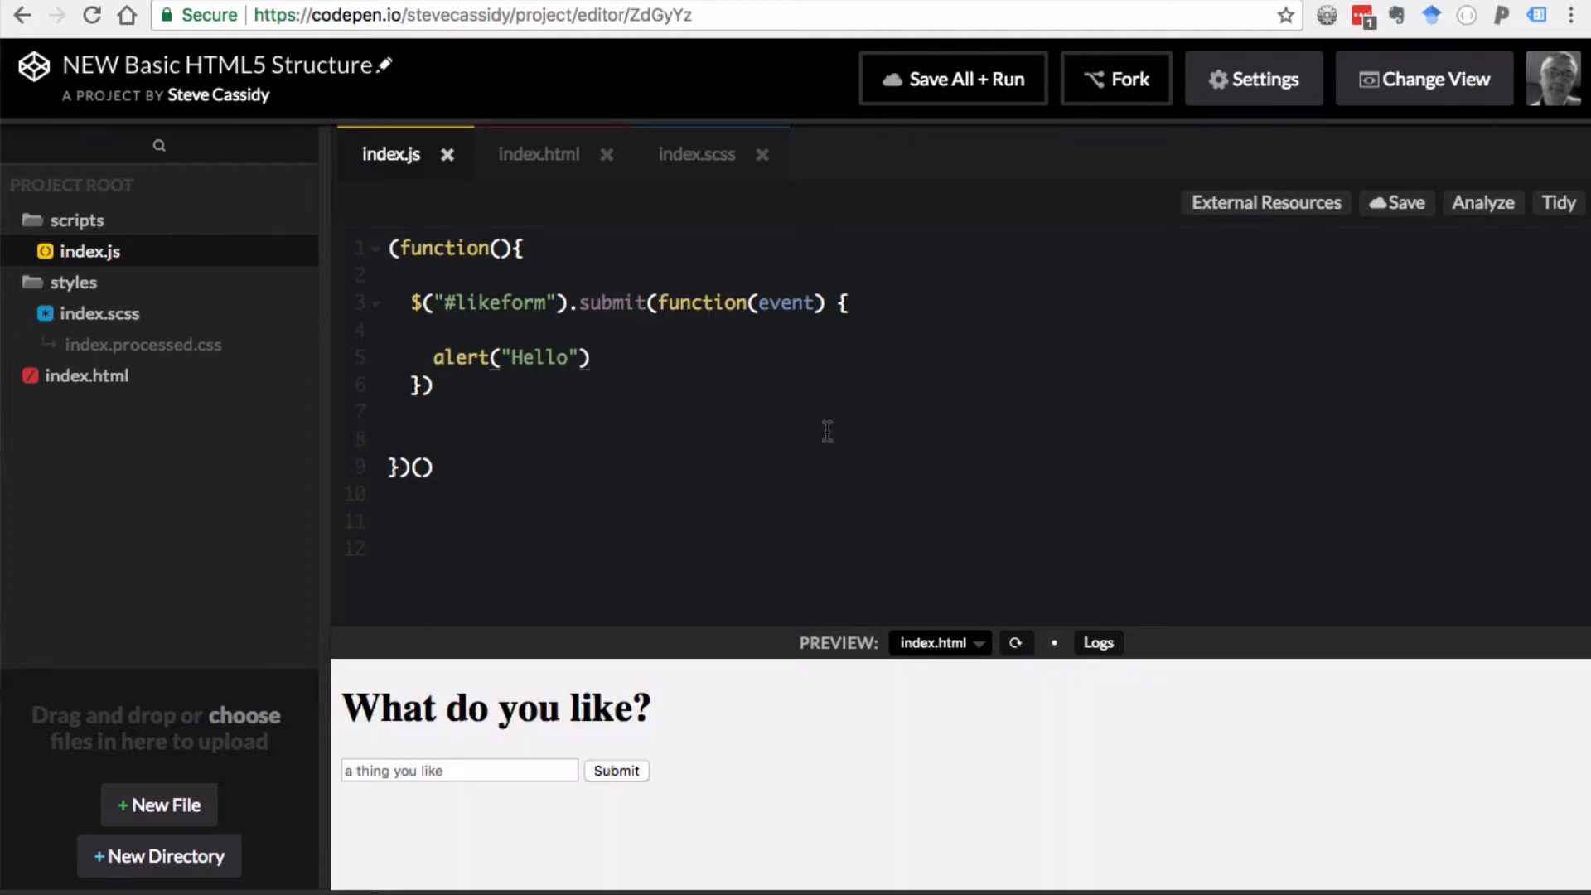
{"action": "mouse_move", "coordinate": [456, 777]}
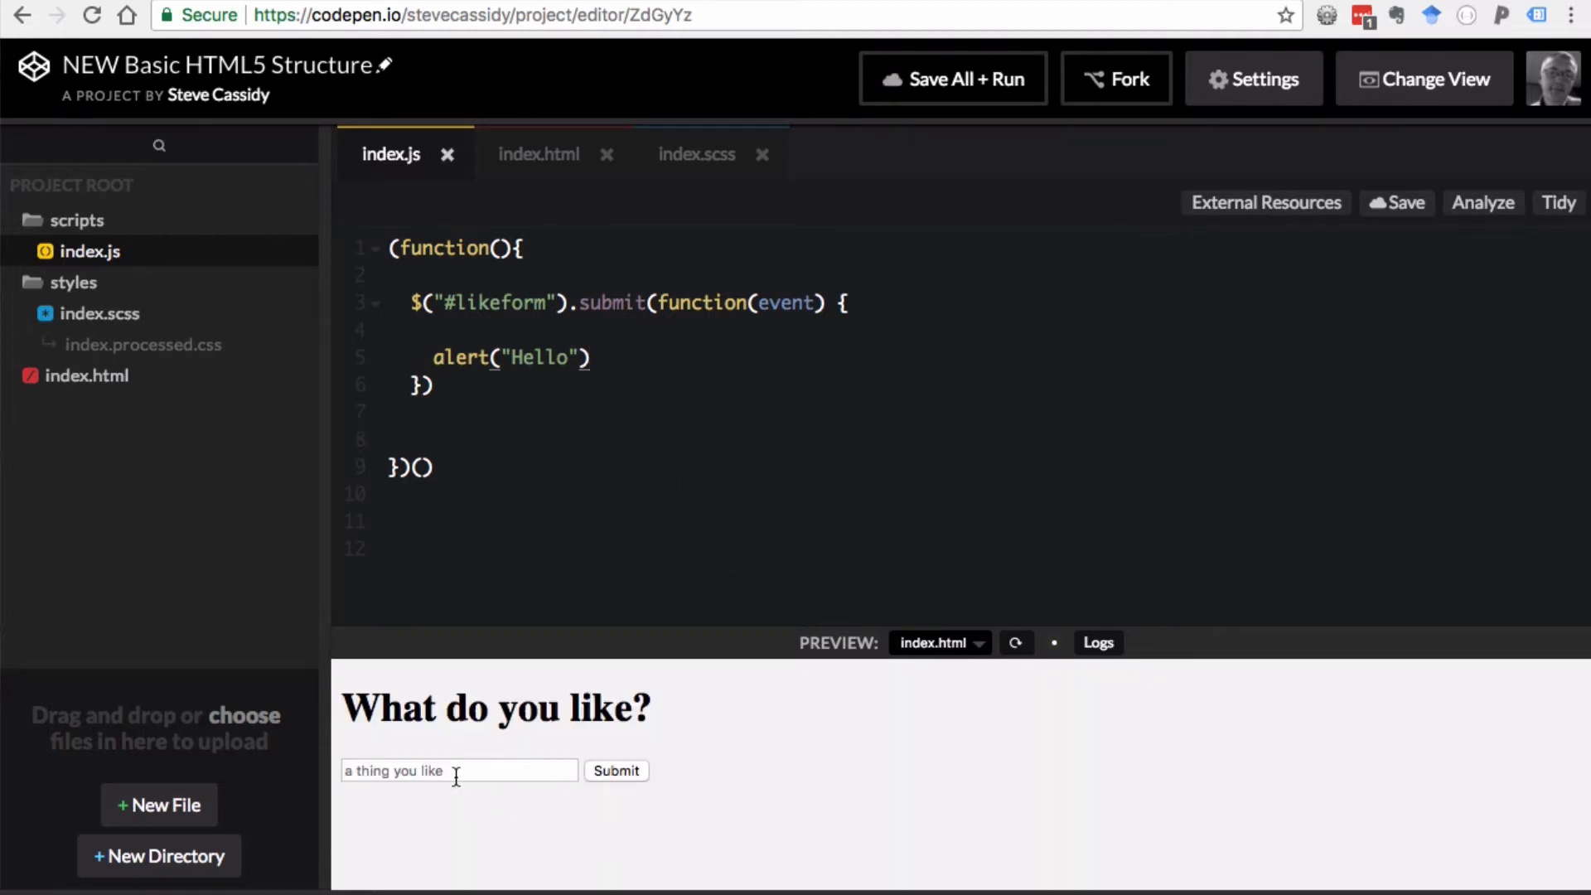
- Submit 'hello' through the preview form and dismiss the Hello alert
{"action": "type", "text": "hello"}
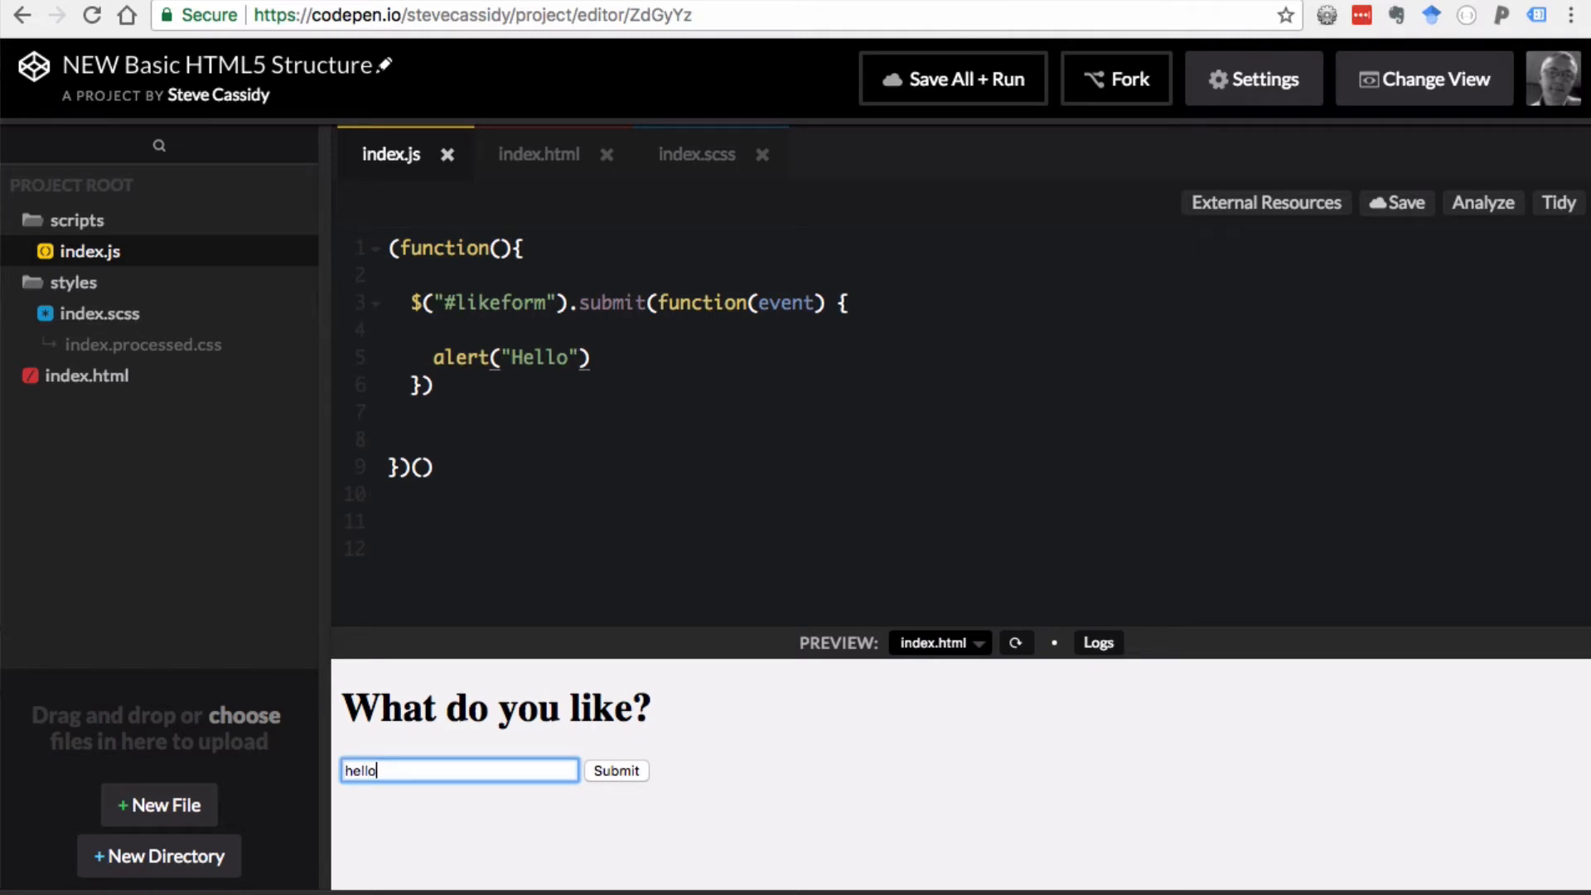
{"action": "left_click", "coordinate": [616, 770]}
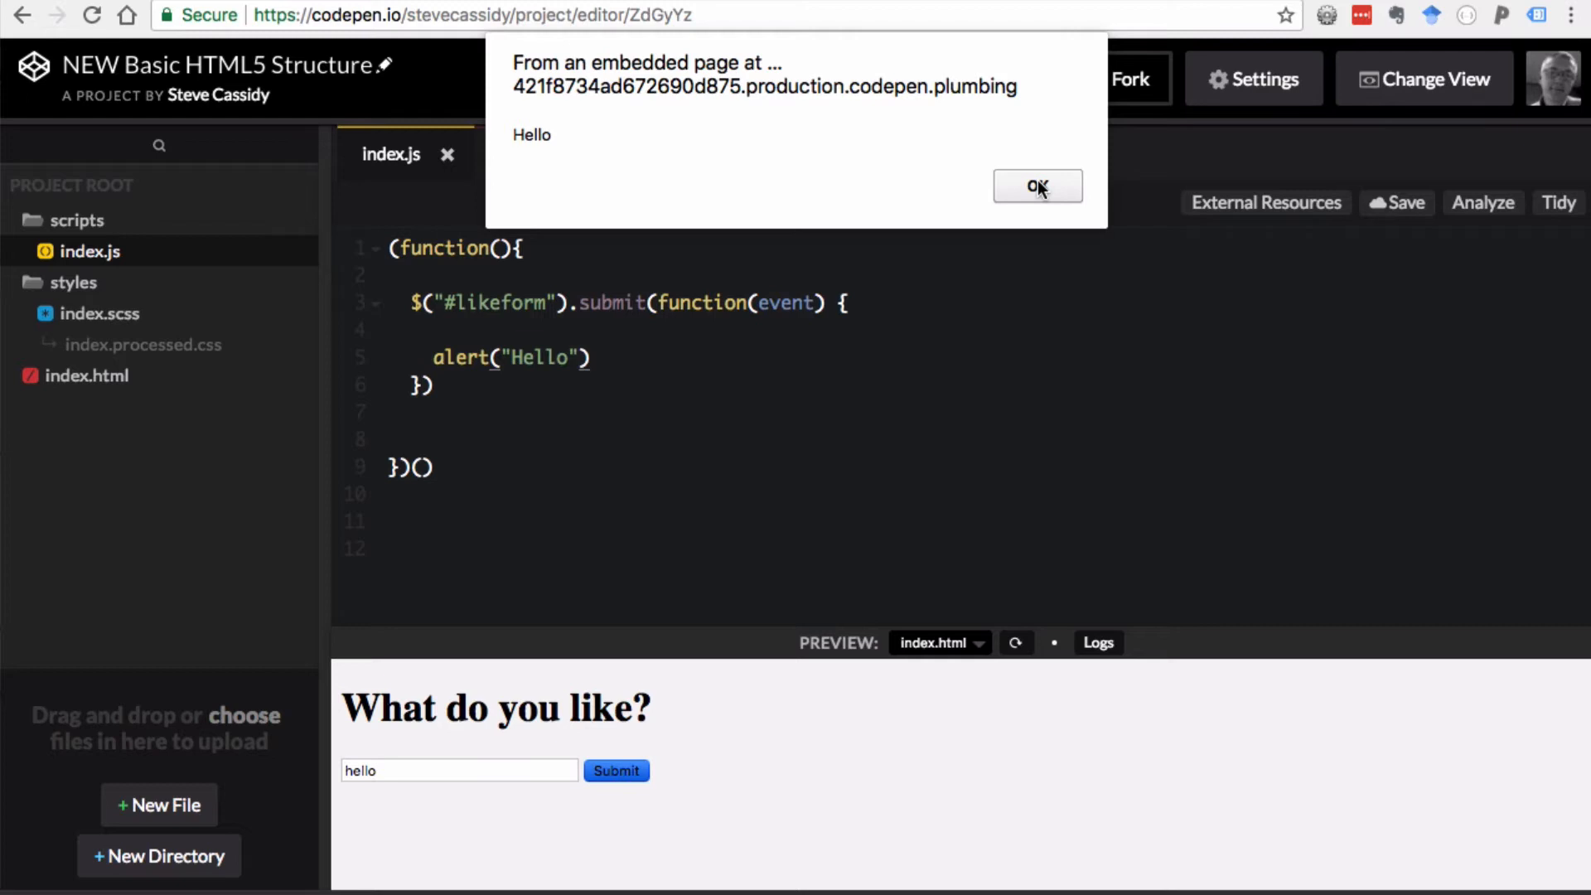
{"action": "left_click", "coordinate": [1039, 185]}
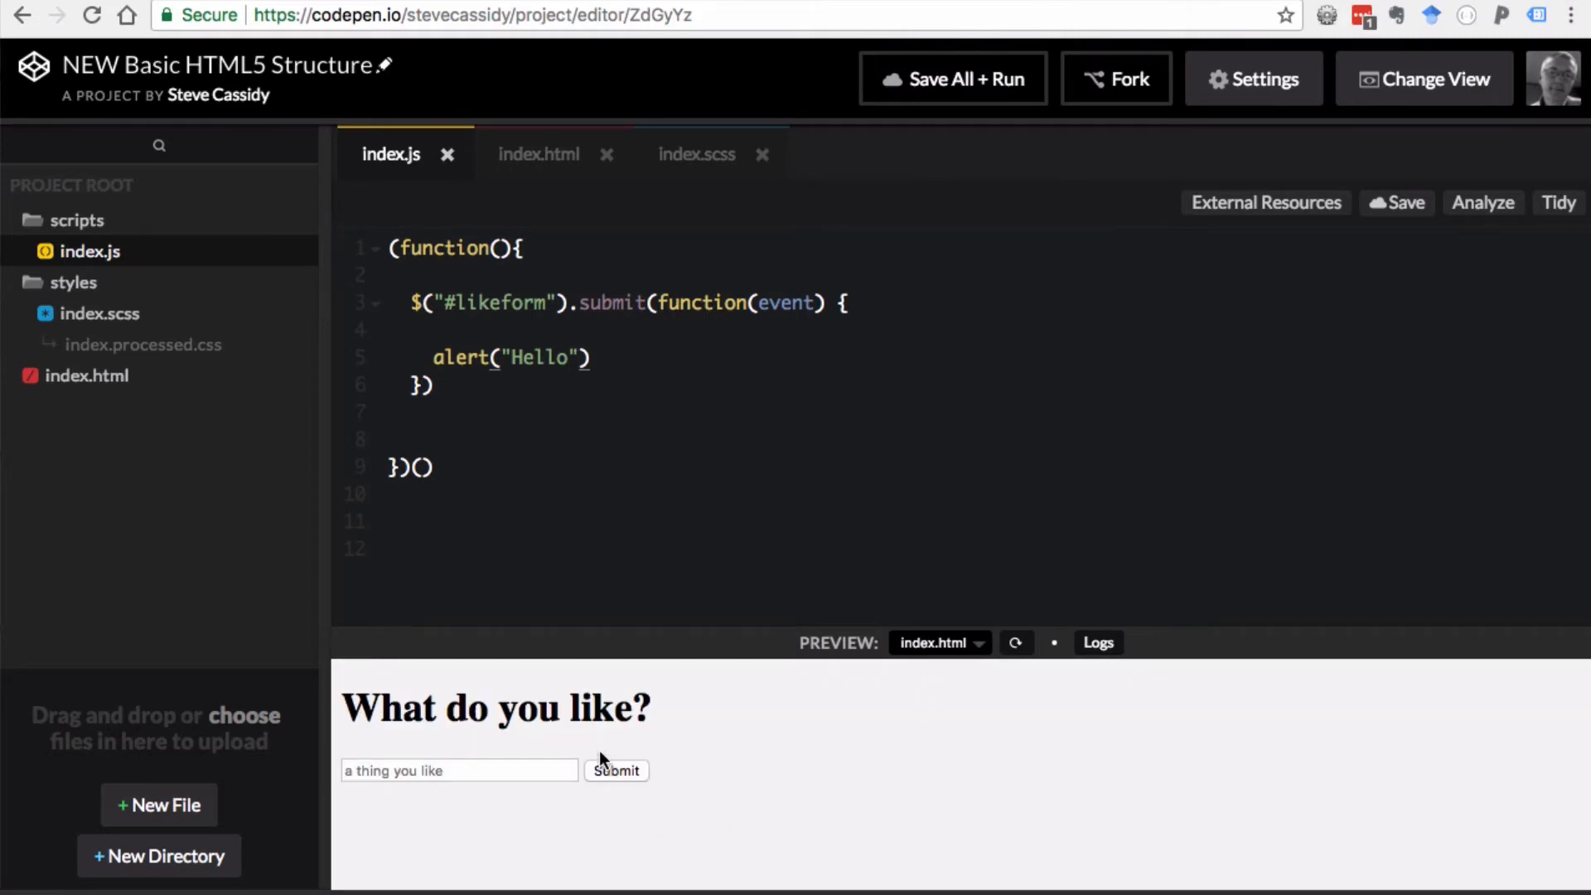
{"action": "mouse_move", "coordinate": [622, 731]}
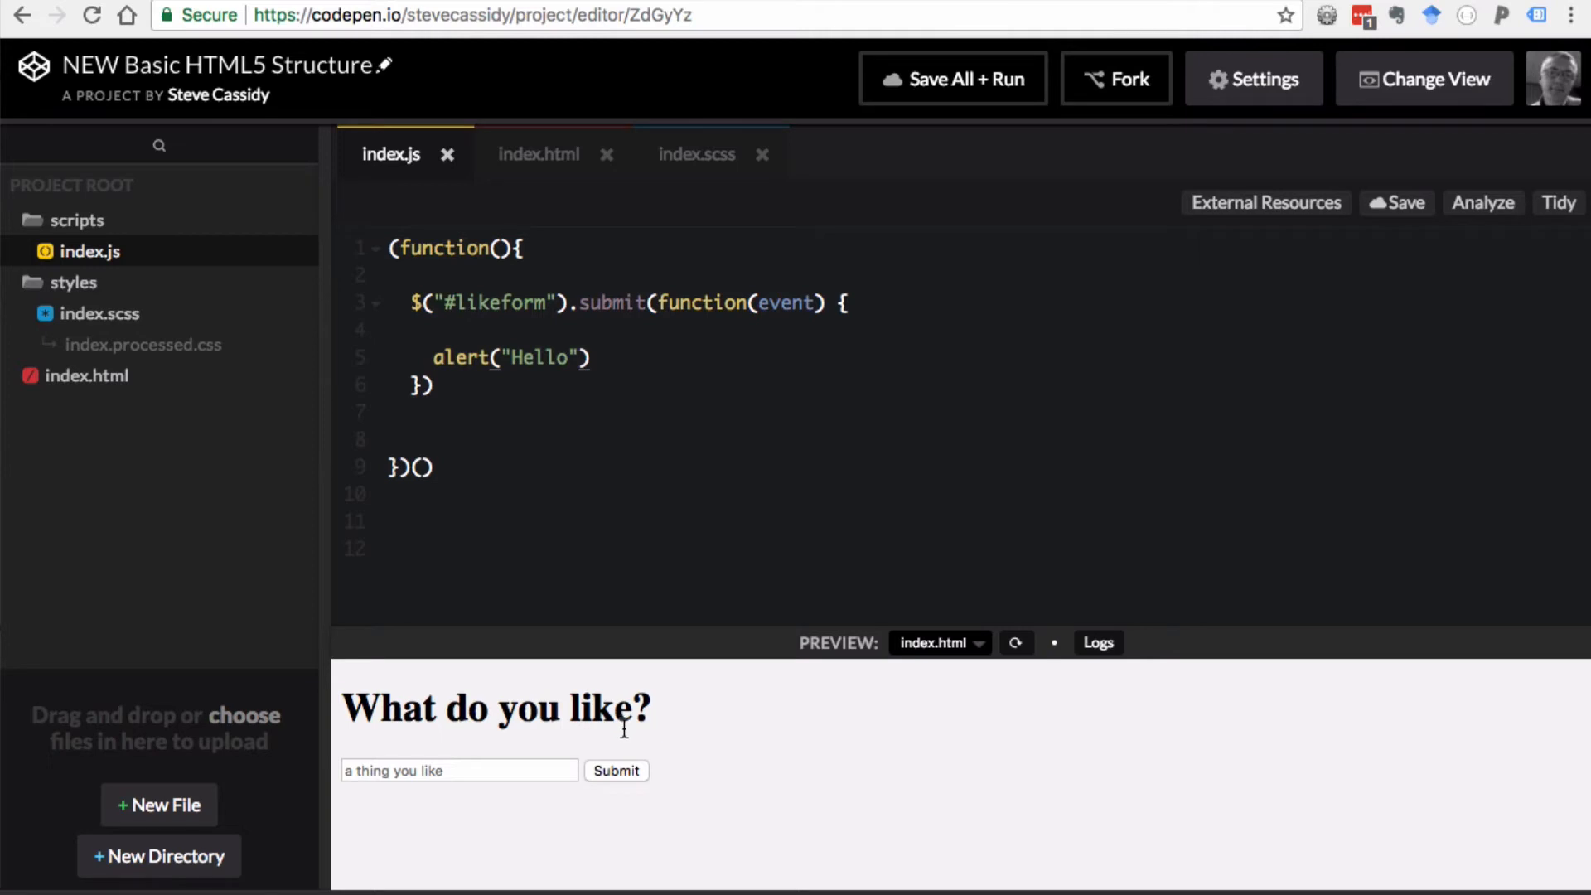
{"action": "mouse_move", "coordinate": [672, 712]}
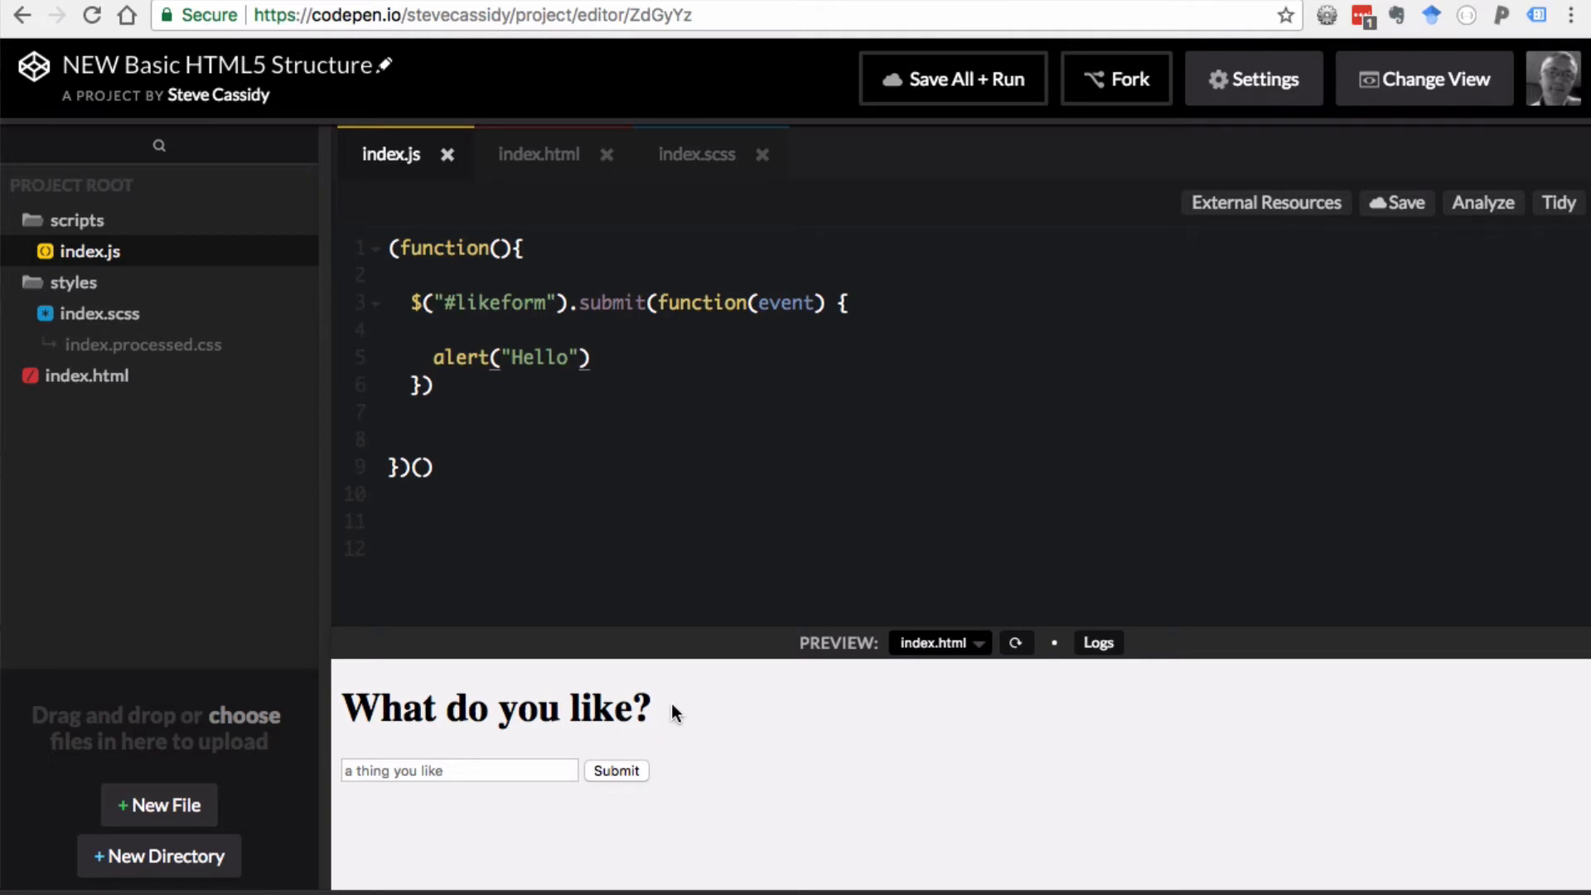
{"action": "mouse_move", "coordinate": [686, 764]}
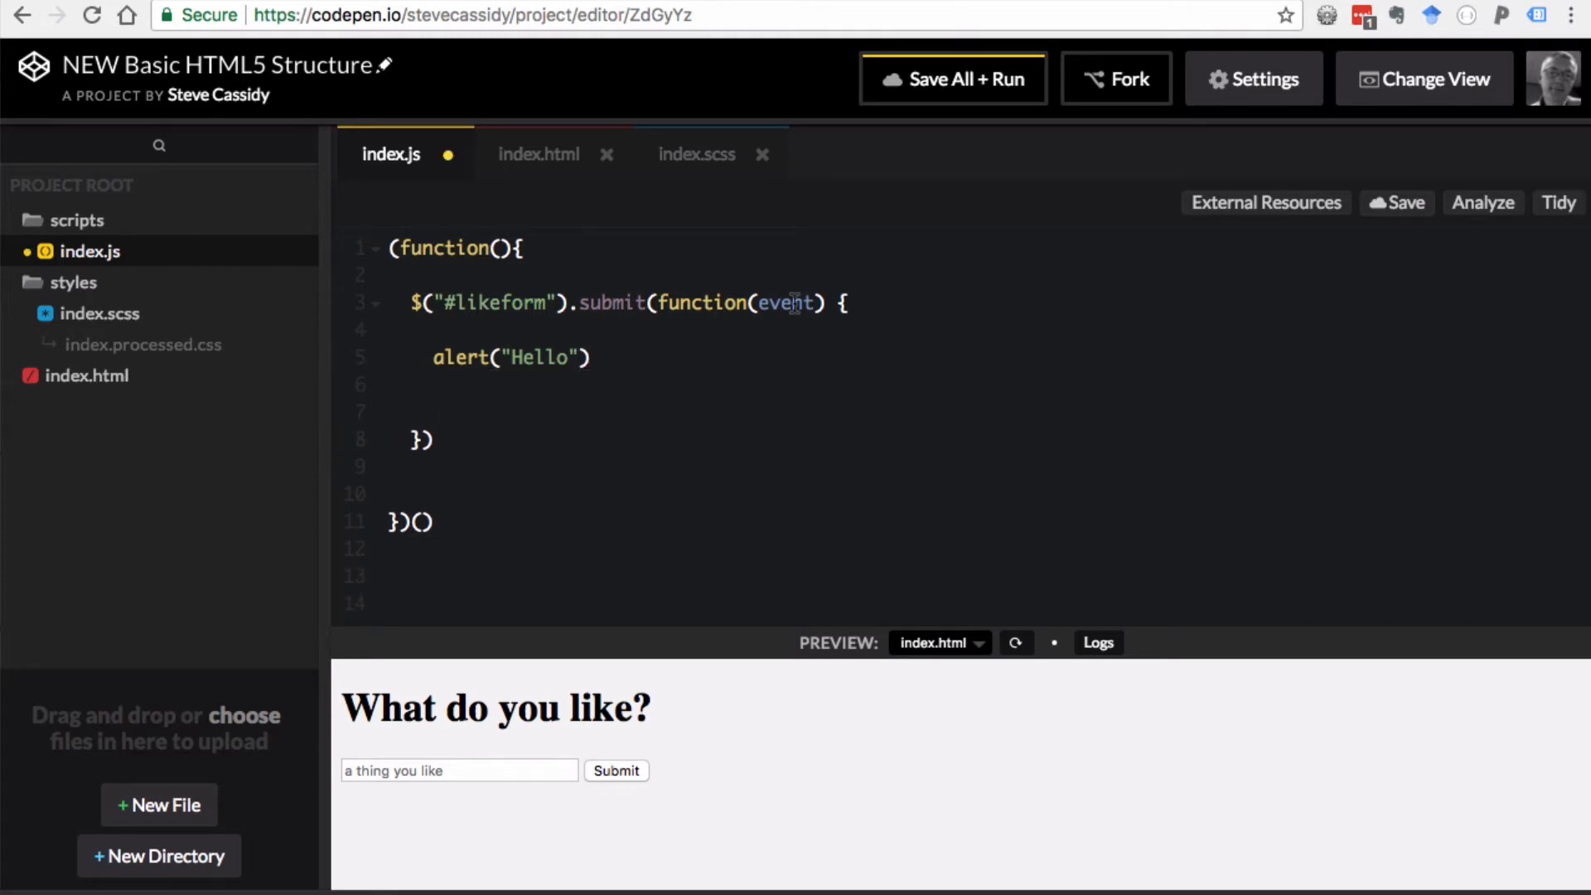
- Add event.preventDefault() after the alert in the submit handler
{"action": "type", "text": "eve"}
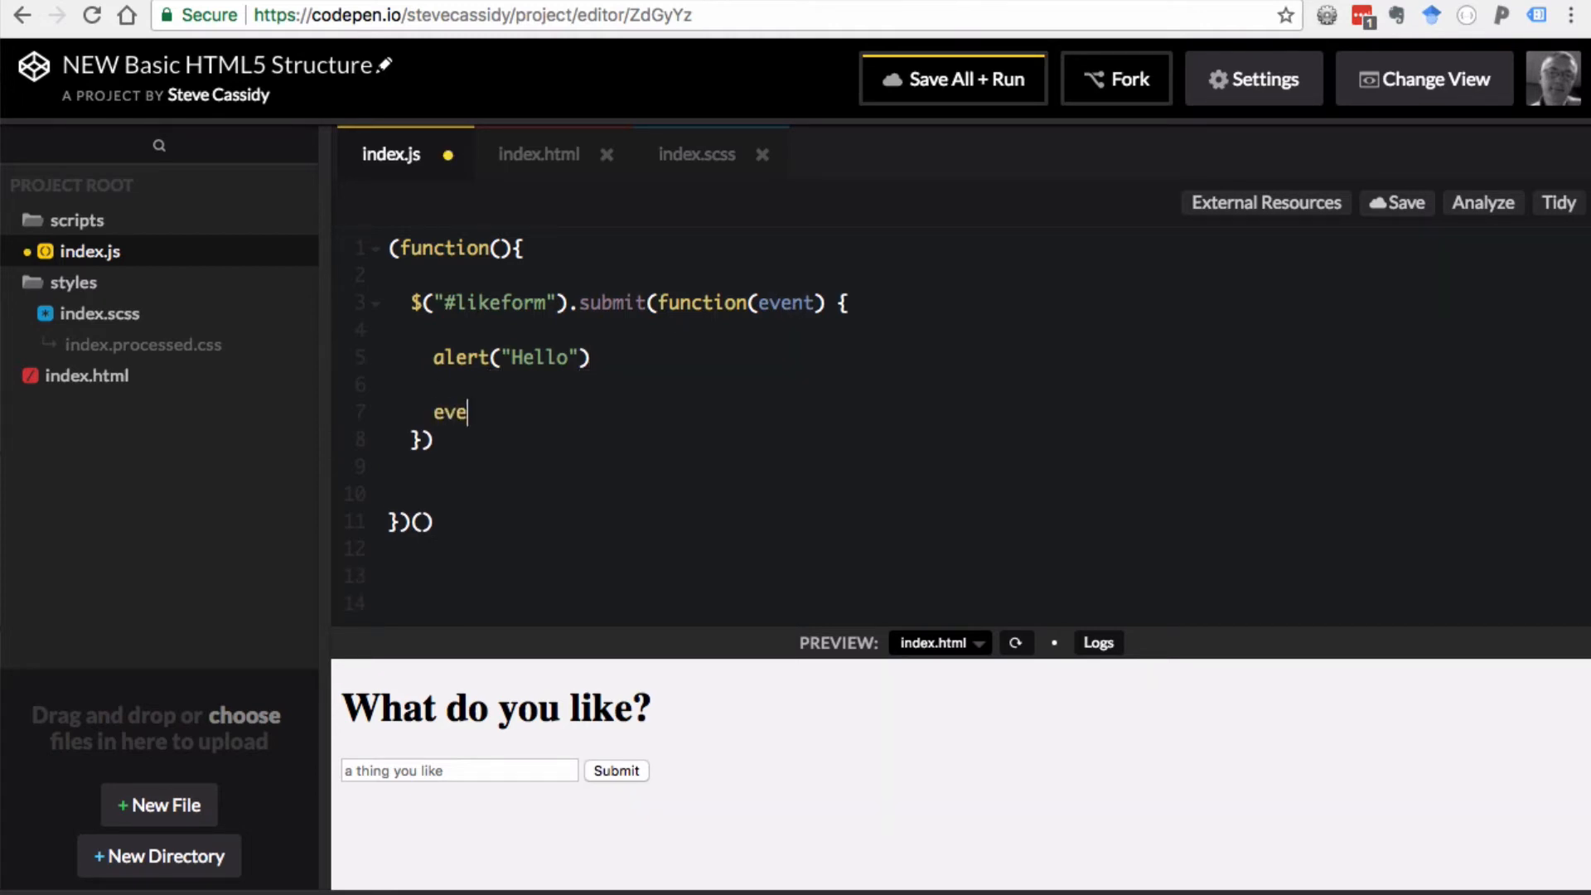
{"action": "type", "text": "nt.preven"}
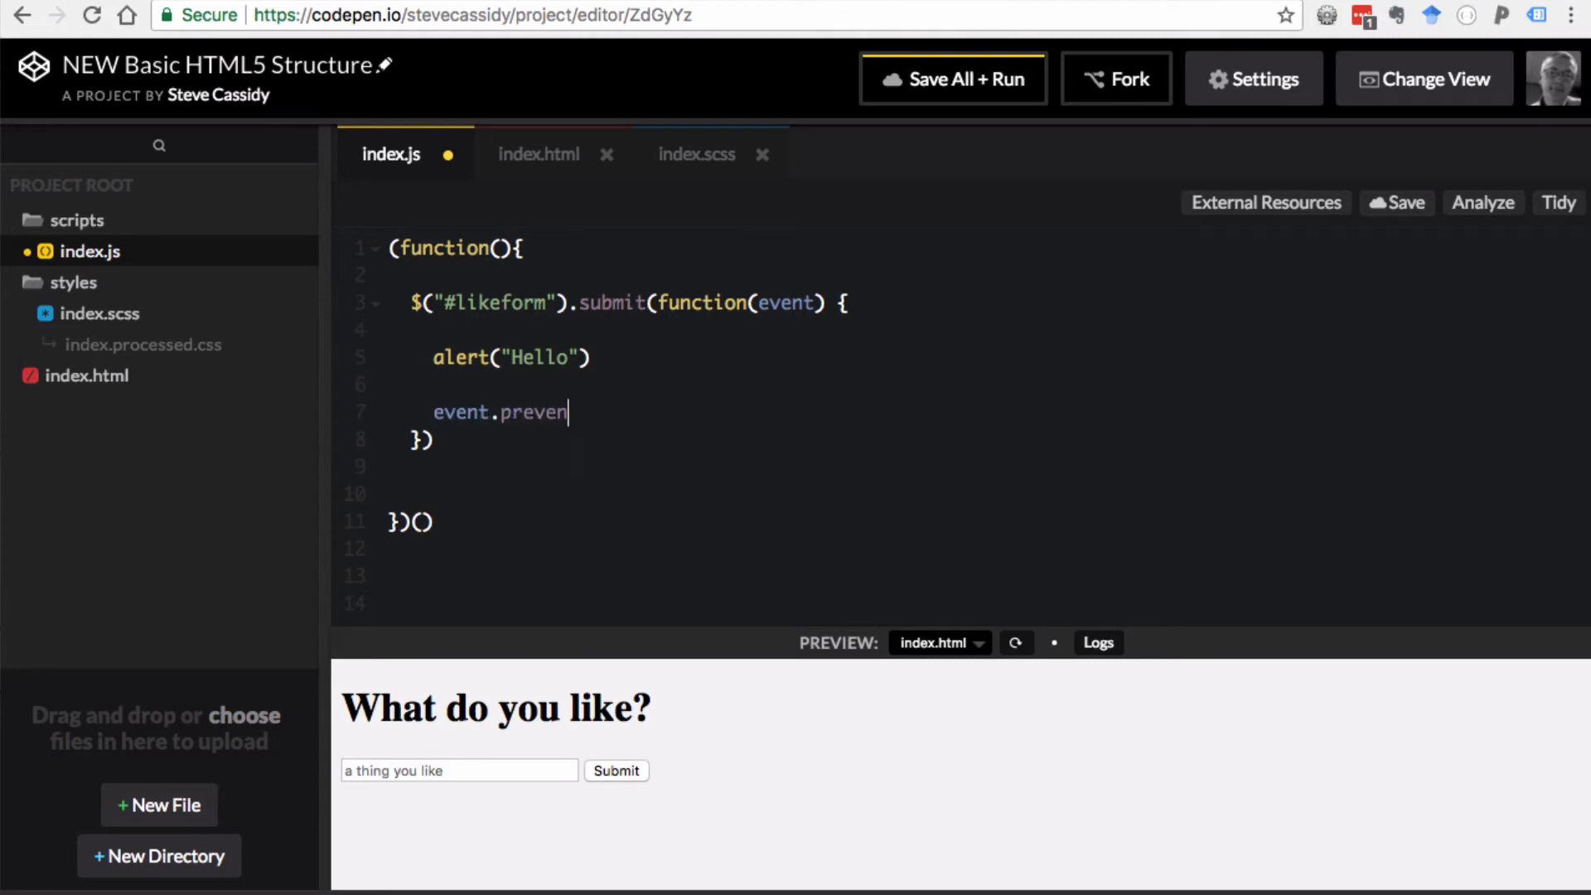
{"action": "type", "text": "tDefault()"}
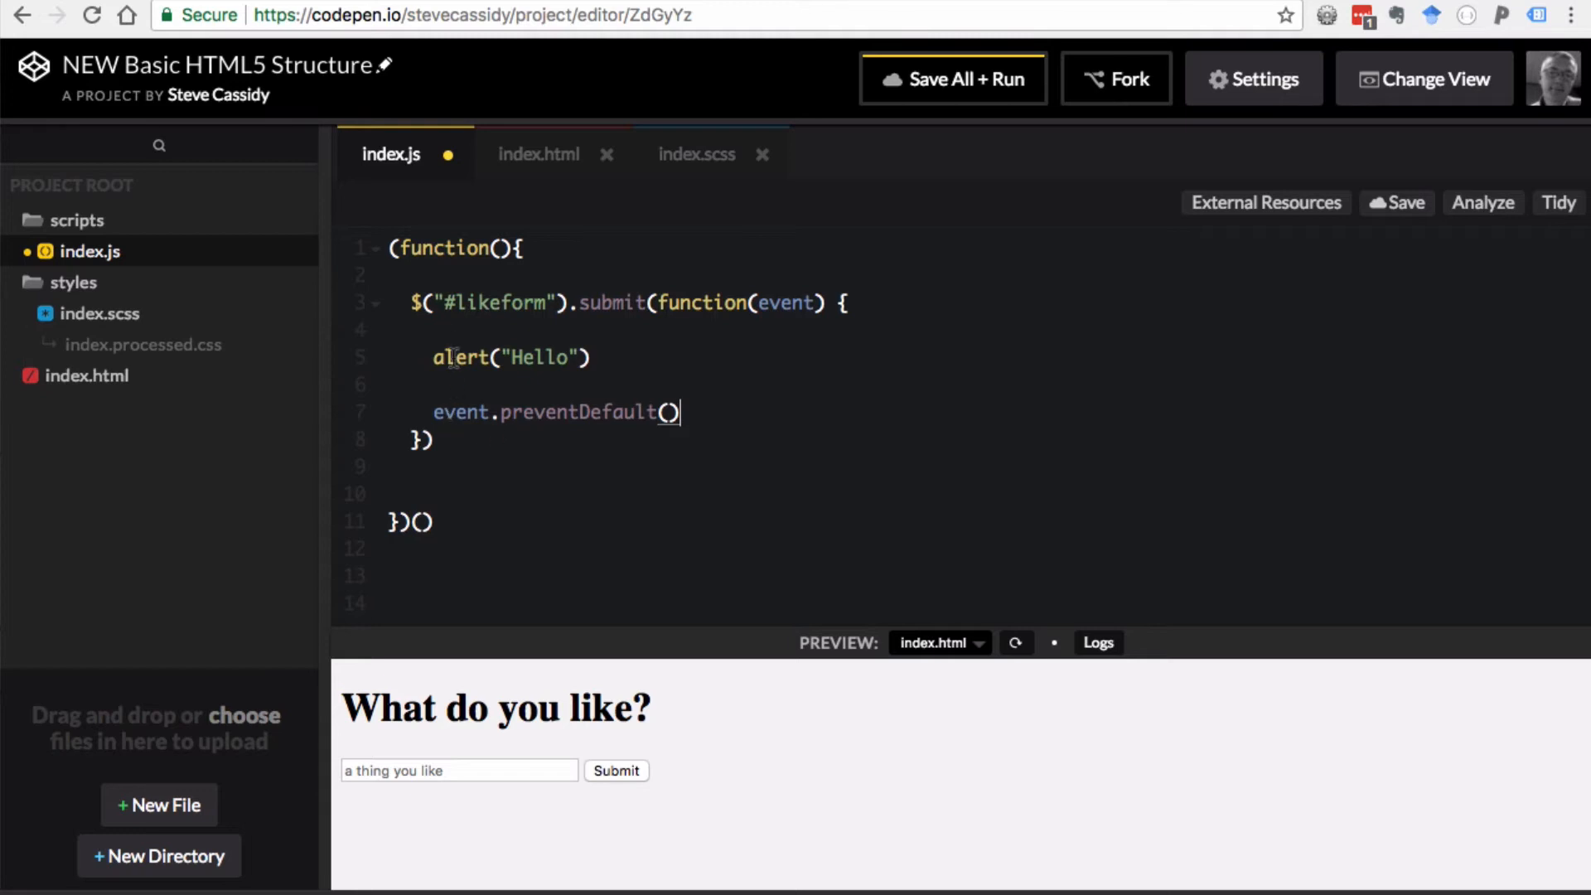
{"action": "double_click", "coordinate": [460, 412]}
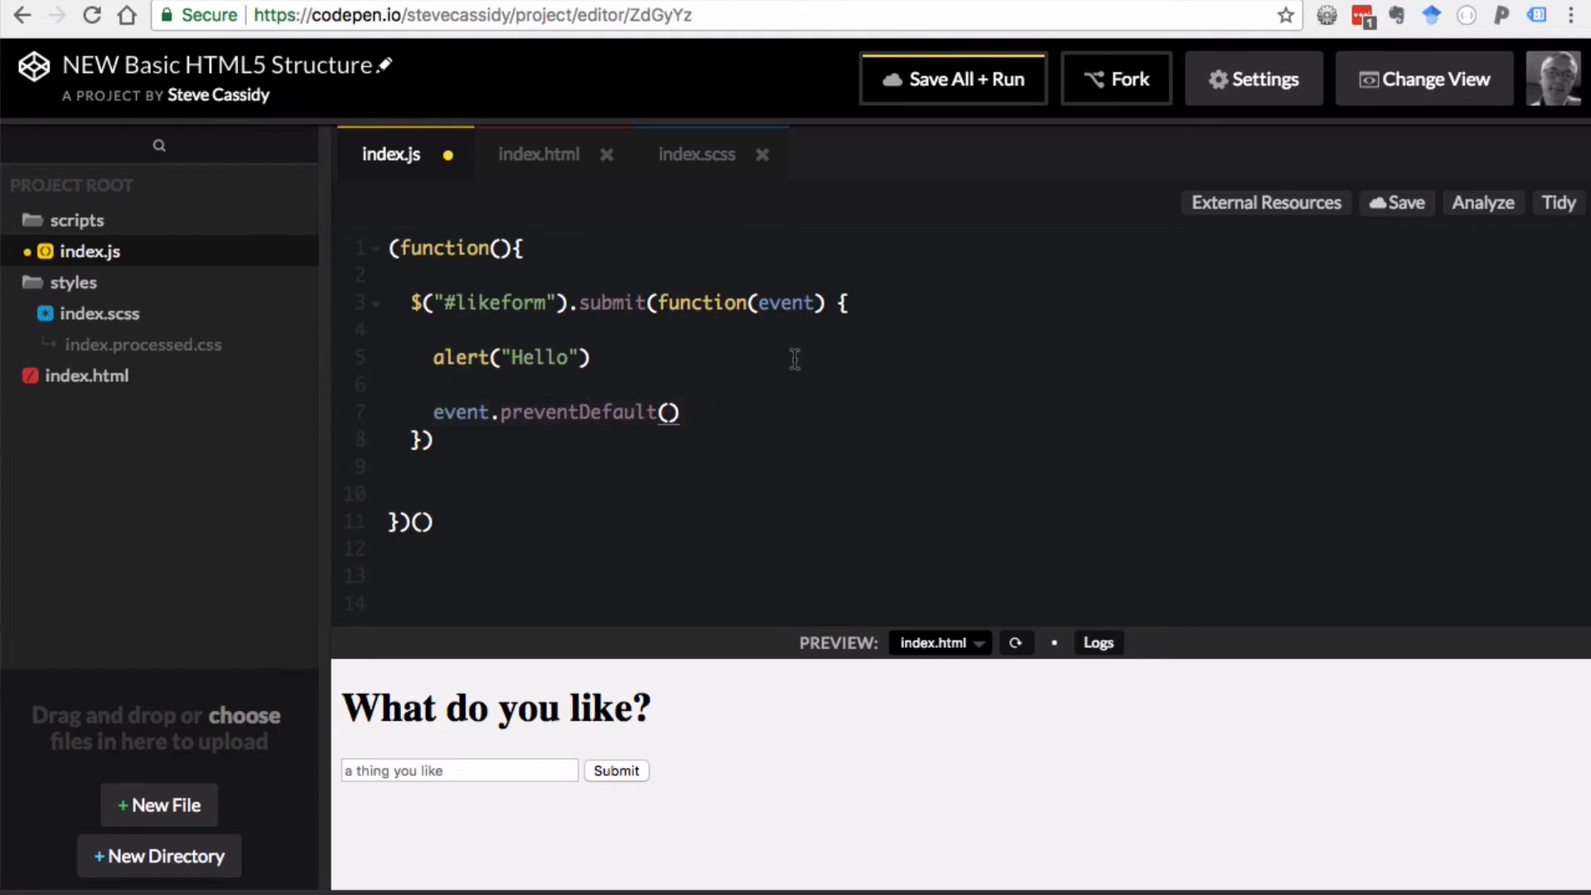
{"action": "mouse_move", "coordinate": [724, 418]}
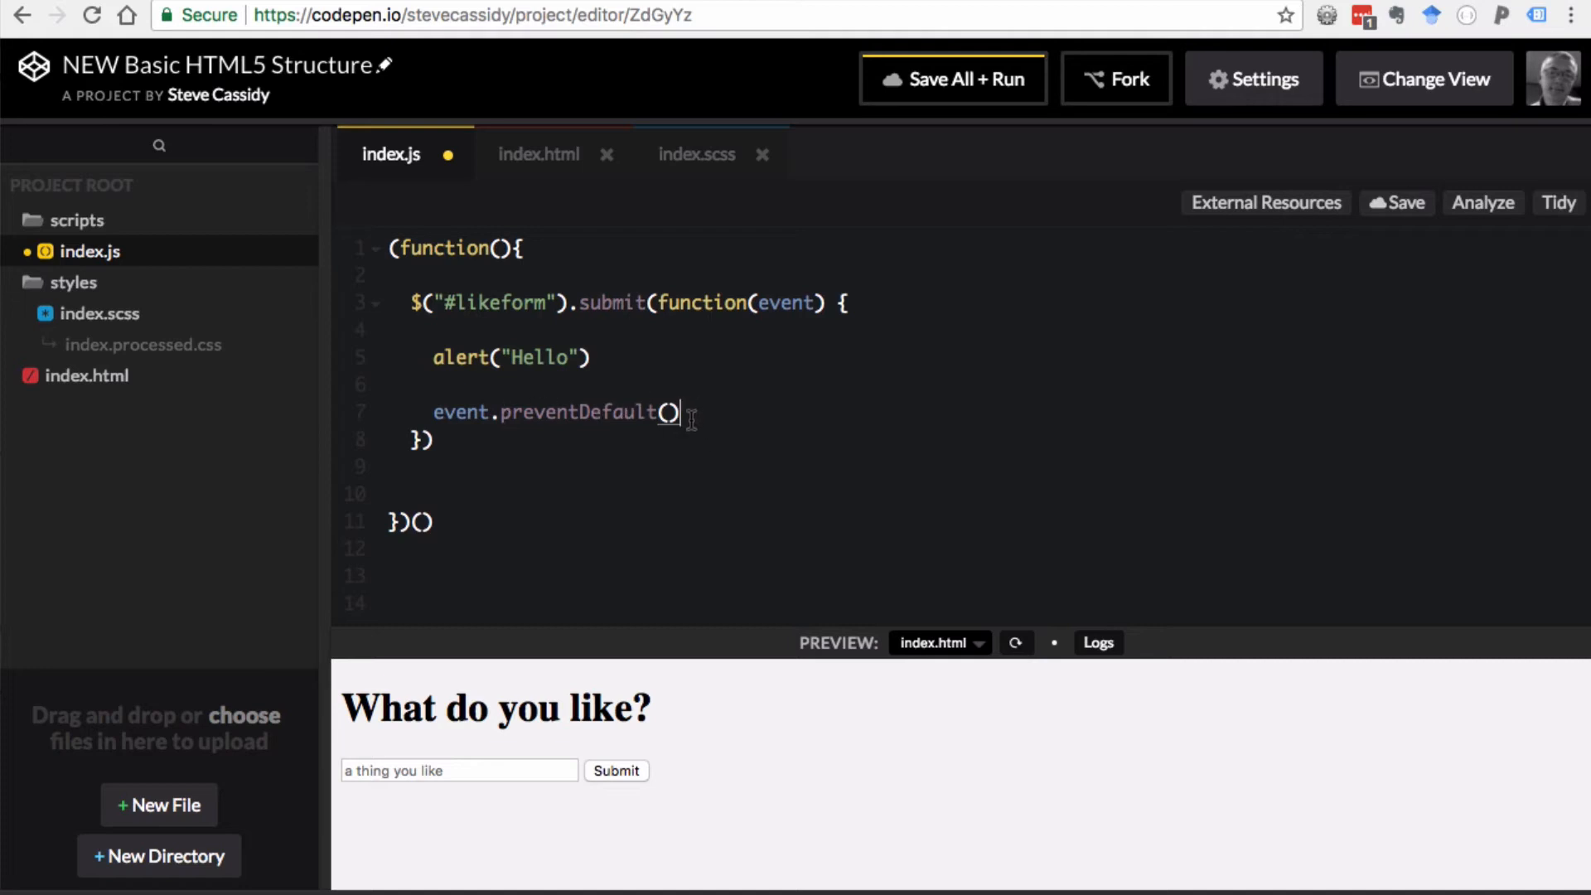
{"action": "mouse_move", "coordinate": [673, 442]}
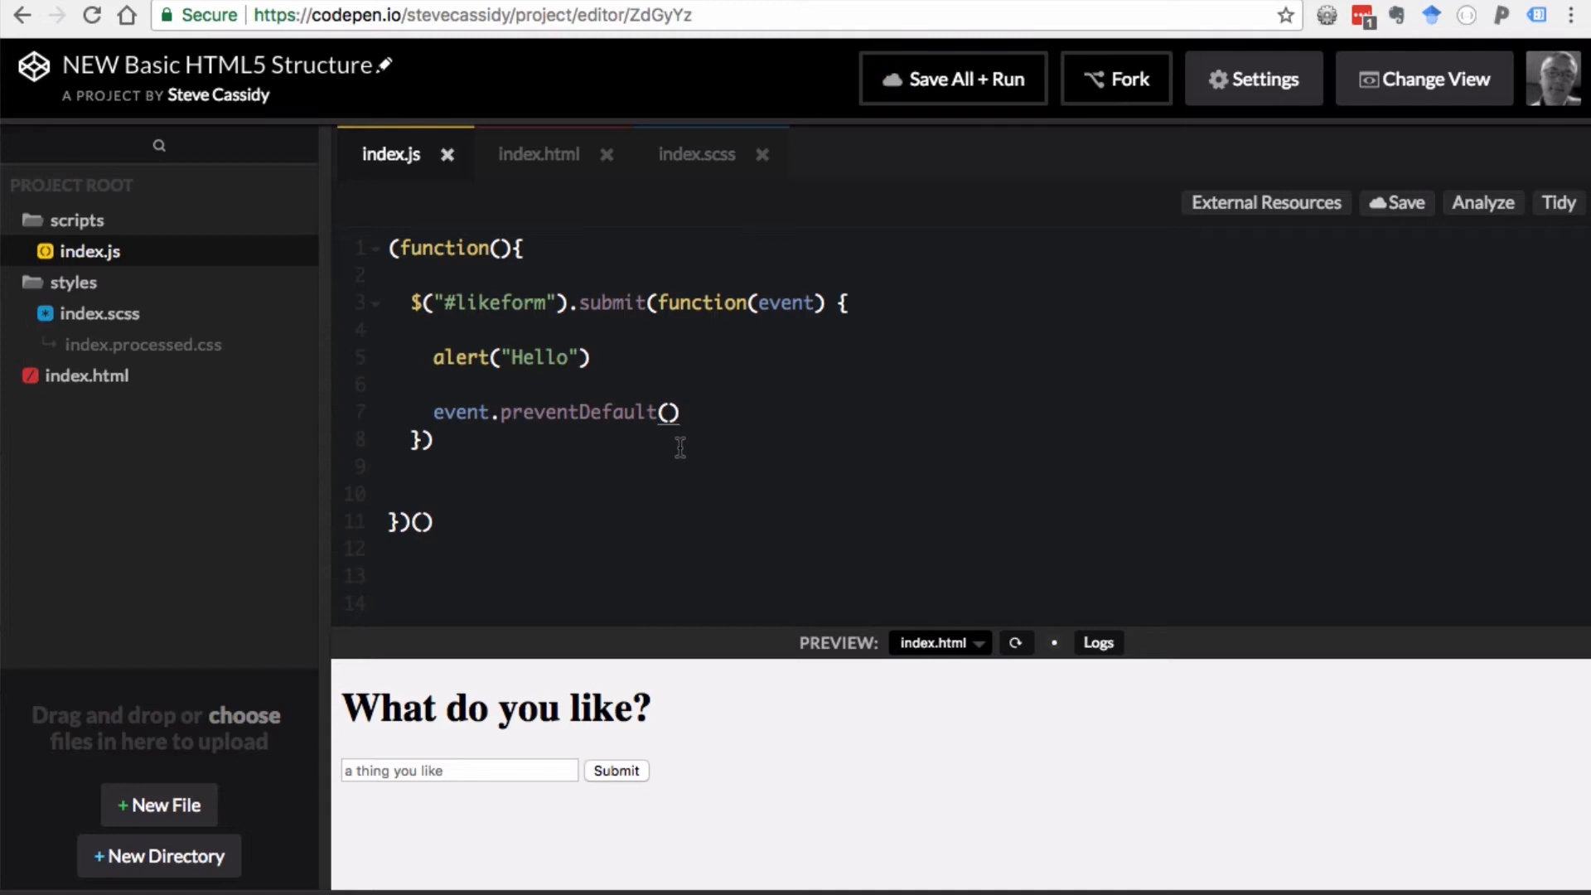
- Submit 'cheese' twice in the preview, dismissing each Hello alert, then view index.html
{"action": "left_click", "coordinate": [458, 771]}
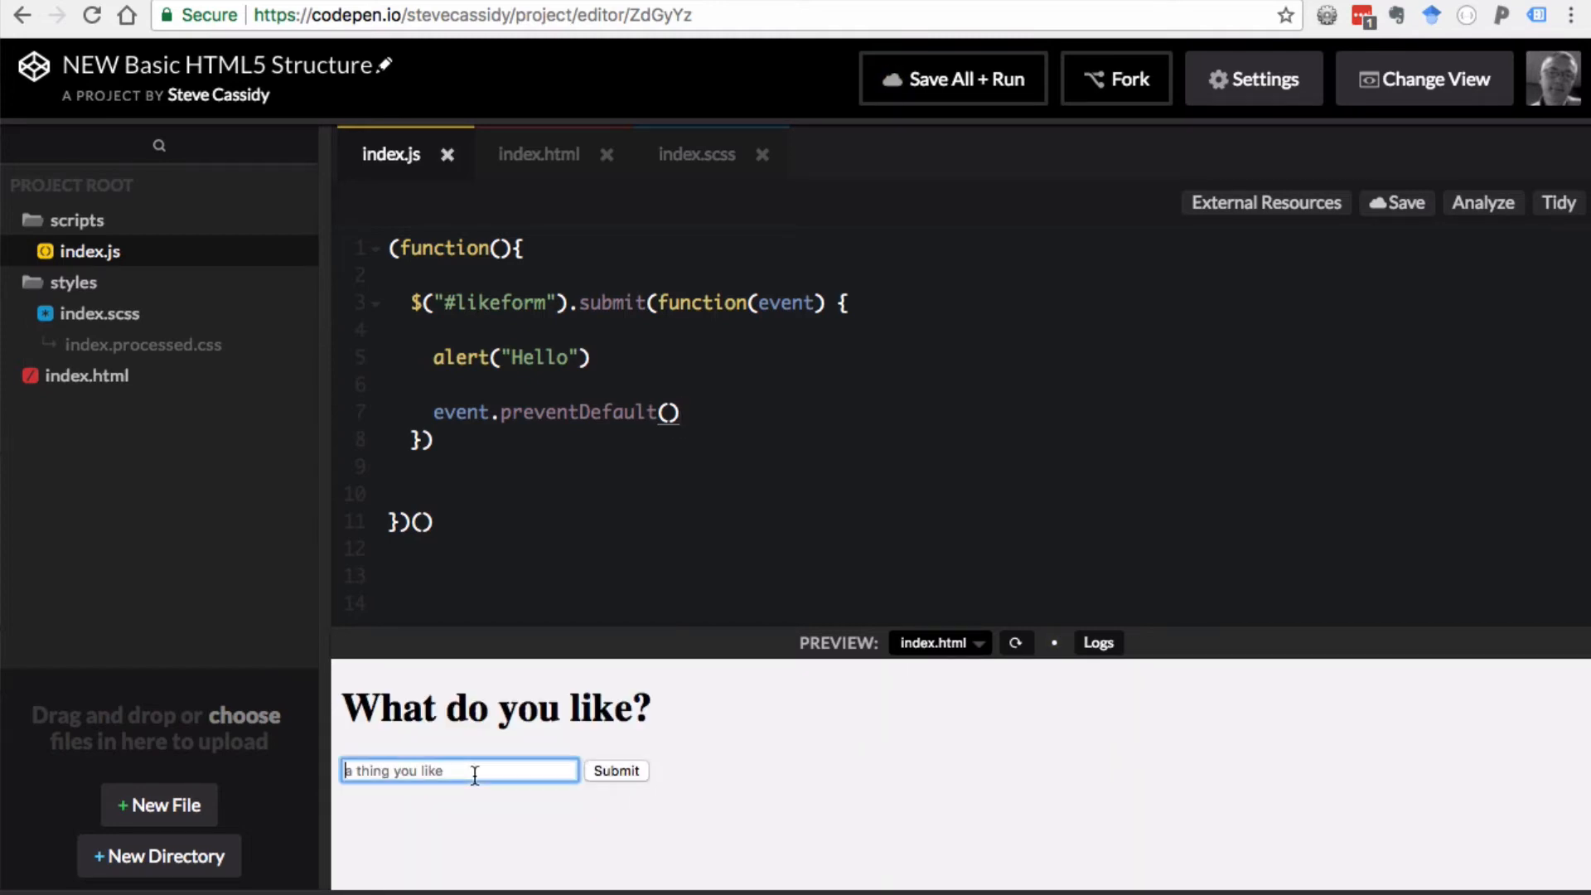
{"action": "type", "text": "cheese"}
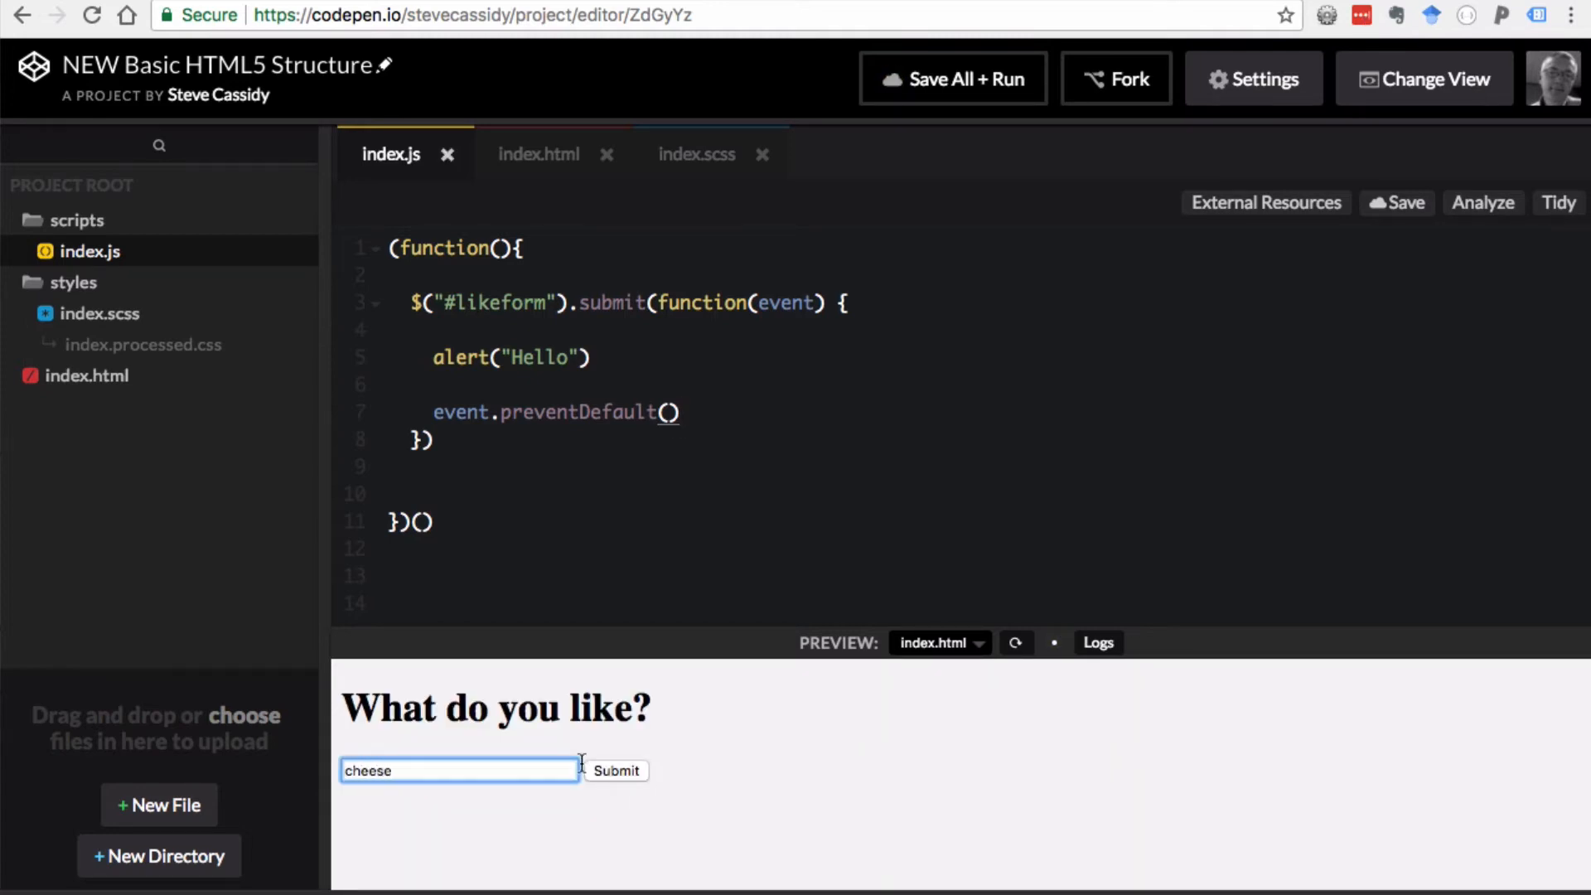
{"action": "left_click", "coordinate": [616, 771]}
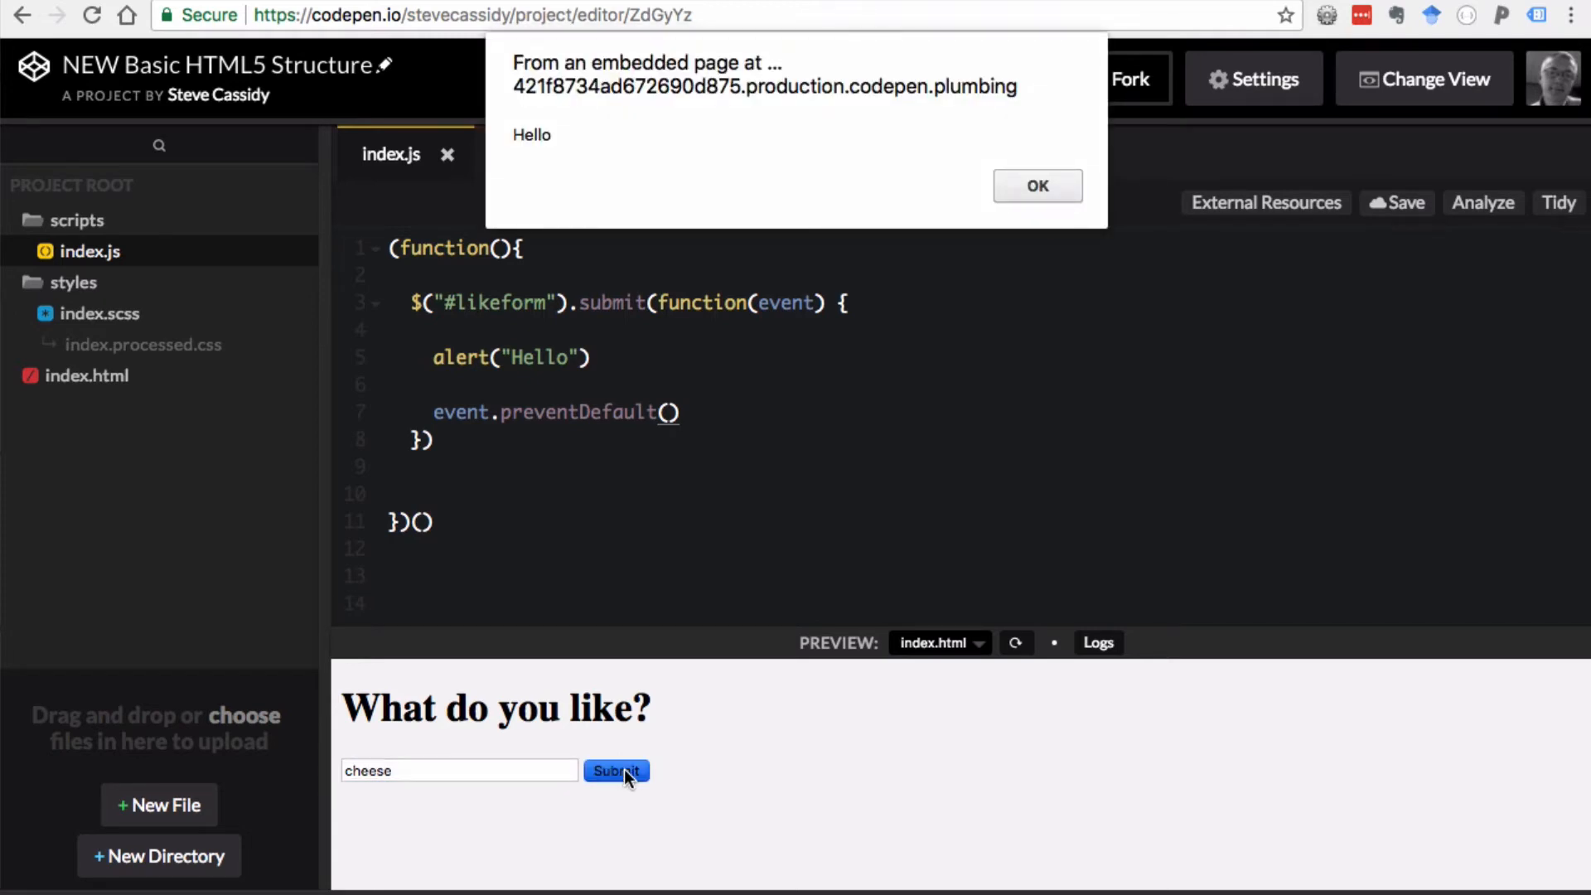
{"action": "mouse_move", "coordinate": [580, 135]}
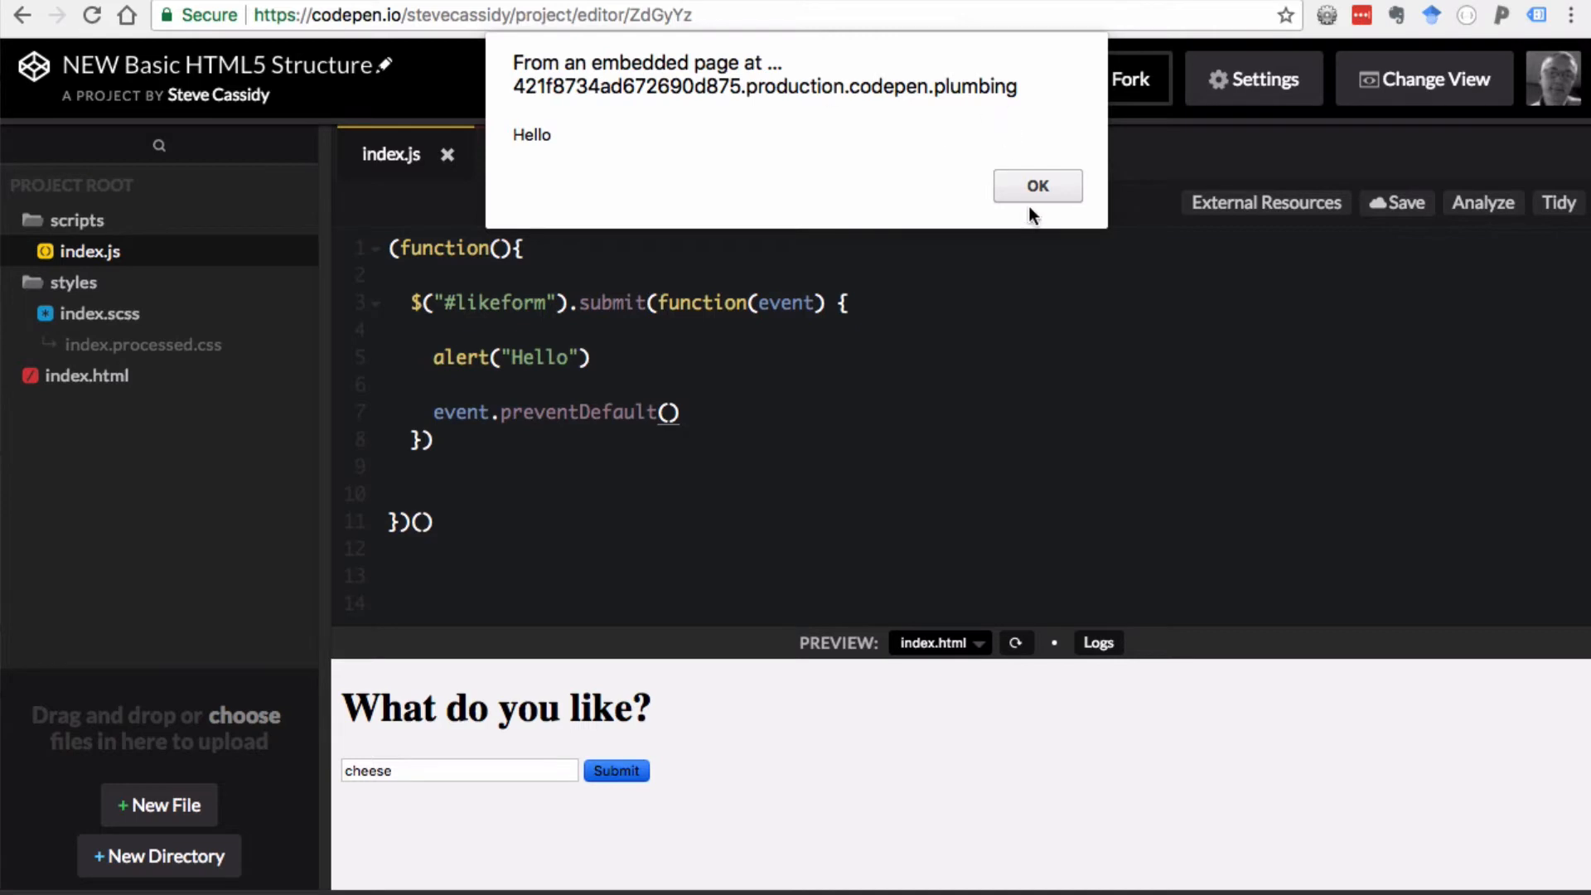
{"action": "left_click", "coordinate": [1038, 186]}
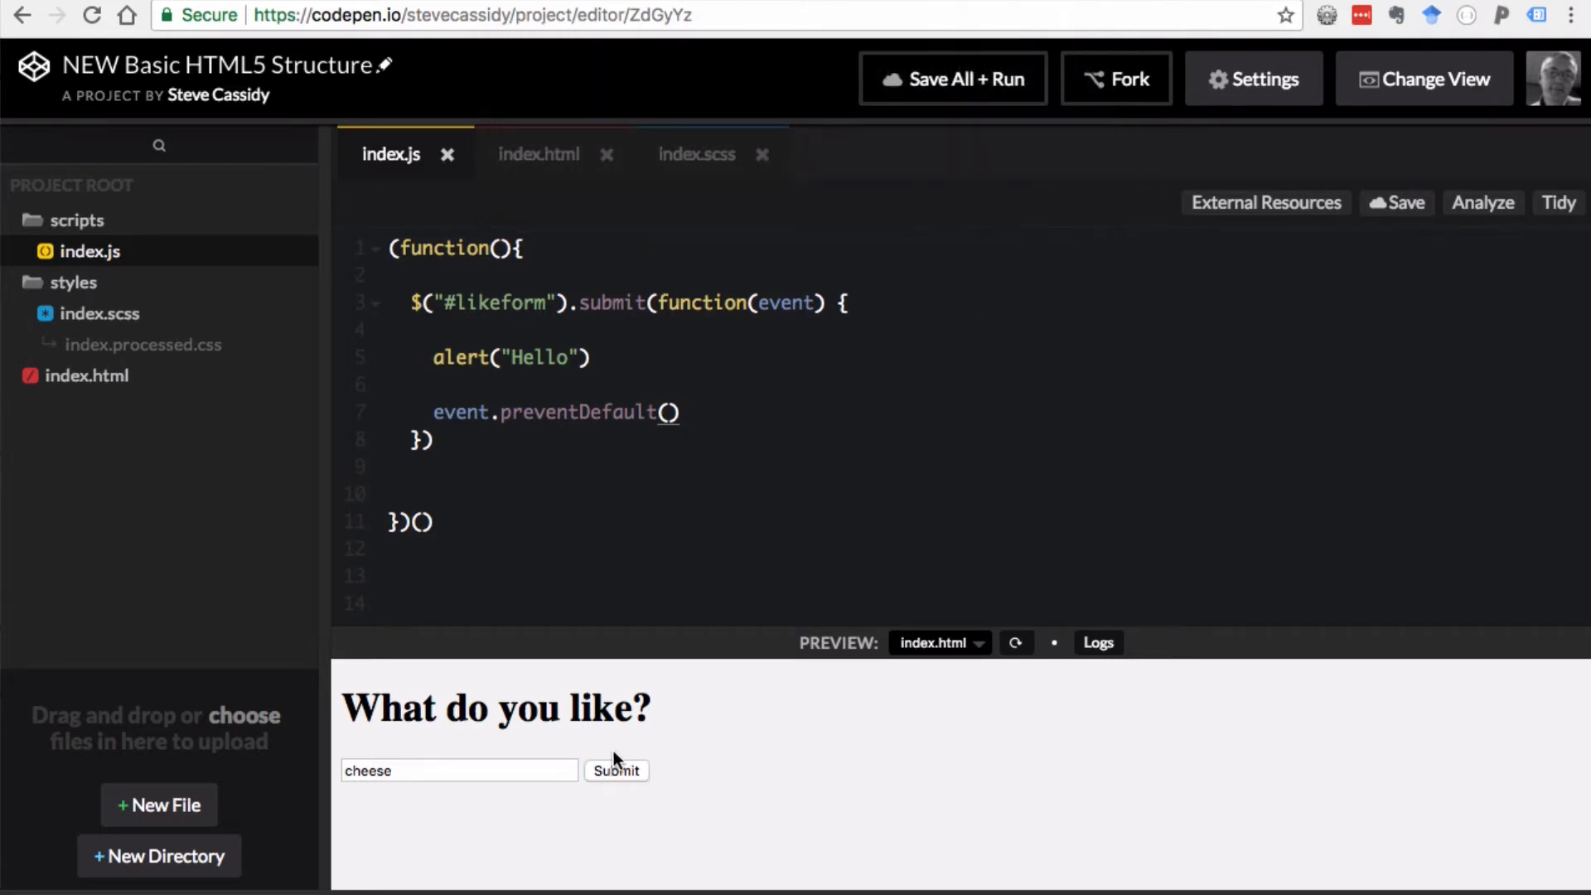
{"action": "mouse_move", "coordinate": [554, 750]}
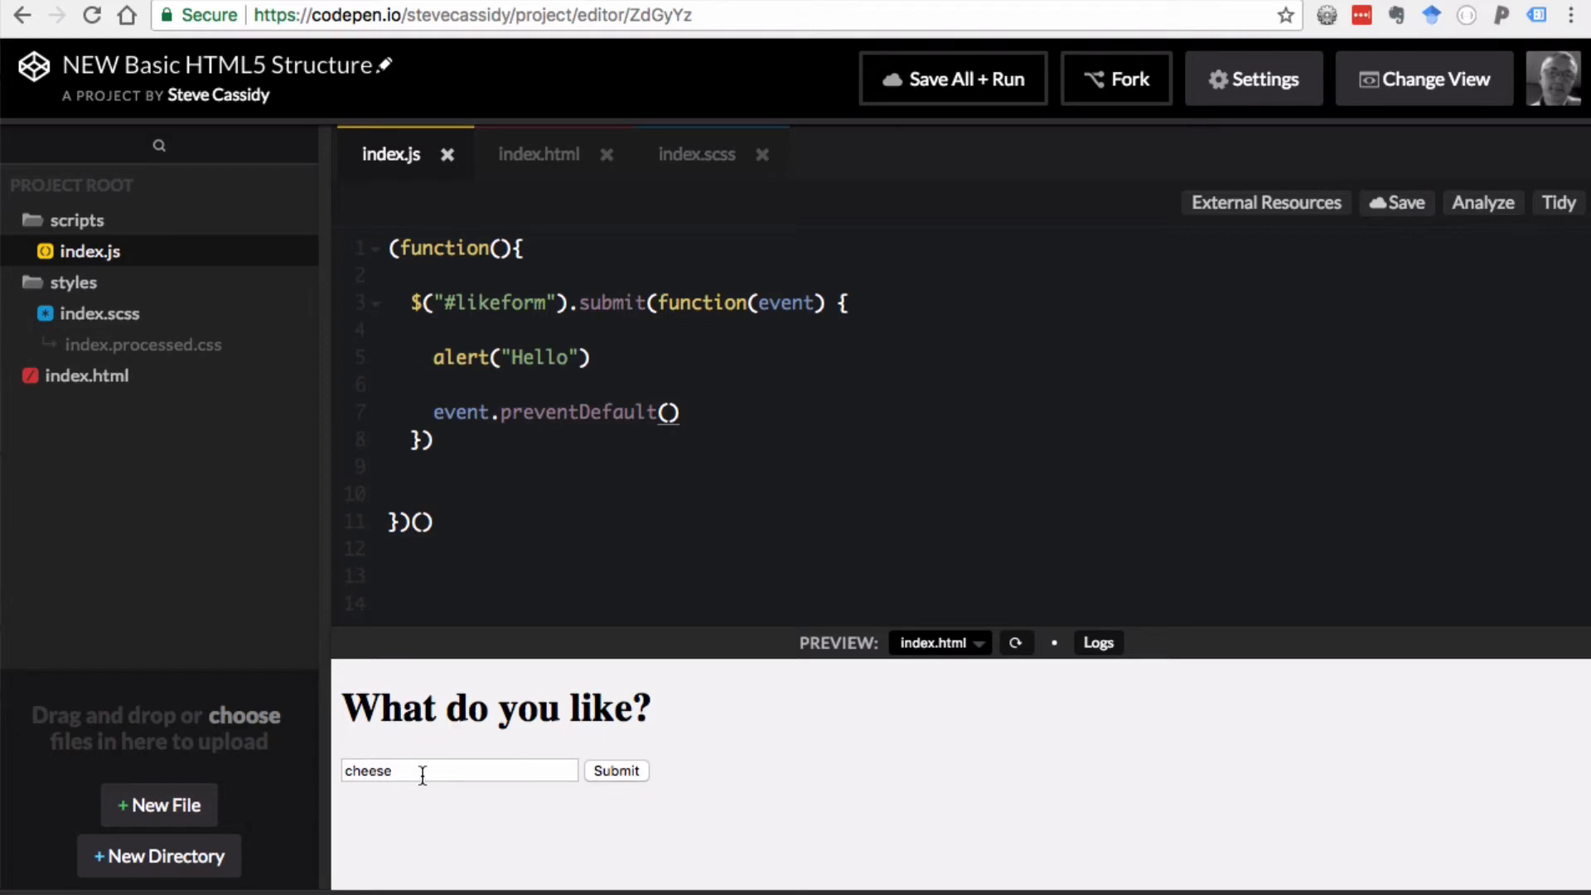
{"action": "left_click", "coordinate": [616, 771]}
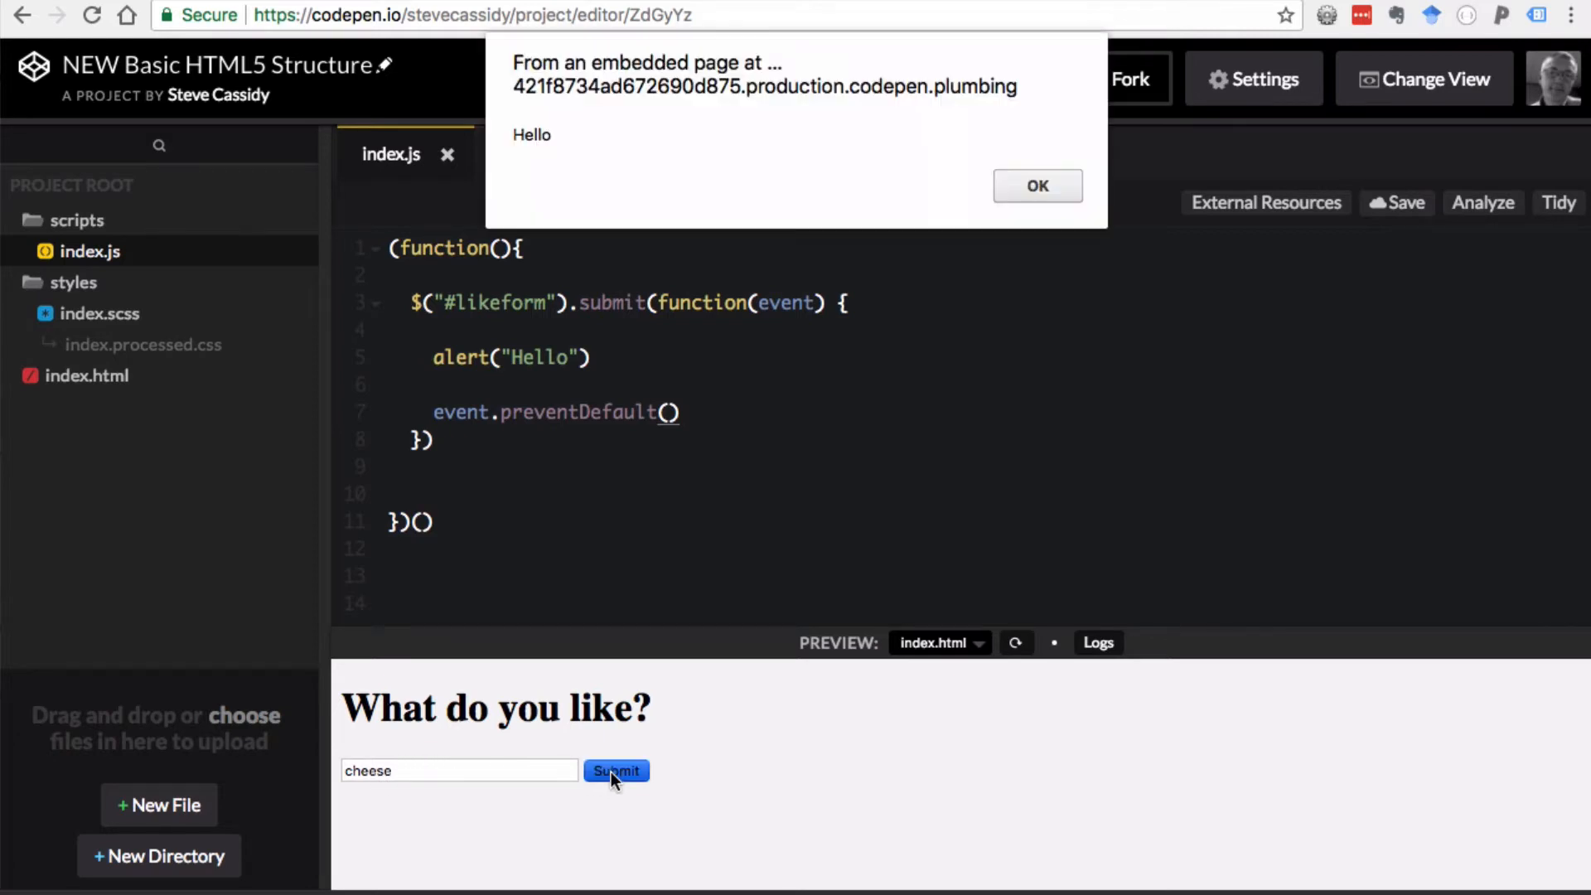
{"action": "left_click", "coordinate": [1038, 185]}
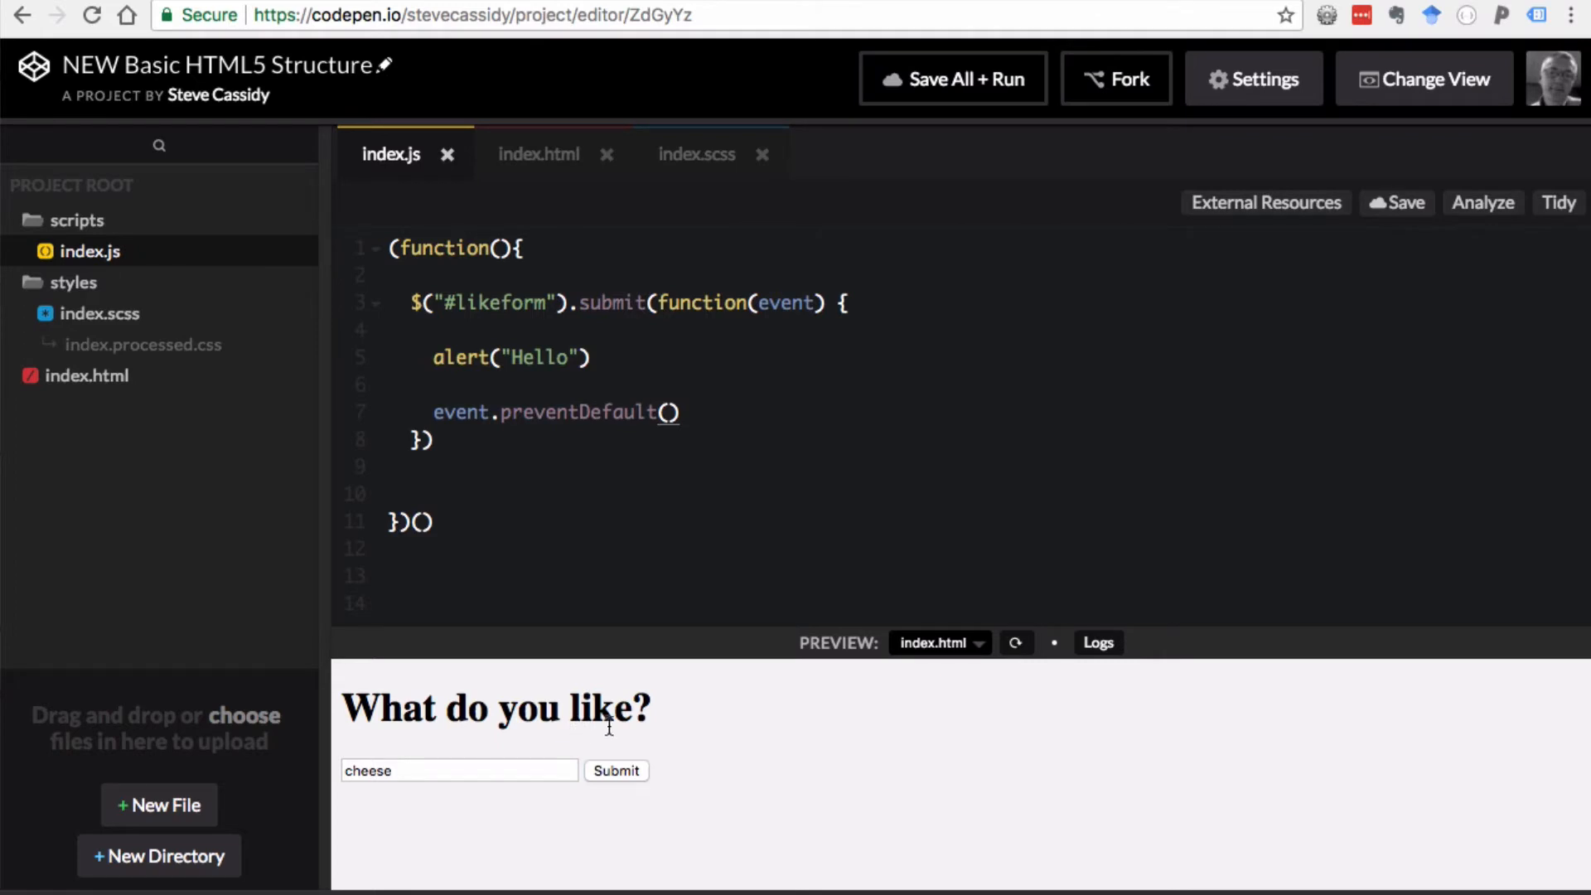
{"action": "left_click", "coordinate": [538, 154]}
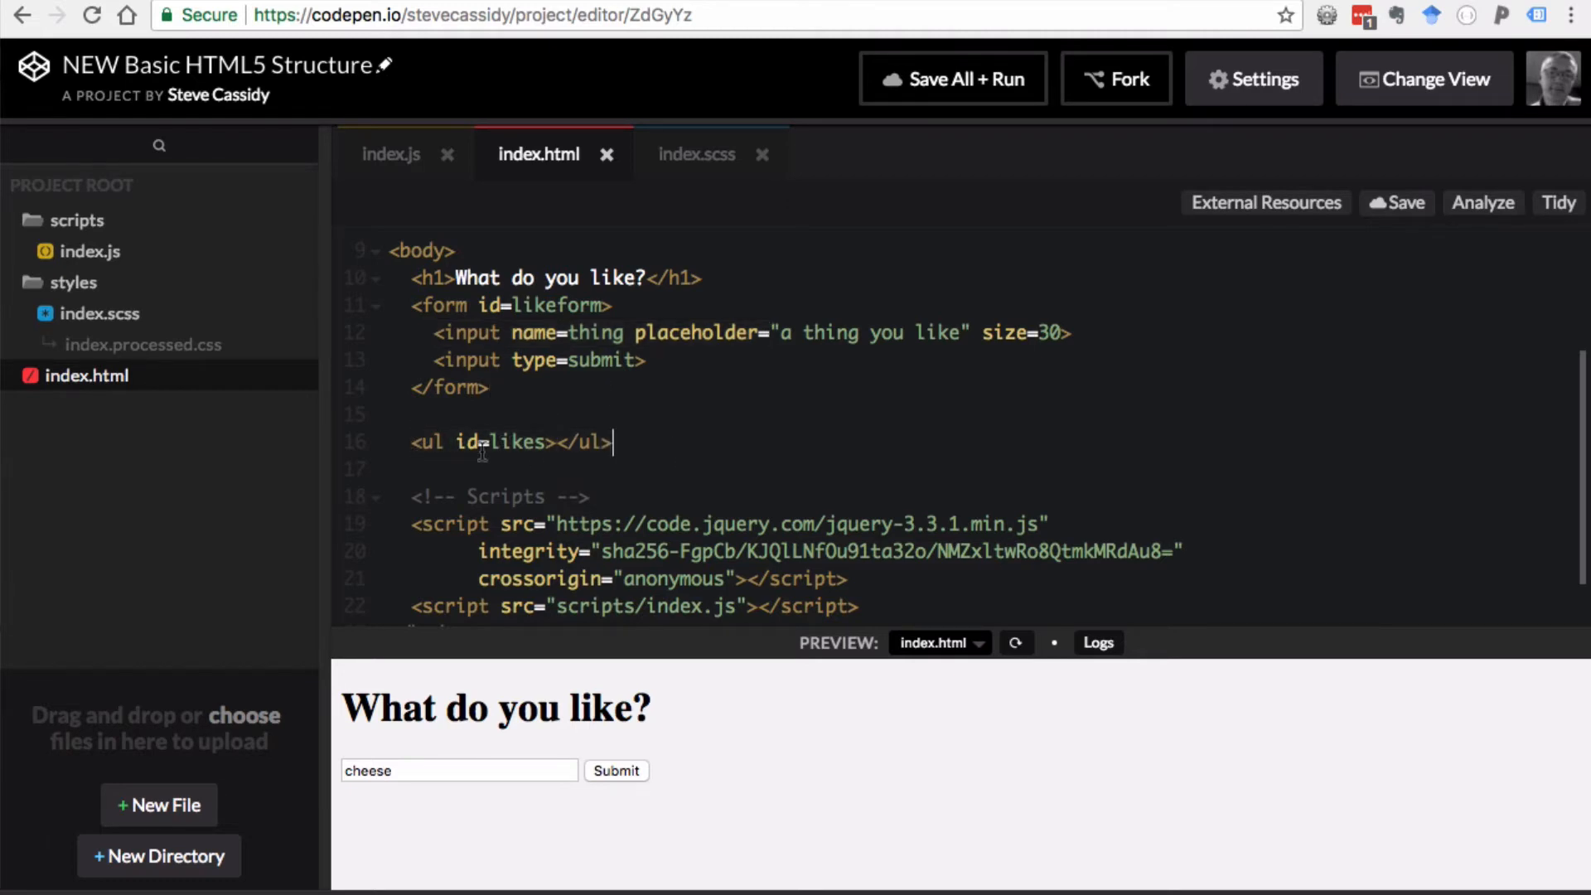
- Check the list id in index.html and write the $("#likes") selector in index.js
{"action": "left_click", "coordinate": [391, 154]}
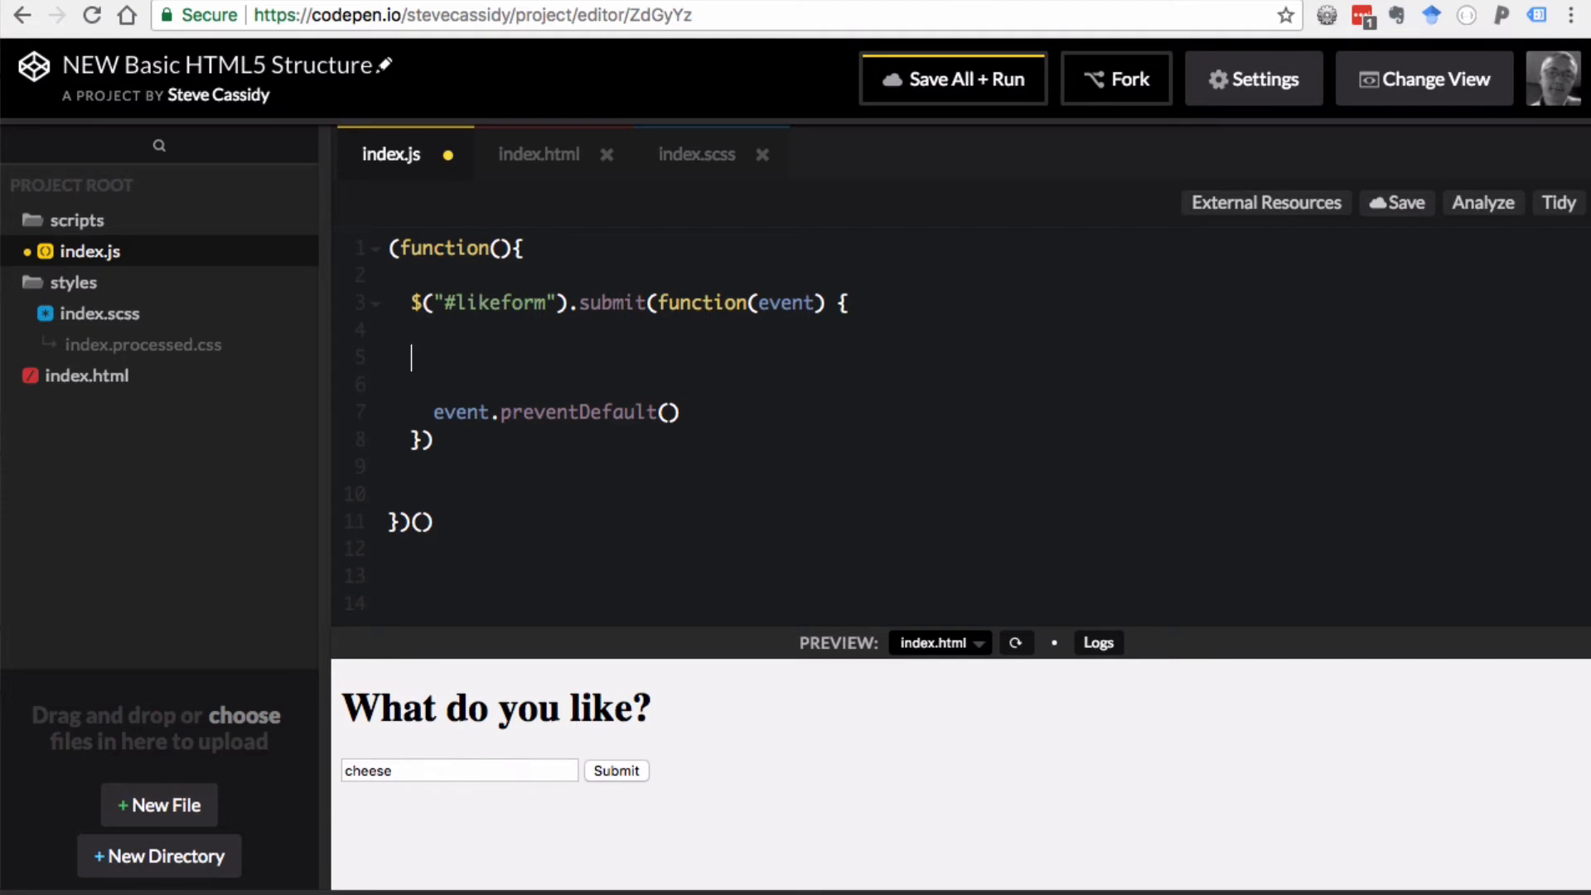
{"action": "left_click", "coordinate": [539, 154]}
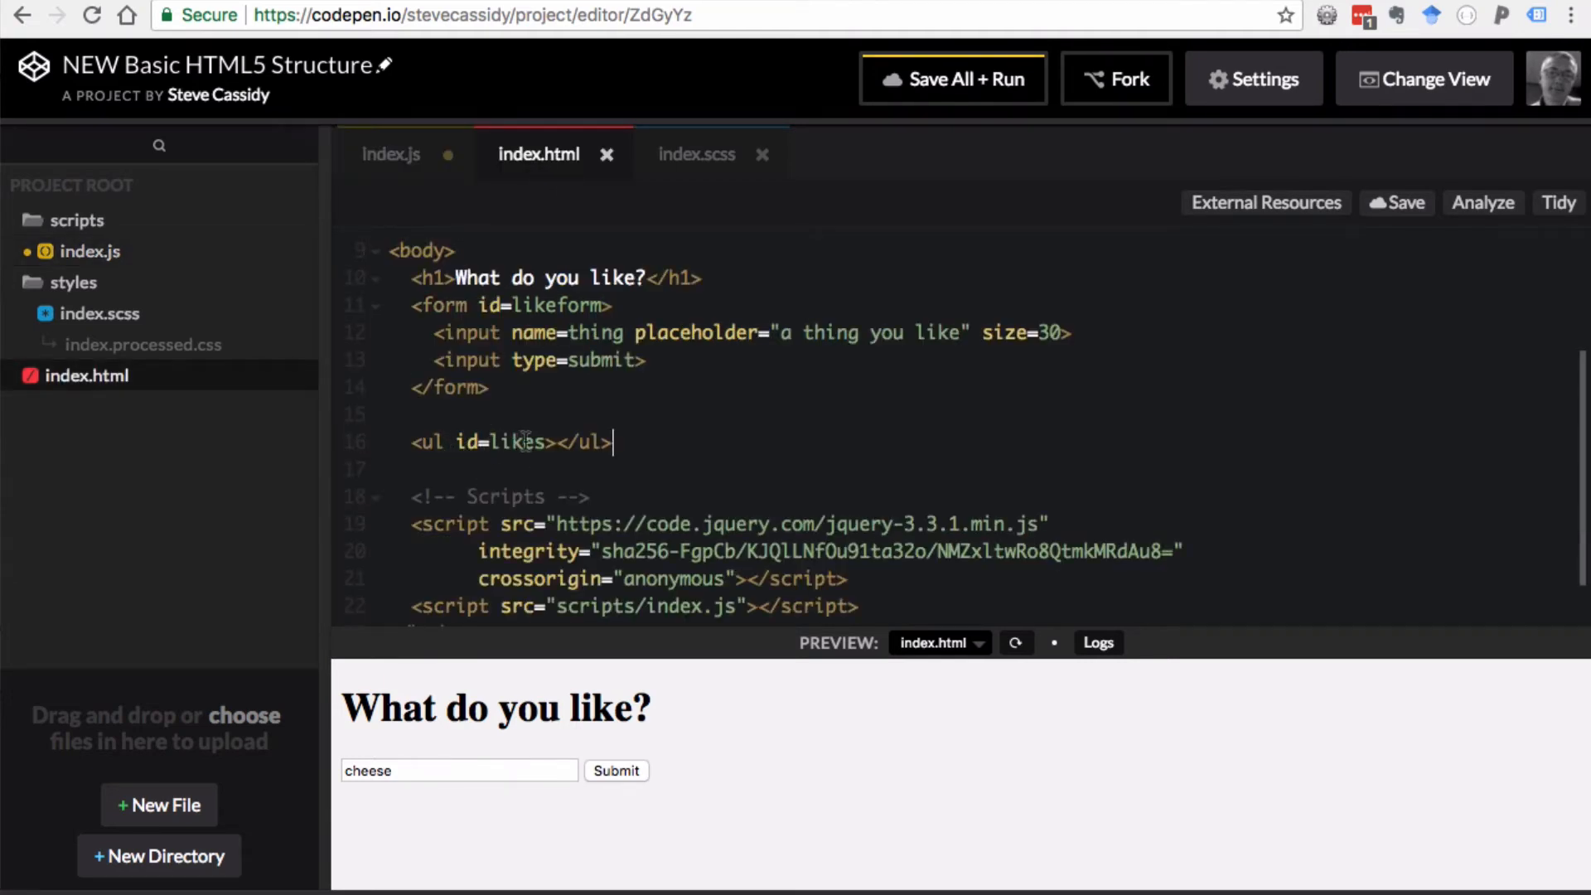
{"action": "mouse_move", "coordinate": [400, 169]}
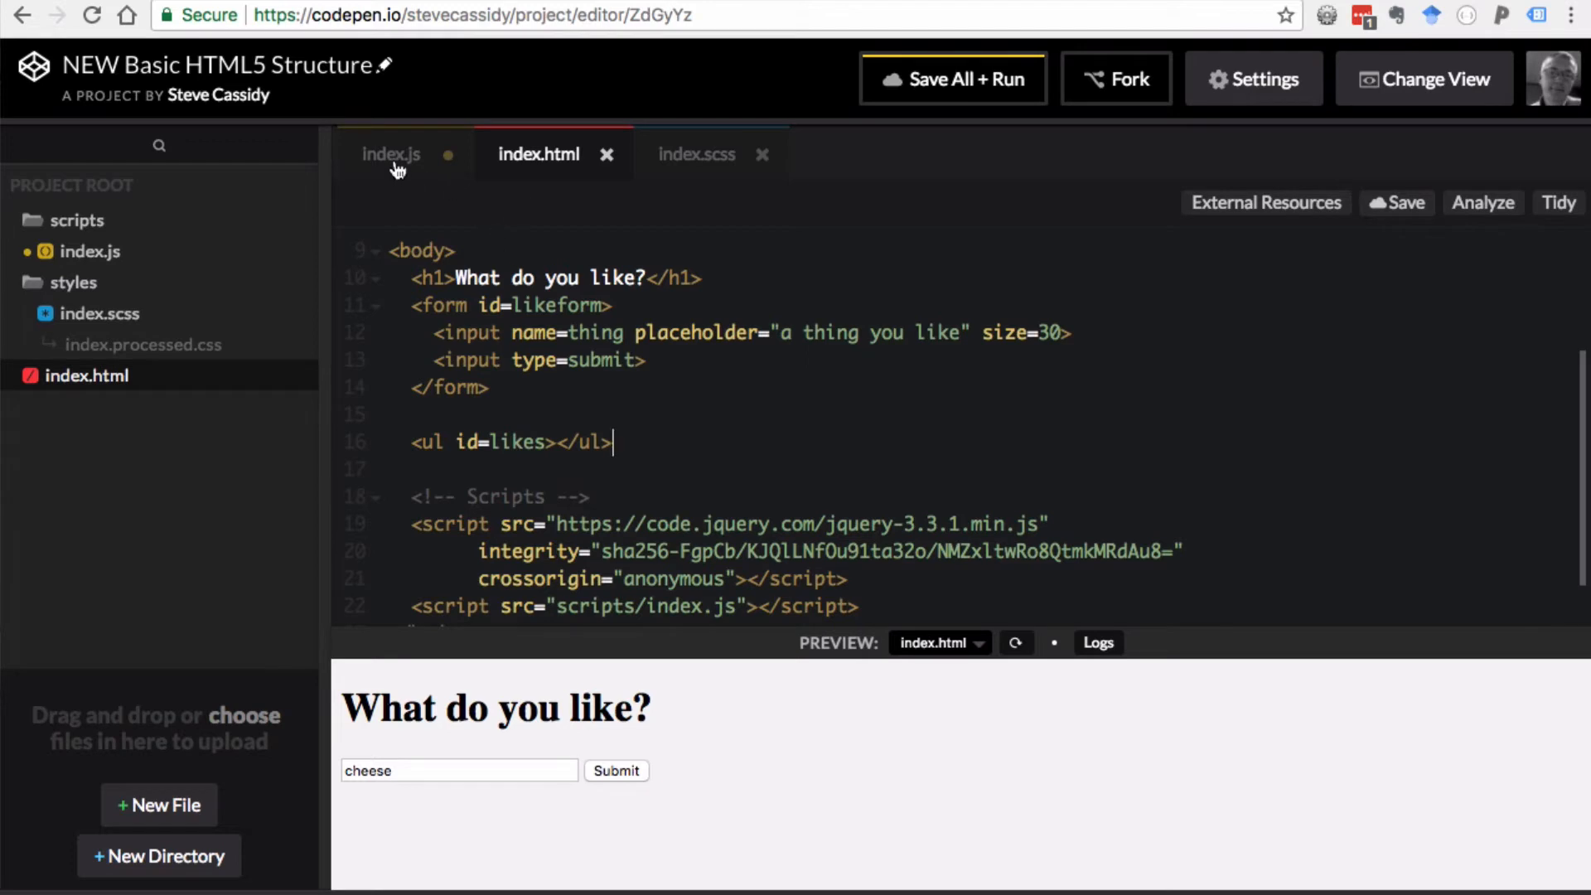
{"action": "left_click", "coordinate": [391, 155]}
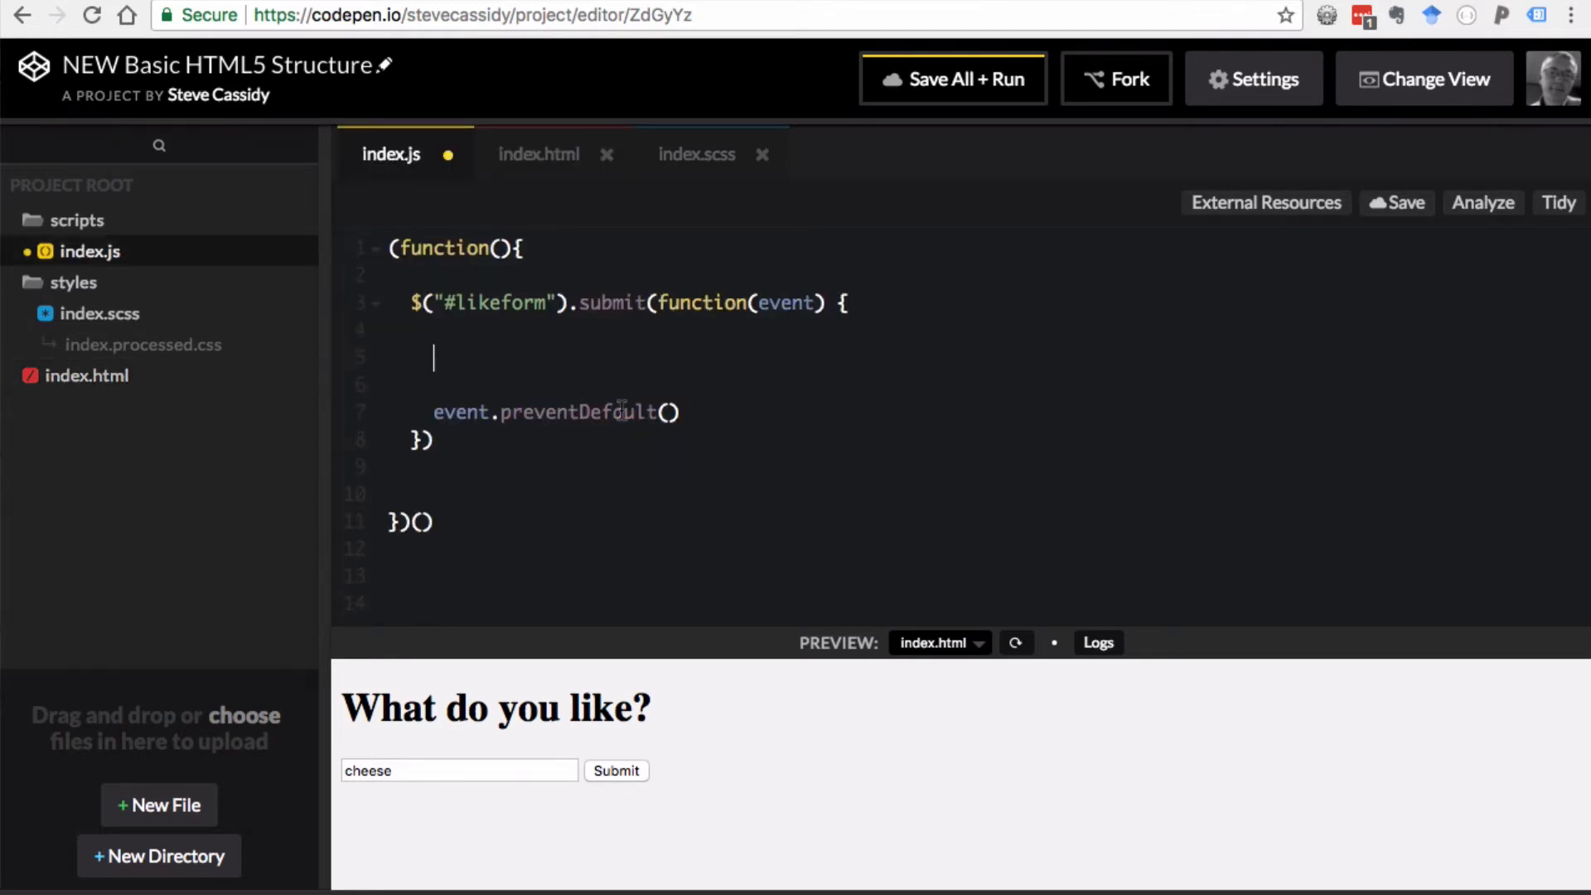
{"action": "type", "text": "$(\"\")"}
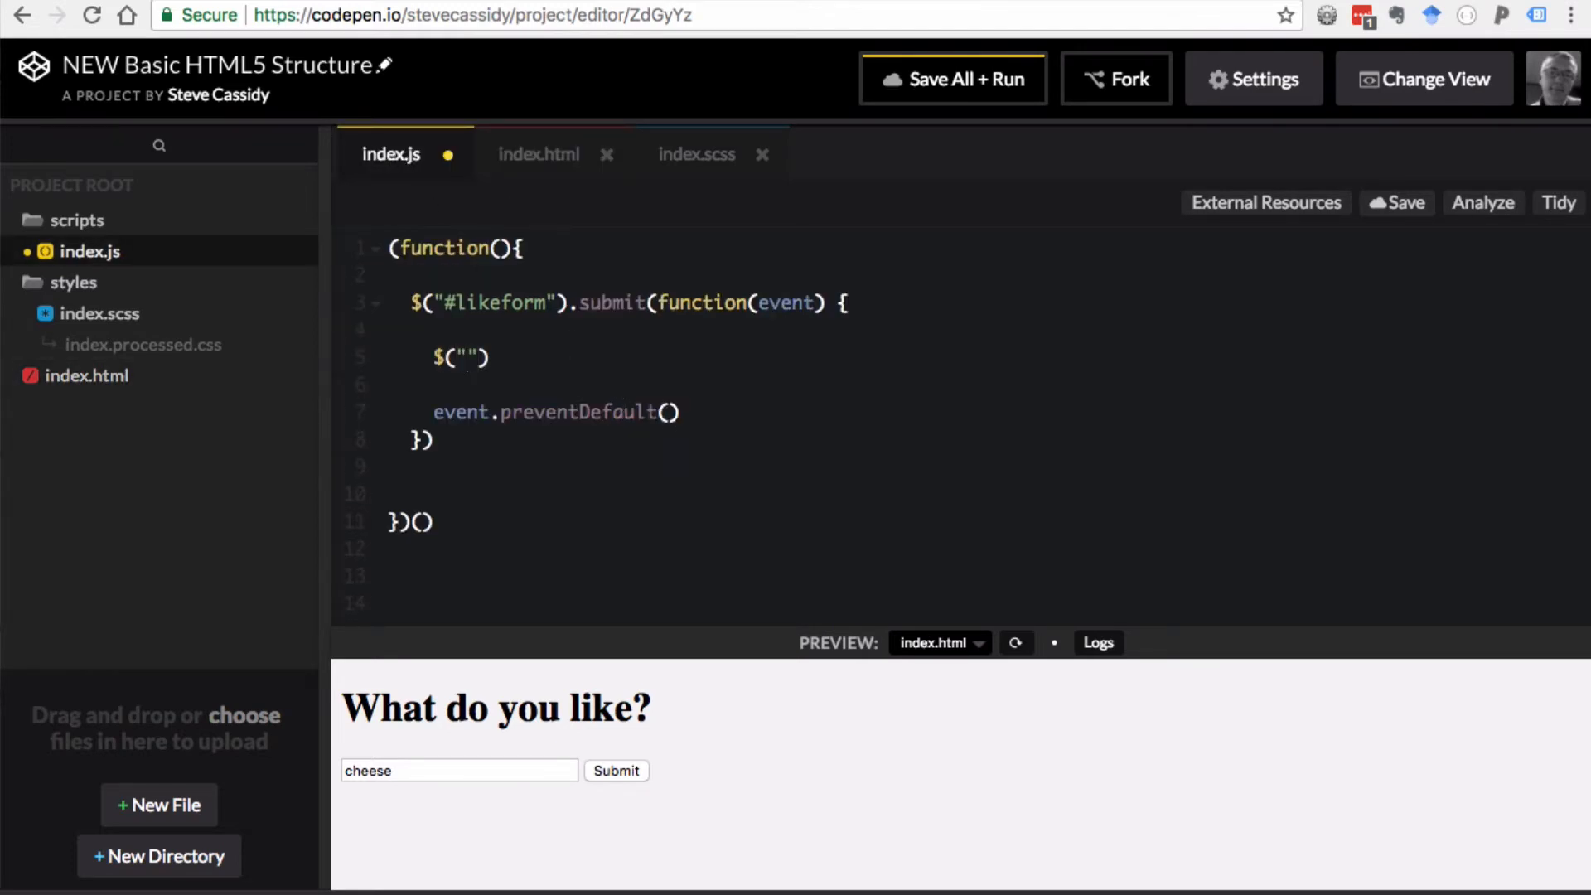
{"action": "left_click", "coordinate": [466, 358]}
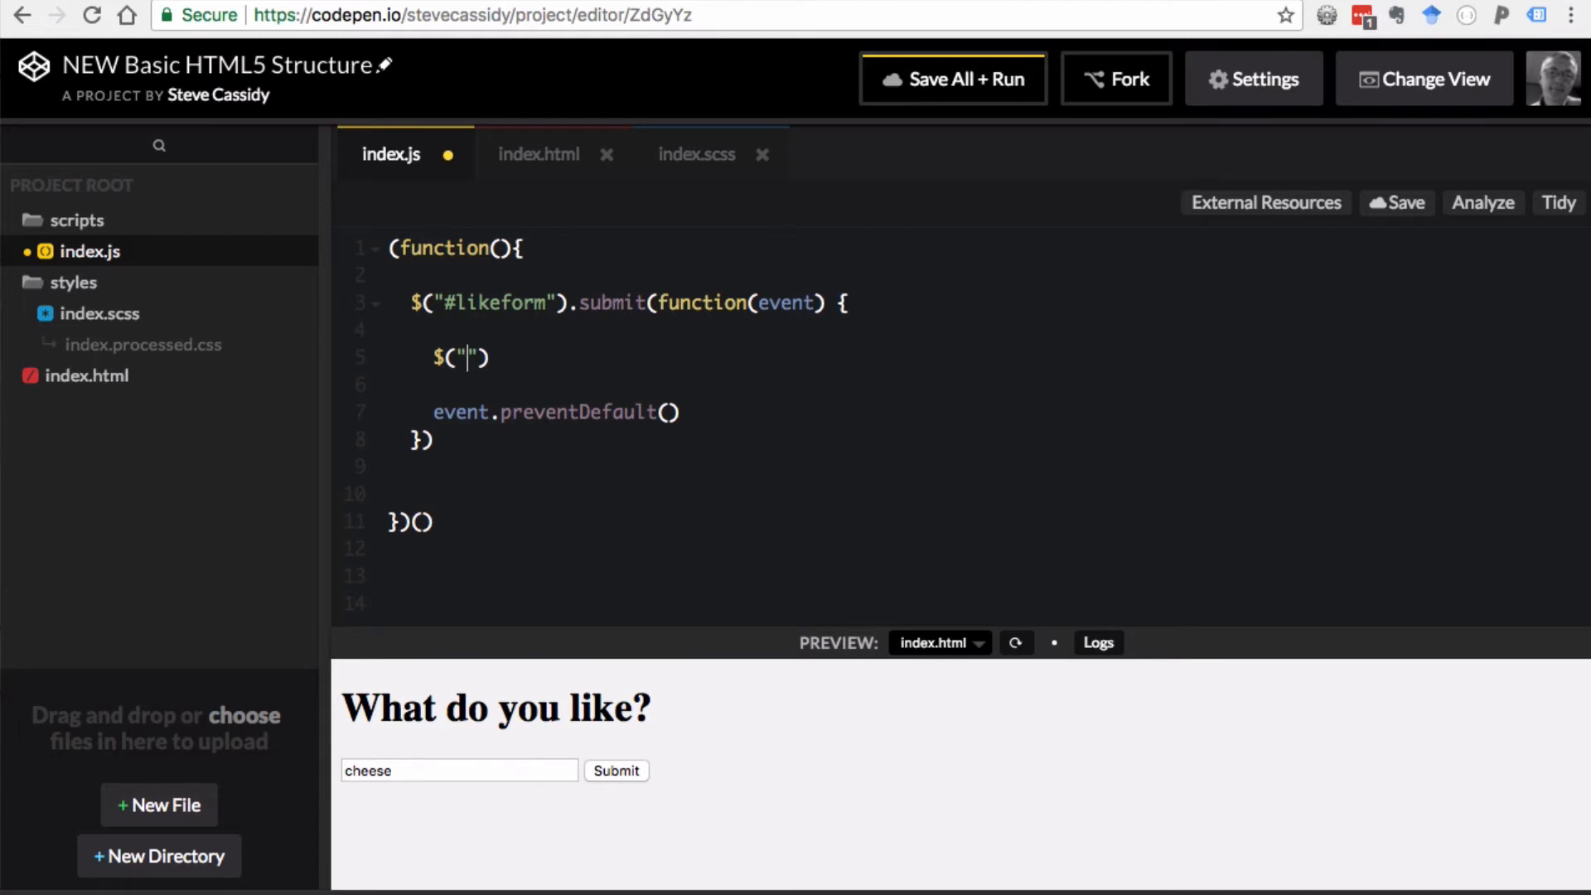
{"action": "type", "text": "#likes"}
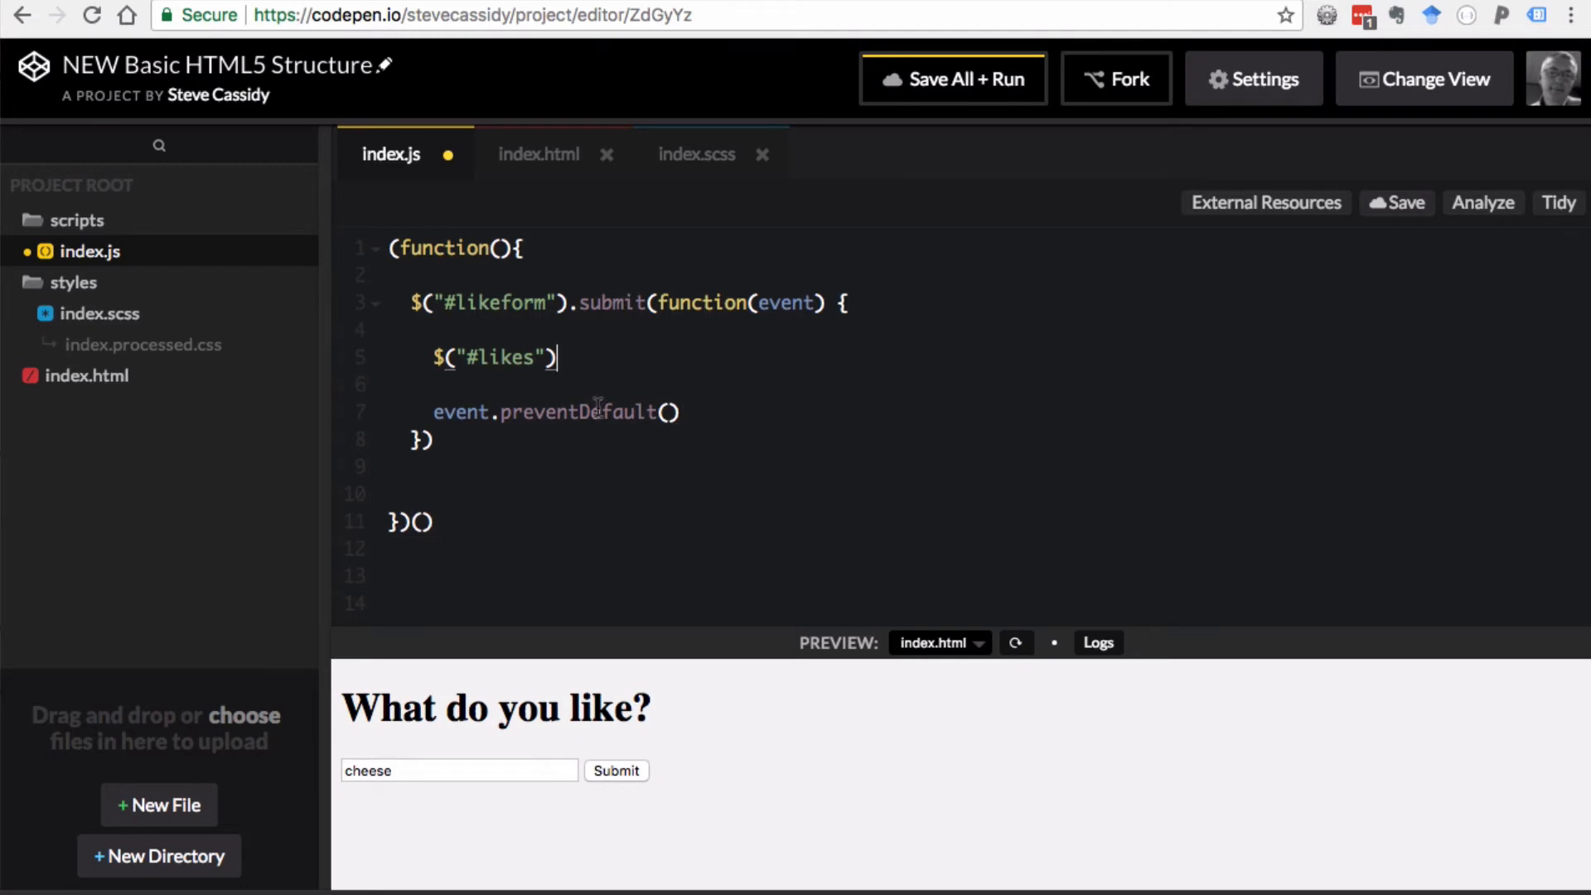
- Extend the selector with .append("<li>" + thing ...) to add list items
{"action": "left_click", "coordinate": [539, 154]}
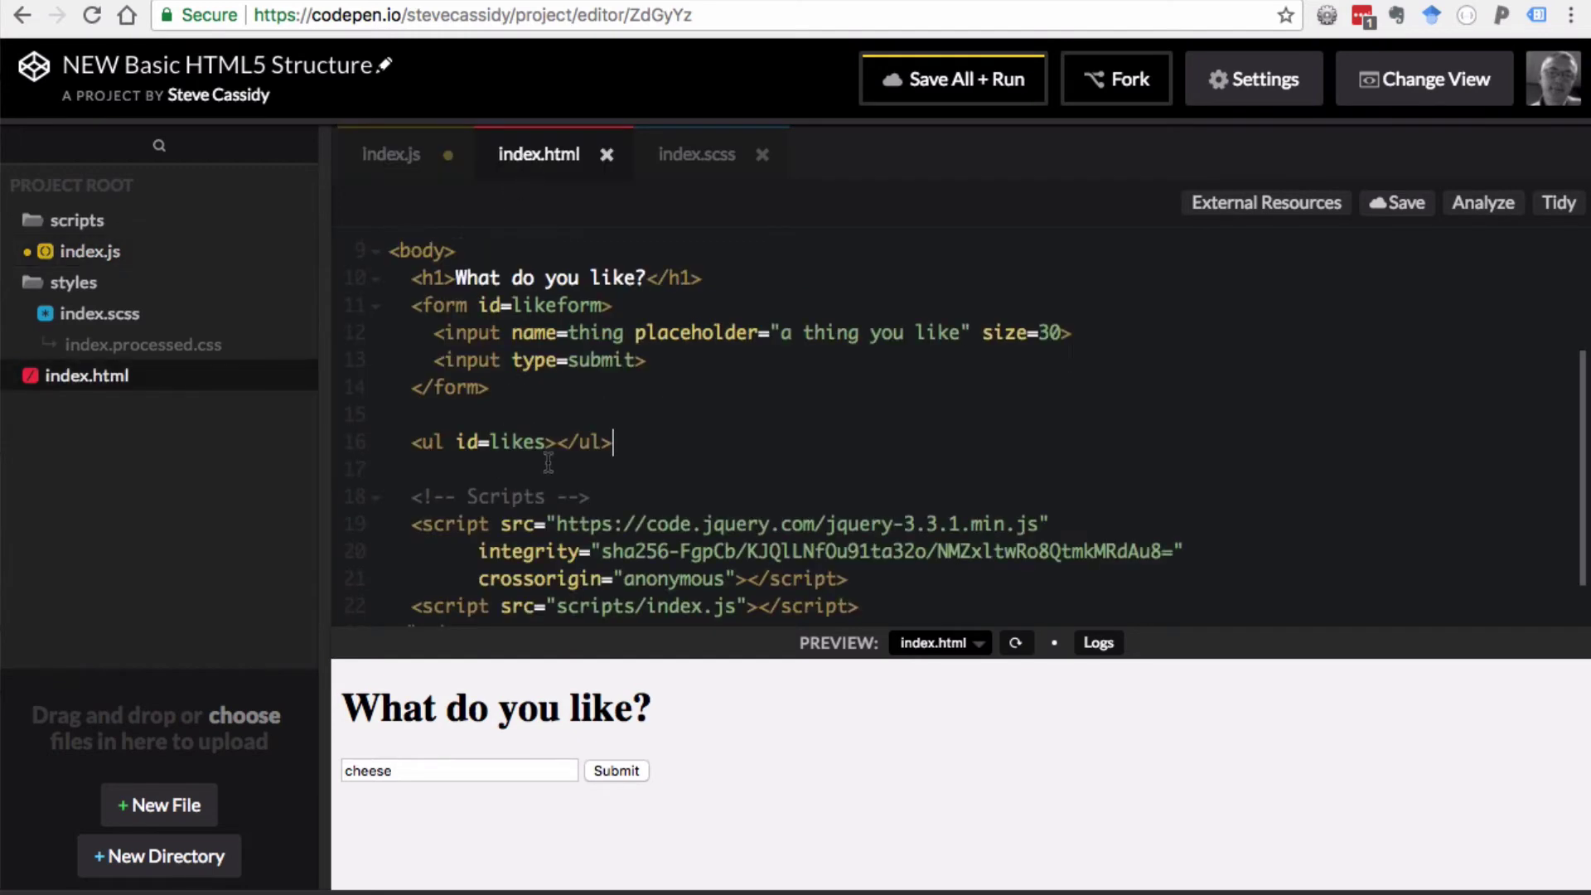
{"action": "left_click", "coordinate": [391, 154]}
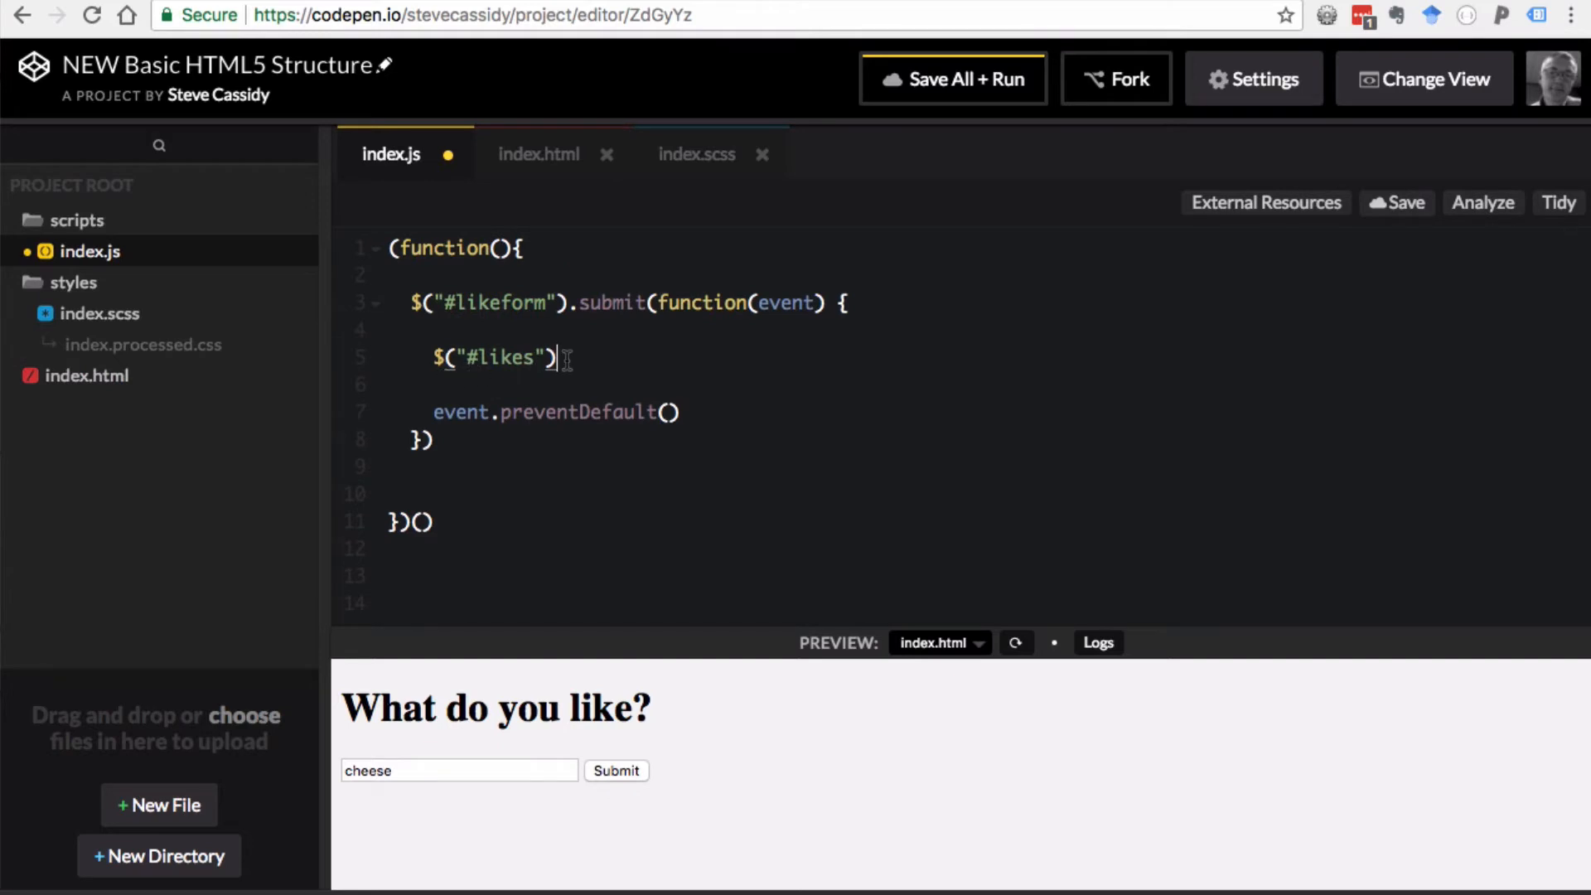
{"action": "type", "text": ".ap"}
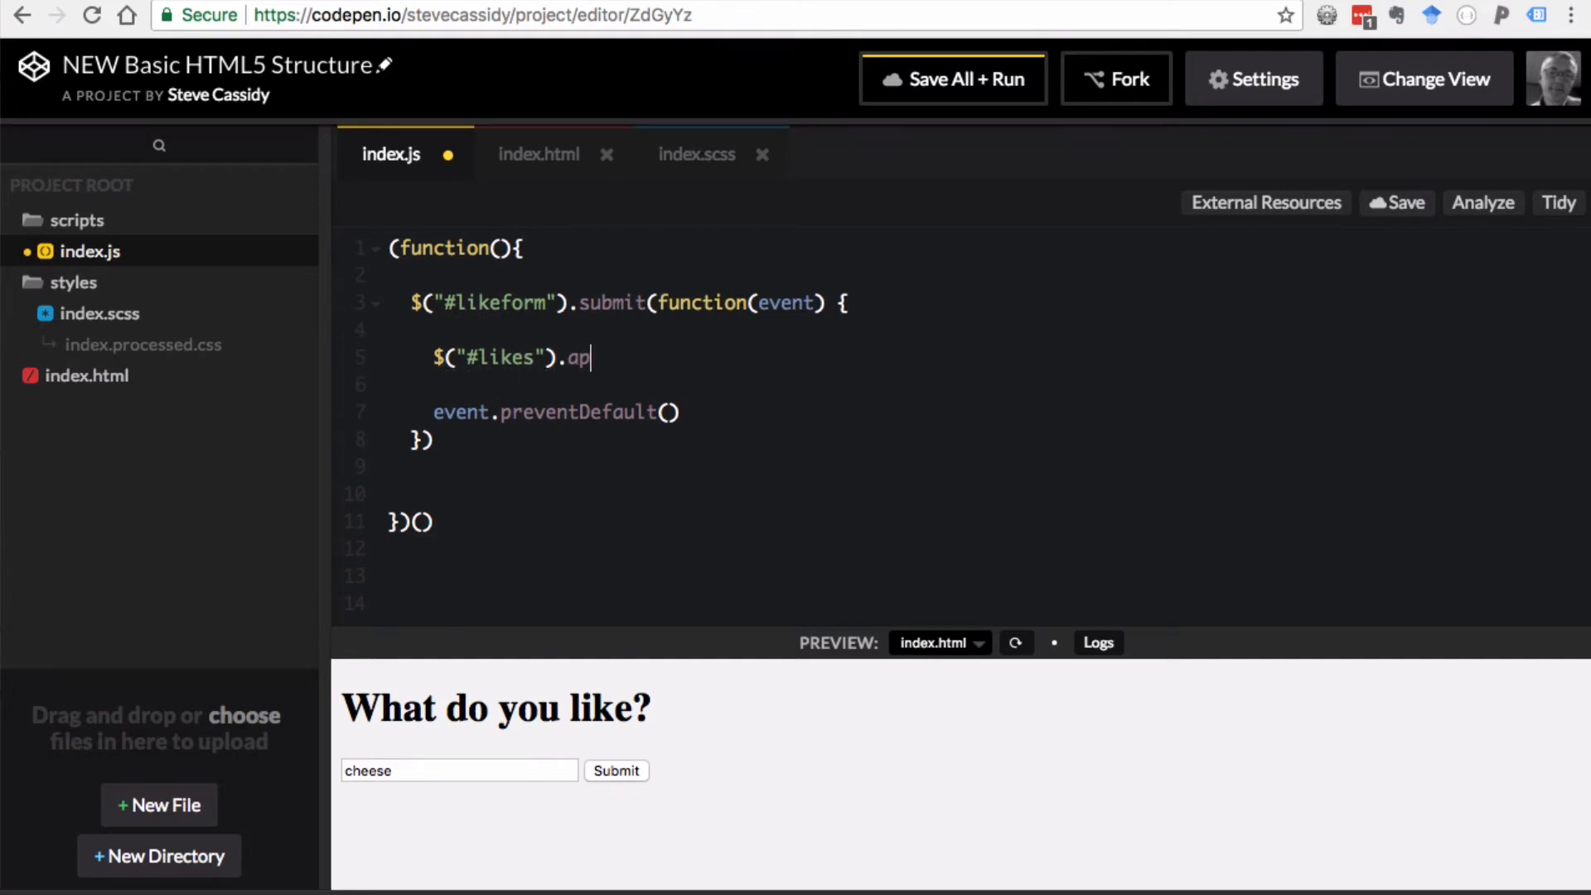
{"action": "type", "text": "pedn"}
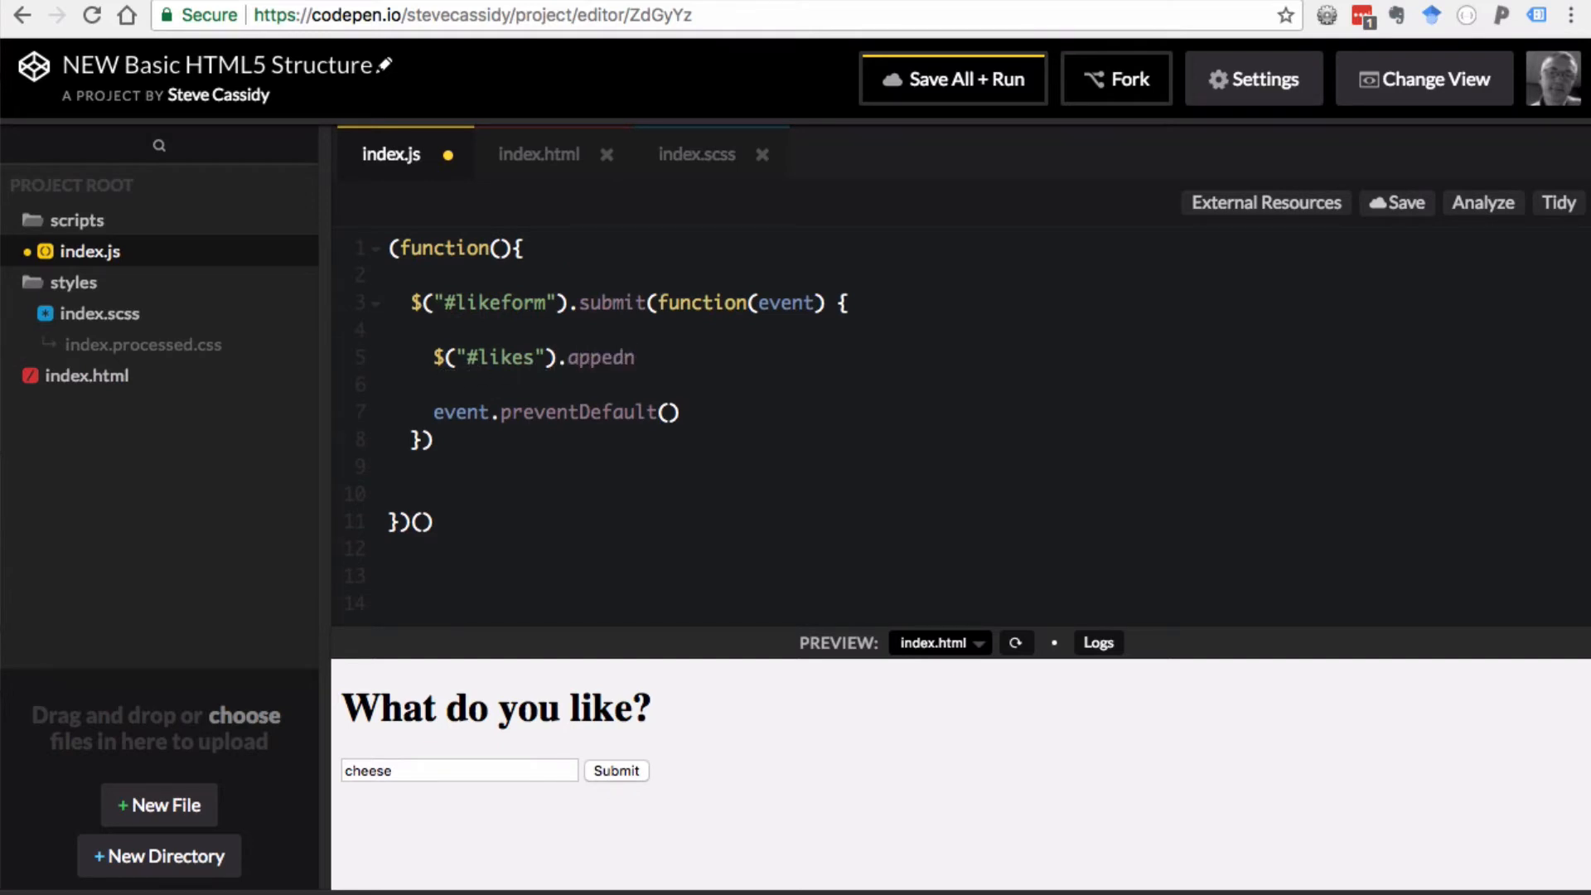
{"action": "type", "text": "append"}
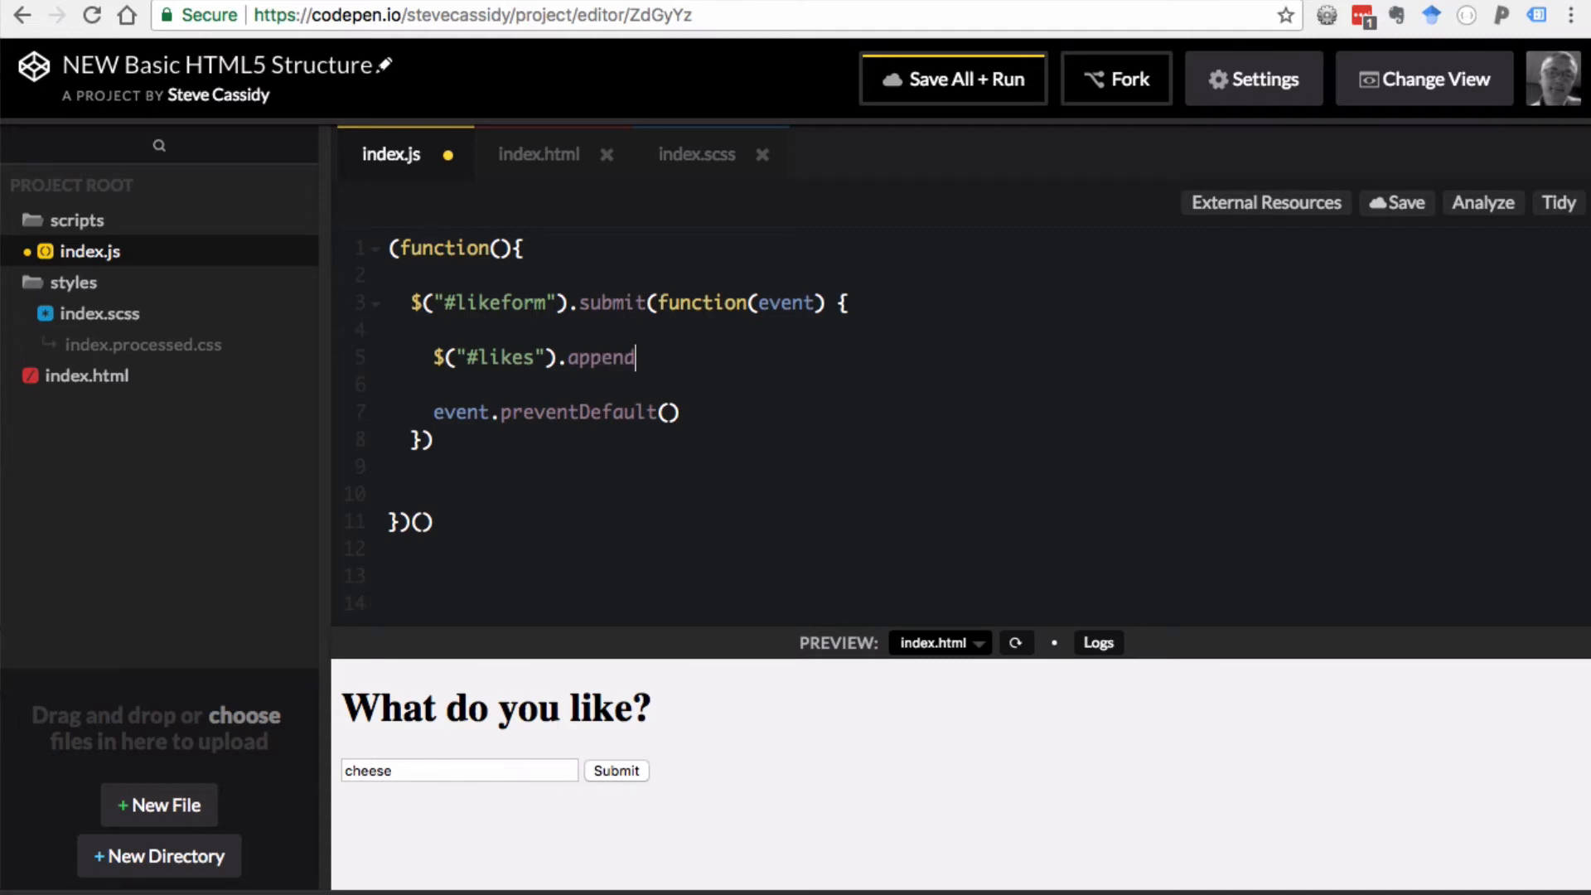
{"action": "type", "text": "()"}
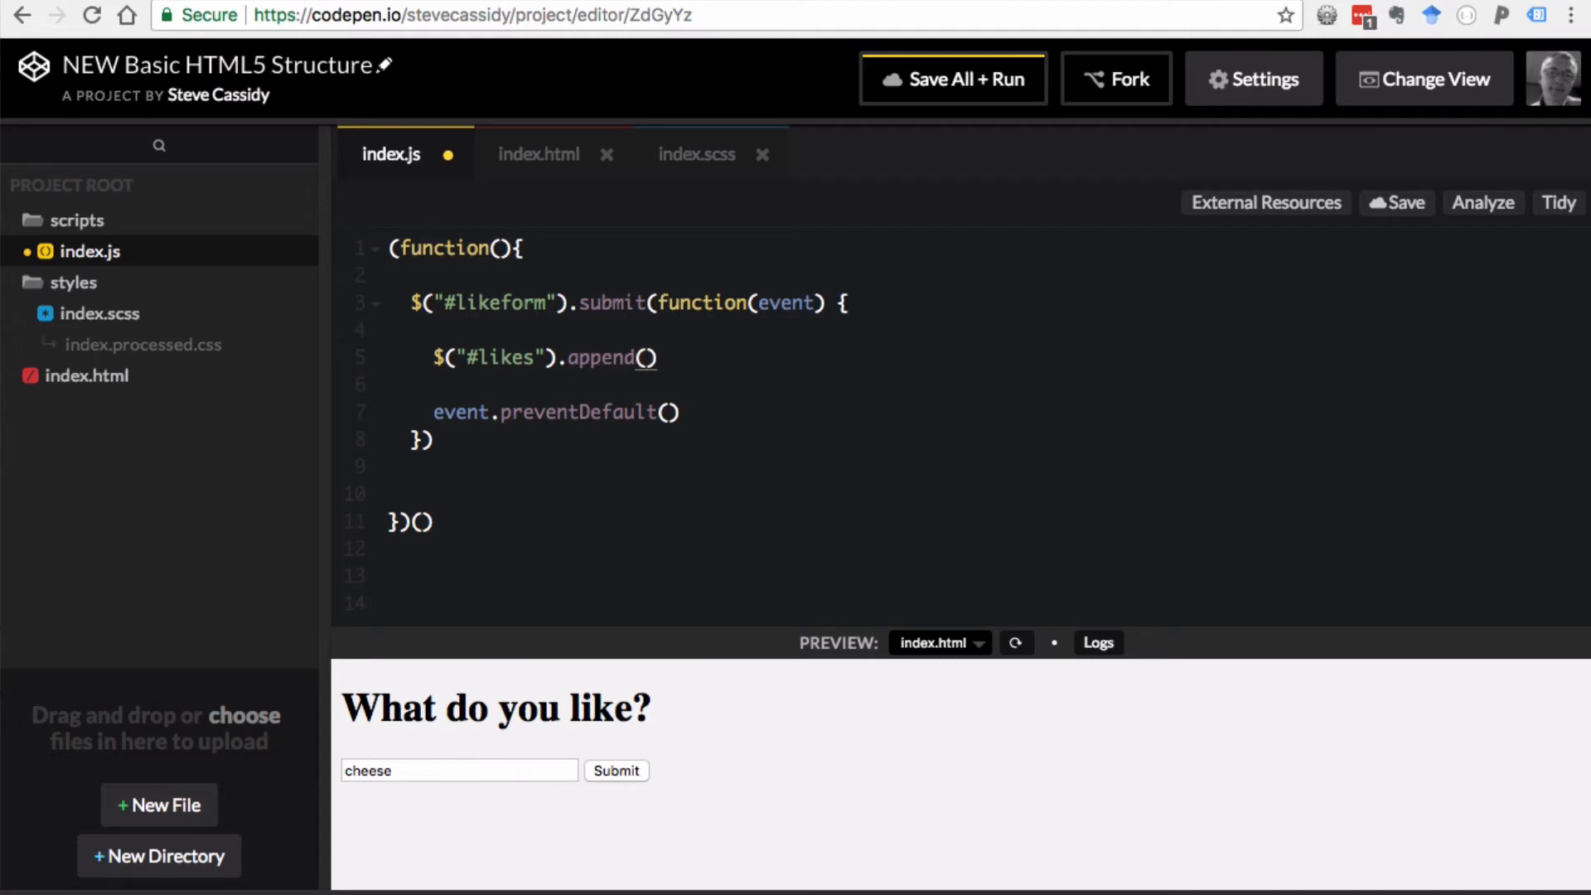
{"action": "type", "text": "\"\""}
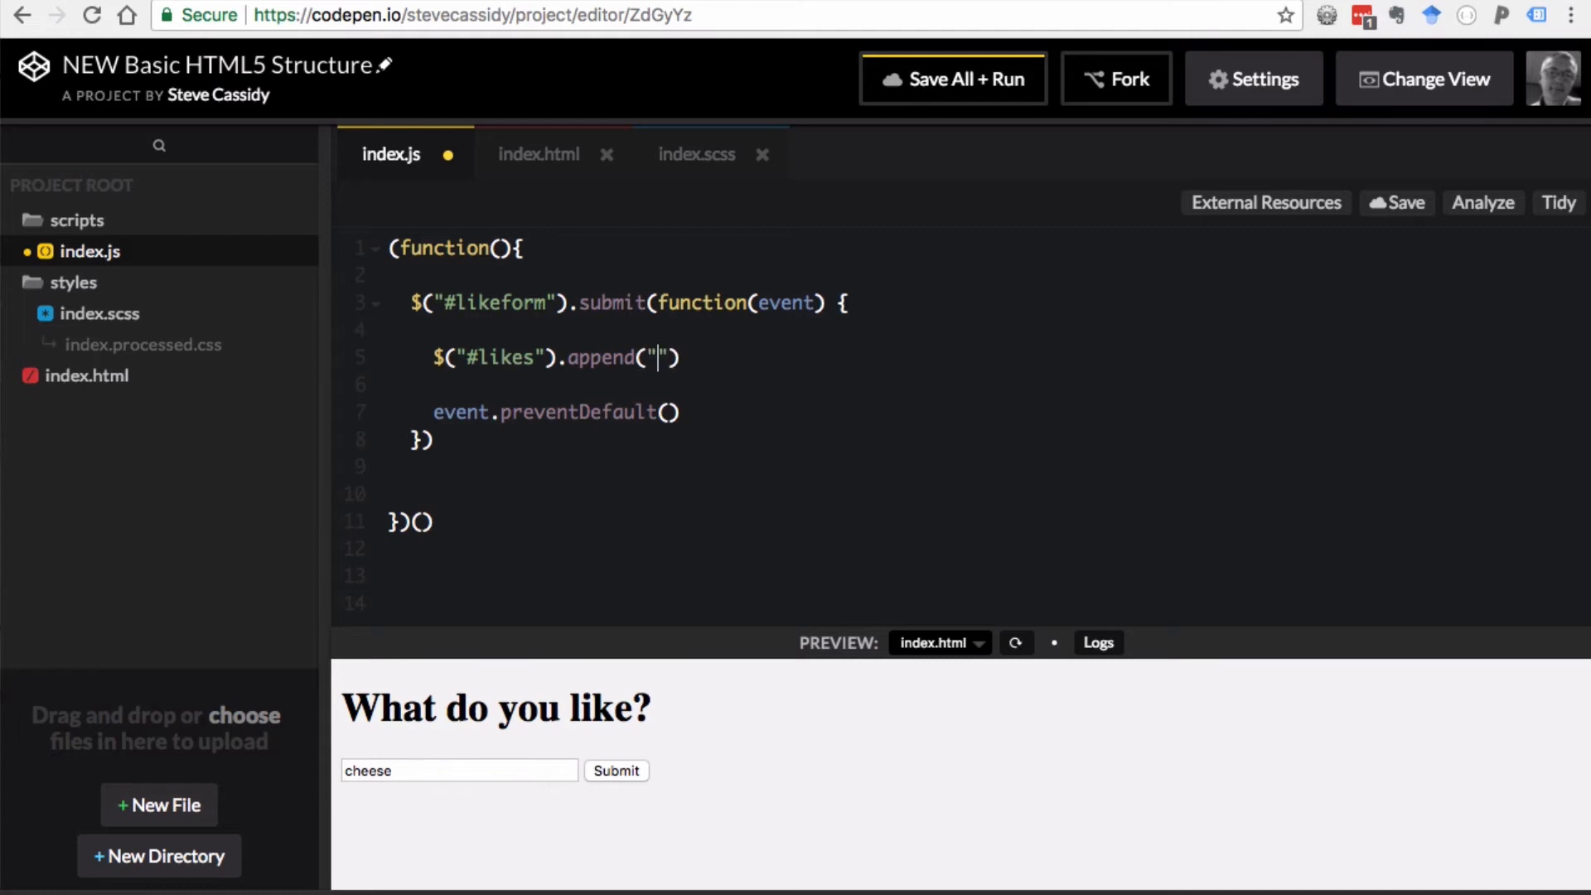
{"action": "type", "text": "<li>"}
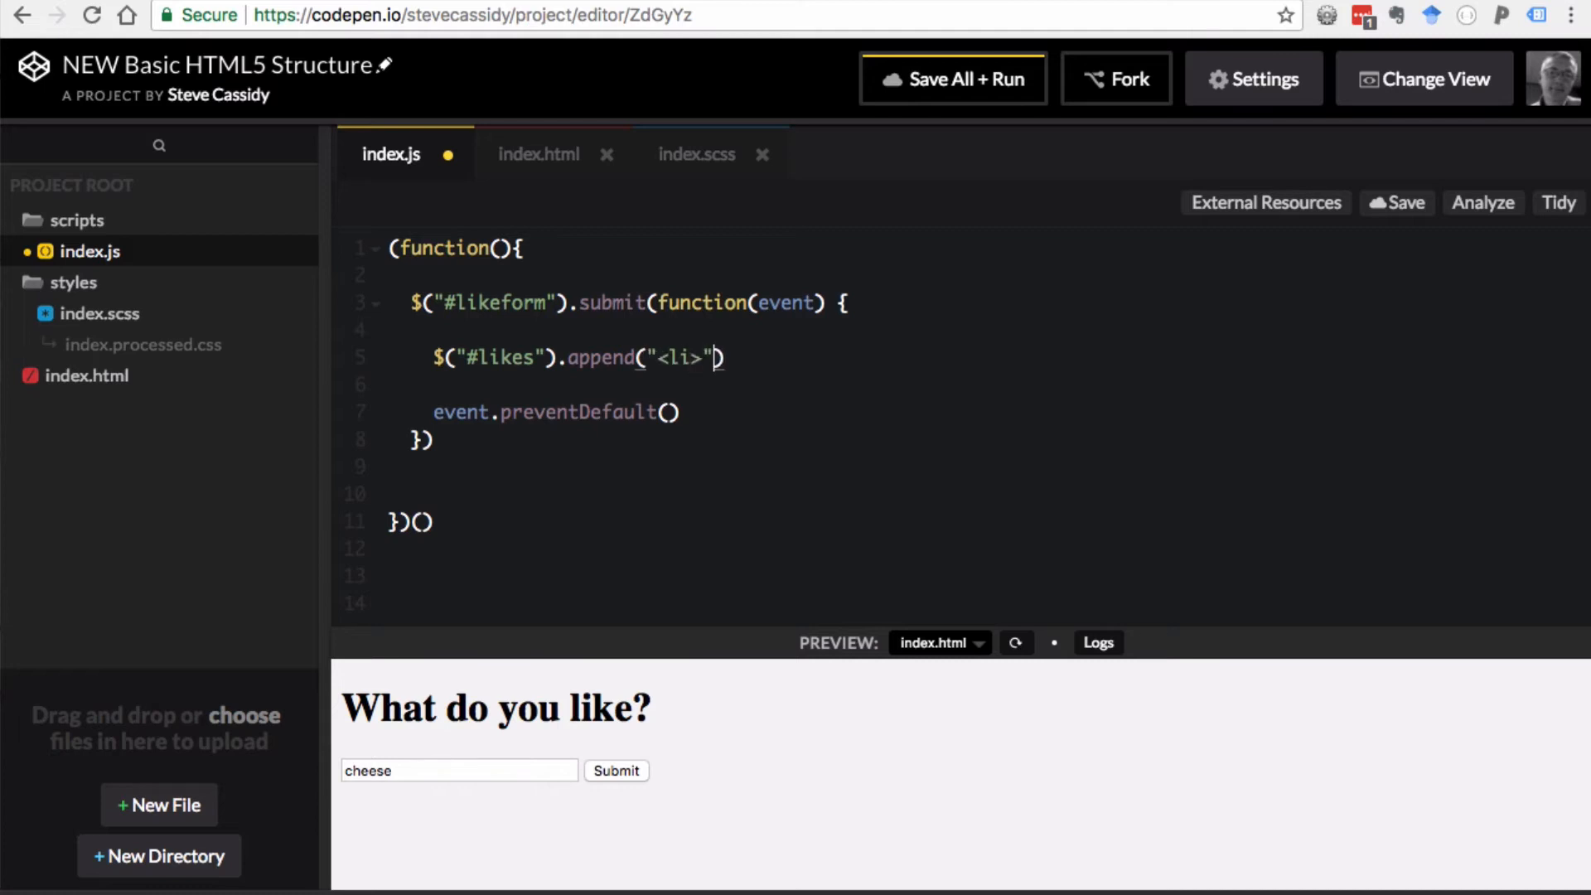
{"action": "type", "text": "+"}
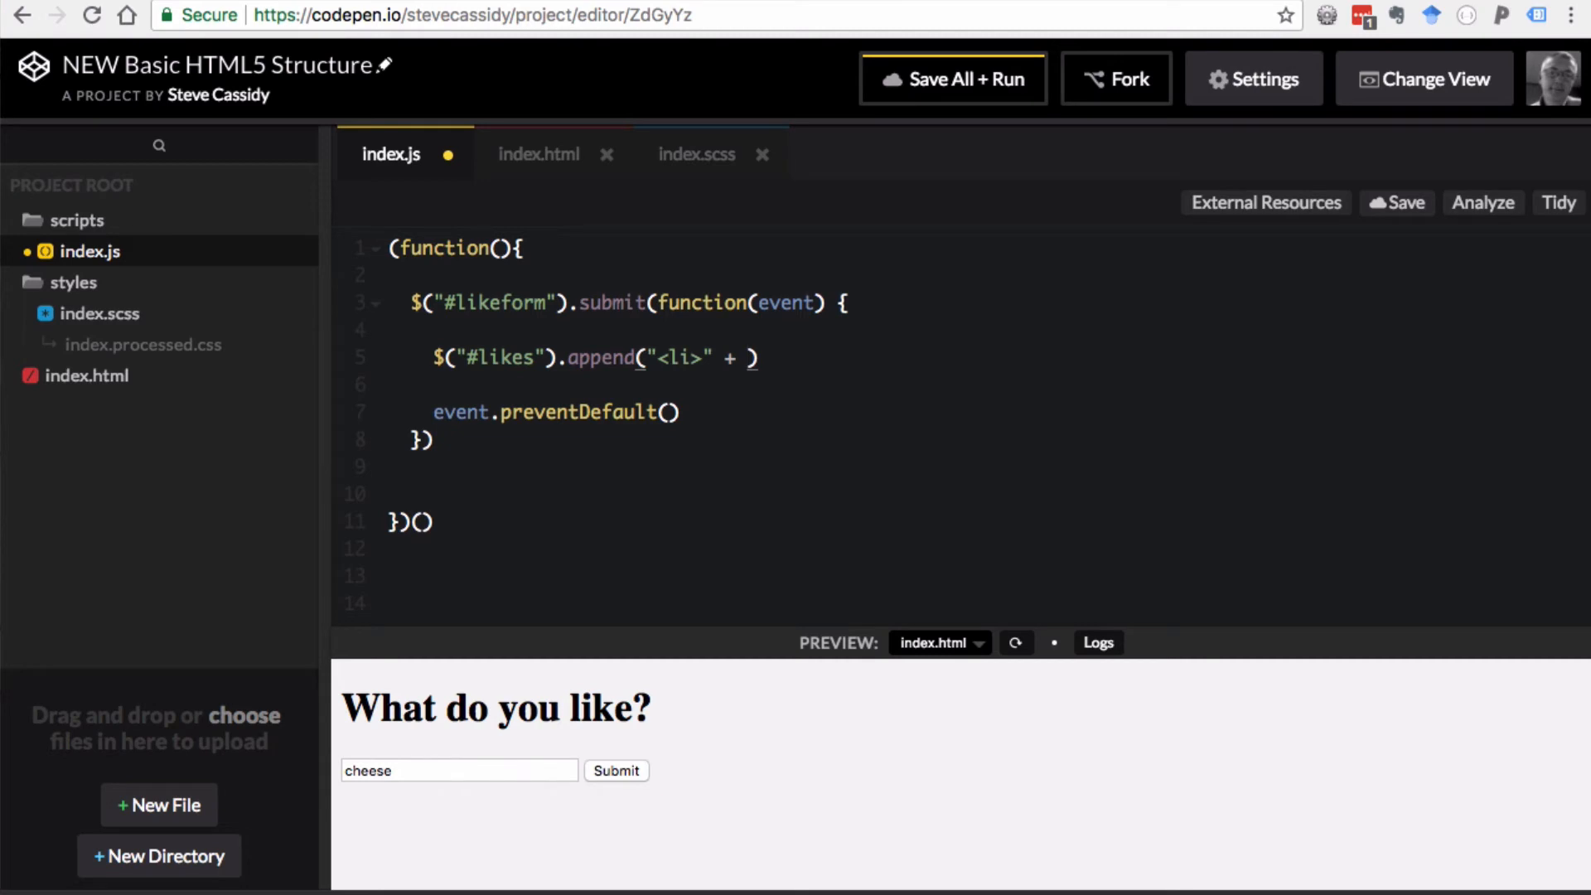
{"action": "type", "text": "thing + \"</li>"}
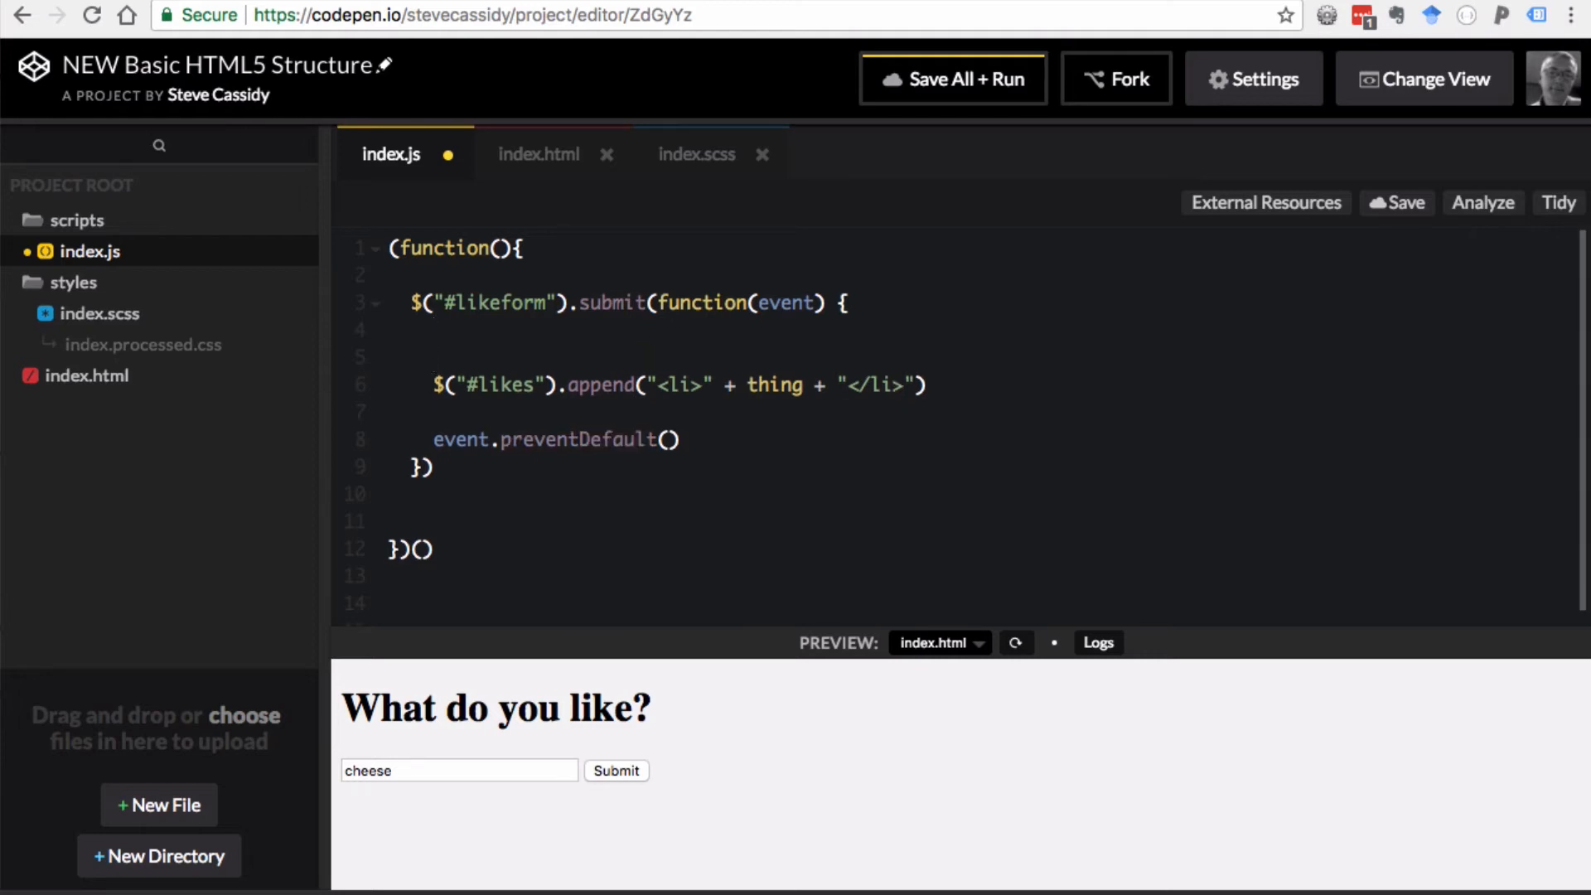
- Declare var thing = "Hello" above the append line
{"action": "type", "text": "var thing ="}
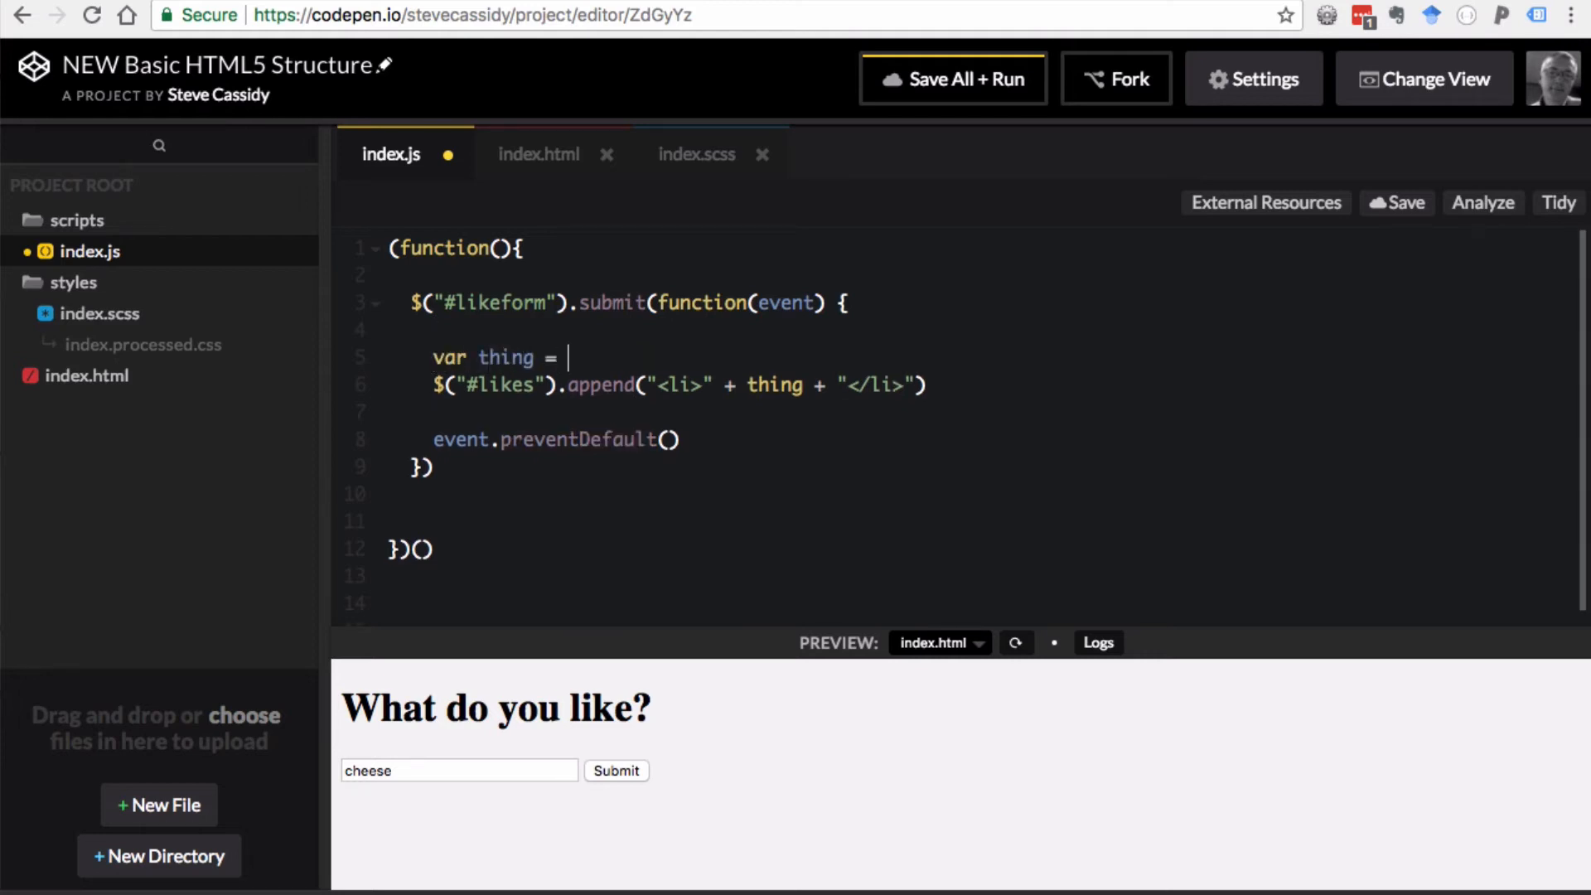
{"action": "type", "text": "\"Hell\""}
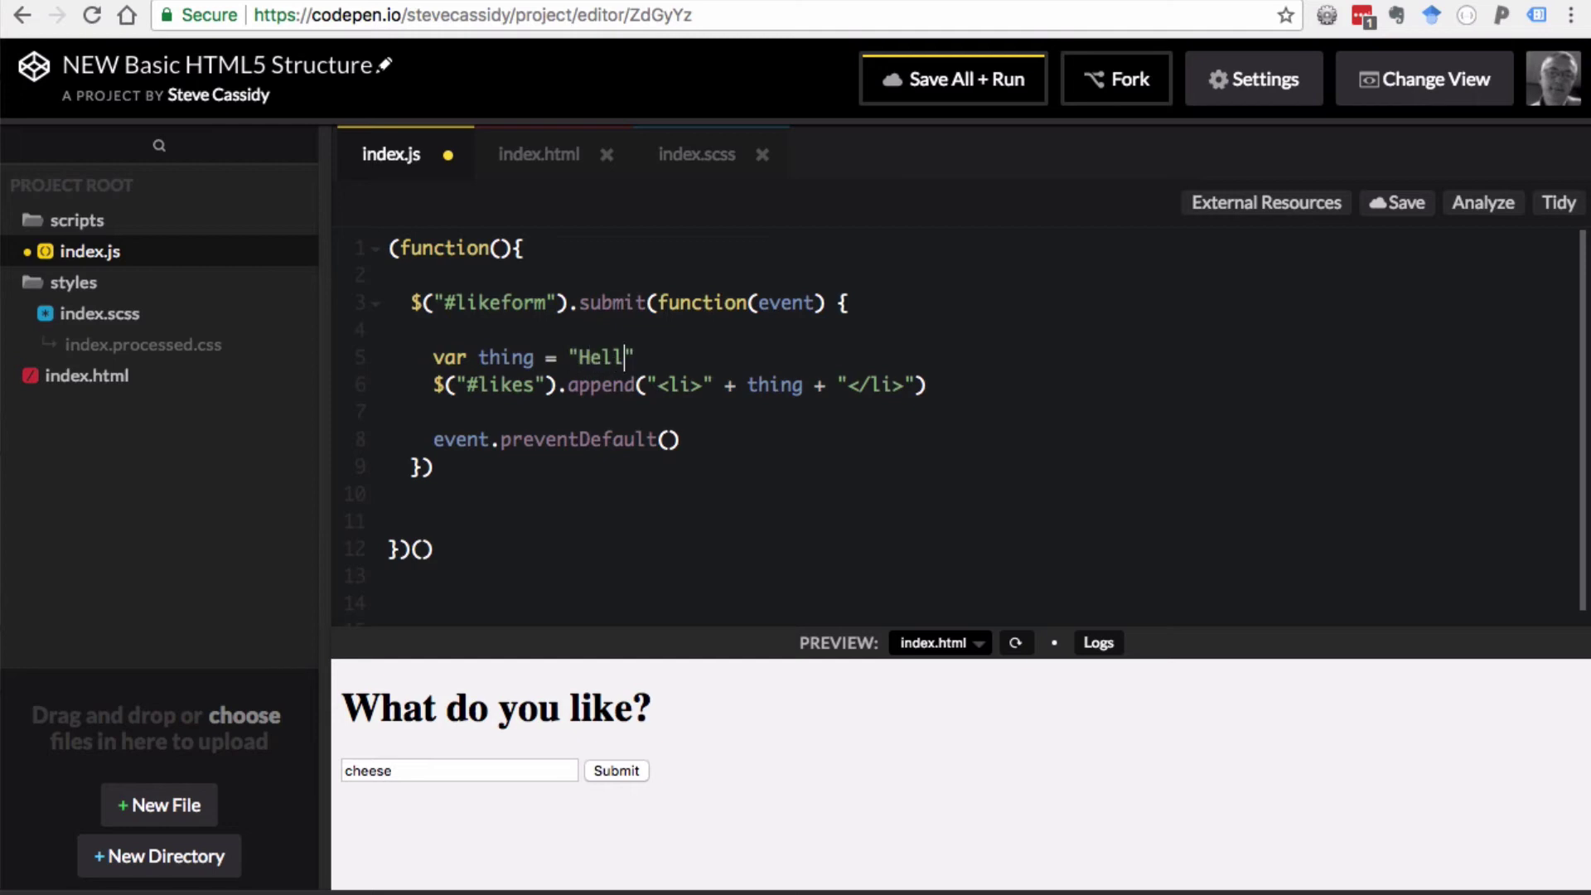
{"action": "type", "text": "o"}
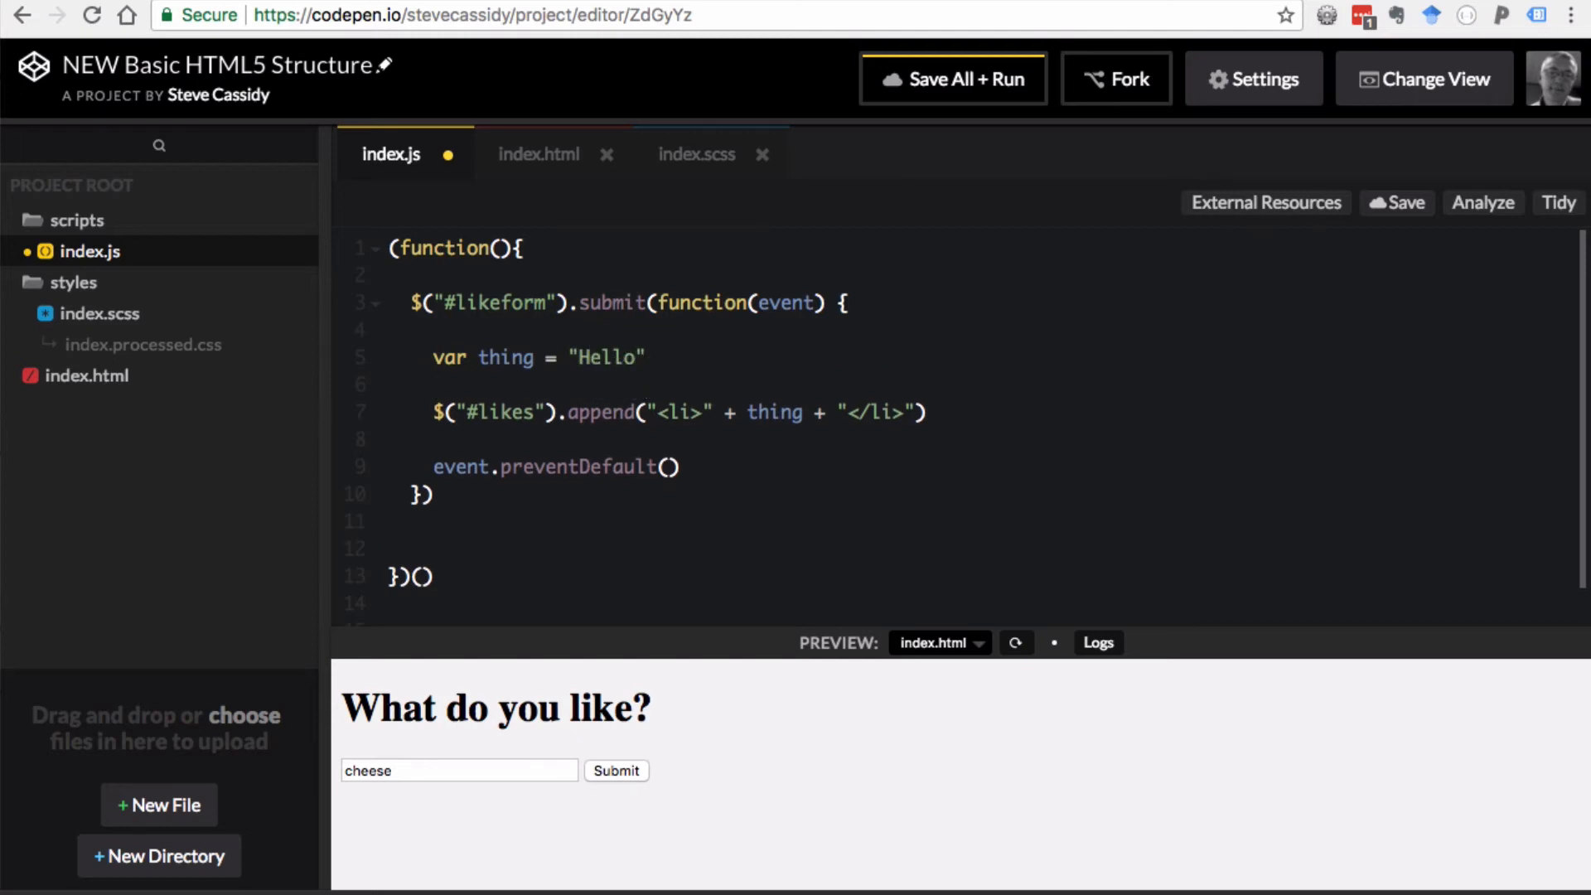
{"action": "mouse_move", "coordinate": [649, 387]}
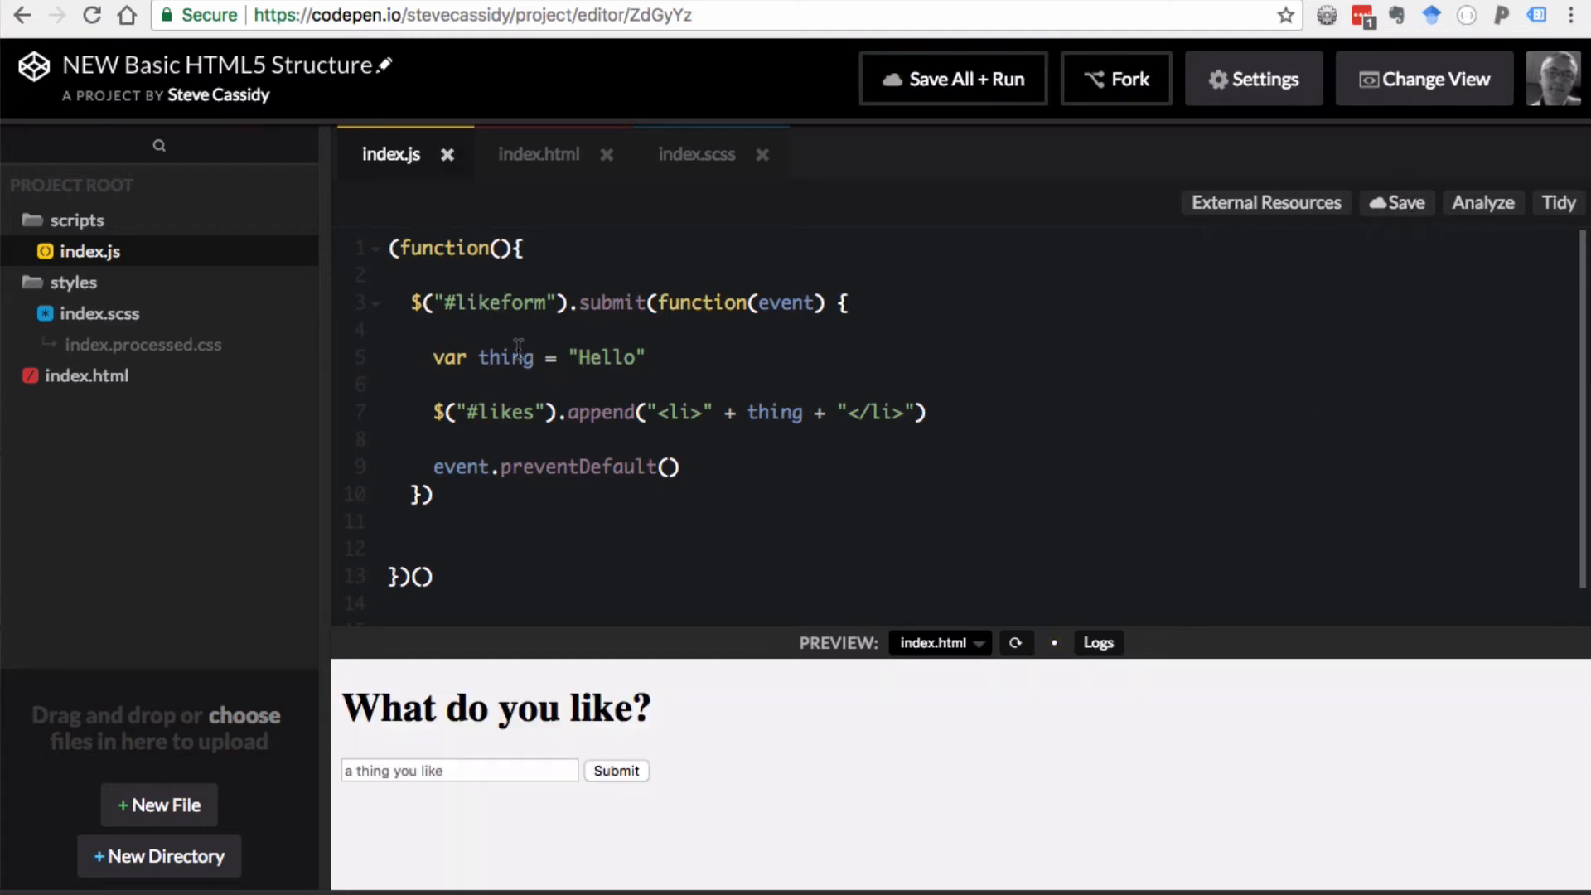
{"action": "mouse_move", "coordinate": [529, 592]}
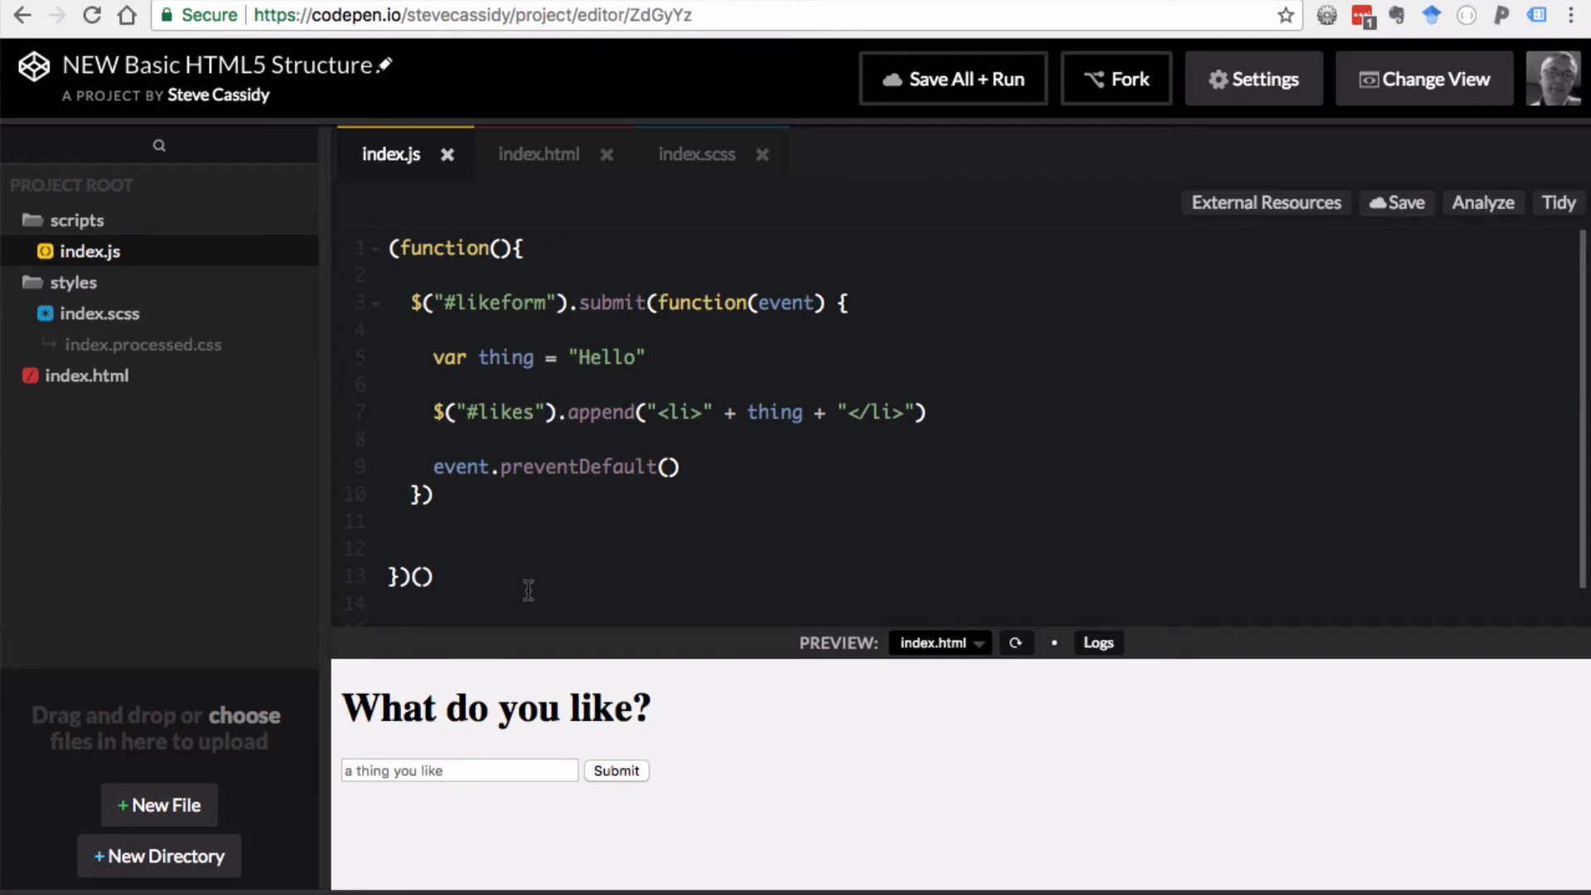
- Submit 'cheese' and 'chips' in the preview, adding Hello items, then view index.html
{"action": "left_click", "coordinate": [433, 771]}
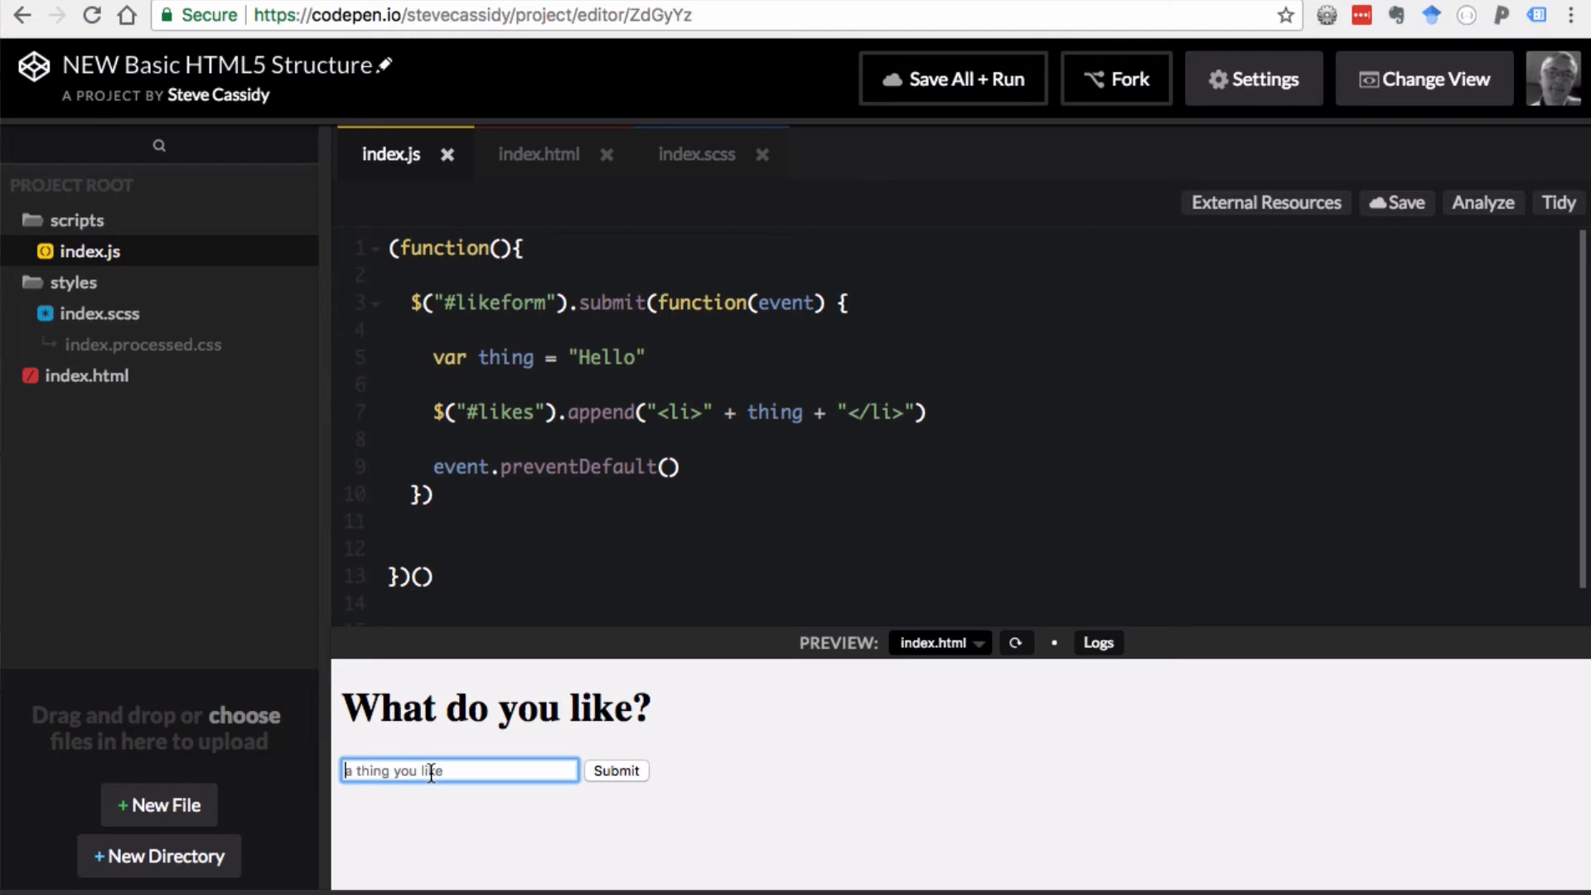
{"action": "type", "text": "cheese"}
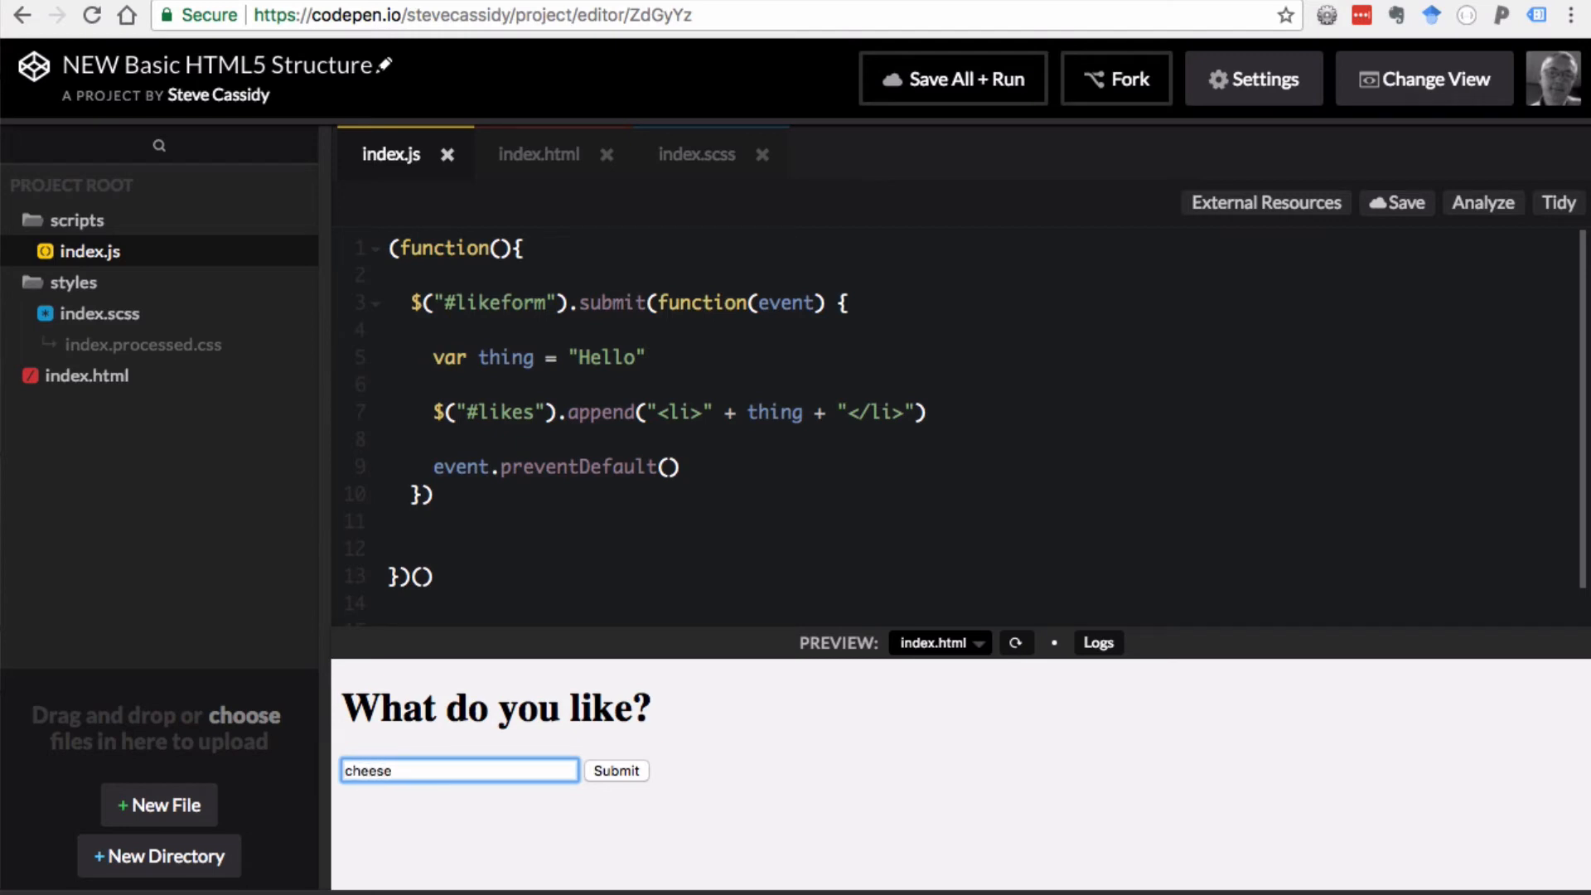
{"action": "left_click", "coordinate": [616, 771]}
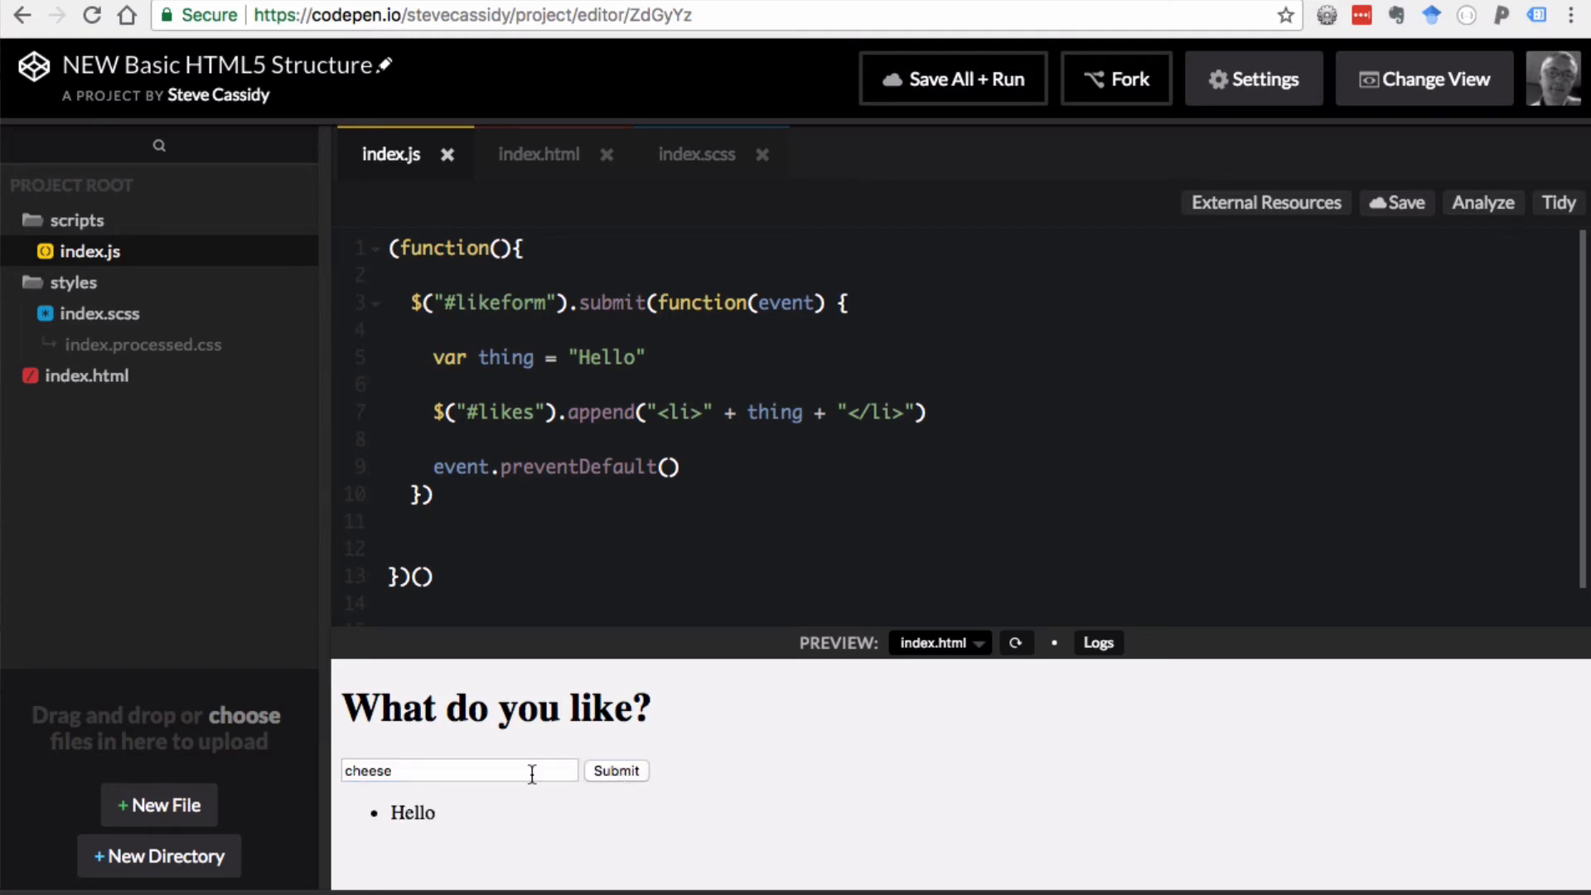
{"action": "left_click", "coordinate": [616, 771]}
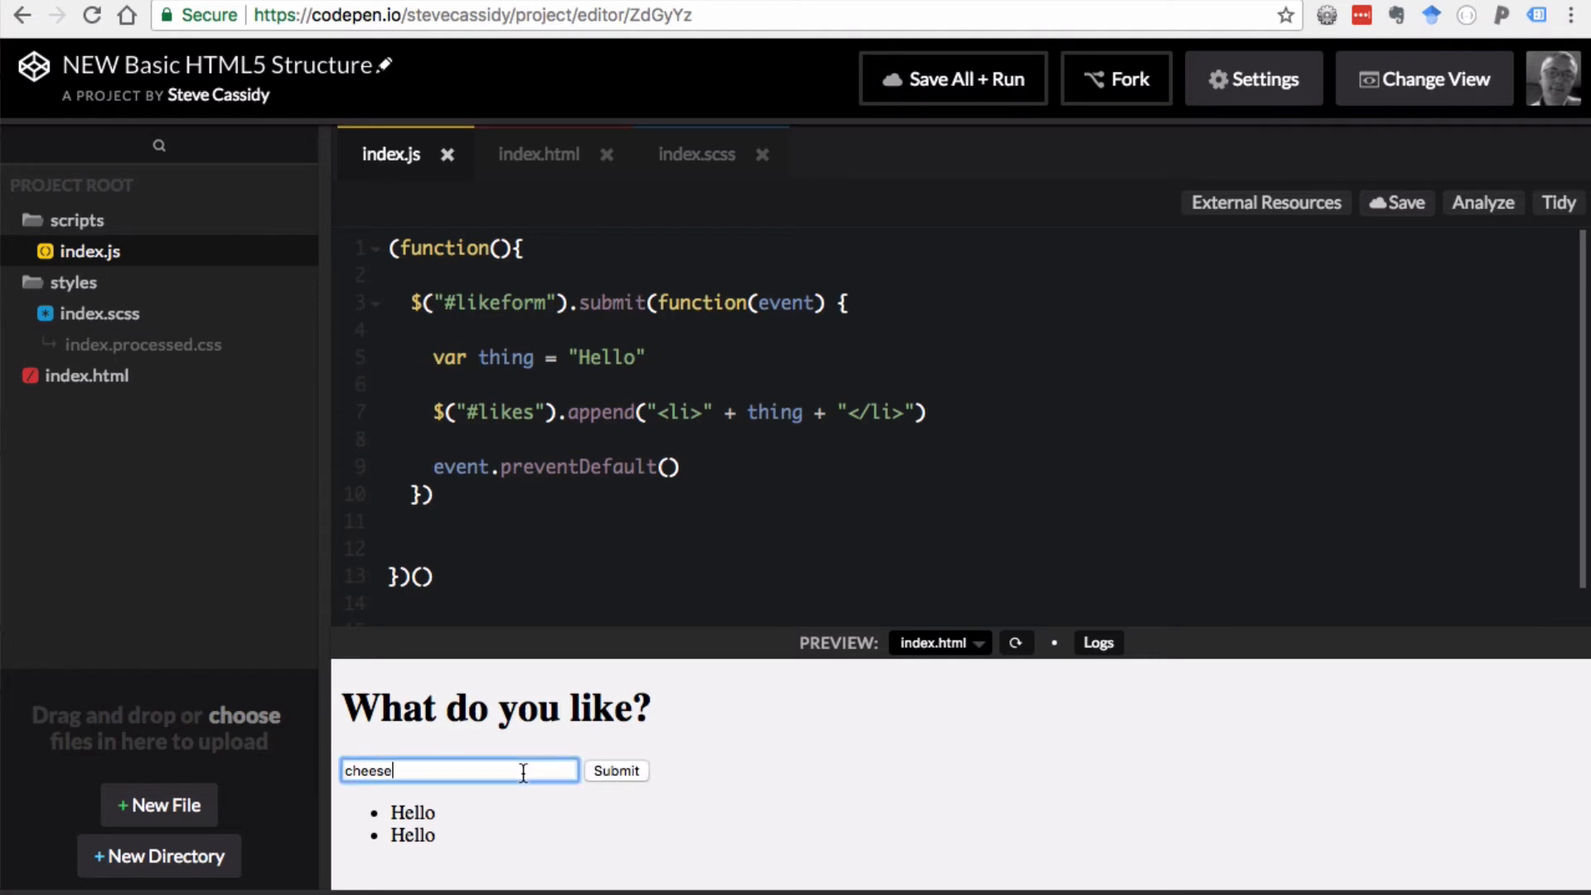
{"action": "type", "text": "chips"}
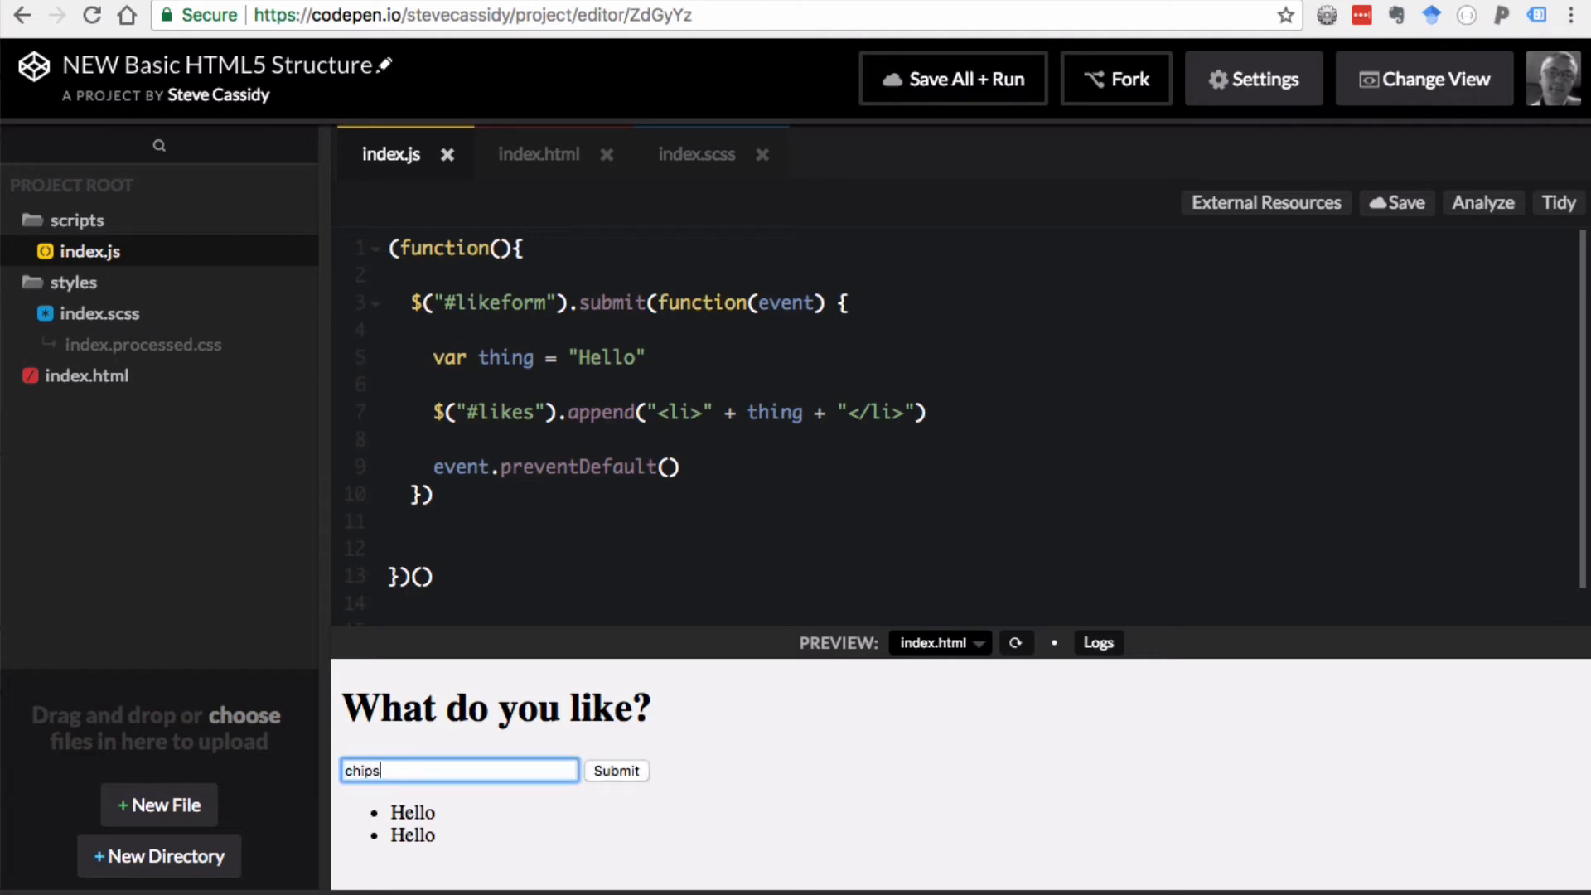
{"action": "left_click", "coordinate": [616, 770]}
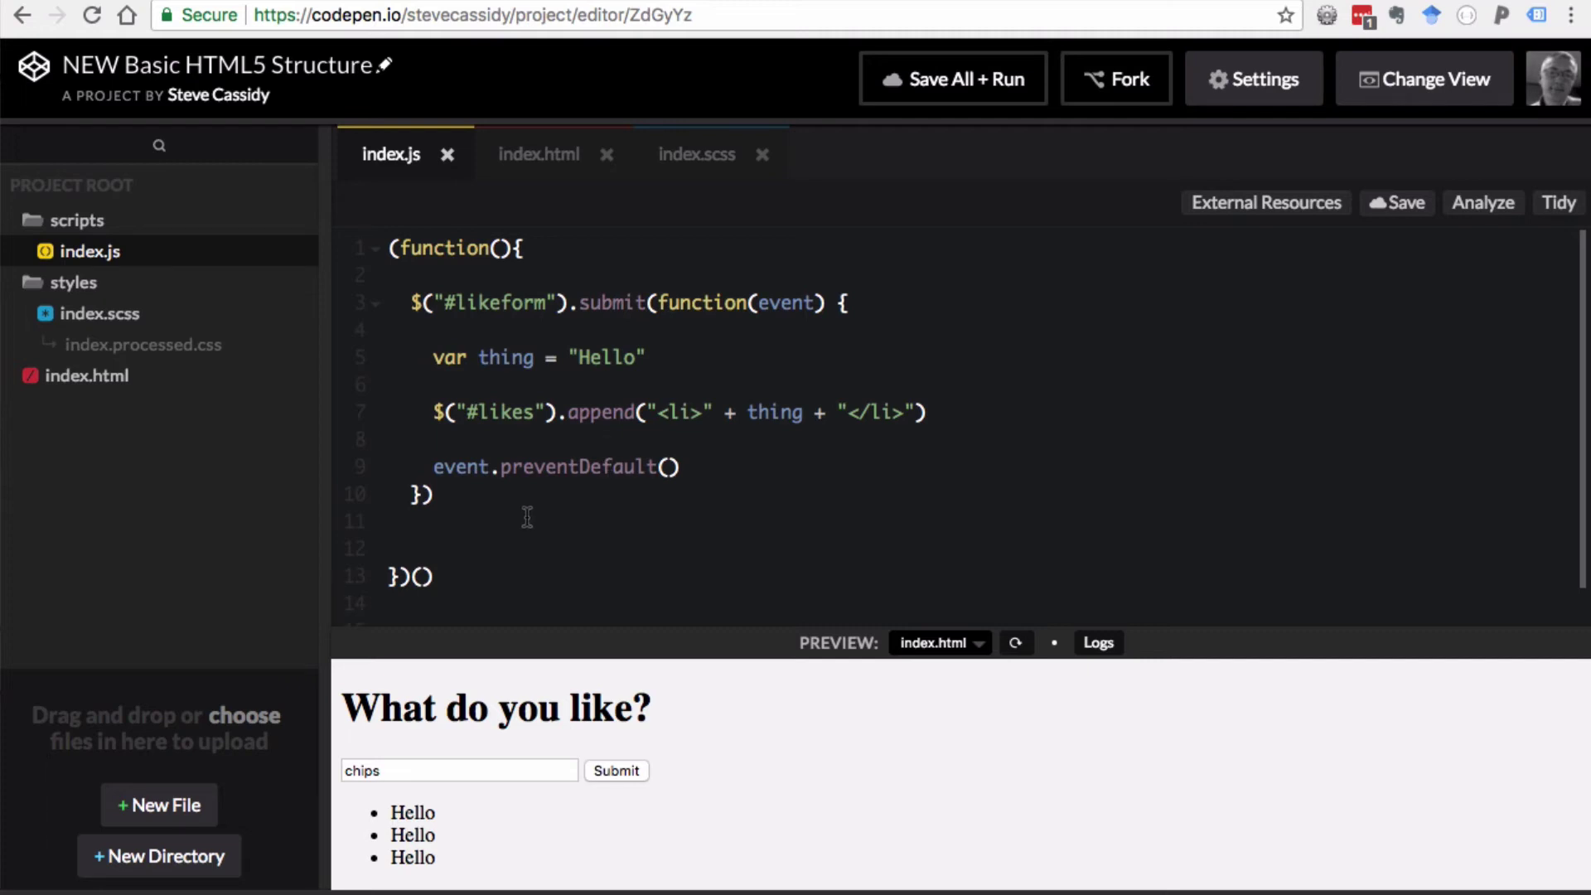
{"action": "mouse_move", "coordinate": [509, 330]}
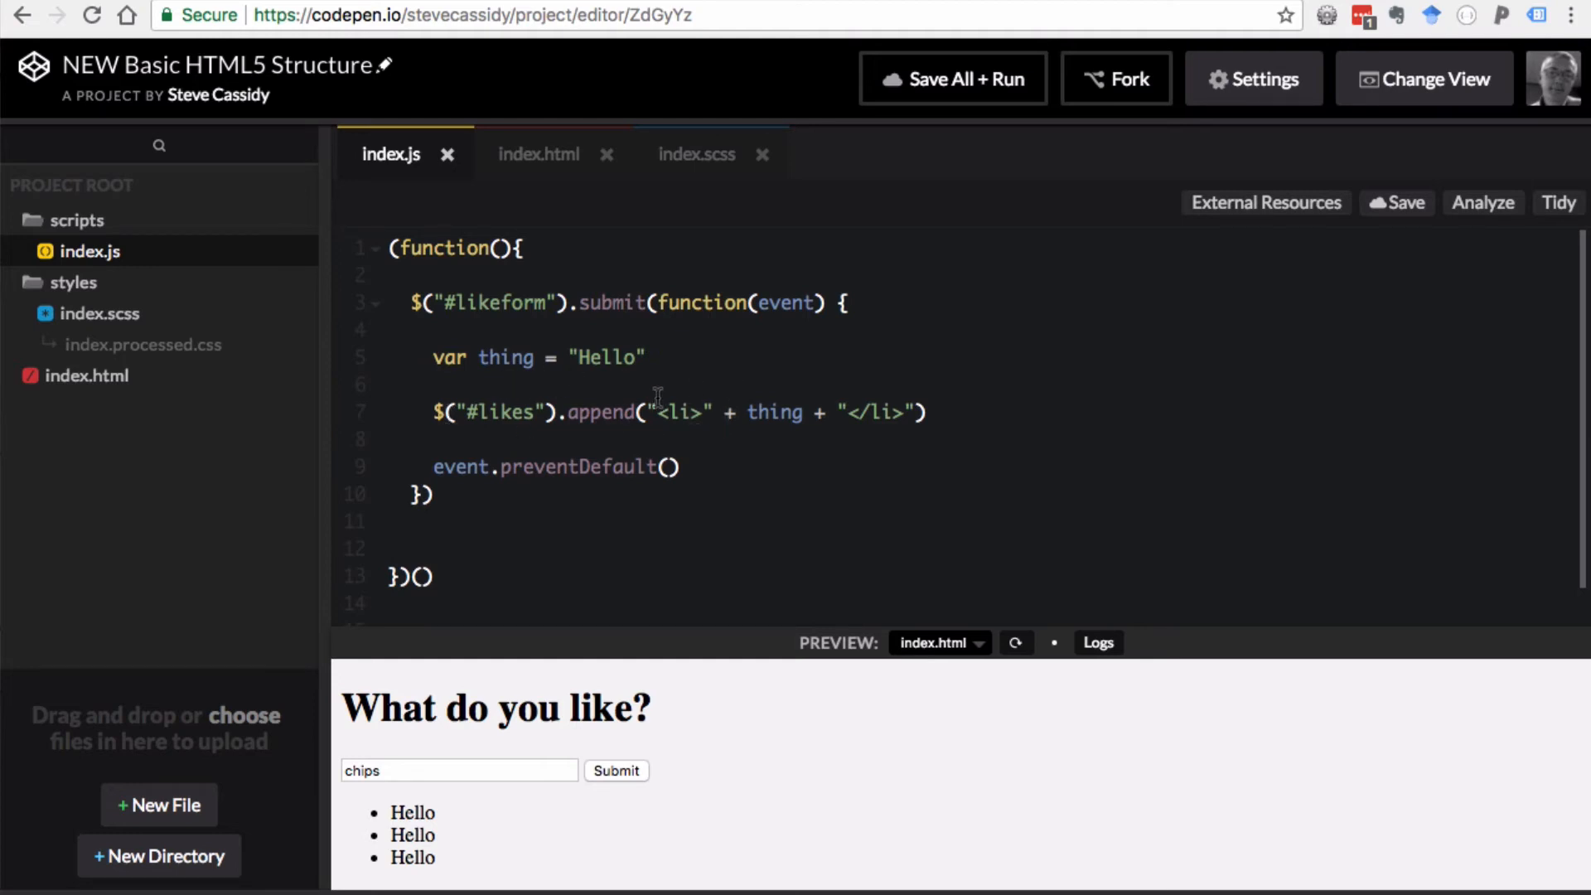
{"action": "mouse_move", "coordinate": [628, 442]}
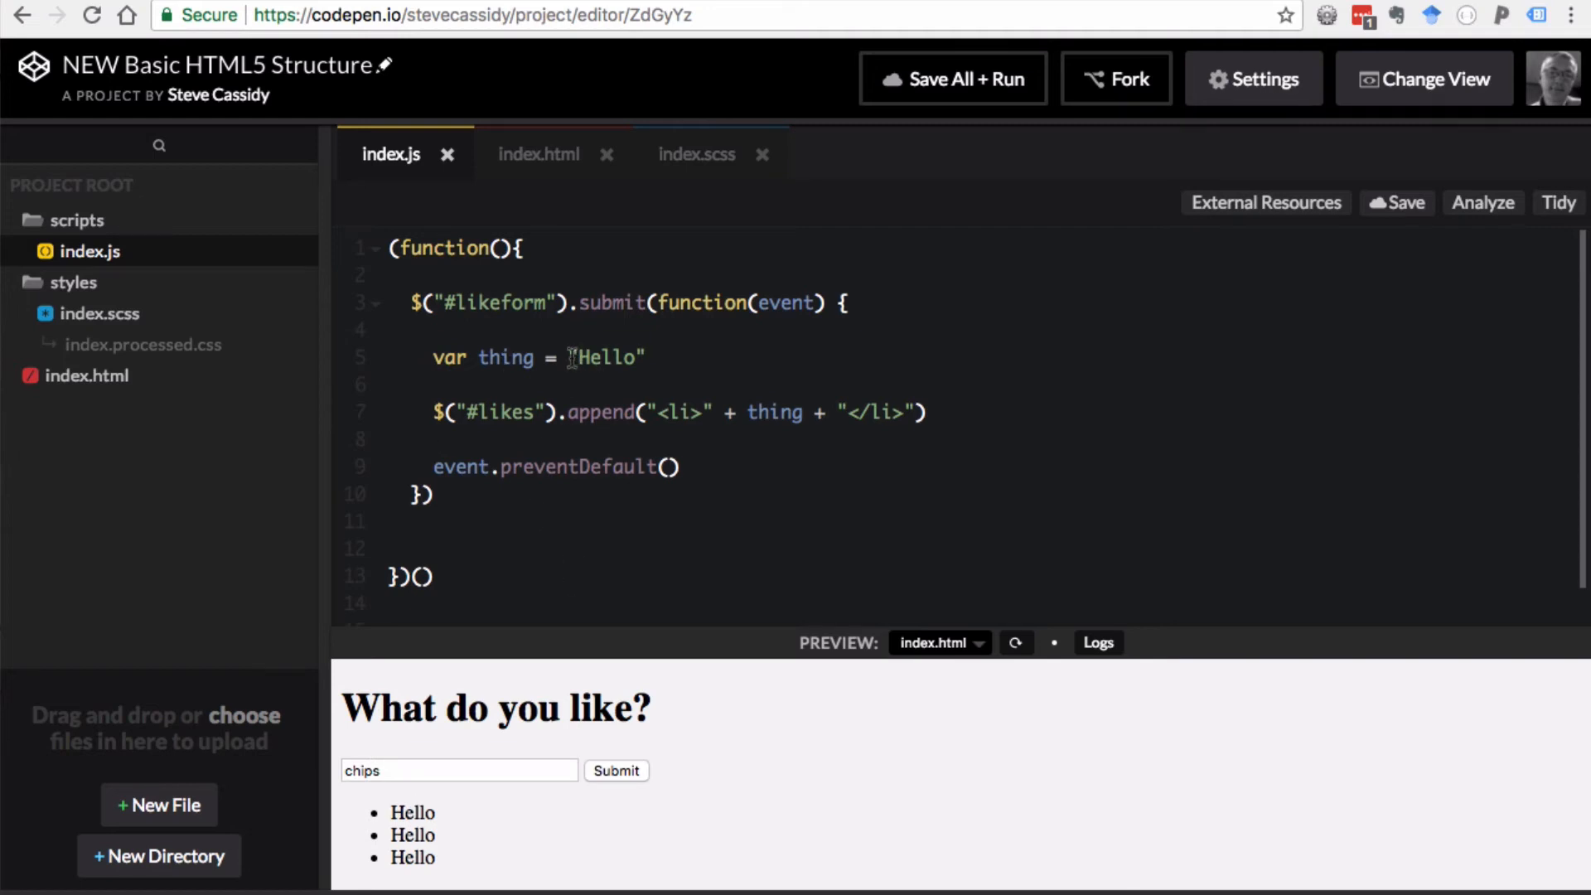
{"action": "left_click", "coordinate": [539, 154]}
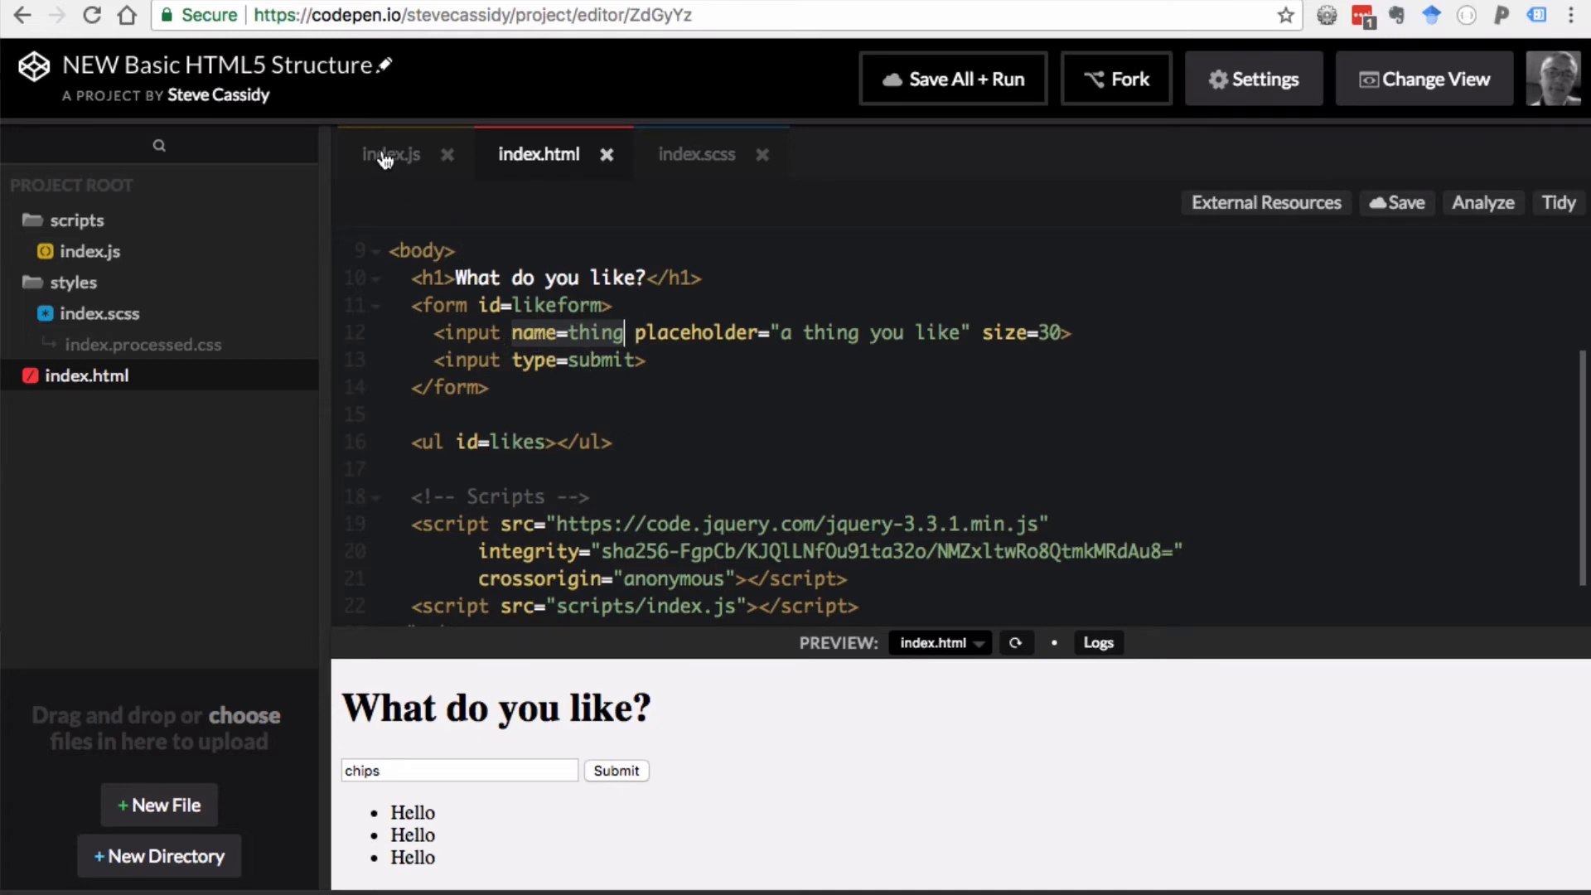
- In index.js, delete the hard-coded Hello assignment, leaving var thing
{"action": "left_click", "coordinate": [390, 155]}
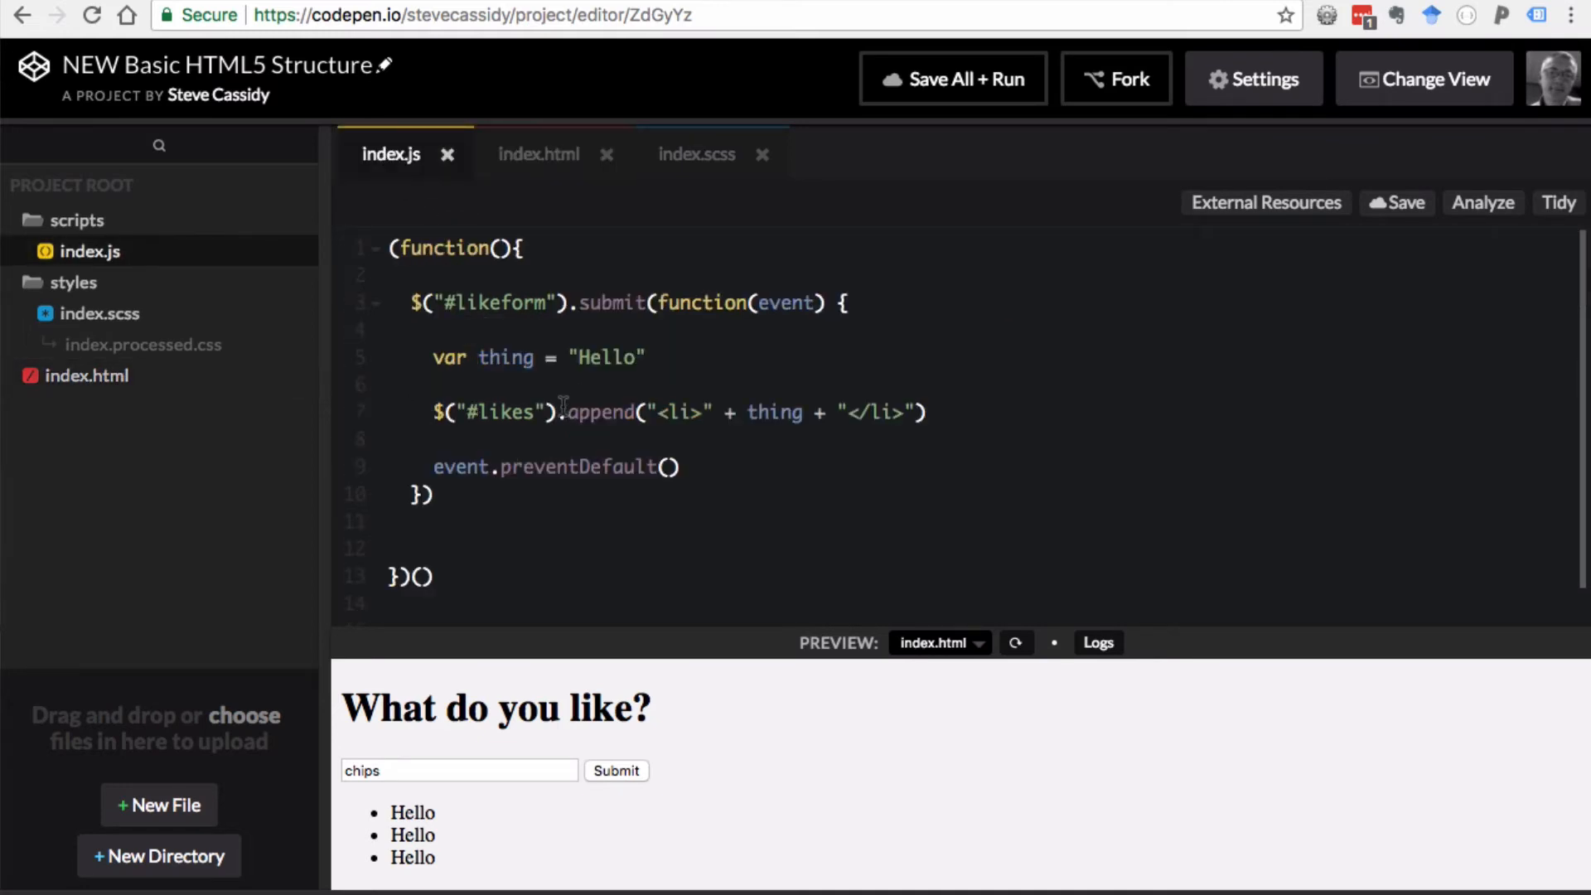
{"action": "left_click", "coordinate": [545, 357]}
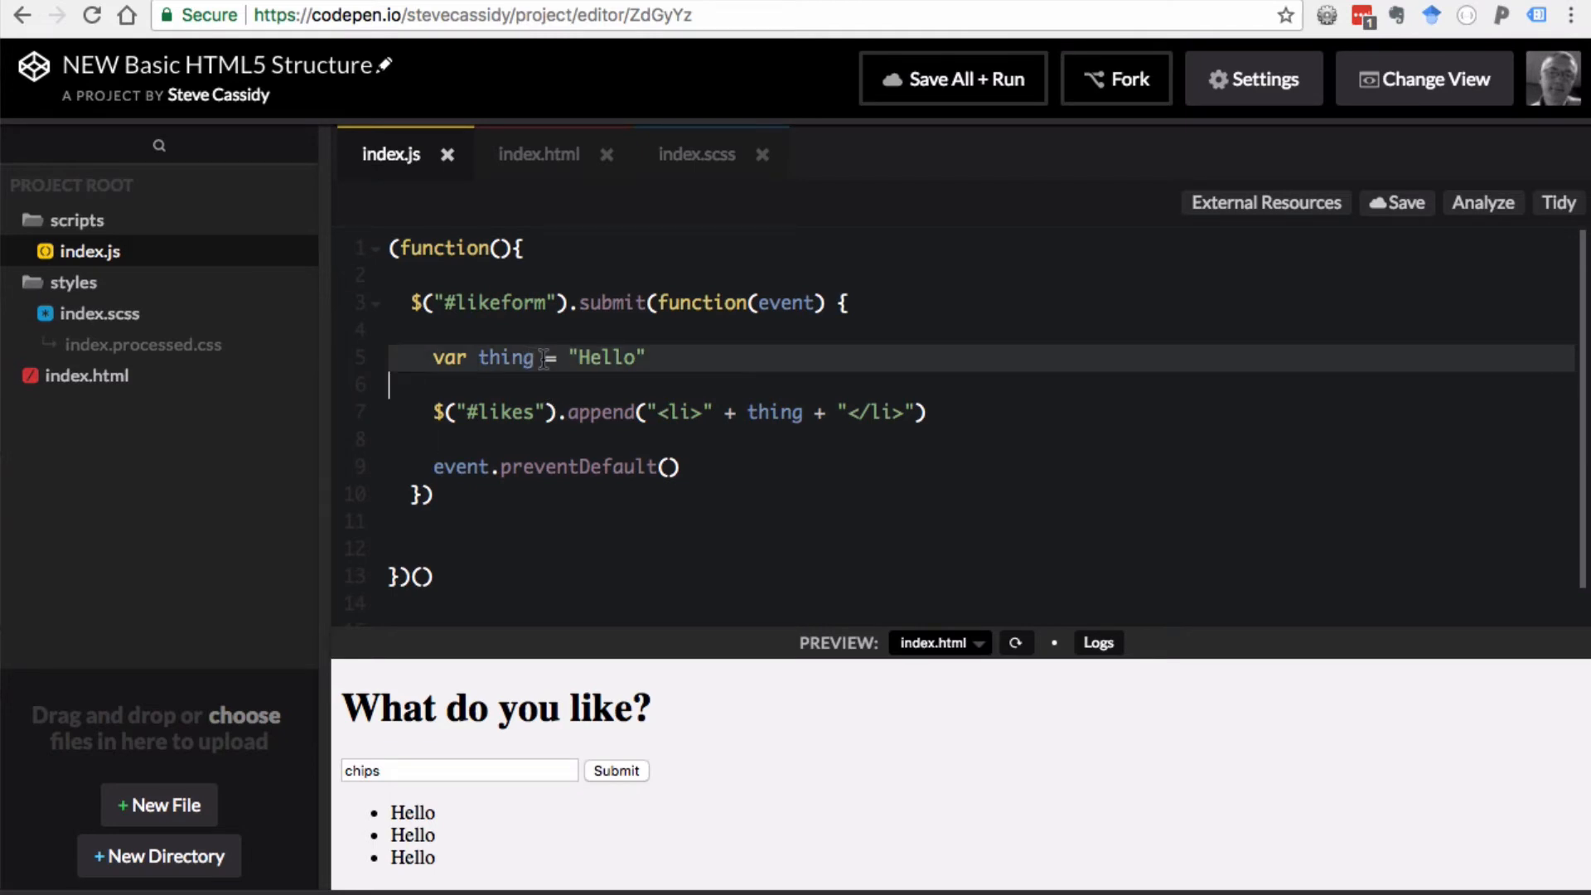
{"action": "key", "text": "Delete"}
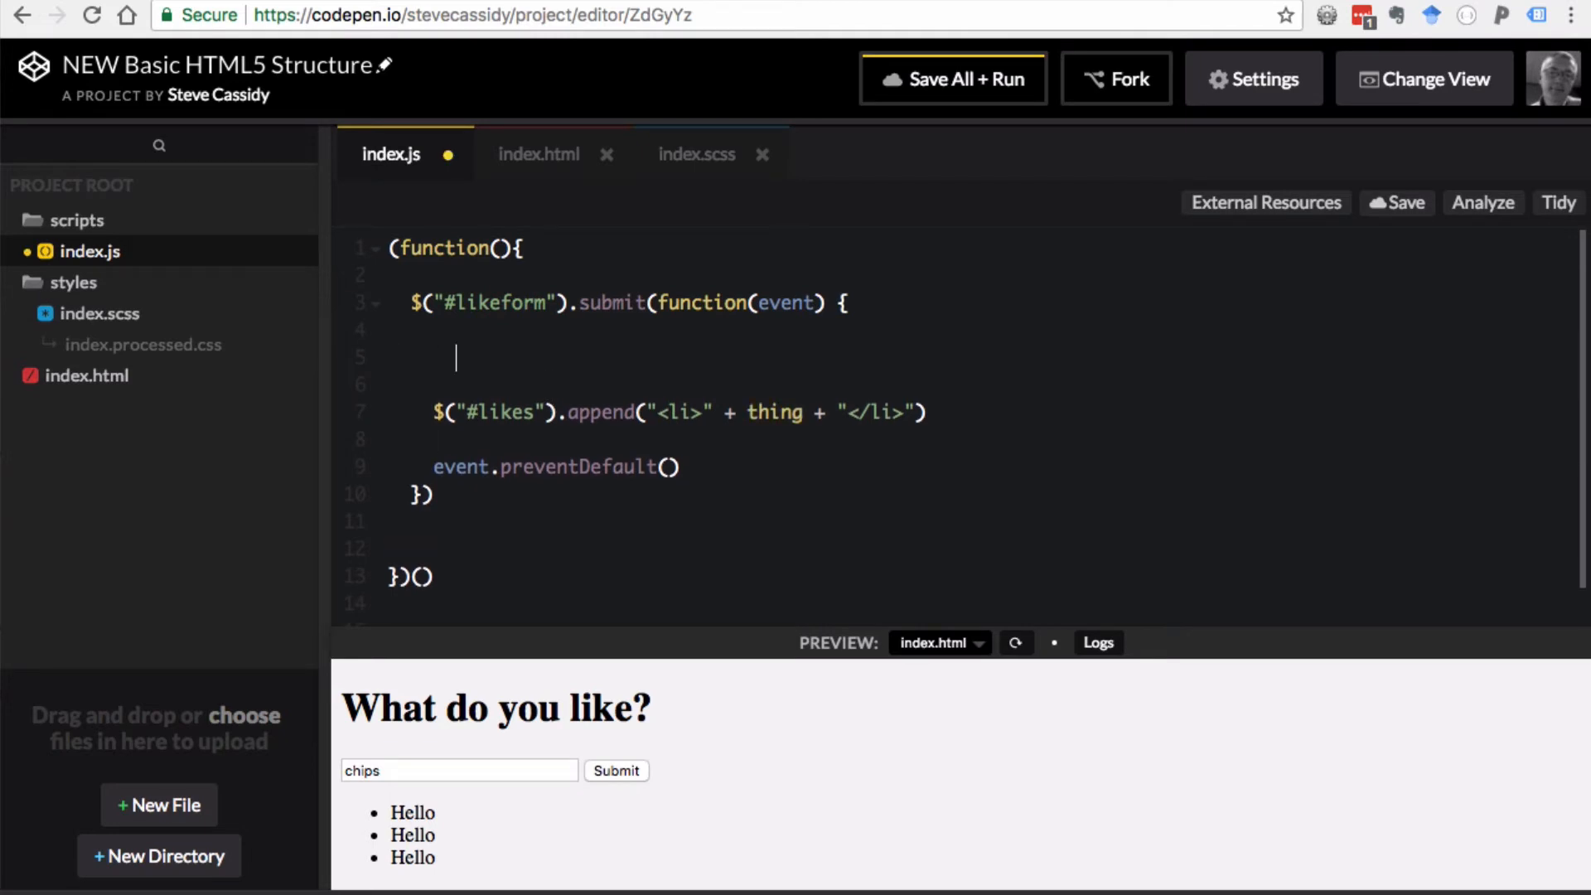
{"action": "type", "text": "v"}
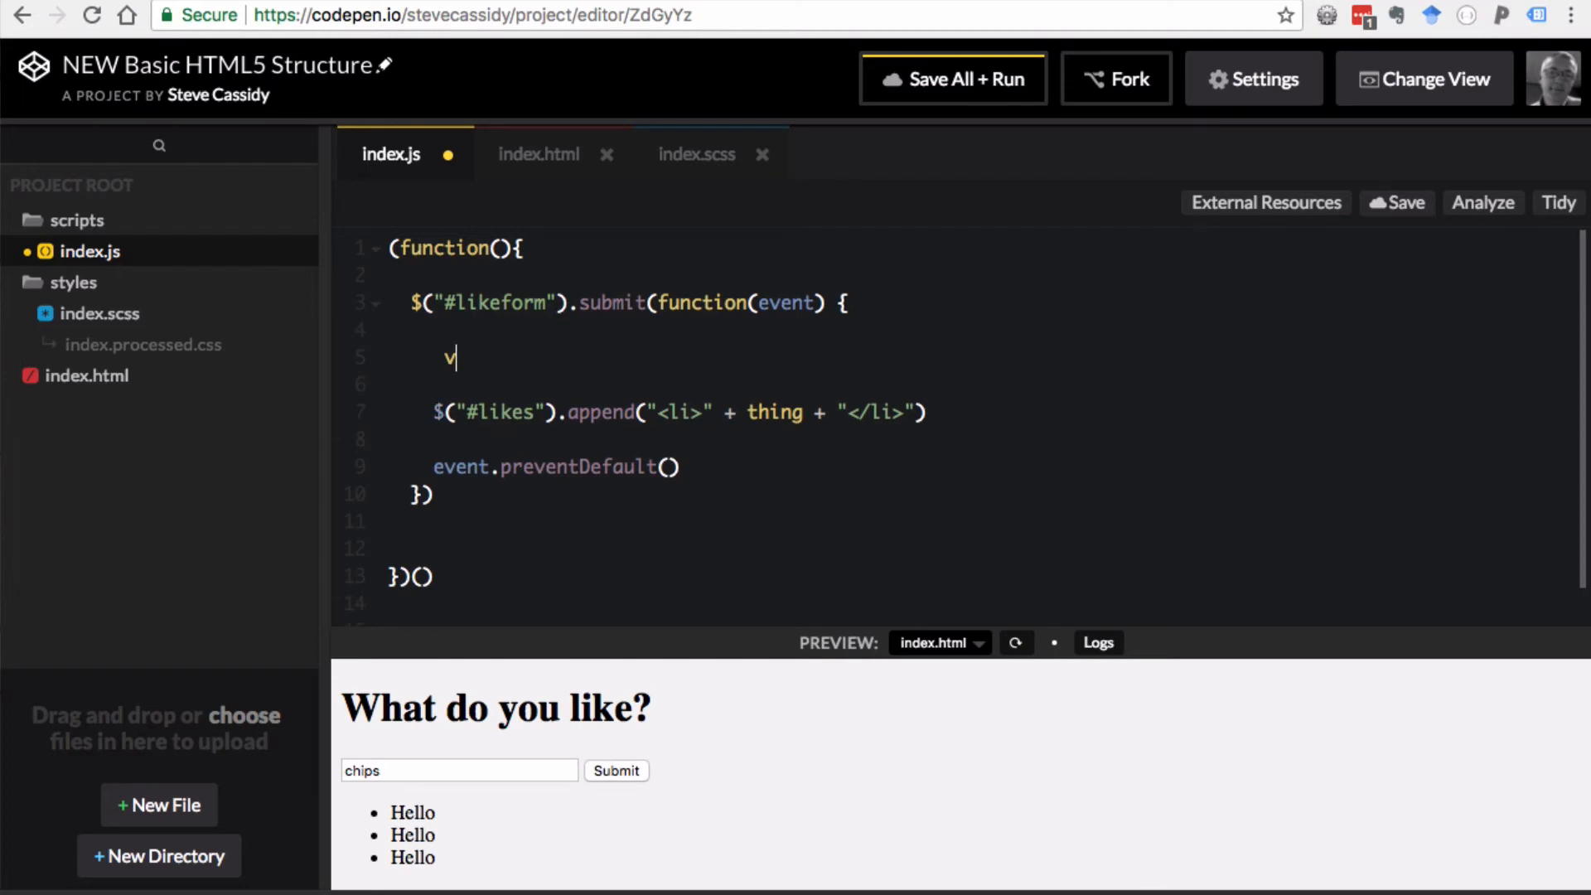
{"action": "type", "text": "ar thing ="}
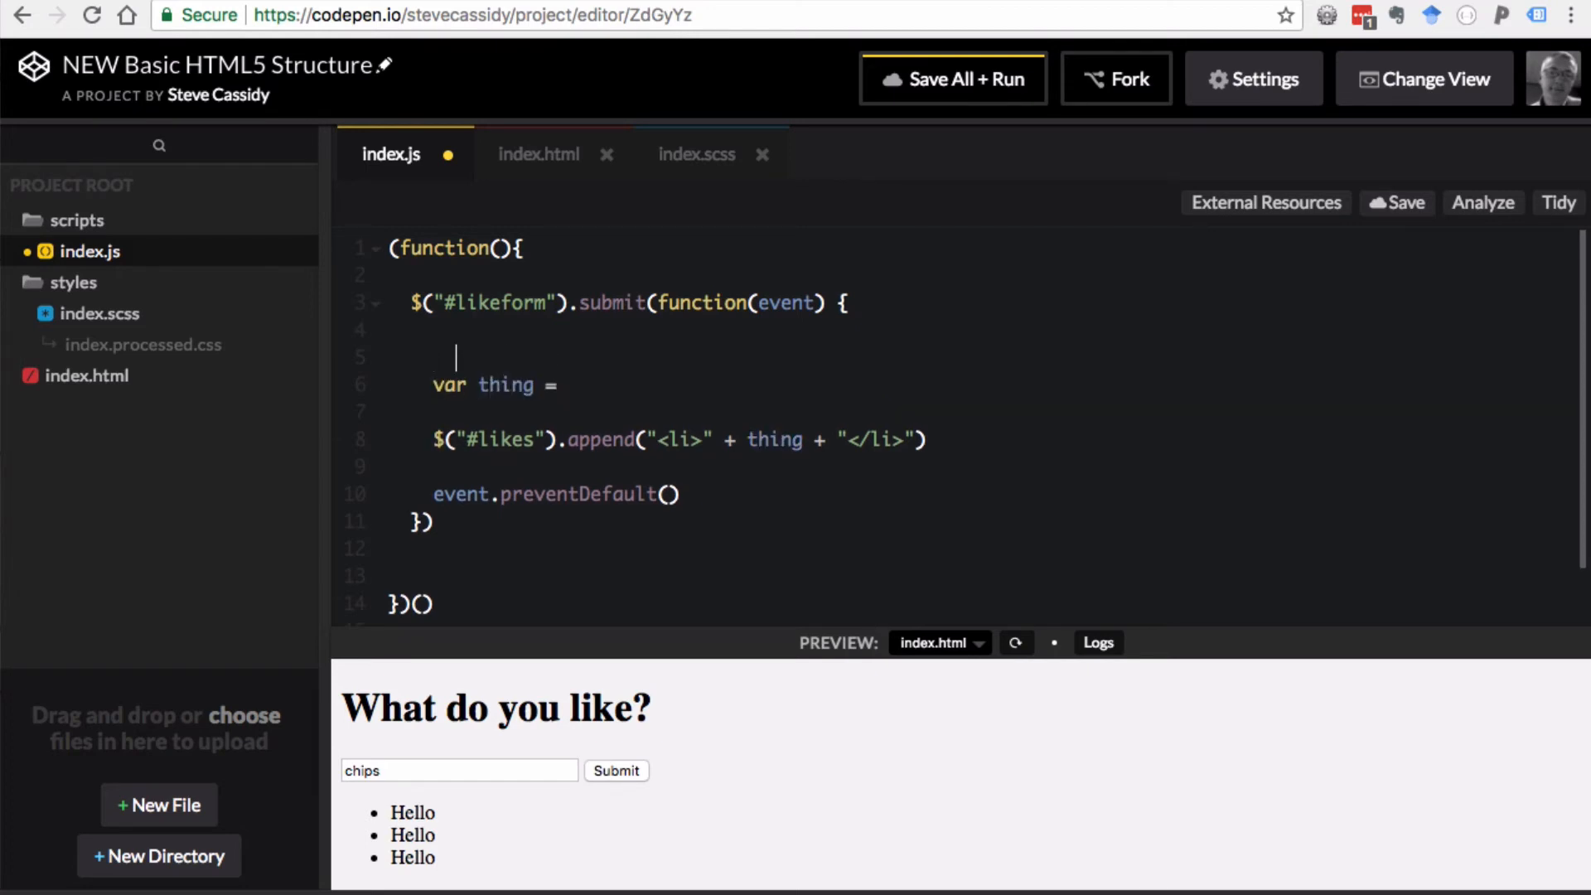
- Start a new var input line assigned from $(this)
{"action": "type", "text": "va"}
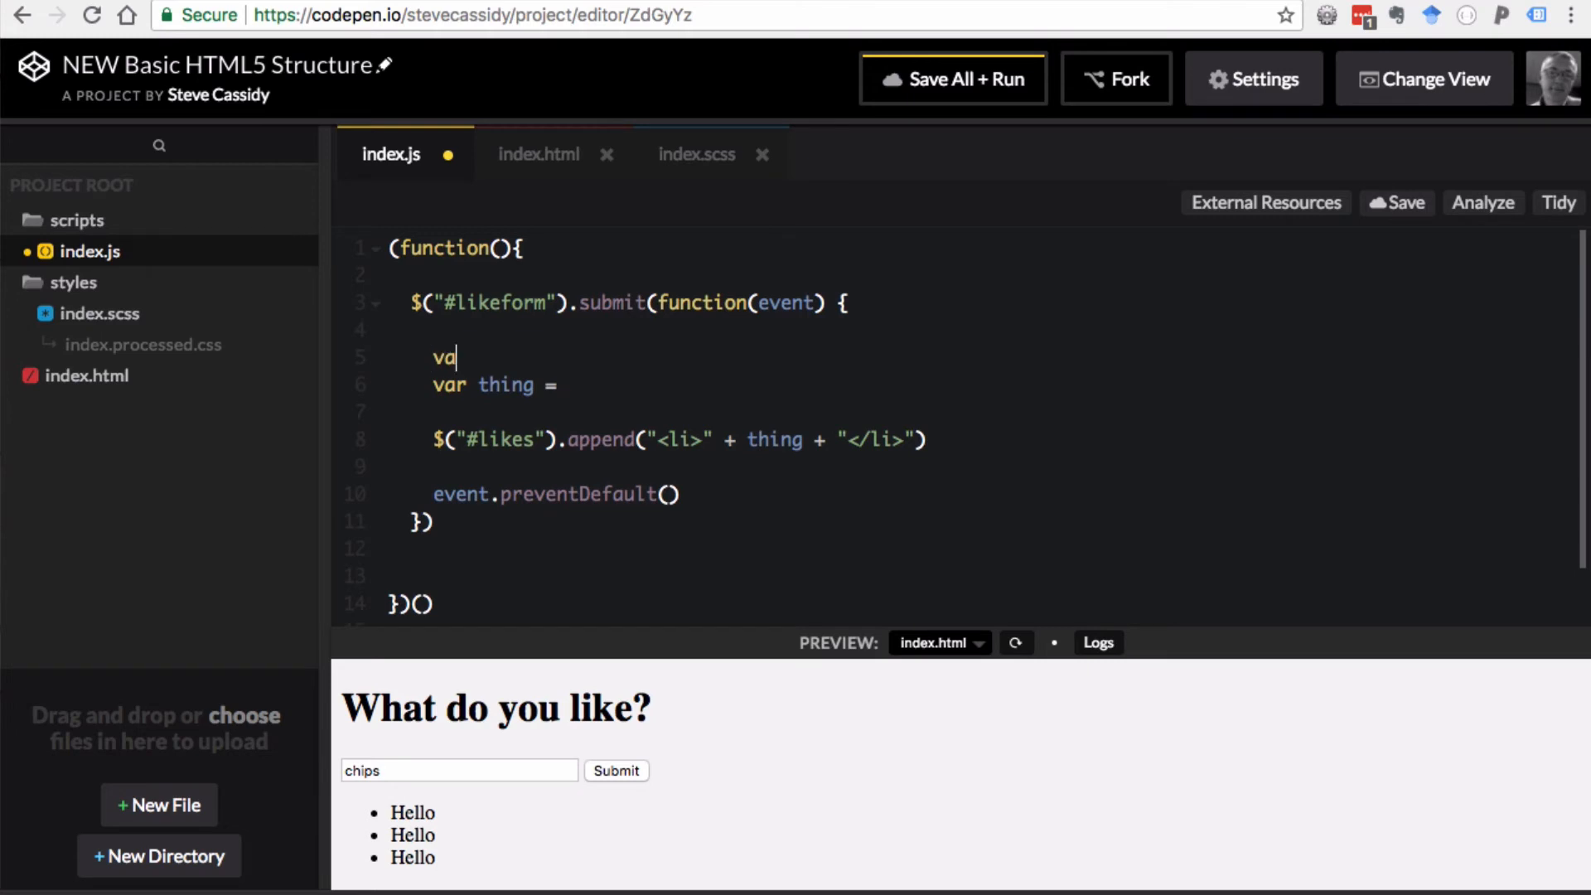
{"action": "type", "text": "r input = $("}
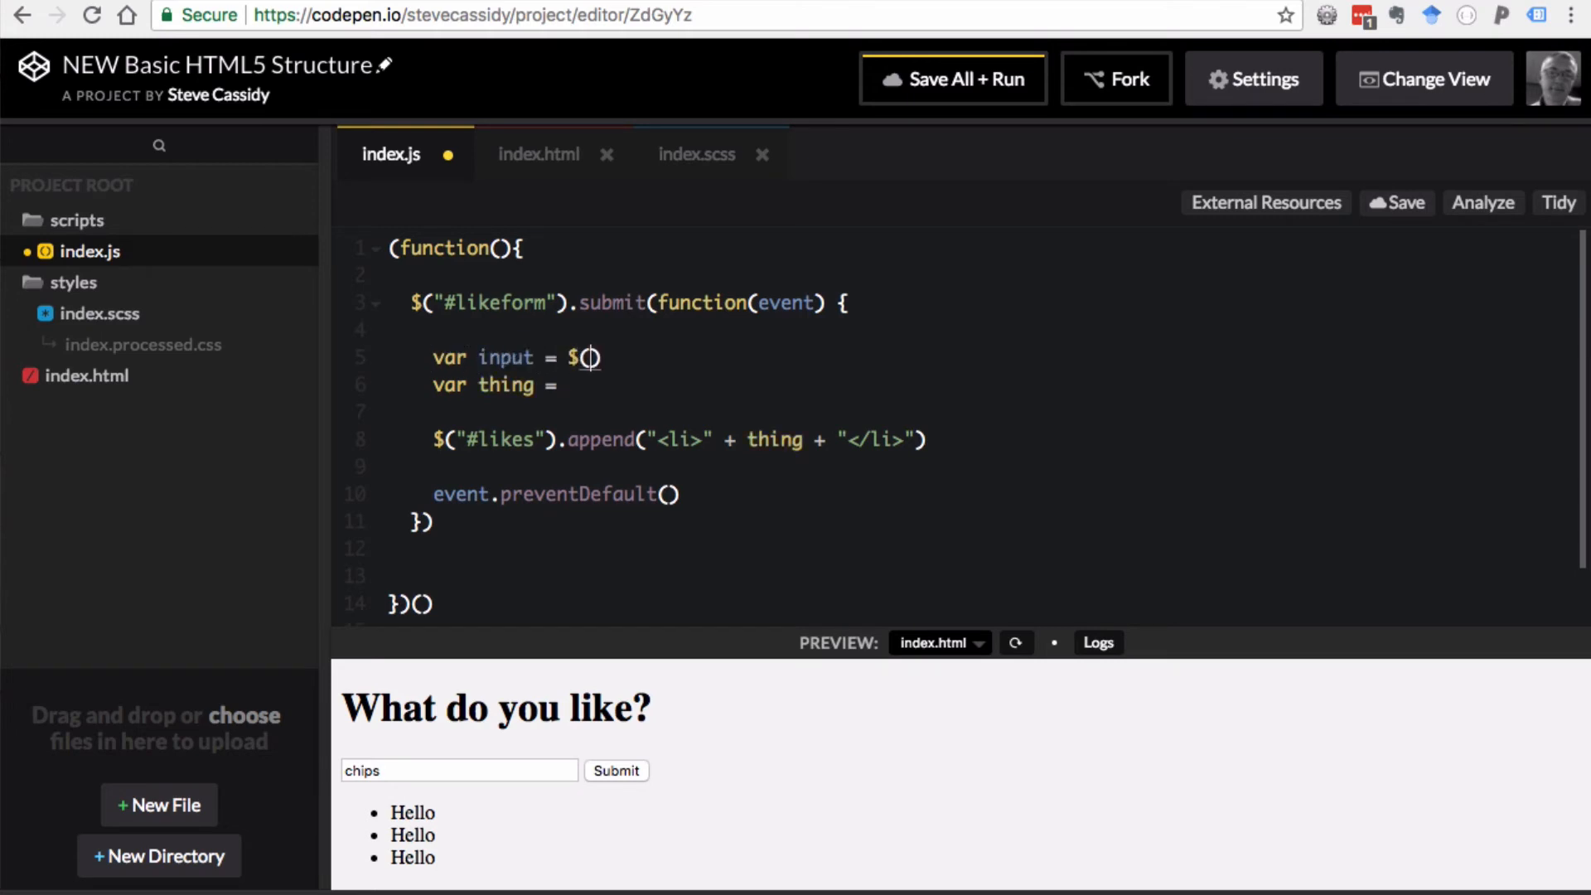
{"action": "type", "text": "\"\""}
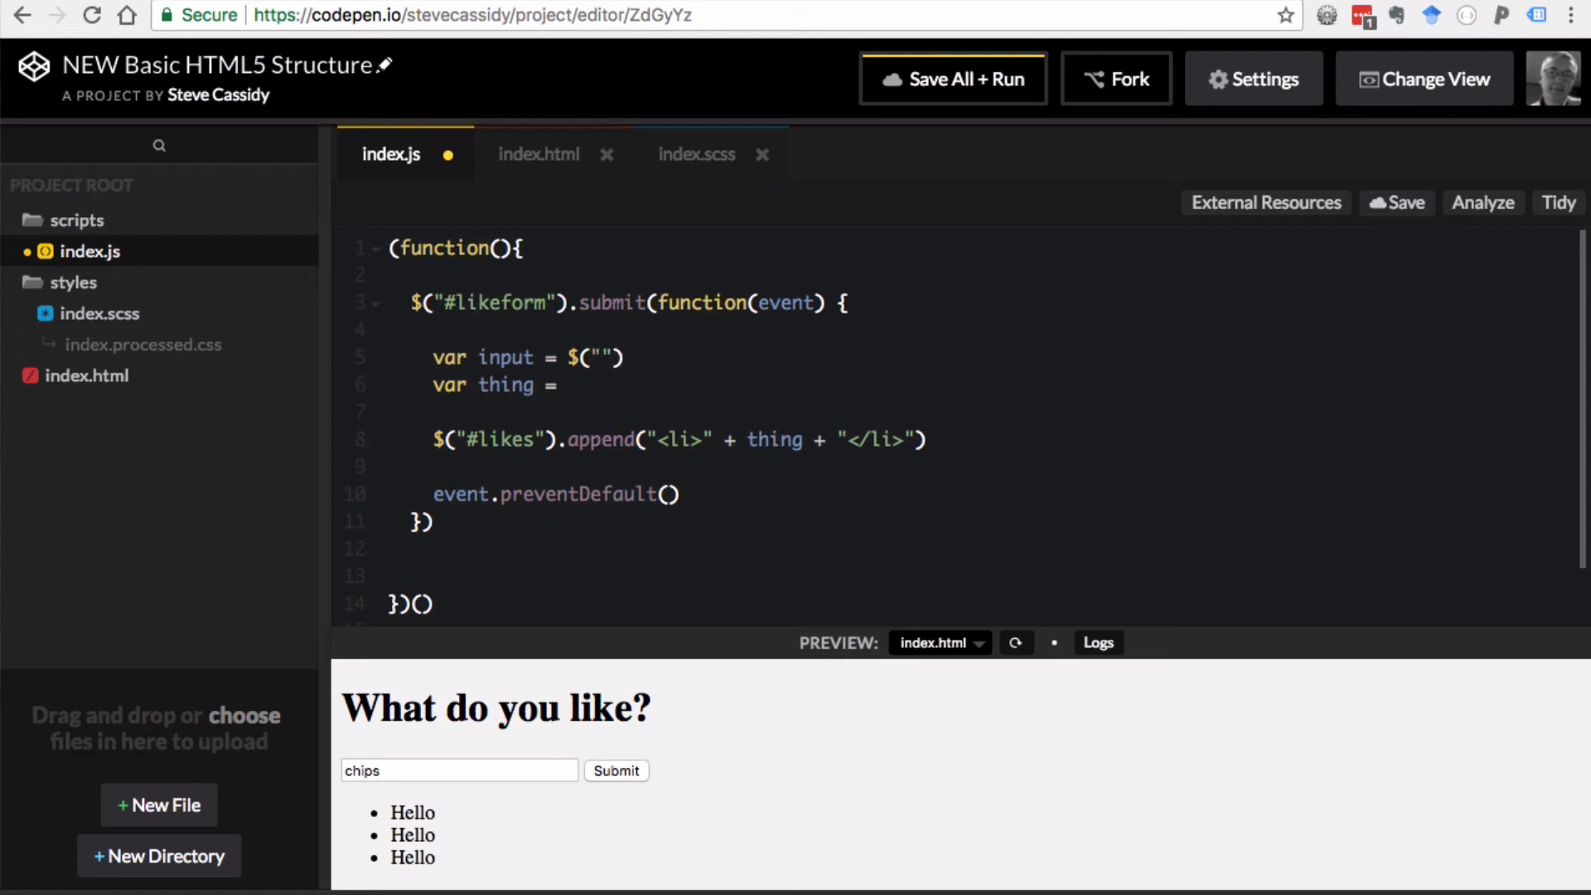
{"action": "type", "text": "#likefor"}
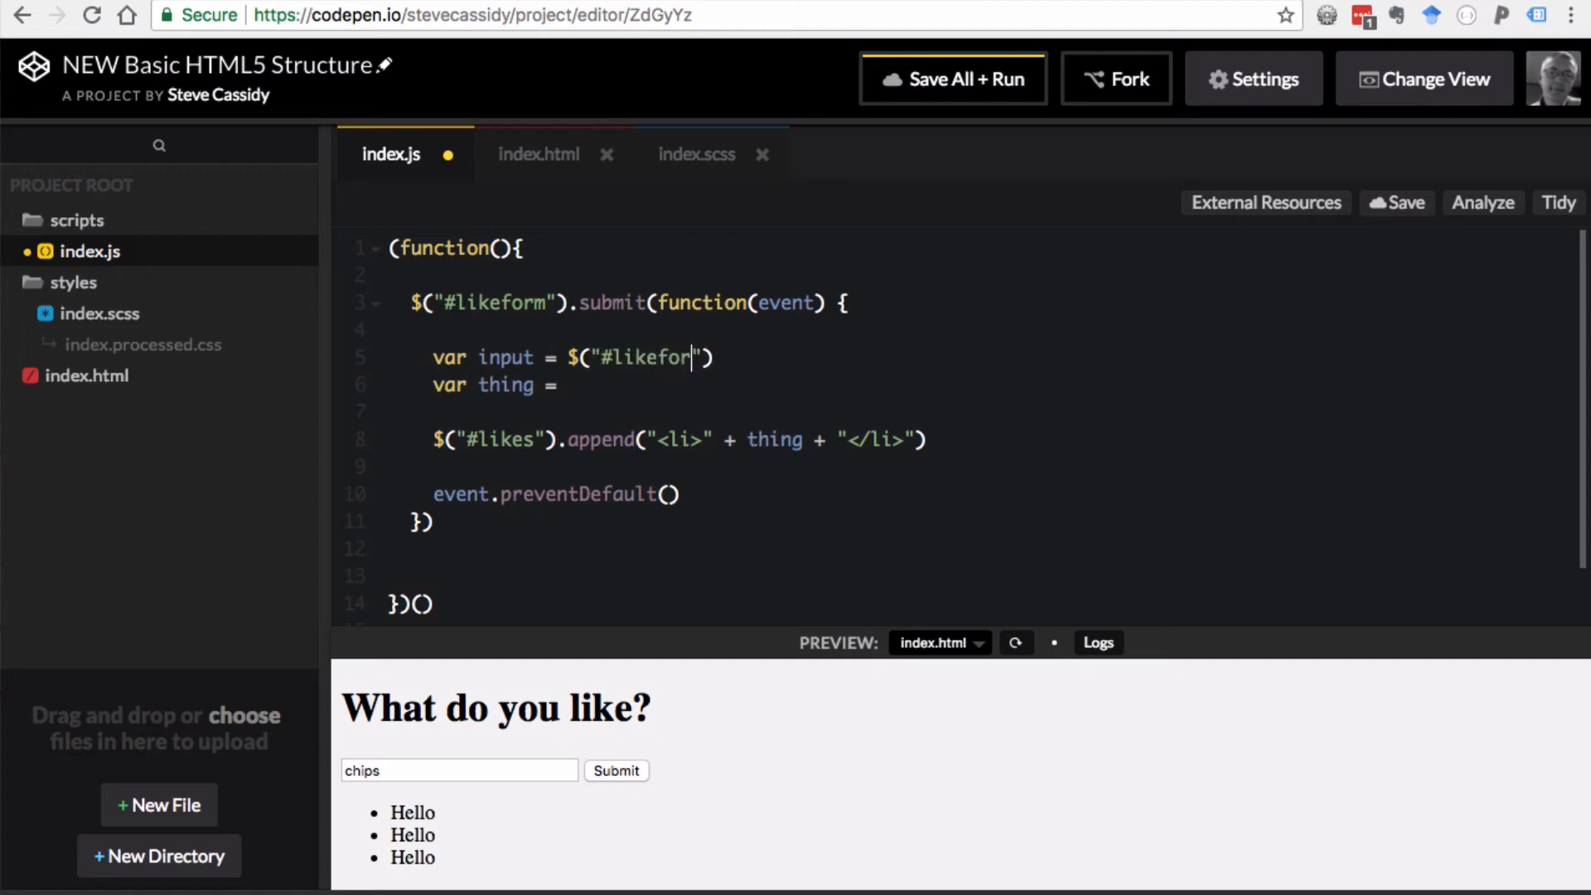
{"action": "type", "text": "m"}
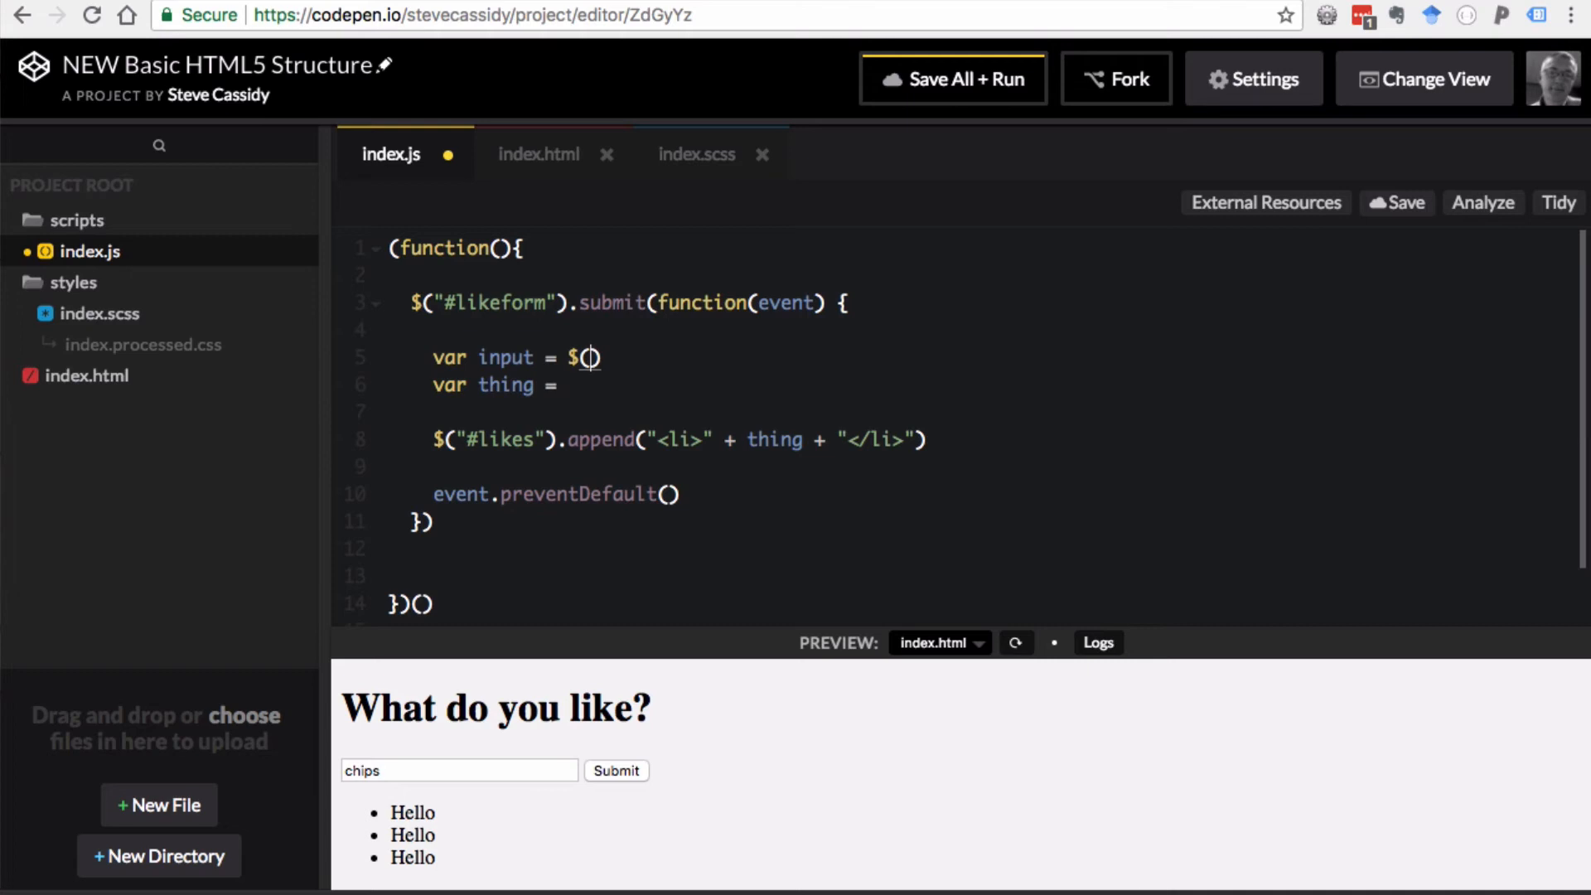
{"action": "type", "text": "this"}
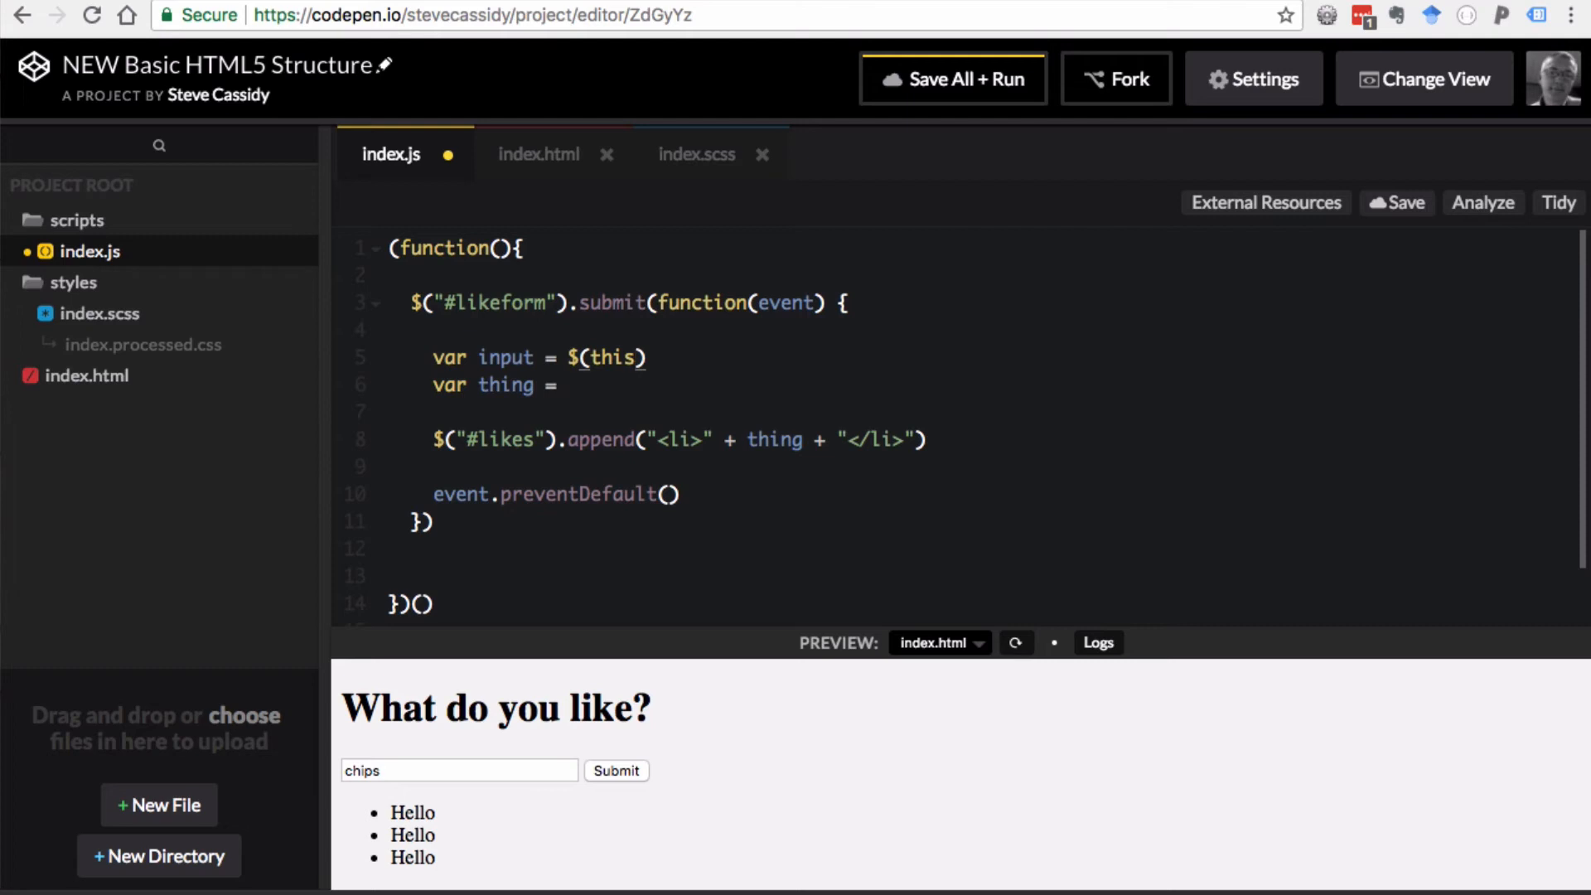
- Extend the input line with .children("input[name='']")
{"action": "left_click", "coordinate": [645, 357]}
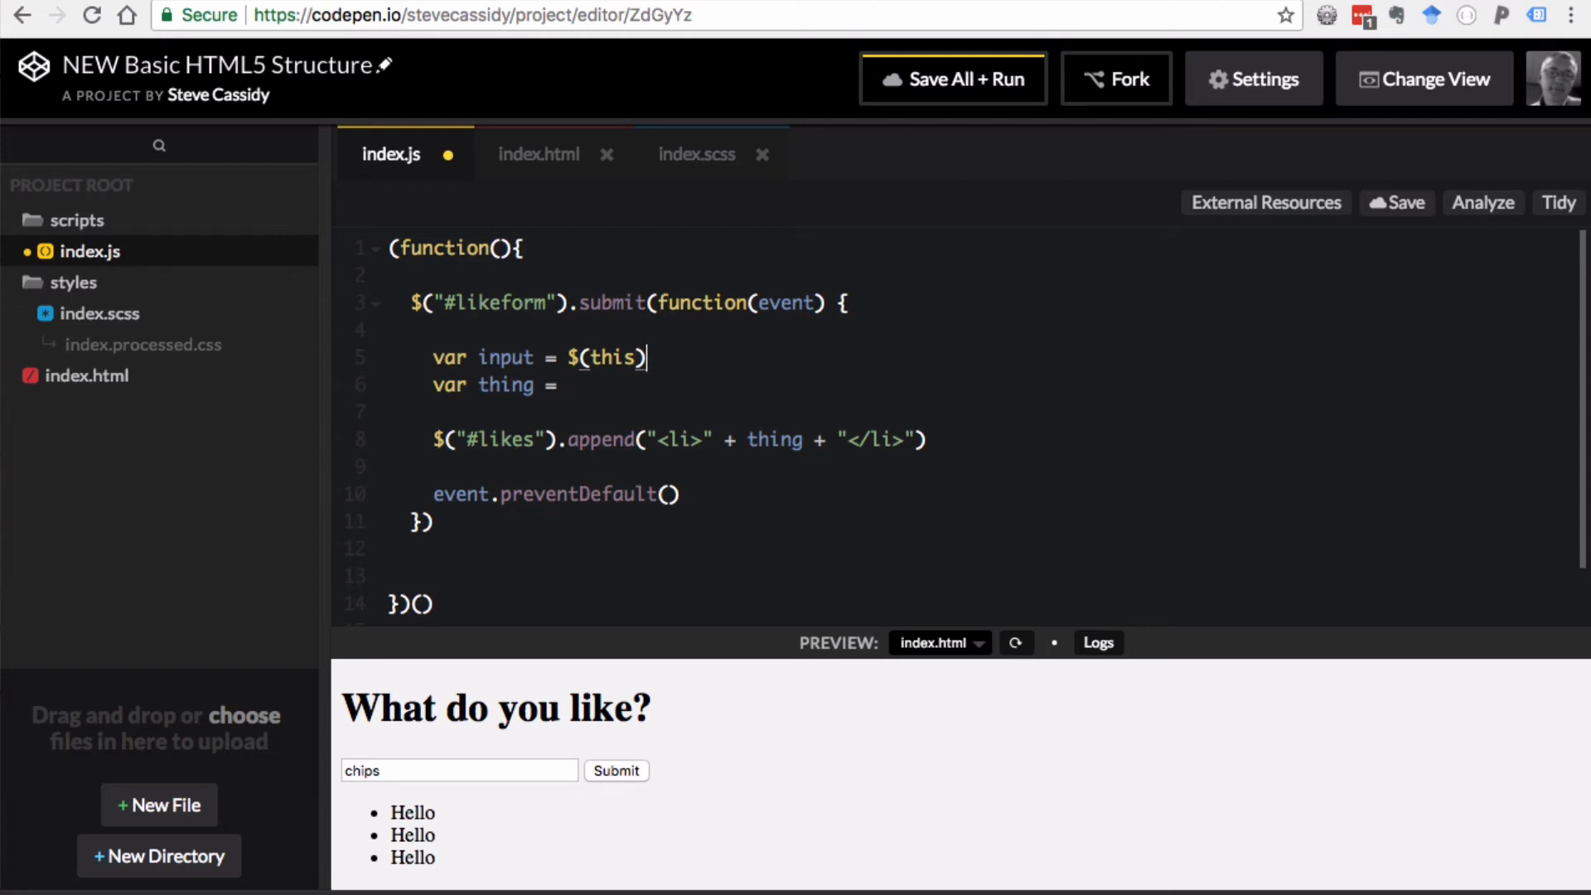
{"action": "type", "text": "."}
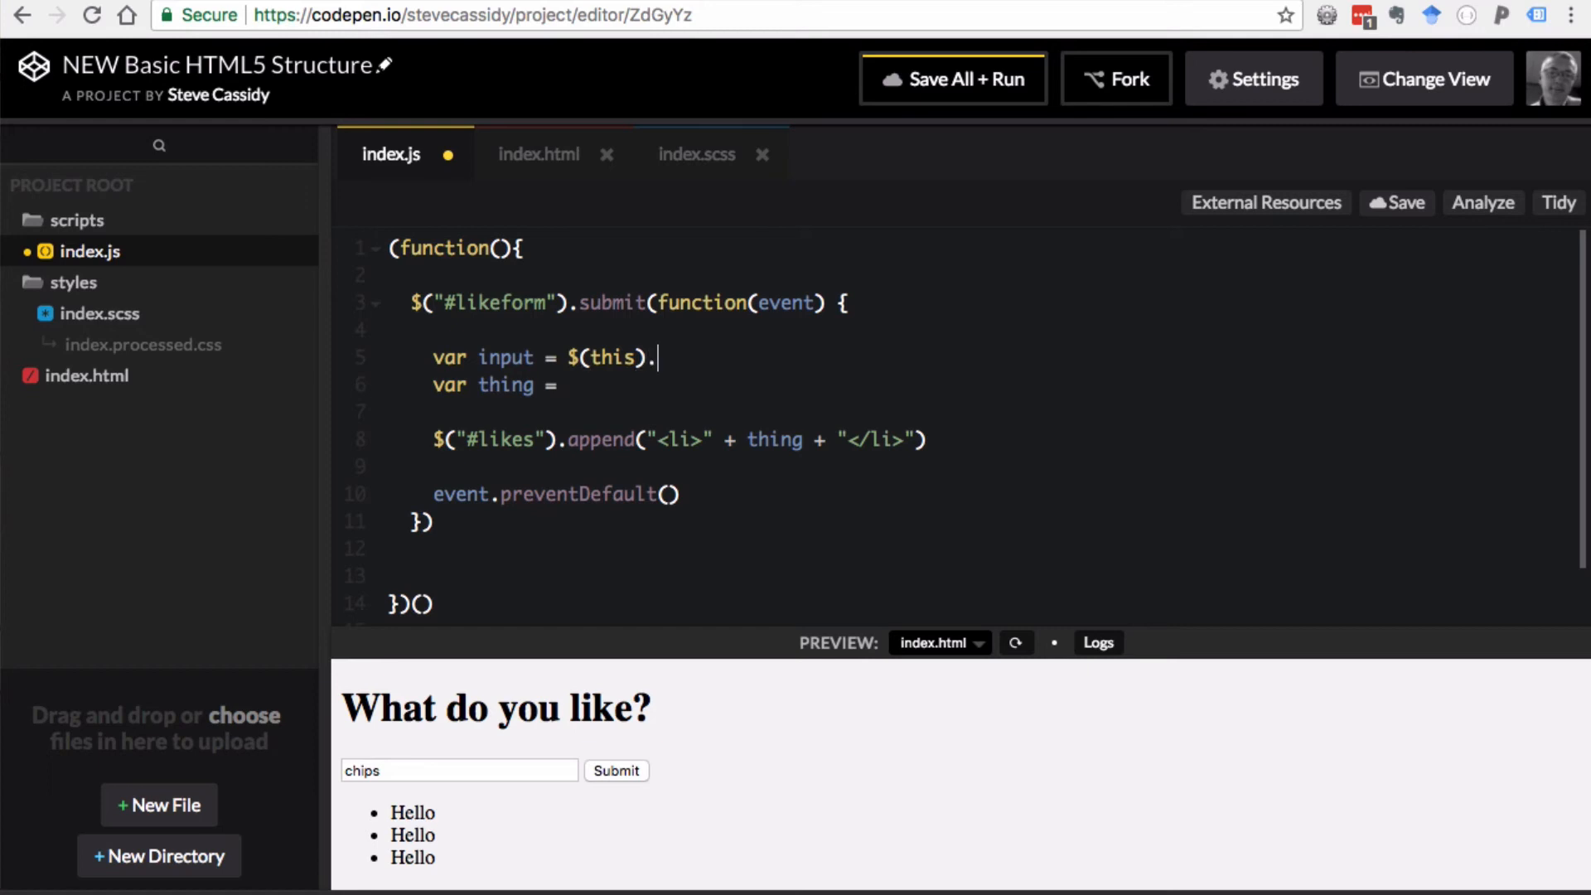
{"action": "type", "text": "children()"}
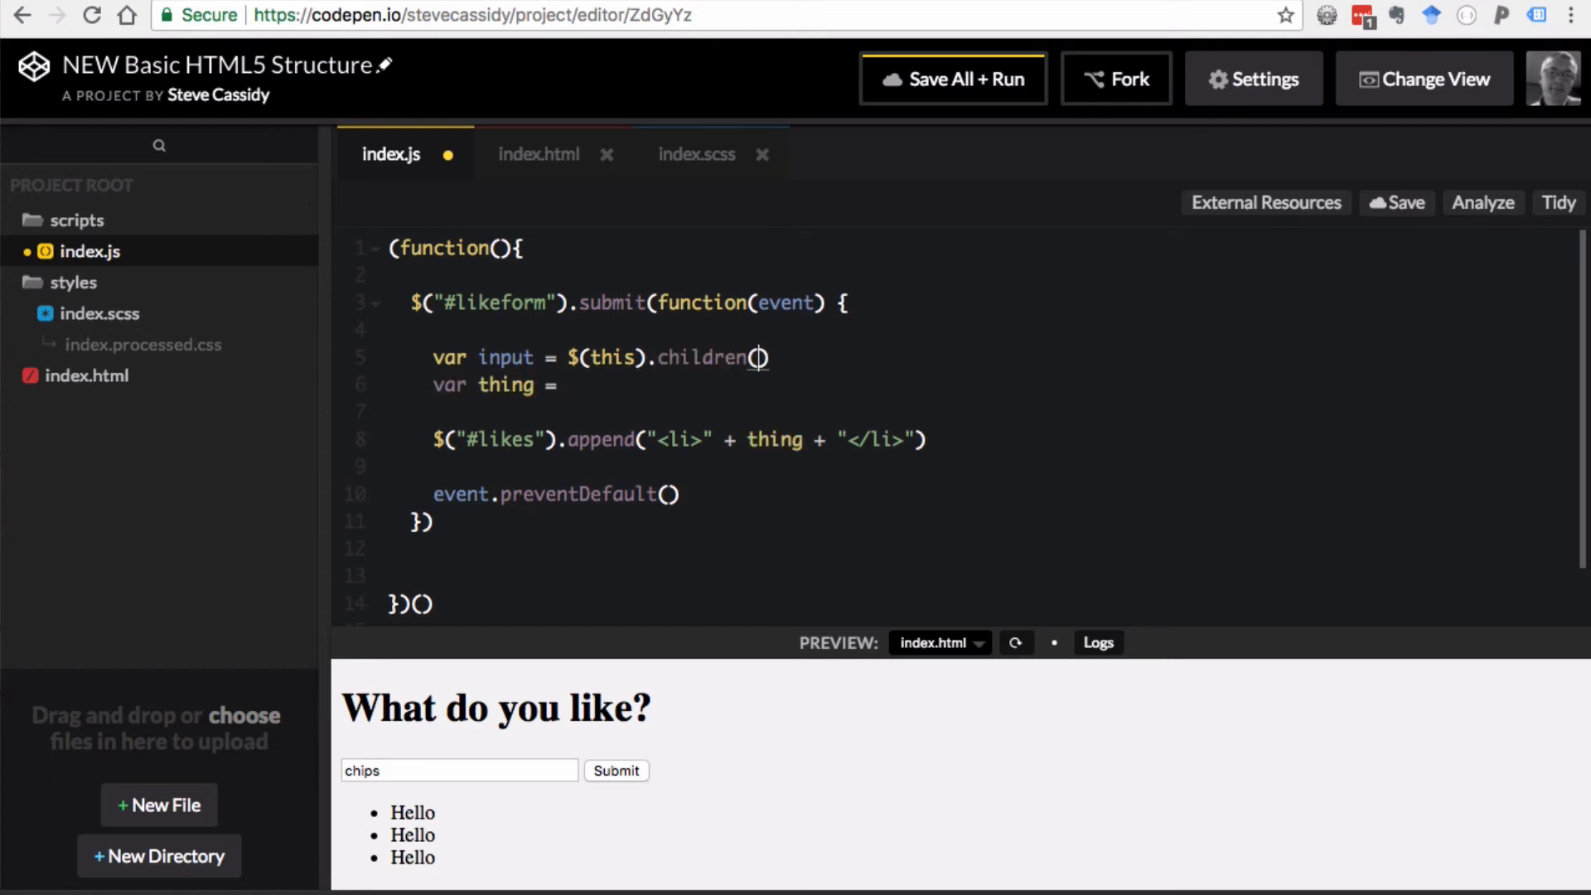
{"action": "type", "text": "\"\""}
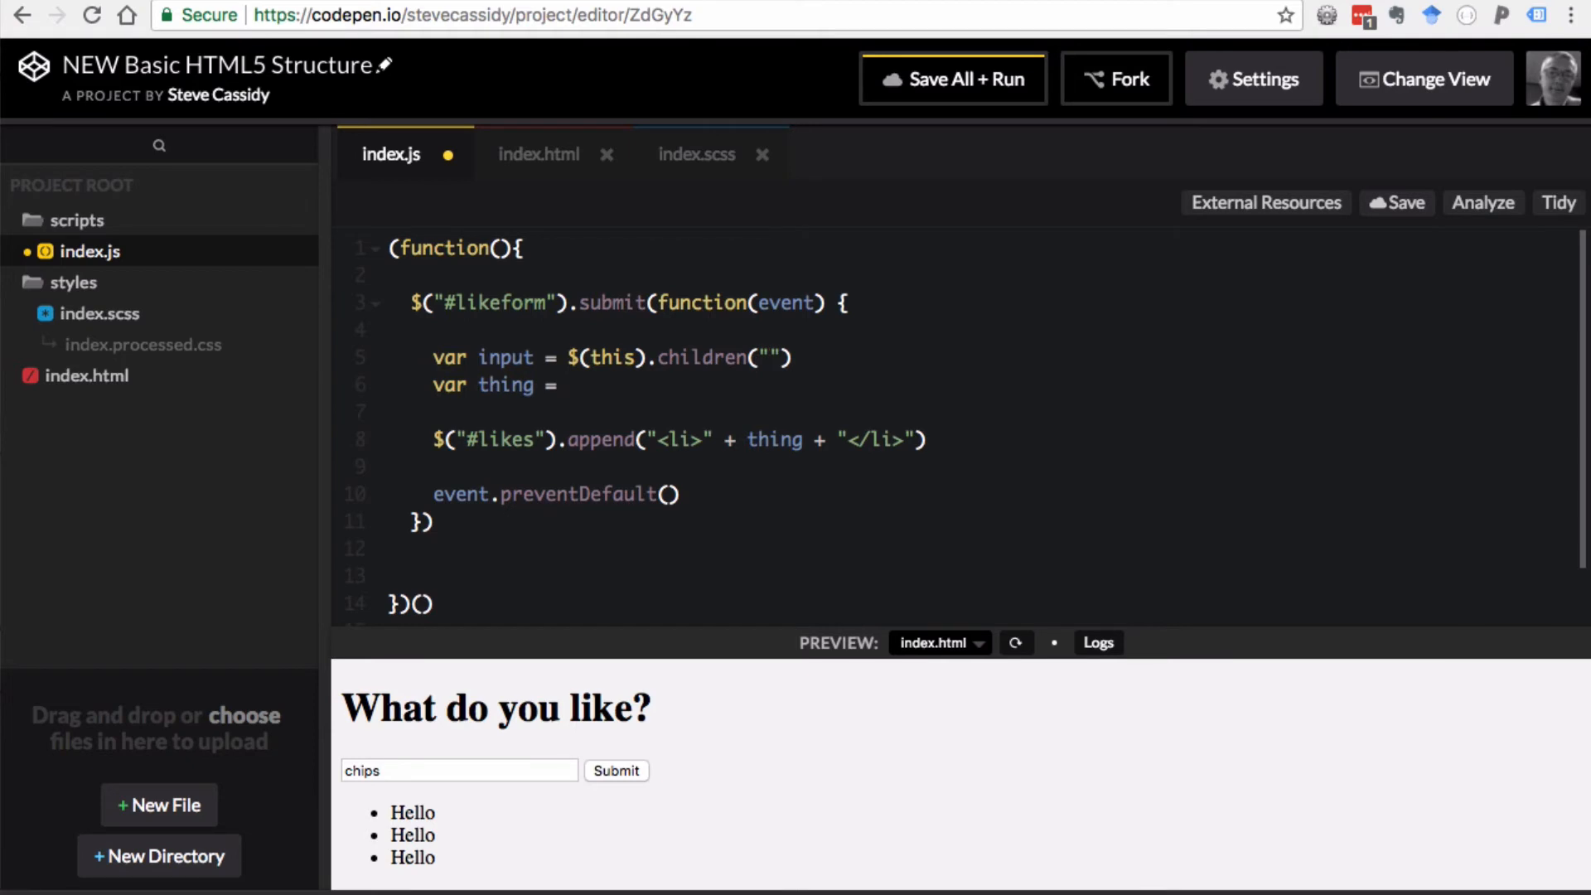
{"action": "type", "text": "input"}
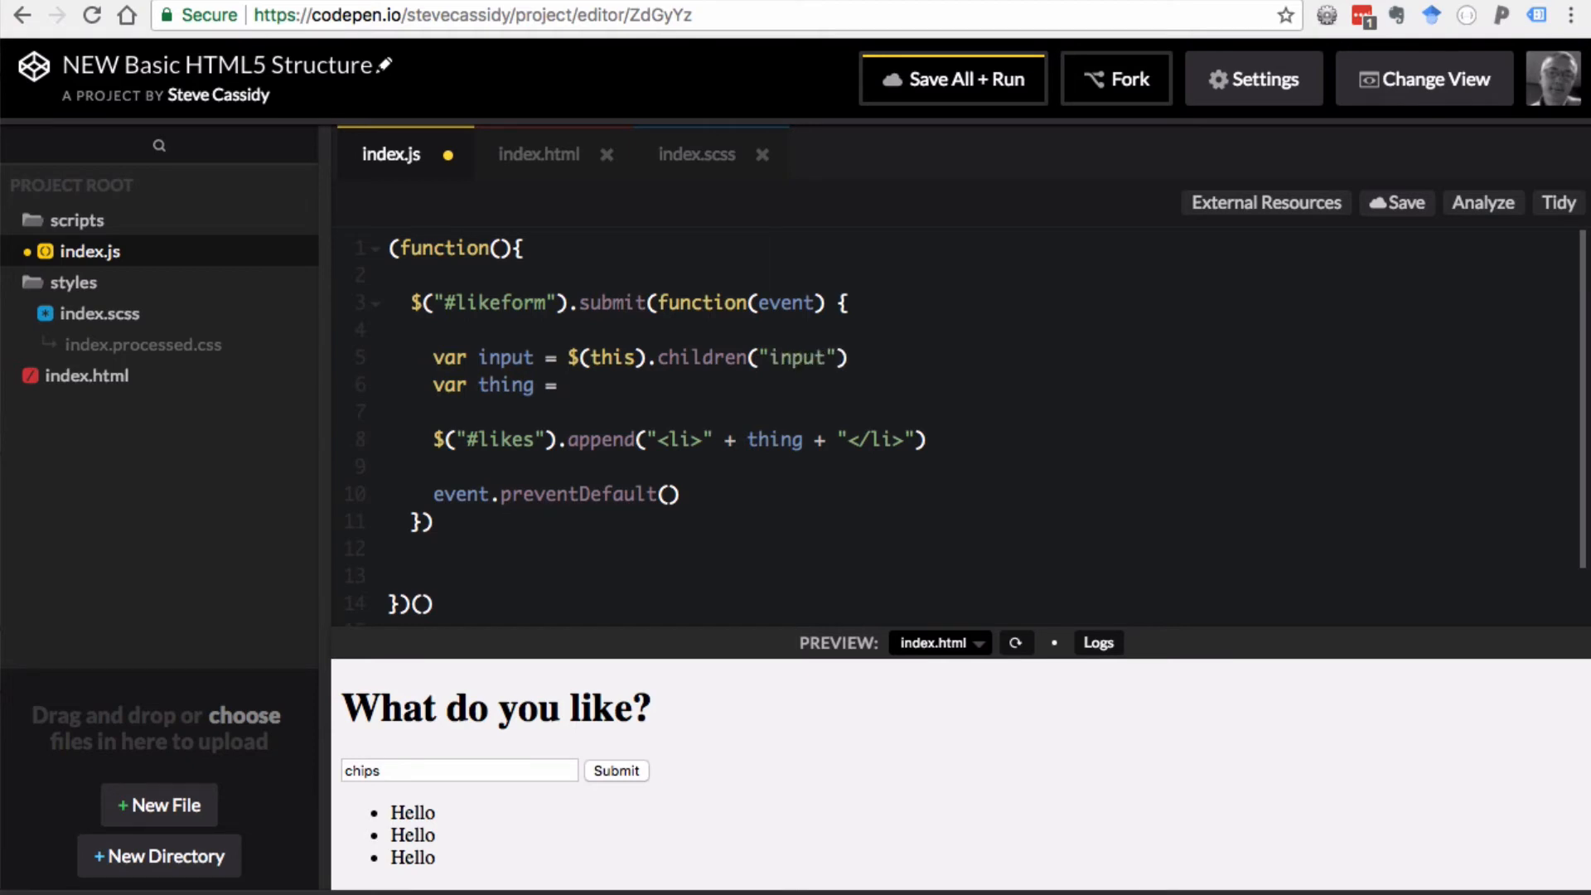
{"action": "type", "text": "[na]"}
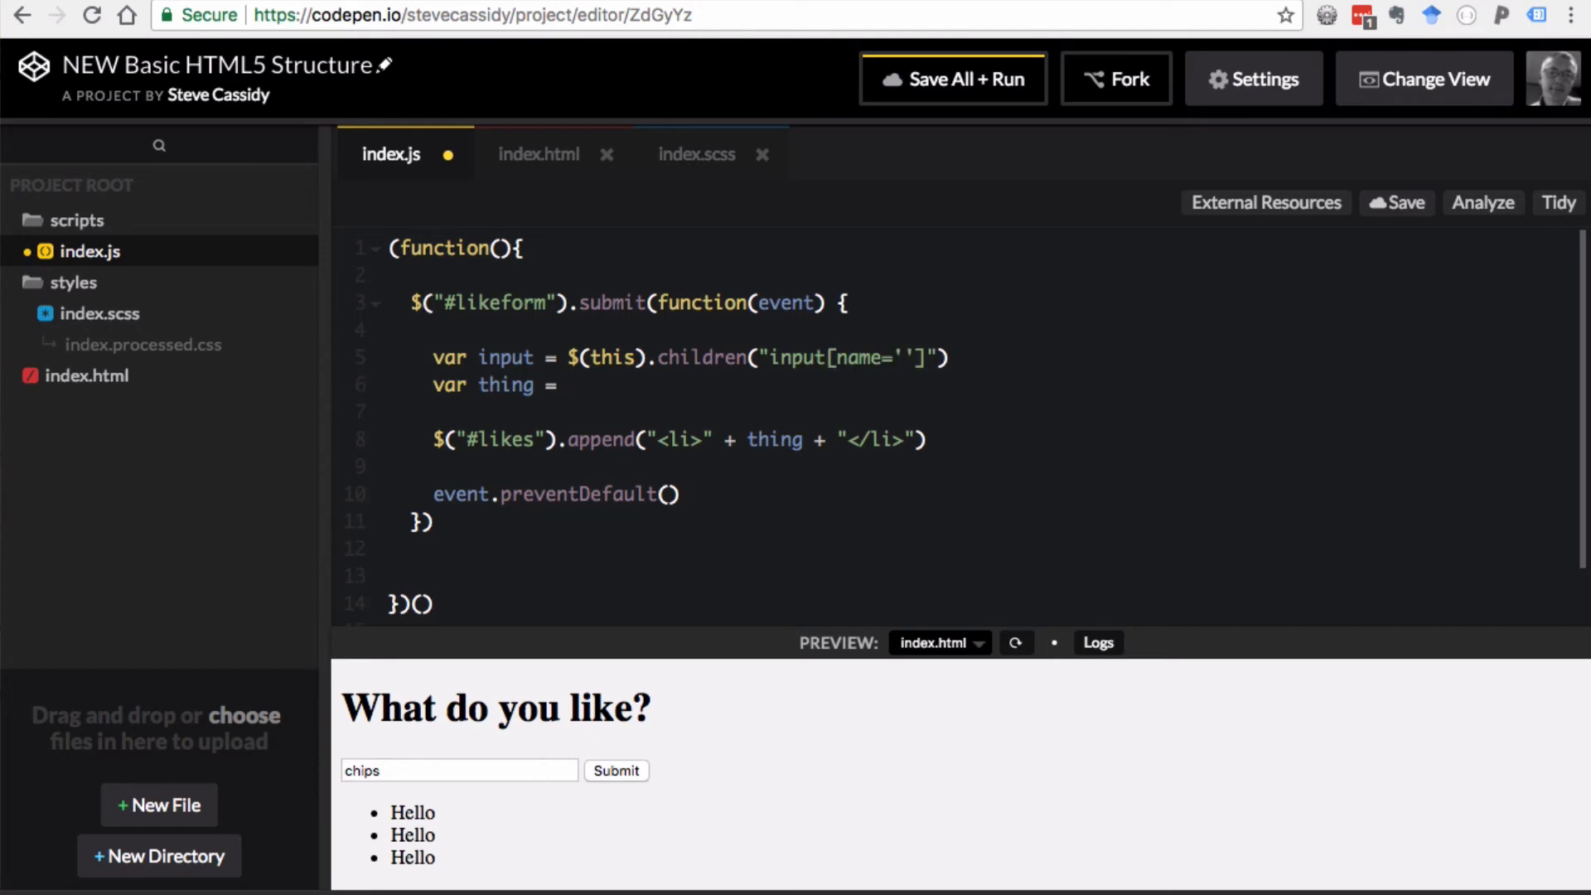
- Confirm the field is named thing in index.html and fill name='thing' in the selector
{"action": "left_click", "coordinate": [538, 154]}
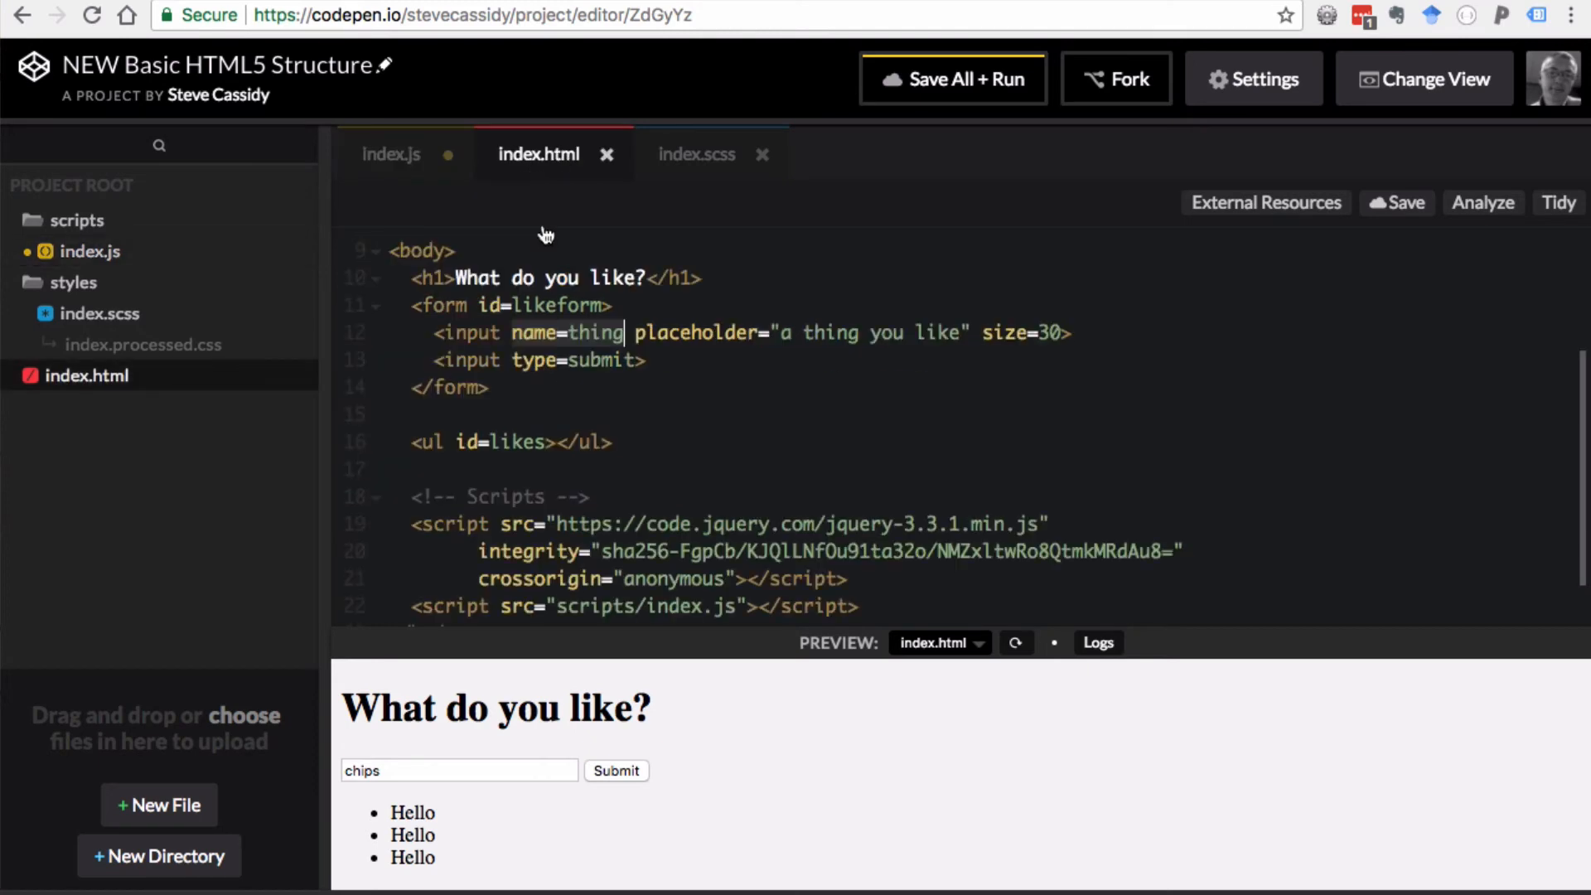
{"action": "mouse_move", "coordinate": [354, 154]}
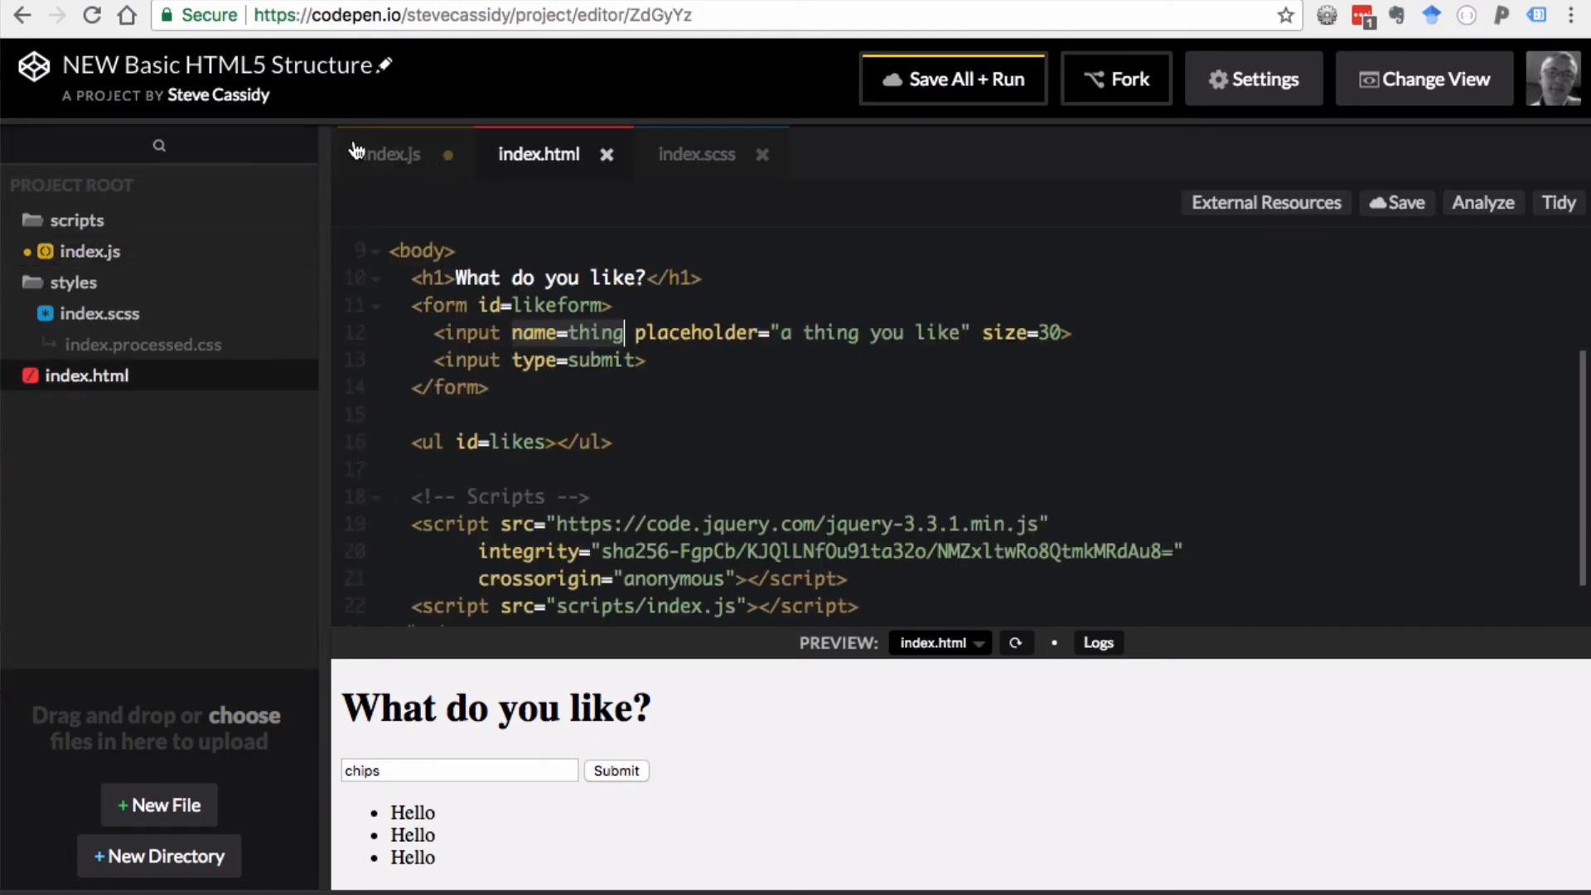
{"action": "left_click", "coordinate": [393, 155]}
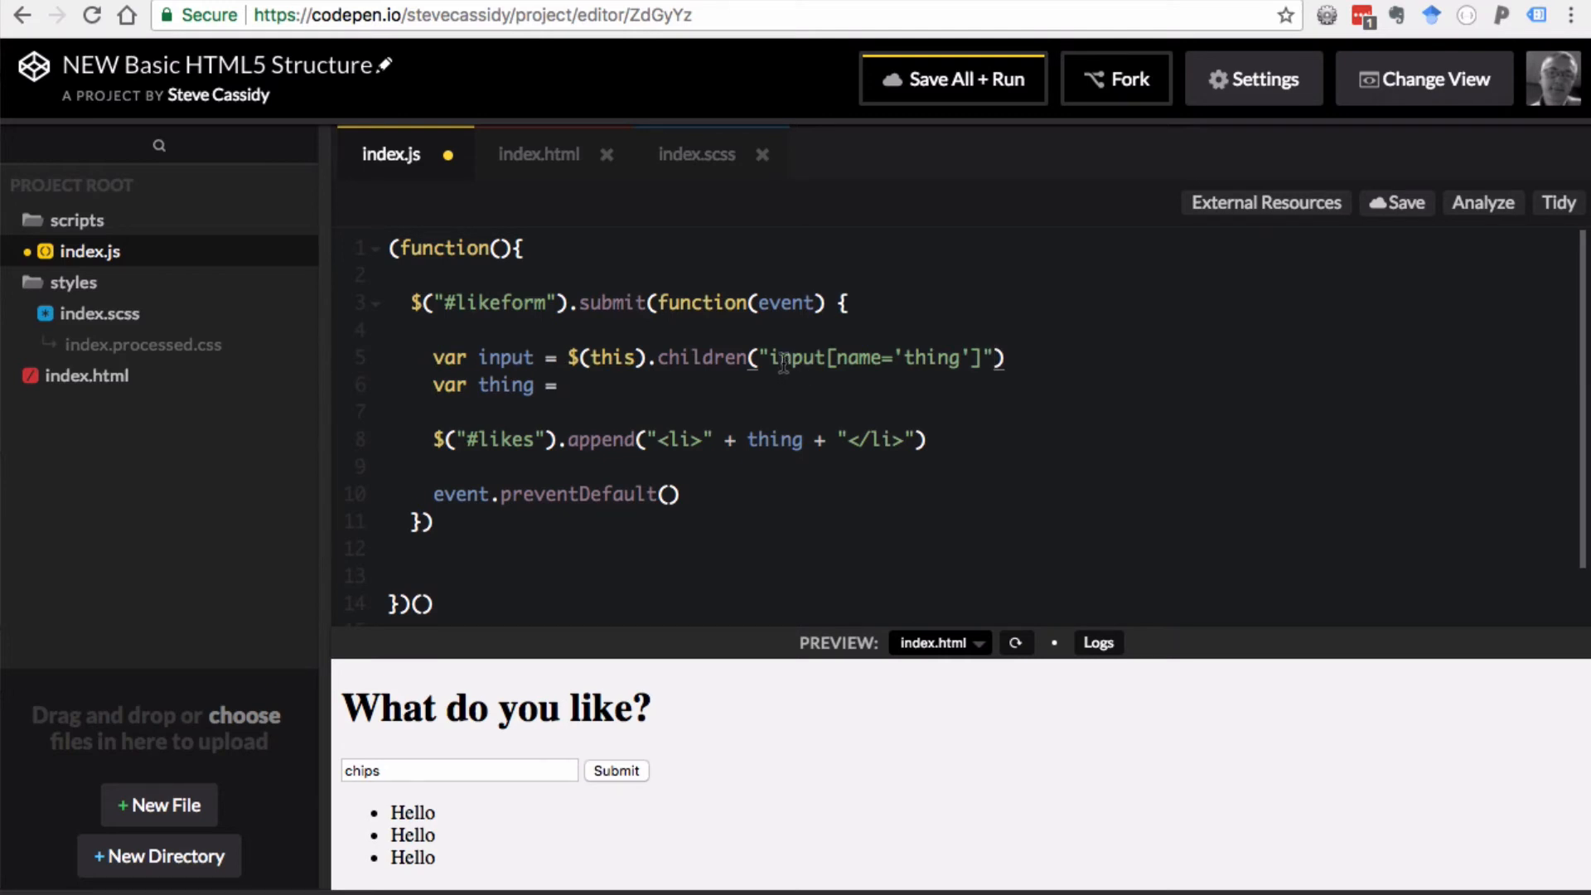
{"action": "double_click", "coordinate": [794, 358]}
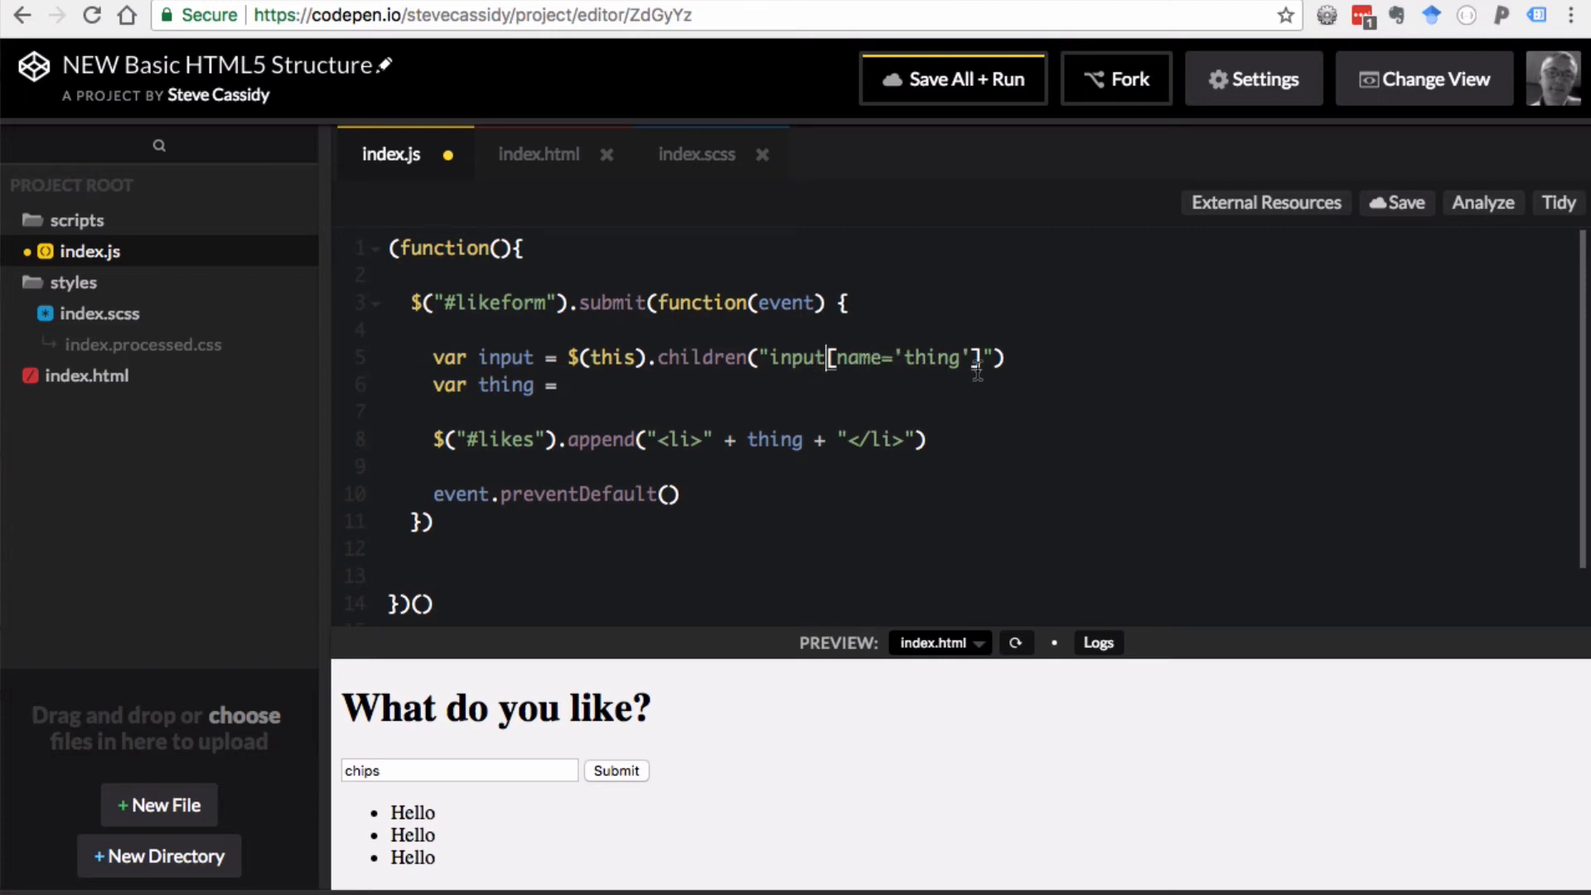
{"action": "mouse_move", "coordinate": [742, 359]}
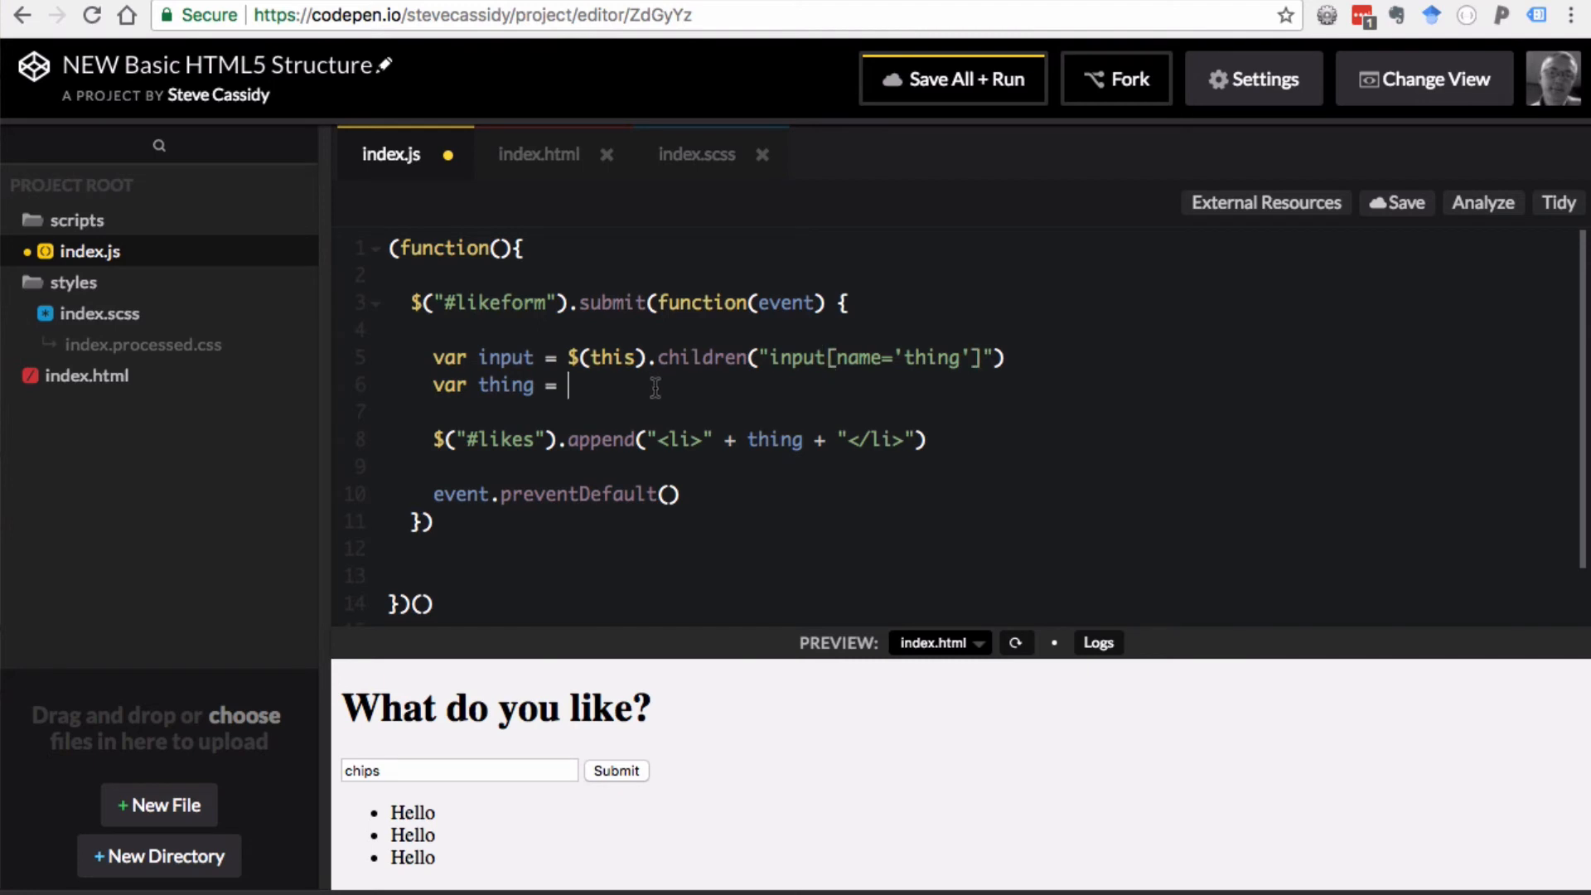
- Complete line 6 as var thing = $(input).val()
{"action": "type", "text": "$(*)"}
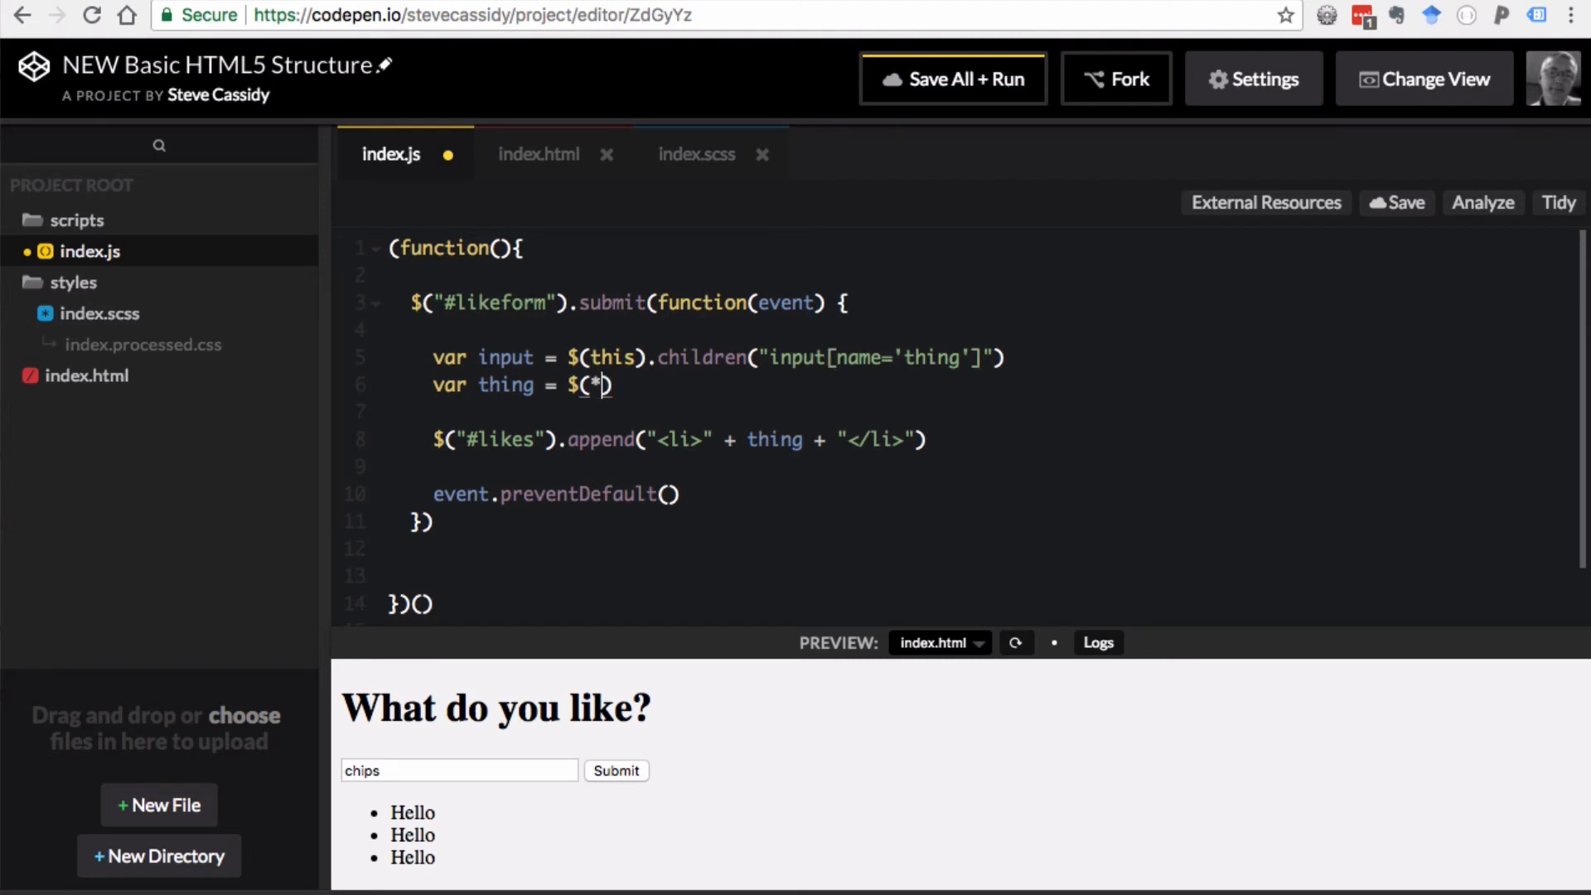
{"action": "type", "text": "in"}
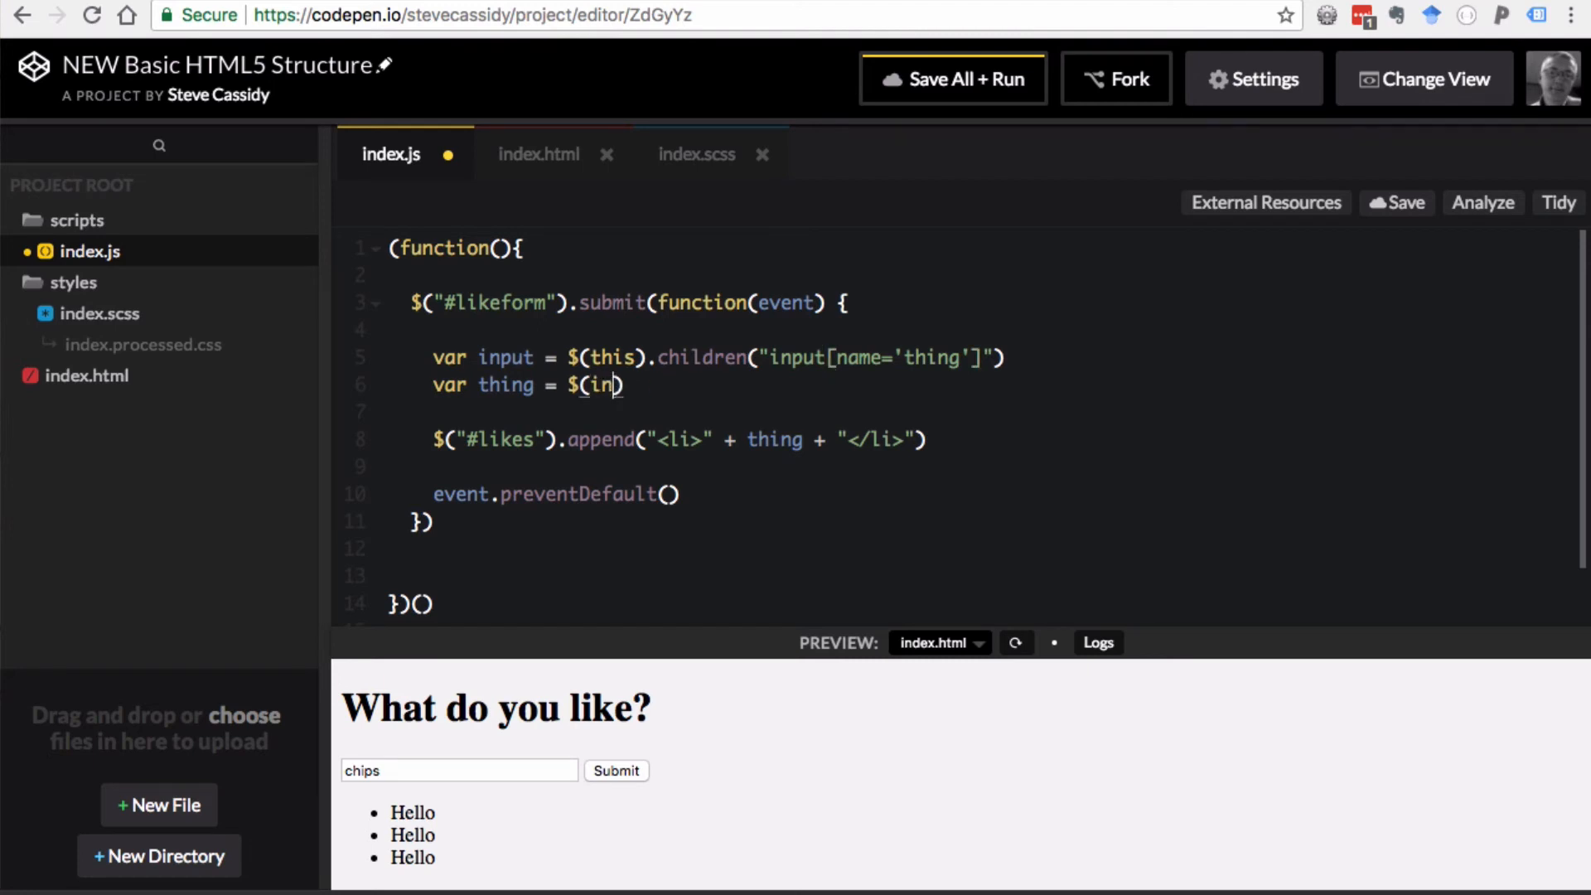
{"action": "type", "text": "put)."}
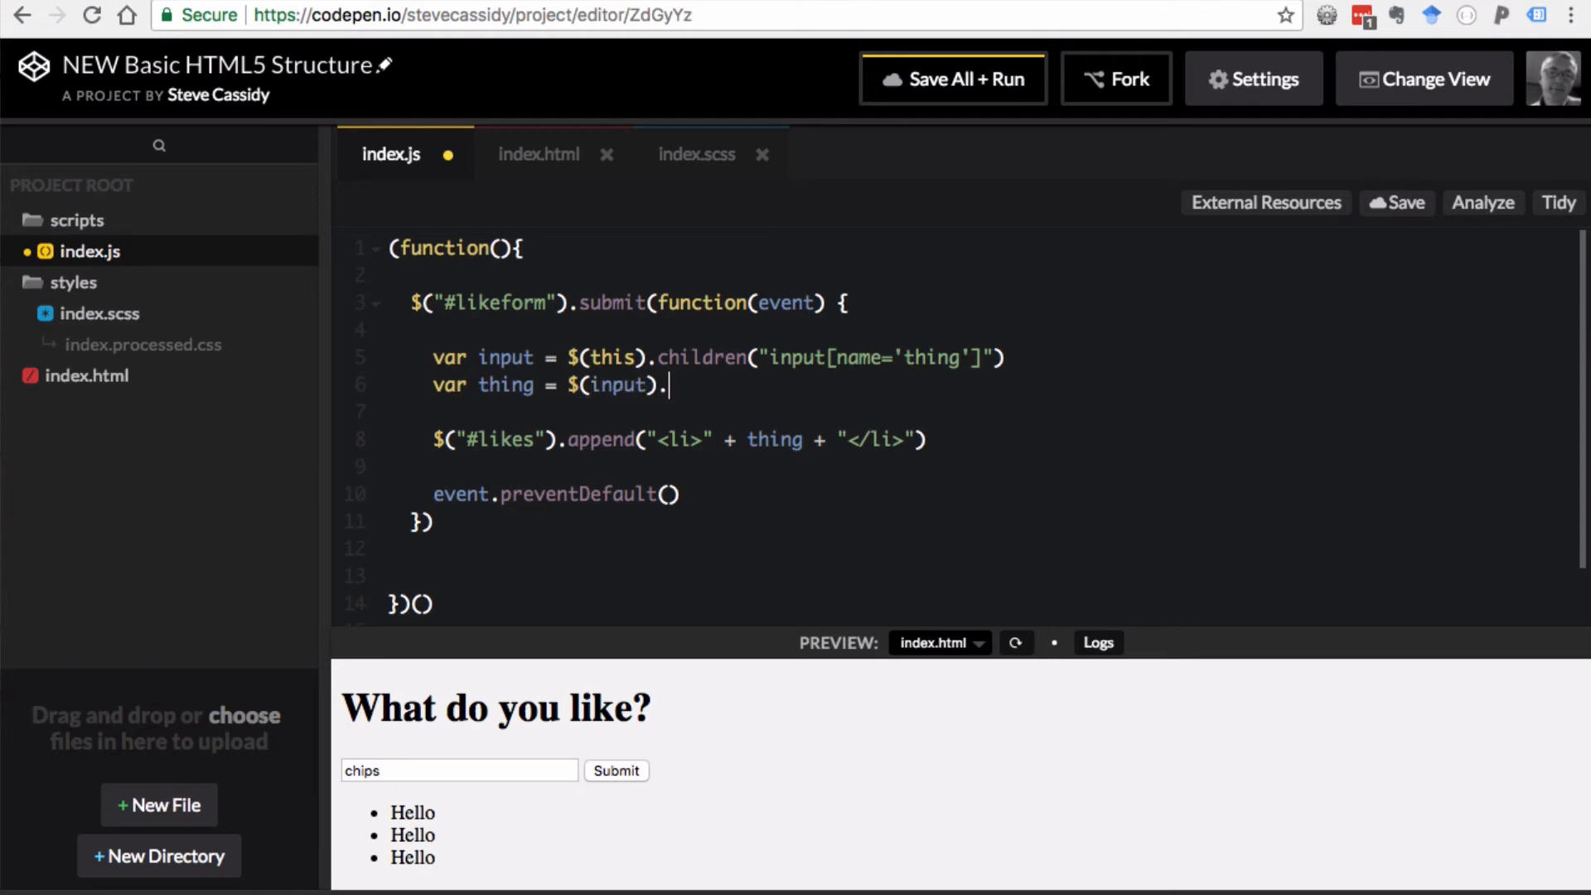
{"action": "type", "text": "val()"}
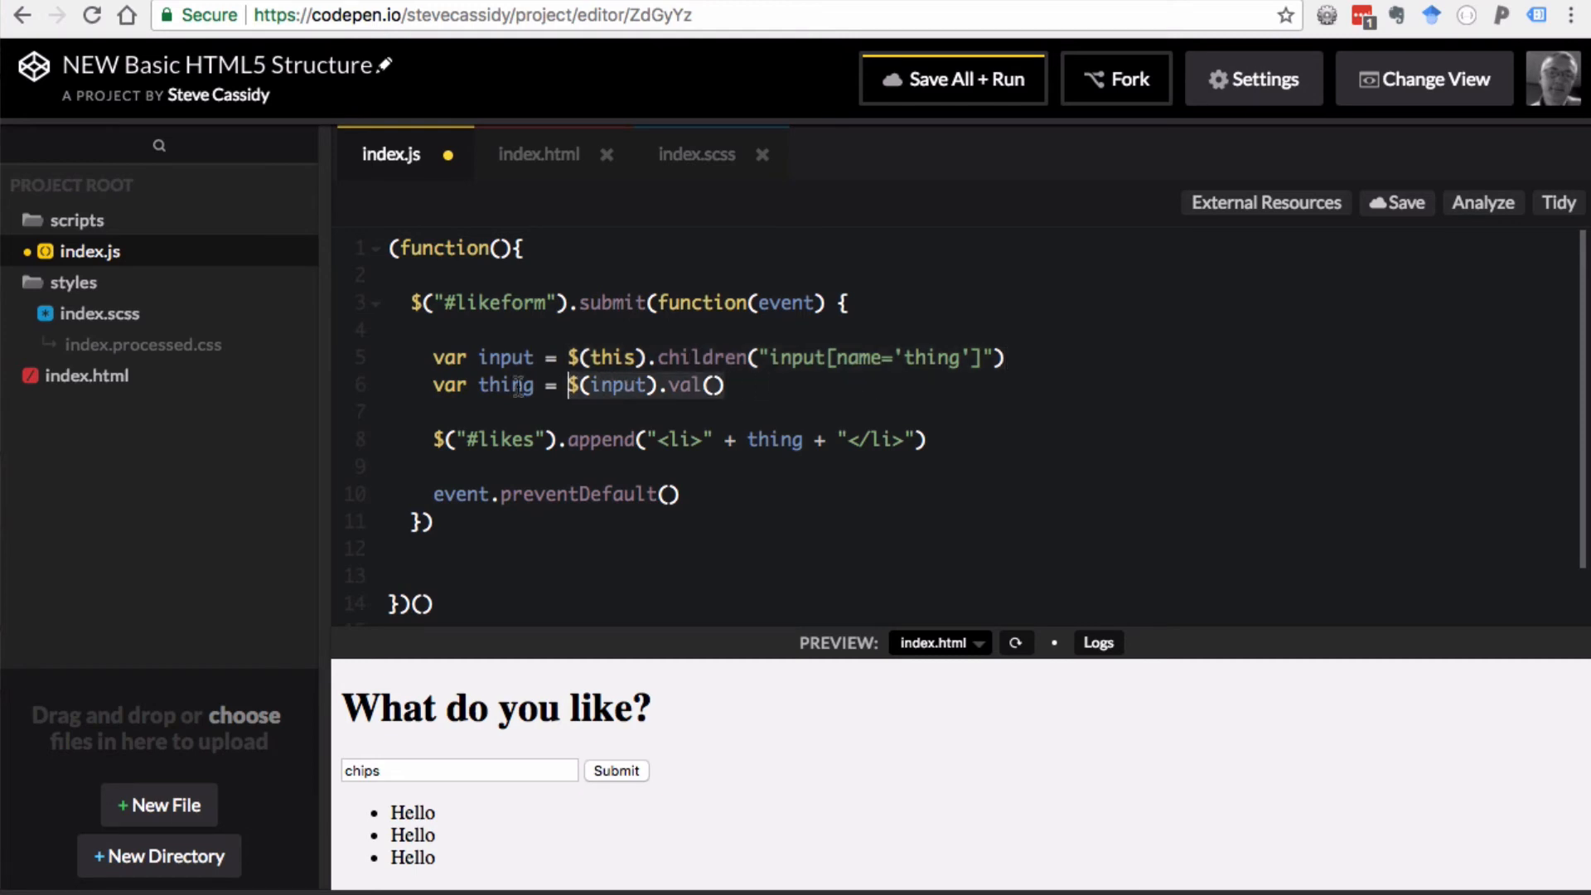
{"action": "mouse_move", "coordinate": [761, 439]}
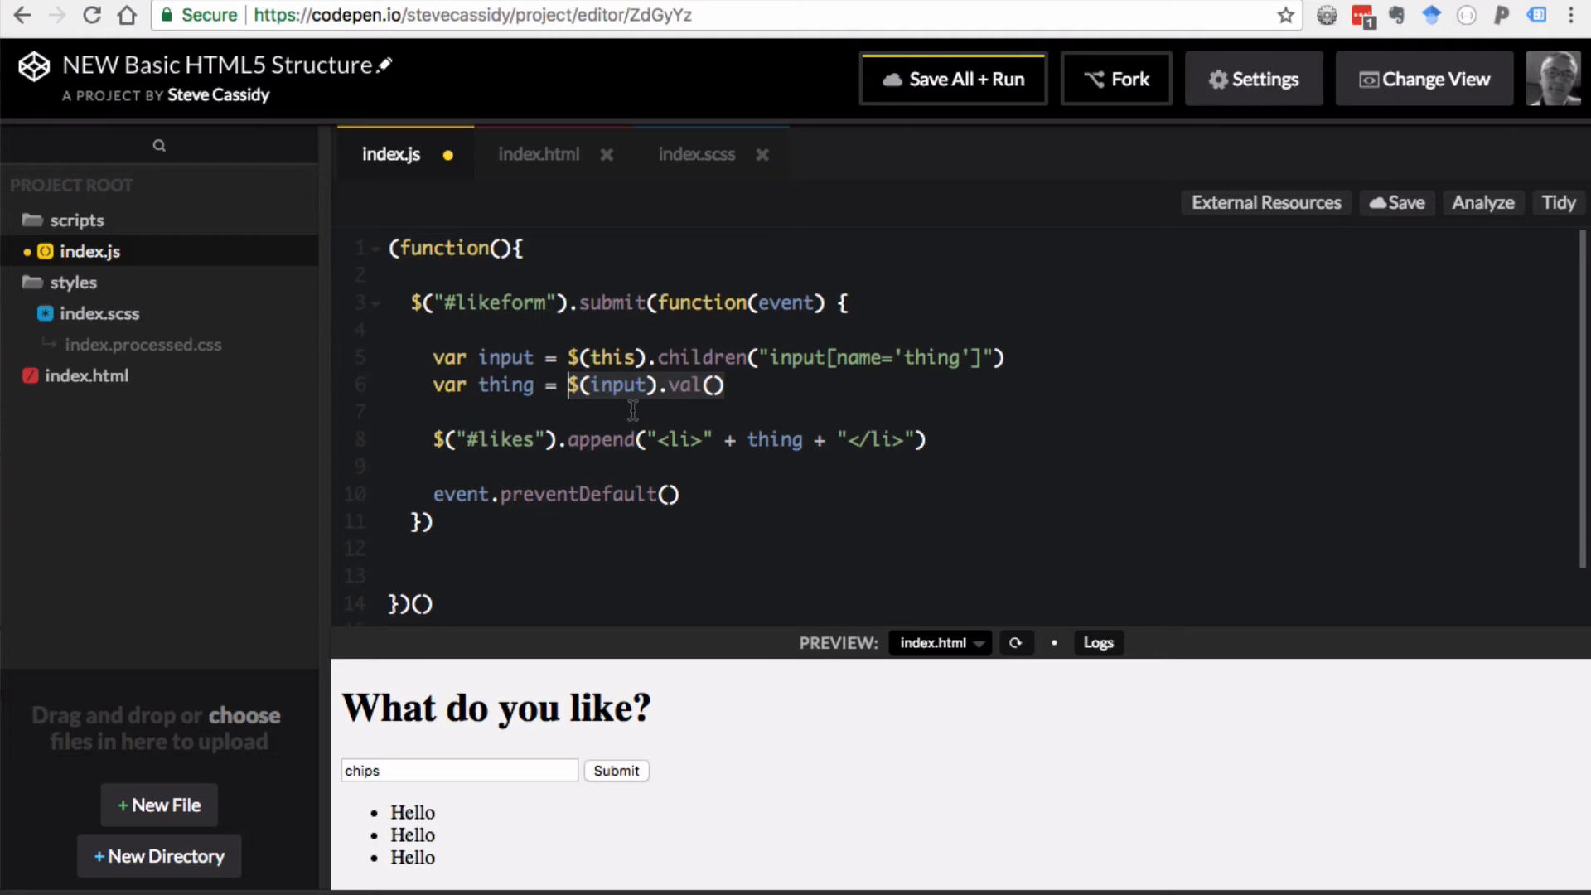
- Save All + Run, then submit cheese and eggs in the preview form
{"action": "left_click", "coordinate": [953, 78]}
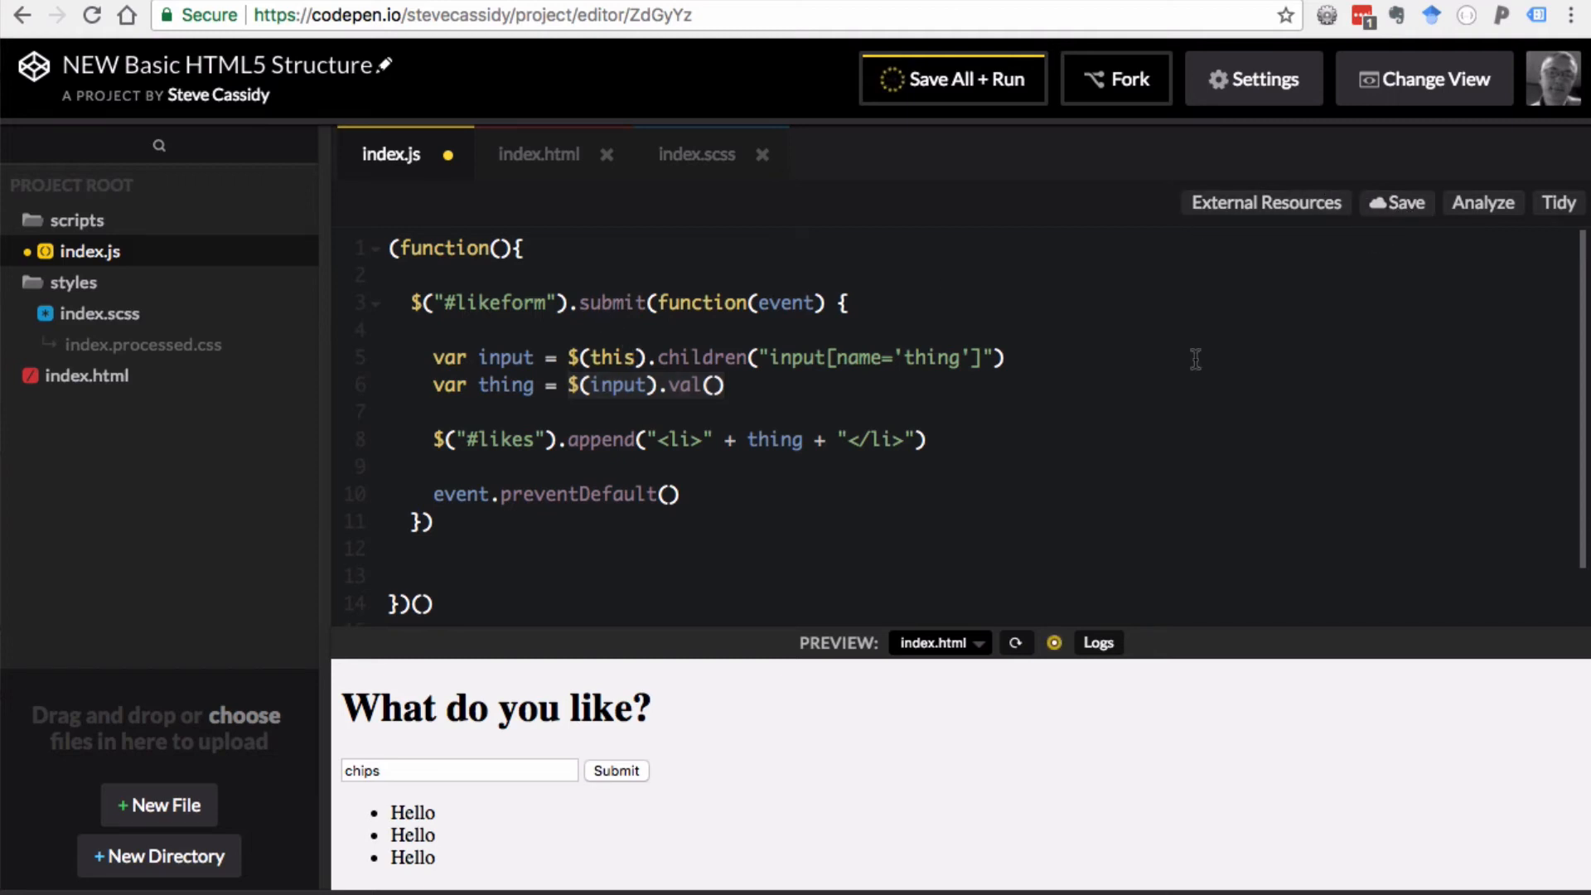
{"action": "left_click", "coordinate": [953, 78]}
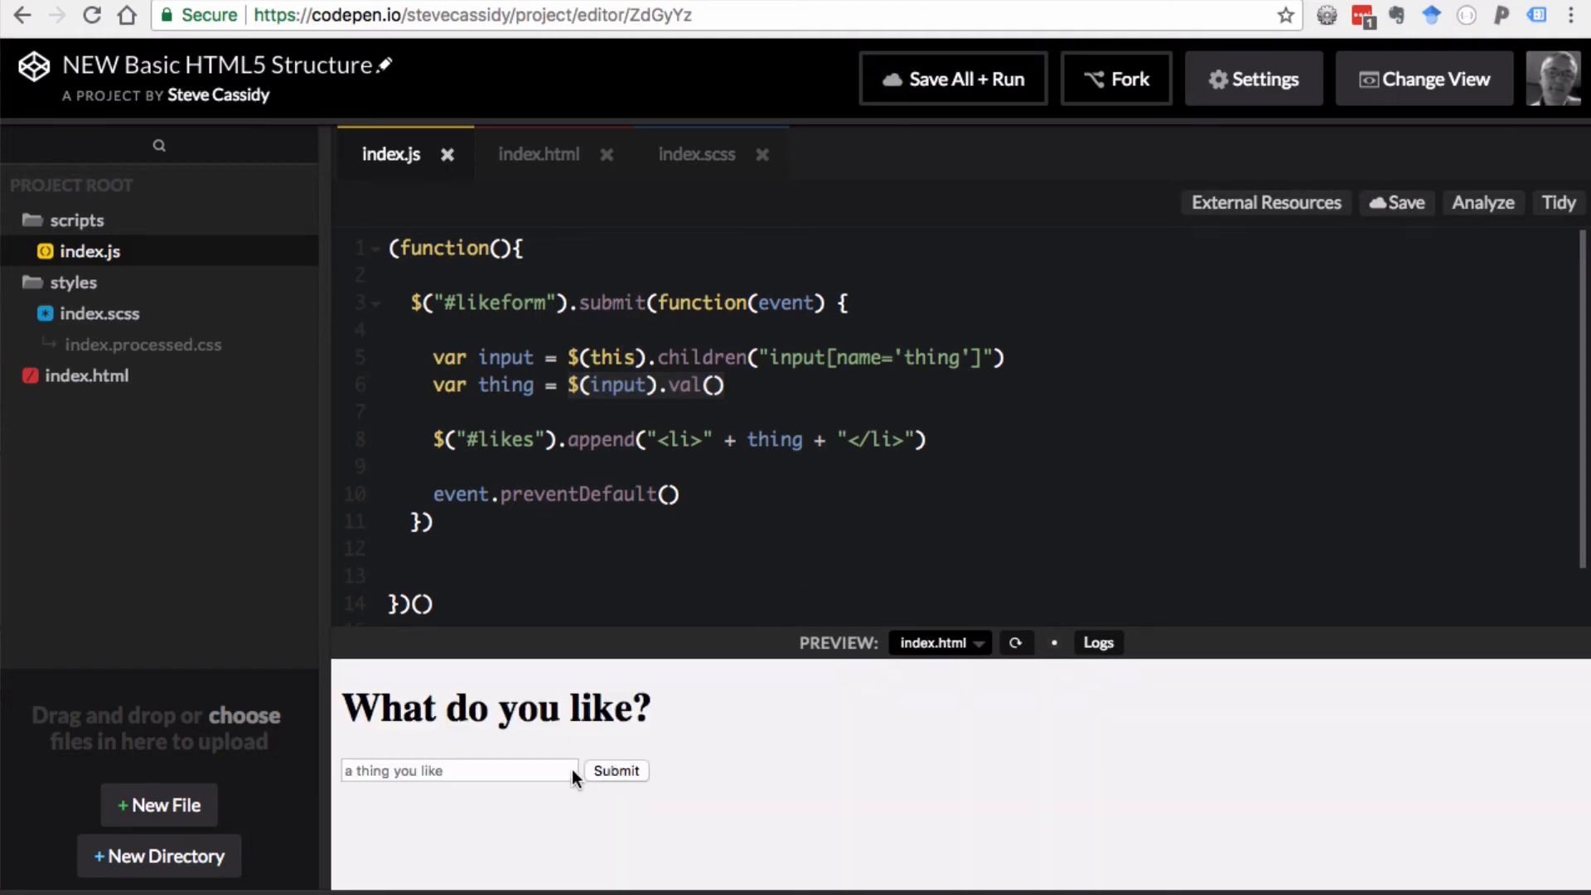
{"action": "type", "text": "chee"}
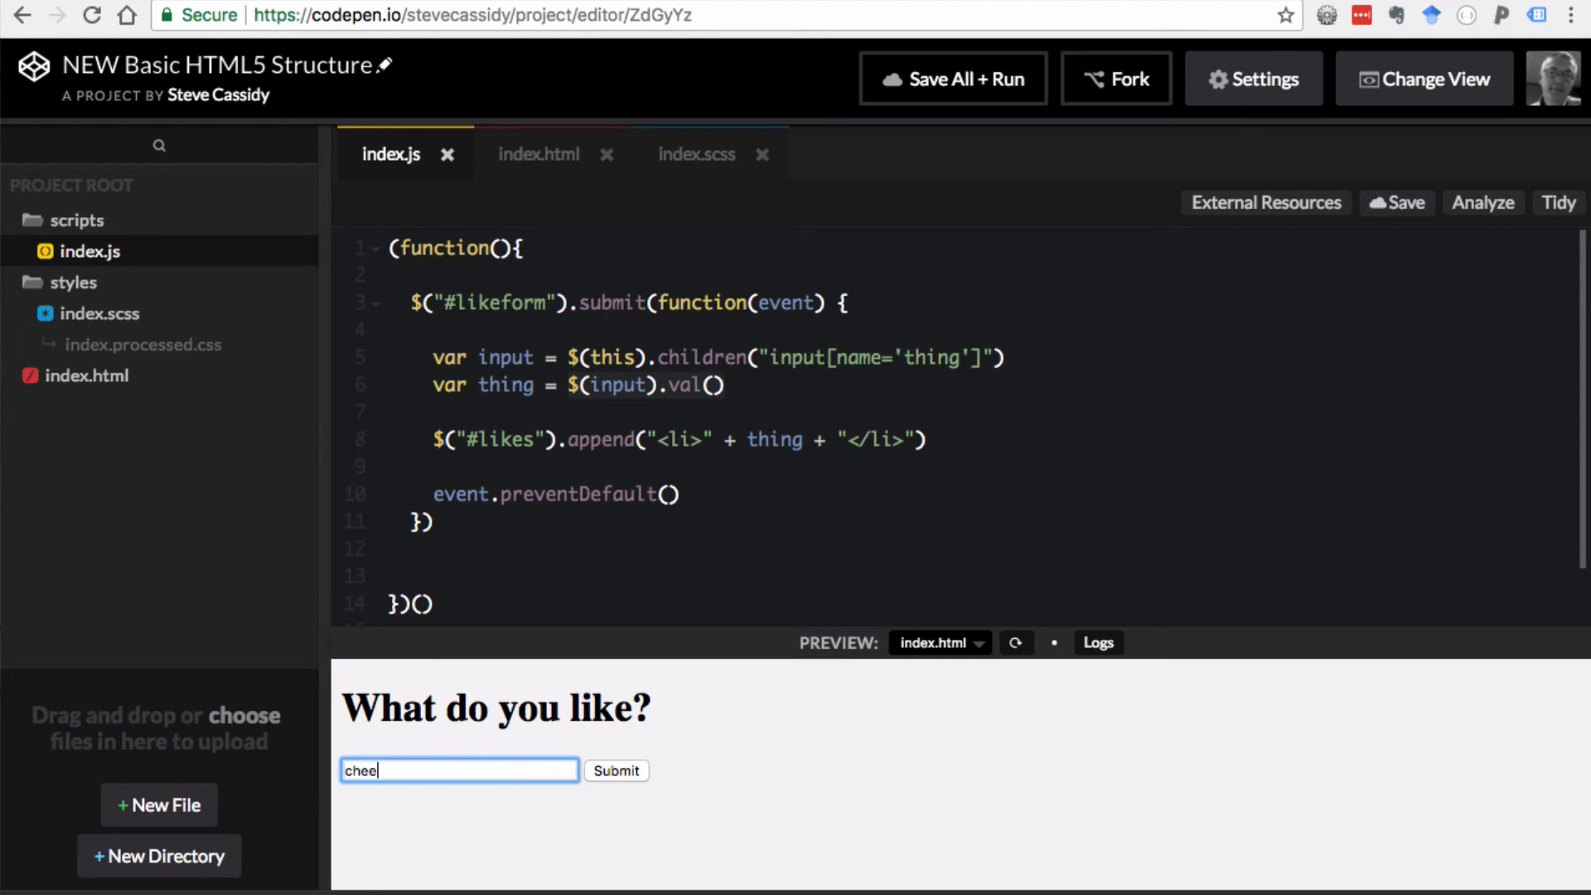
{"action": "left_click", "coordinate": [615, 771]}
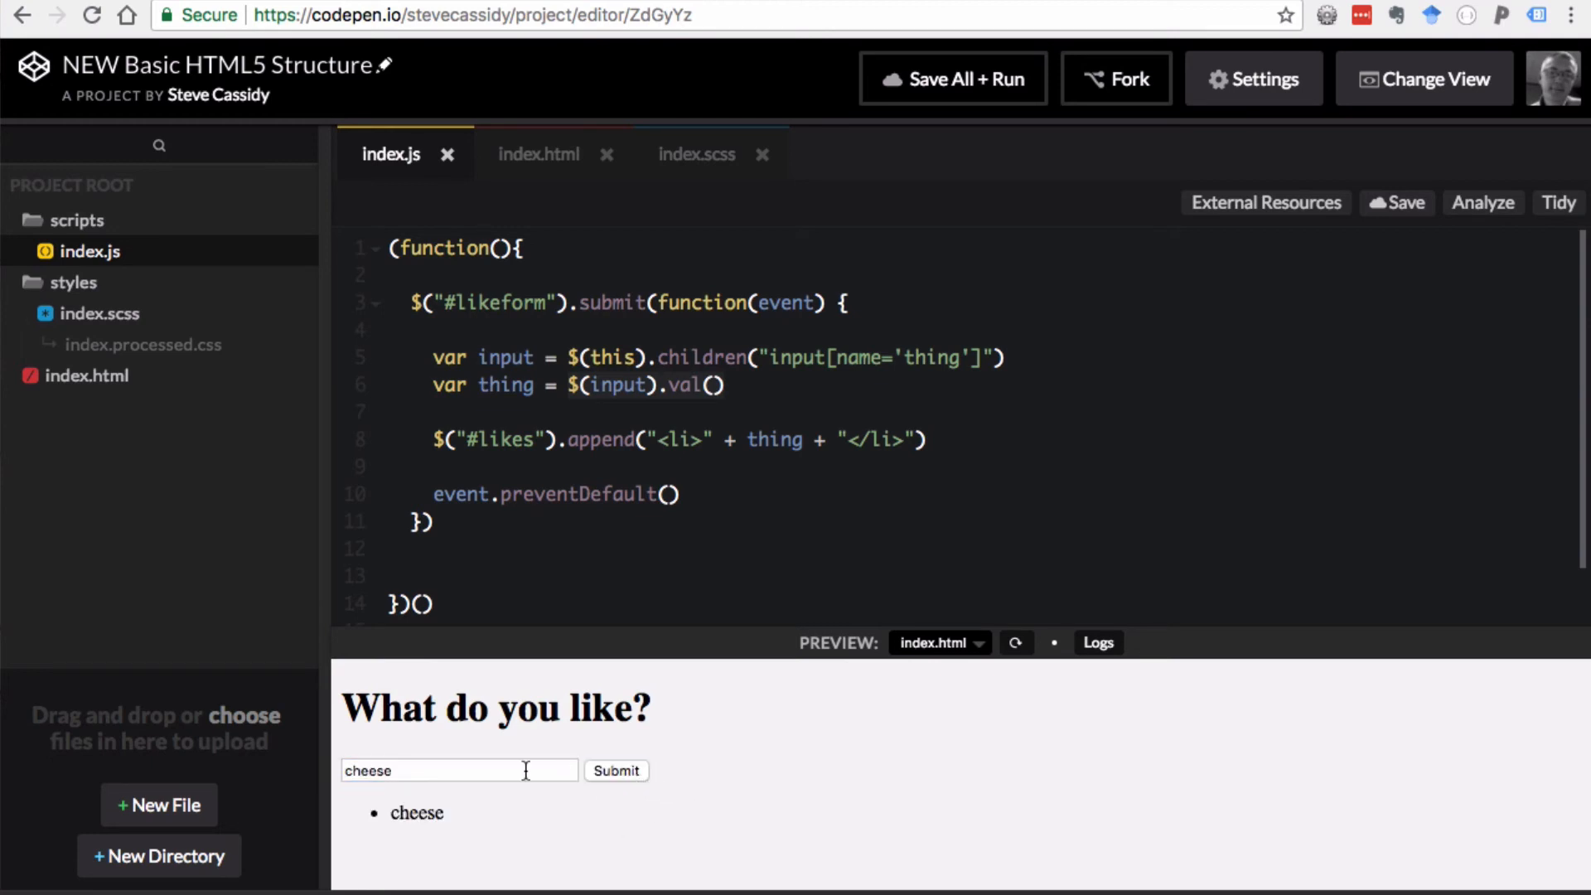
{"action": "type", "text": "eggs"}
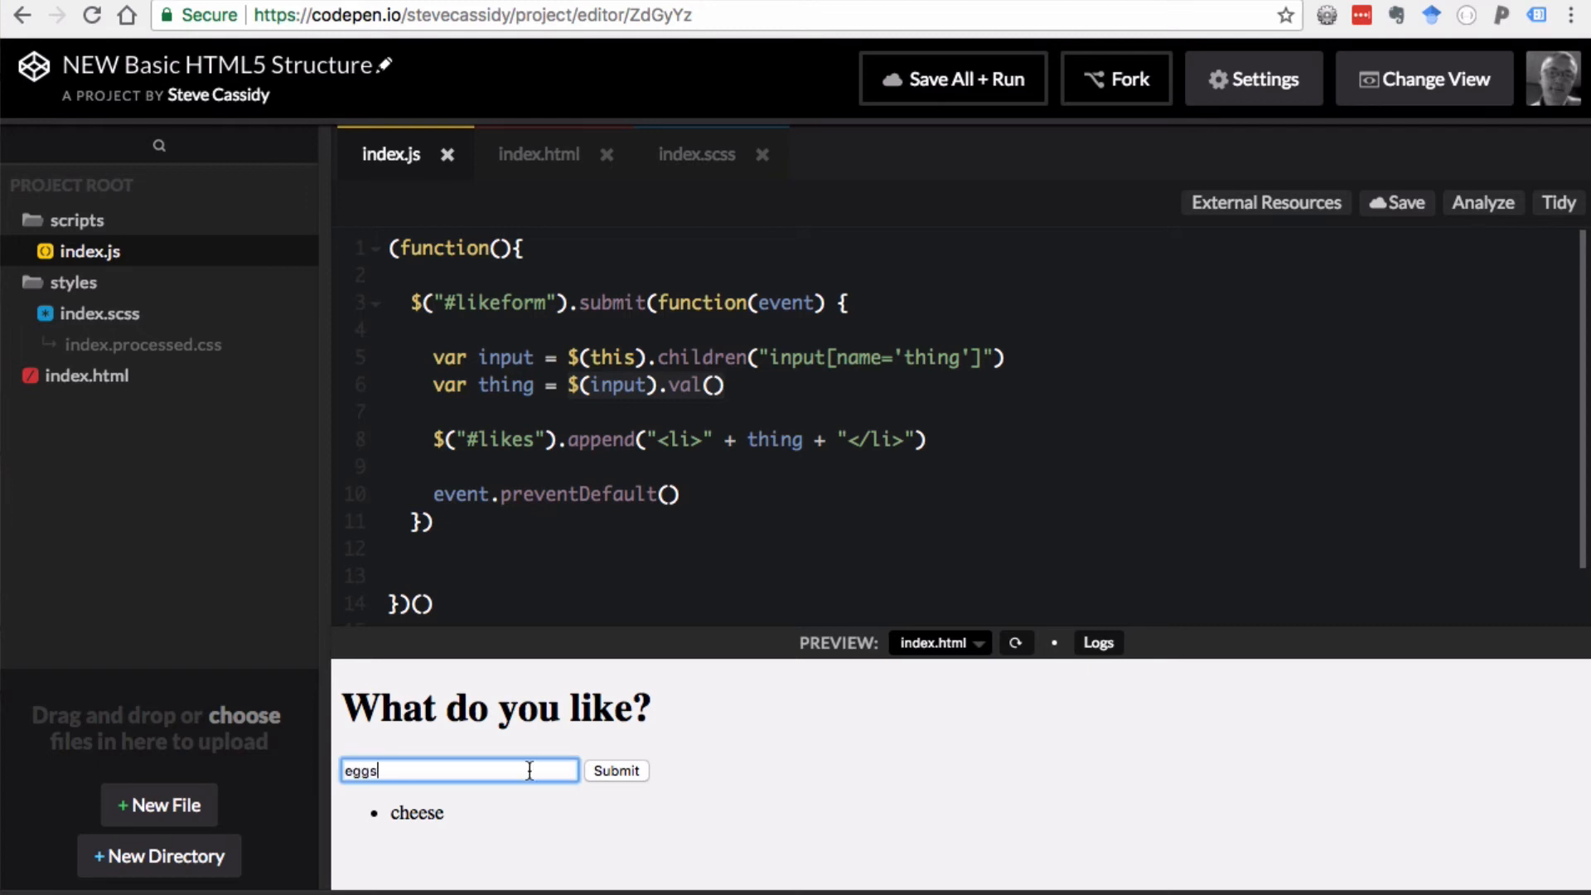
{"action": "left_click", "coordinate": [617, 770]}
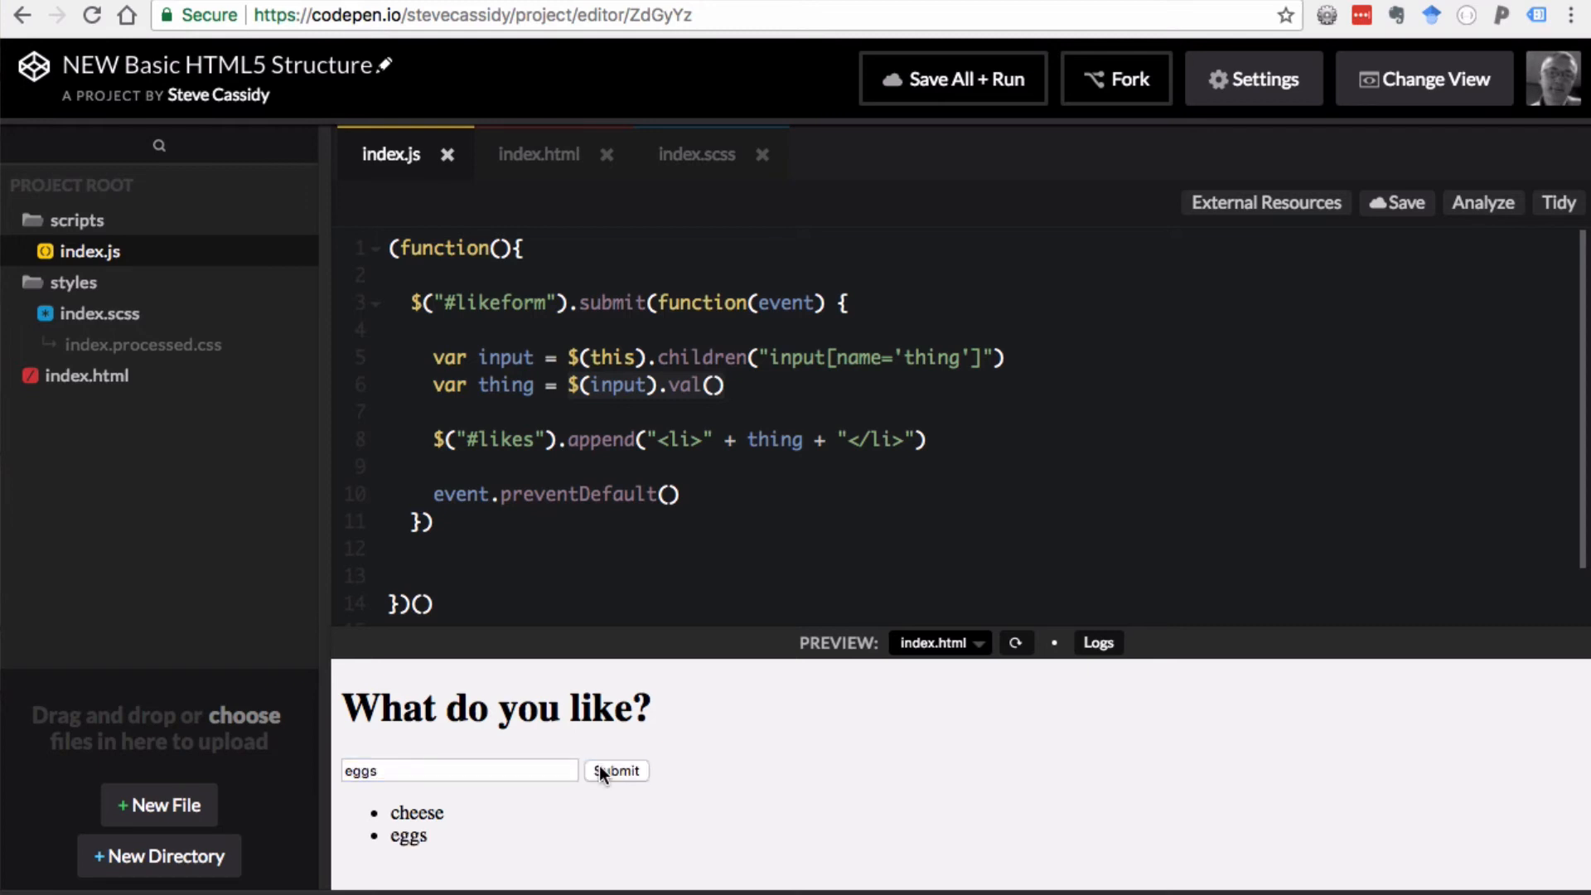
{"action": "mouse_move", "coordinate": [605, 747]}
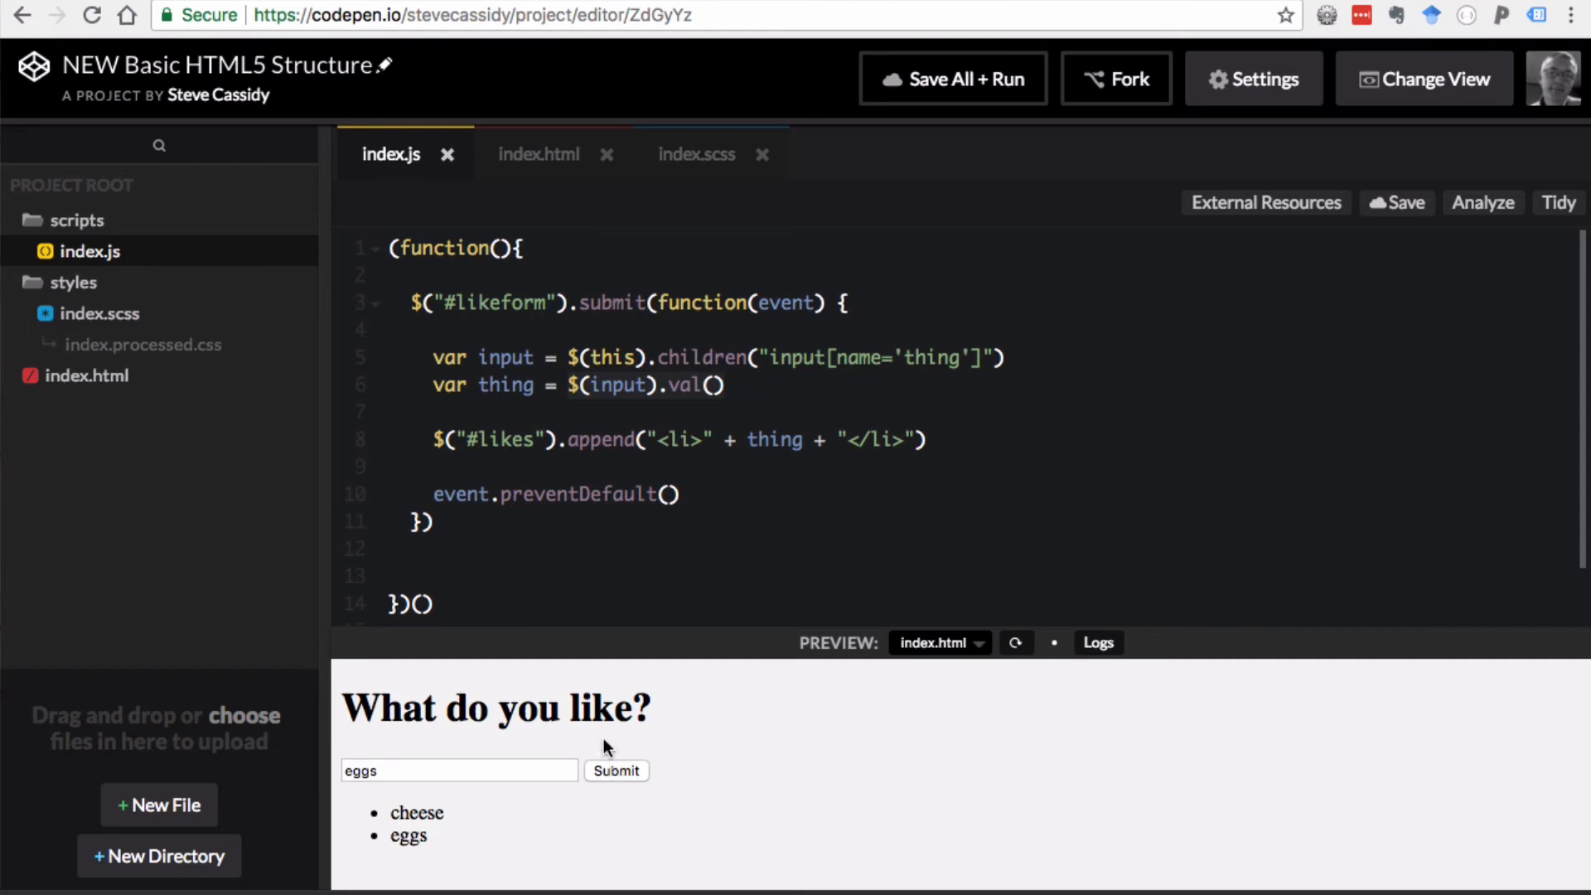
{"action": "mouse_move", "coordinate": [753, 779]}
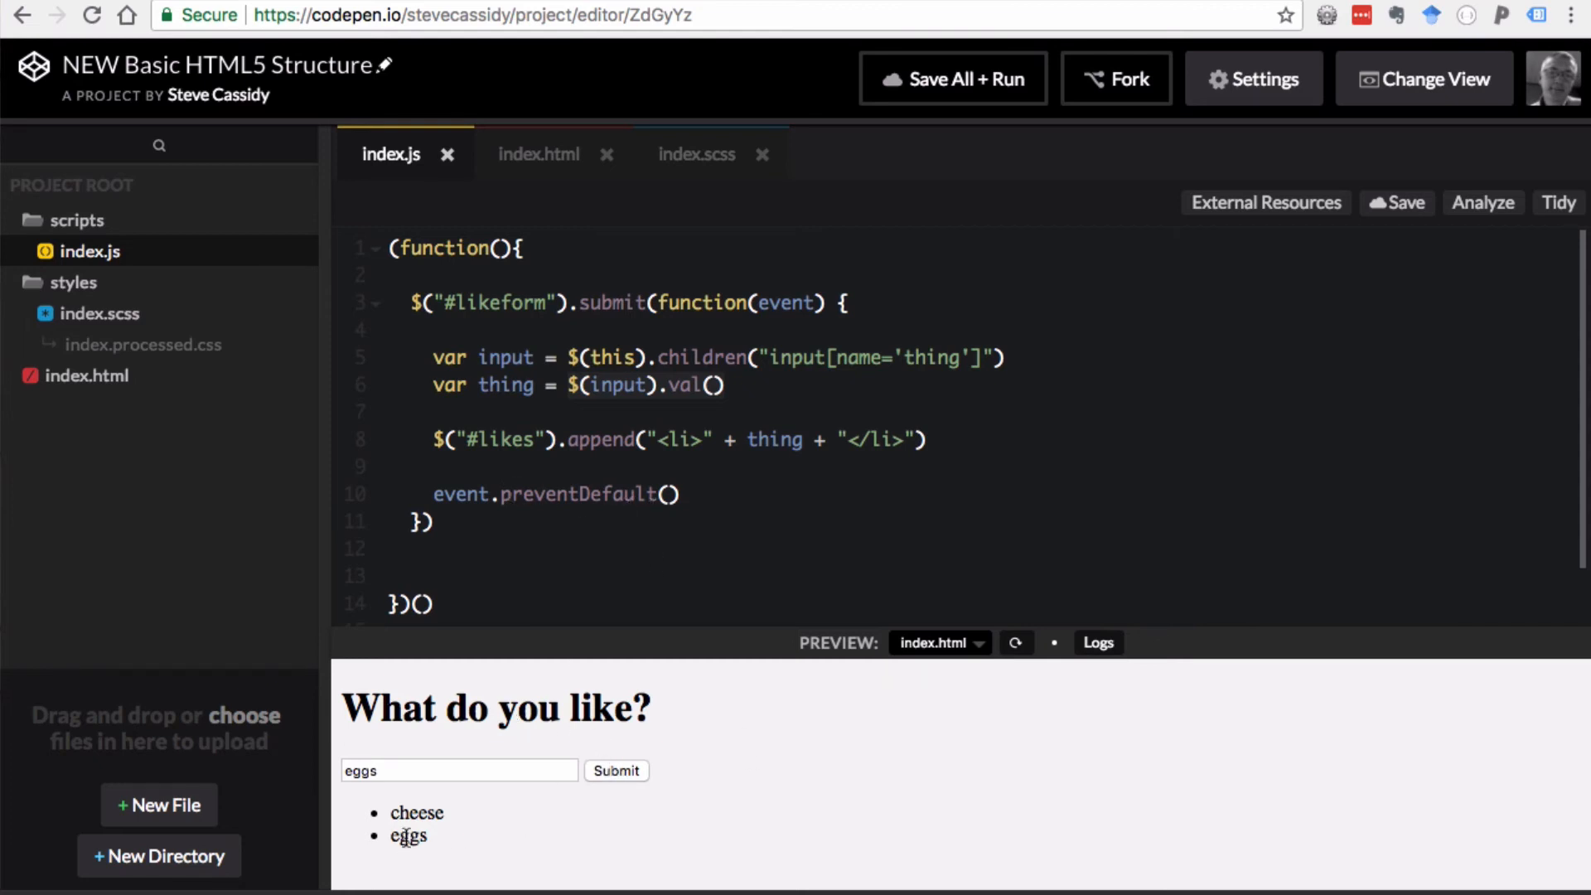
{"action": "mouse_move", "coordinate": [454, 844]}
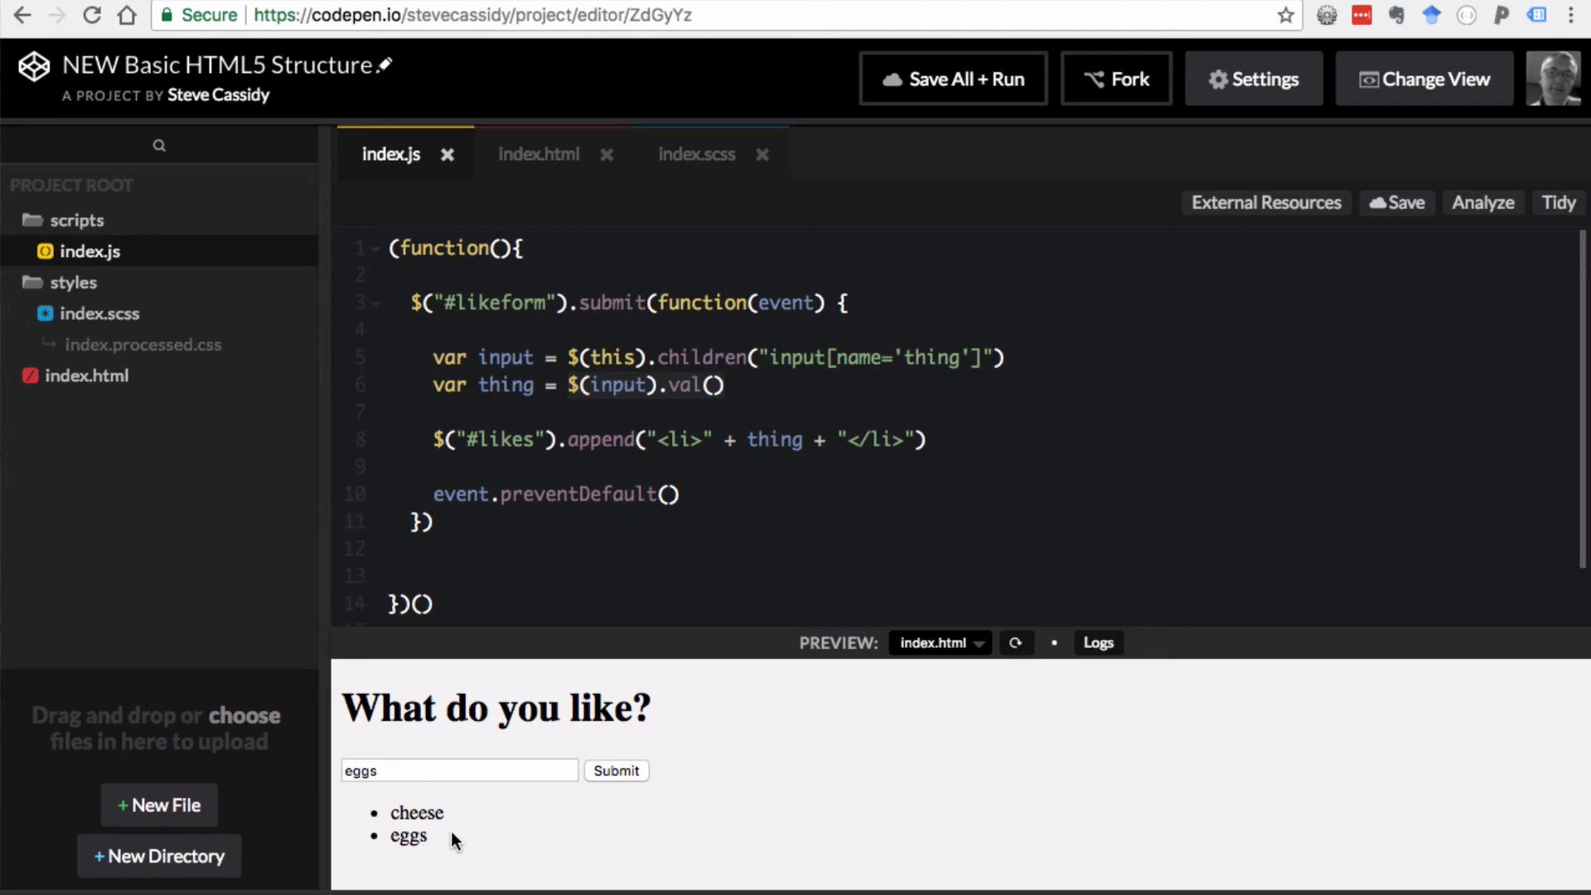
- Resubmit the leftover eggs so the list shows cheese, eggs, eggs
{"action": "left_click", "coordinate": [431, 770]}
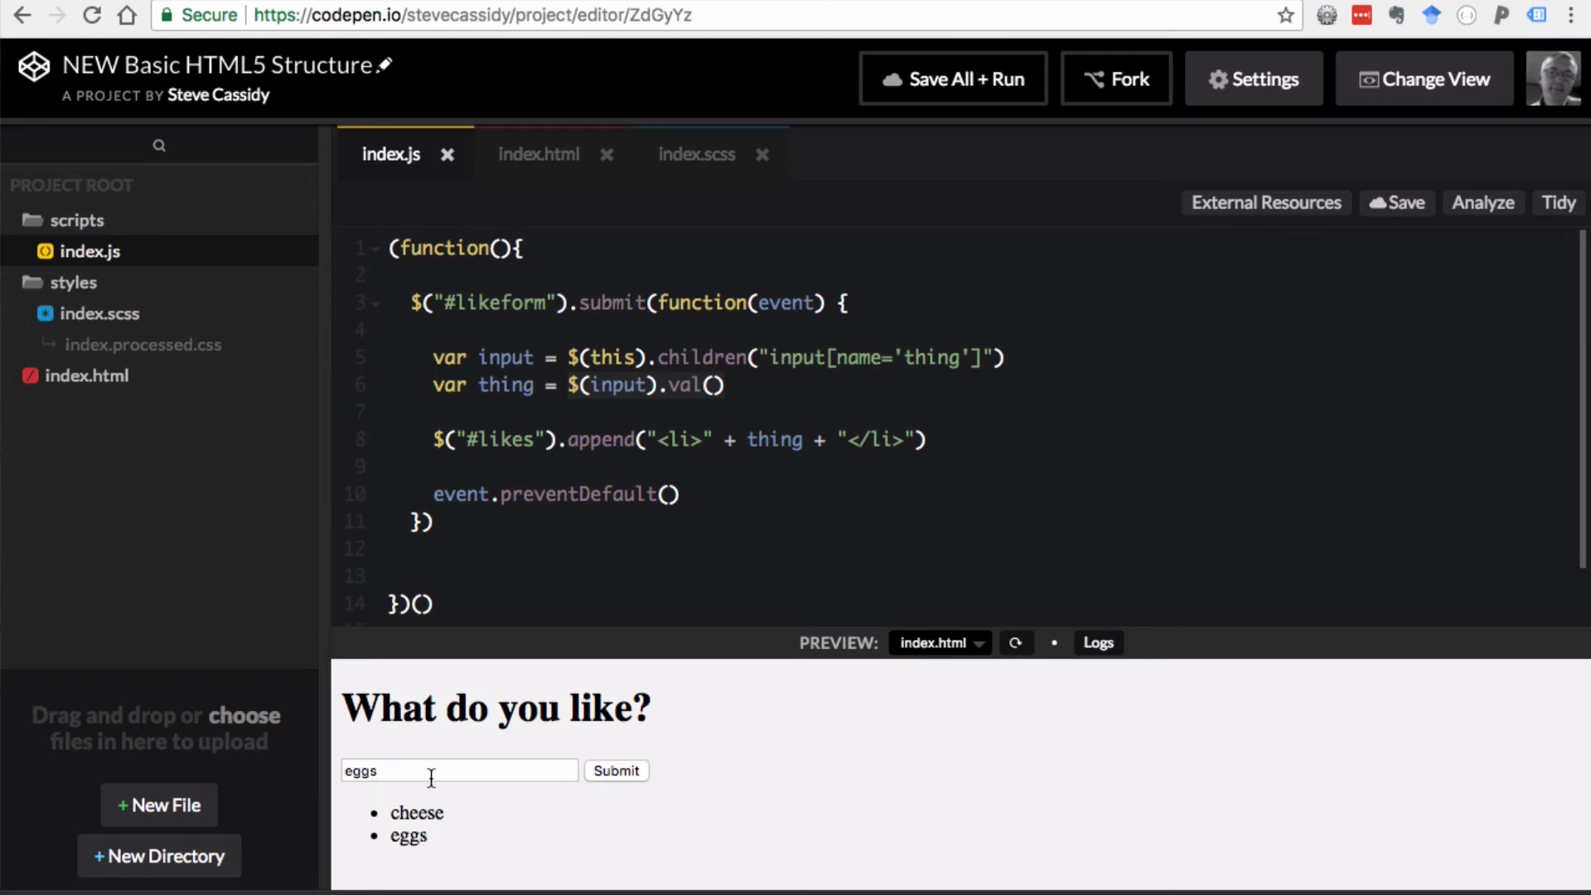
{"action": "double_click", "coordinate": [362, 771]}
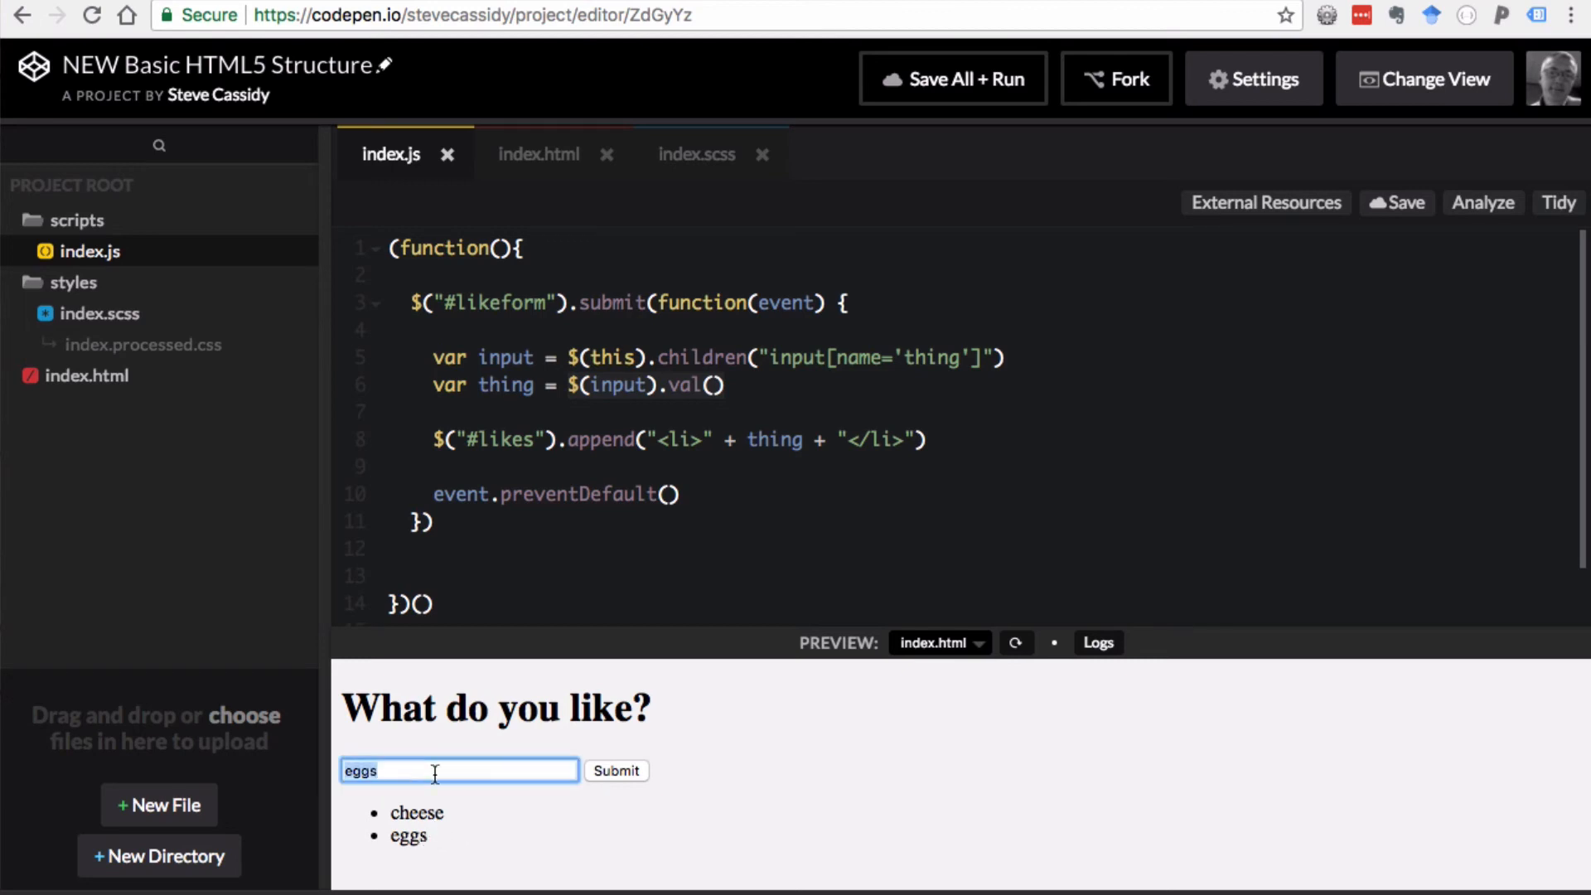
{"action": "left_click", "coordinate": [616, 770]}
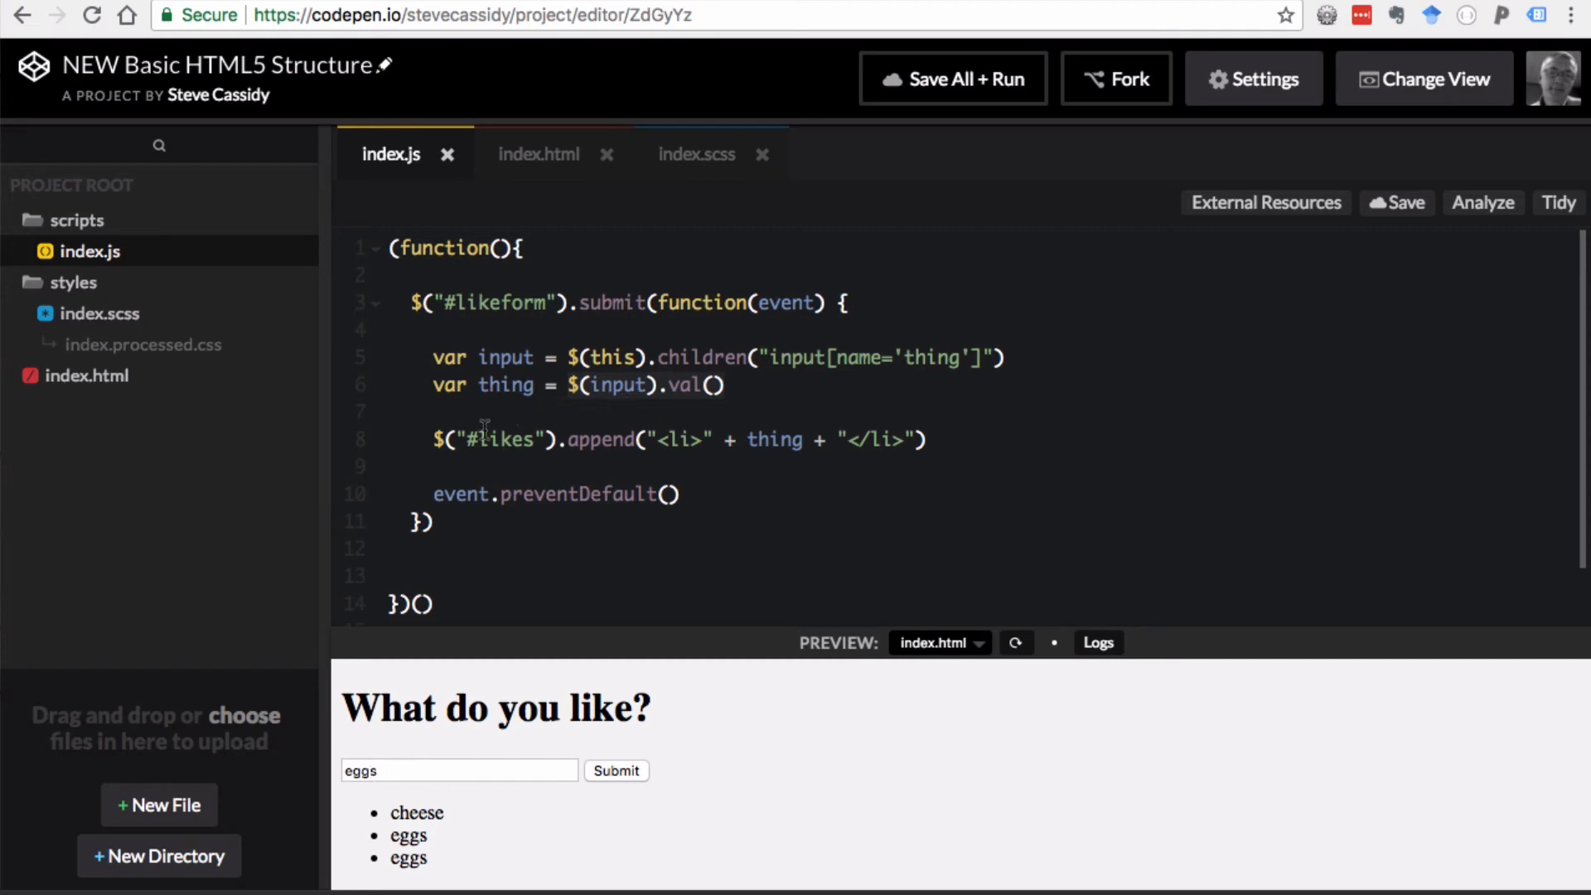
{"action": "left_click", "coordinate": [724, 385]}
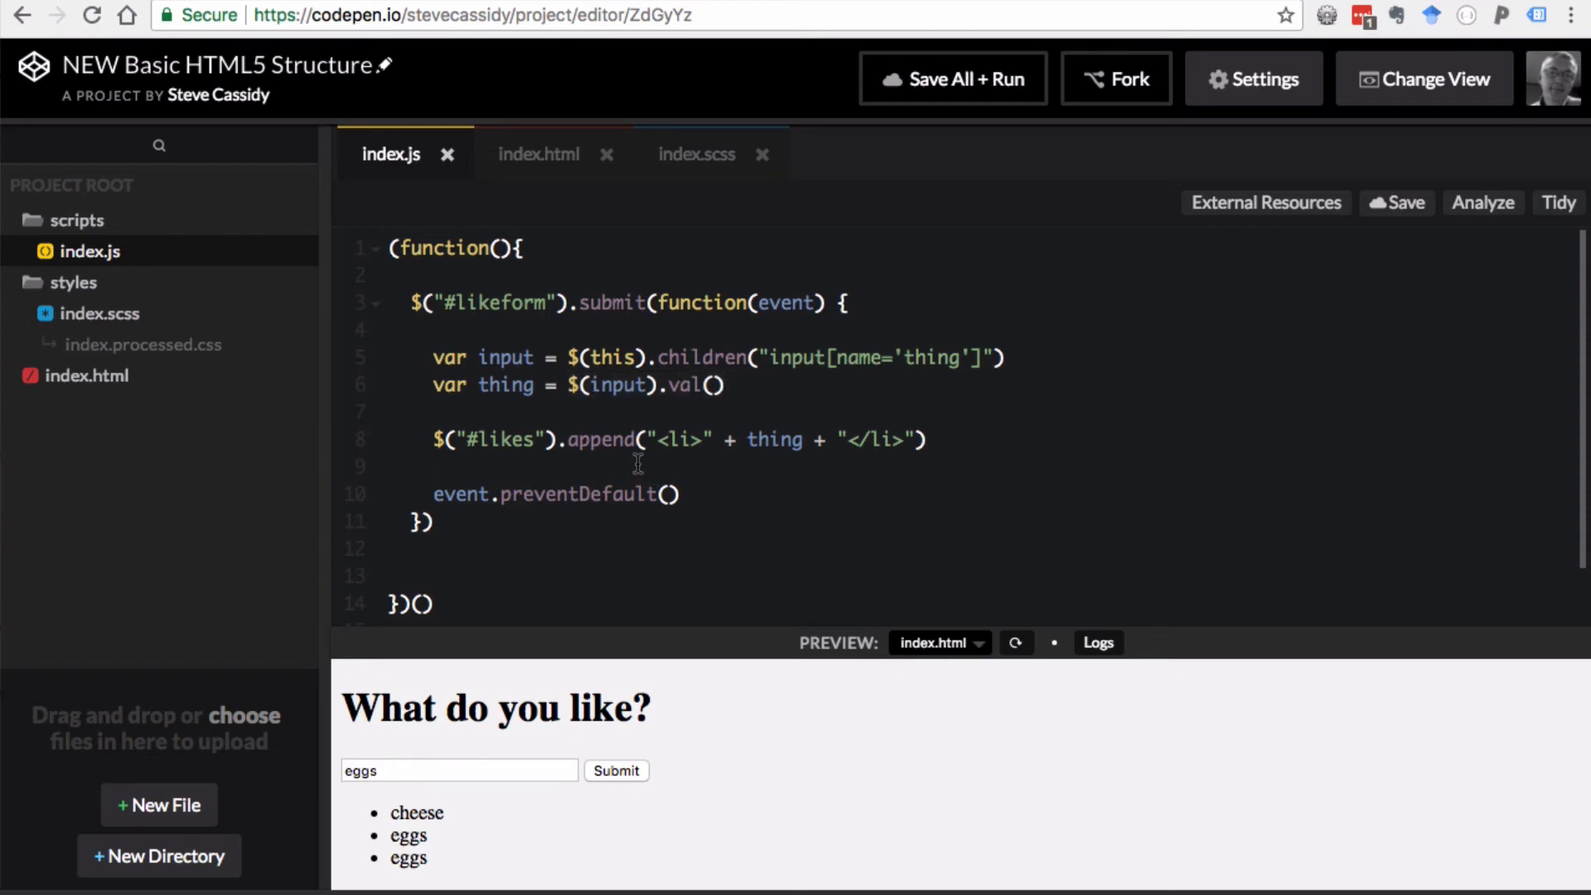
- Add $(input).val("") on a new line after the append call
{"action": "type", "text": "$(input).val()"}
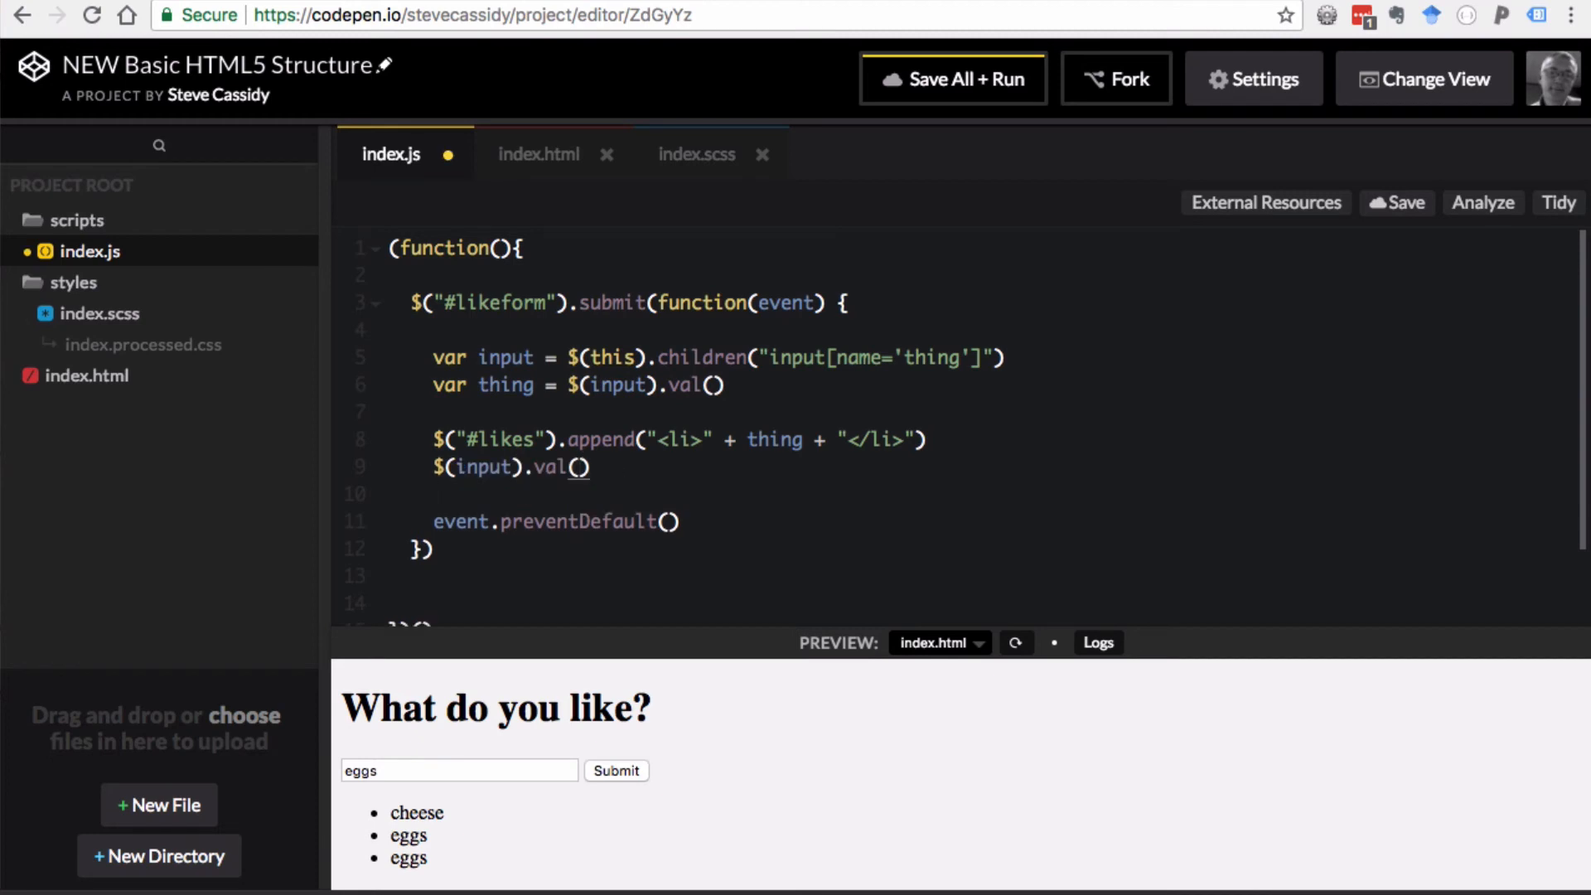
{"action": "type", "text": "\"\""}
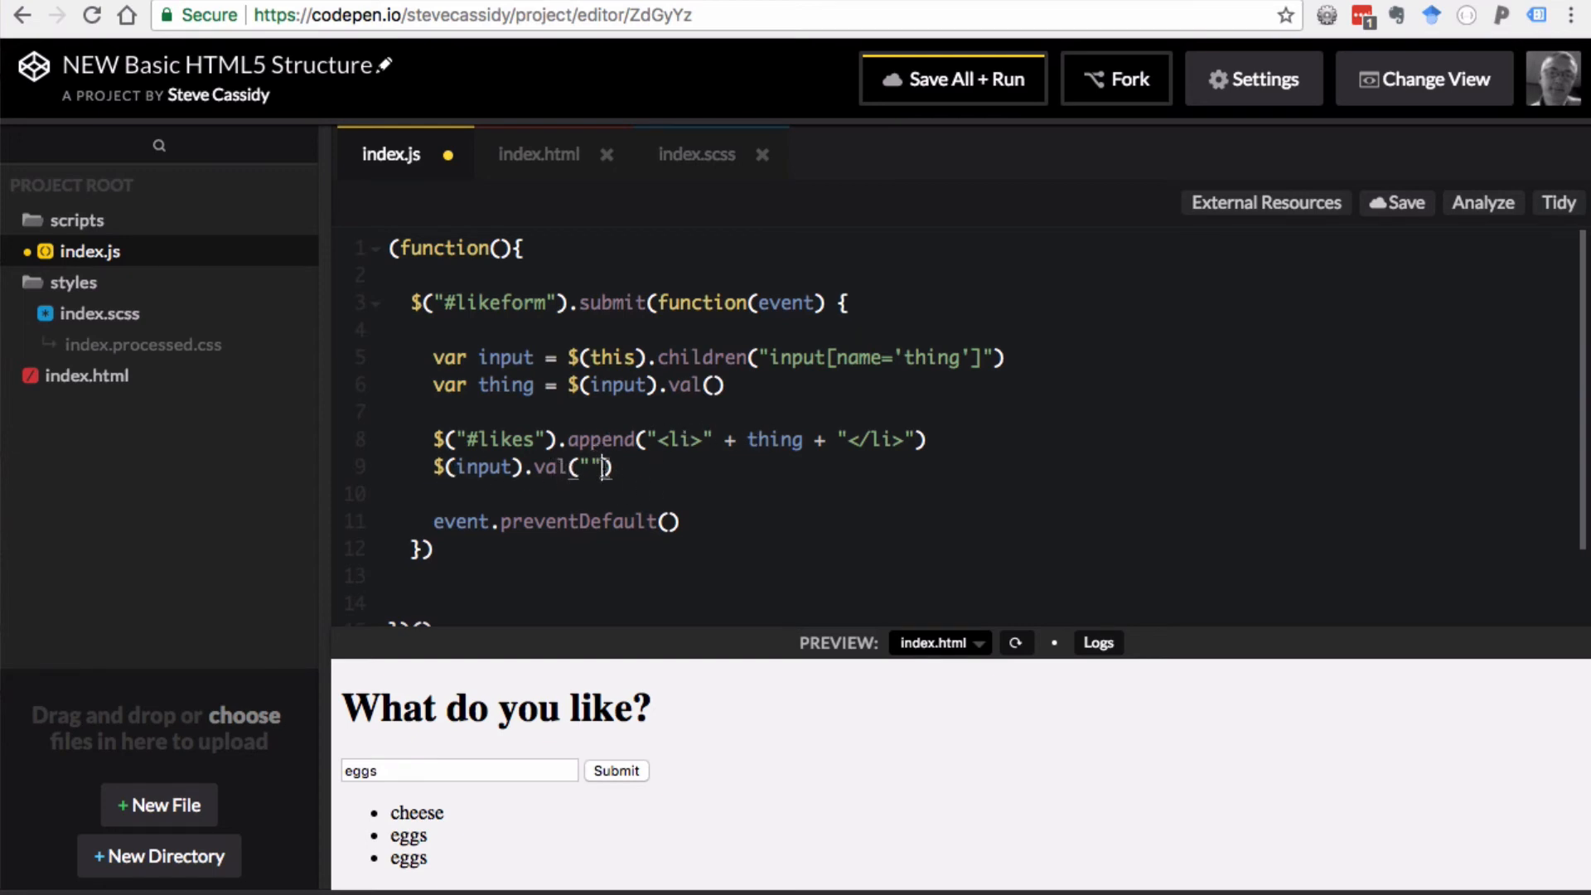
{"action": "mouse_move", "coordinate": [1345, 249]}
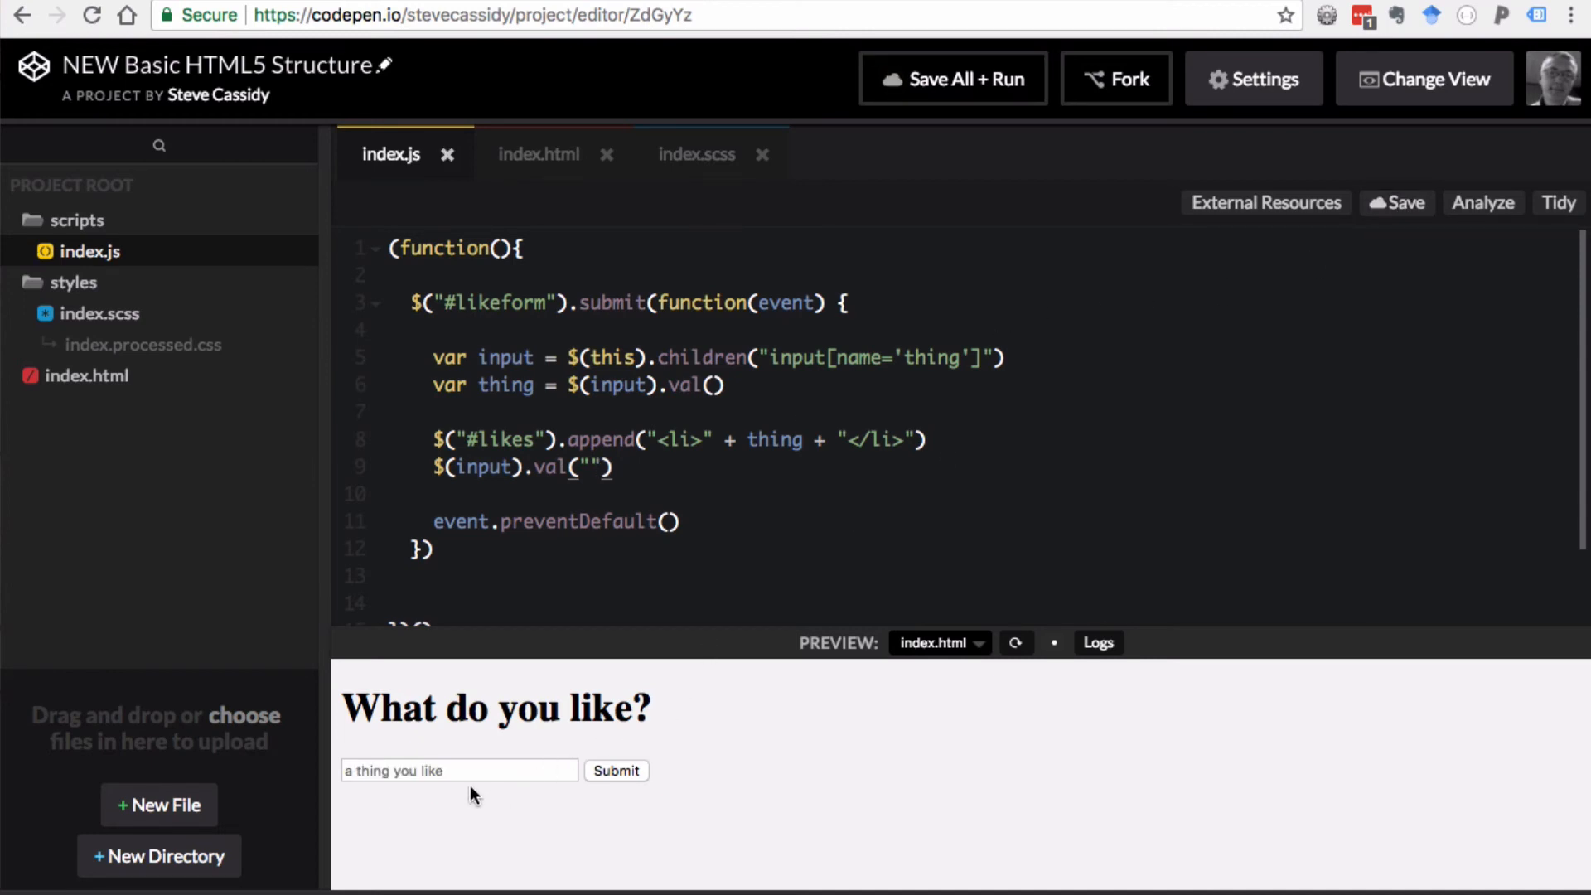
- Submit chhese, eggs and javascript in the preview, confirming the field empties each time
{"action": "type", "text": "chhese"}
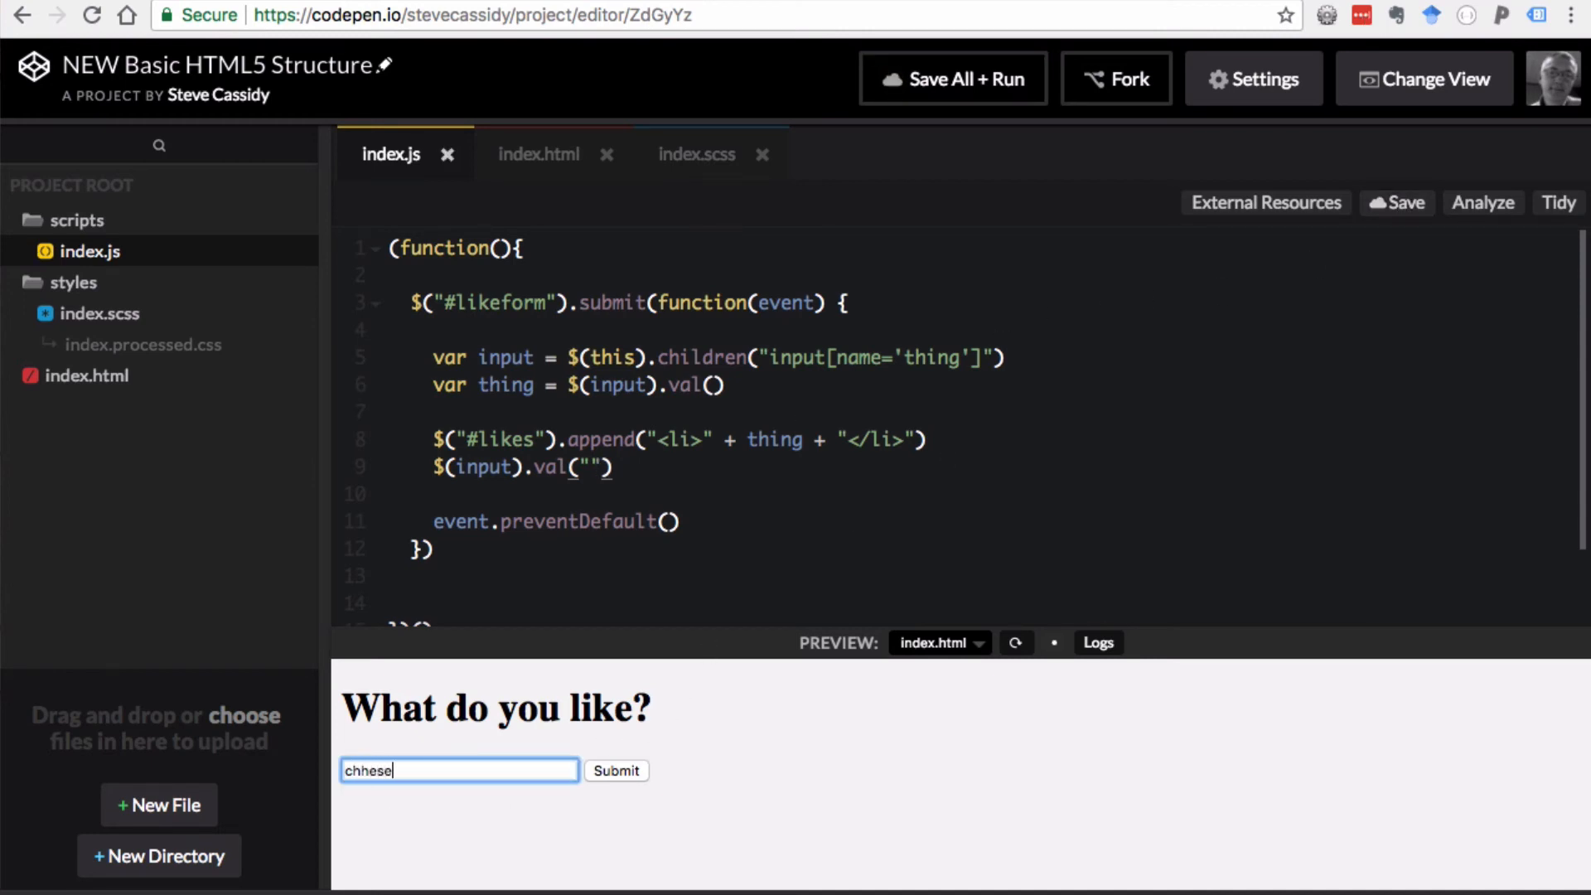
{"action": "left_click", "coordinate": [616, 770]}
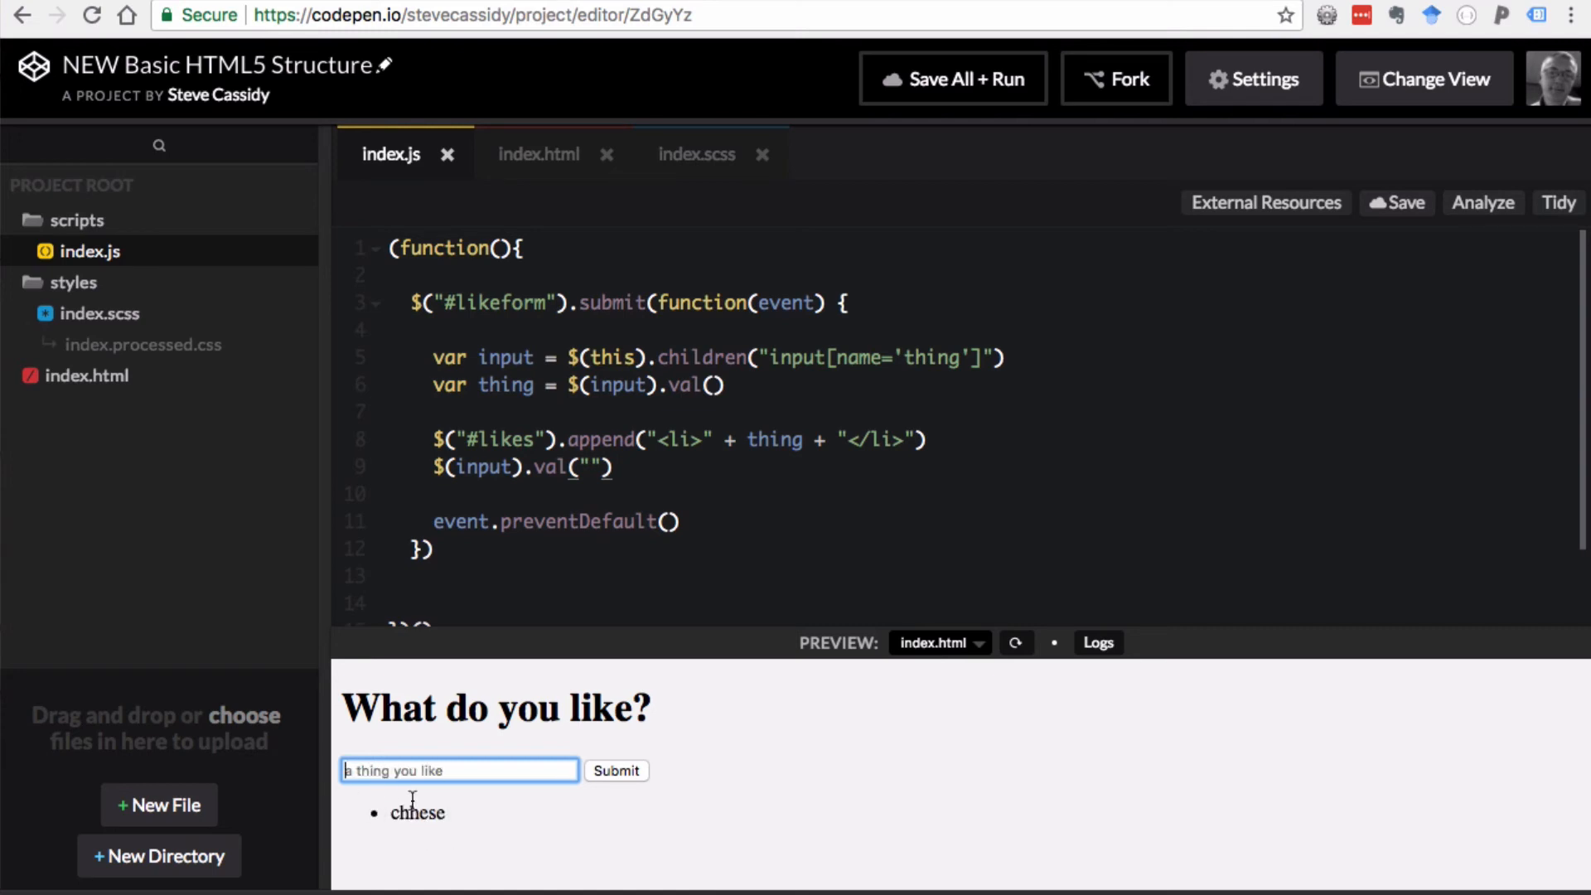
{"action": "type", "text": "eggs"}
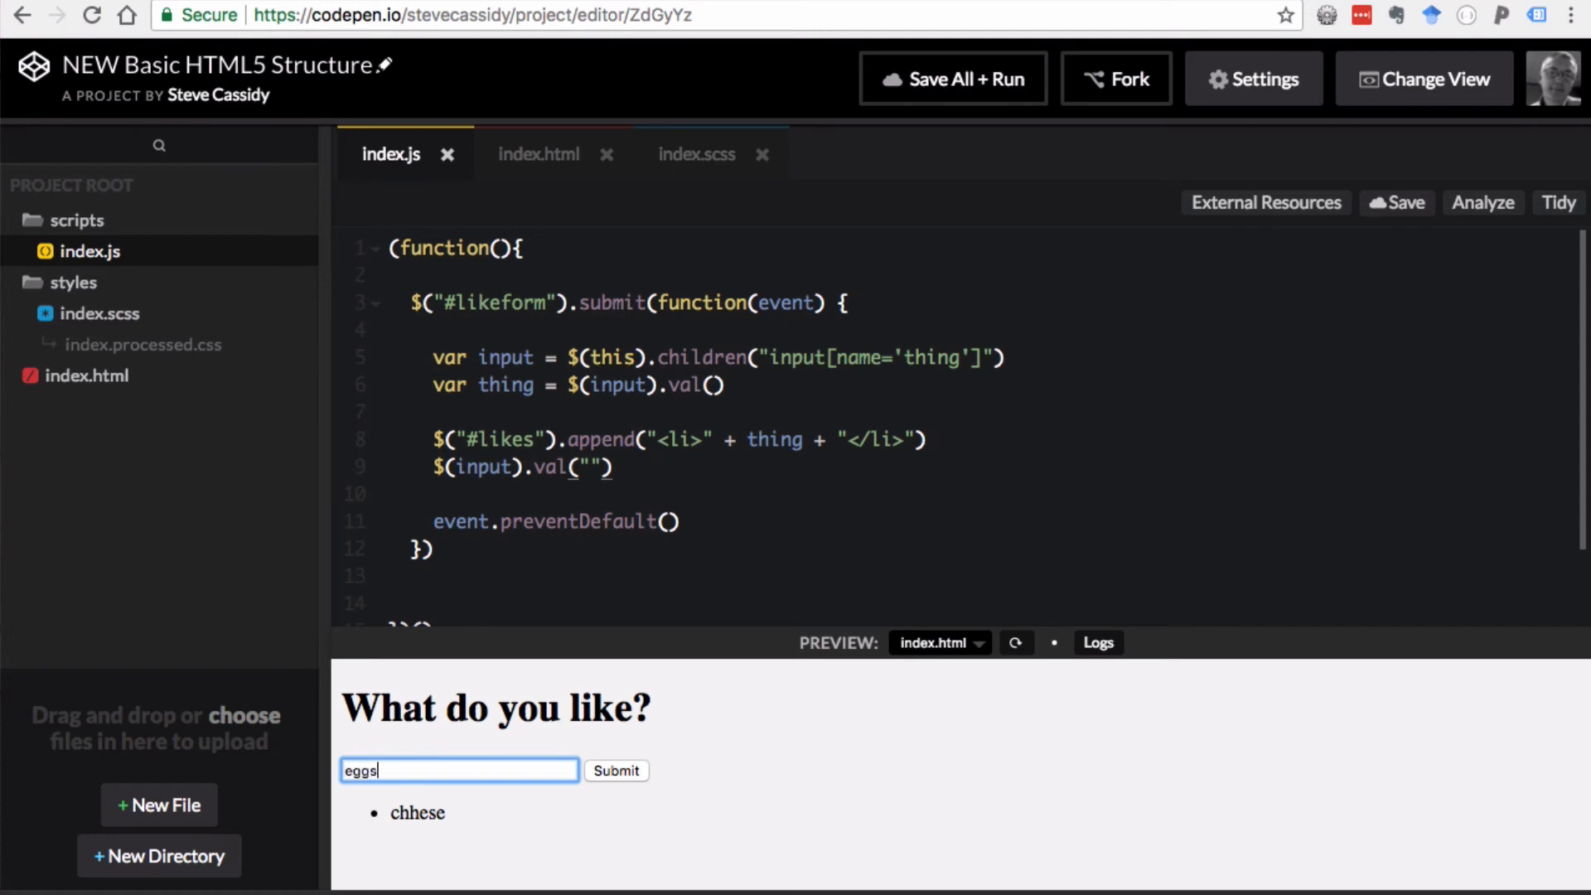
{"action": "left_click", "coordinate": [616, 771]}
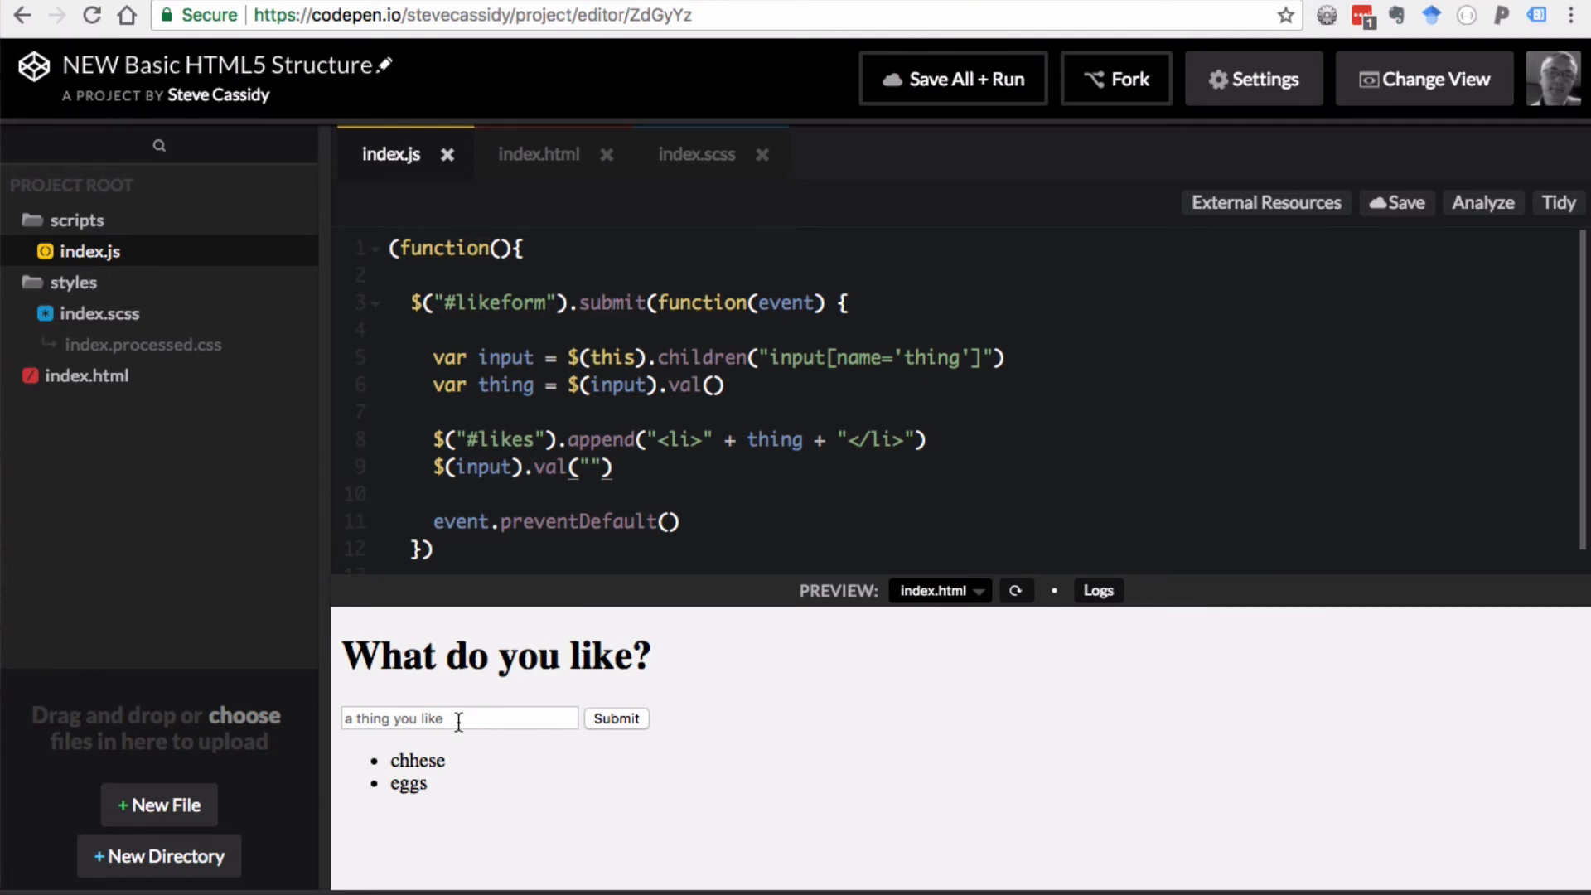
{"action": "left_click", "coordinate": [434, 719]}
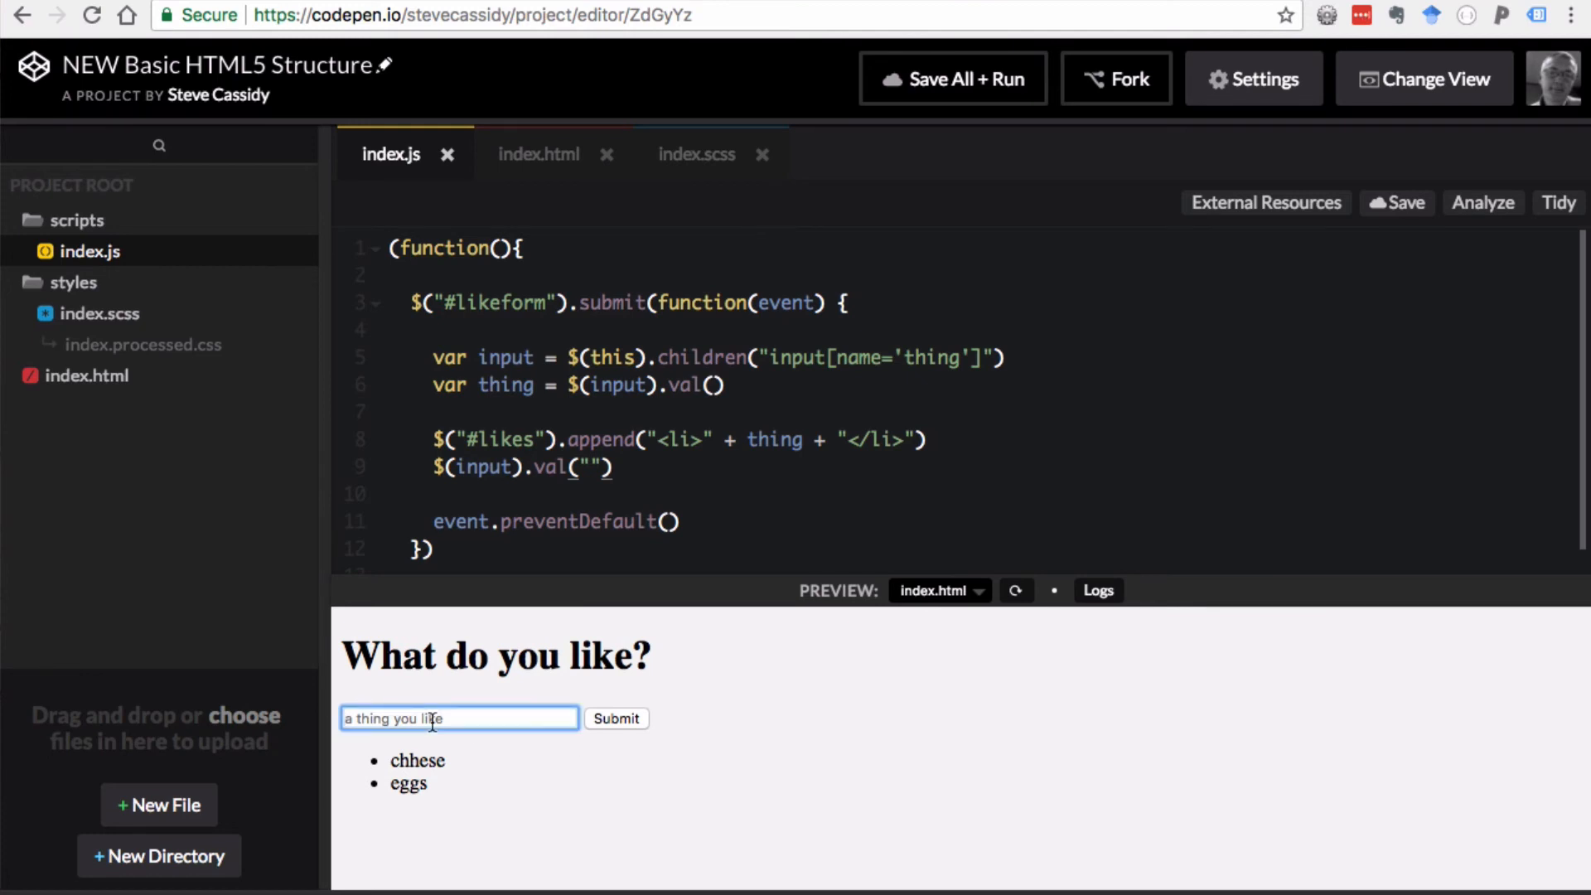
{"action": "left_click", "coordinate": [615, 719]}
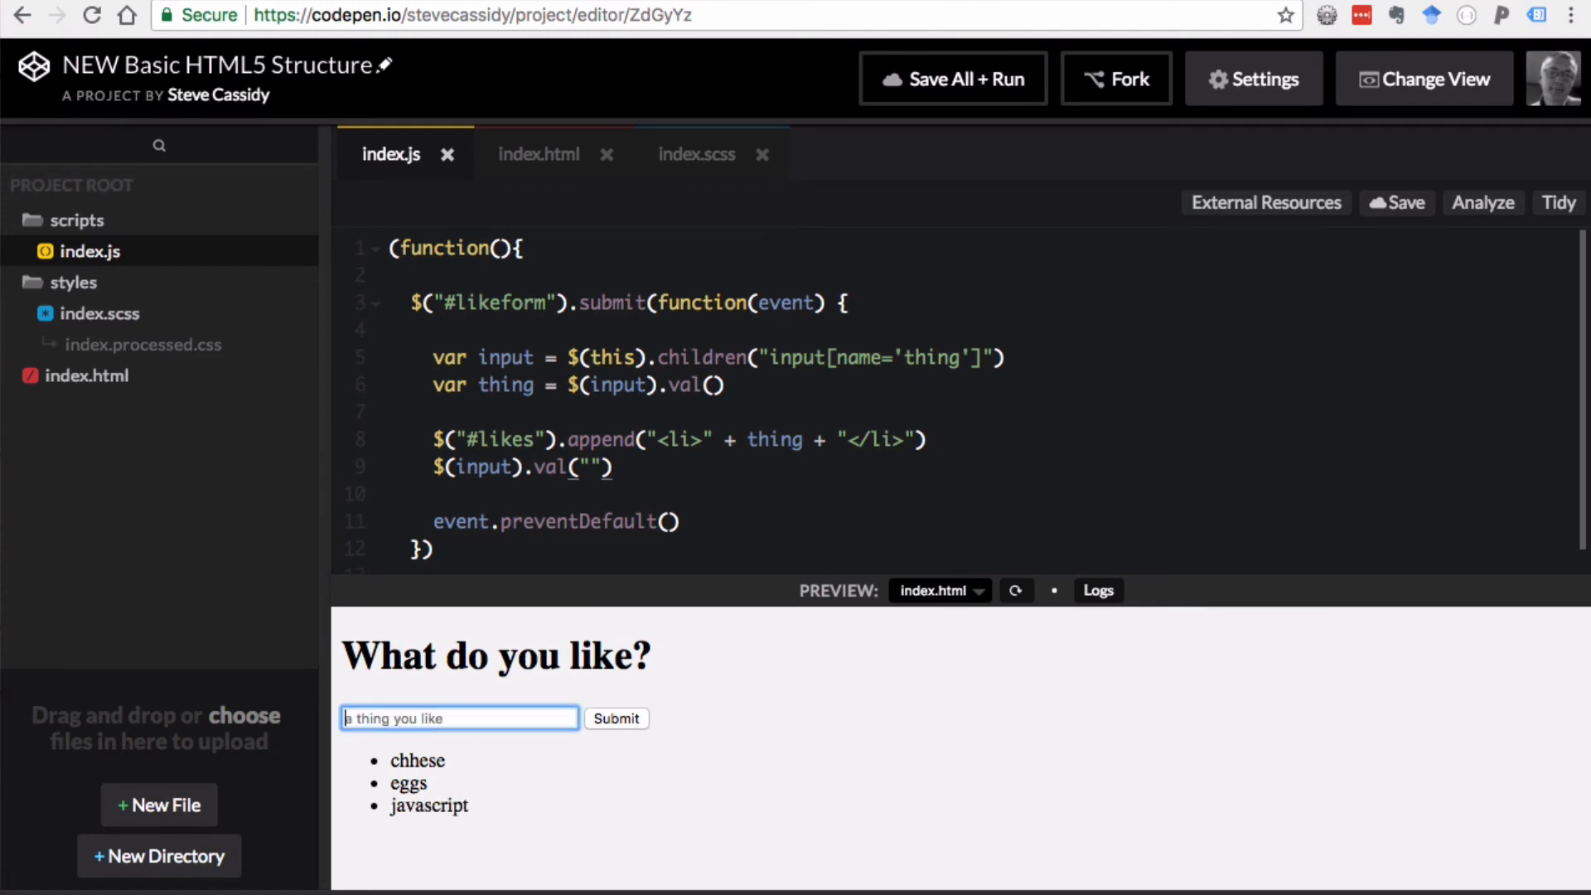
{"action": "left_click", "coordinate": [616, 719]}
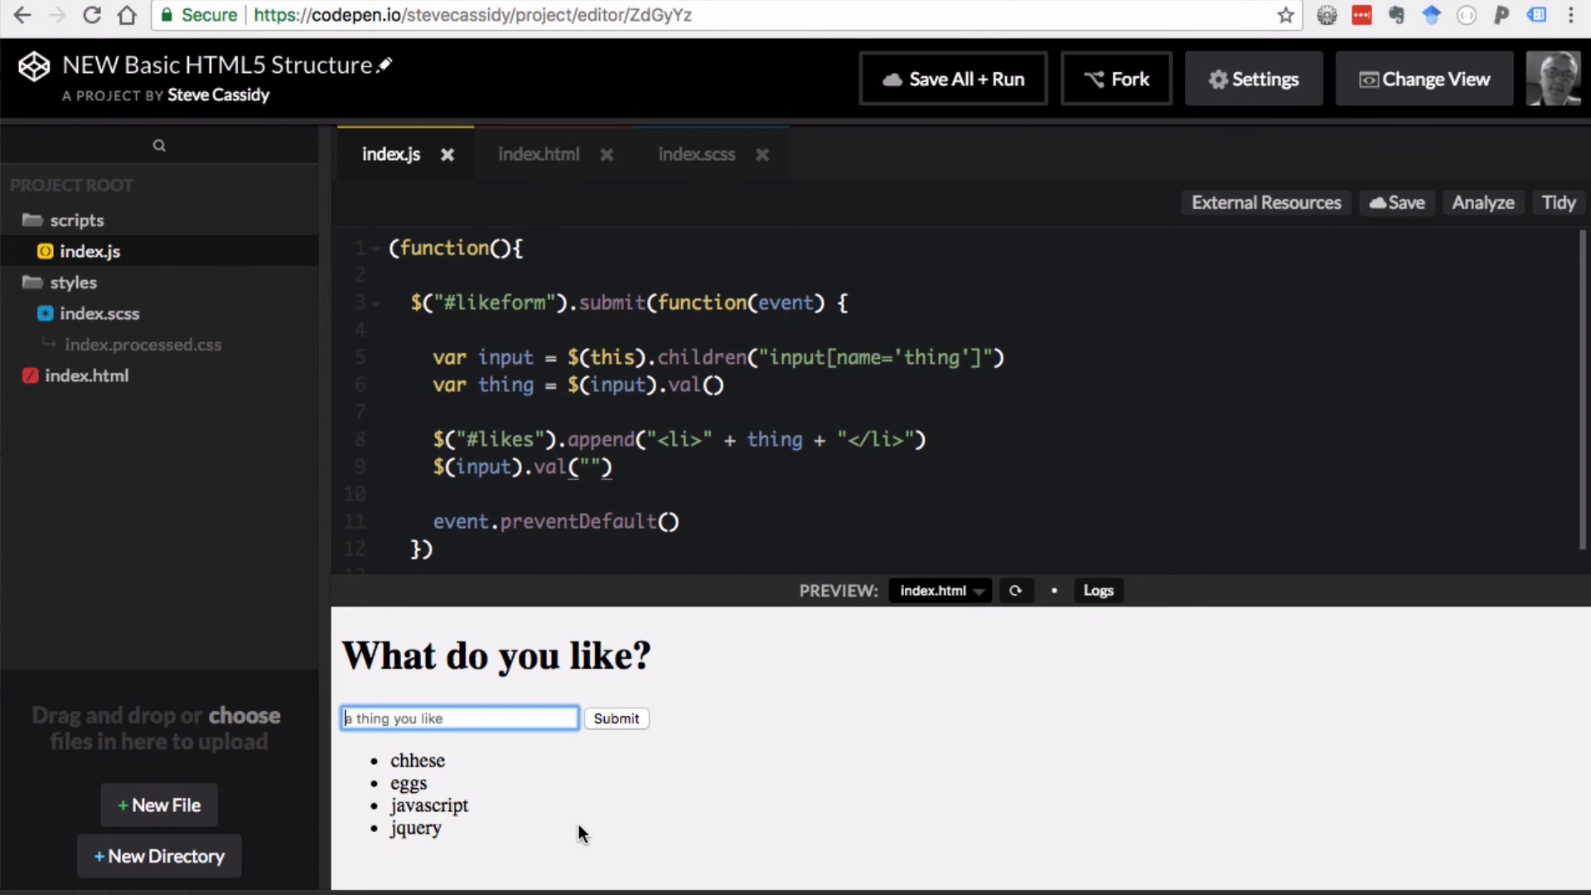
{"action": "mouse_move", "coordinate": [554, 829]}
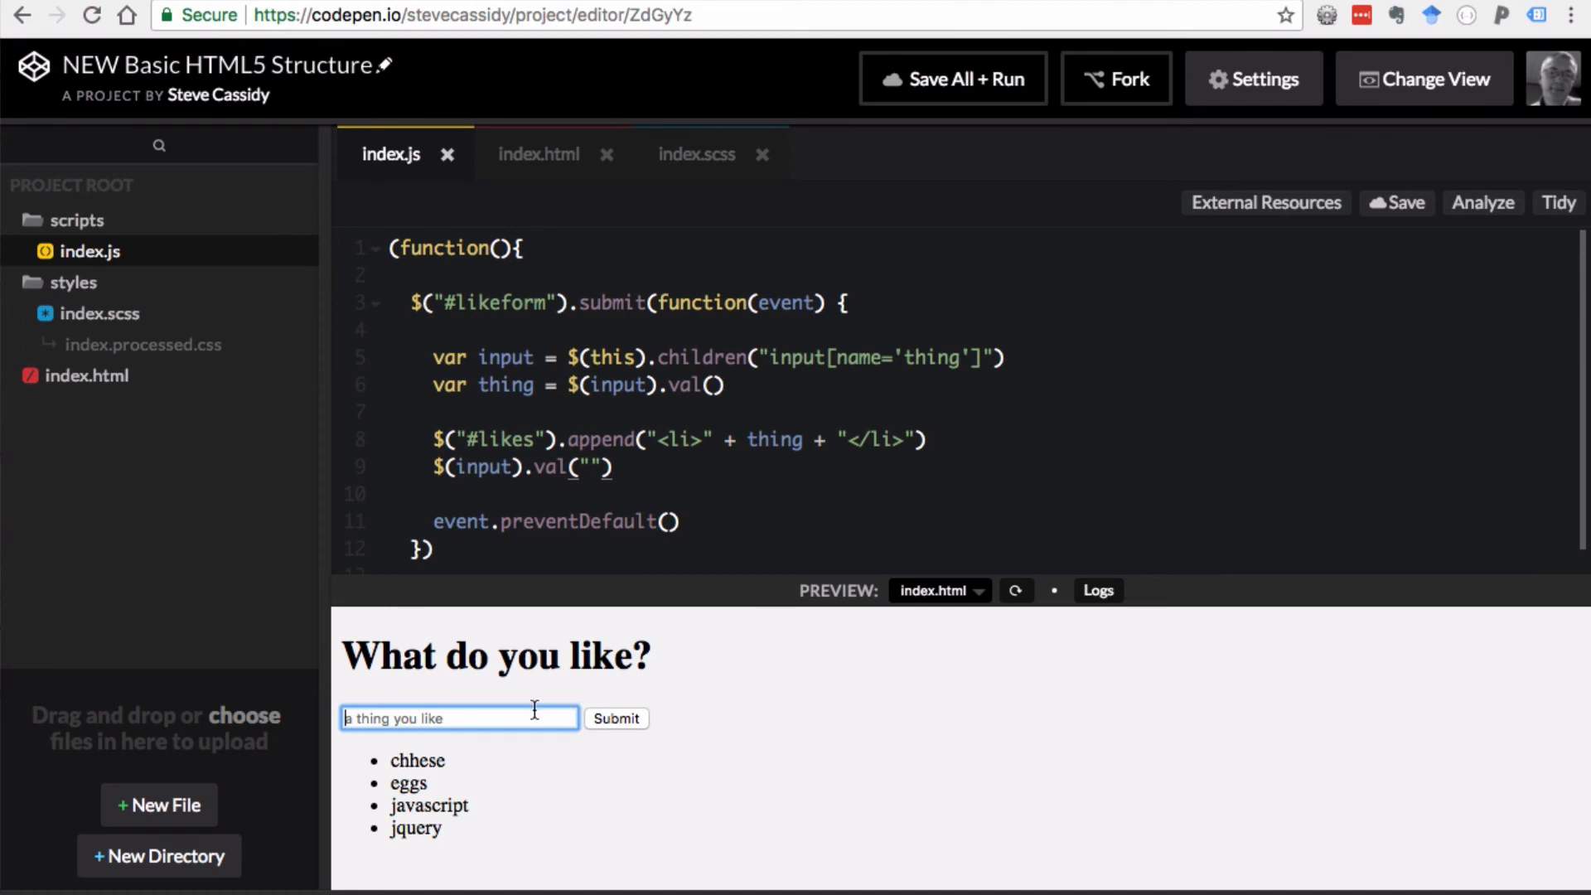
{"action": "mouse_move", "coordinate": [450, 696]}
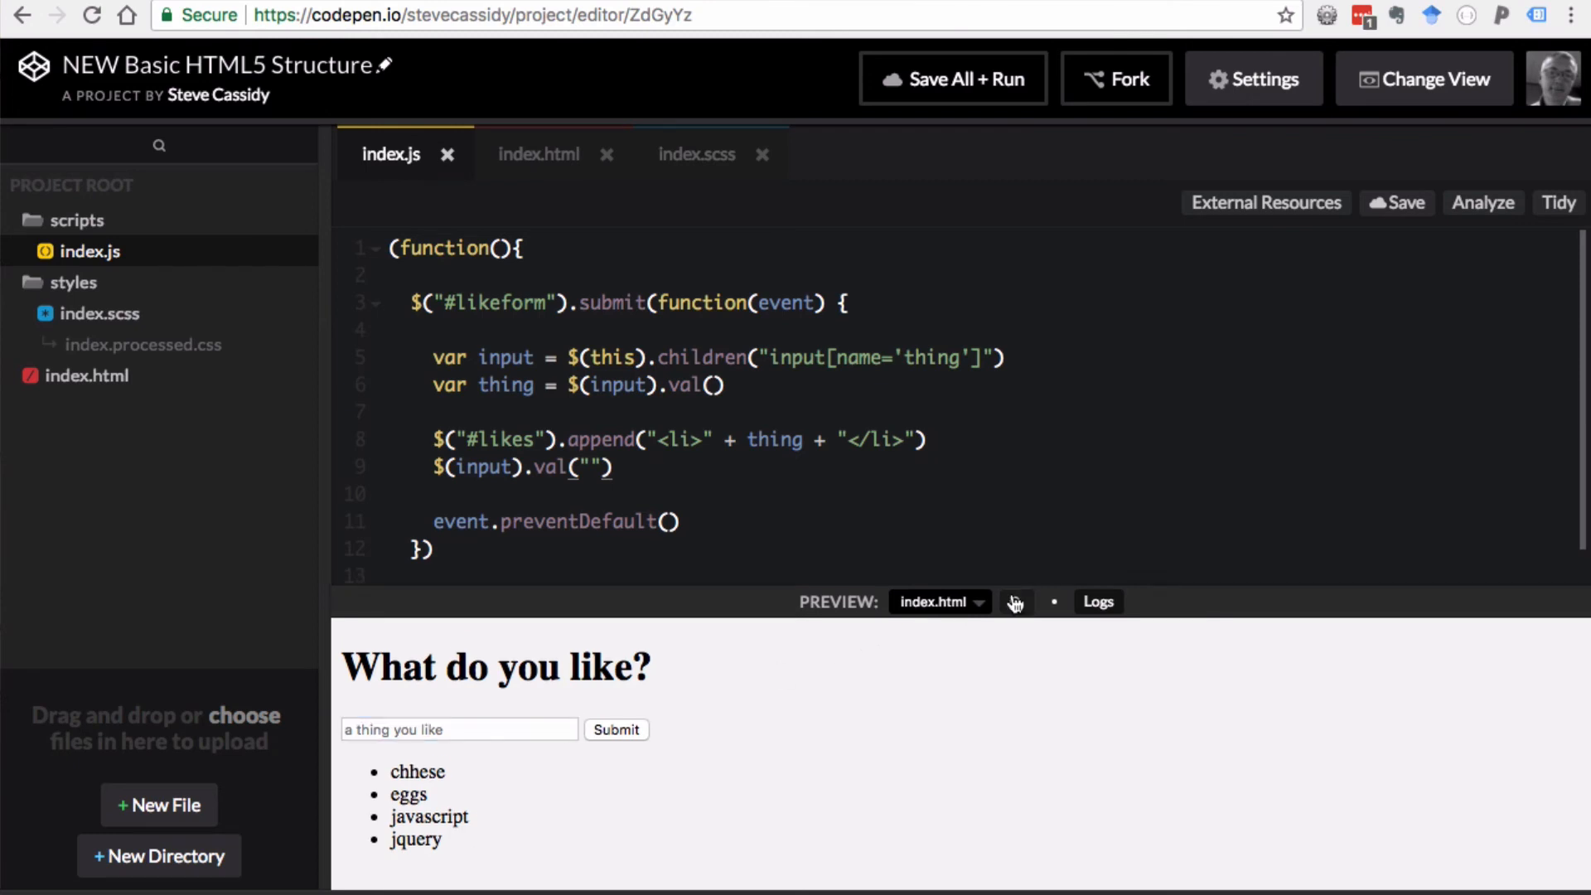
{"action": "left_click", "coordinate": [1015, 602]}
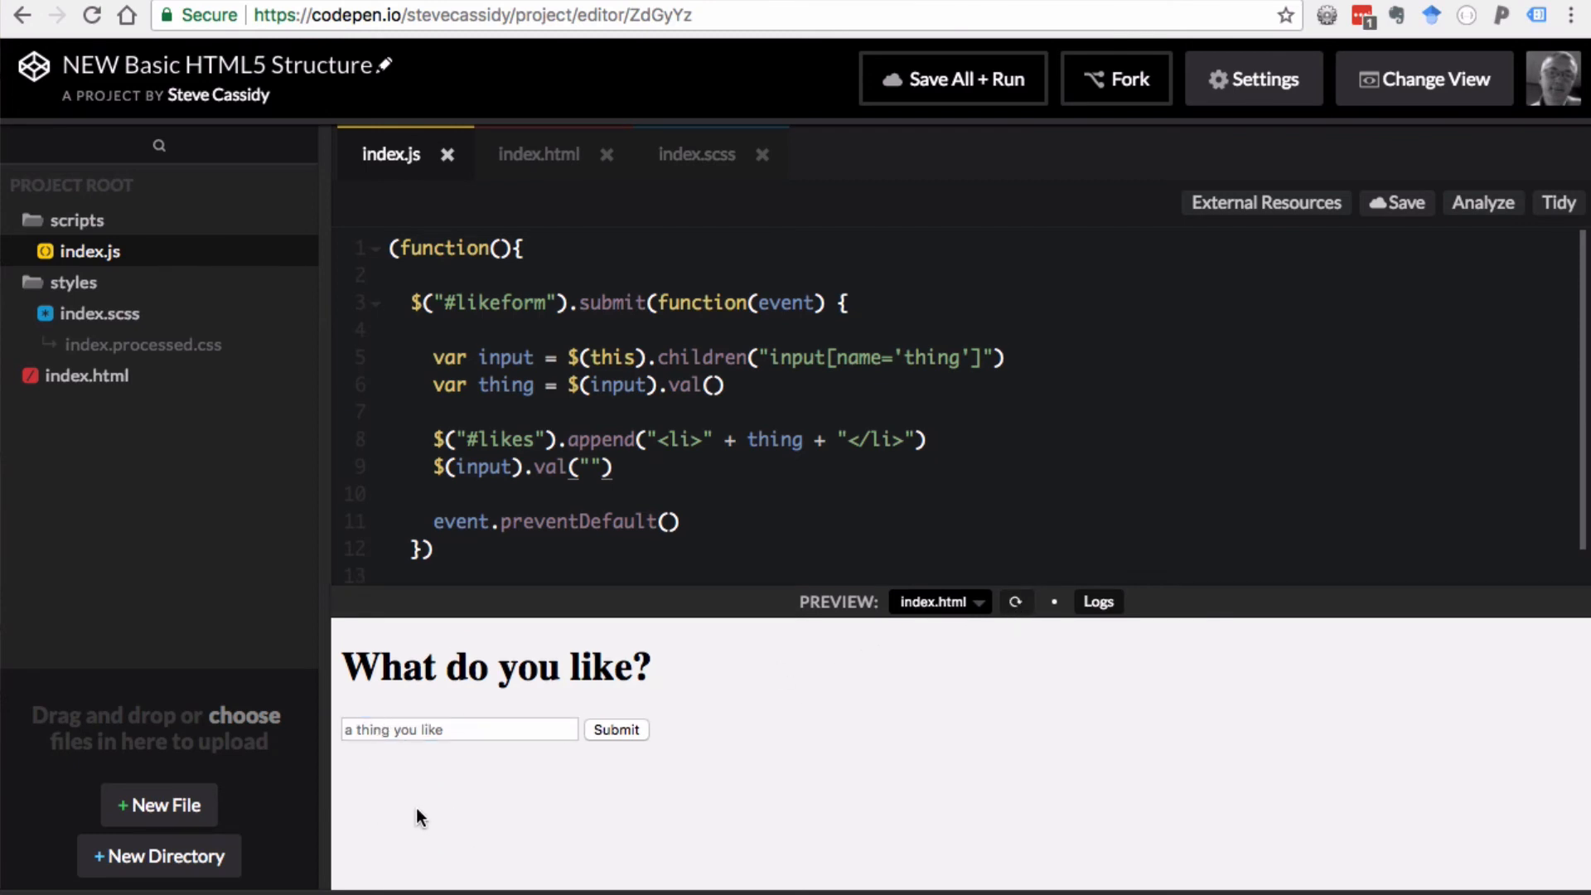
{"action": "mouse_move", "coordinate": [434, 811]}
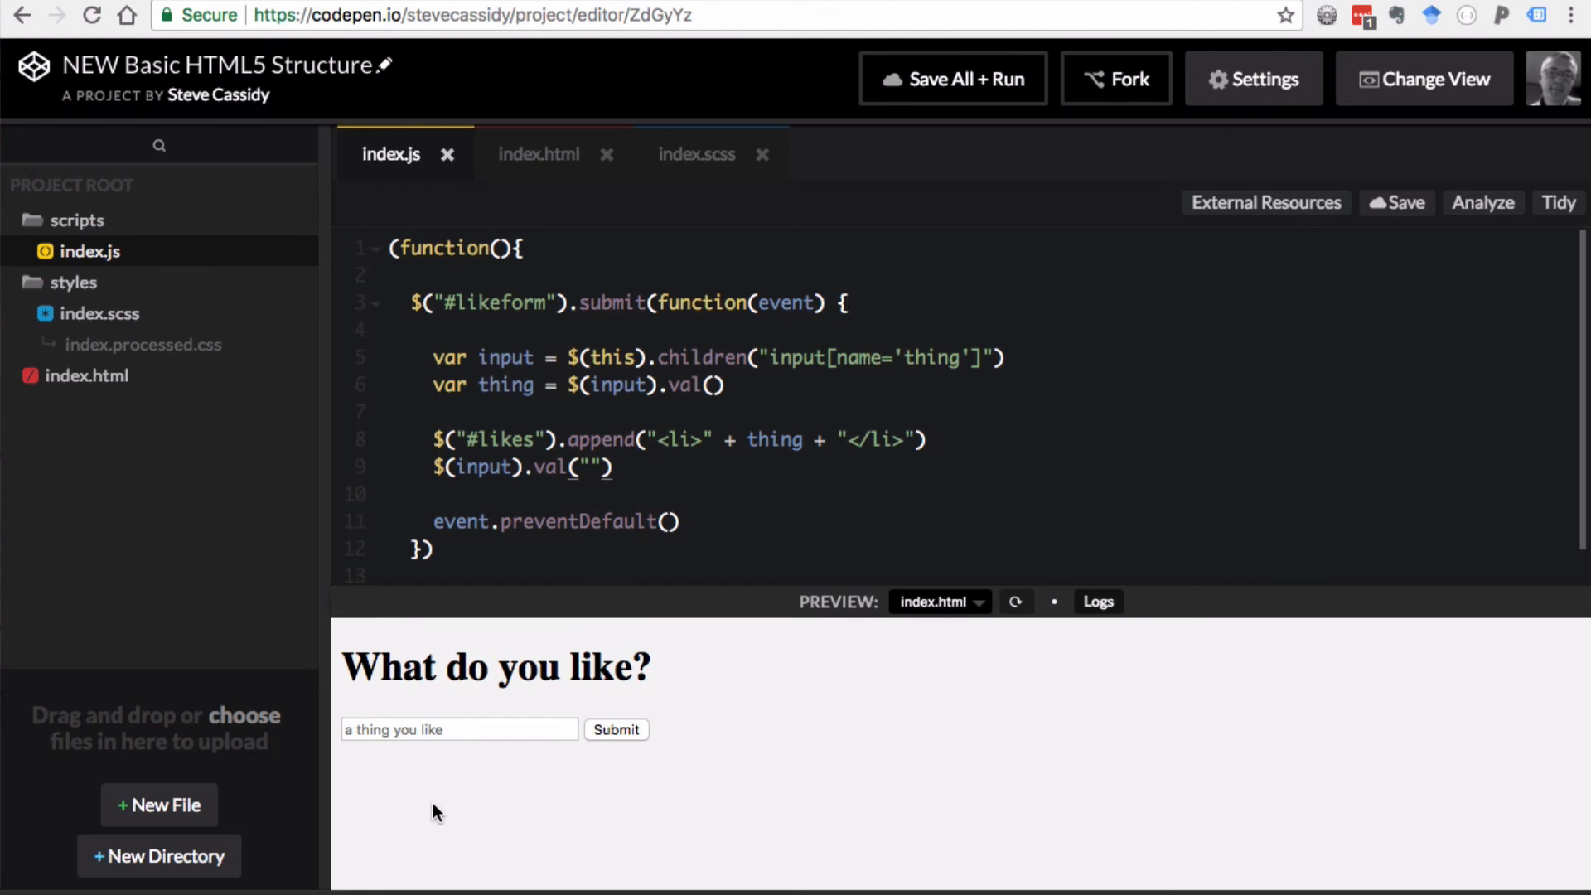
{"action": "mouse_move", "coordinate": [438, 812]}
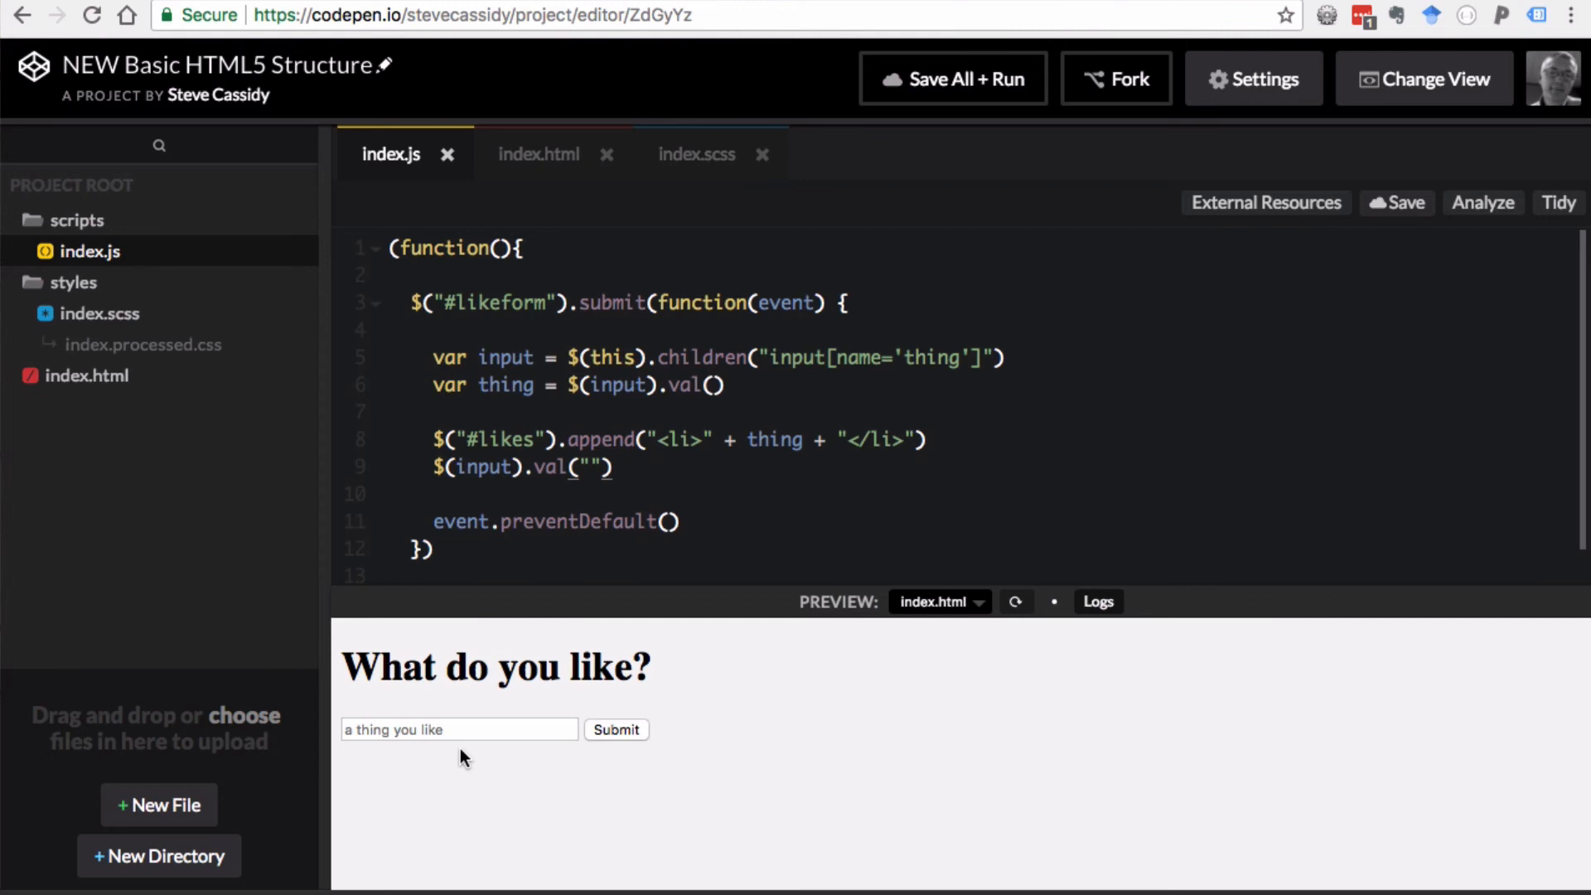
{"action": "mouse_move", "coordinate": [476, 779]}
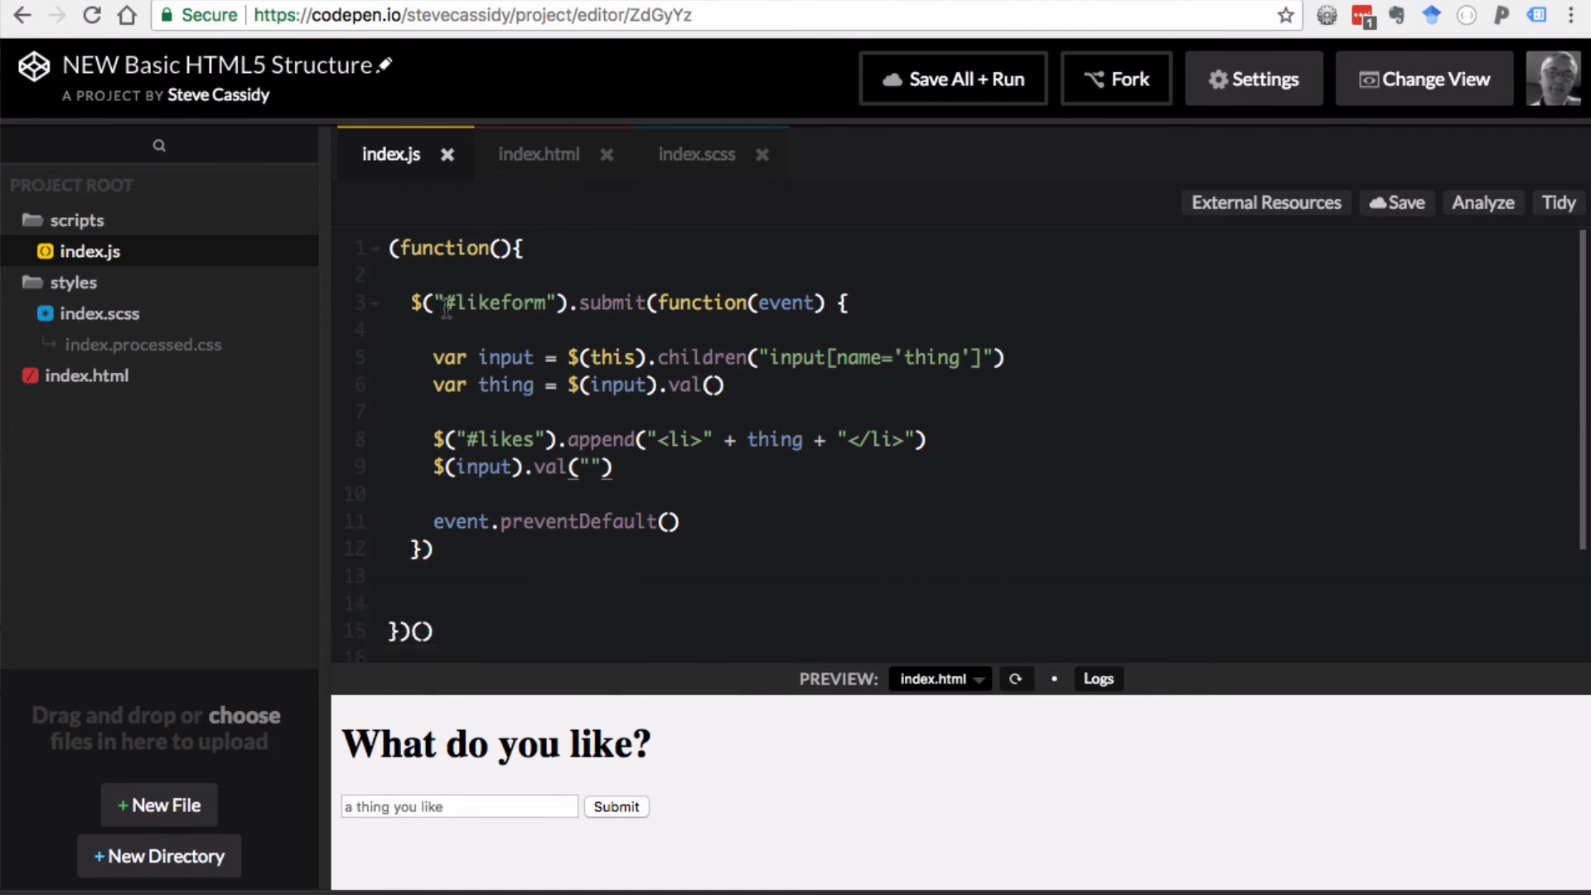
{"action": "mouse_move", "coordinate": [628, 485]}
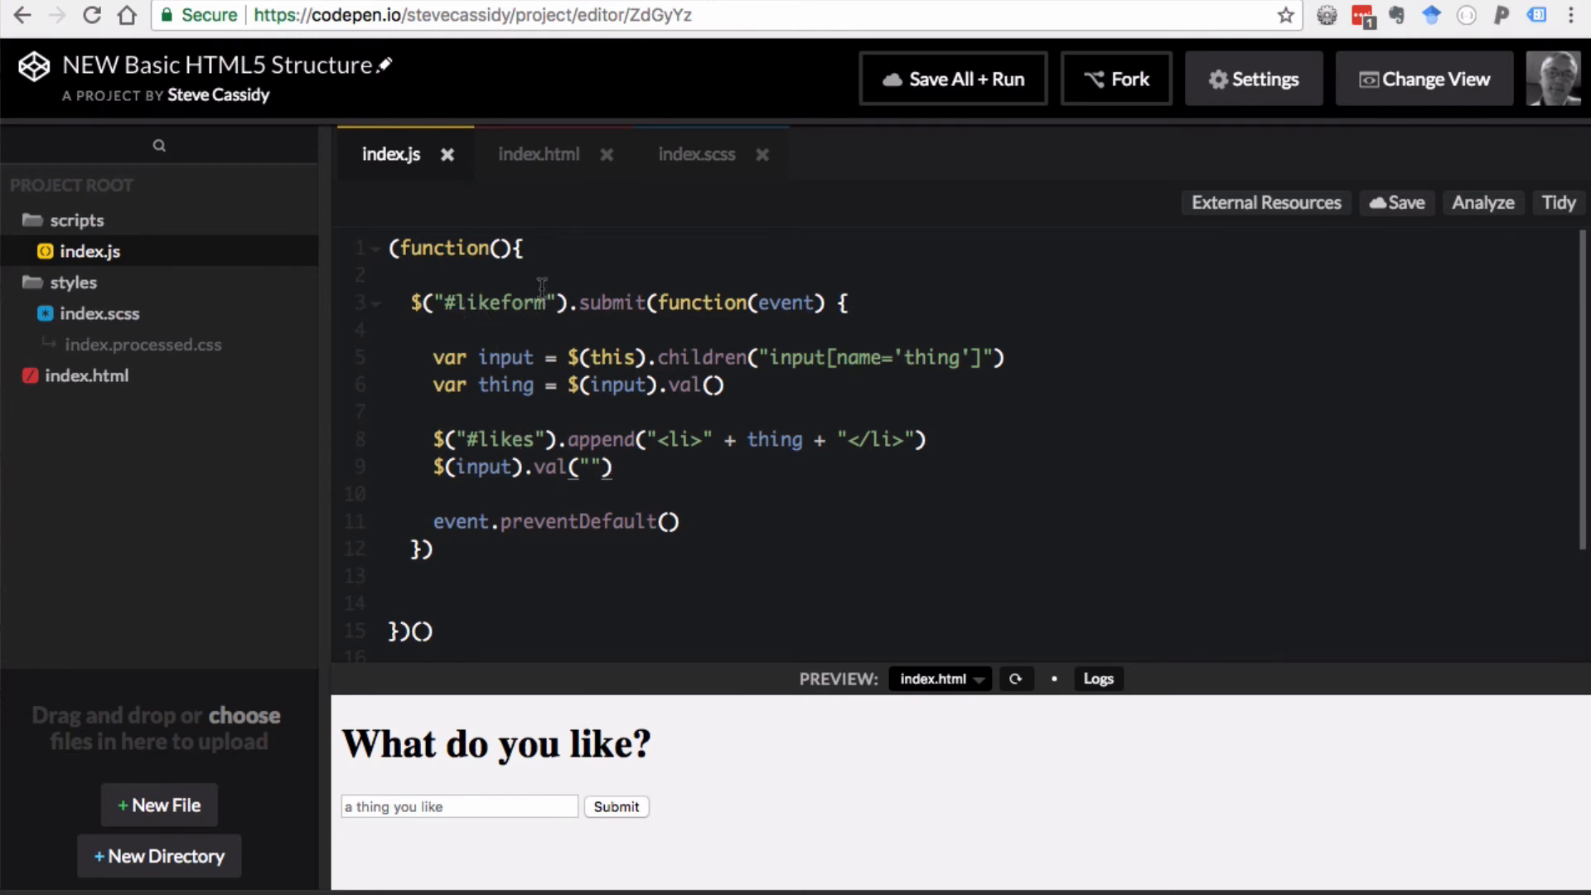
{"action": "mouse_move", "coordinate": [529, 593]}
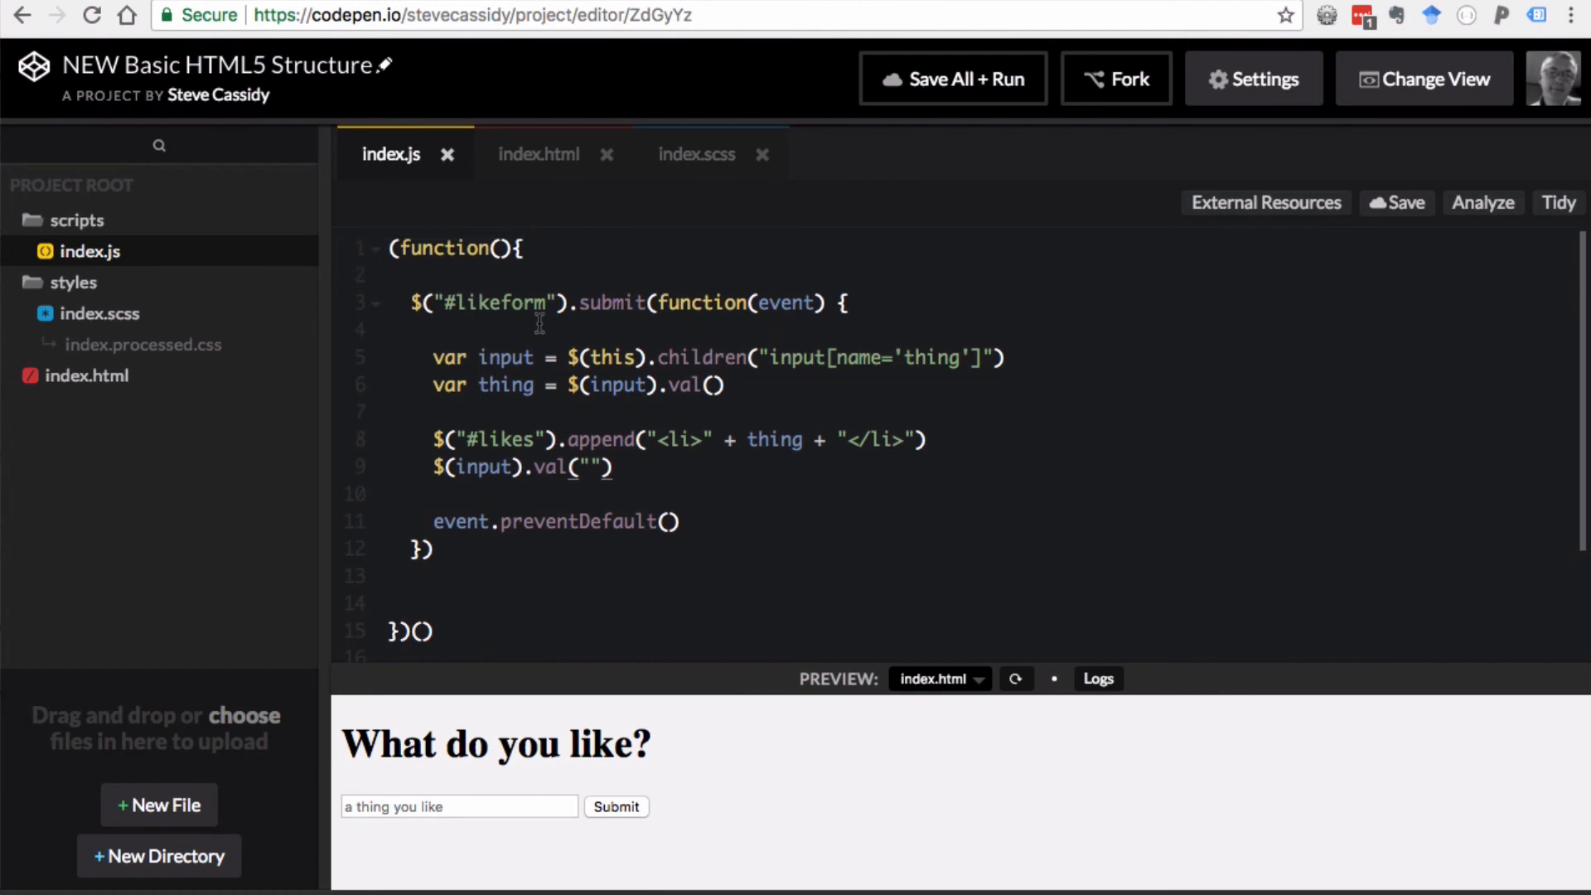
{"action": "mouse_move", "coordinate": [576, 276]}
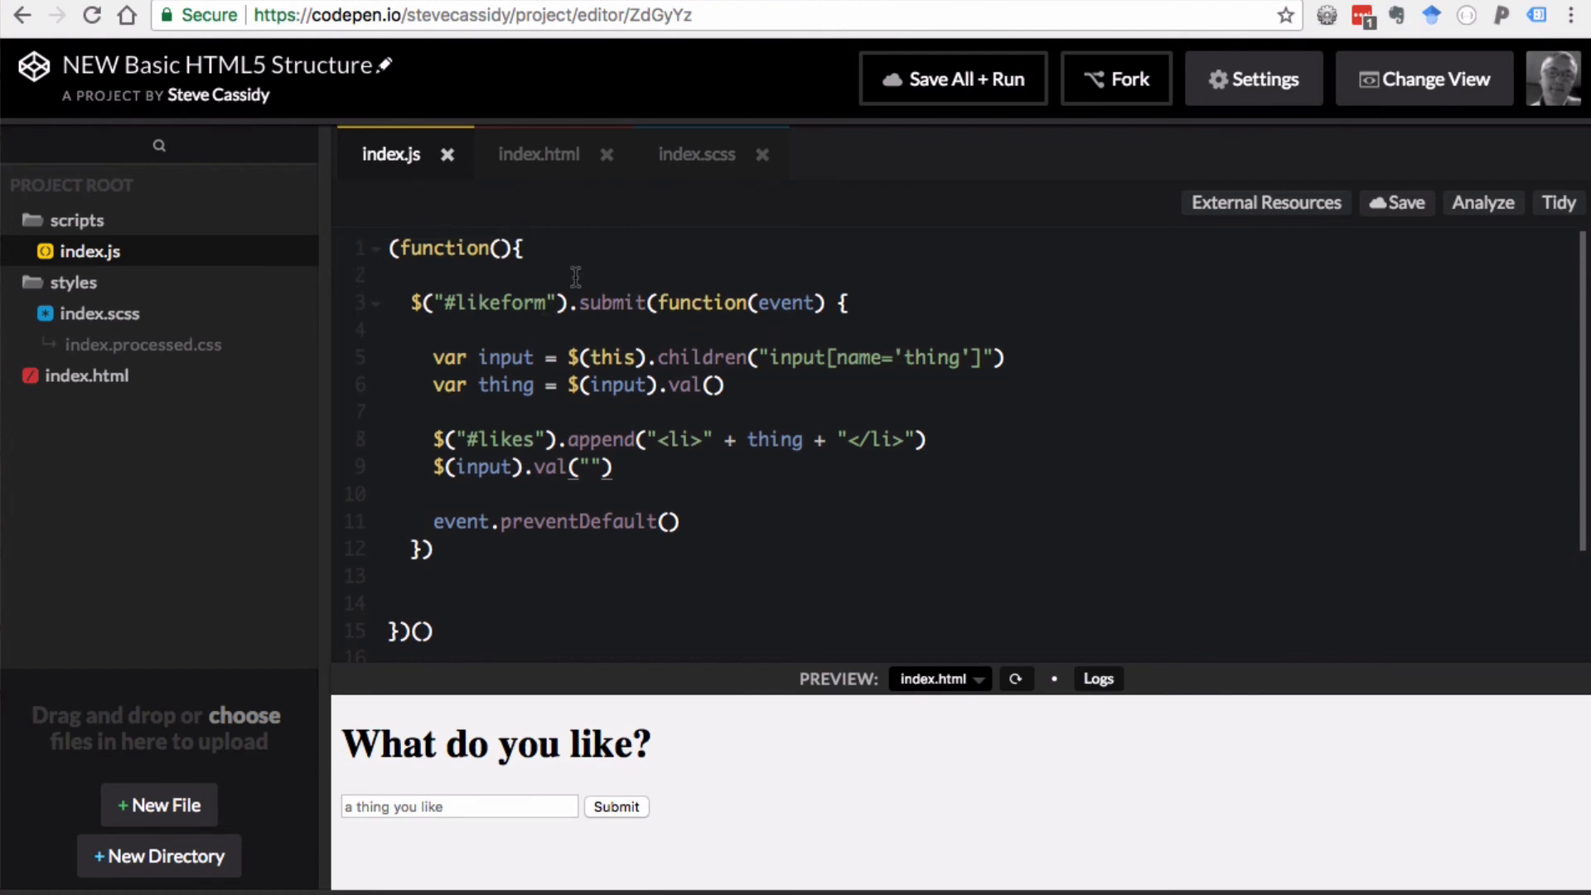
{"action": "mouse_move", "coordinate": [476, 255]}
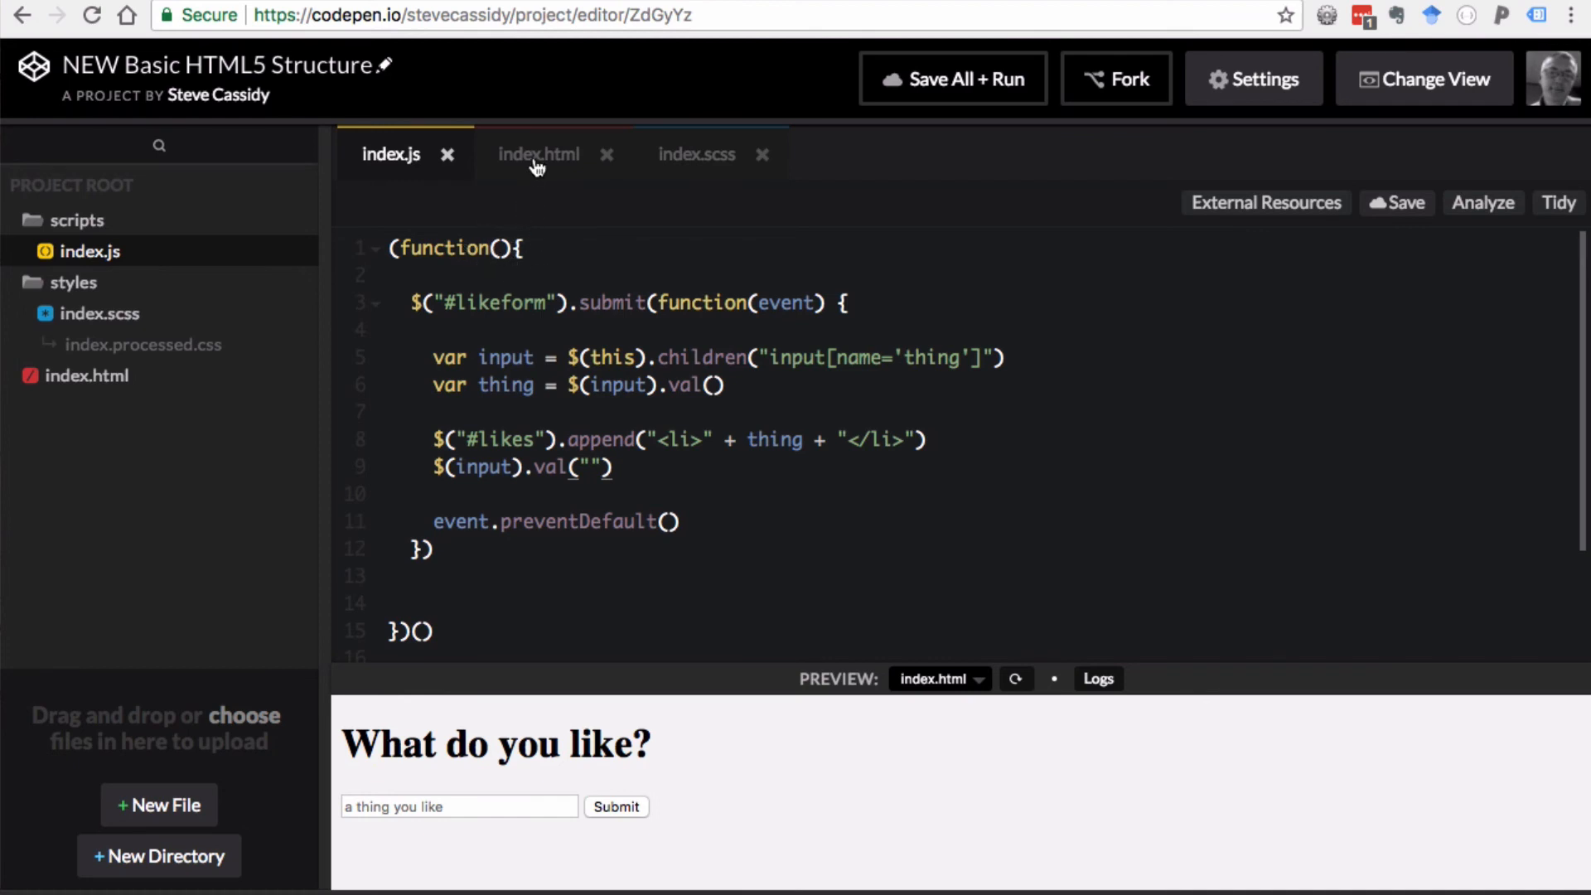
- Review index.html's body-end script tags loading jQuery before scripts/index.js
{"action": "left_click", "coordinate": [538, 154]}
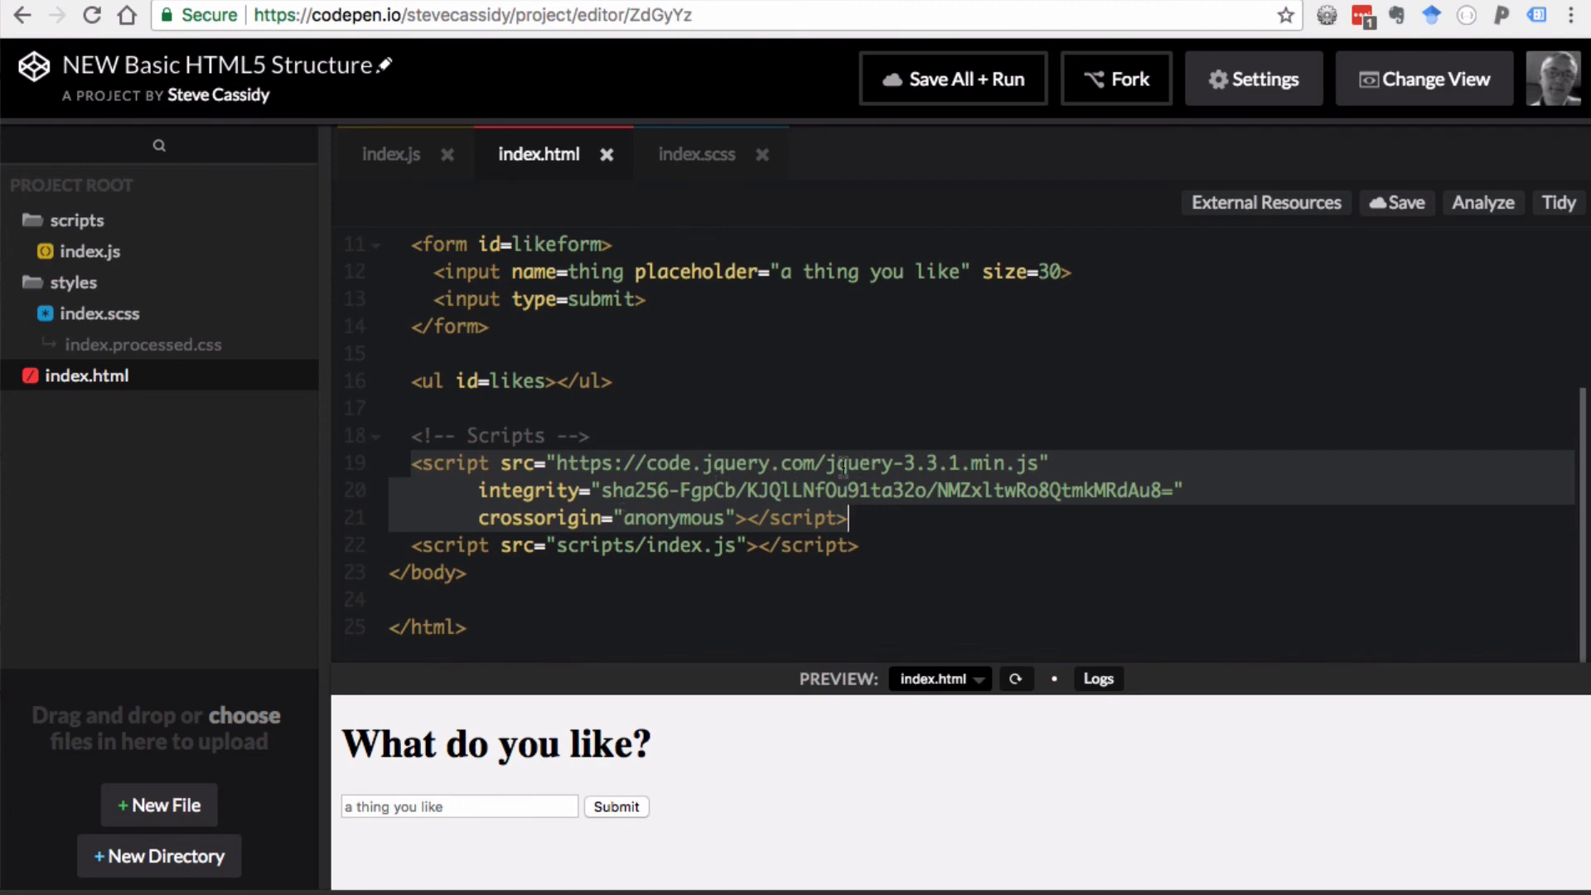
{"action": "mouse_move", "coordinate": [507, 559]}
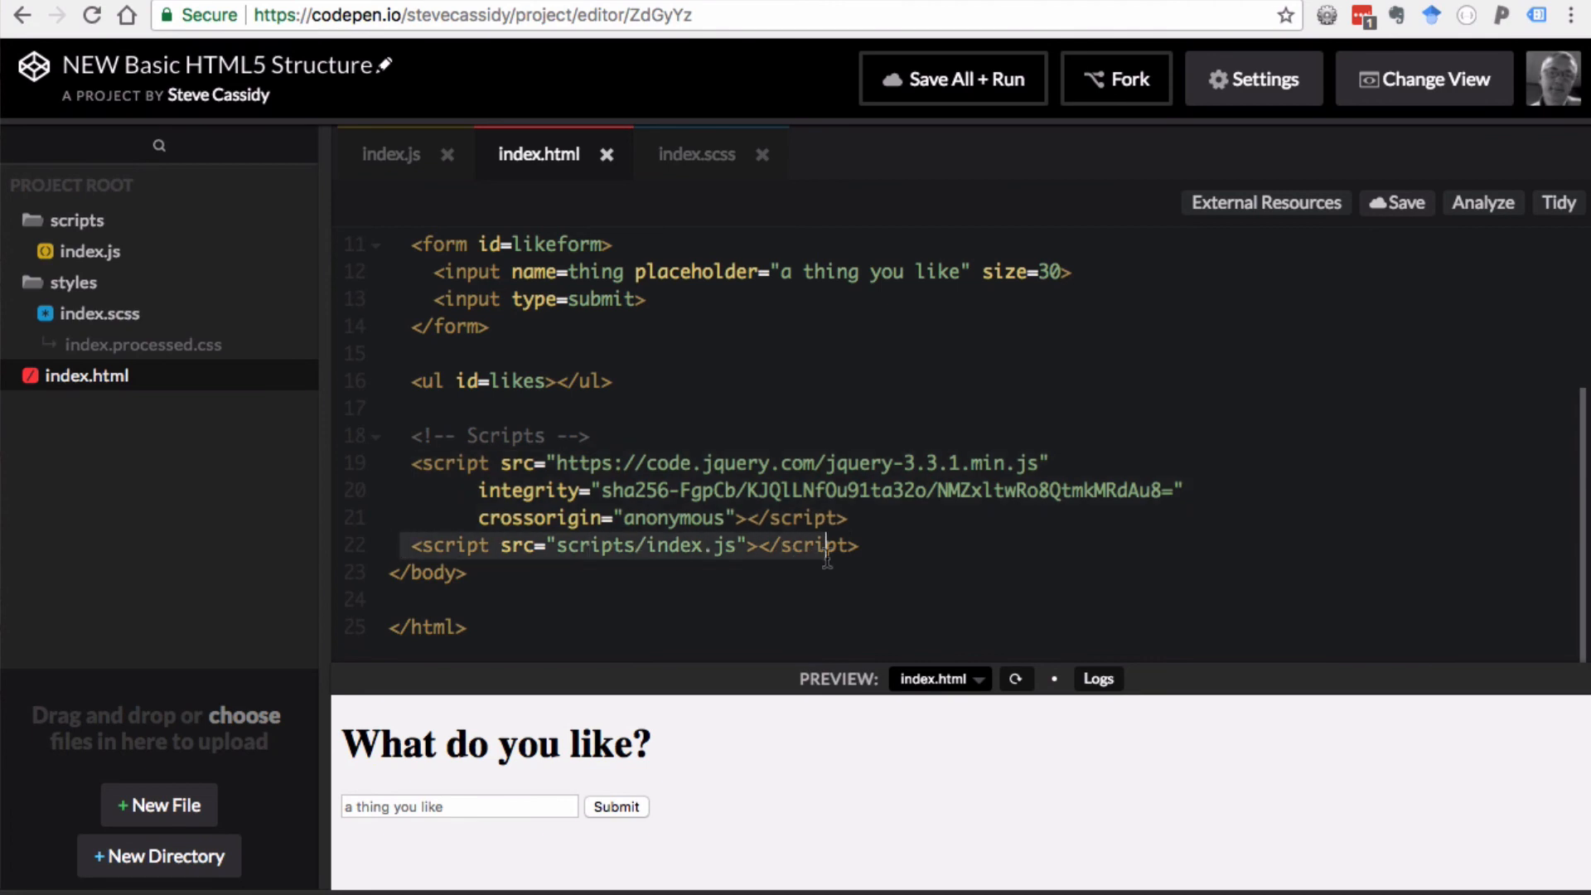
{"action": "mouse_move", "coordinate": [399, 171]}
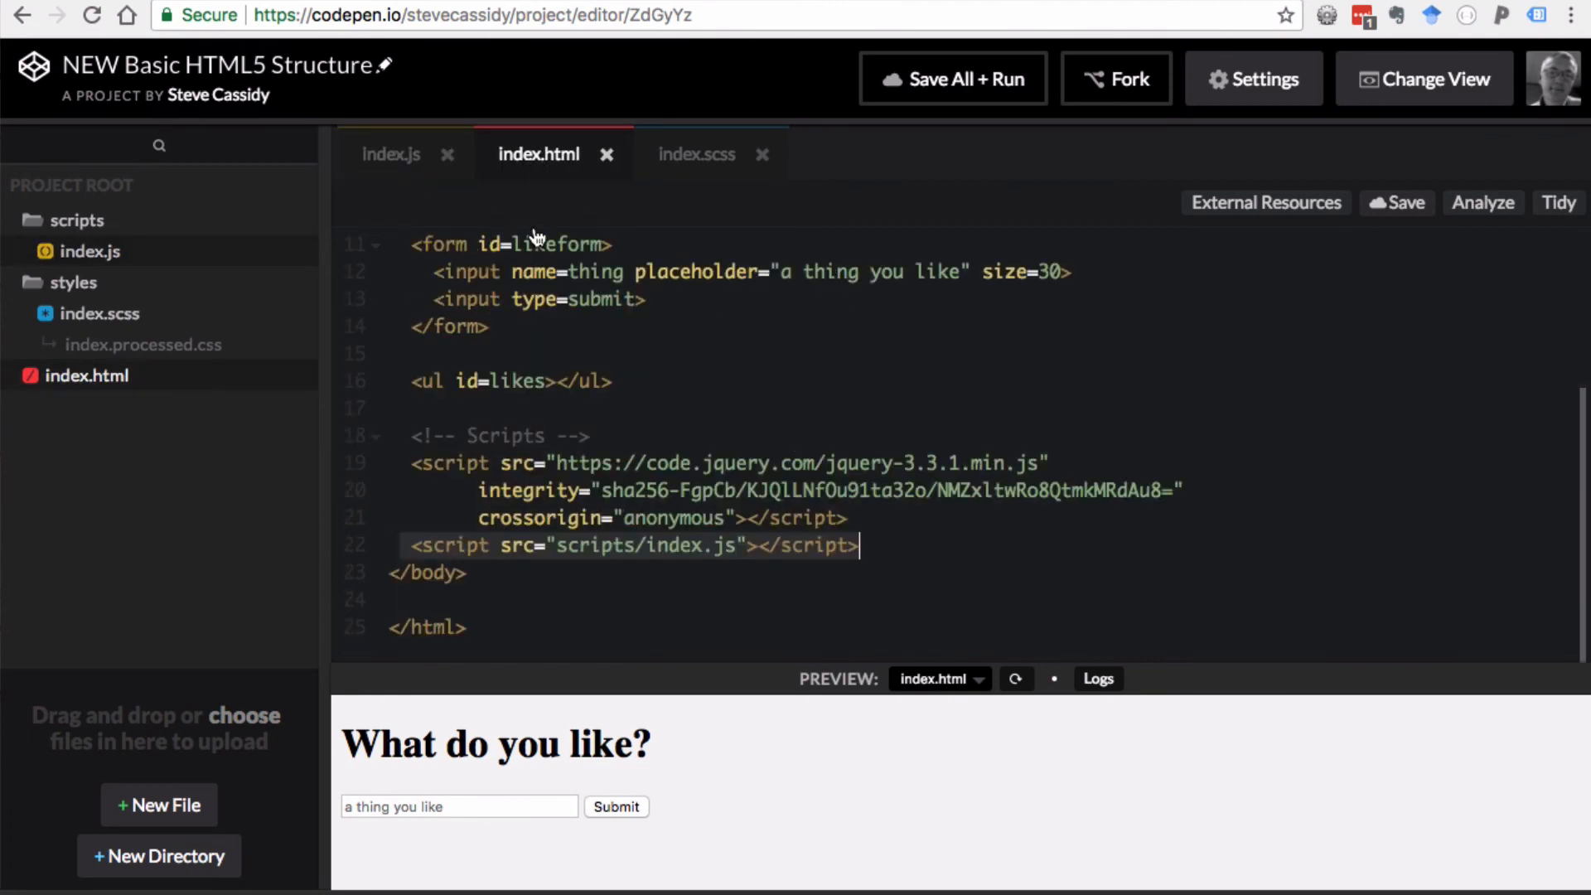
{"action": "mouse_move", "coordinate": [537, 611]}
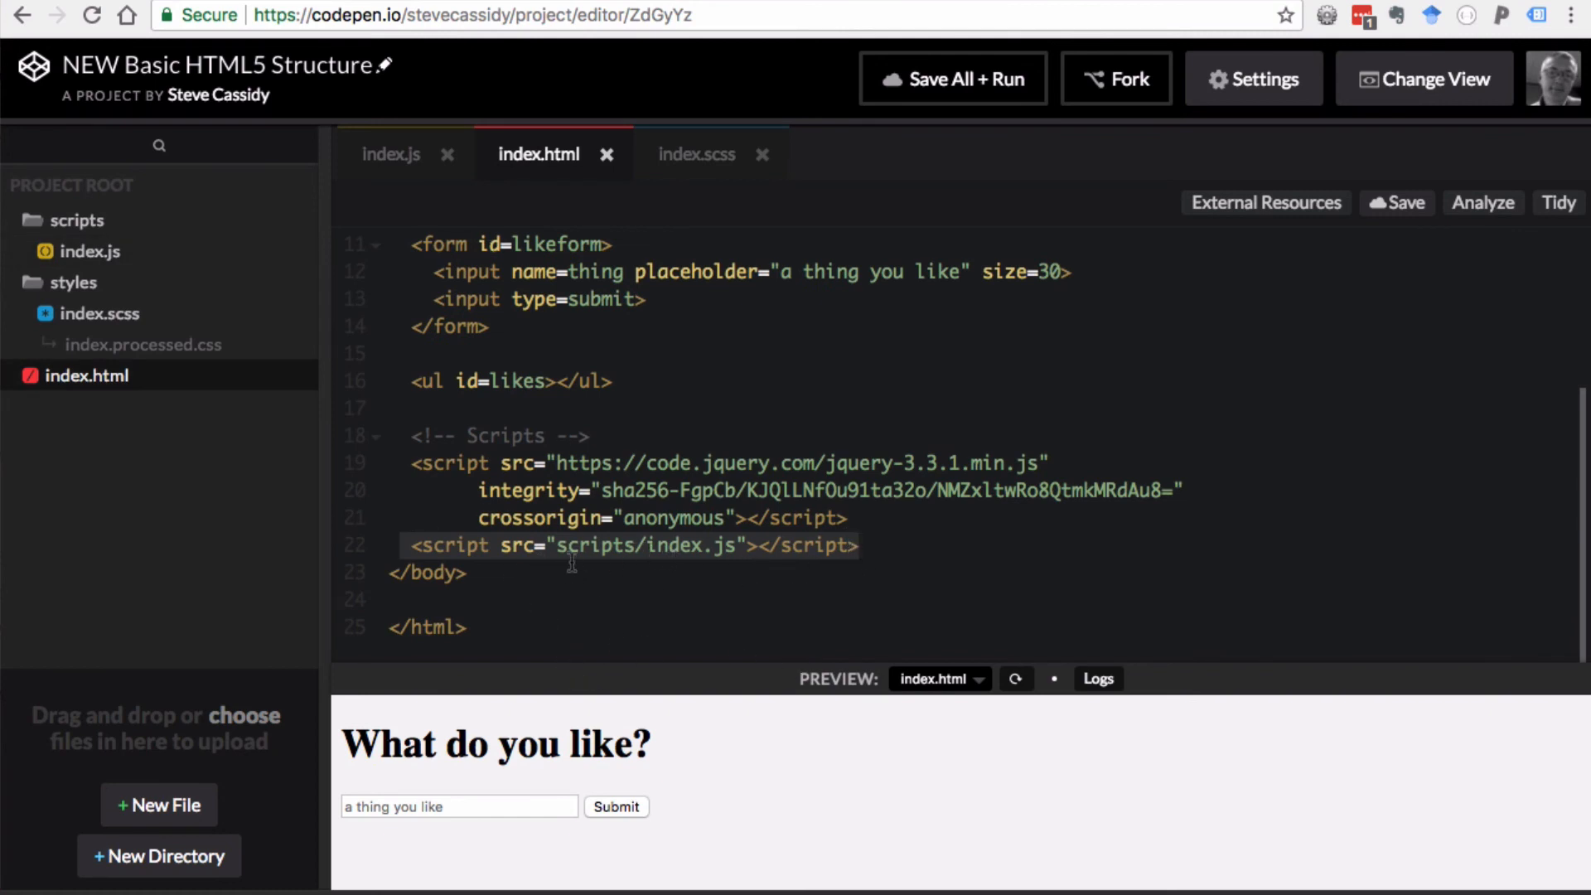
{"action": "mouse_move", "coordinate": [608, 570]}
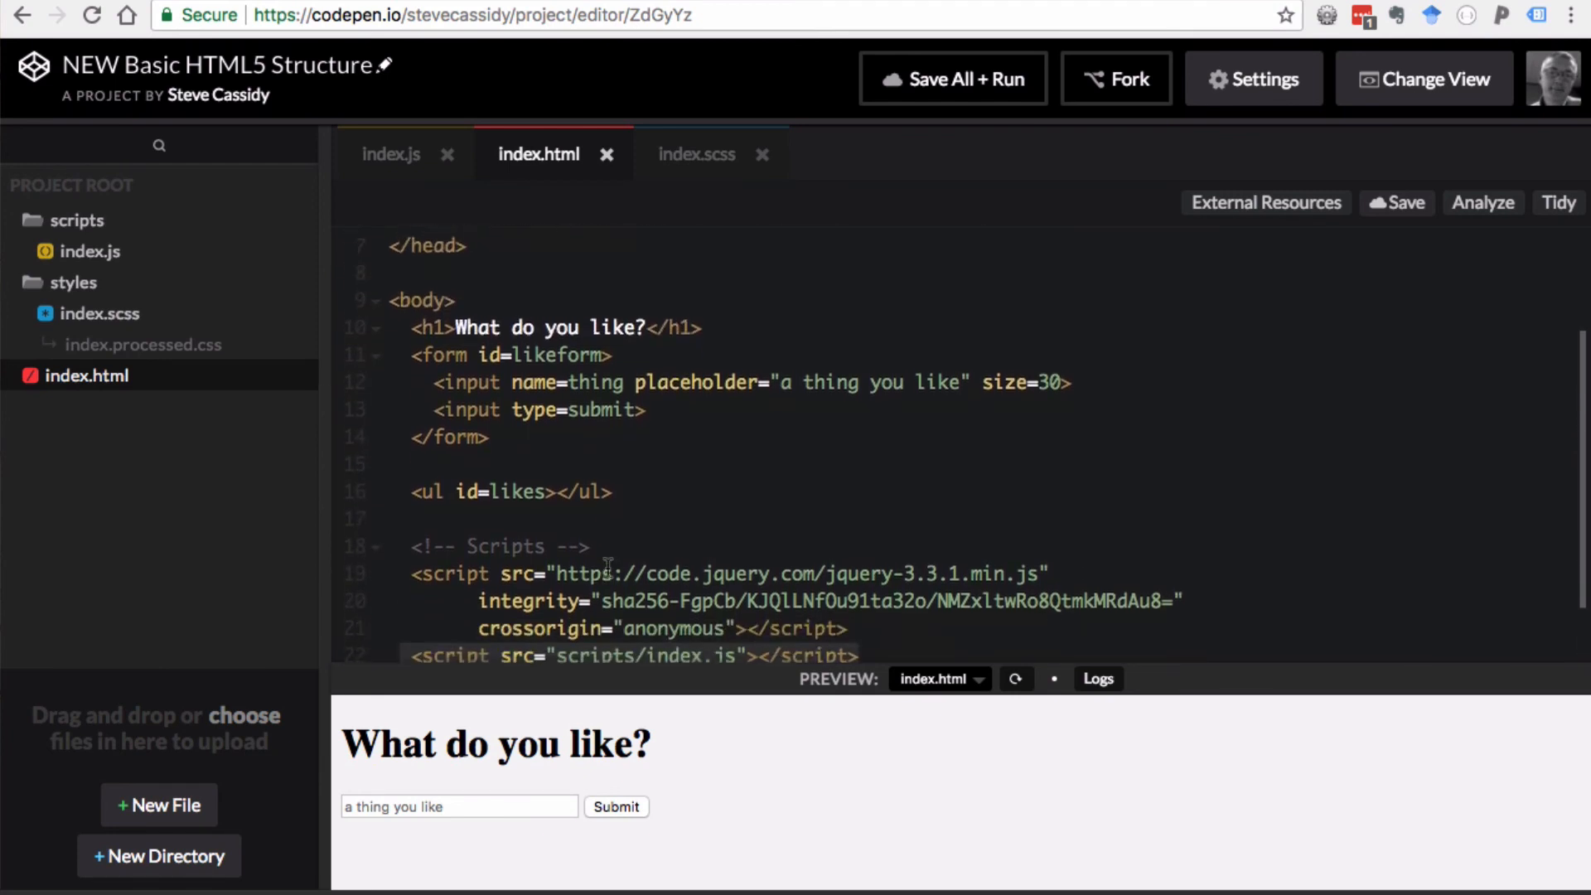
{"action": "scroll", "scroll_direction": "down", "scroll_amount": 3}
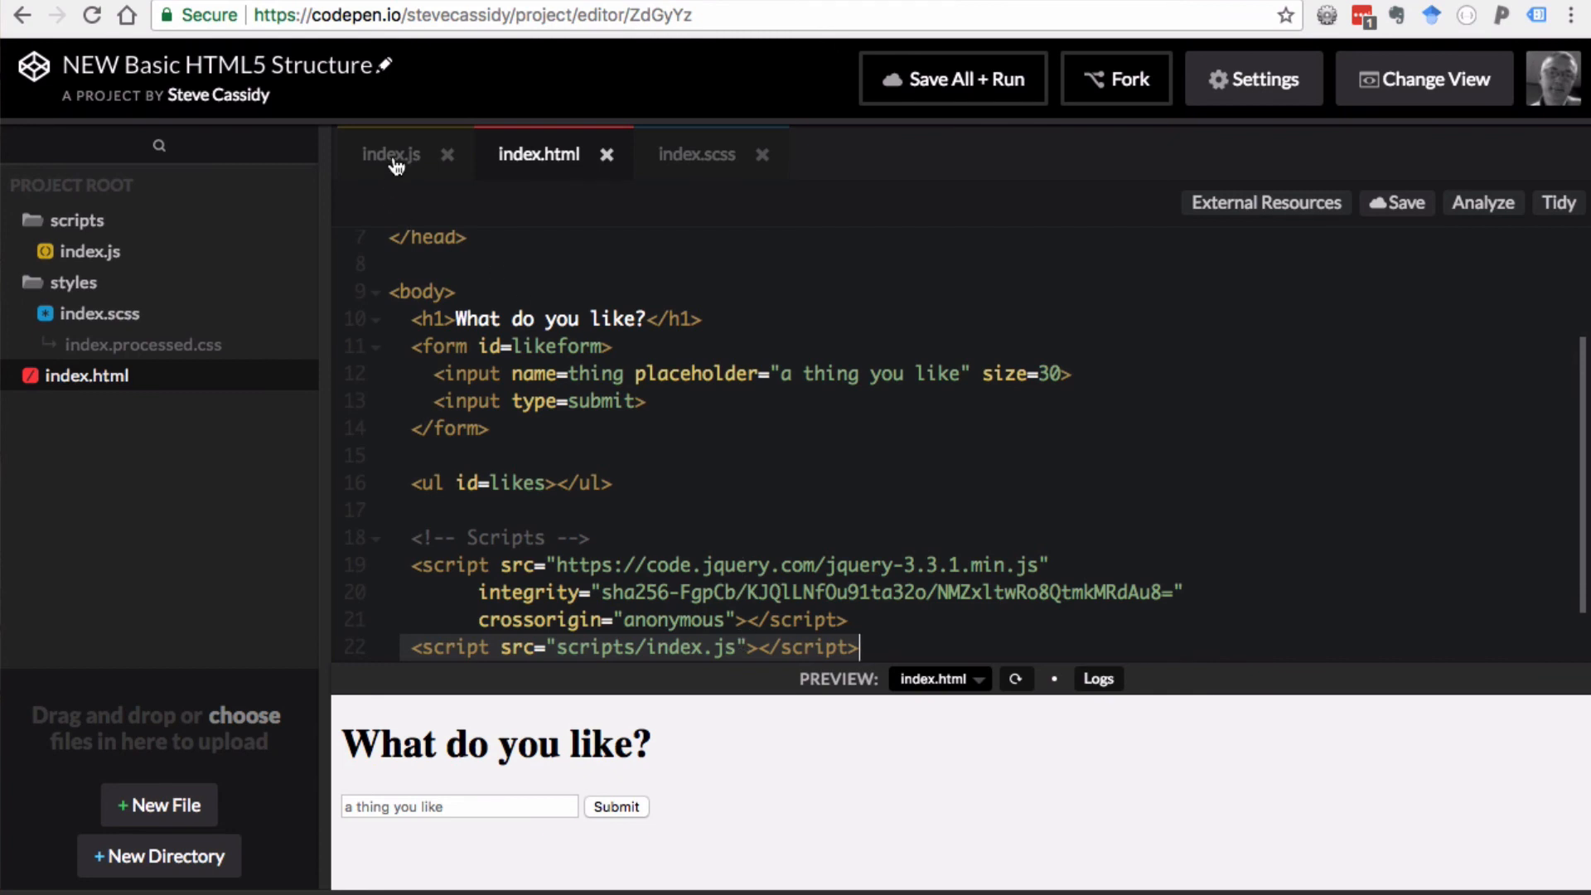
- Wrap the likeform submit handler in $(document).ready(function() { ... }) and save
{"action": "left_click", "coordinate": [392, 154]}
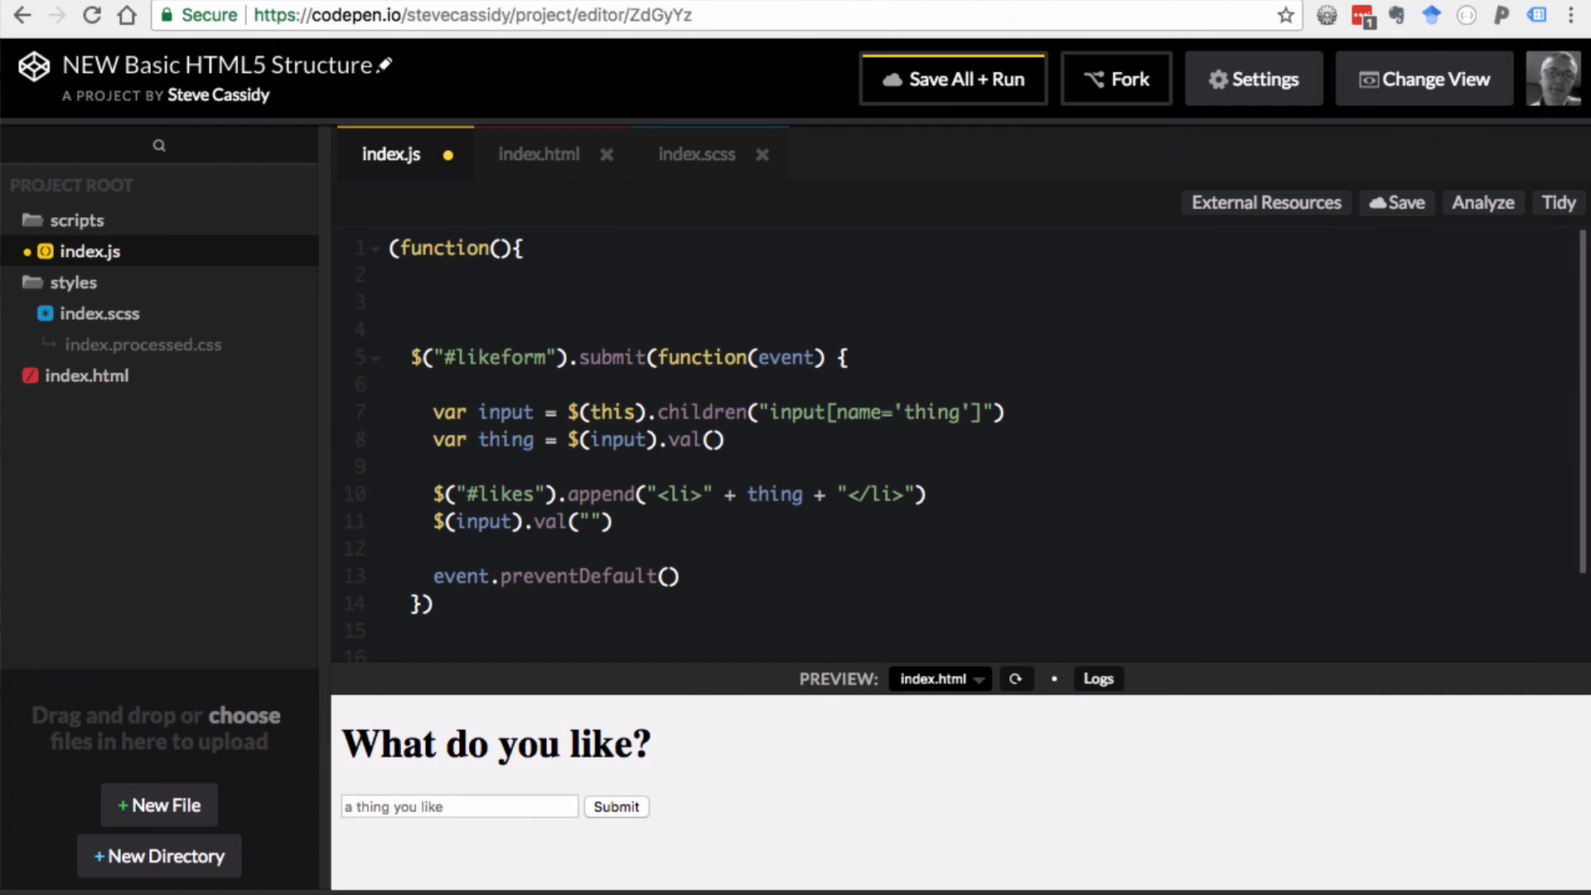
{"action": "type", "text": "$(document)"}
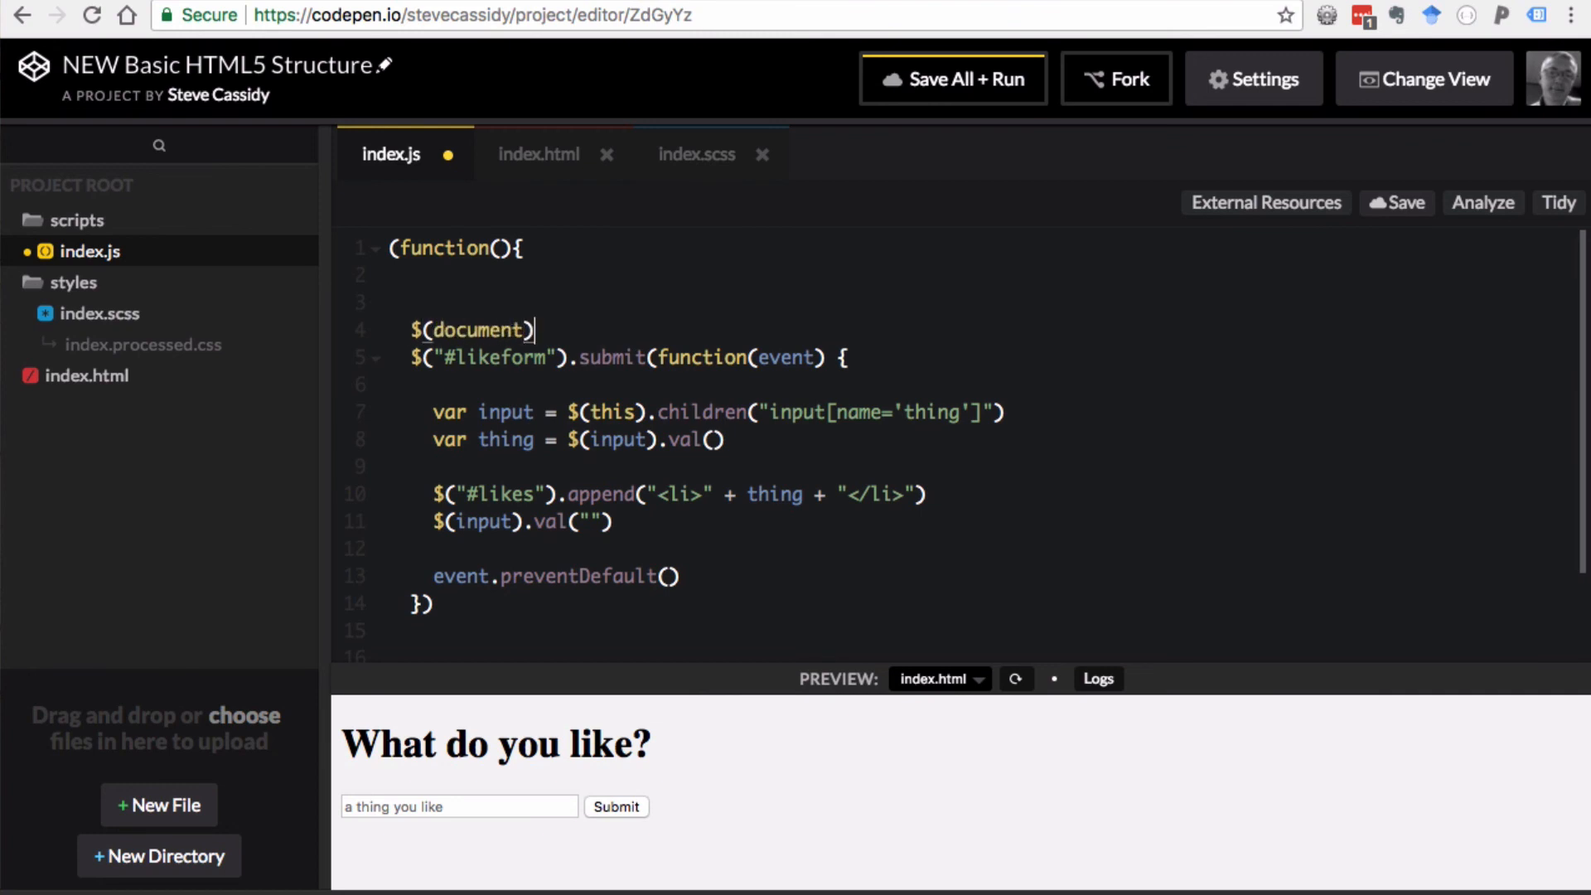
{"action": "type", "text": ".ready()"}
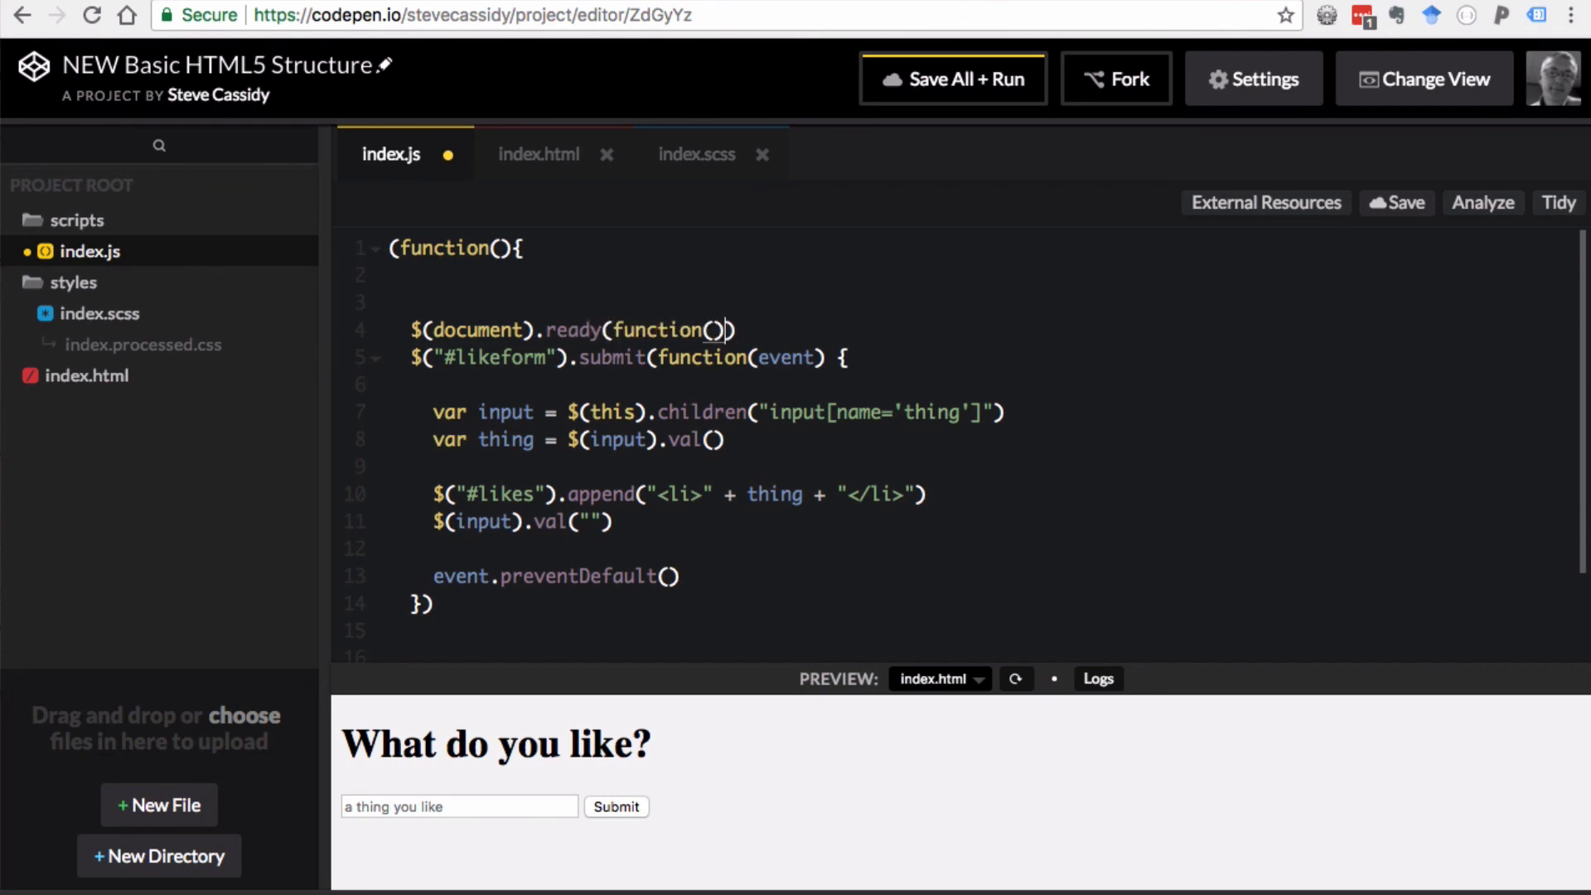
{"action": "type", "text": "{"}
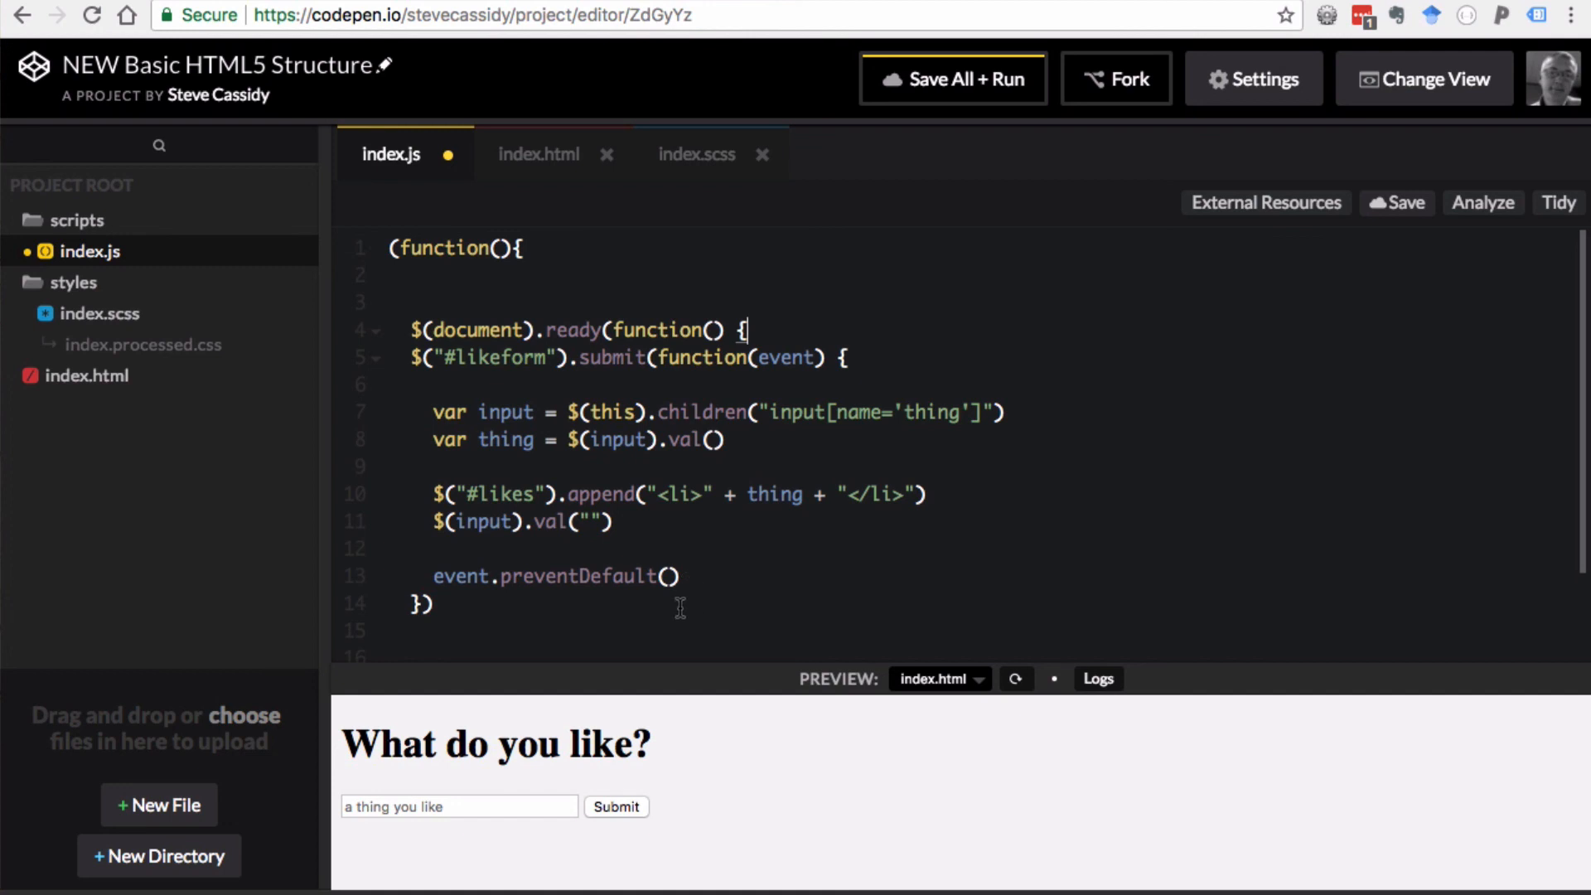
{"action": "type", "text": "})"}
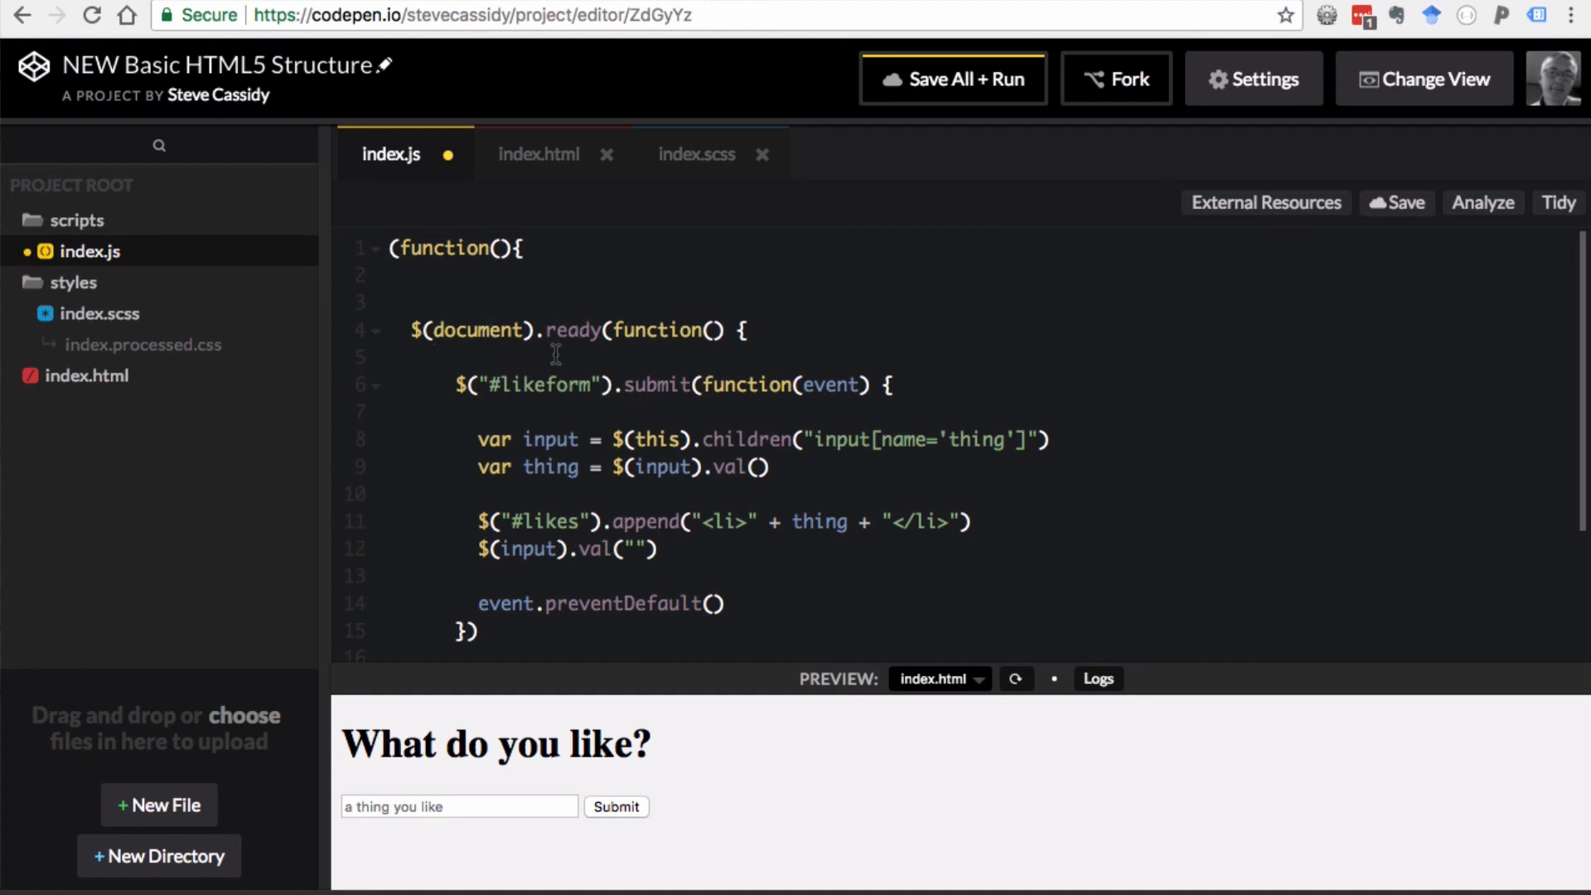
{"action": "scroll", "scroll_direction": "down", "scroll_amount": 3}
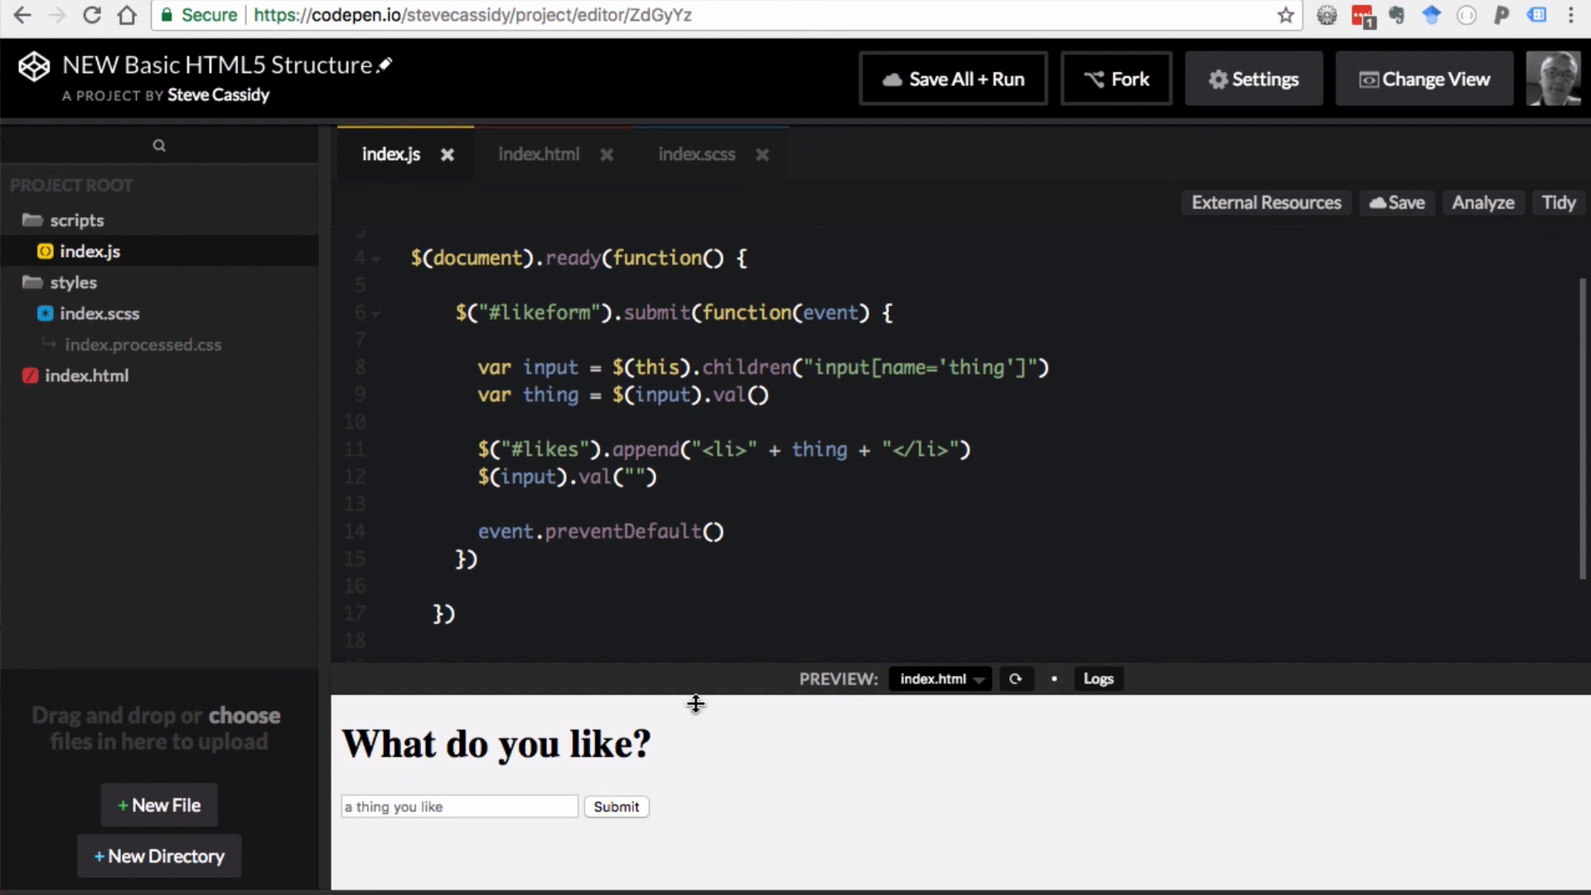
- Type an item into the preview text box and submit it to the likes list
{"action": "type", "text": "ch"}
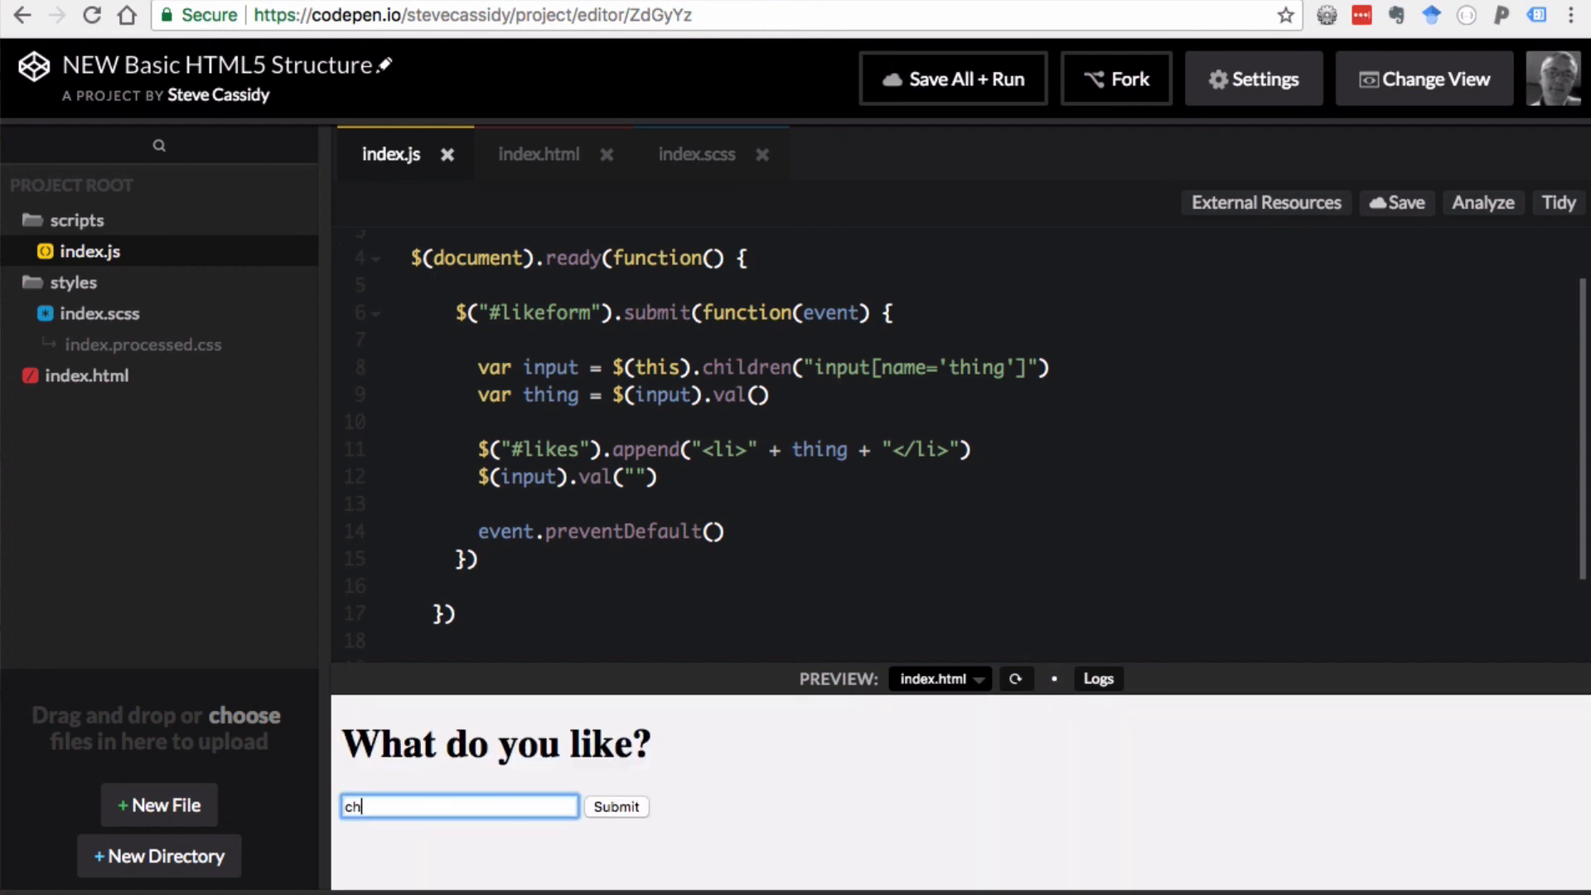
{"action": "left_click", "coordinate": [616, 807]}
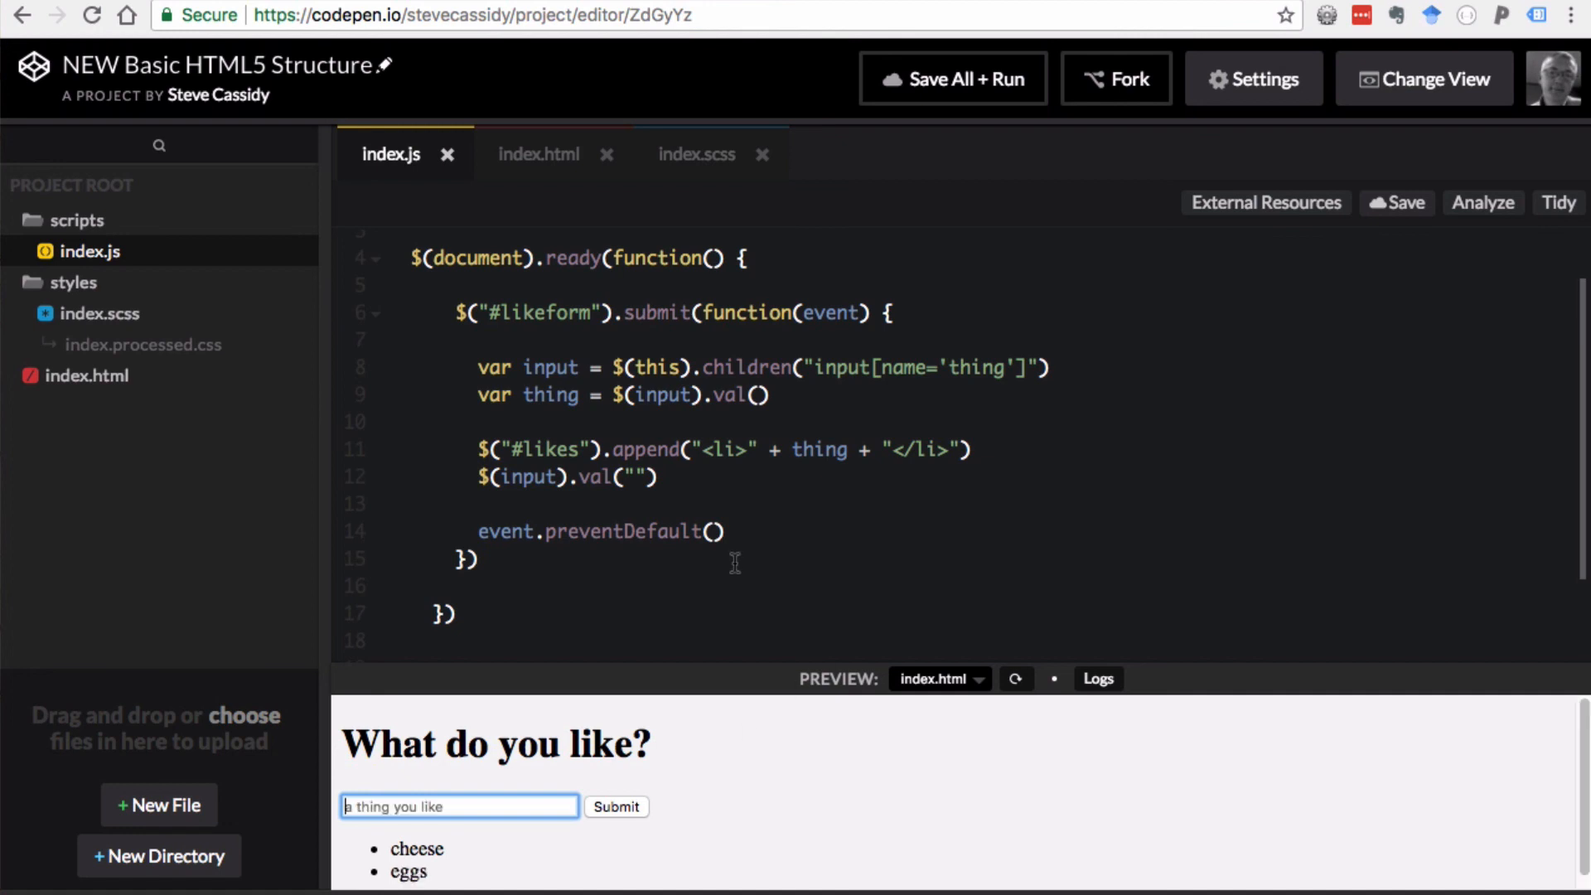
{"action": "mouse_move", "coordinate": [555, 566]}
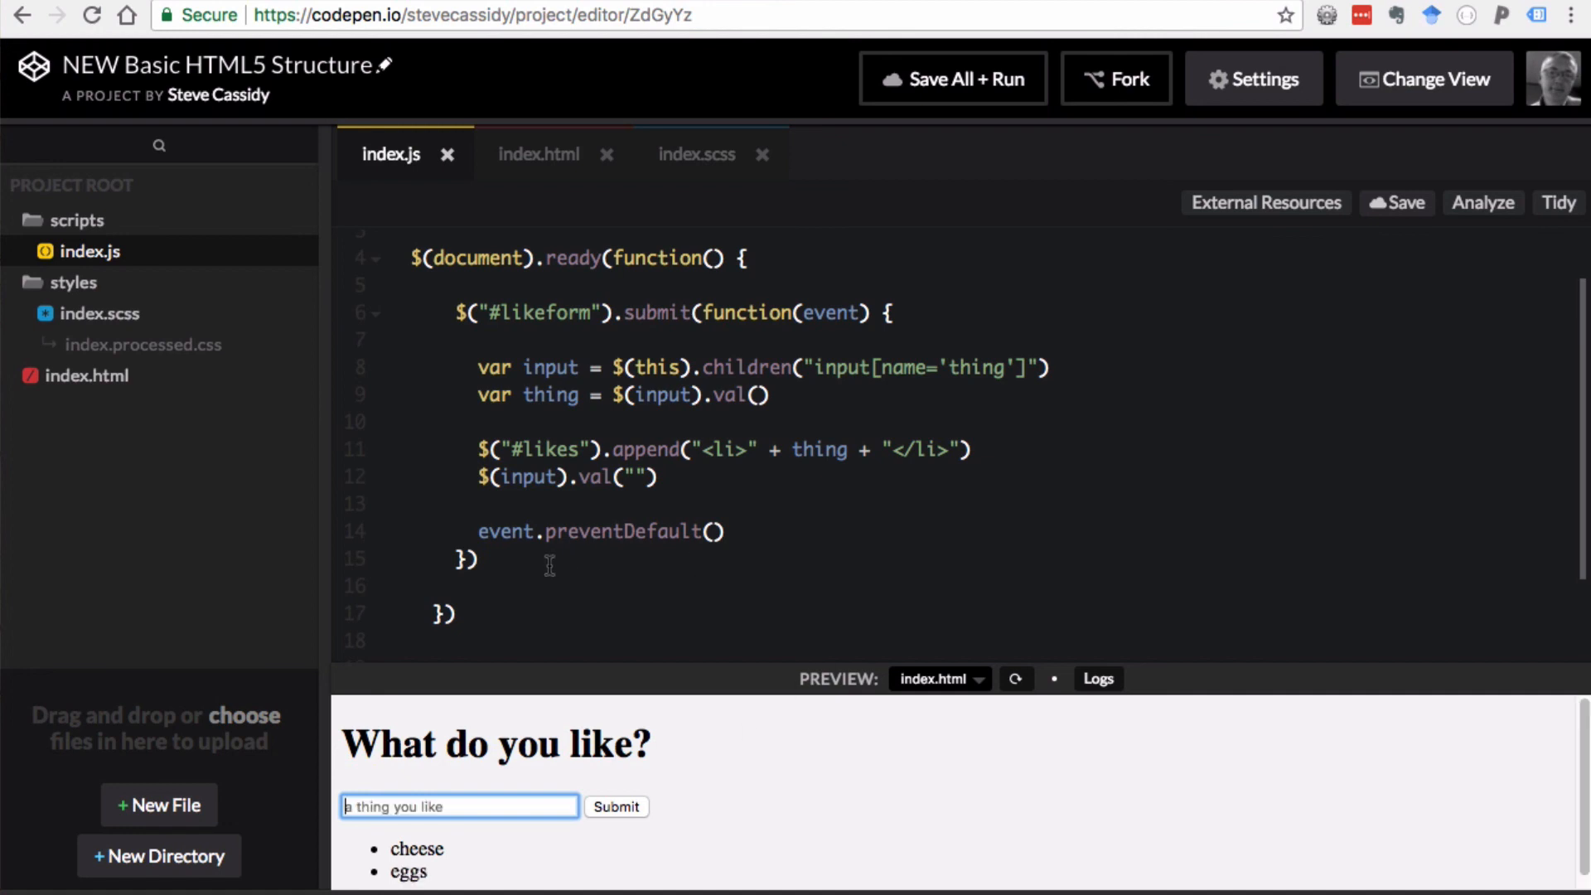
{"action": "mouse_move", "coordinate": [605, 580]}
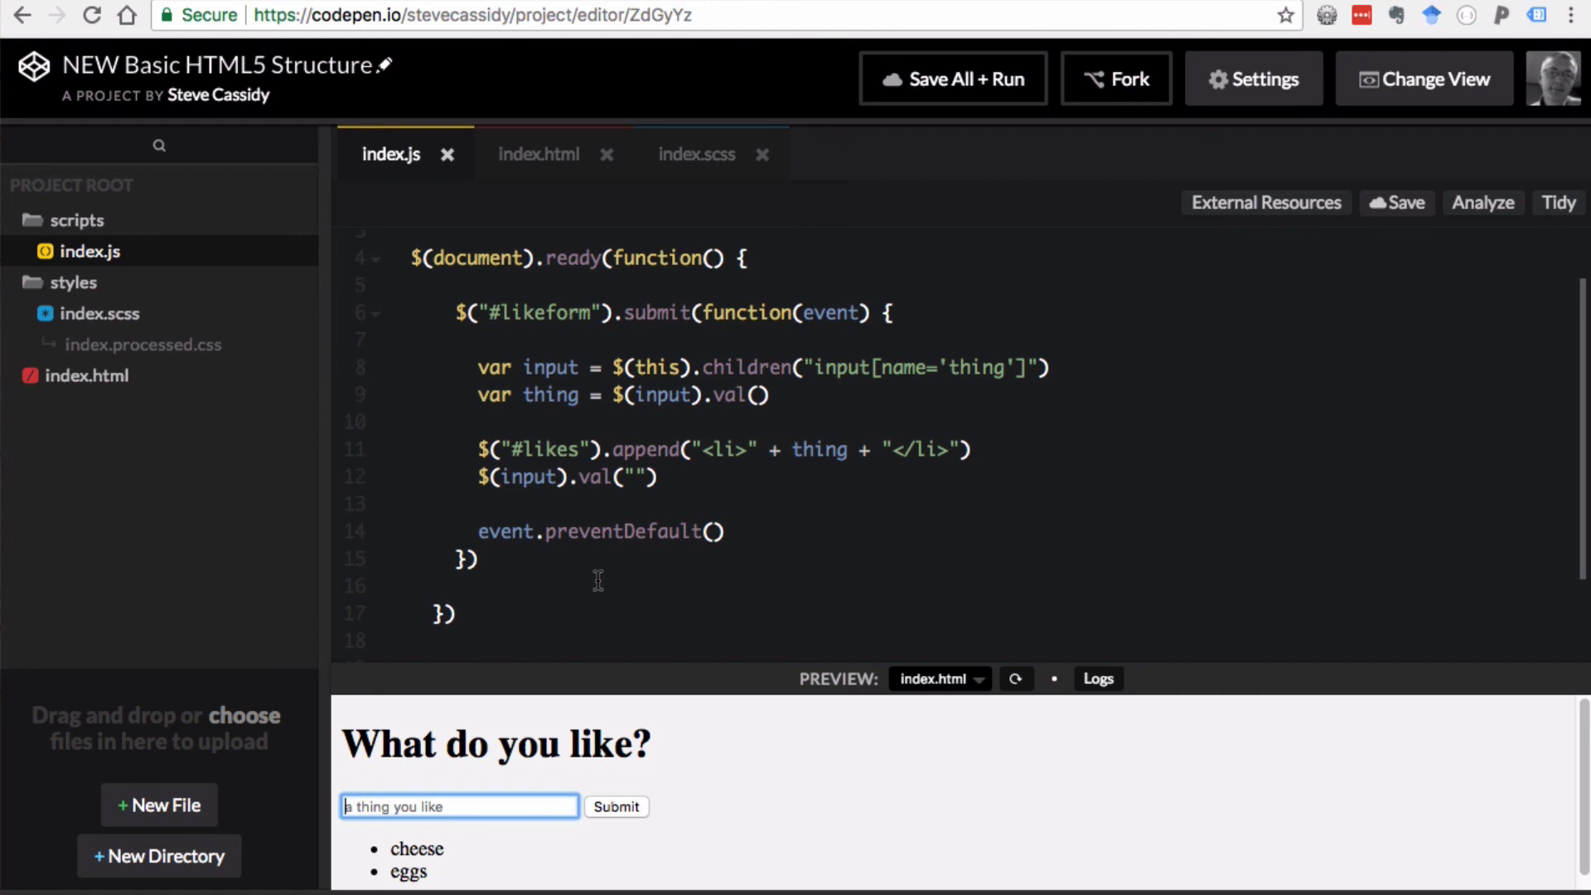
{"action": "mouse_move", "coordinate": [515, 587]}
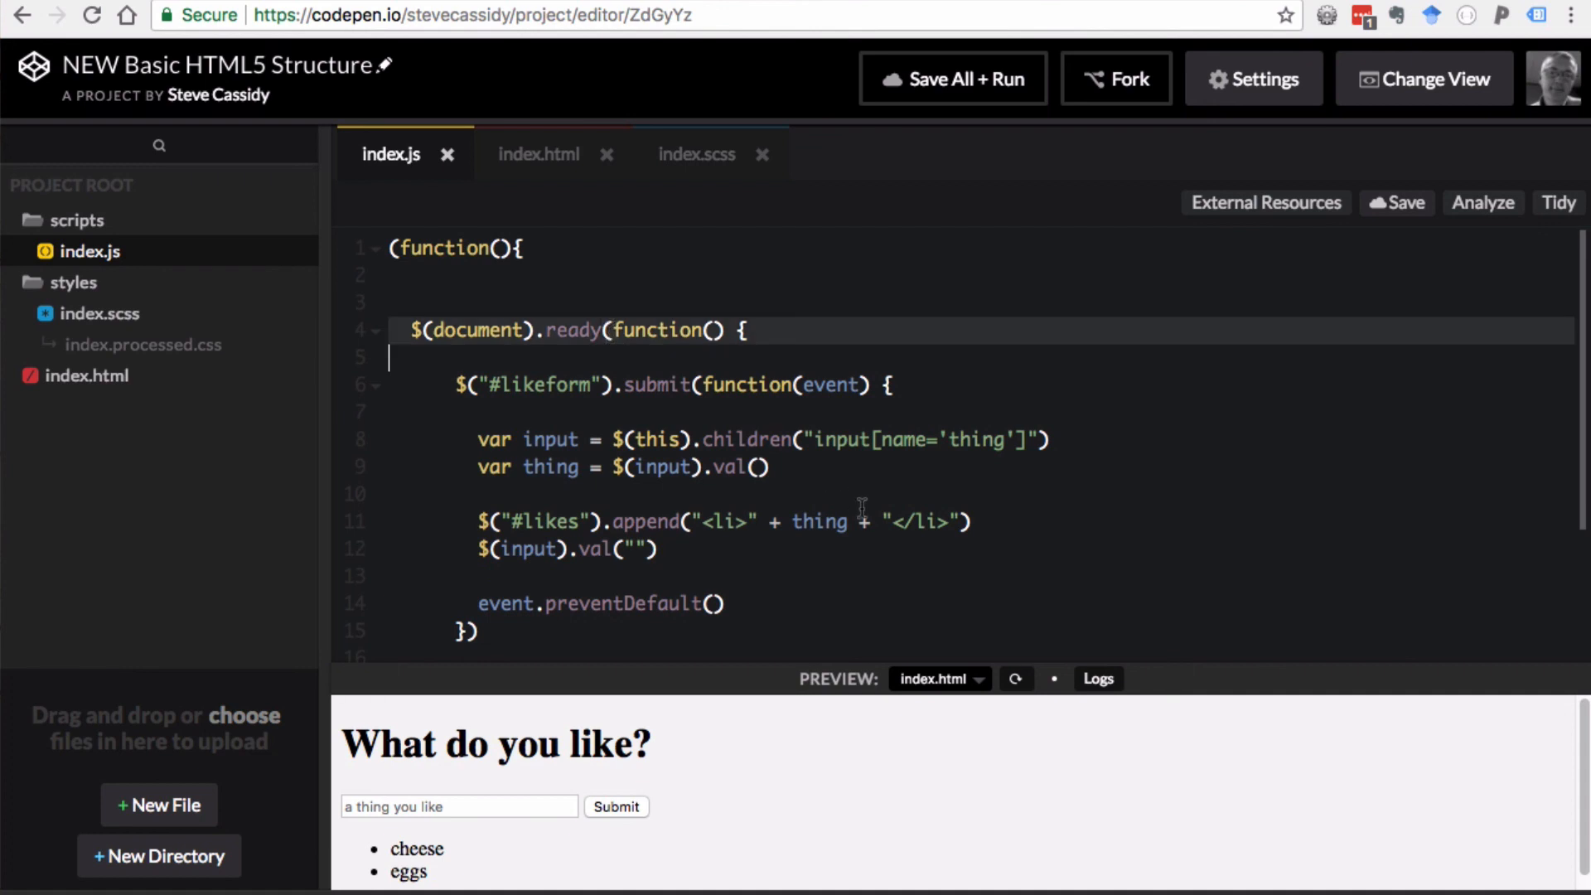
{"action": "mouse_move", "coordinate": [641, 416]}
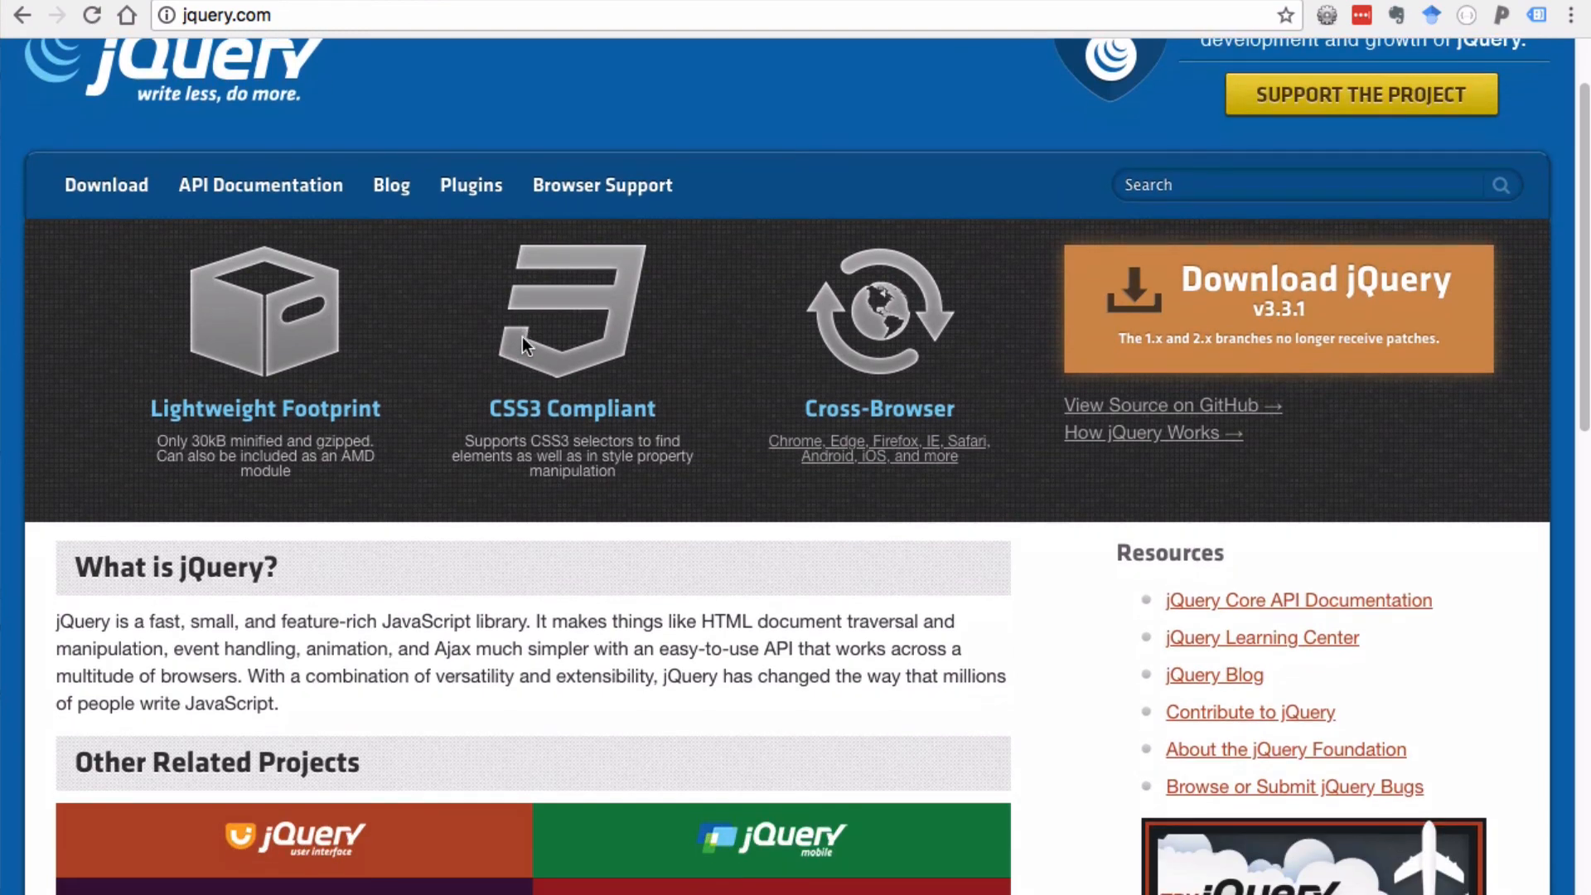
{"action": "mouse_move", "coordinate": [556, 137]}
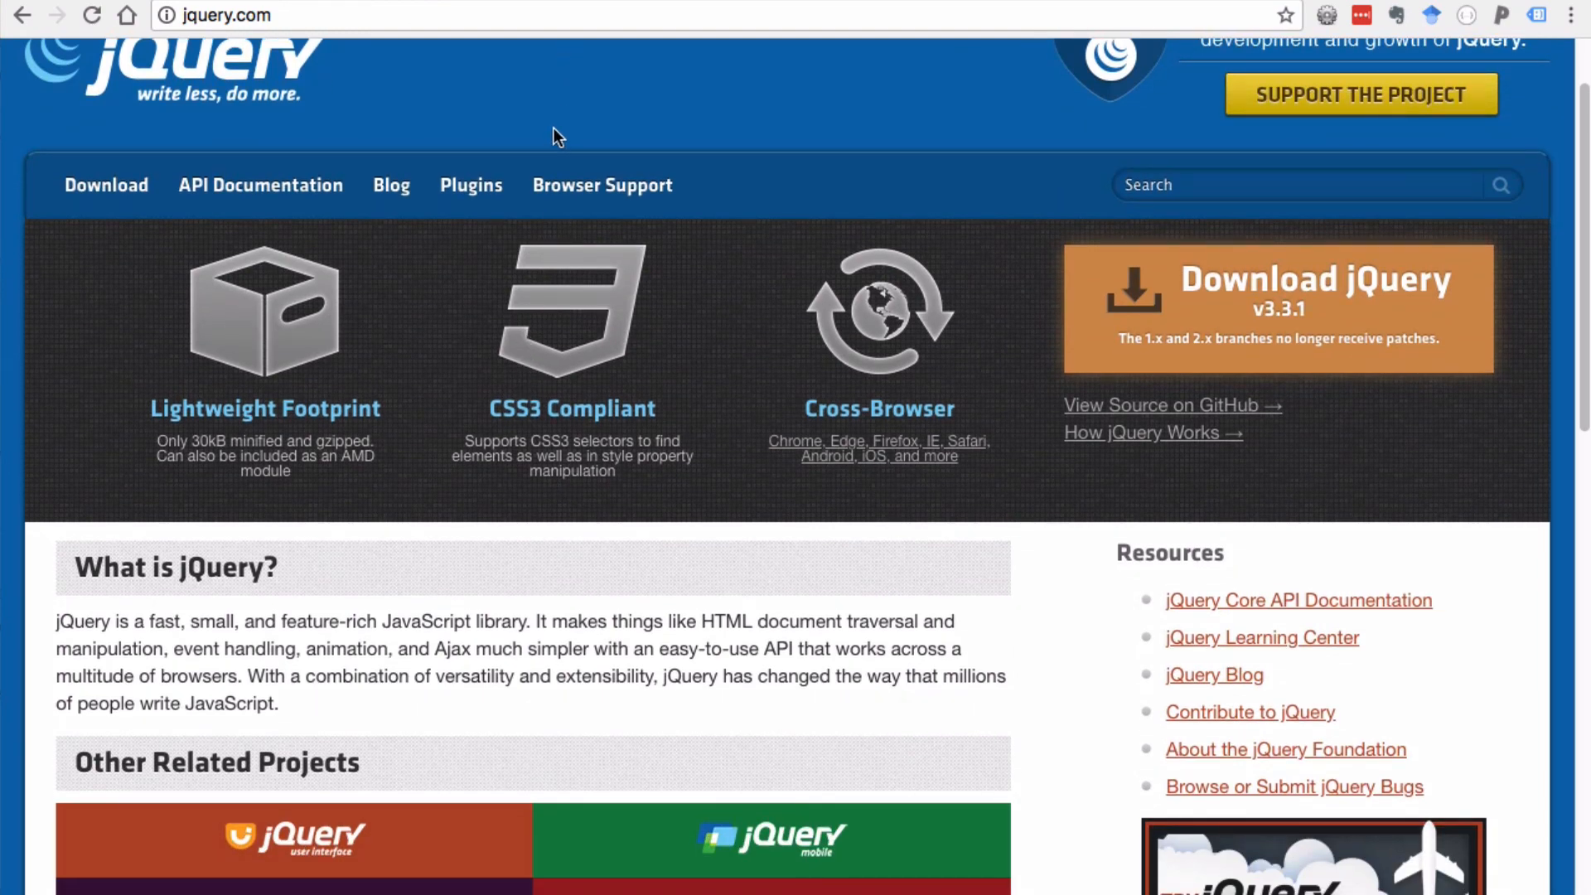